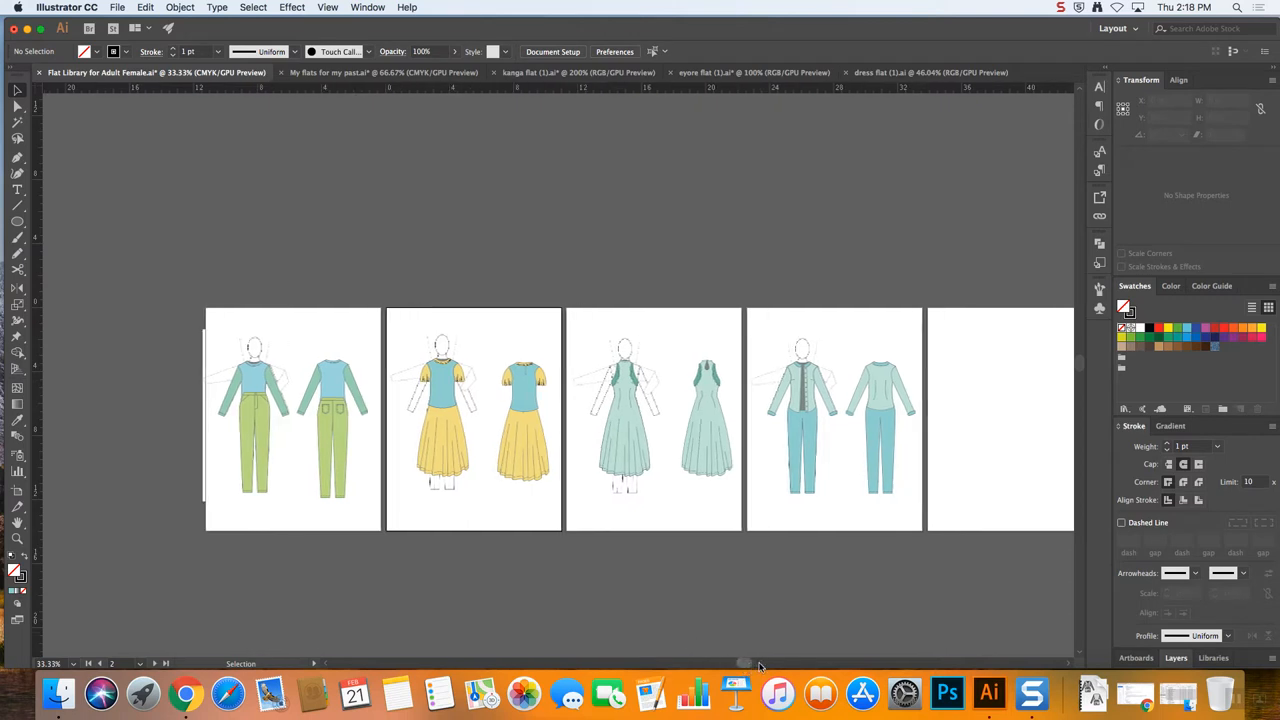
Draw a teal rectangle on the empty artboard beside the jumpsuit flat
scroll("right", 3)
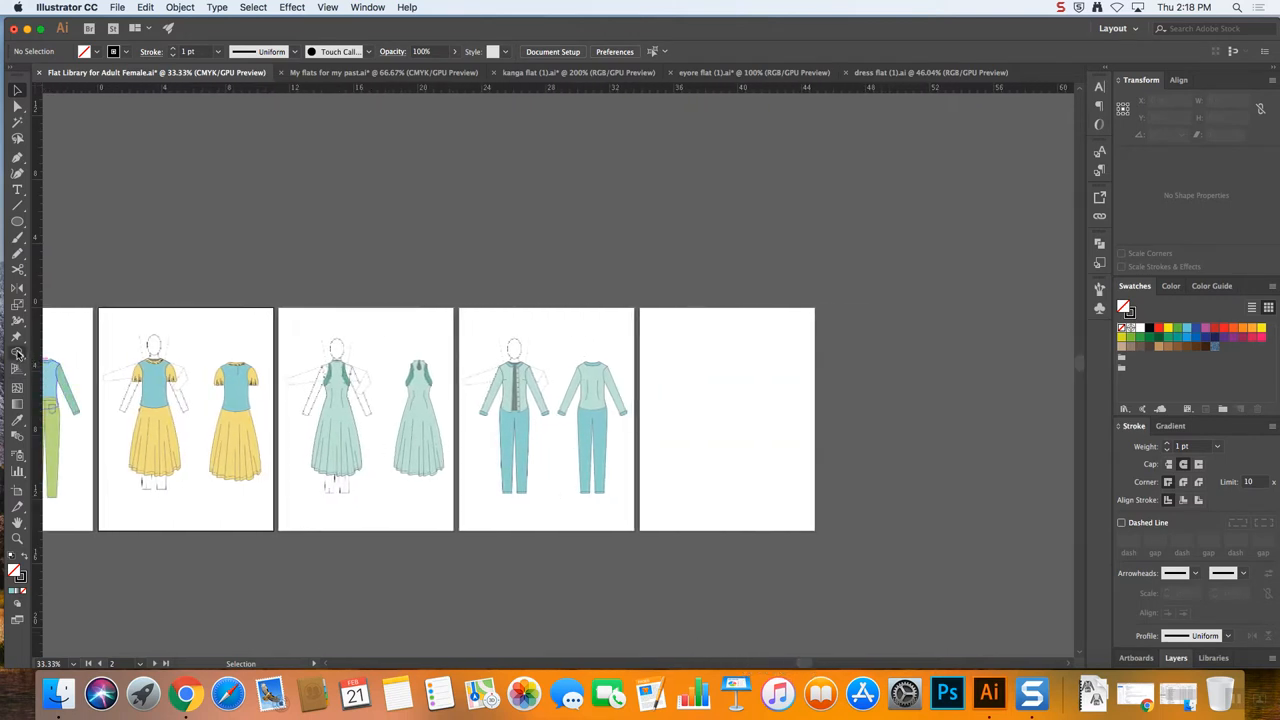
mouse_move(16, 352)
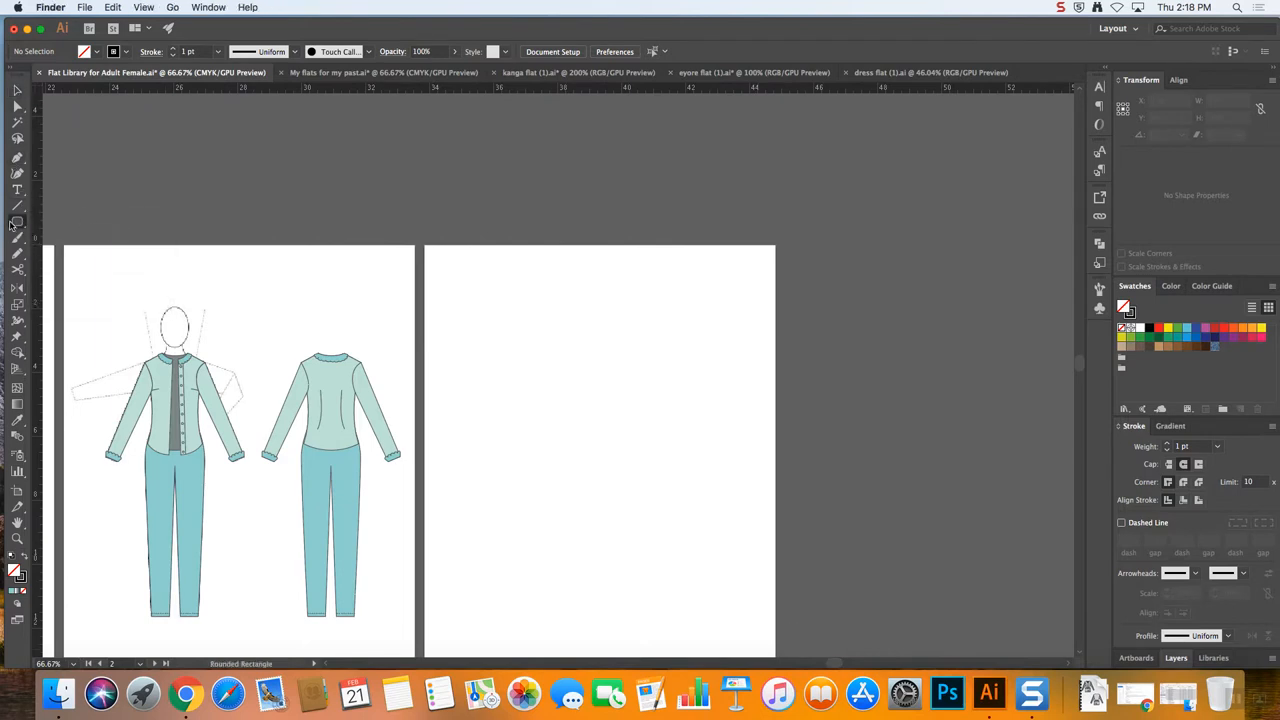
left_click(16, 220)
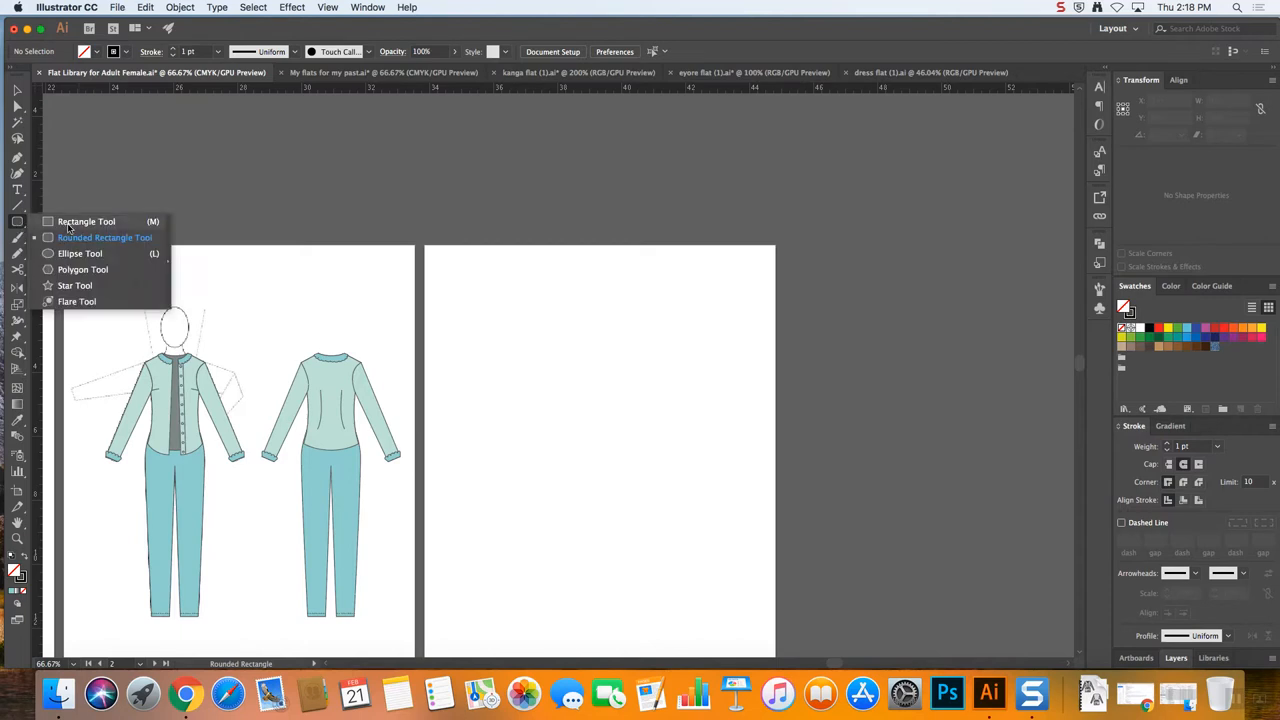
left_click_drag(458, 272, 572, 384)
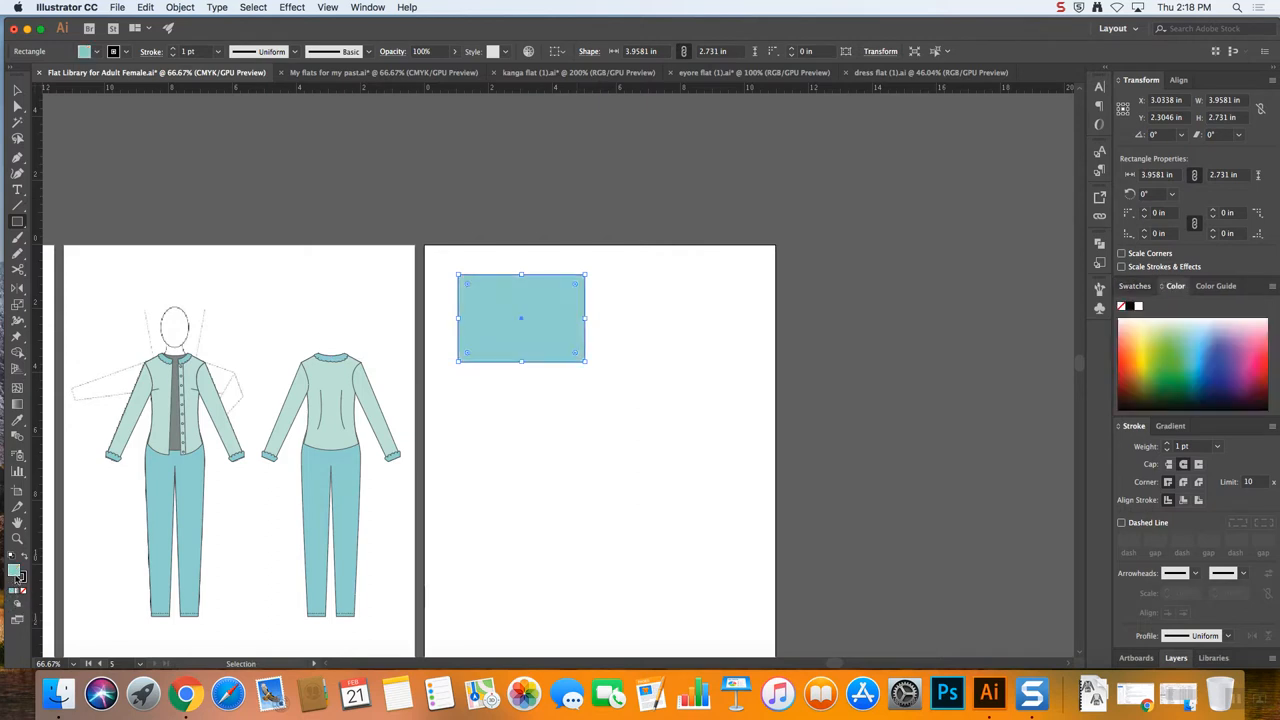
left_click(18, 220)
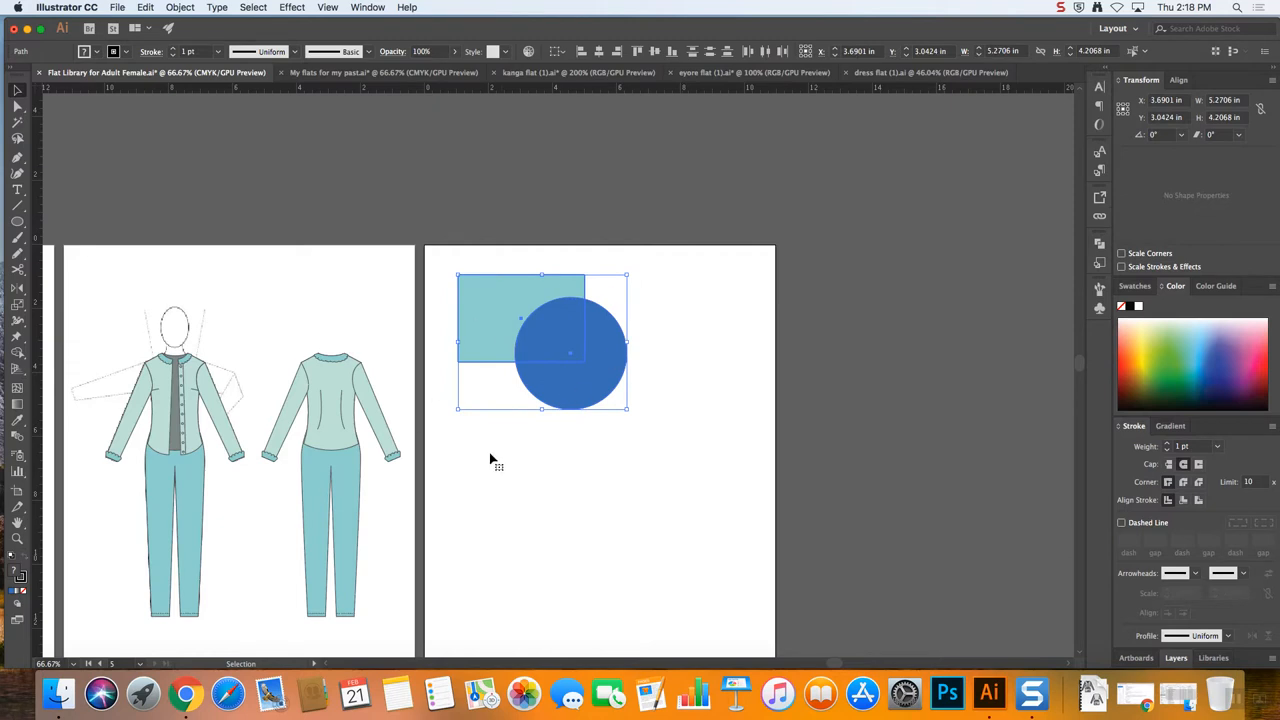
Add an overlapping blue circle and bring up the Pathfinder panel
left_click(1100, 244)
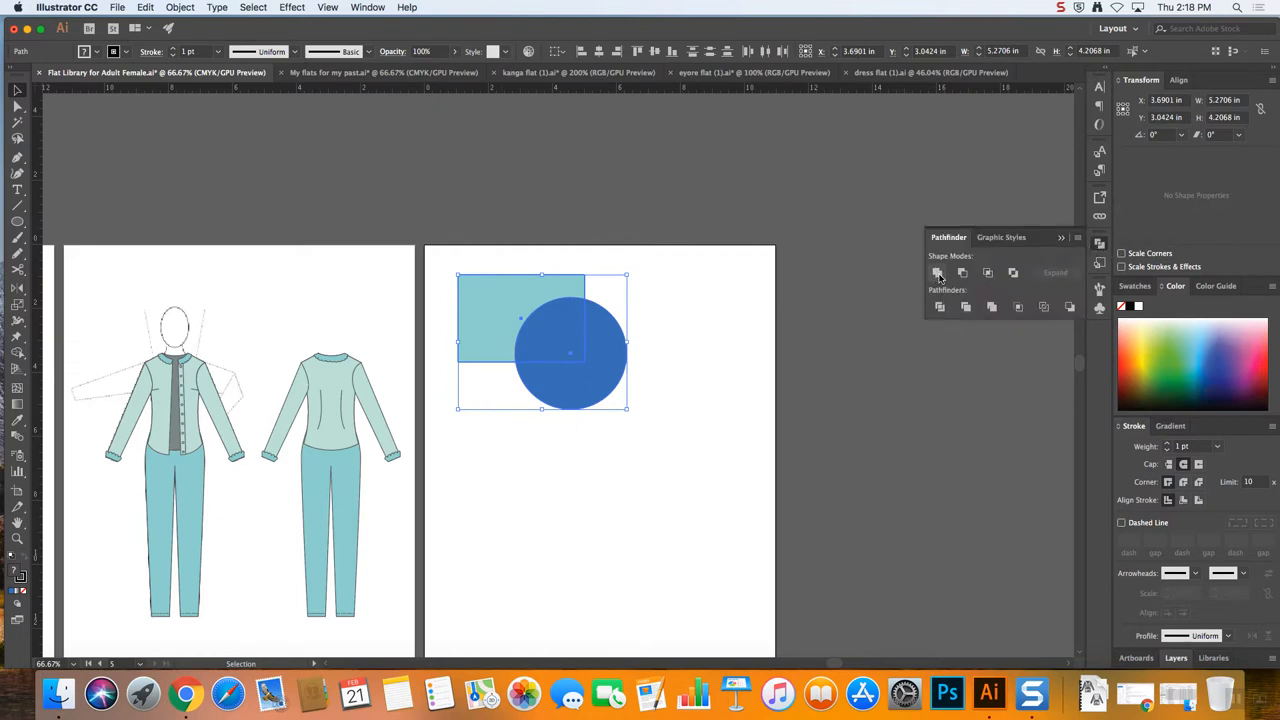
left_click(938, 272)
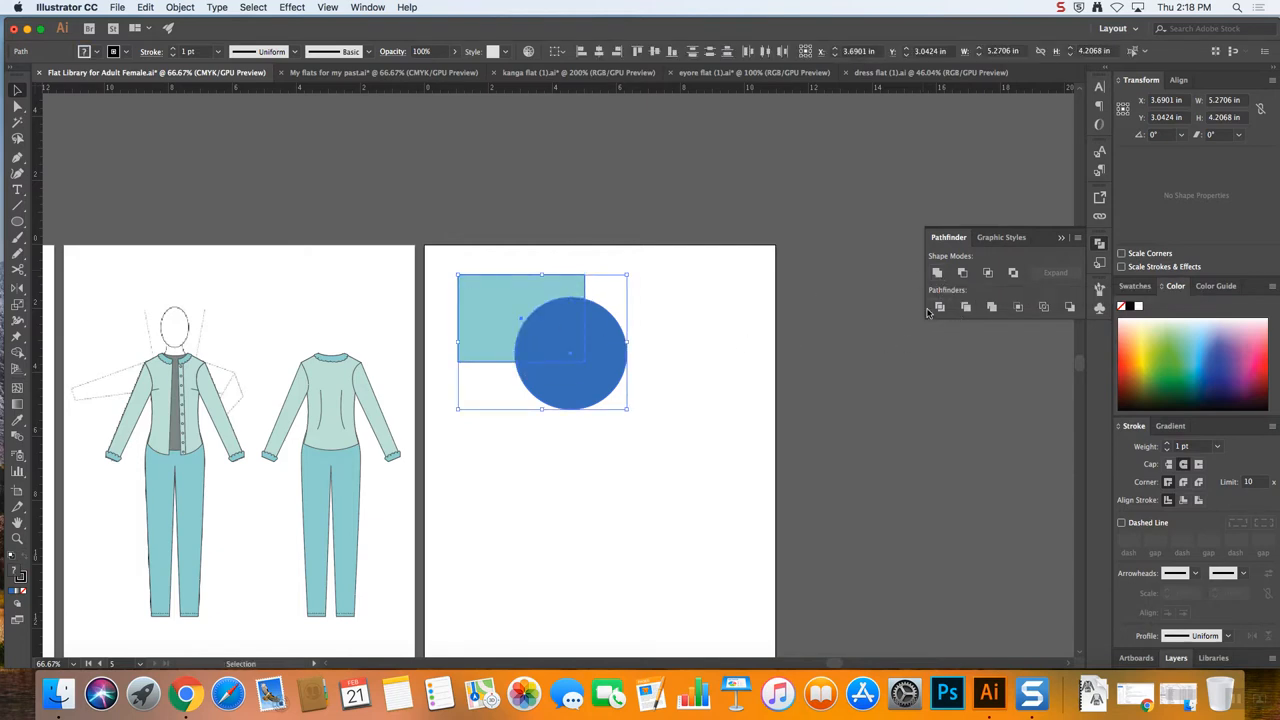
mouse_move(556, 370)
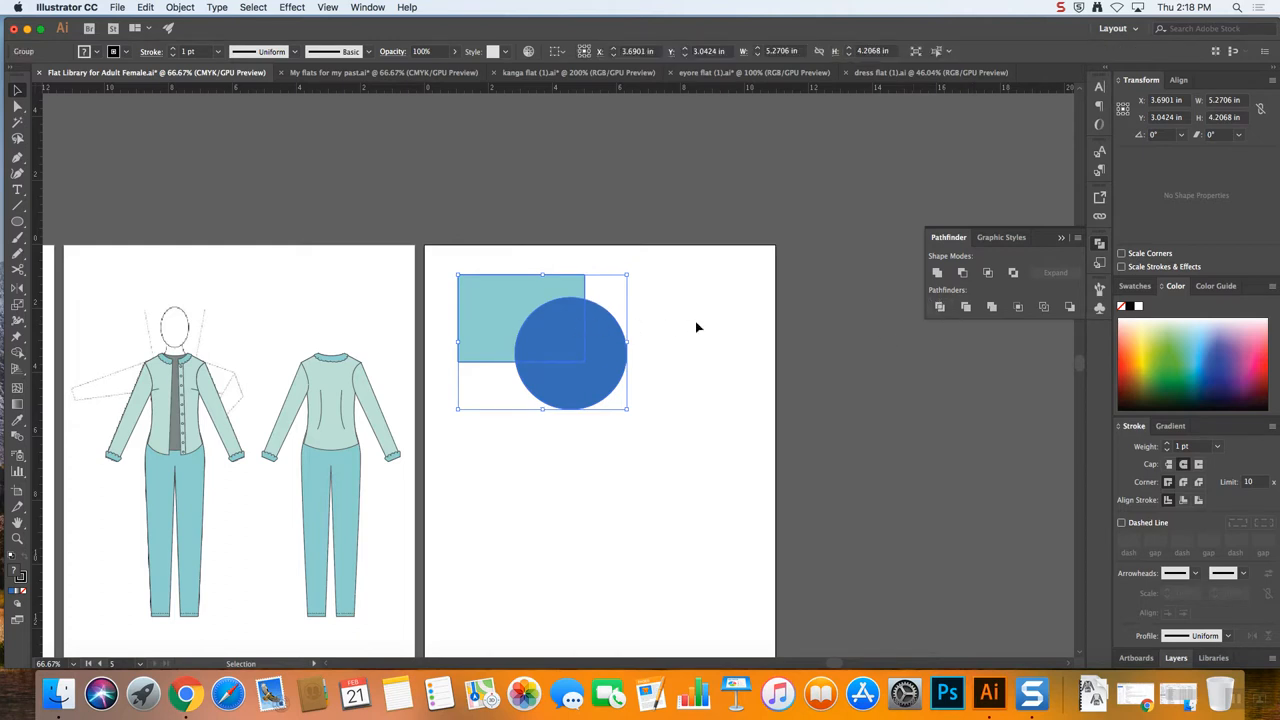
Resize the circle and punch it out of the rectangle as one compound shape
right_click(560, 356)
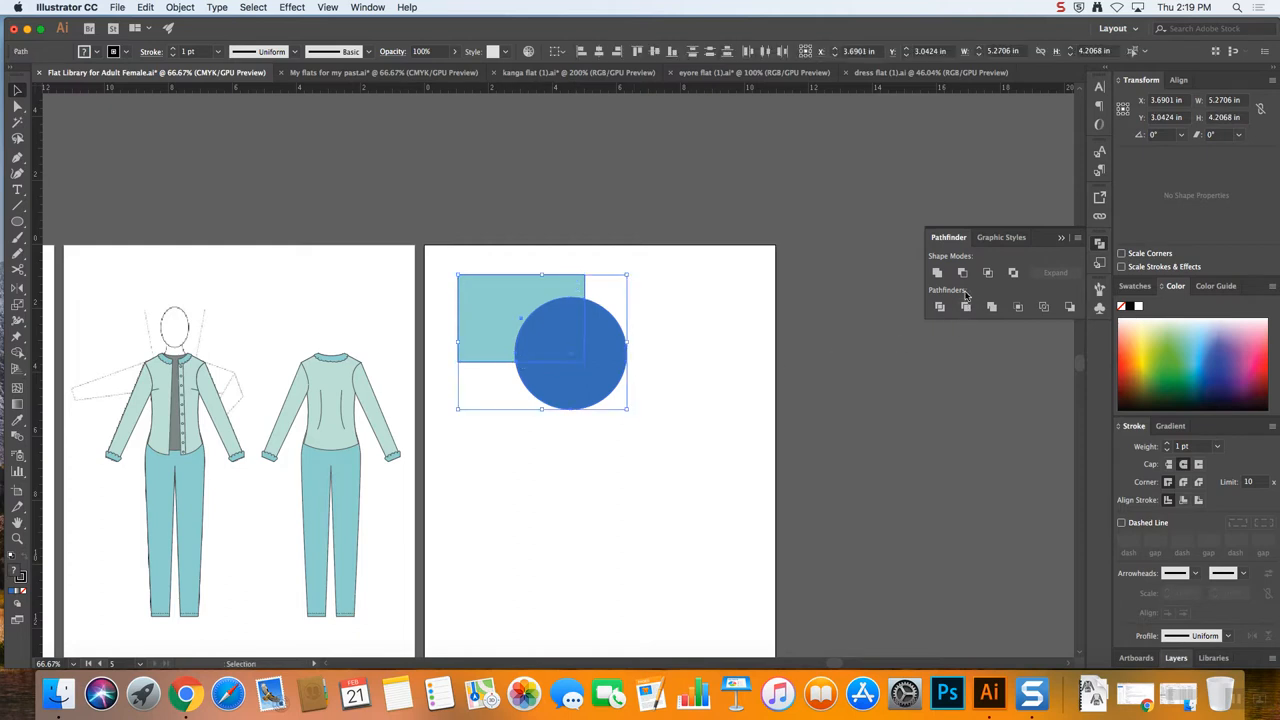
left_click(962, 272)
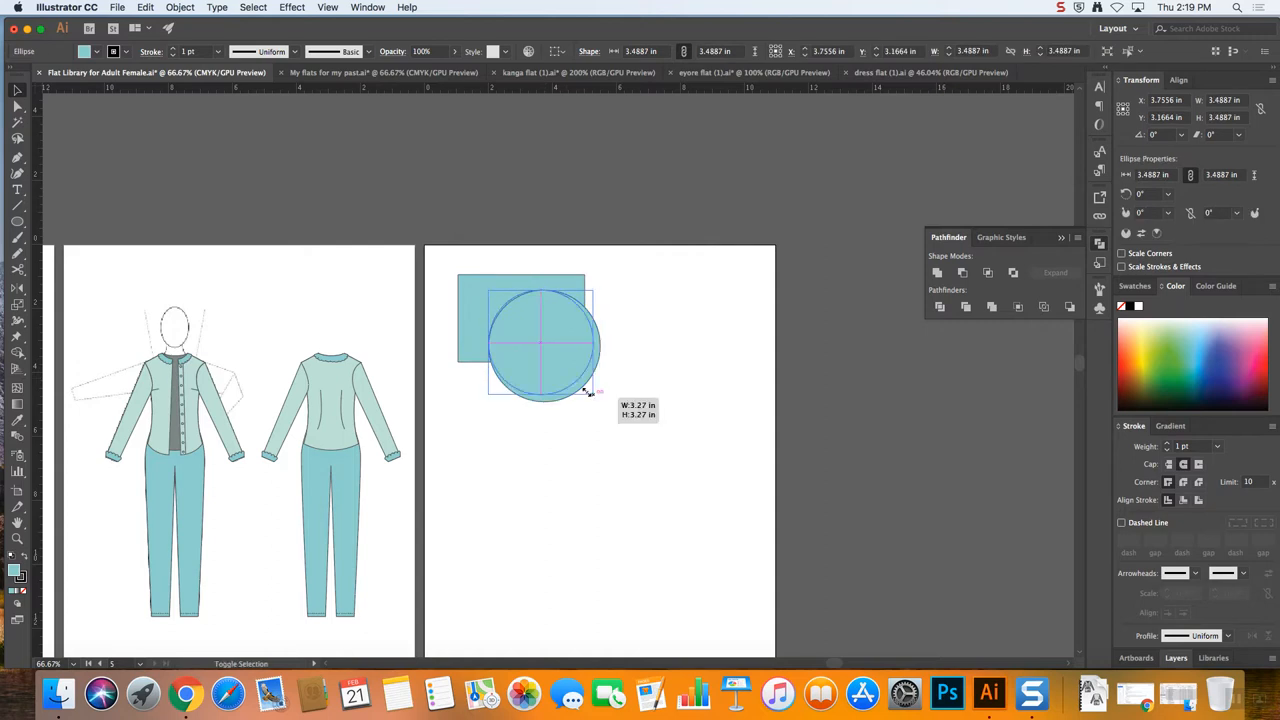
left_click_drag(590, 390, 540, 356)
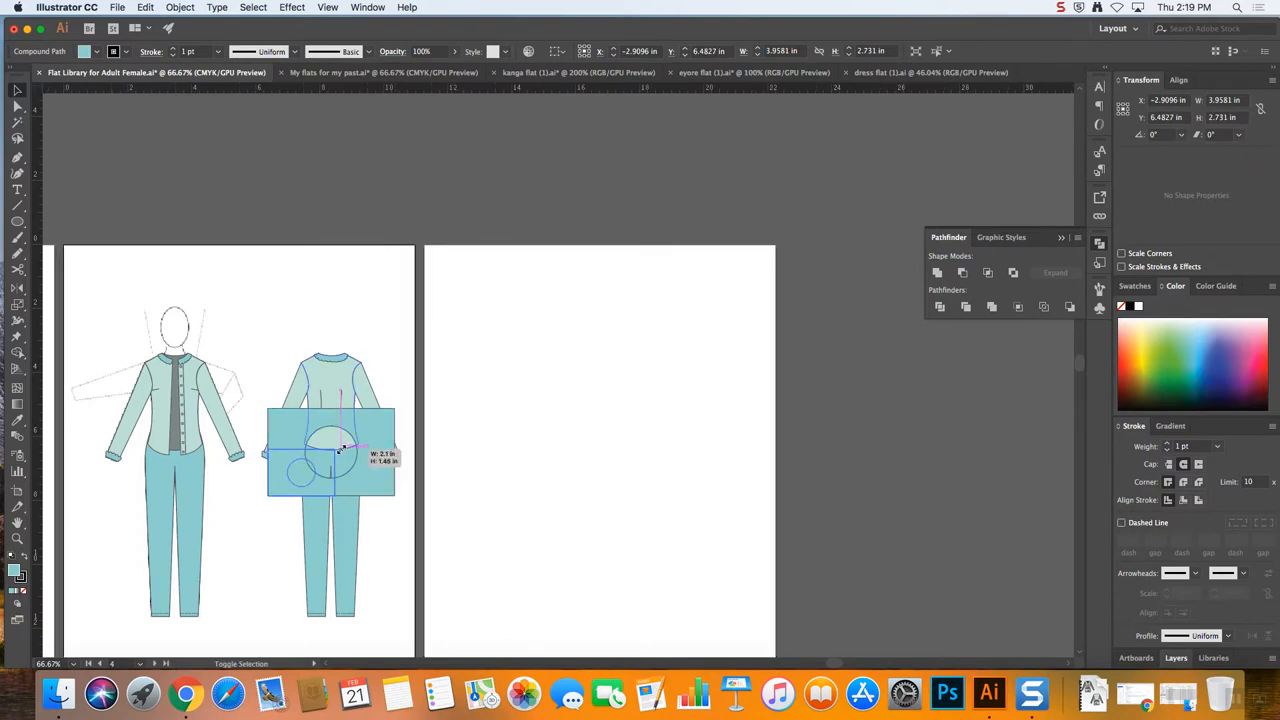
Shrink the compound shape and position it on the jumpsuit's back view
left_click_drag(330, 450, 296, 476)
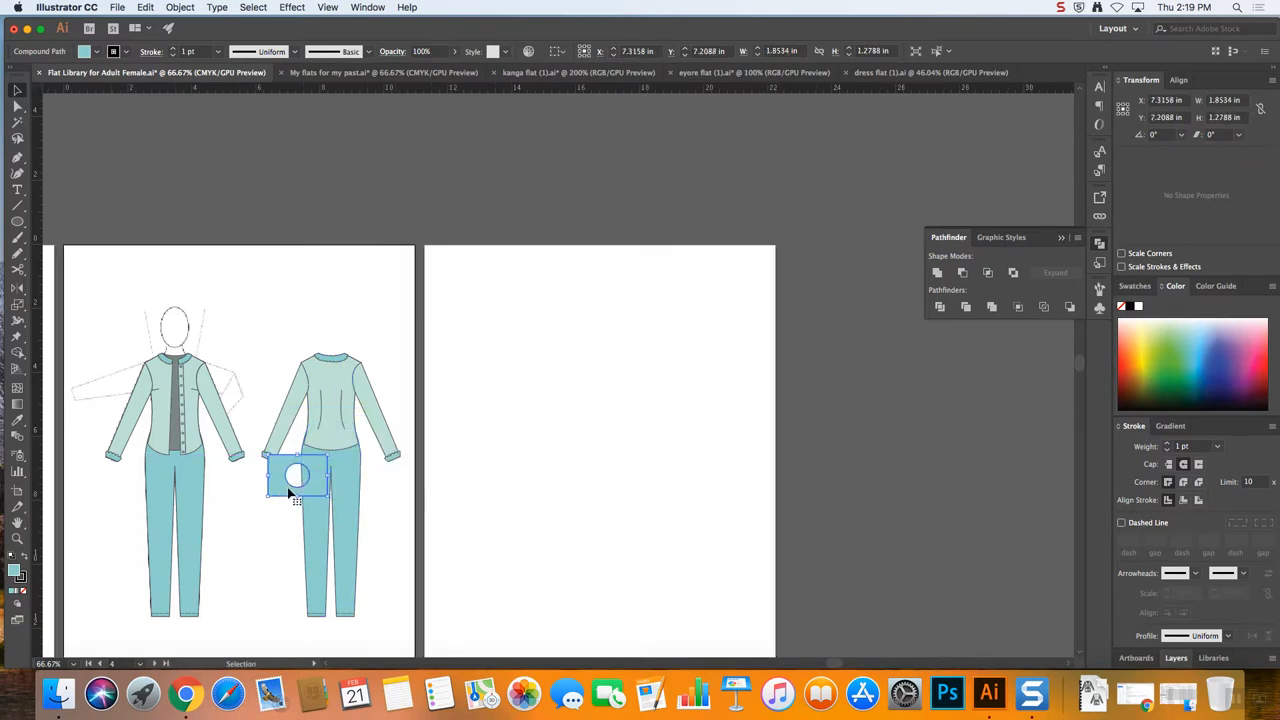
left_click_drag(296, 476, 530, 316)
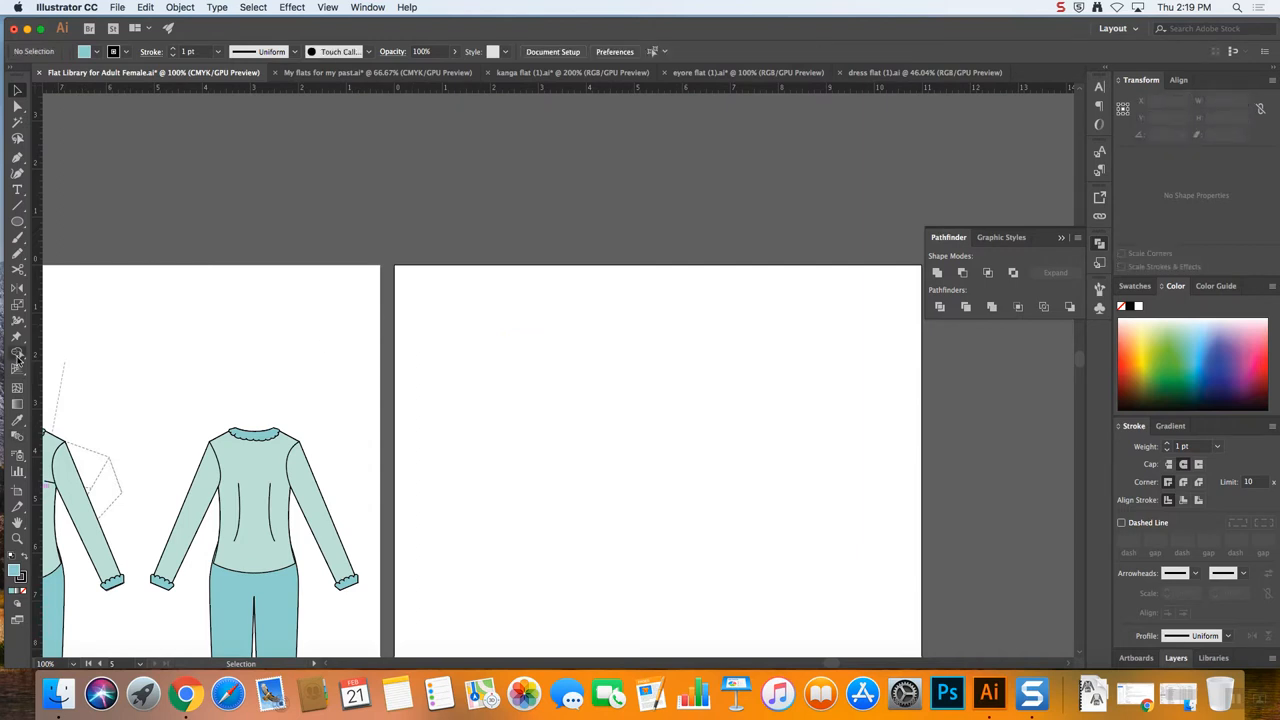
mouse_move(18, 356)
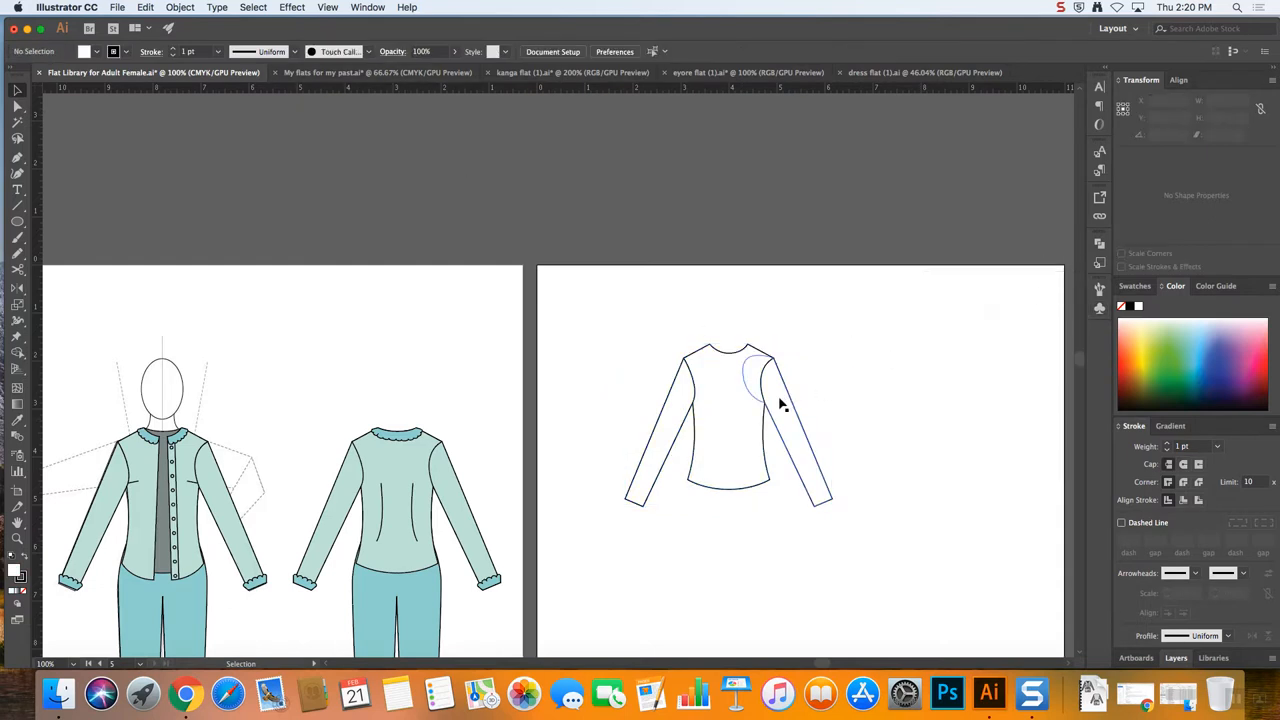
Ungroup the long-sleeved top outline into separate pieces and zoom to 200%
right_click(780, 404)
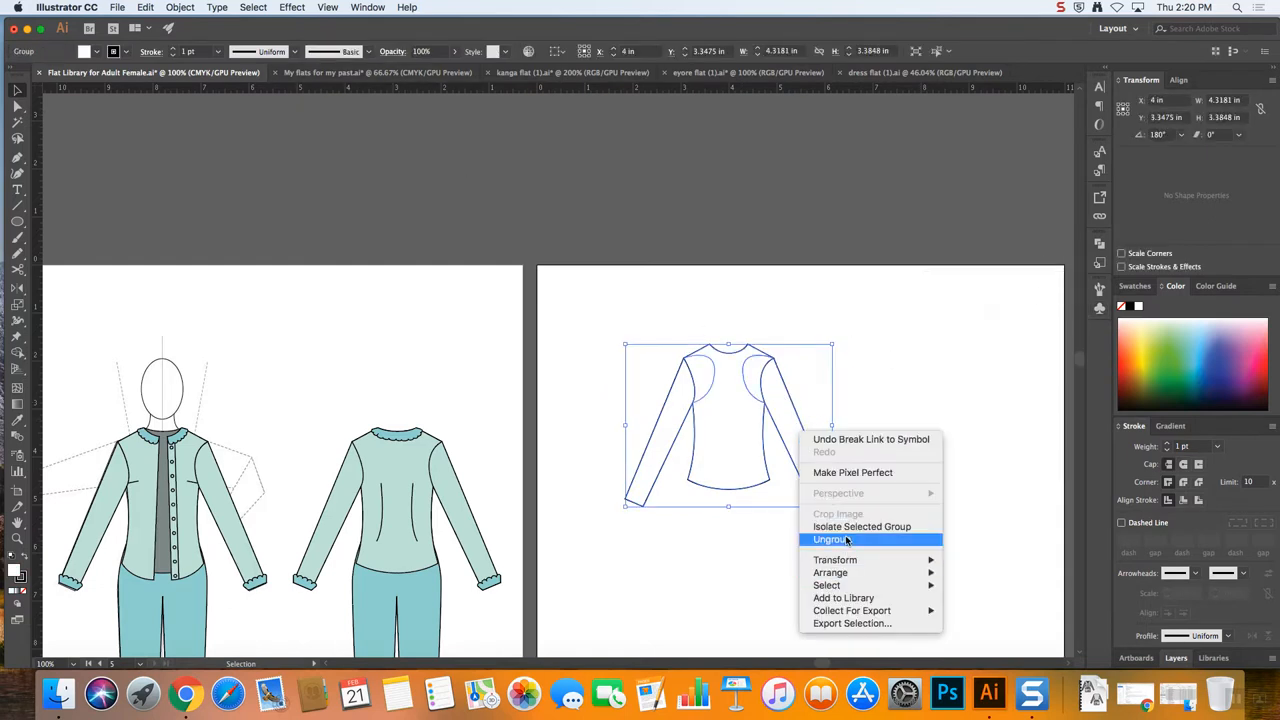
left_click(830, 540)
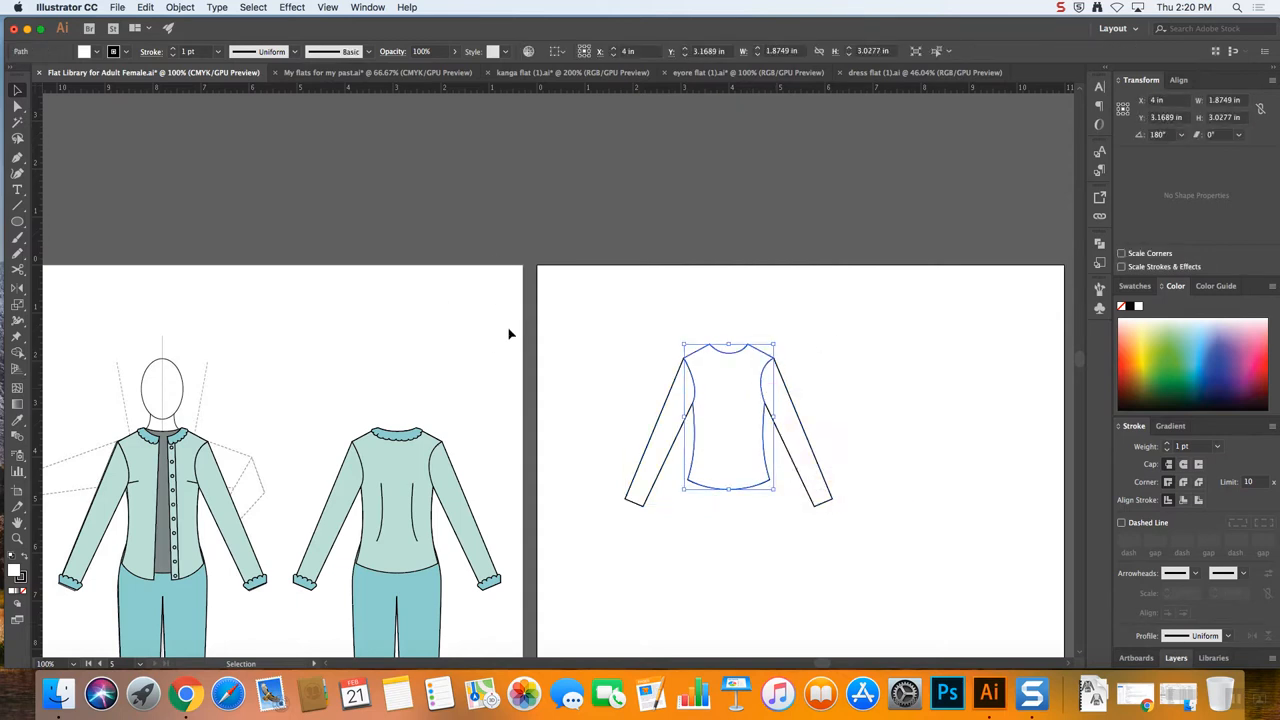
mouse_move(572, 266)
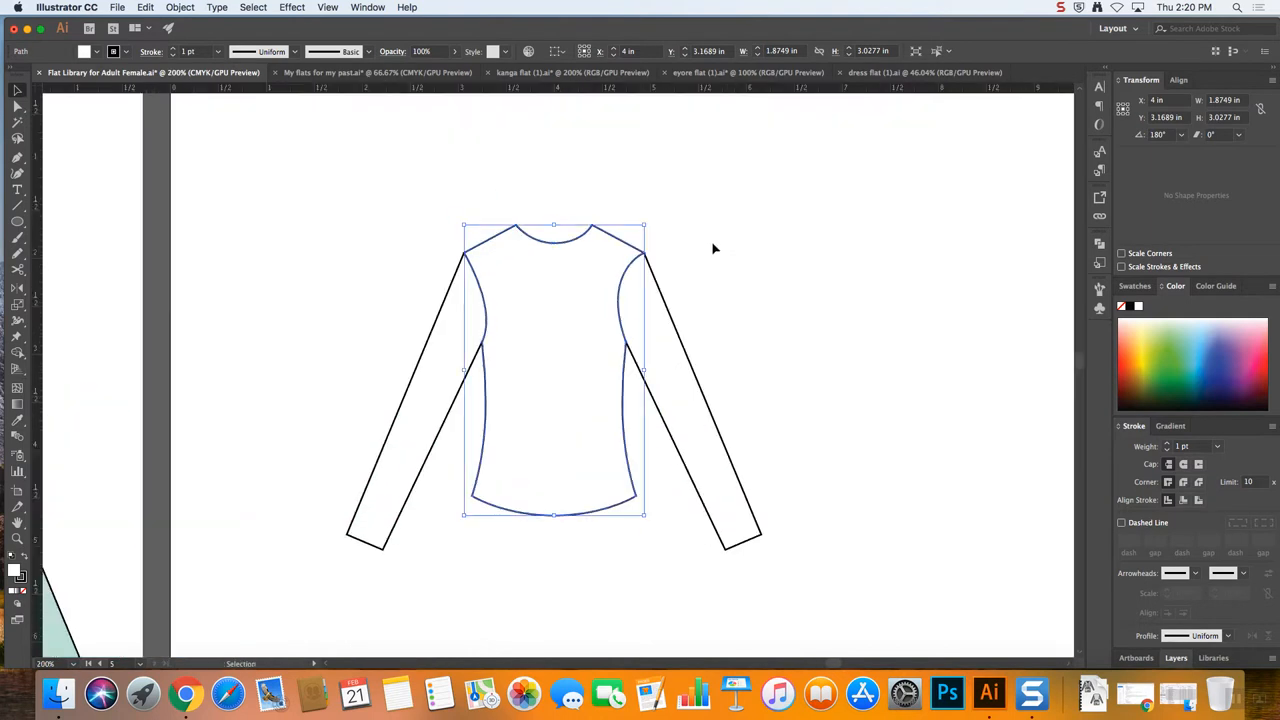
mouse_move(552, 268)
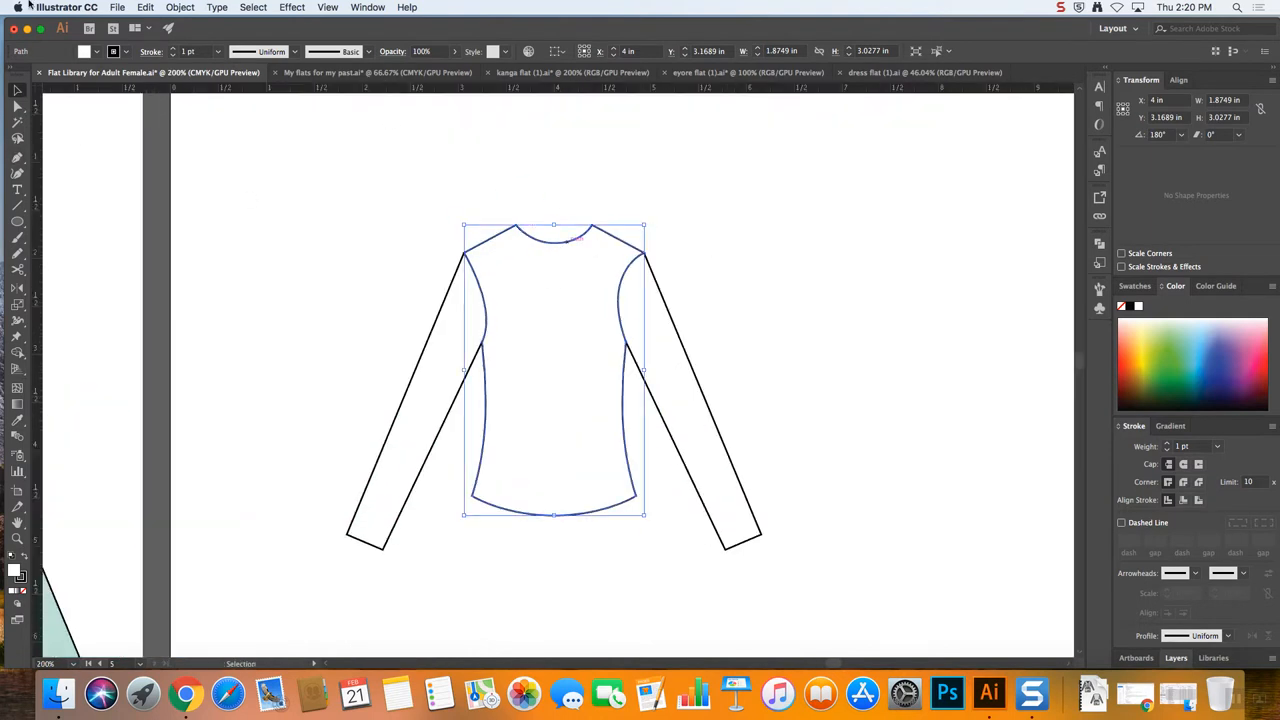
left_click(144, 8)
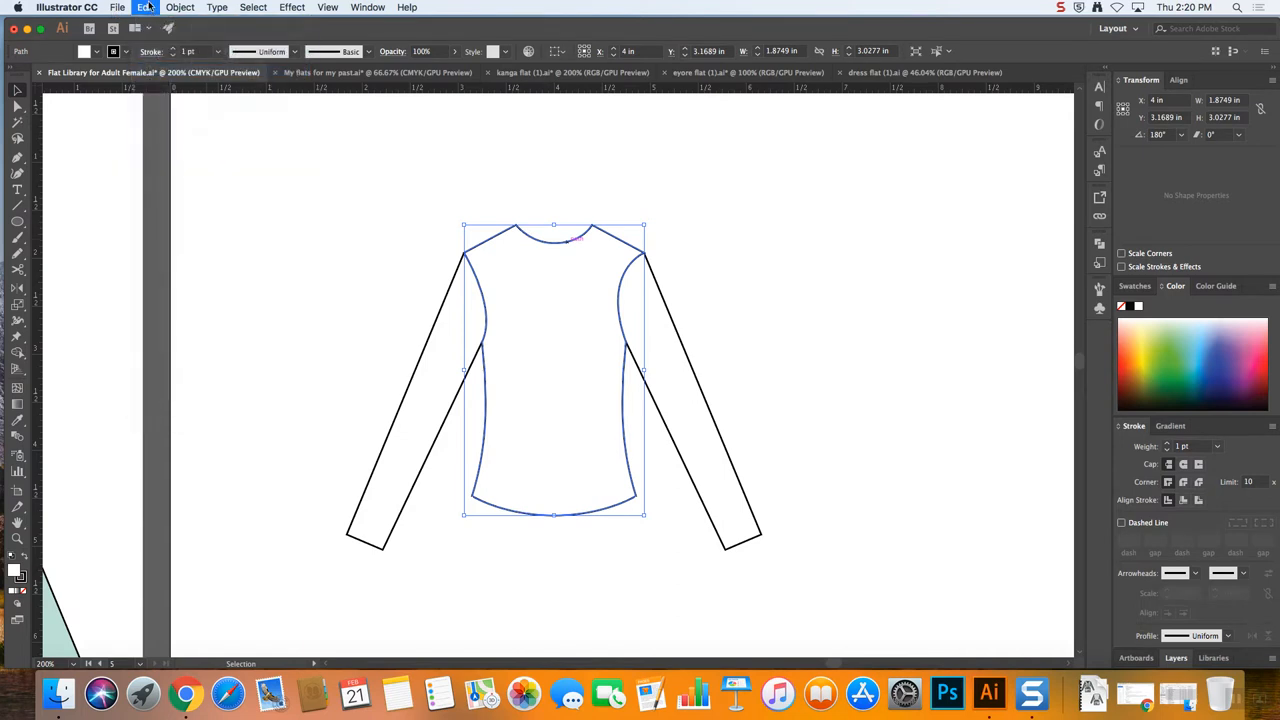
left_click(144, 8)
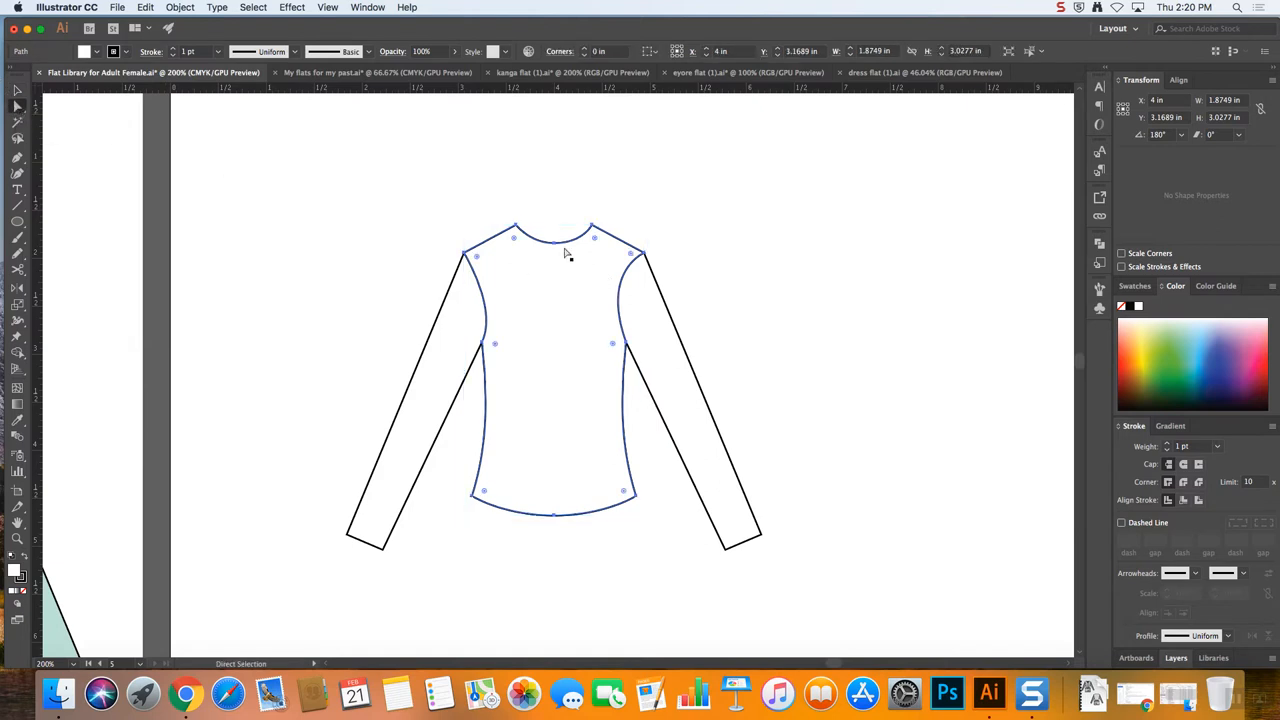
Fill the inner neckline with a muted gray-teal from the Color panel spectrum
left_click_drag(556, 240, 556, 236)
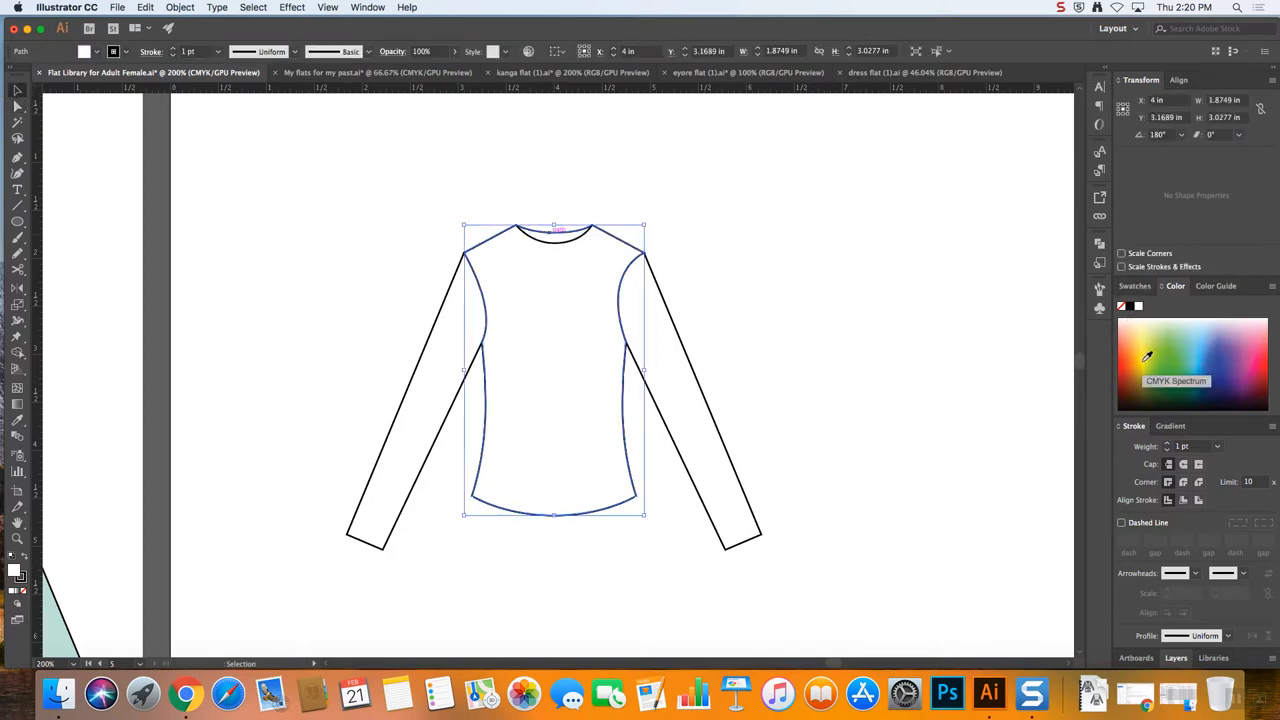
left_click(1136, 286)
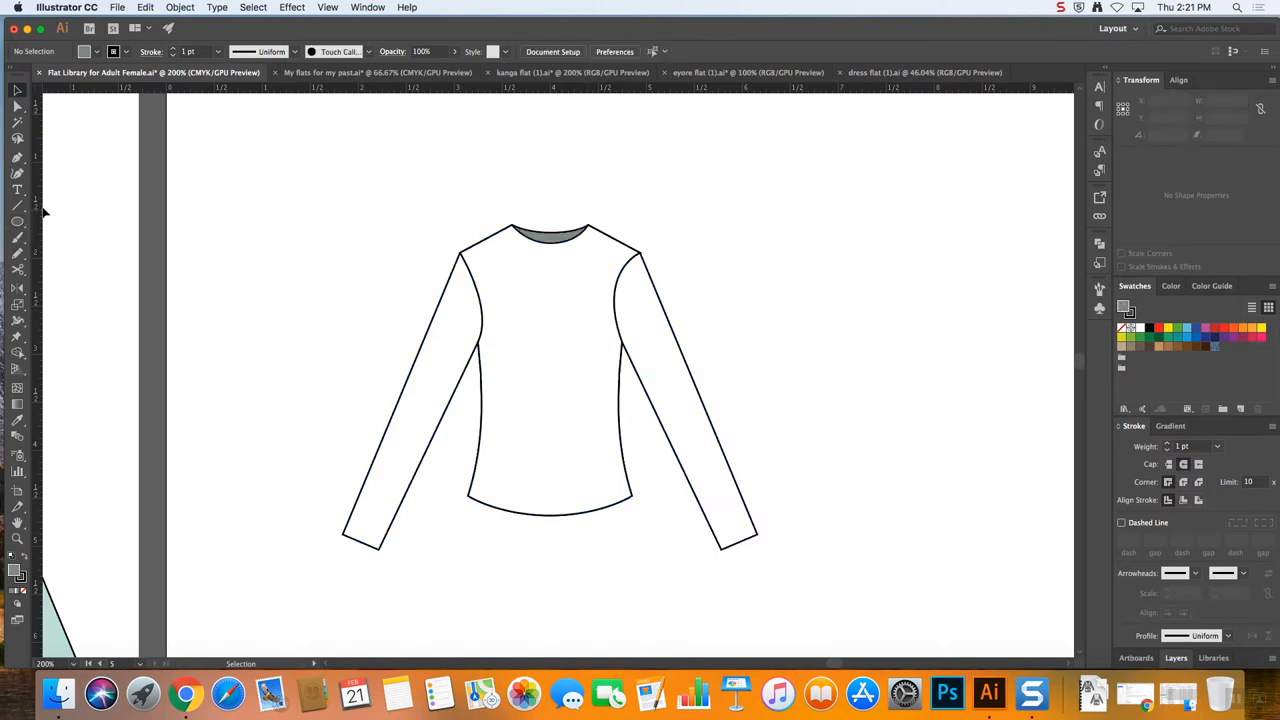
Draw a narrow rectangle strip down the centre of the top
left_click(16, 220)
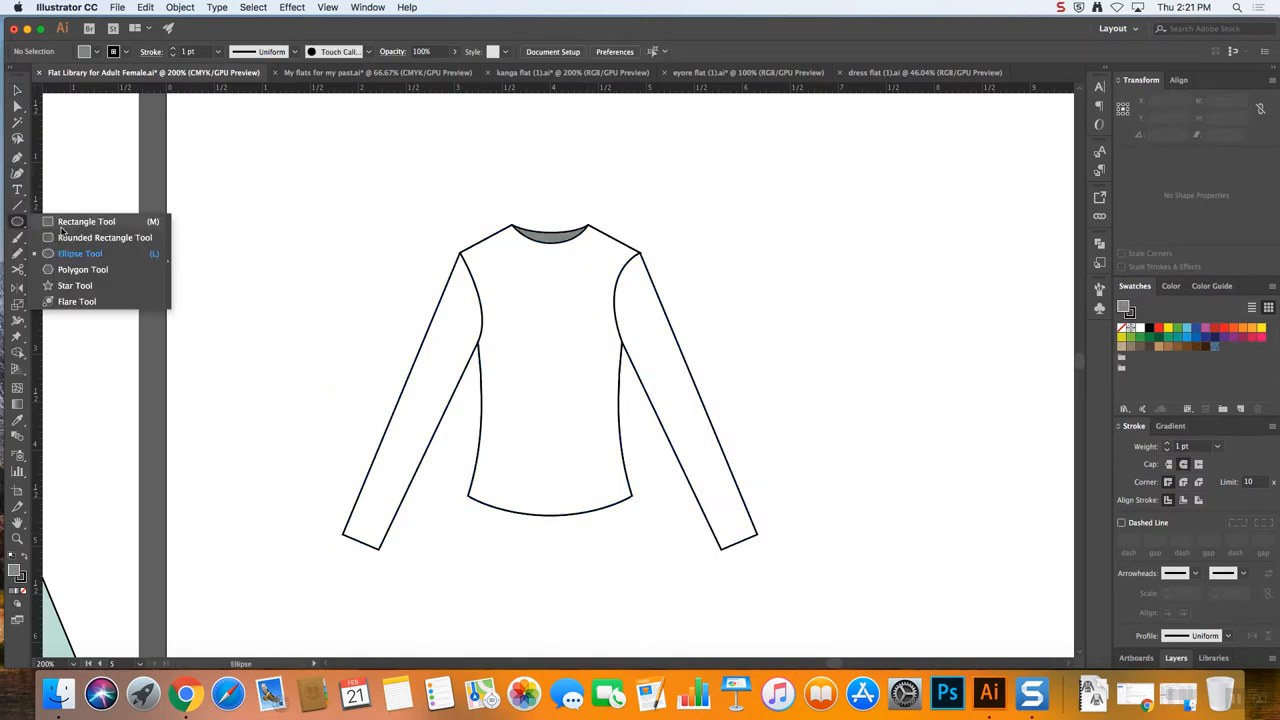
left_click(86, 220)
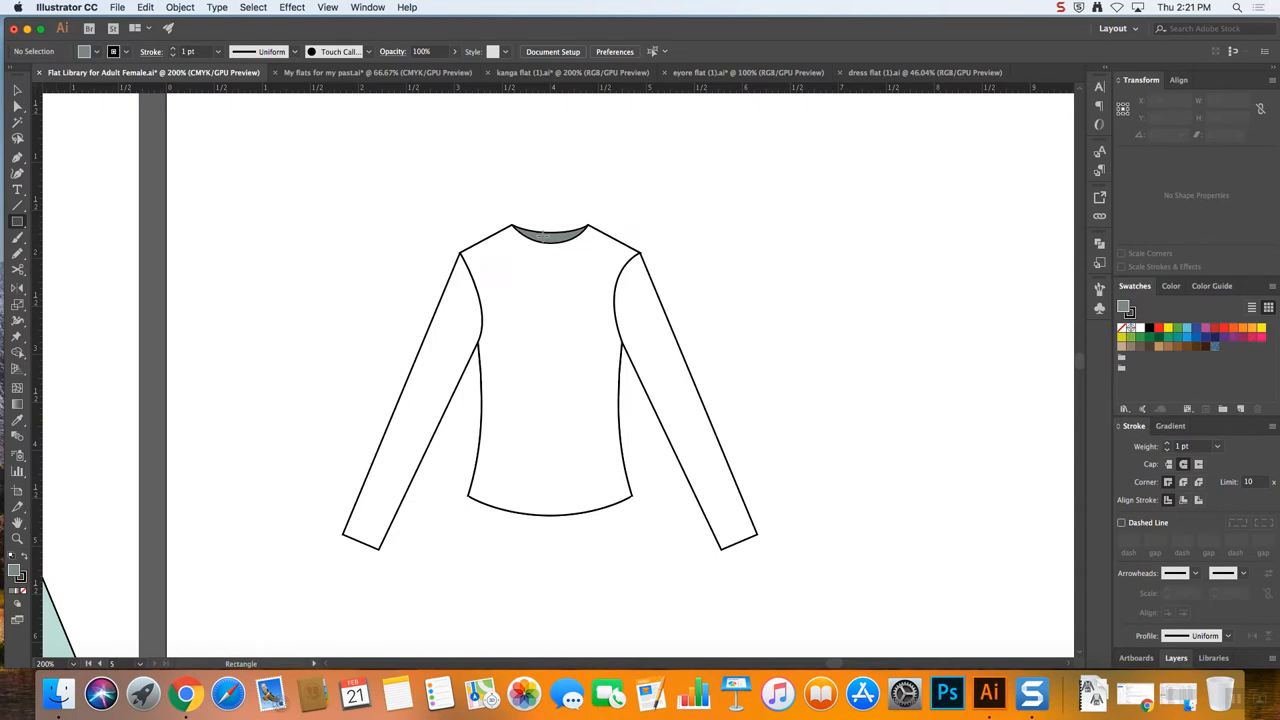
left_click_drag(552, 222, 564, 572)
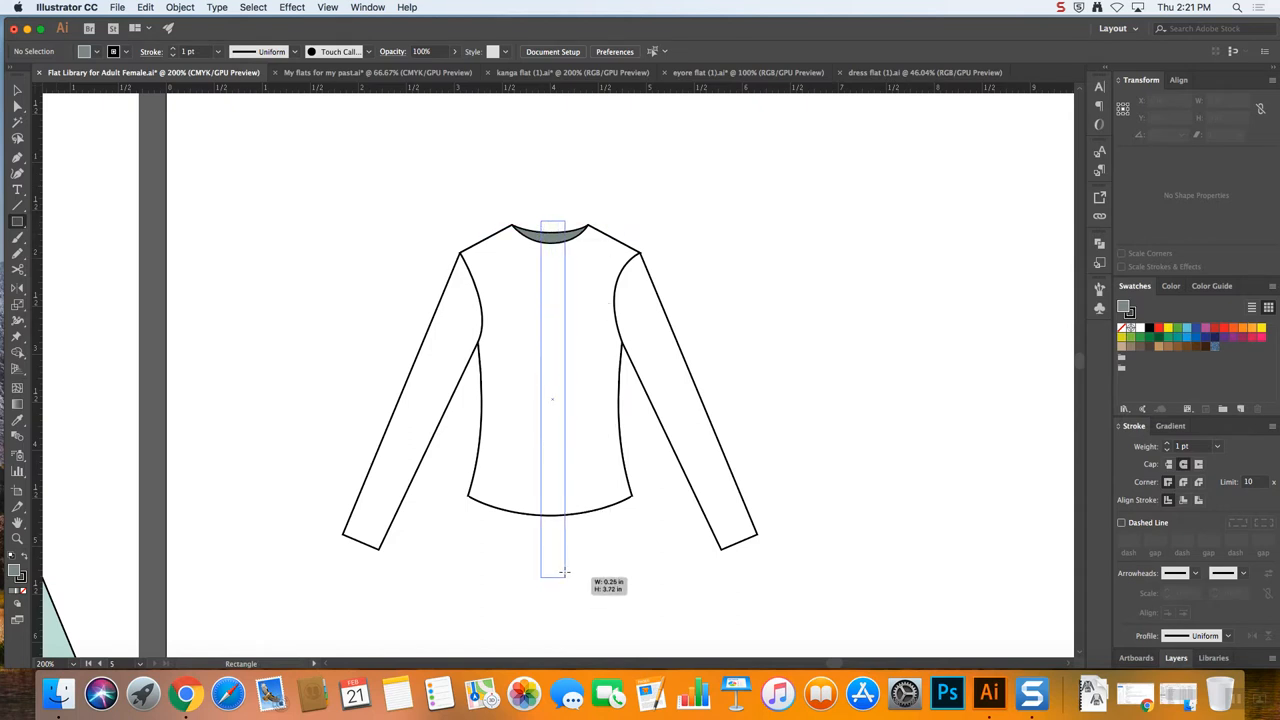
left_click_drag(552, 220, 552, 548)
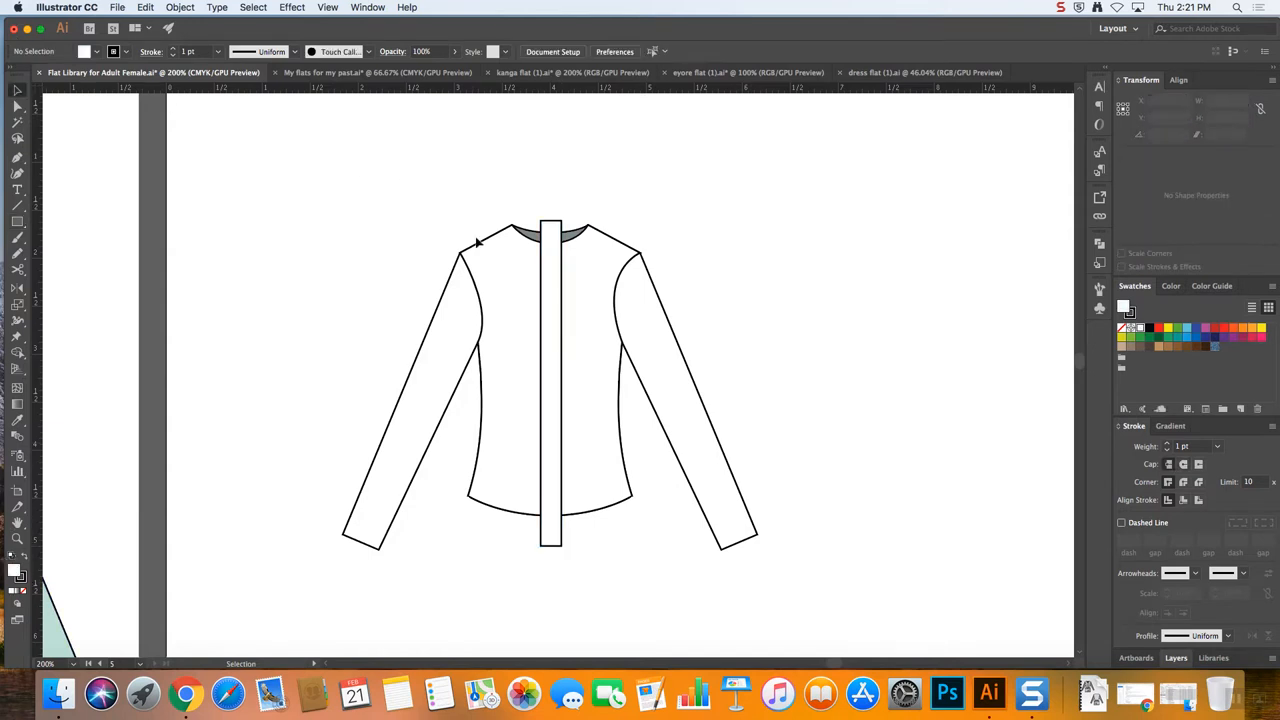
Build the center panel as its own gray shape and widen it toward the hem
left_click(550, 380)
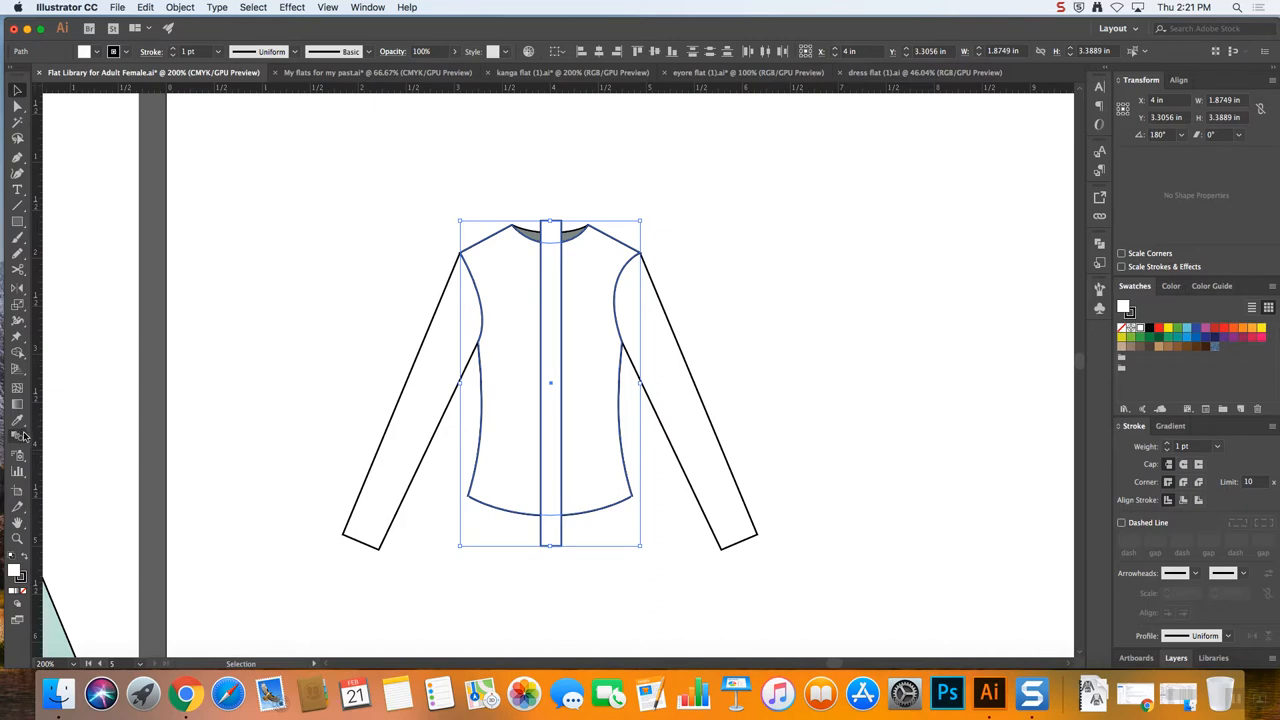
mouse_move(18, 356)
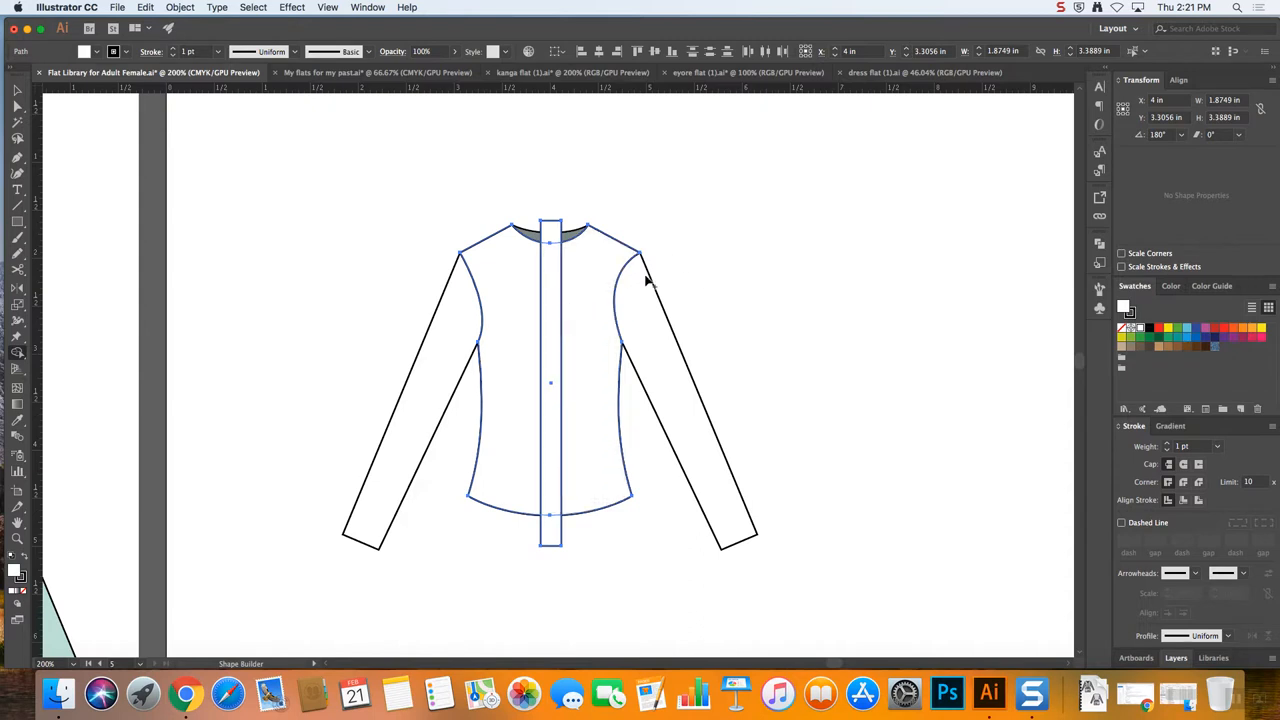
left_click(552, 310)
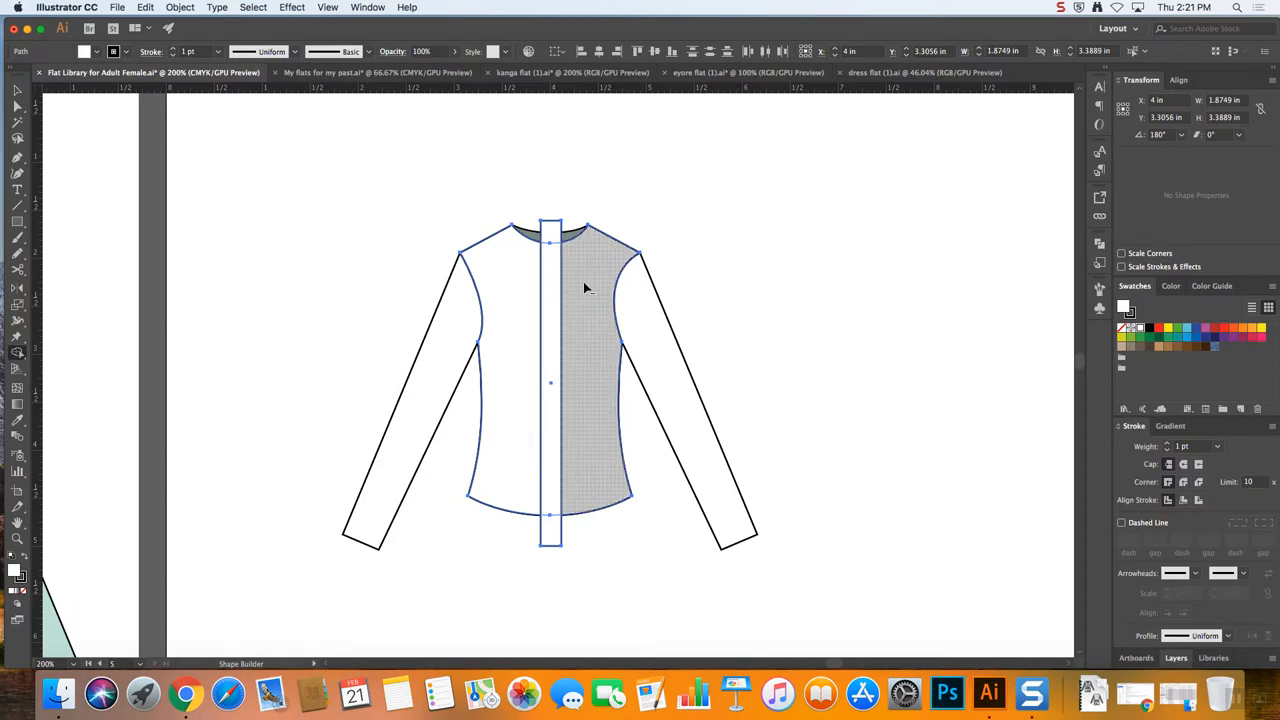
mouse_move(576, 282)
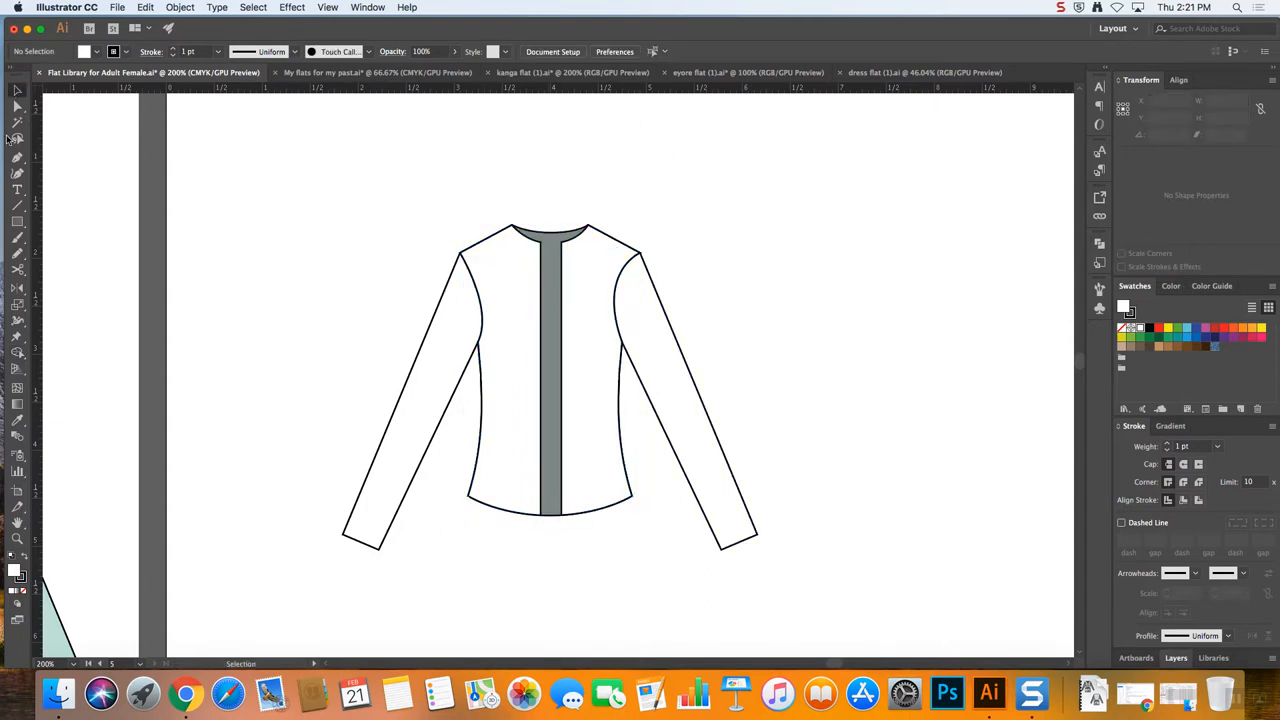
left_click(568, 516)
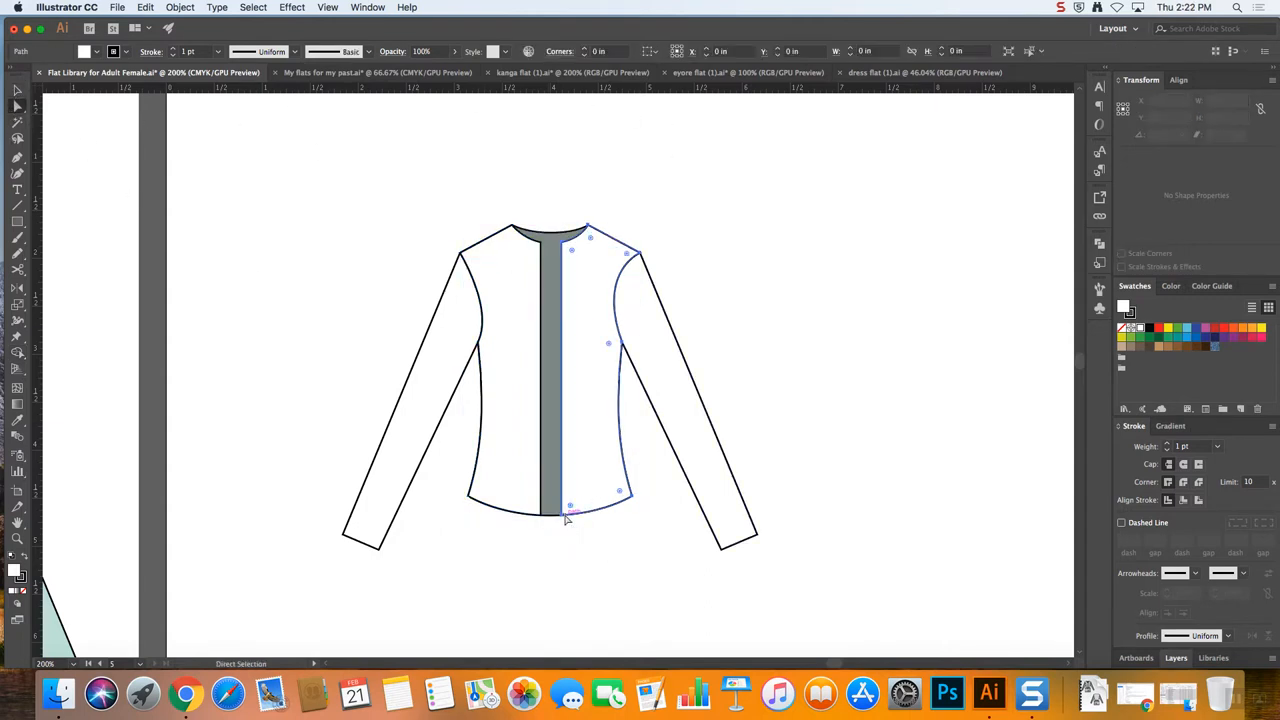
left_click_drag(568, 514, 570, 524)
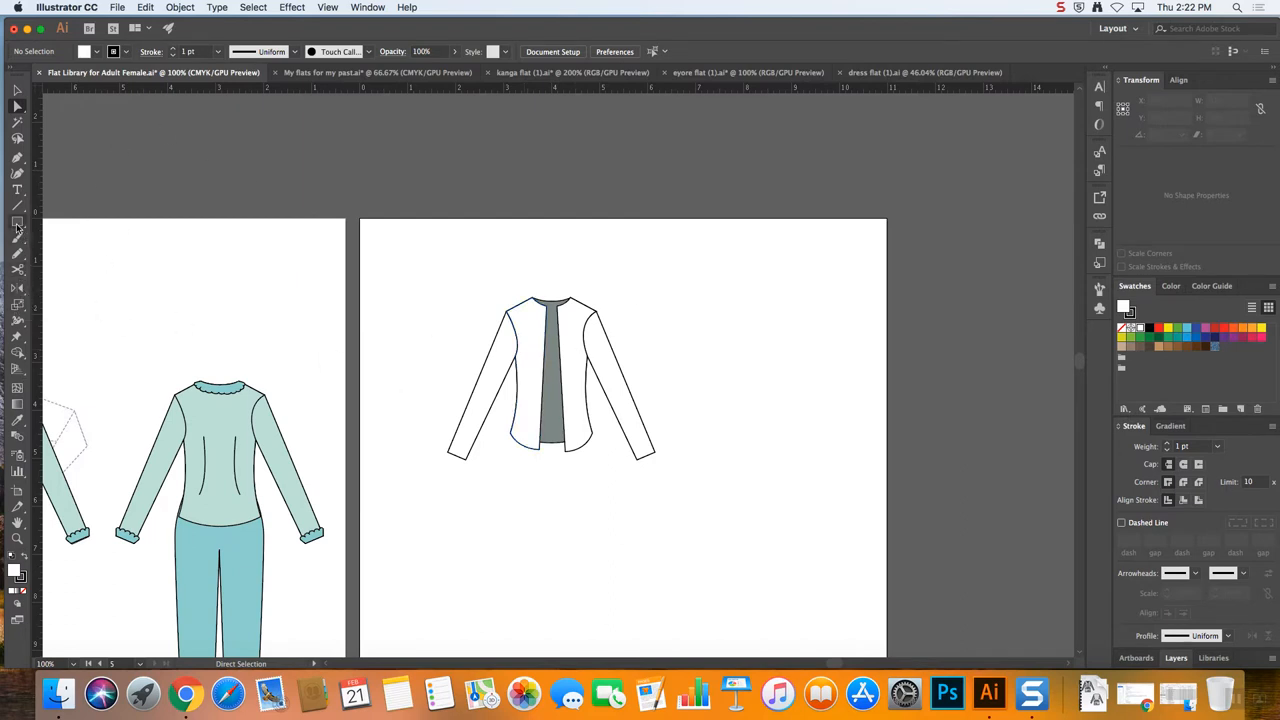
Draw a green rectangle with a red circle, then cut the circle out with Shape Builder
left_click_drag(692, 304, 824, 410)
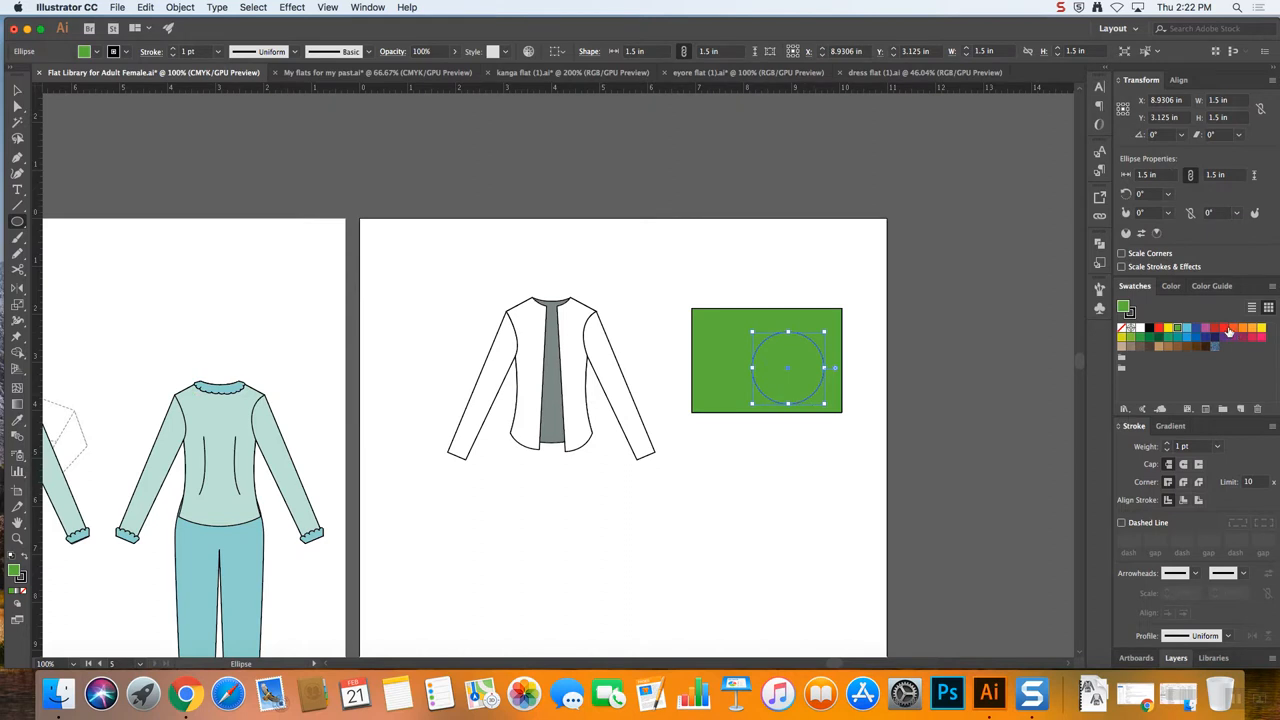
left_click(1204, 328)
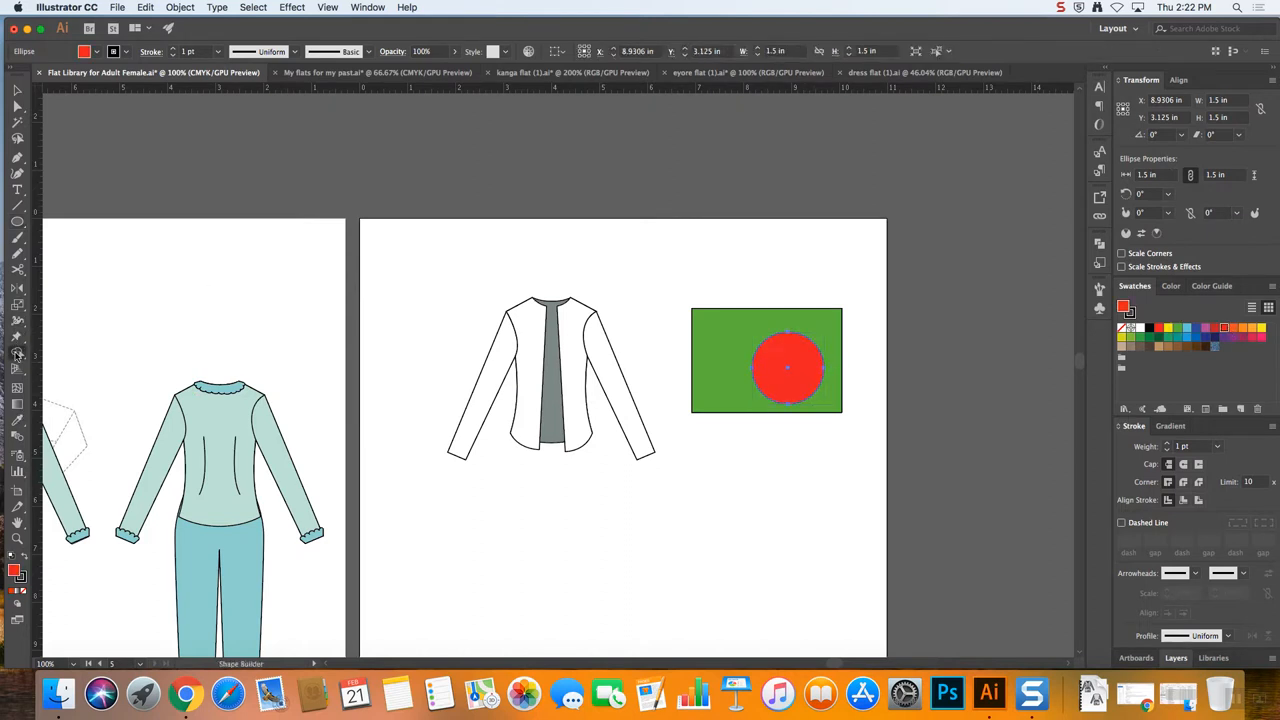
mouse_move(16, 356)
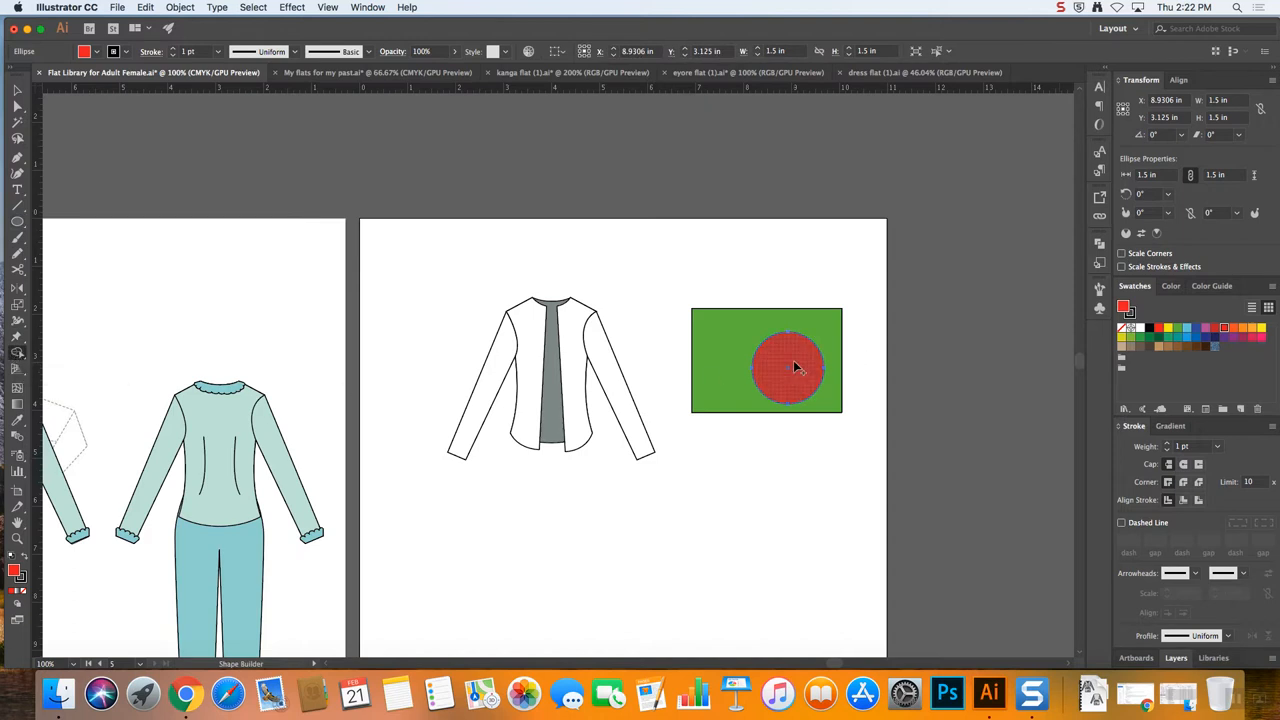
mouse_move(800, 364)
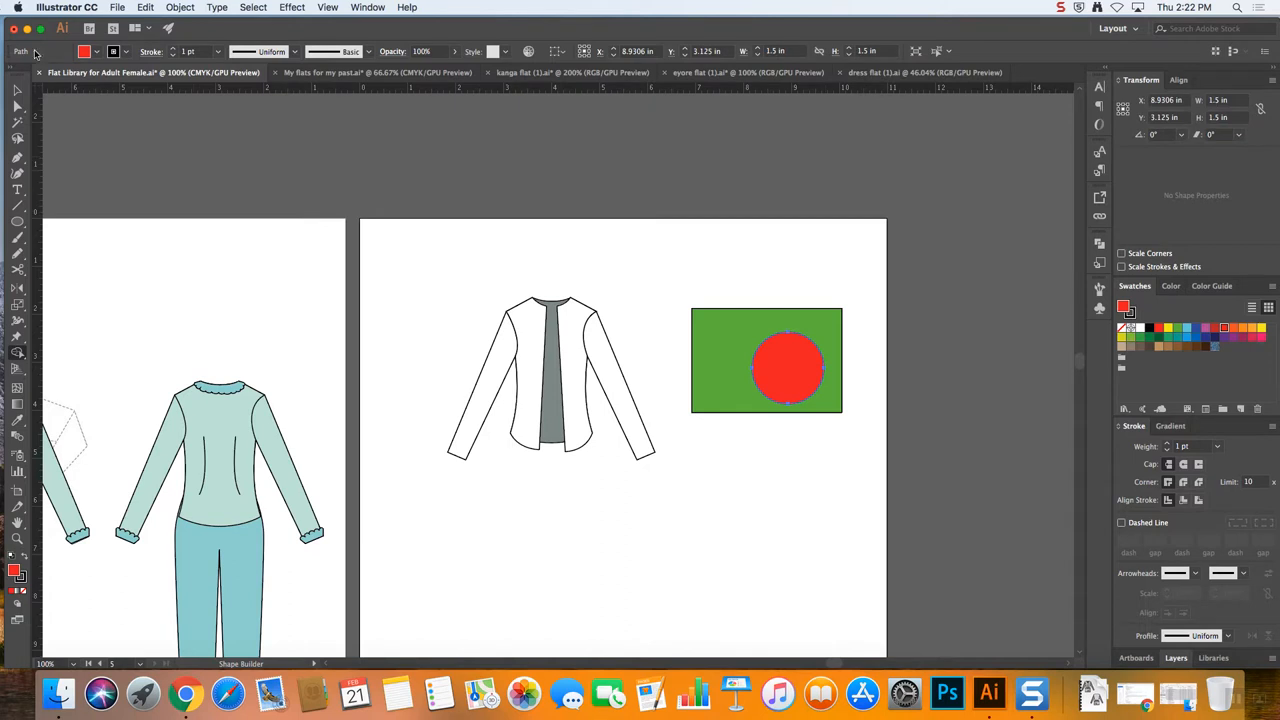
left_click(788, 368)
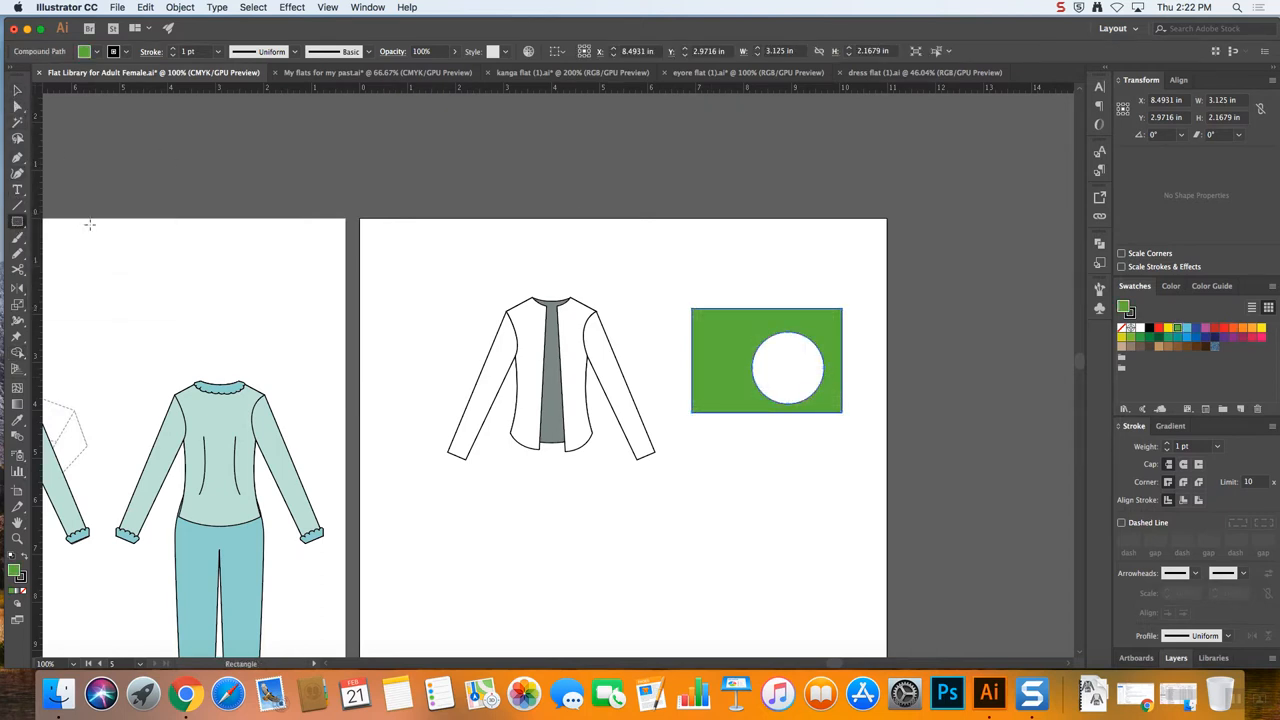
Shrink the cut-out rectangle and move it over the jacket back before deleting it
left_click_drag(790, 318, 790, 414)
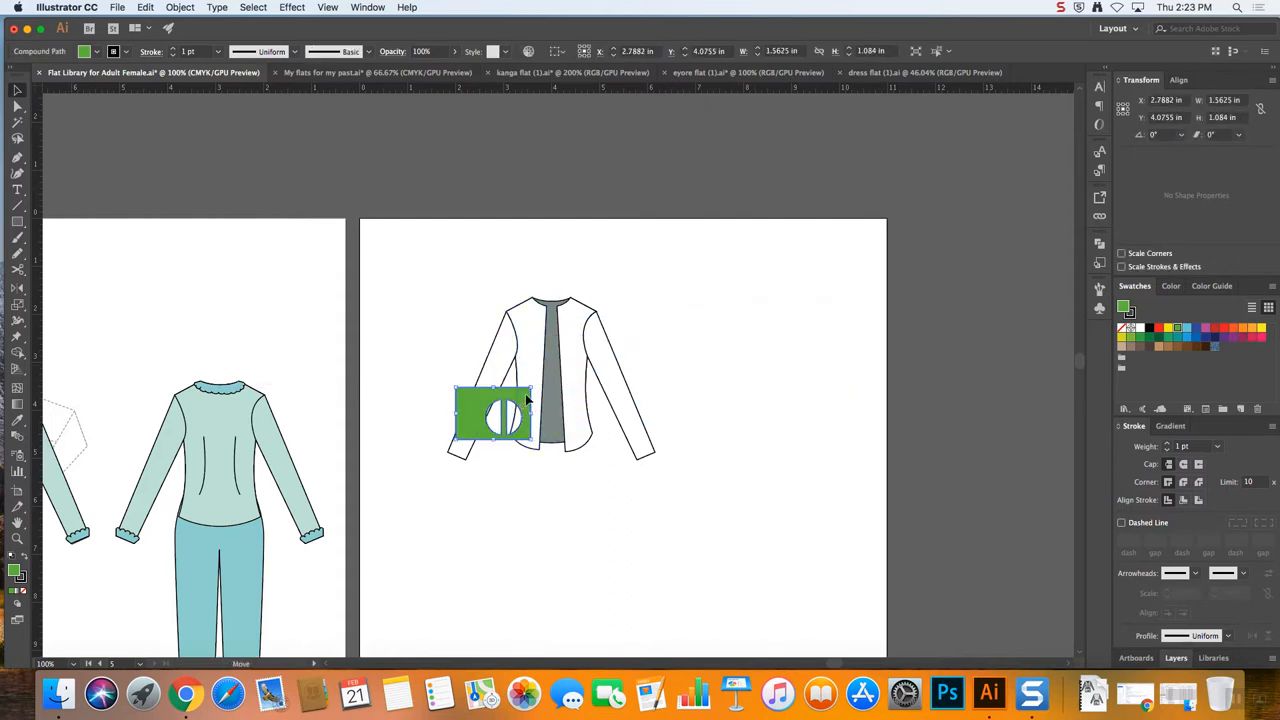
left_click_drag(490, 414, 504, 396)
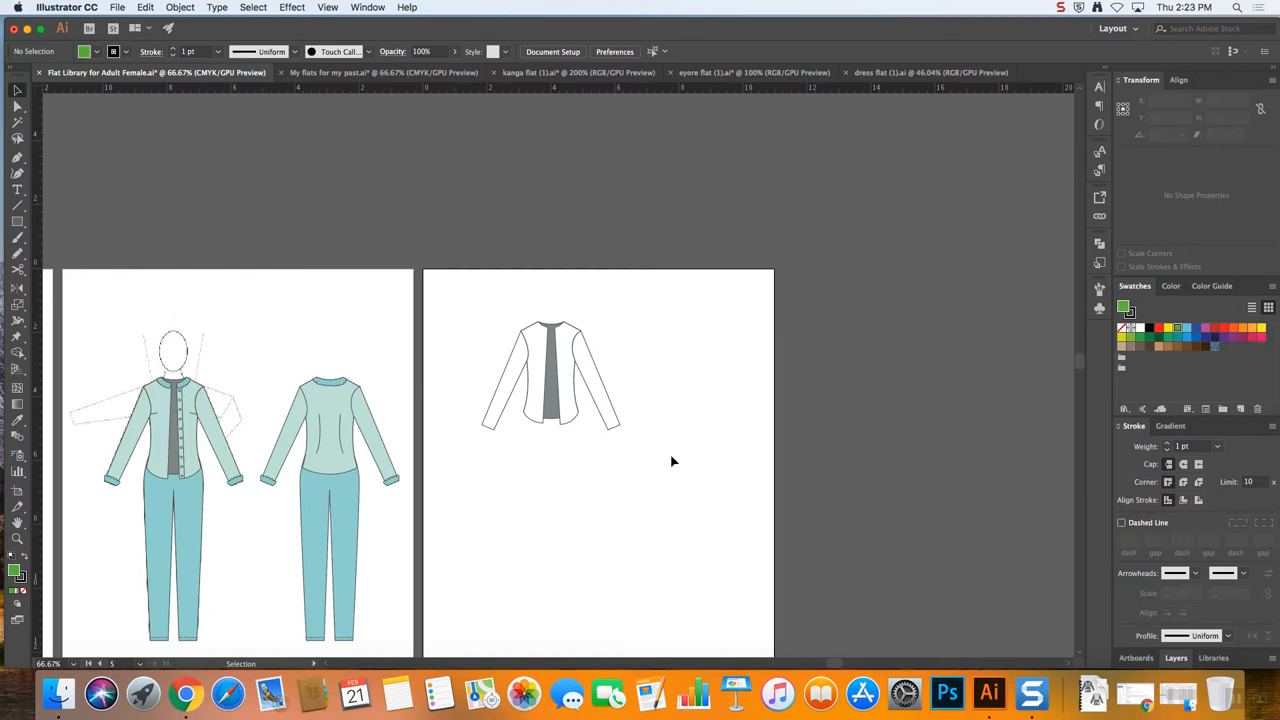
mouse_move(680, 428)
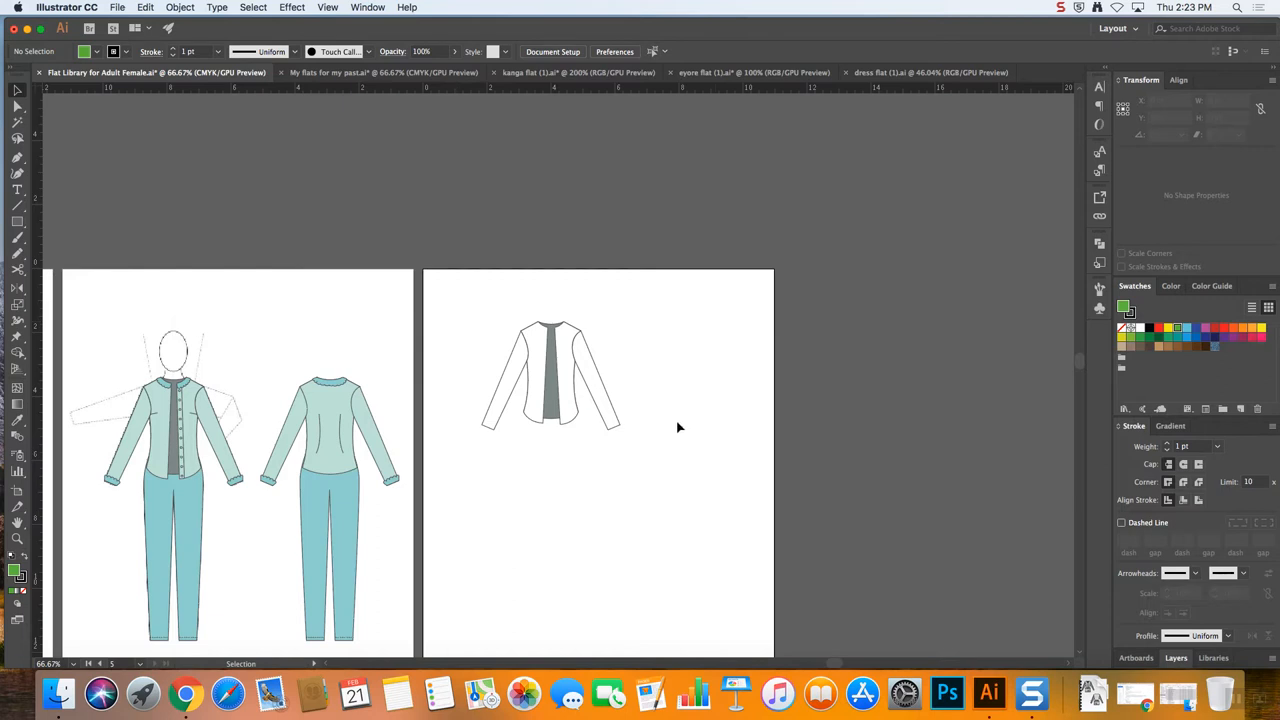
mouse_move(654, 408)
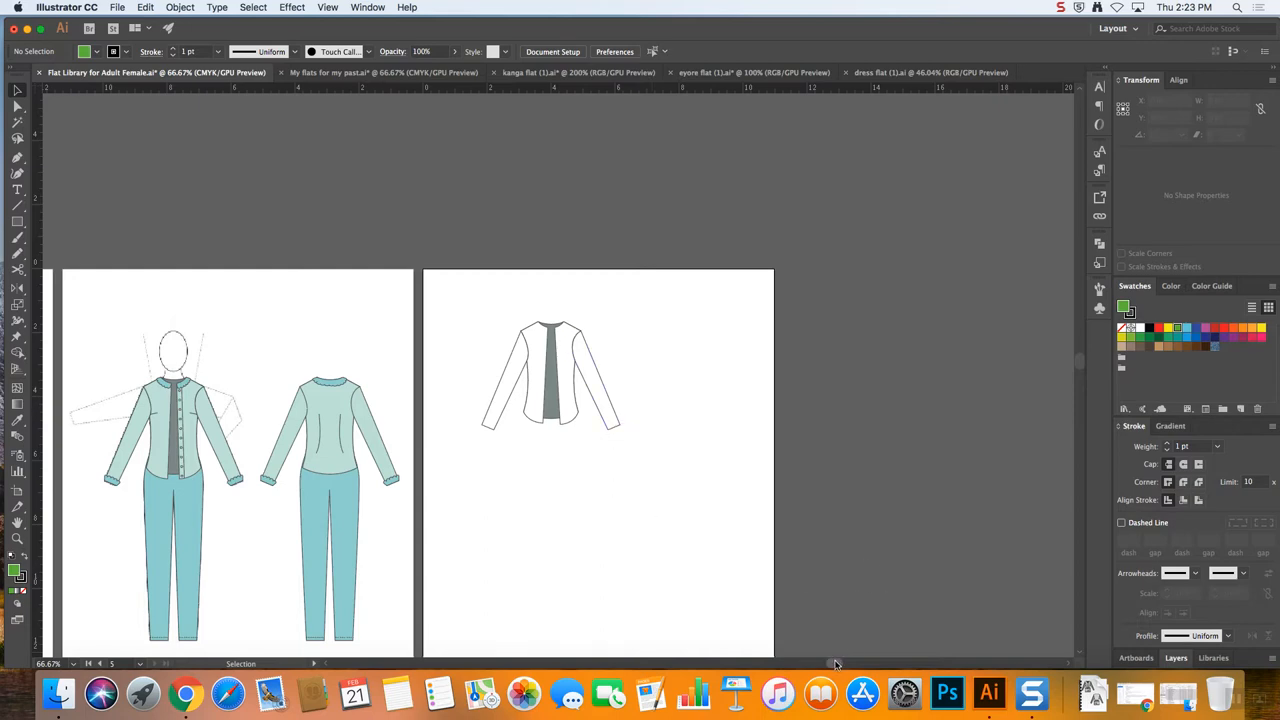
Scroll to the jeans and dress artboards, then switch to Google Chrome
scroll("right", 3)
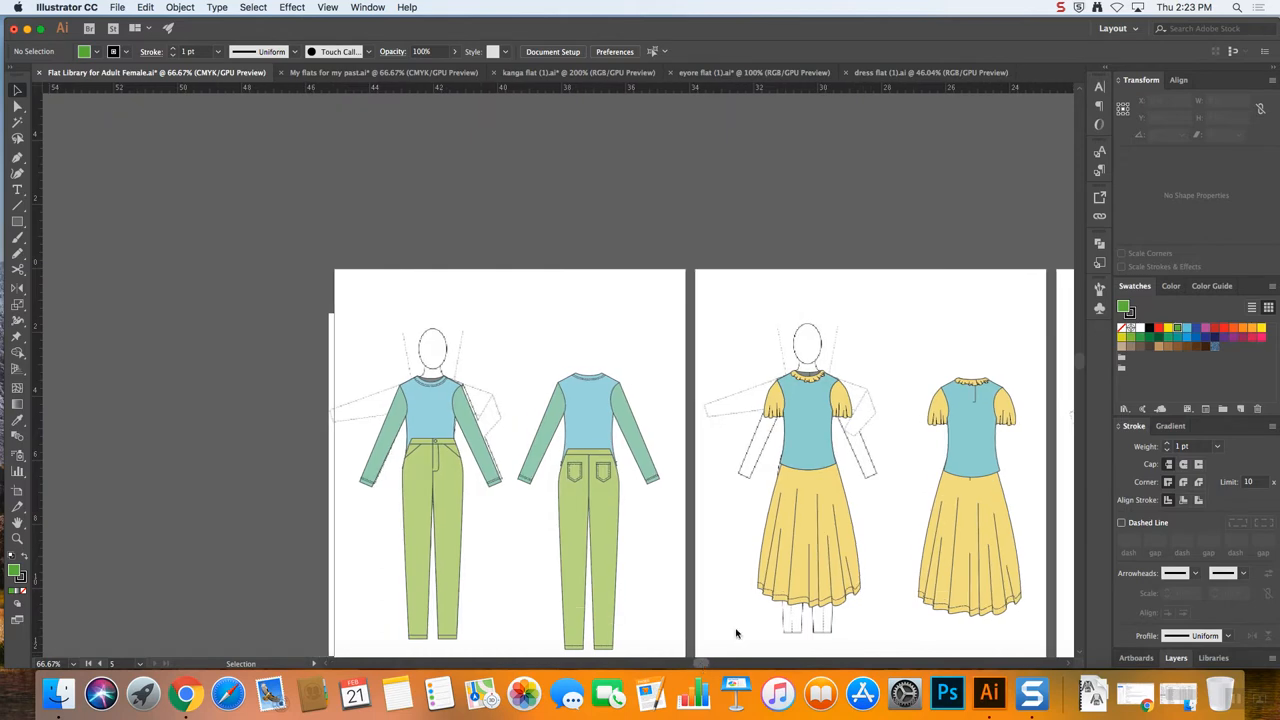
scroll("down", 3)
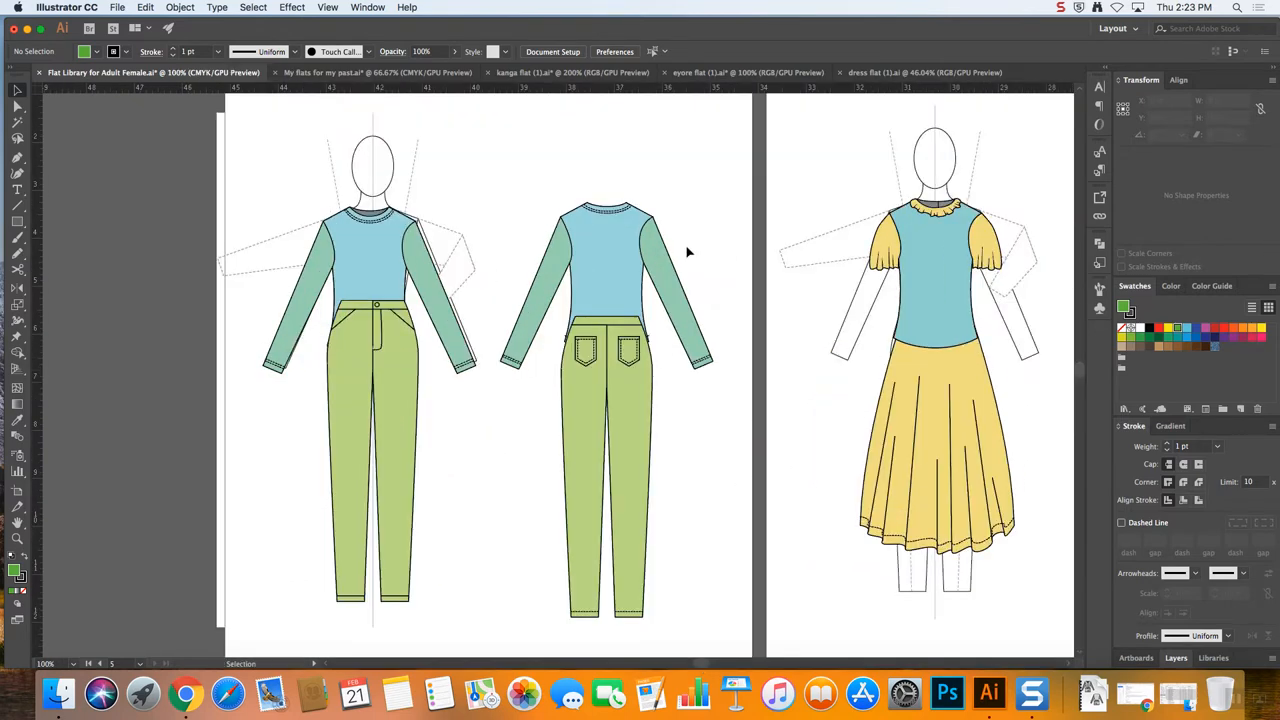
mouse_move(186, 692)
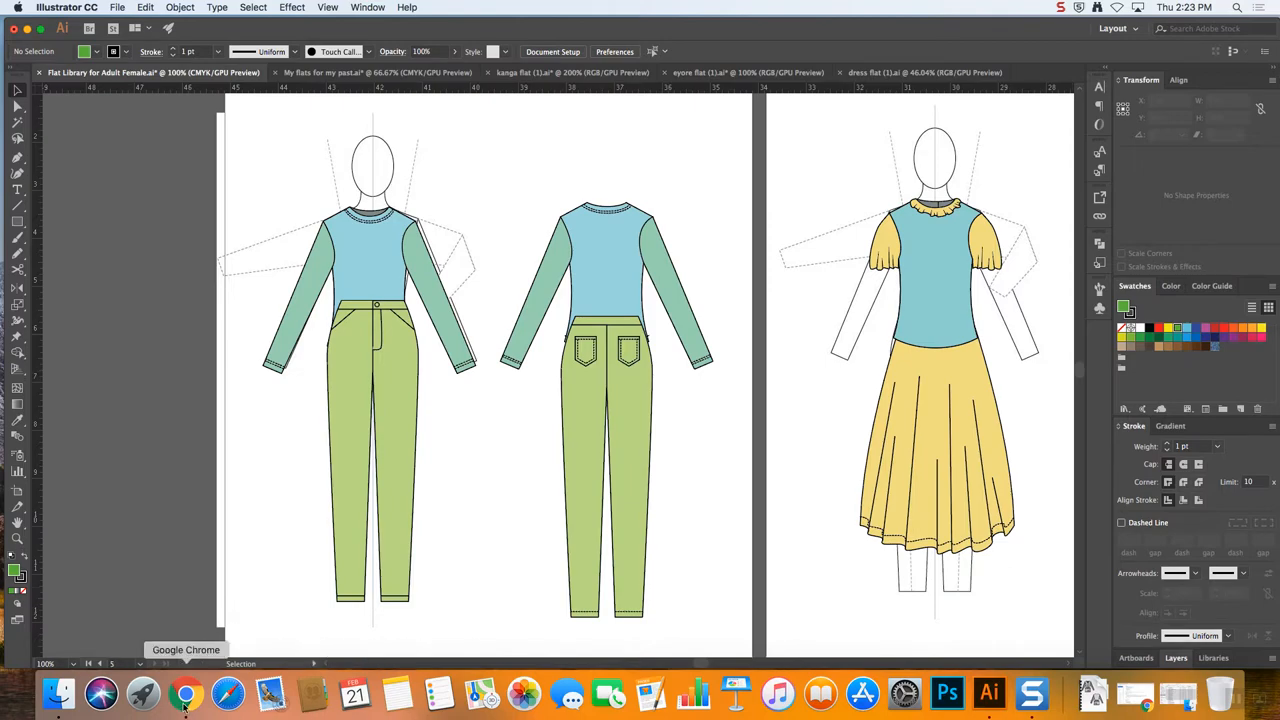
left_click(188, 692)
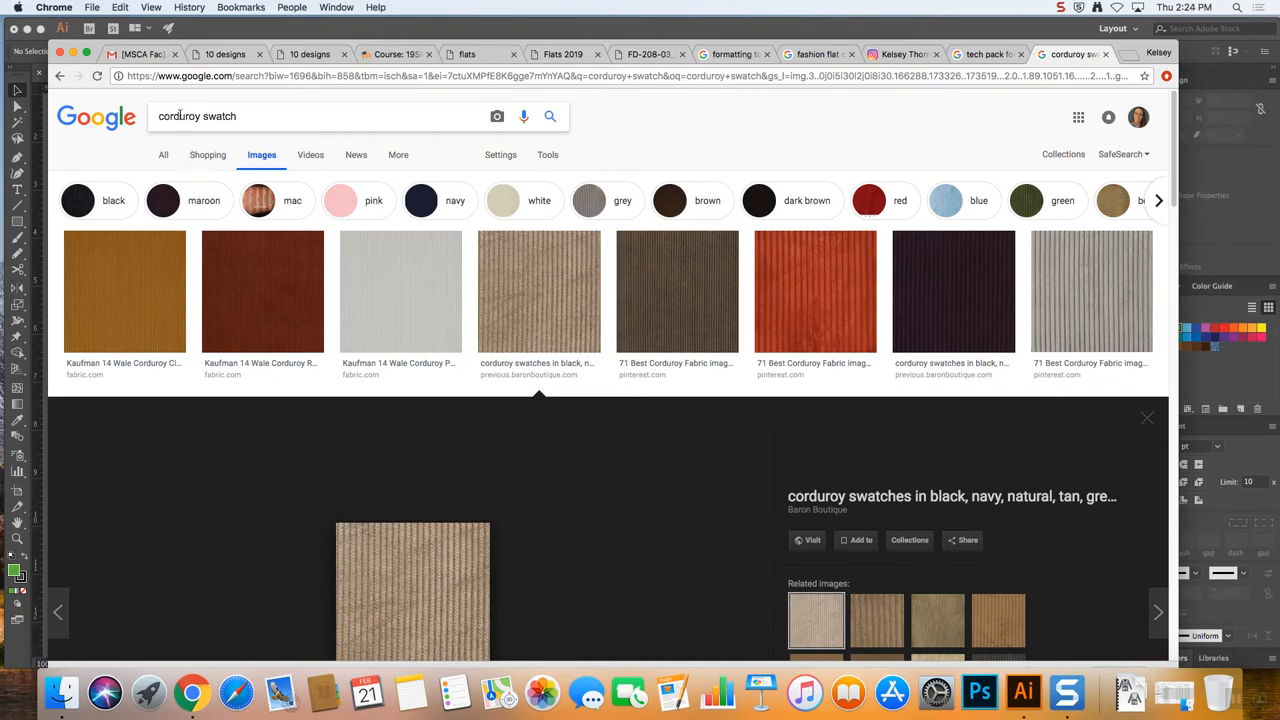
Search Google Images for jeans swatch and preview a dark diagonal-weave denim texture
type("jeans swatch")
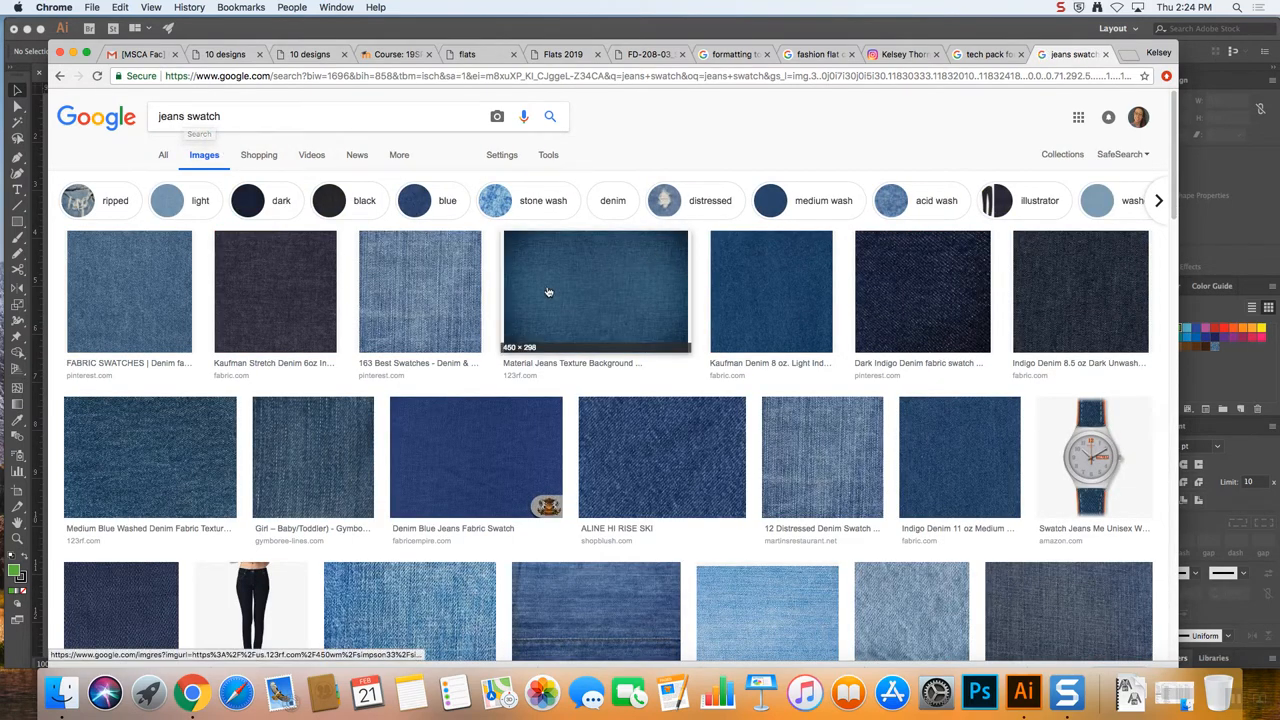
mouse_move(820, 462)
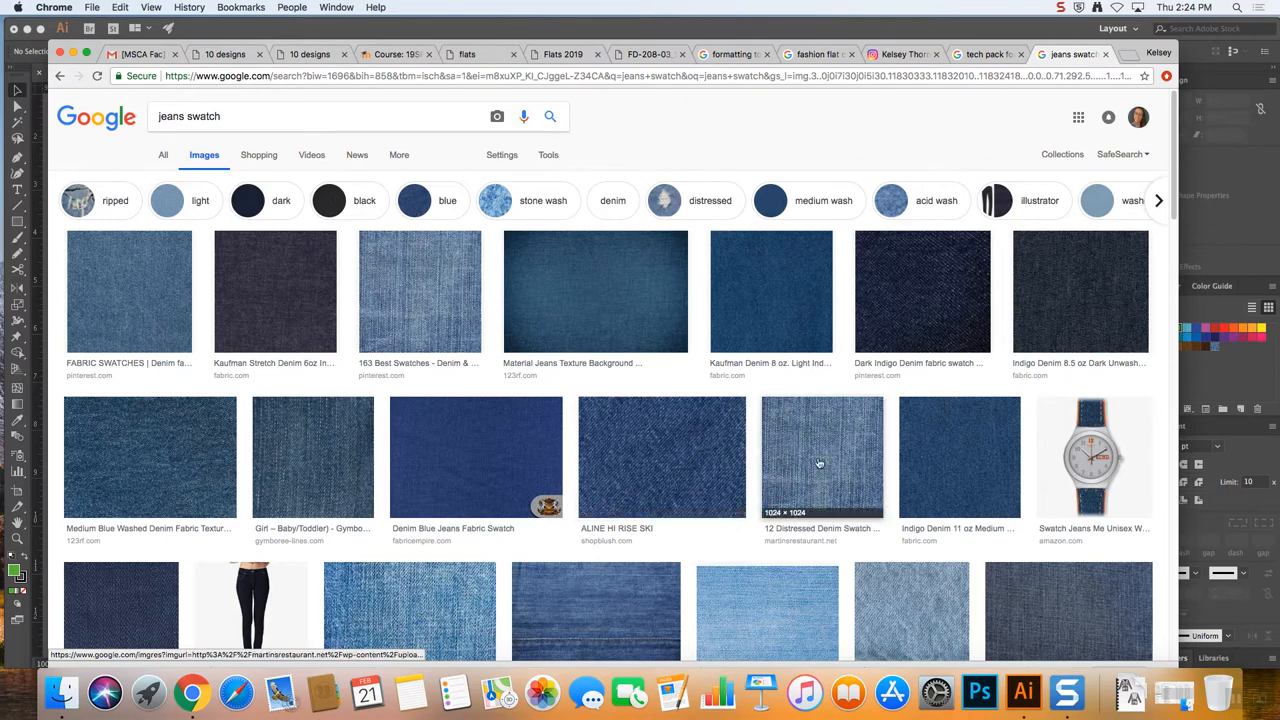
mouse_move(128, 290)
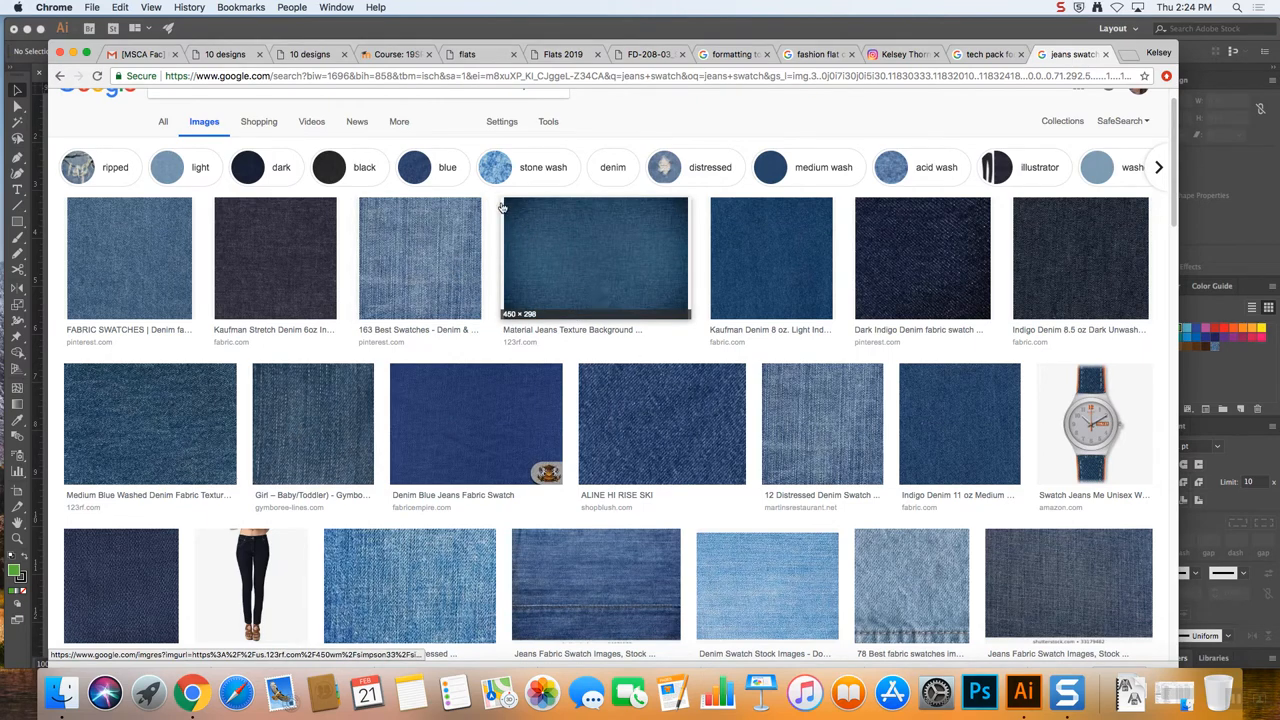
mouse_move(688, 318)
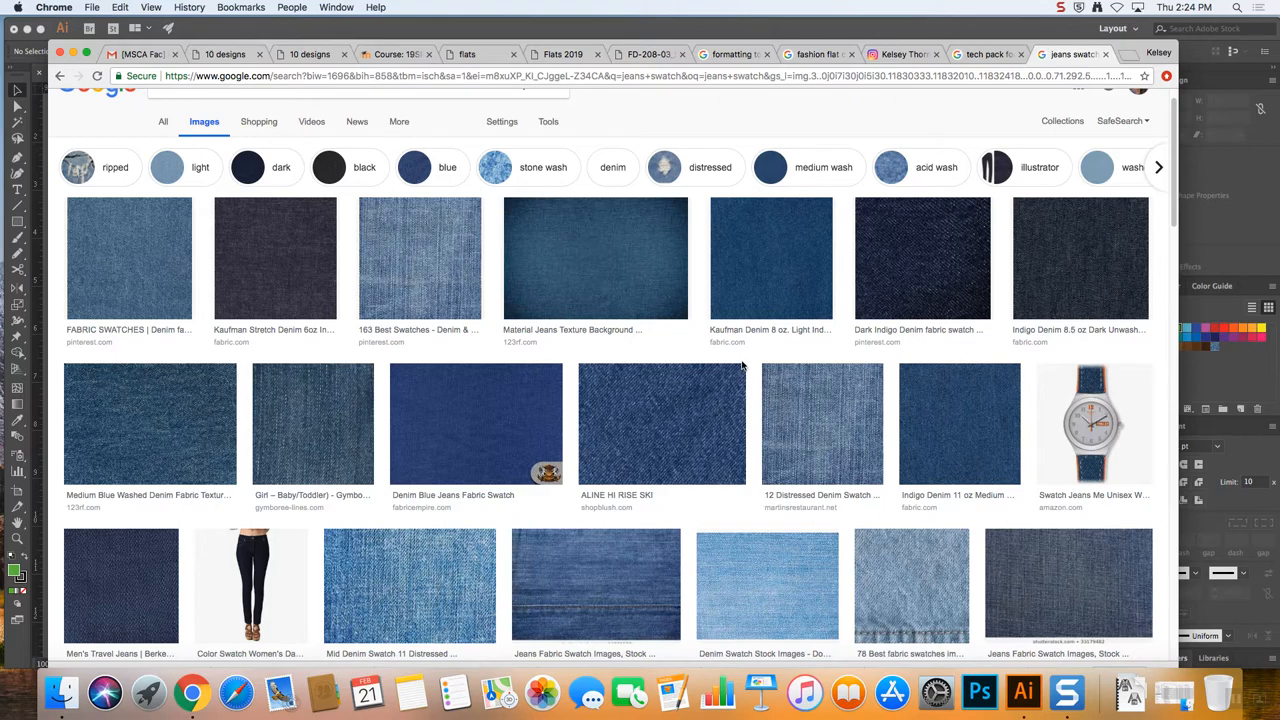
mouse_move(742, 366)
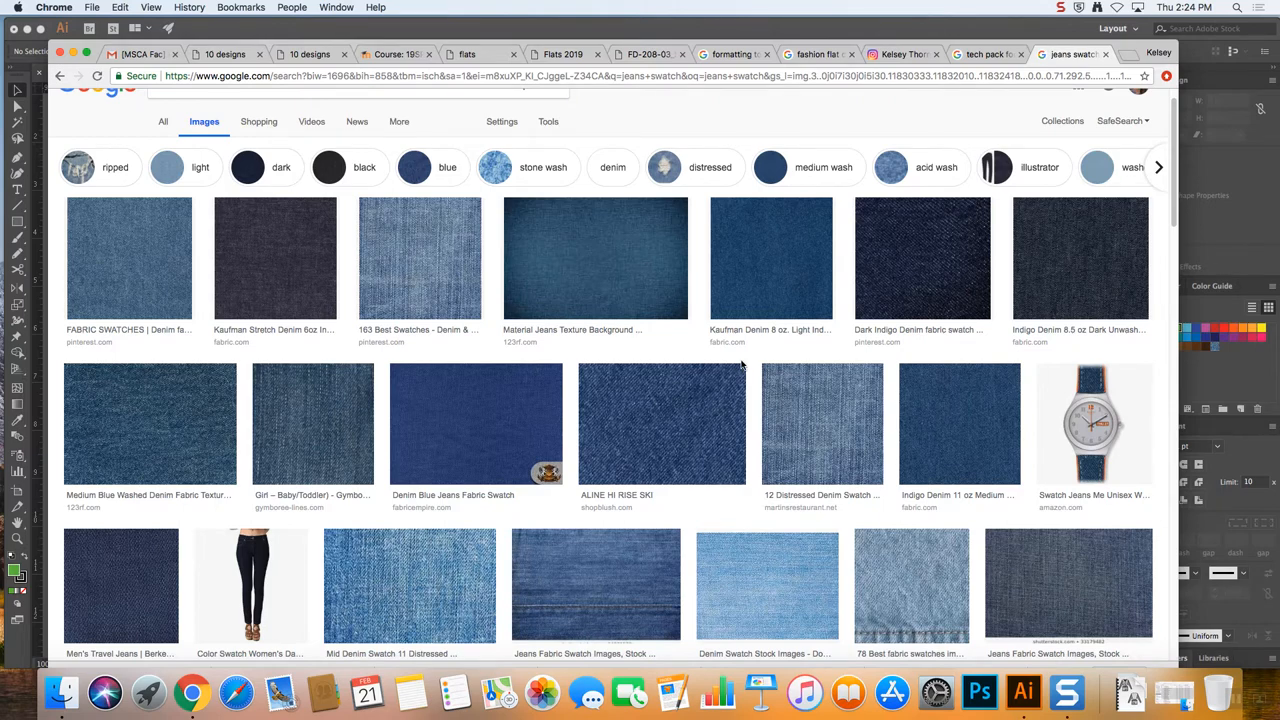
mouse_move(400, 278)
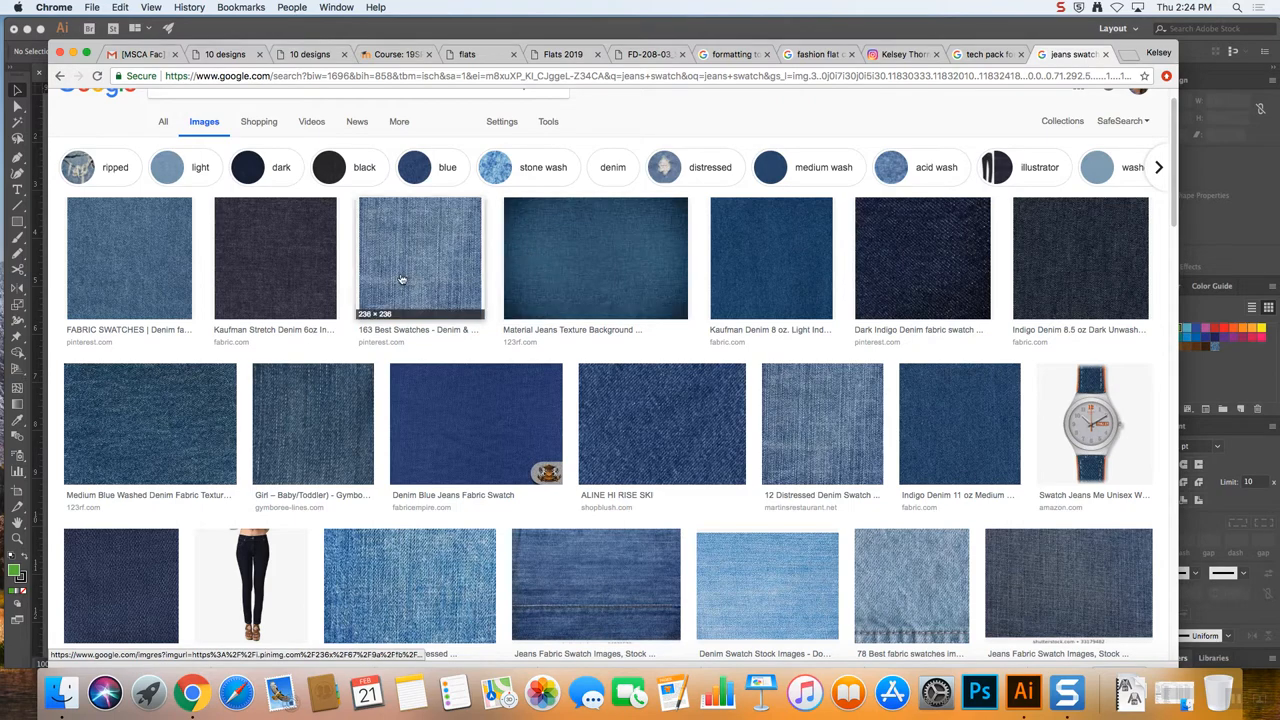
mouse_move(672, 456)
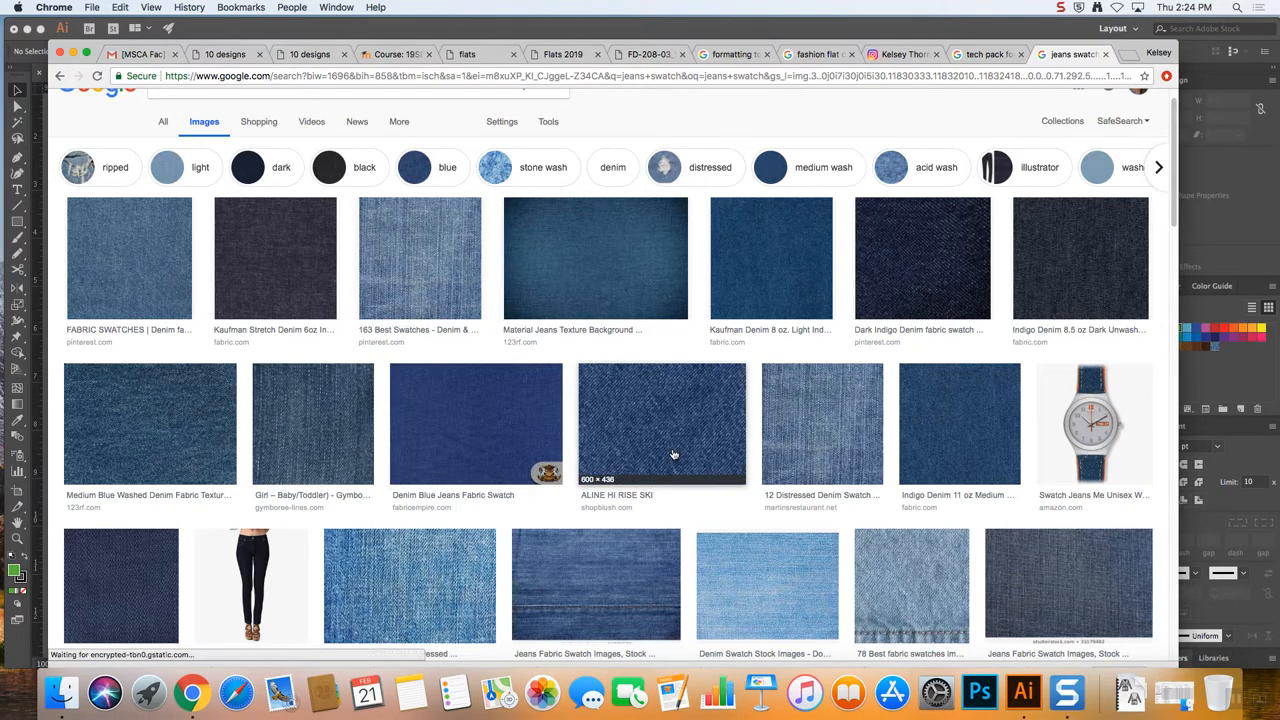
left_click(662, 424)
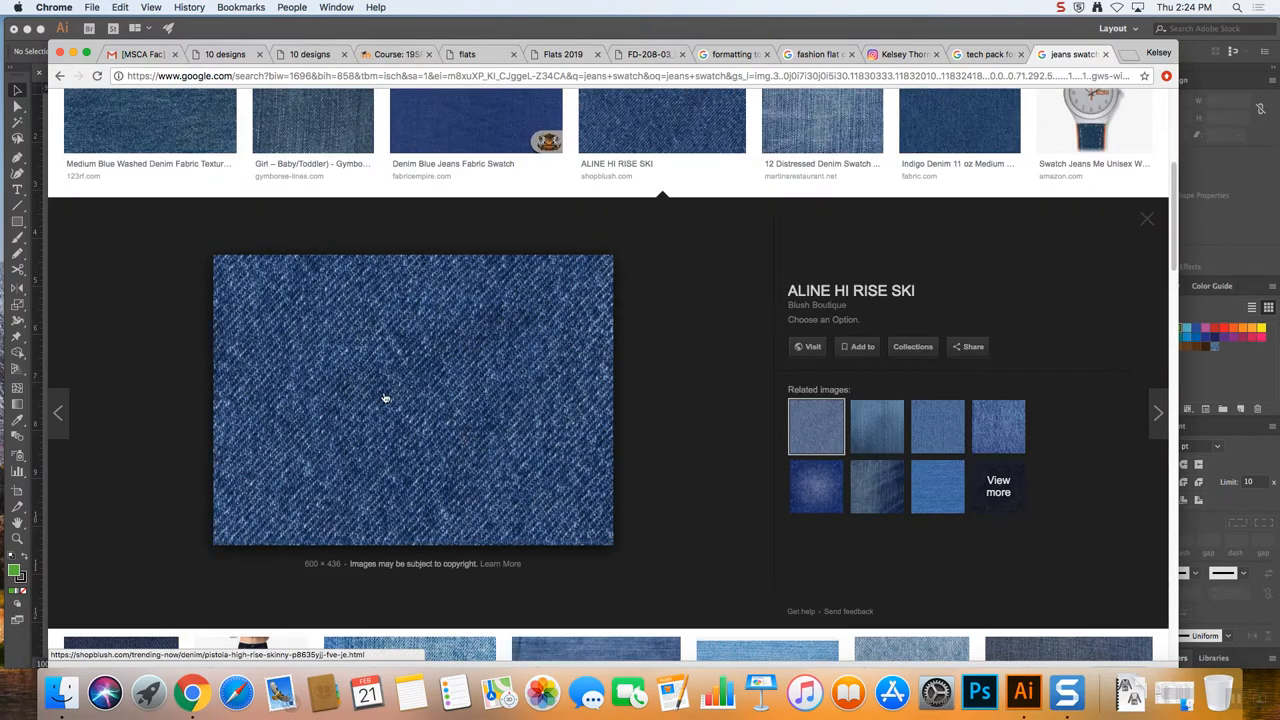
mouse_move(1108, 28)
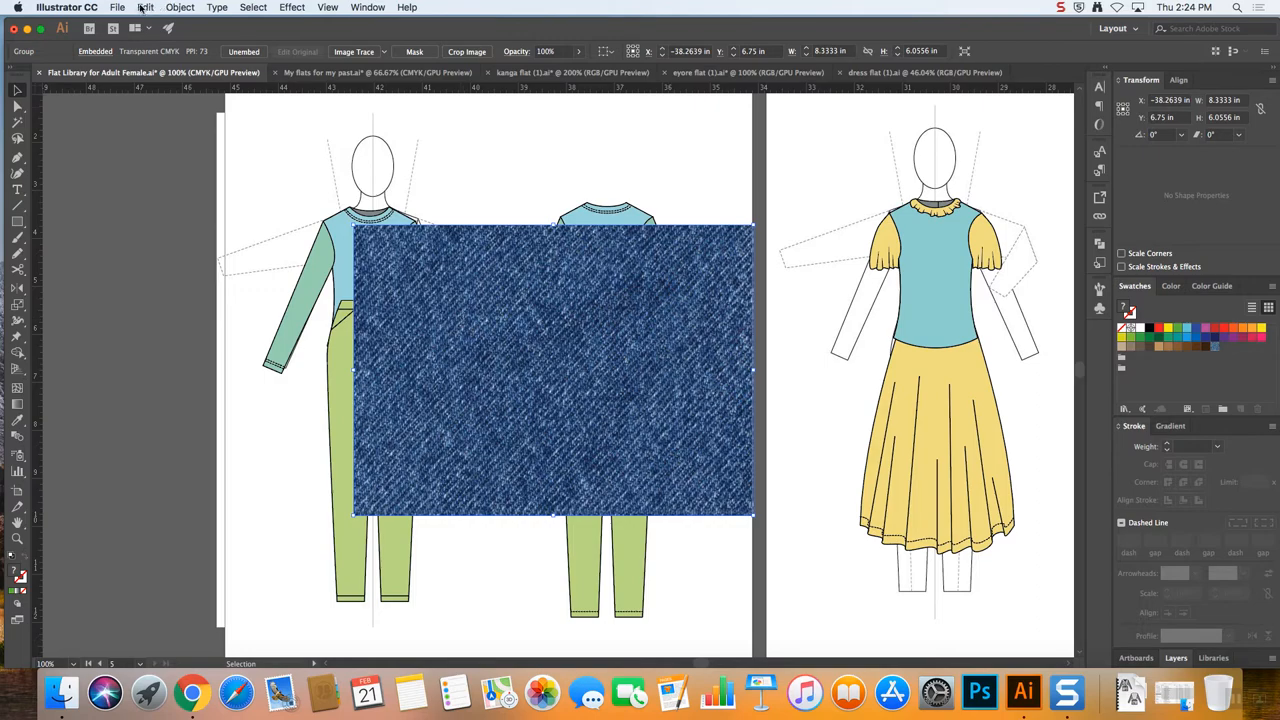
Make a new pattern swatch from the pasted denim image via Object > Pattern > Make
left_click(180, 8)
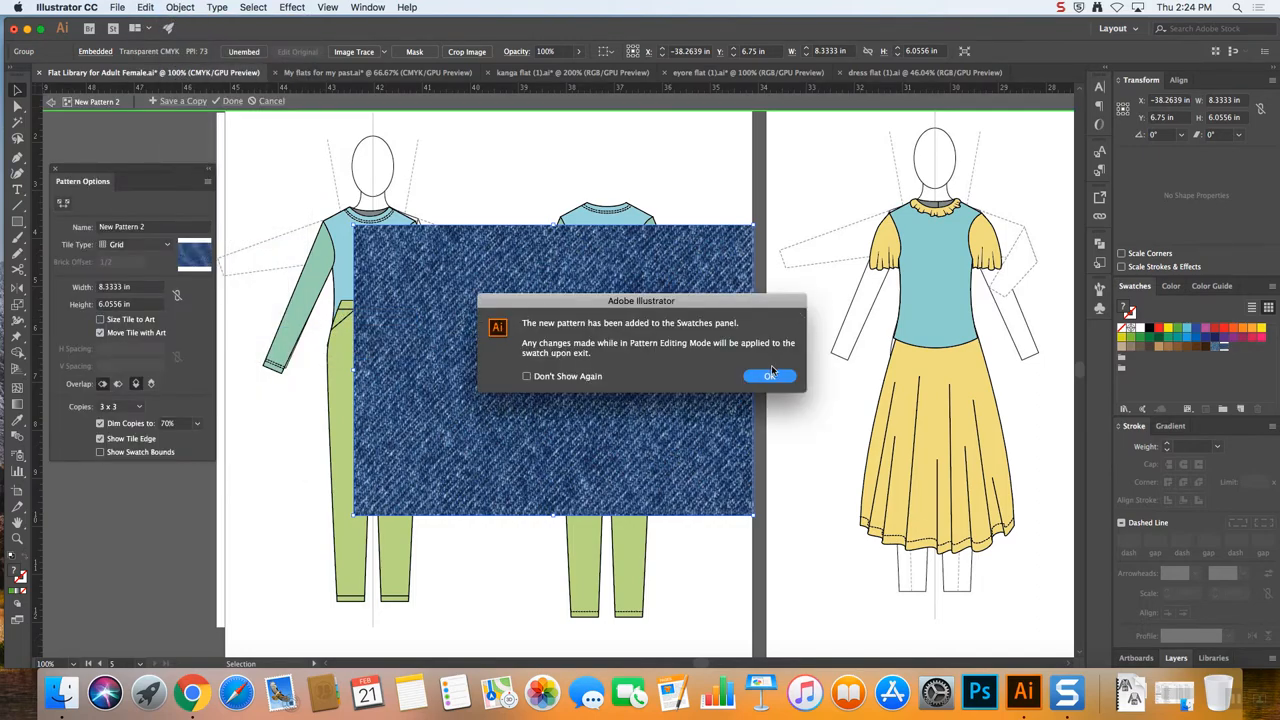
left_click(770, 376)
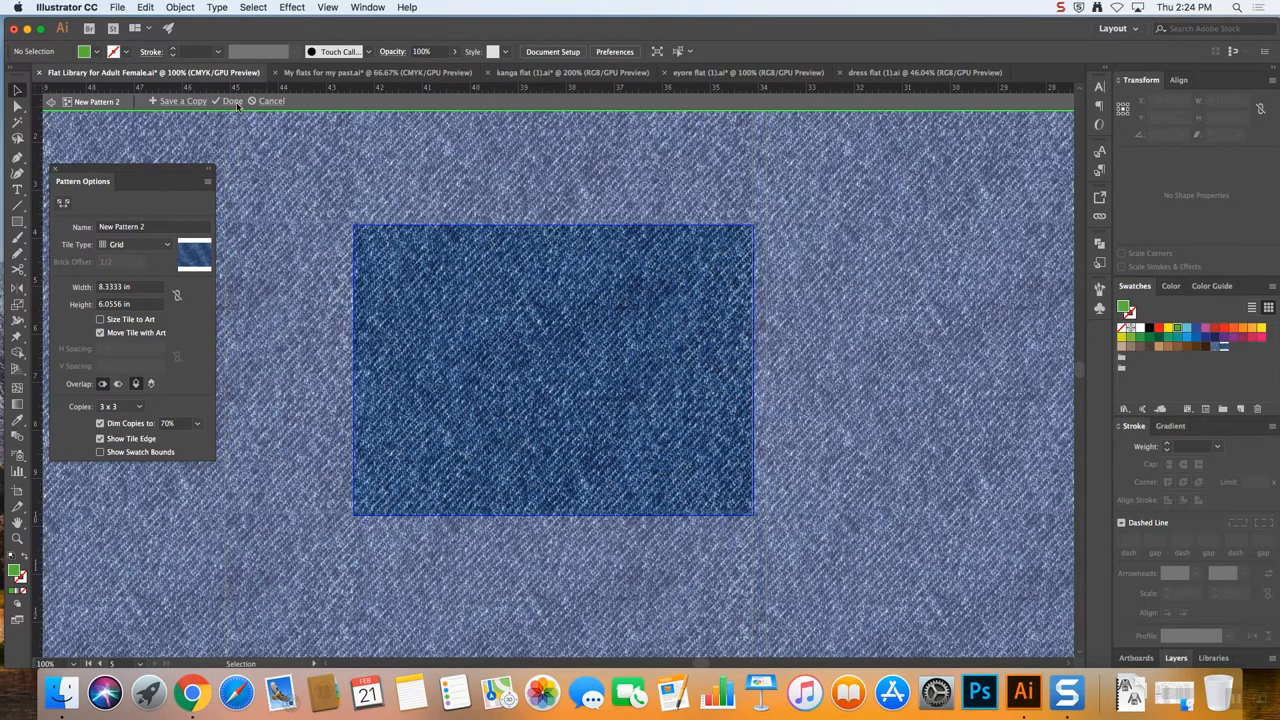
left_click(232, 100)
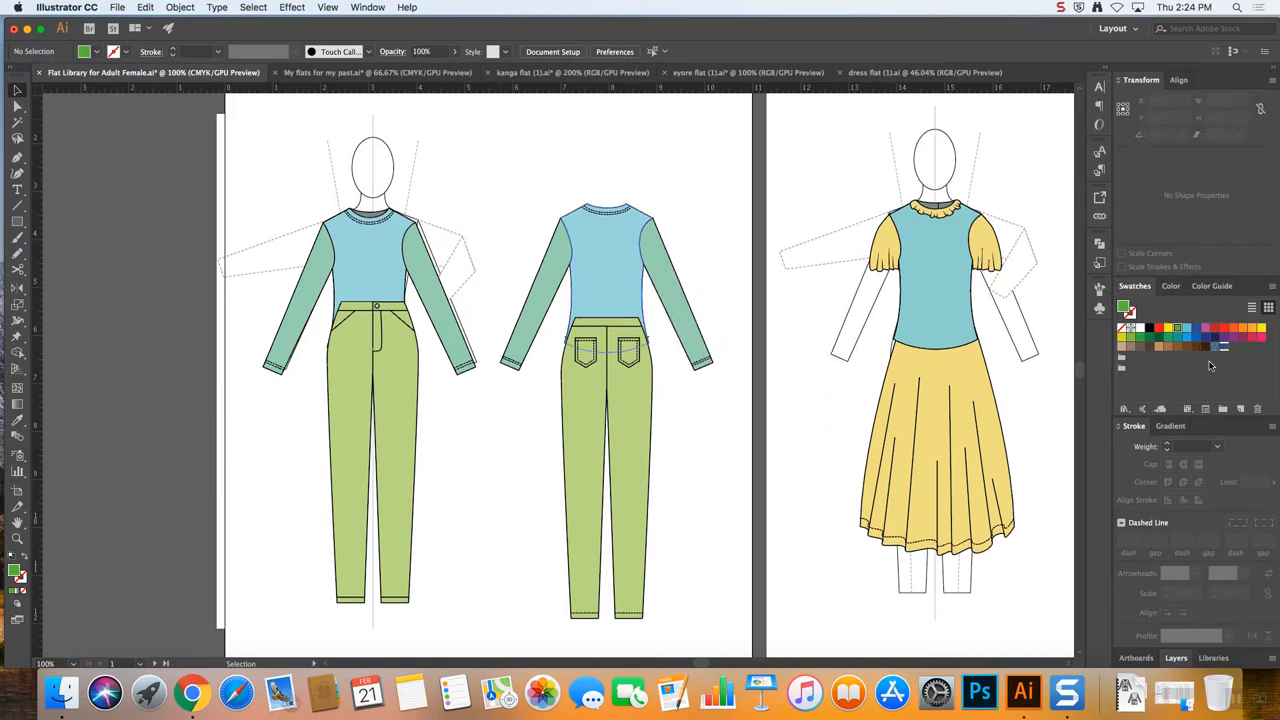
mouse_move(1224, 348)
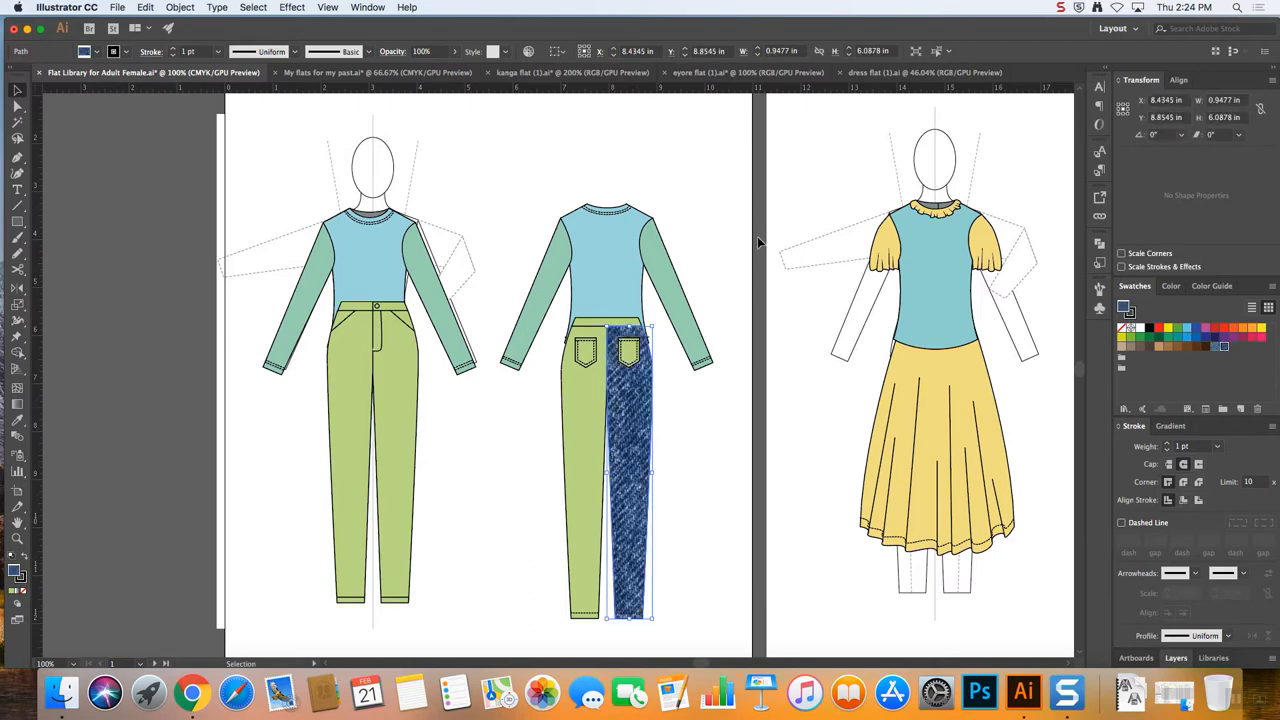
left_click(676, 636)
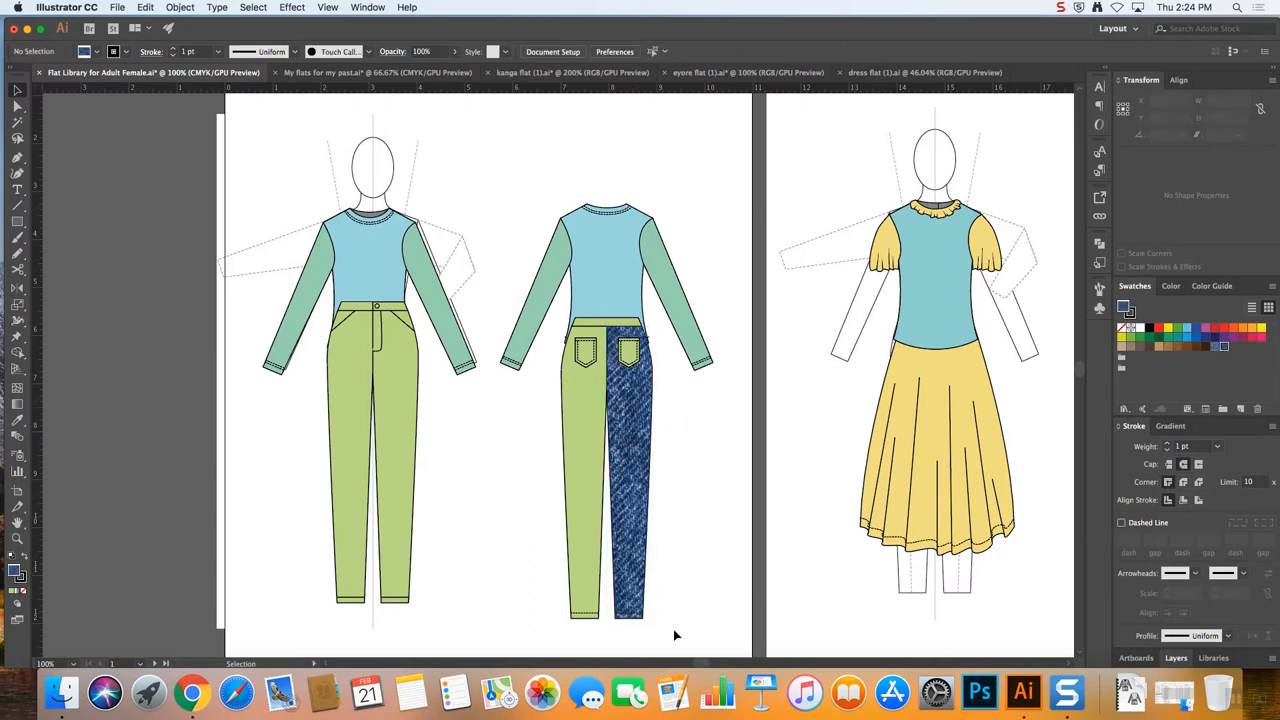
left_click(584, 450)
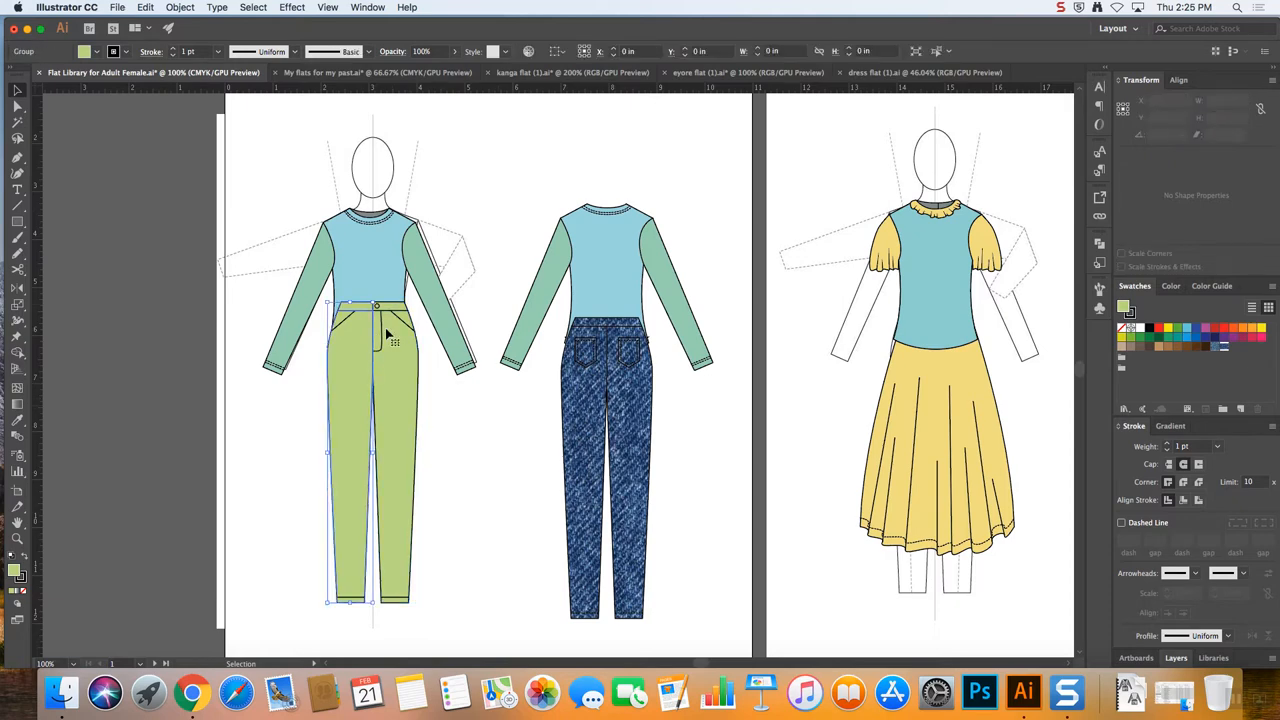
left_click_drag(388, 336, 400, 456)
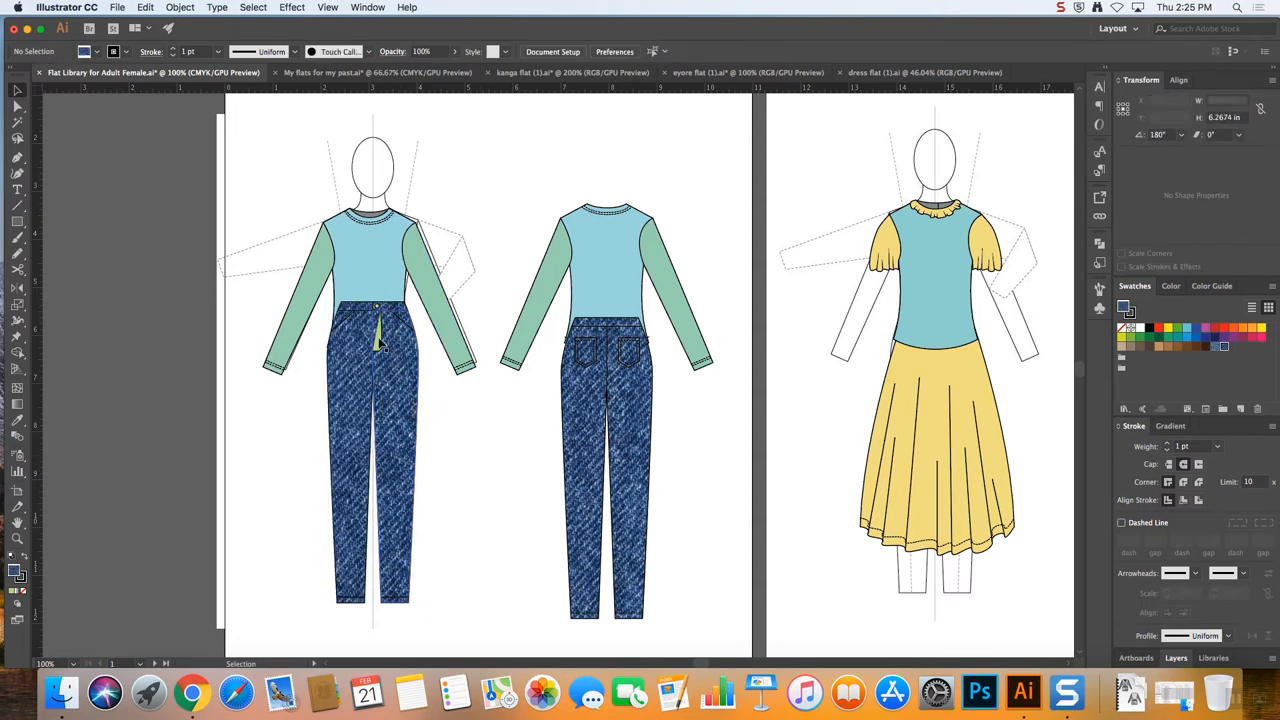
left_click(380, 330)
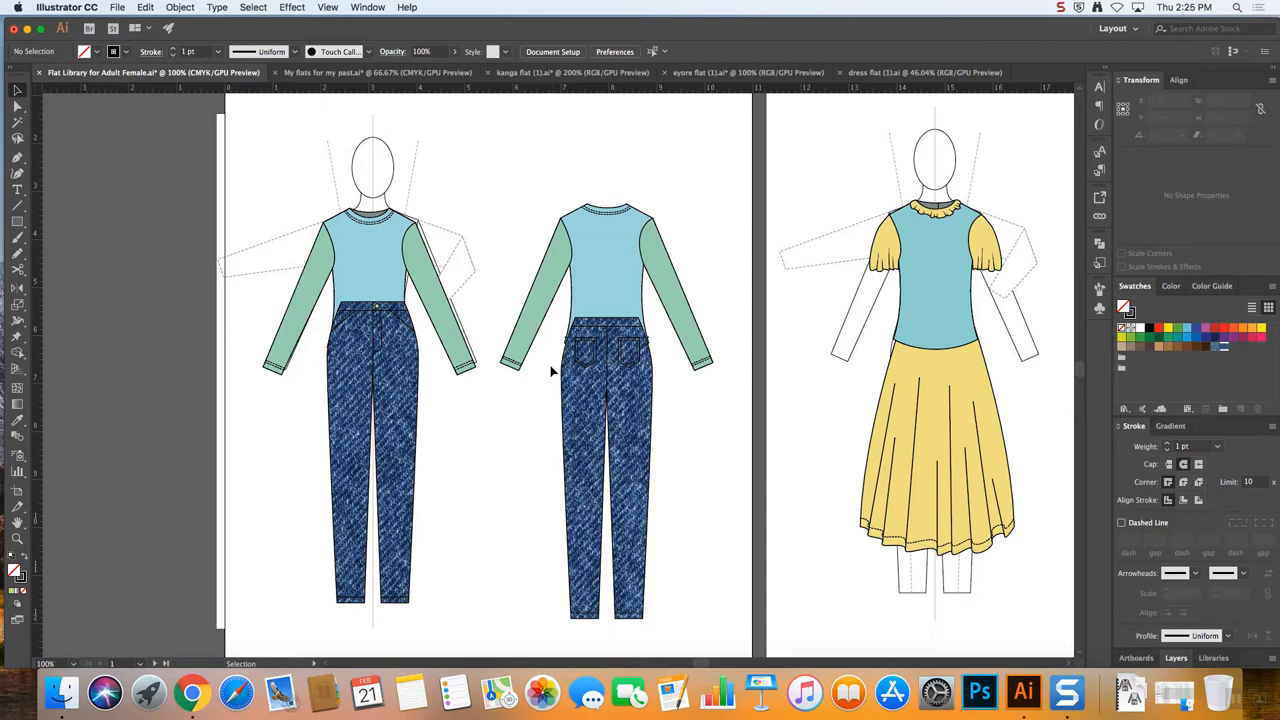
mouse_move(610, 304)
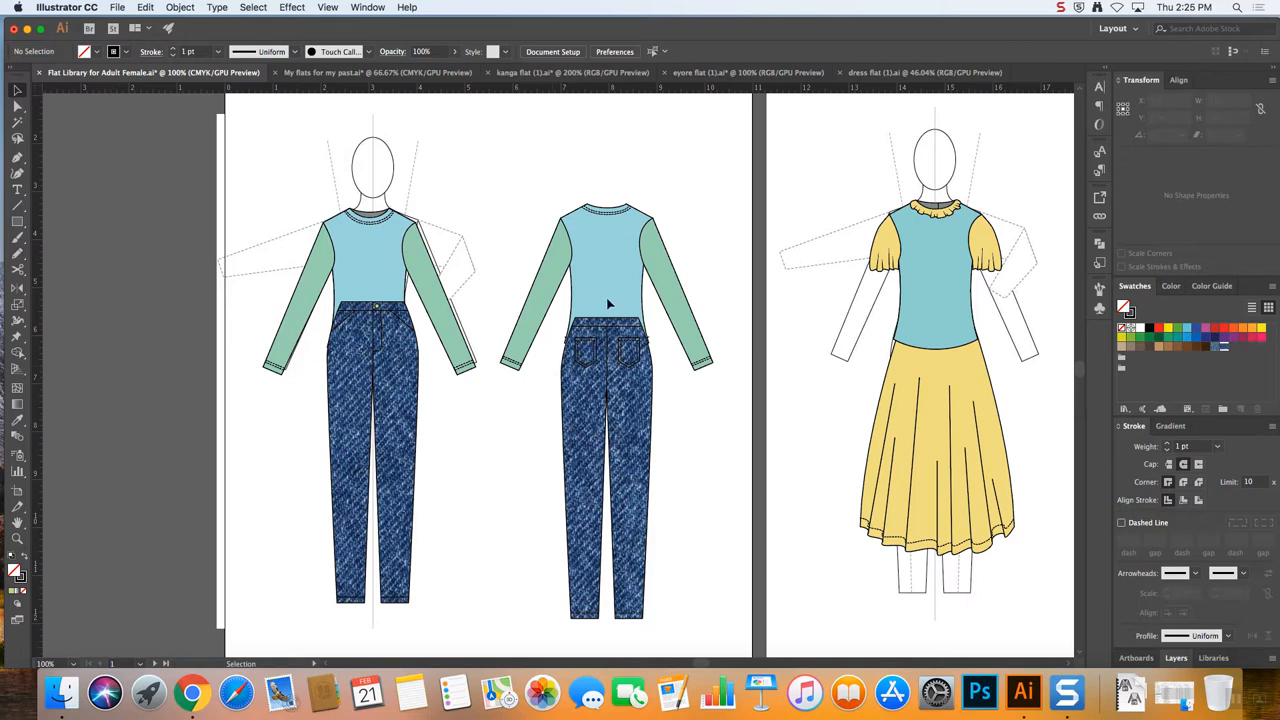
left_click(600, 296)
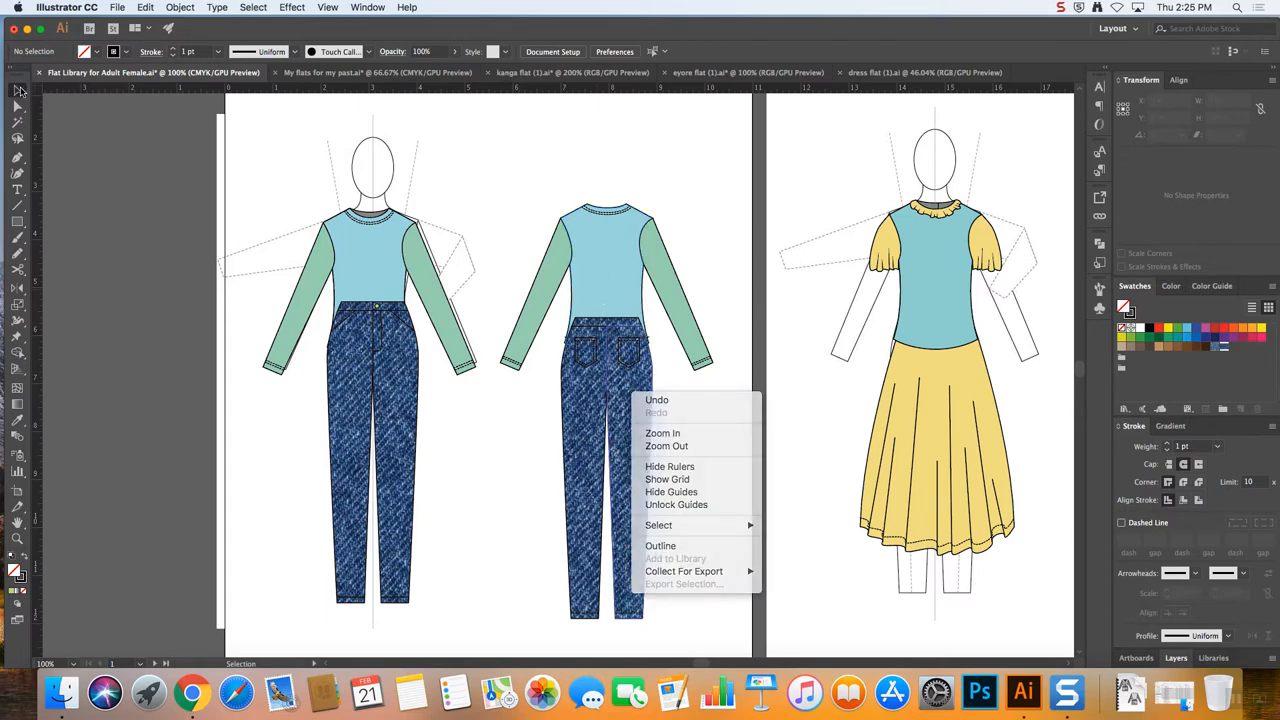
left_click(650, 436)
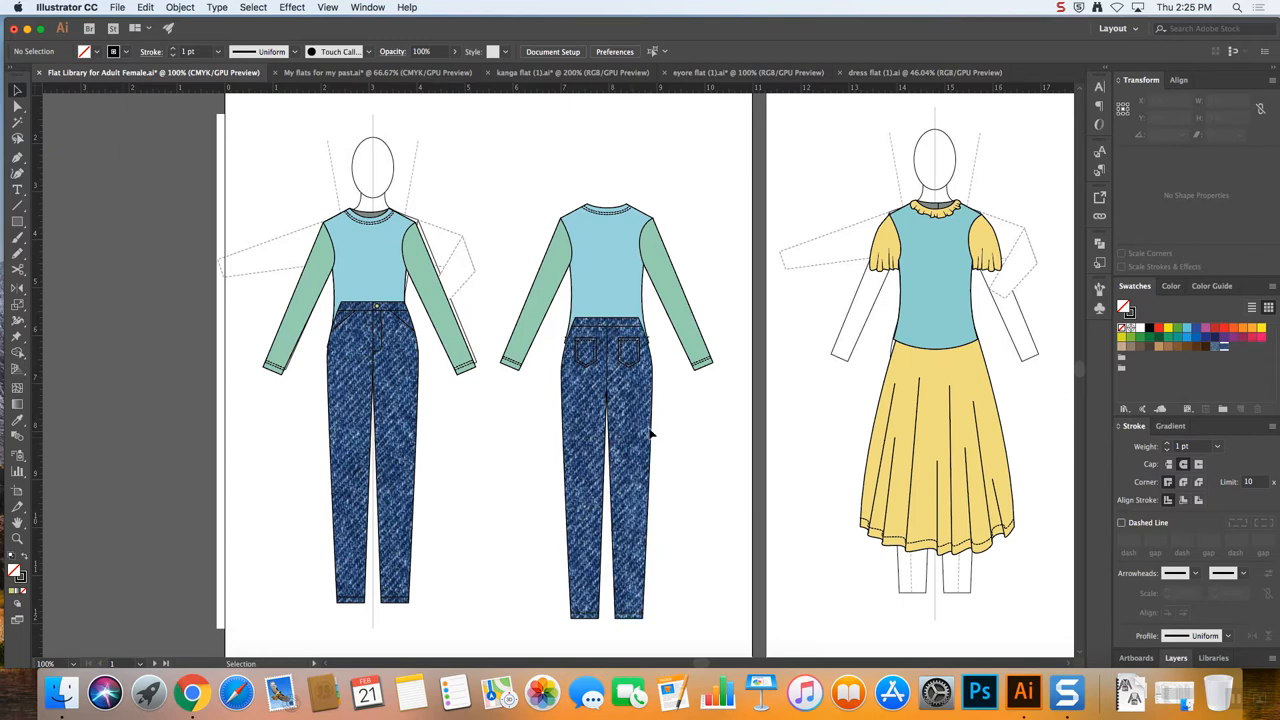
Bring up the Scale settings for the selected front jeans
right_click(624, 410)
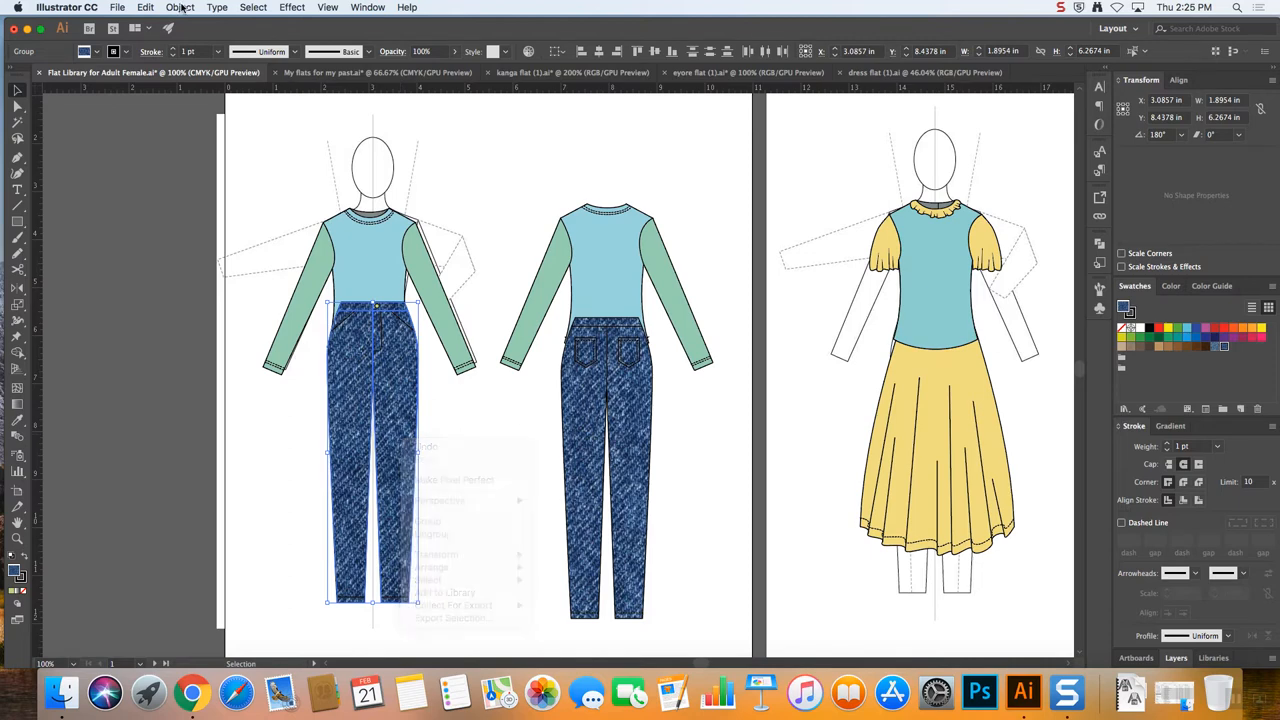
left_click(180, 8)
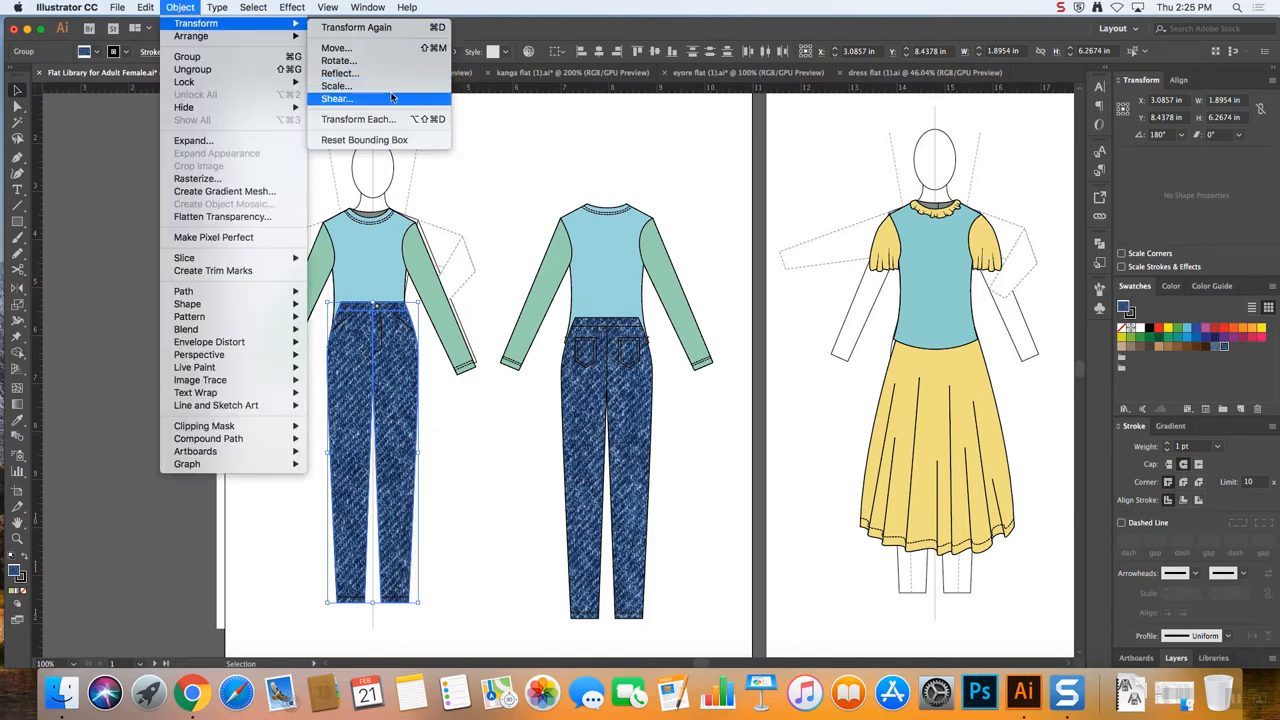
left_click(336, 84)
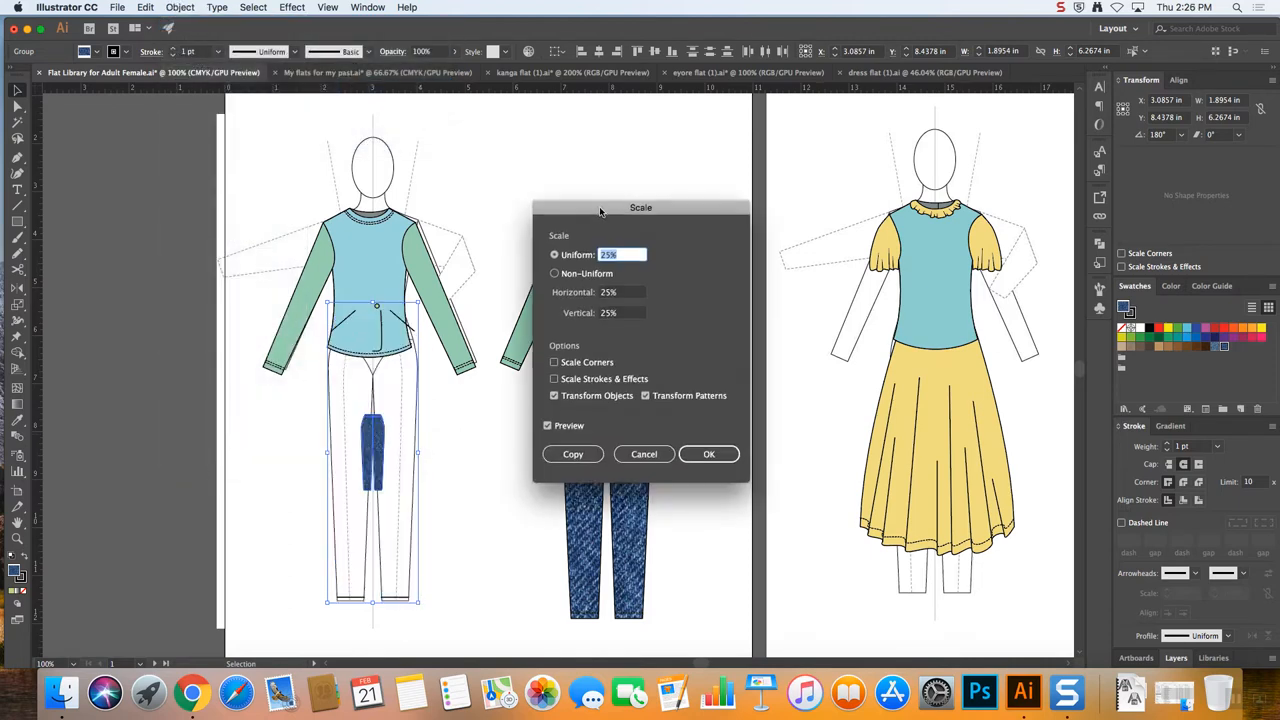
left_click_drag(640, 206, 648, 160)
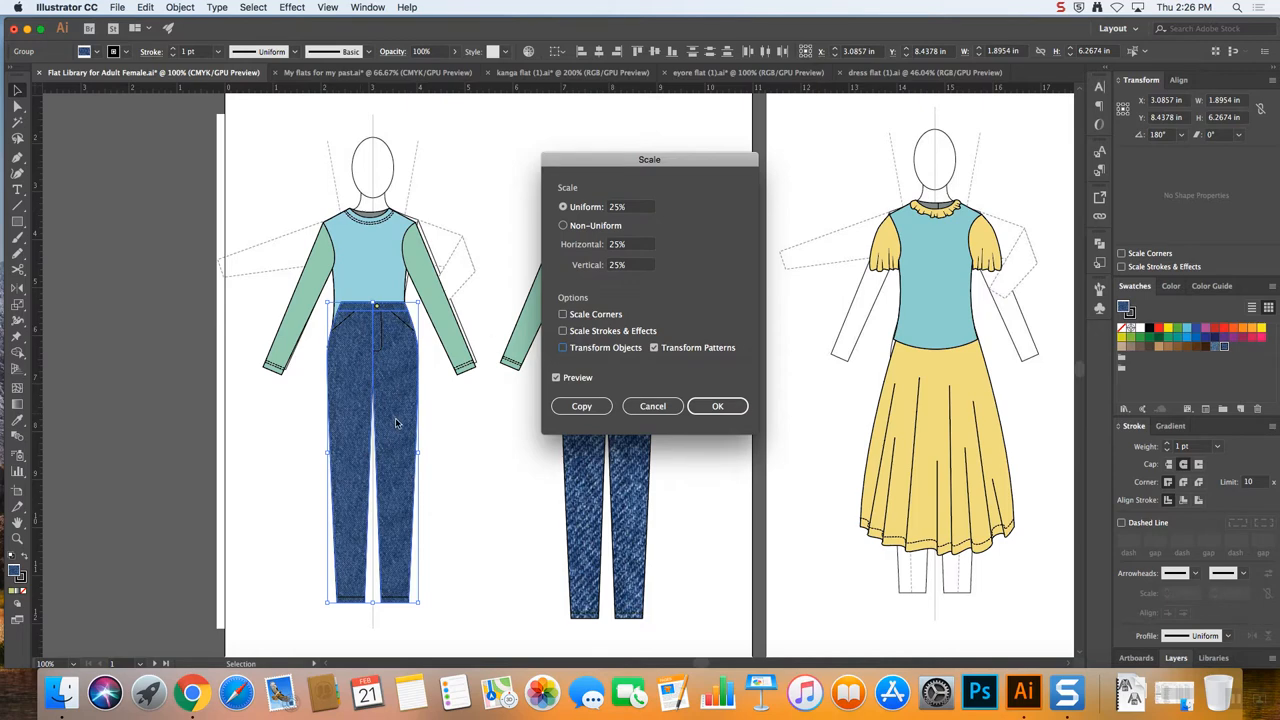
Scale only the denim pattern to 40%, keeping the jeans the same size
left_click(618, 206)
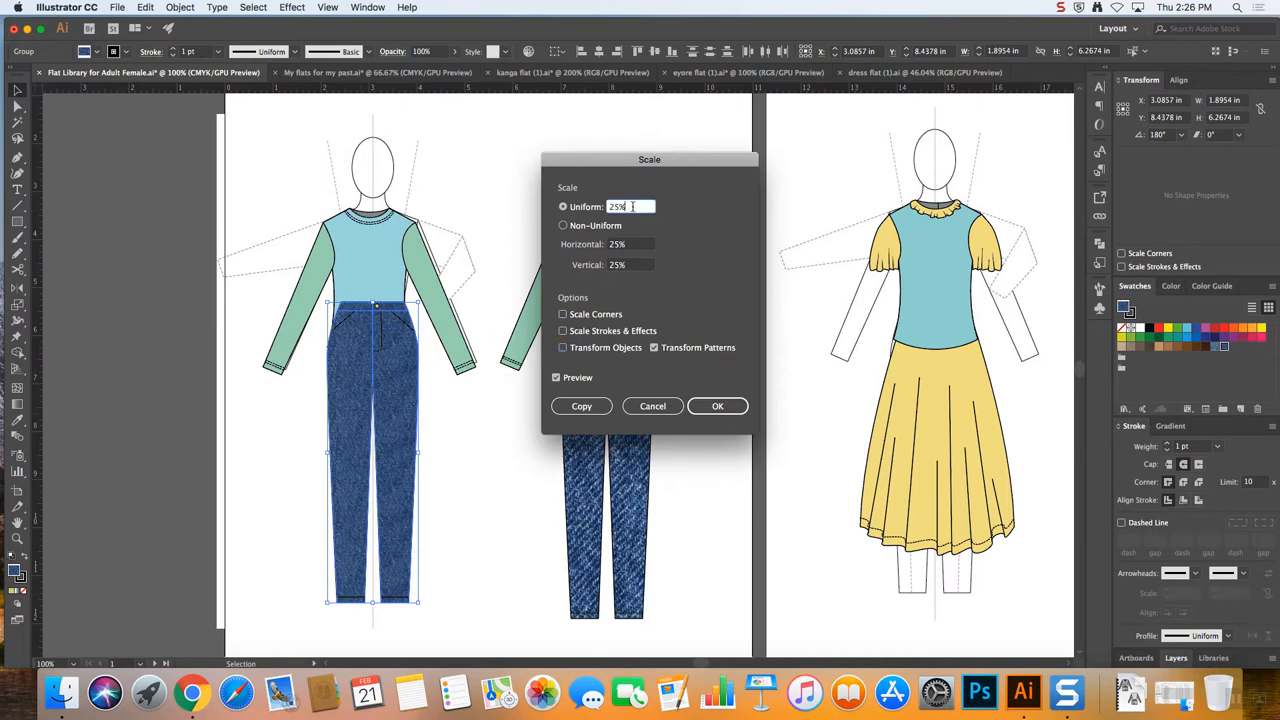
type("105%")
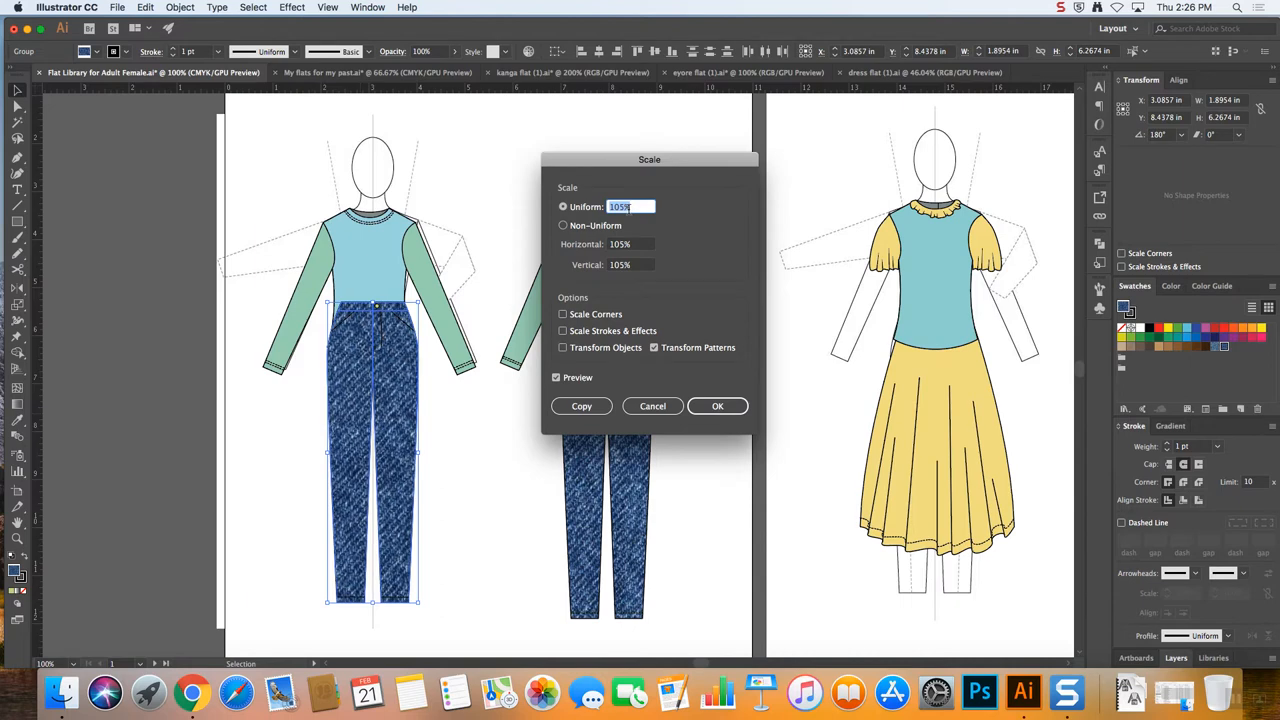
type("31")
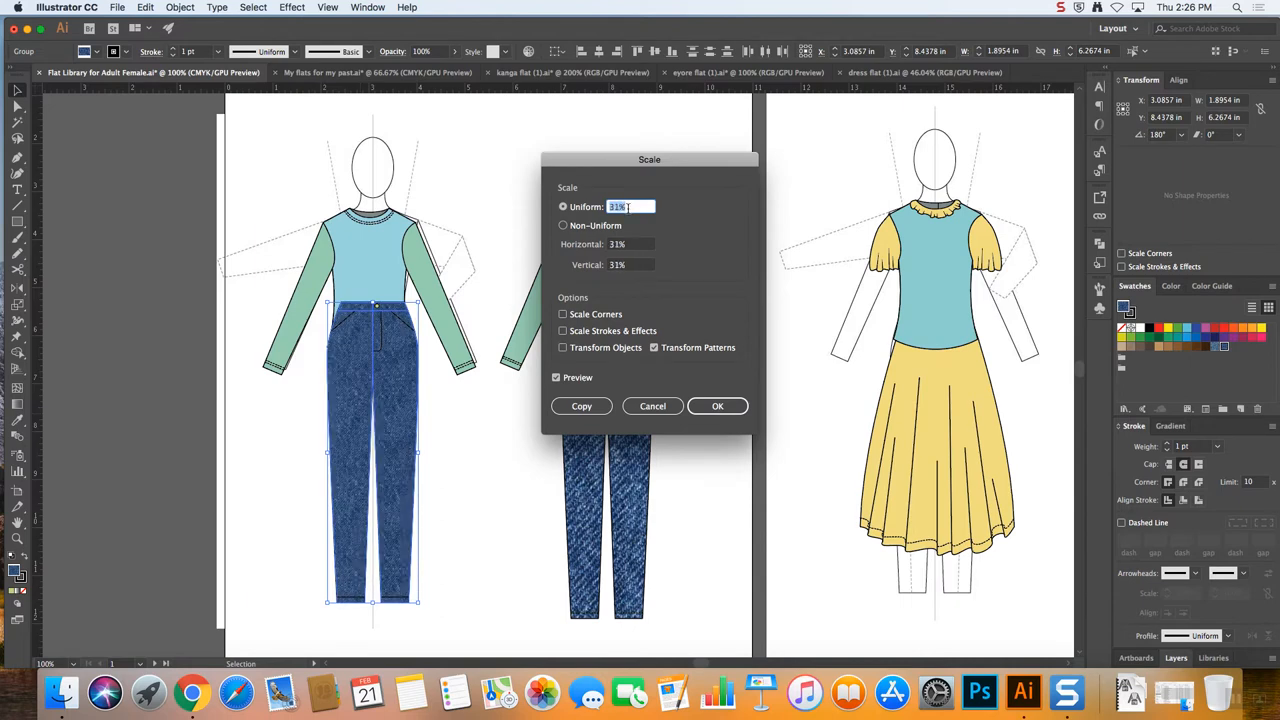
type("40%")
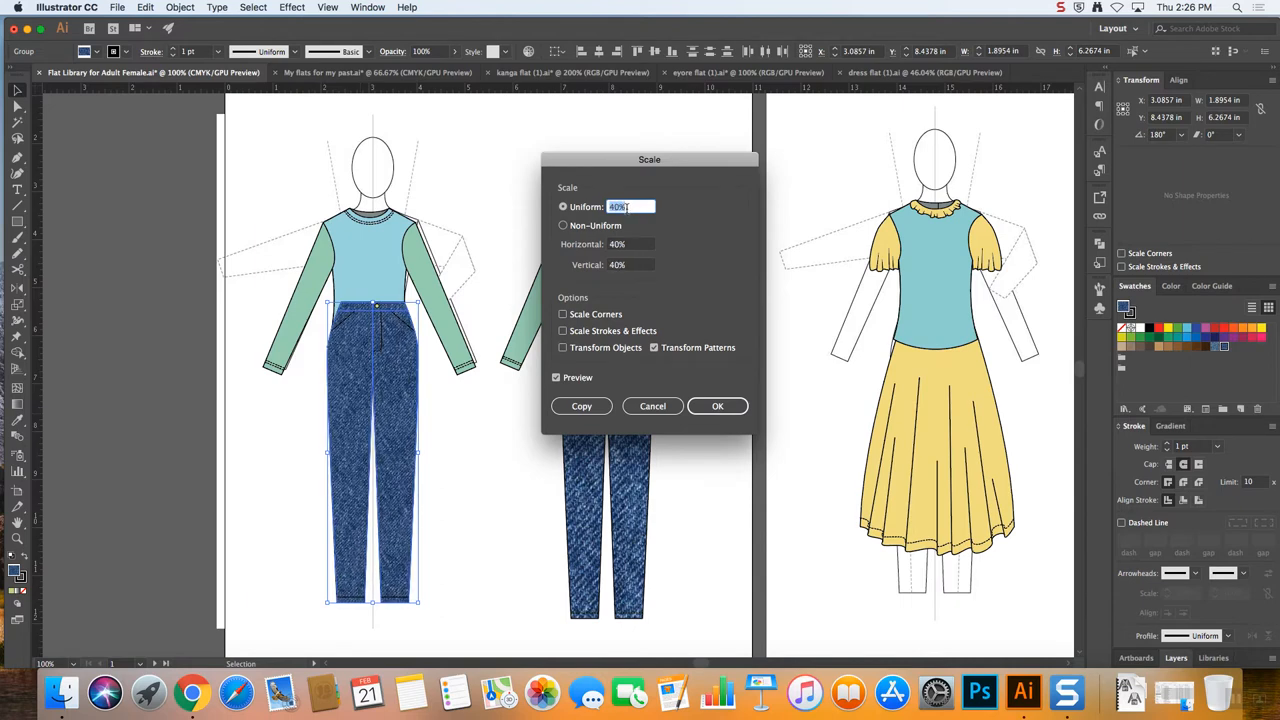
left_click(716, 404)
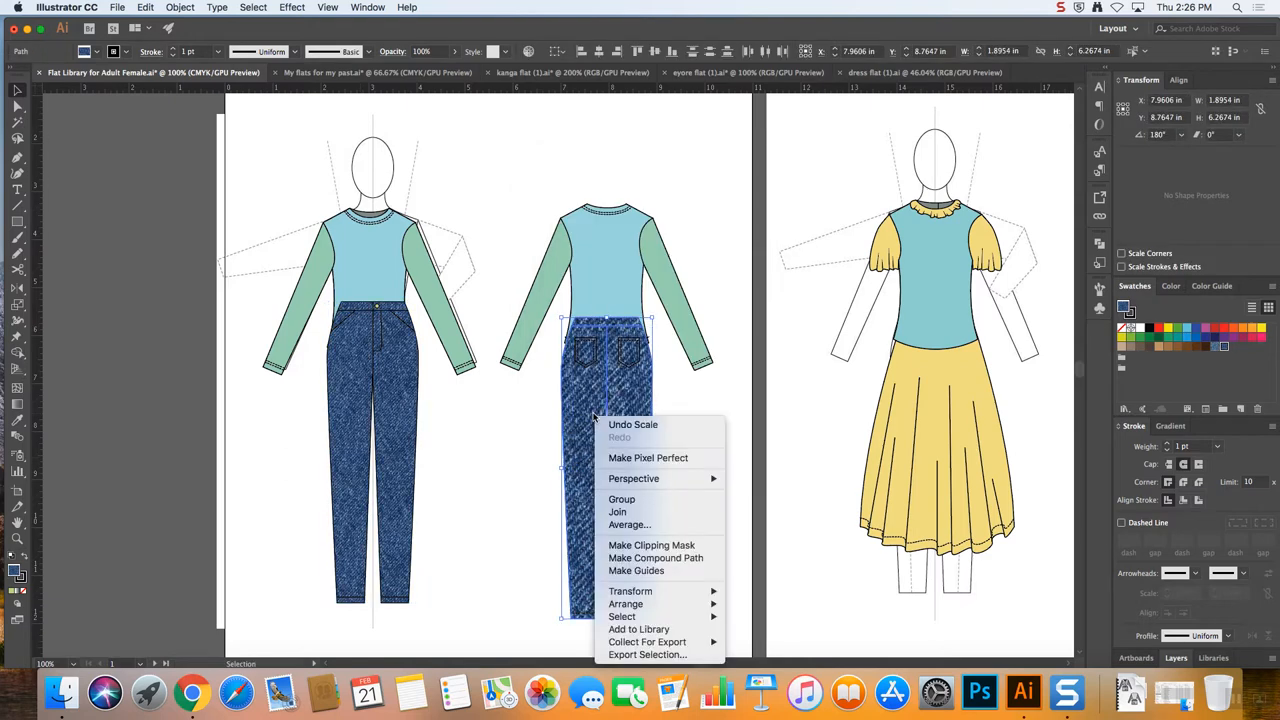
mouse_move(630, 592)
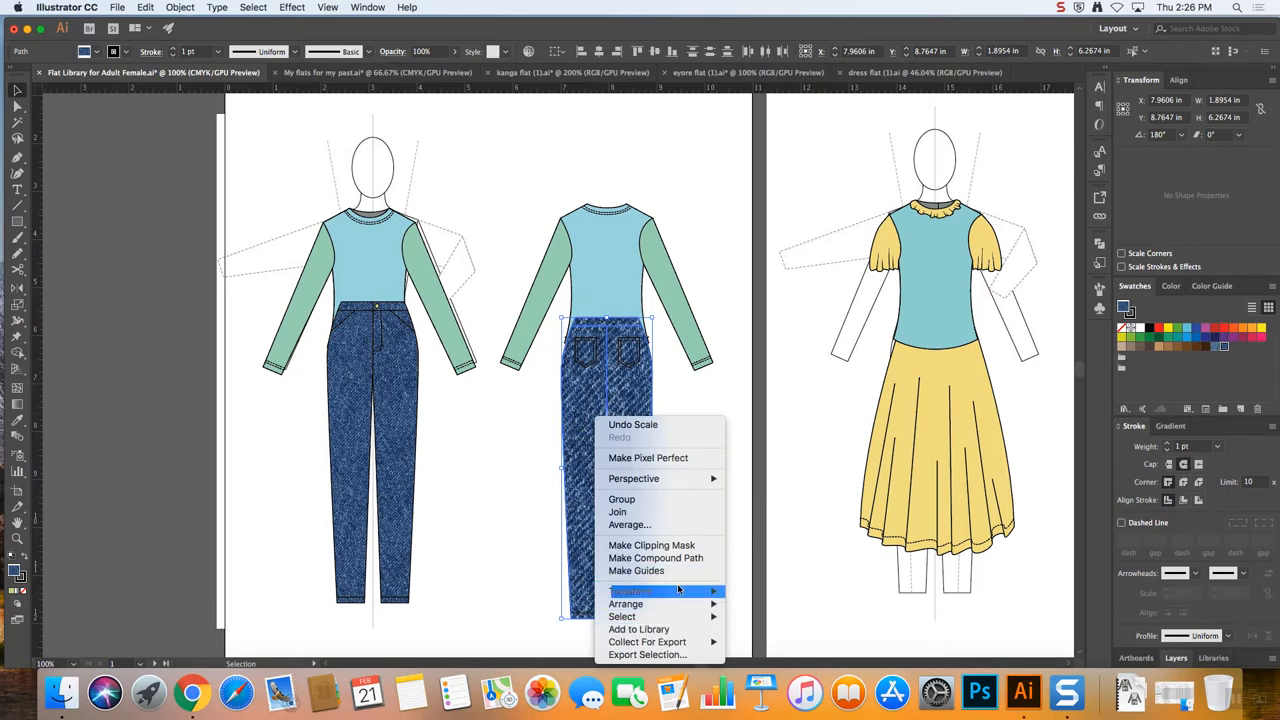
mouse_move(630, 592)
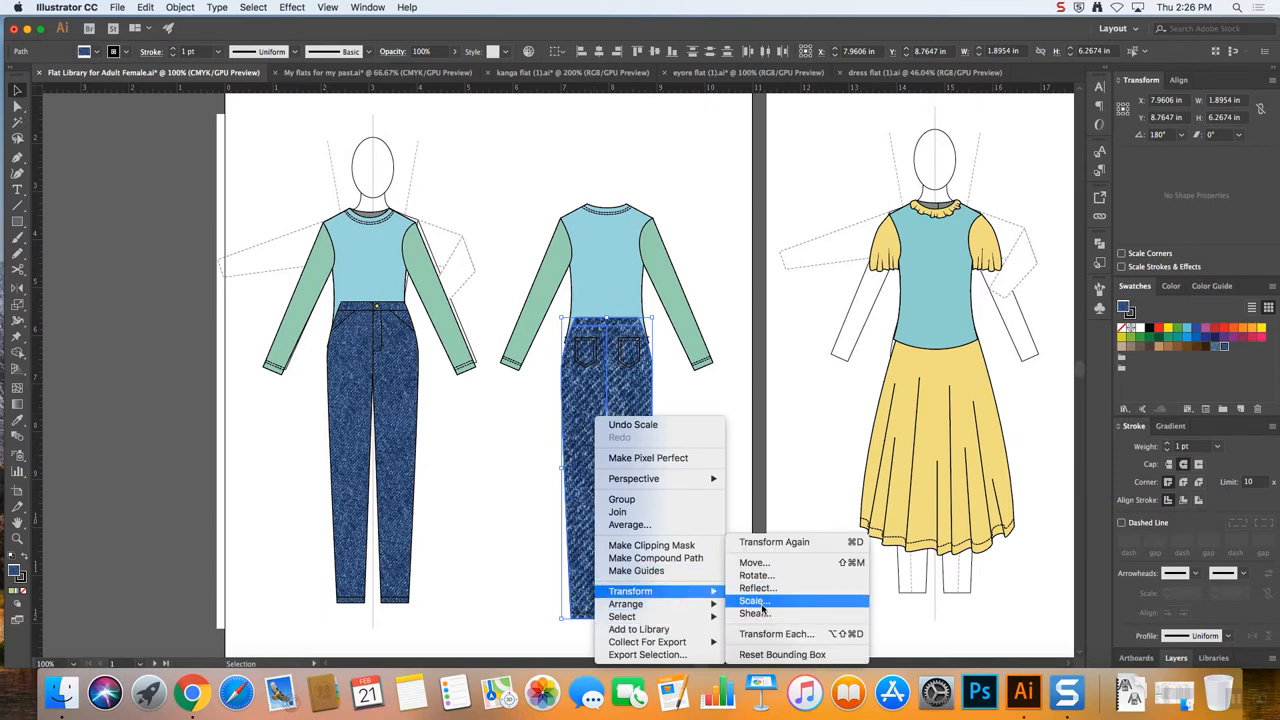
Scale only the denim pattern on the back jeans to 40%, matching the front
left_click(750, 600)
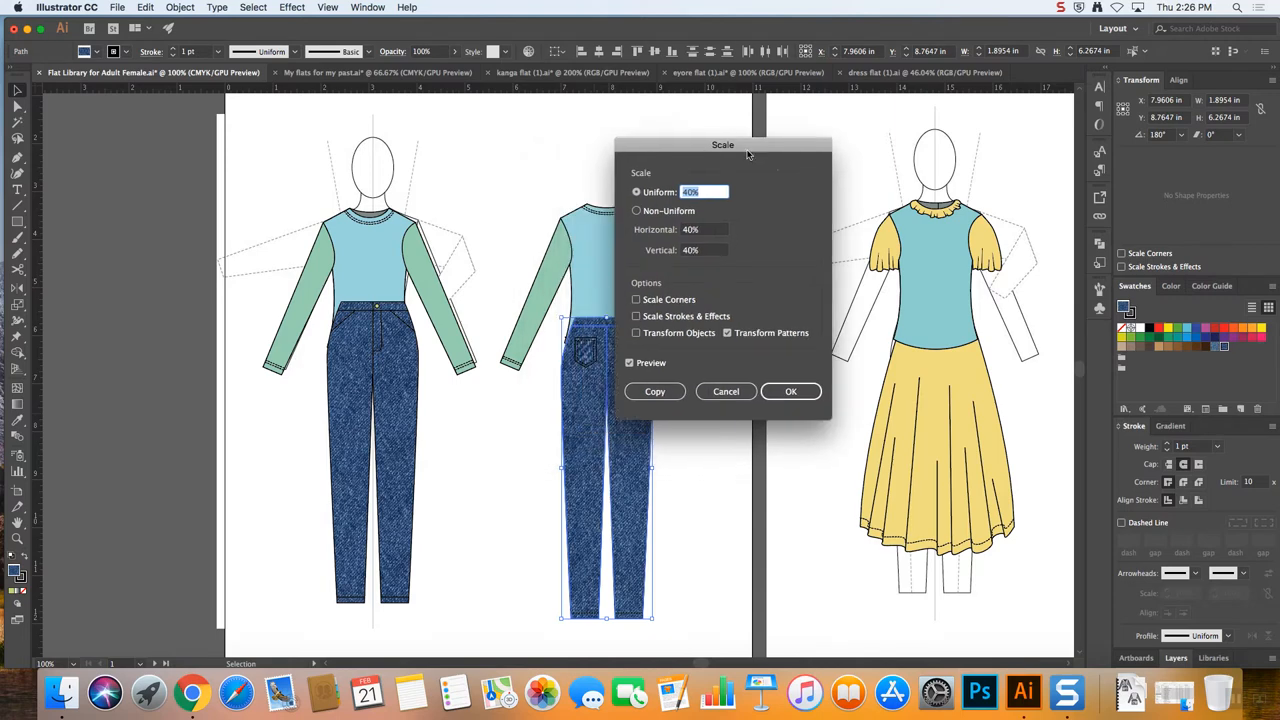
left_click_drag(724, 144, 786, 128)
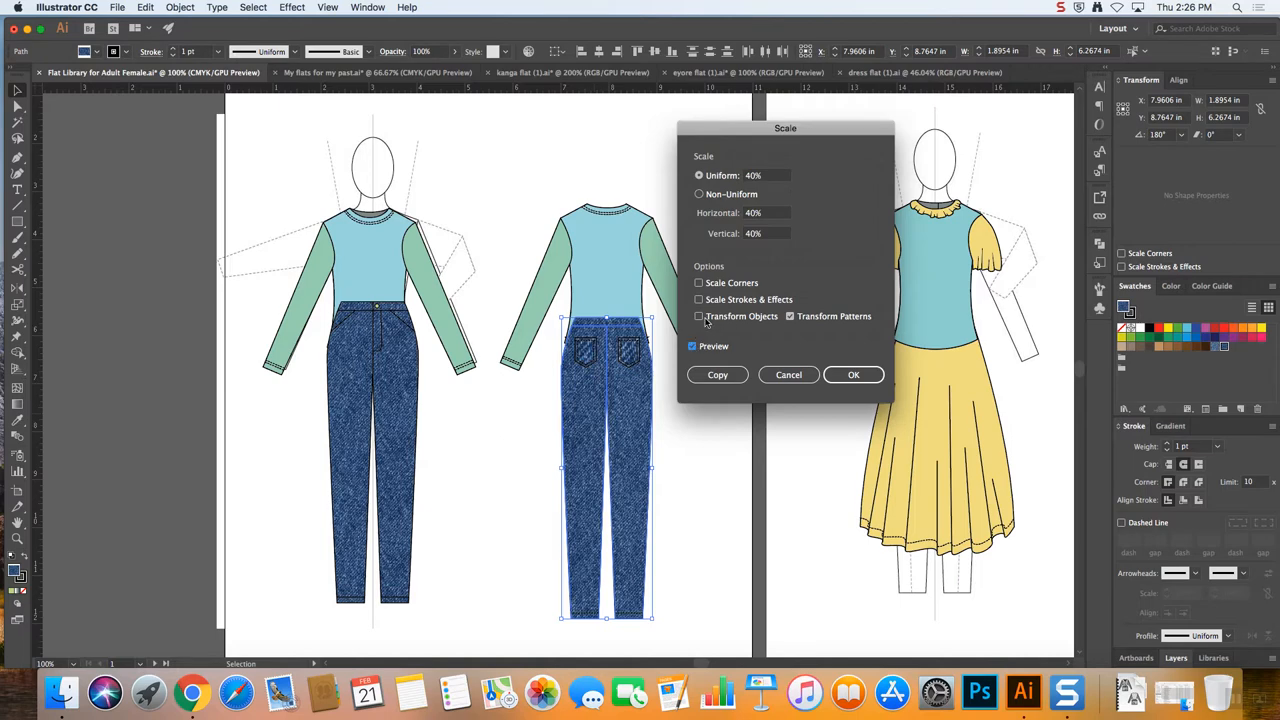
left_click(700, 316)
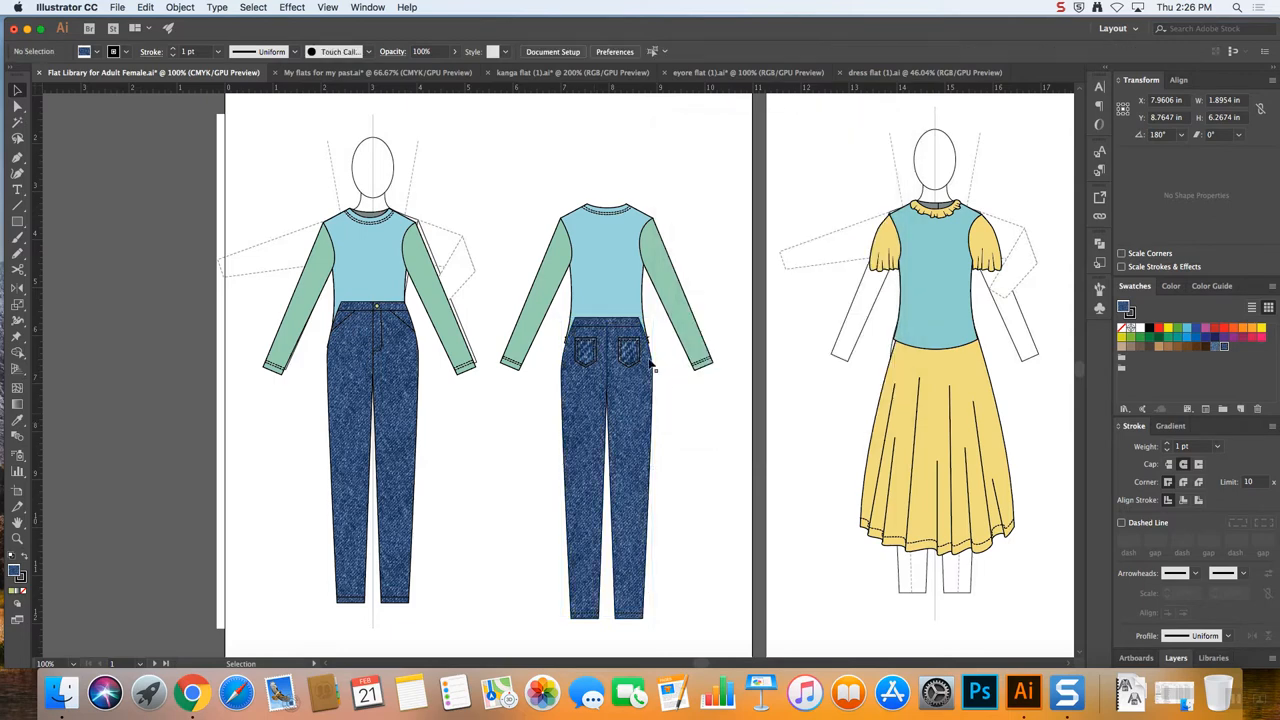
Select the back pocket detail and bring up its Transform options
left_click(592, 348)
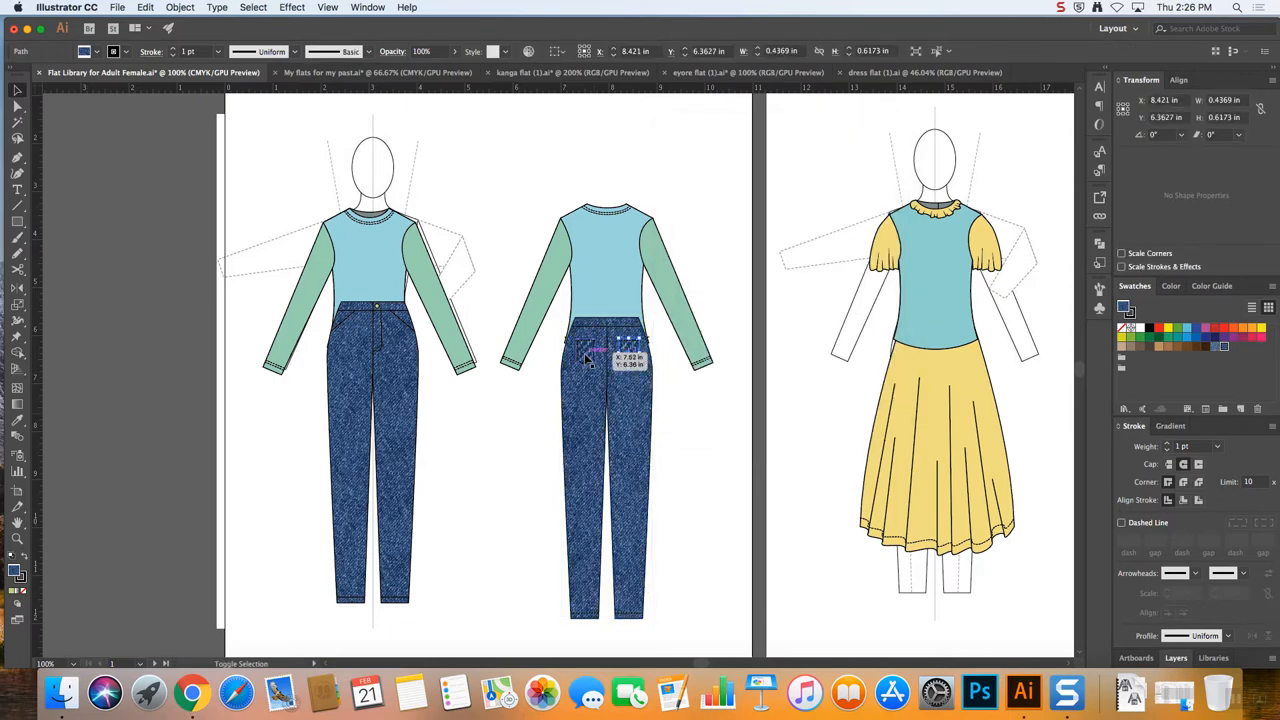
right_click(604, 350)
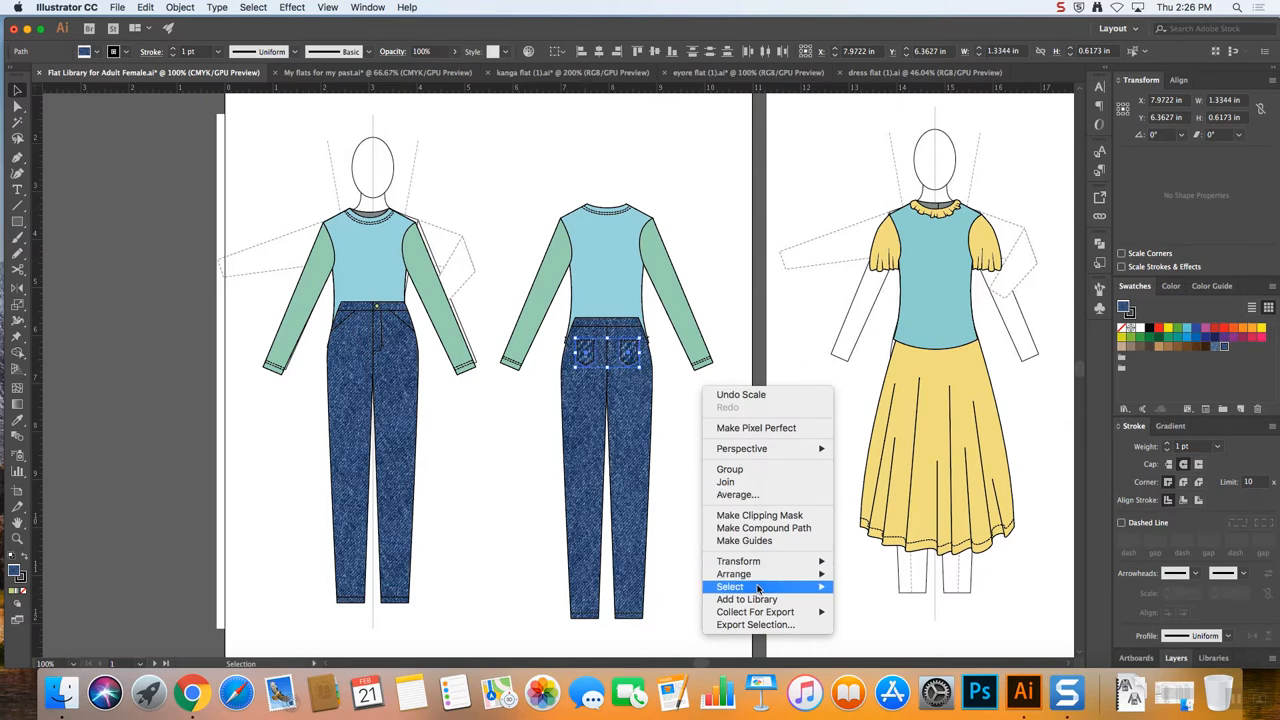
left_click(798, 474)
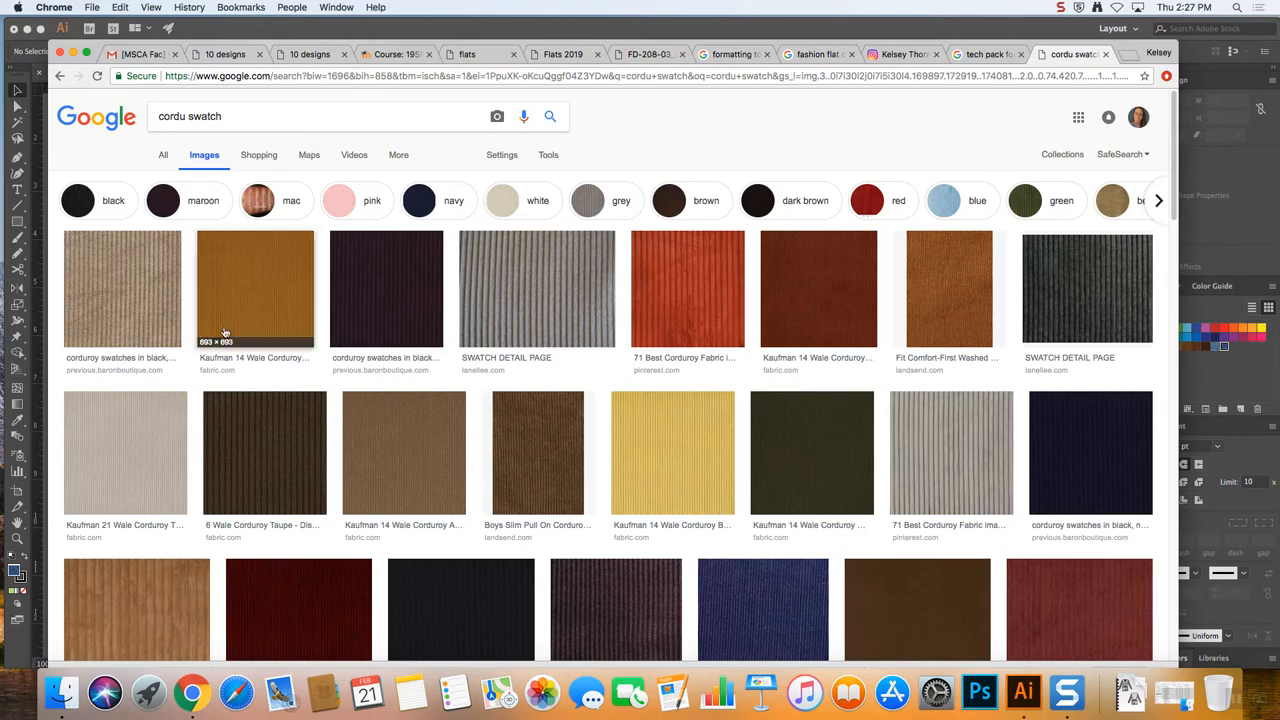
mouse_move(122, 290)
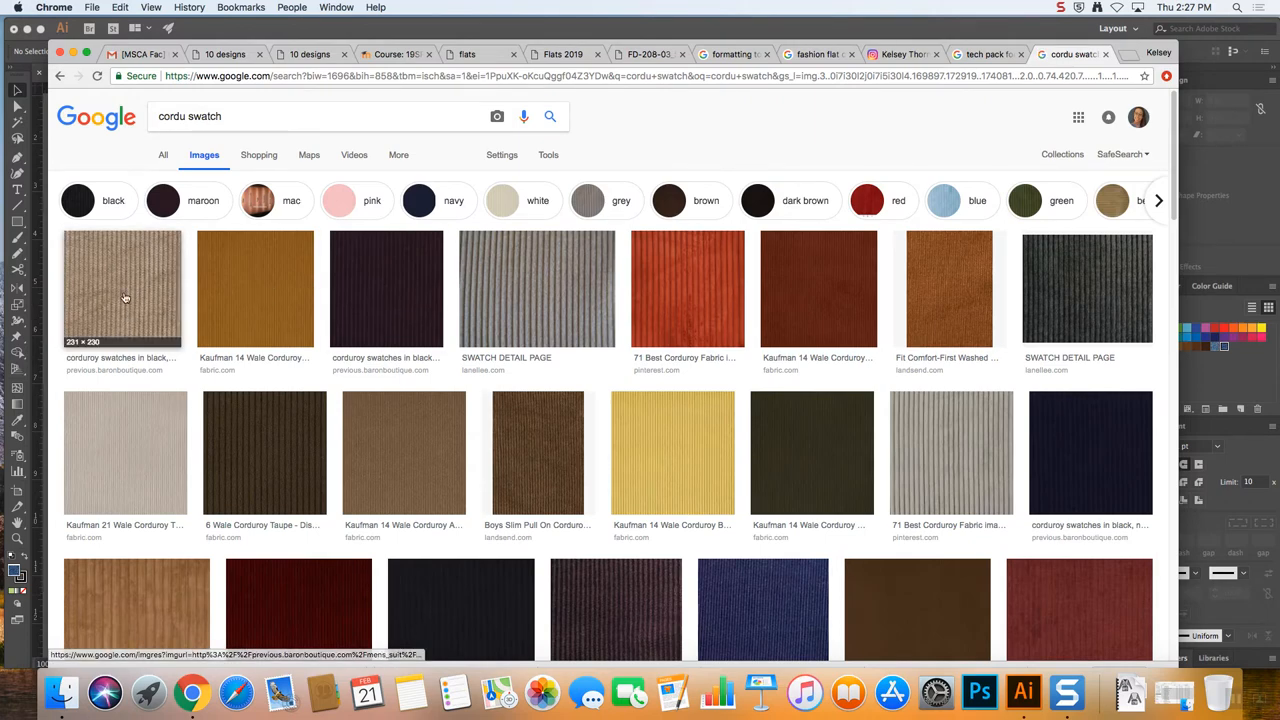
Copy the golden-brown corduroy swatch image from Google Images
left_click(122, 288)
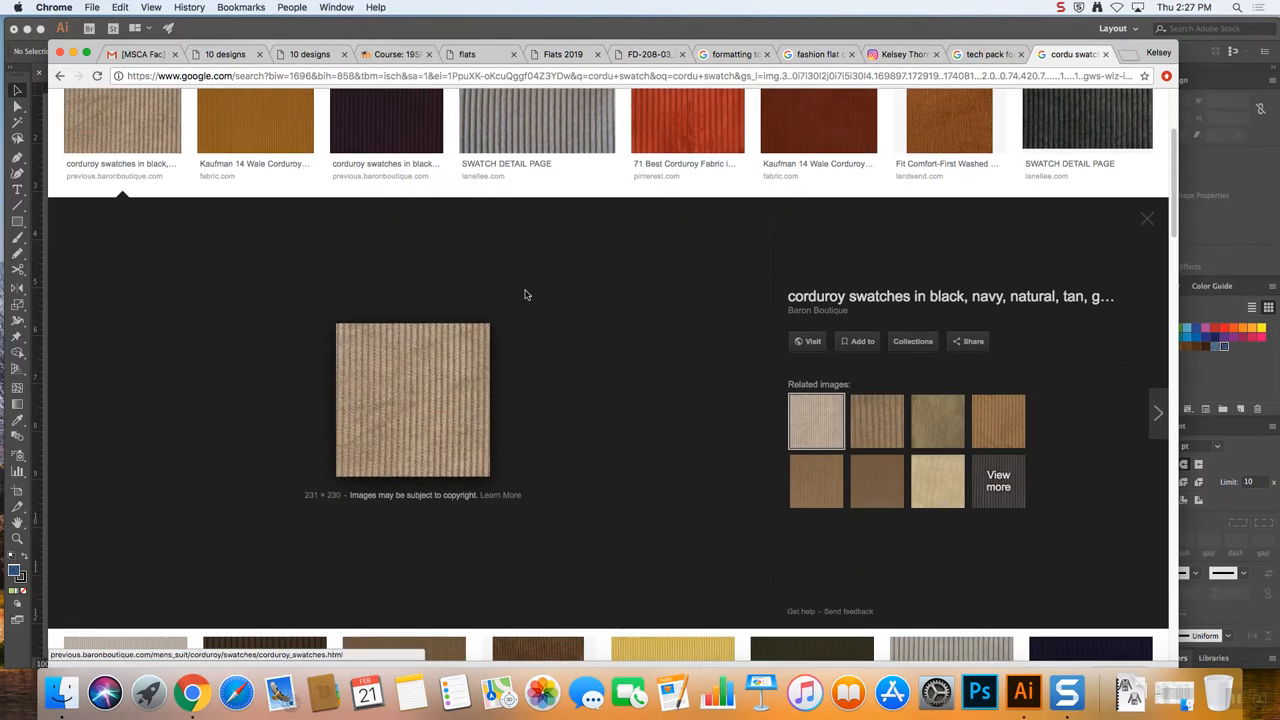
left_click(536, 262)
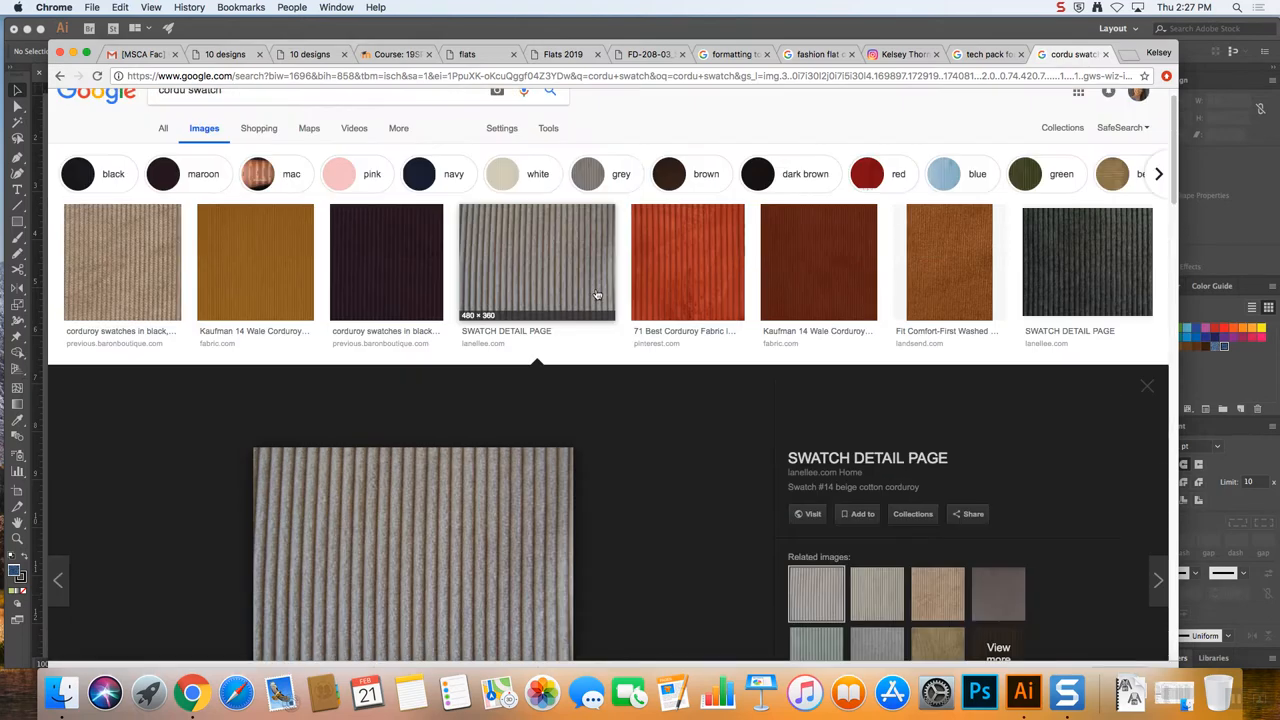
right_click(412, 400)
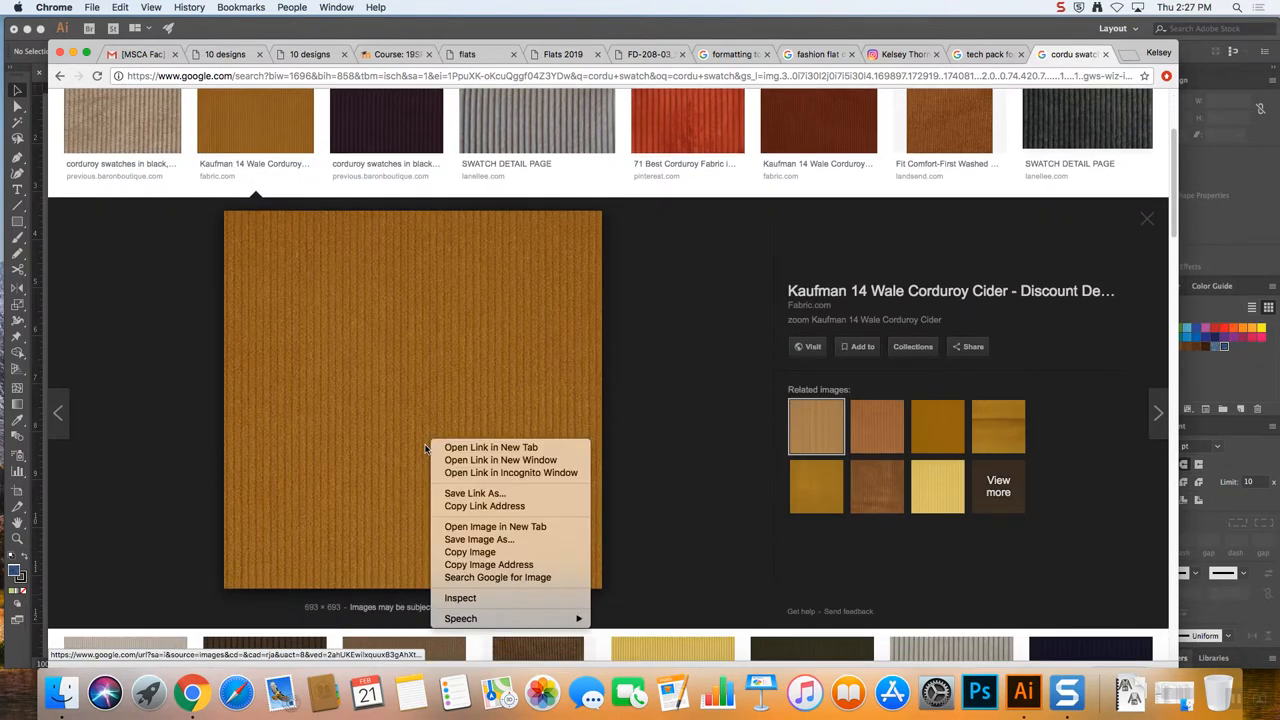
left_click(596, 512)
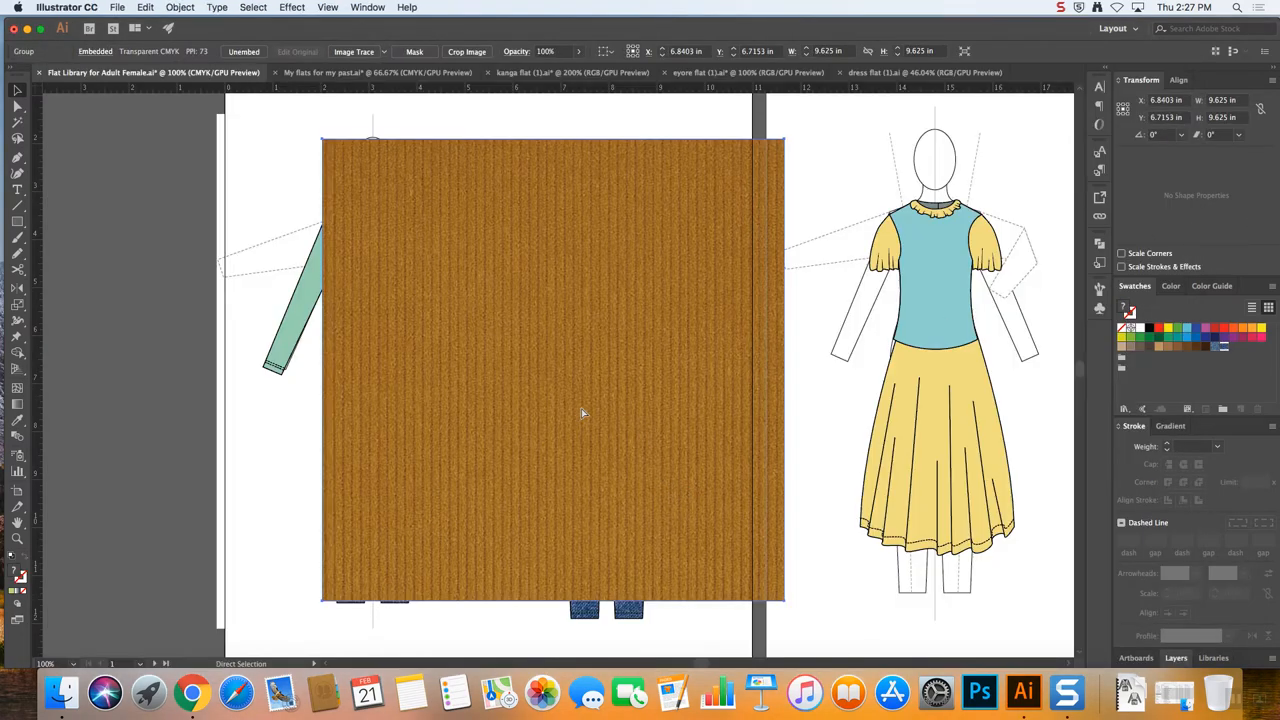
Paste the corduroy swatch into Illustrator and look through the Object and Edit menus
left_click(180, 8)
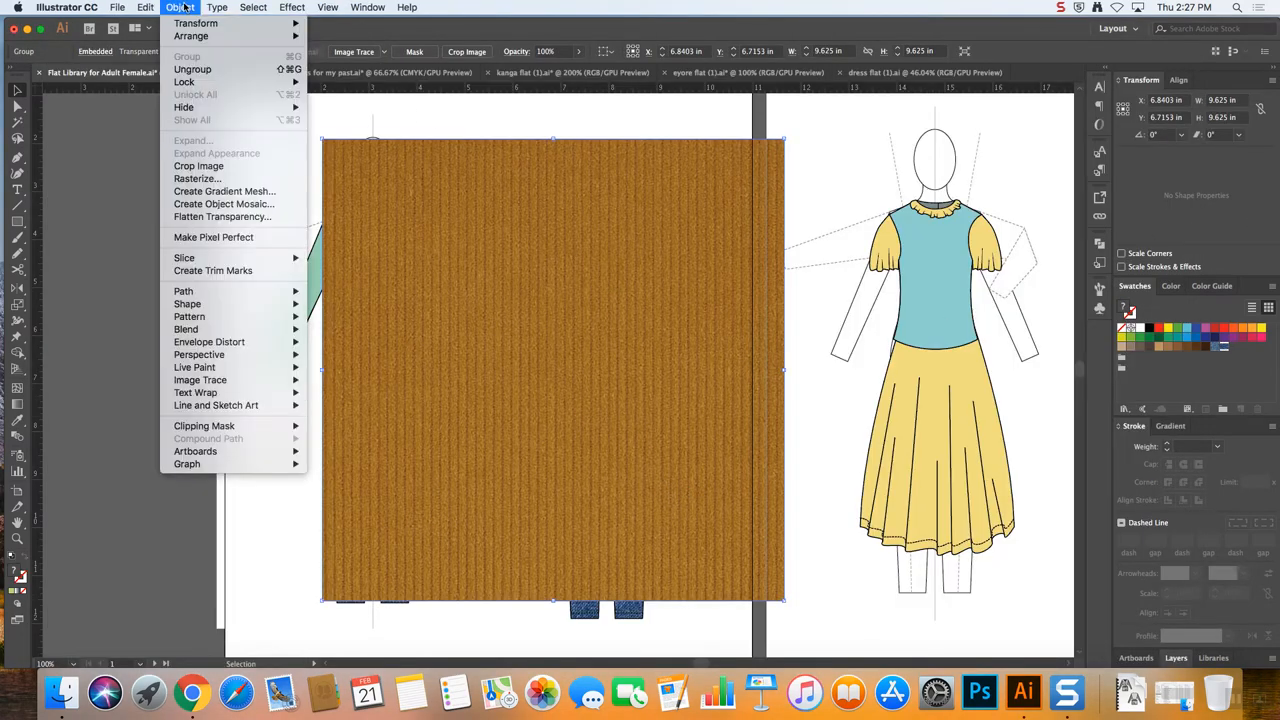
left_click(144, 8)
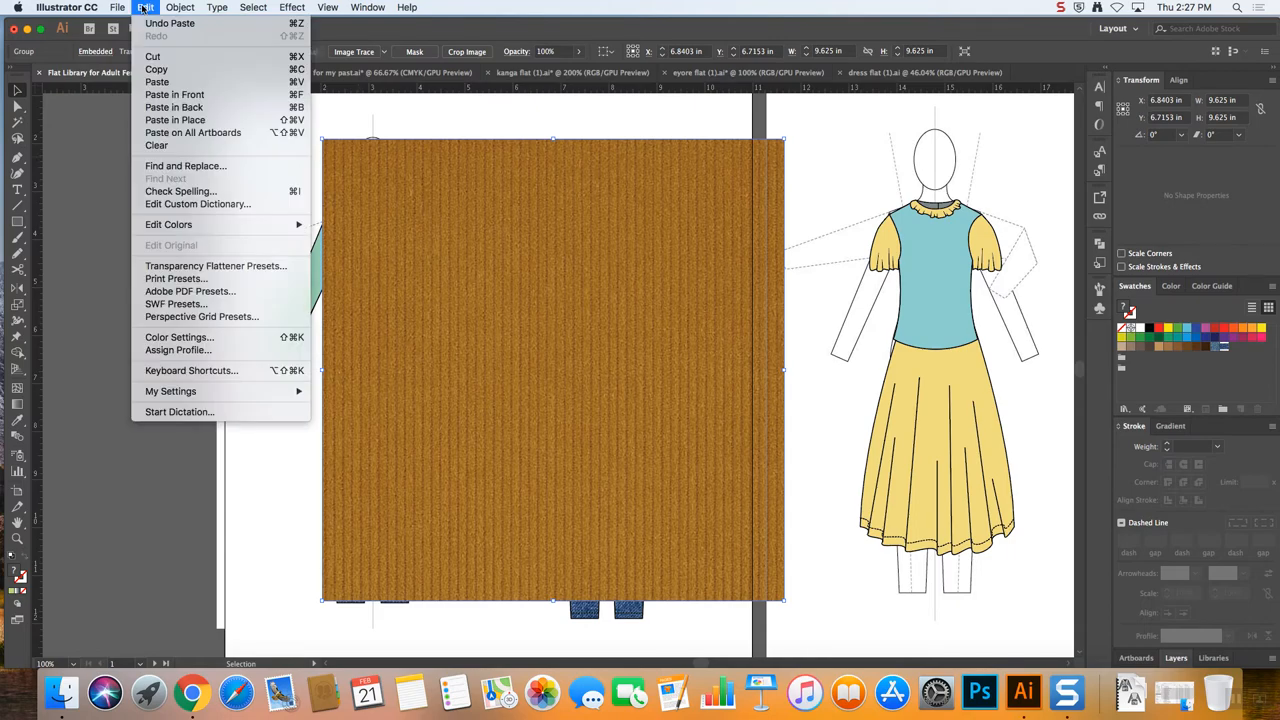
Make the corduroy image into pattern swatch 'New Pattern 3' and finish pattern editing
left_click(180, 8)
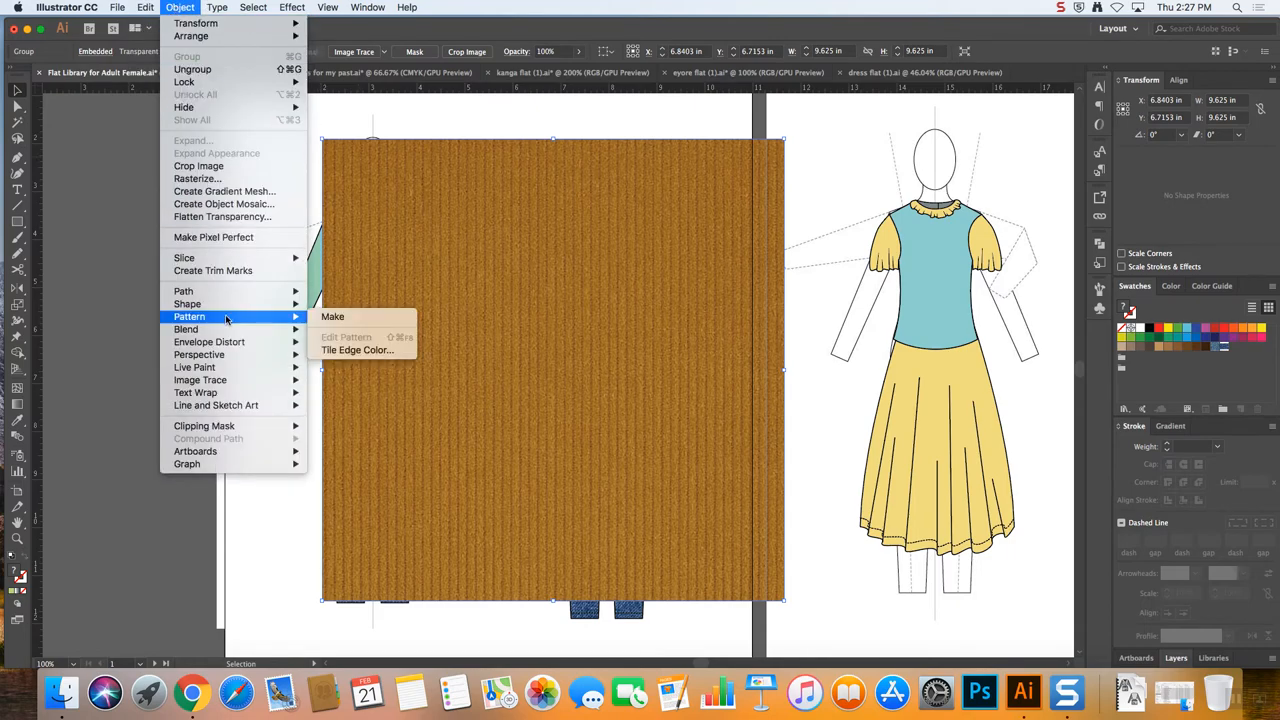
left_click(332, 316)
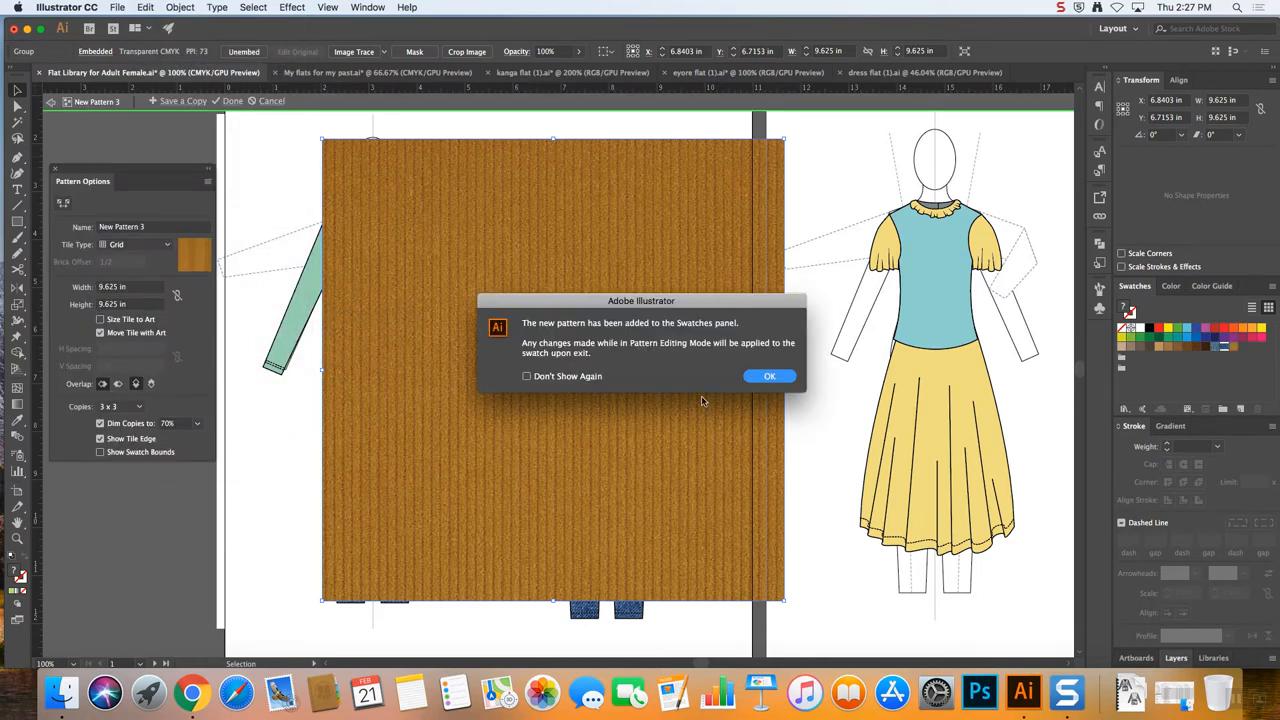
left_click(768, 376)
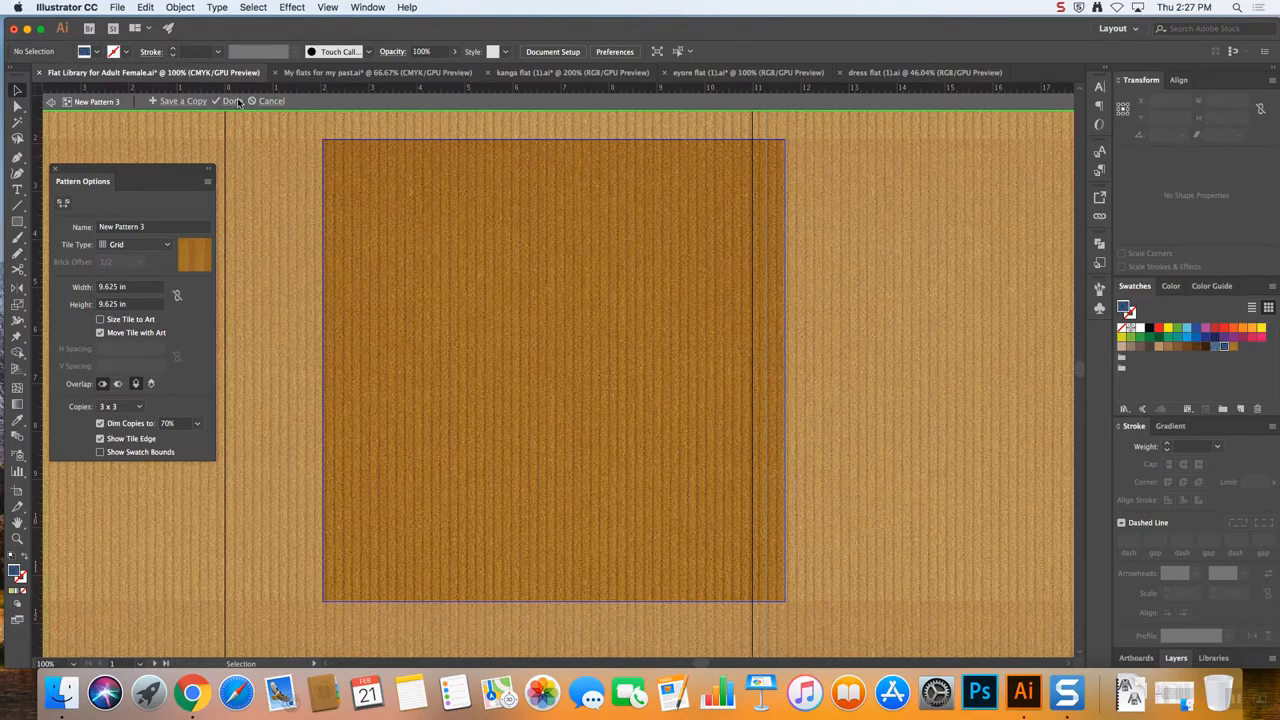
left_click(232, 100)
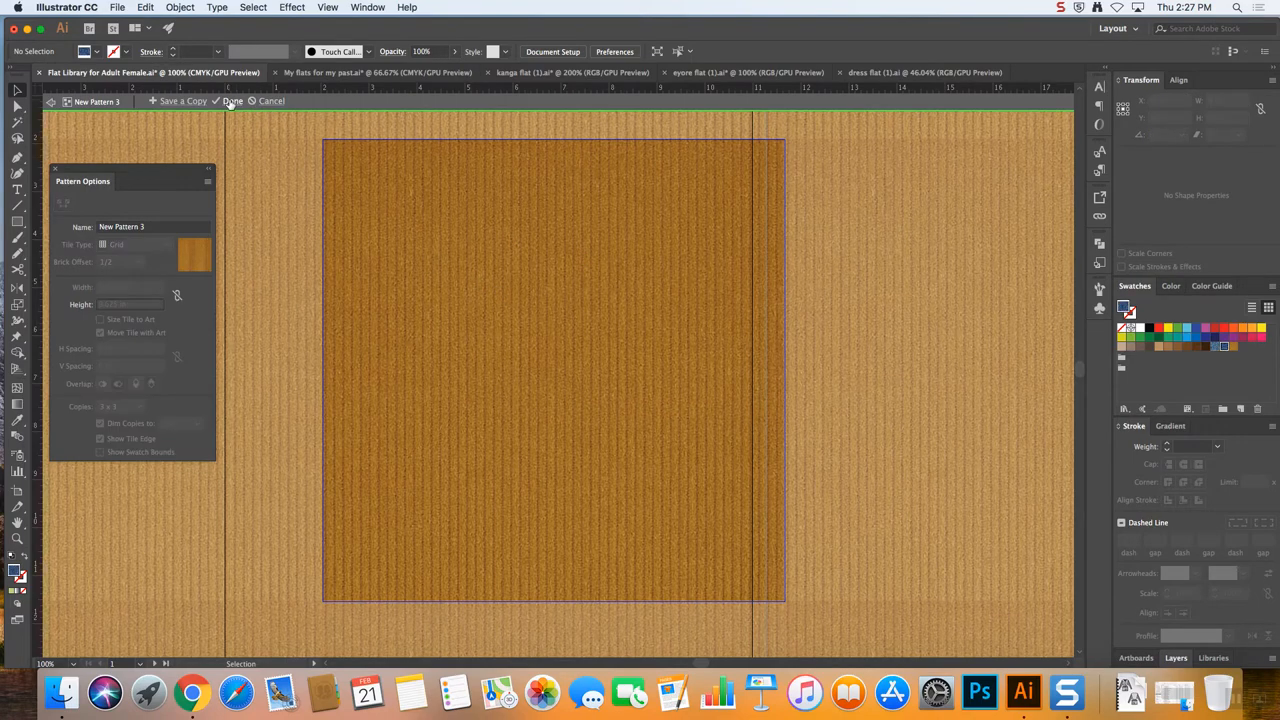
left_click(232, 100)
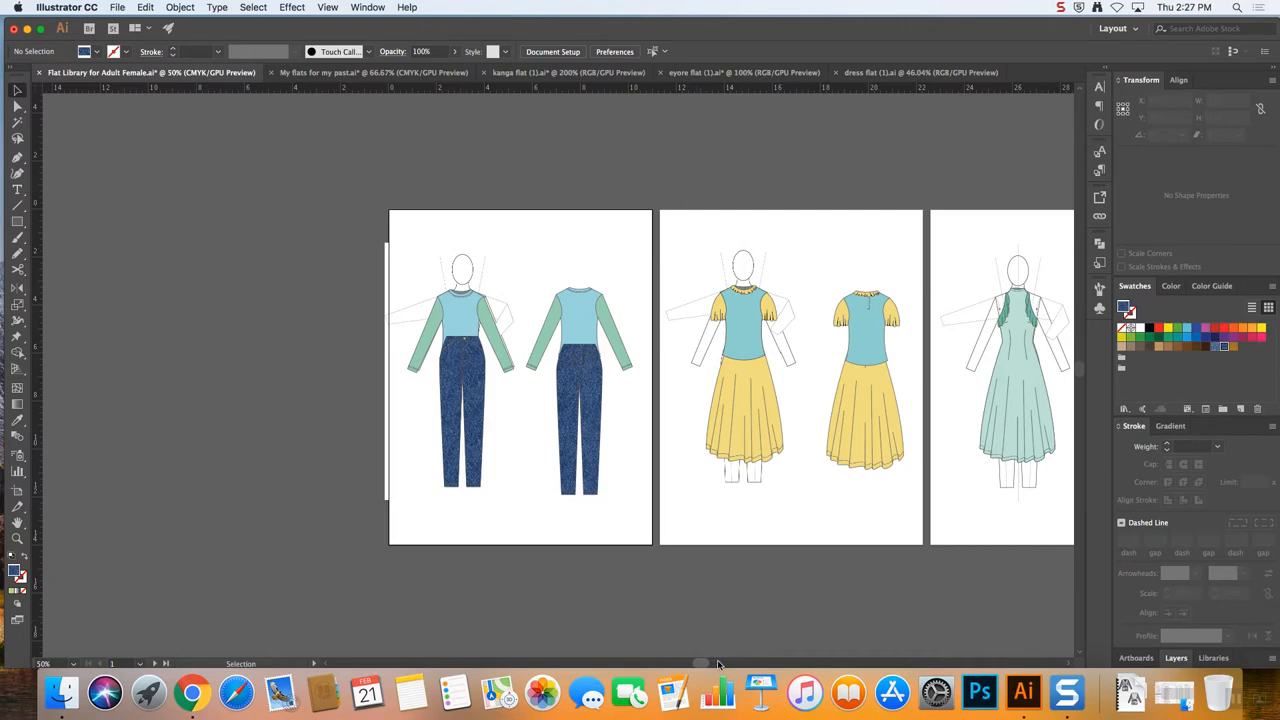
Fill the back-view top's body with the corduroy swatch and bring up pattern scaling
scroll("right", 3)
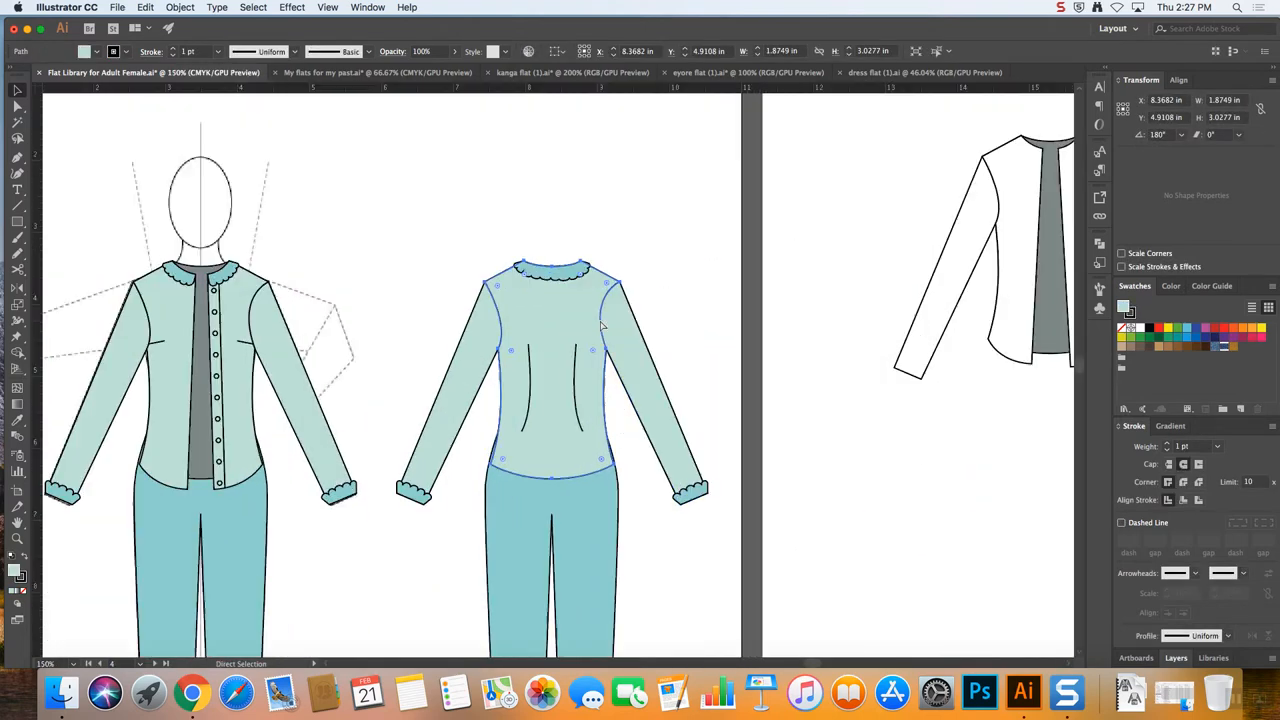
left_click(550, 360)
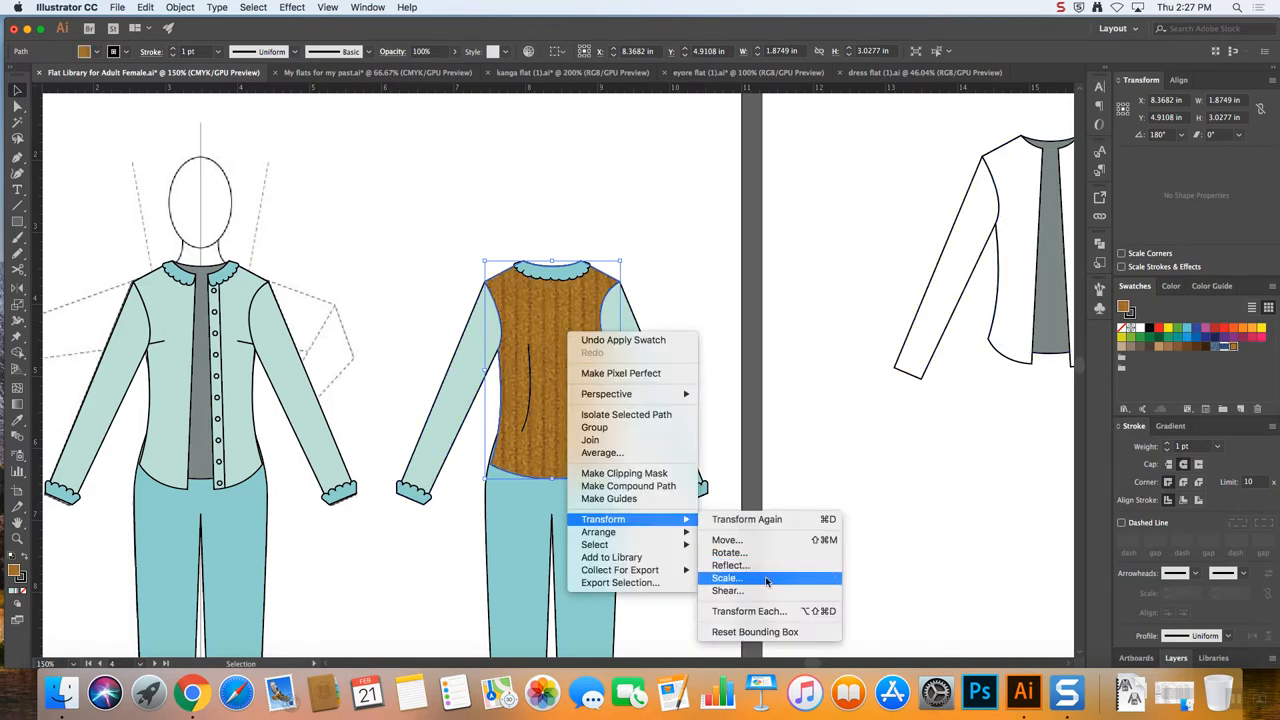
left_click(724, 578)
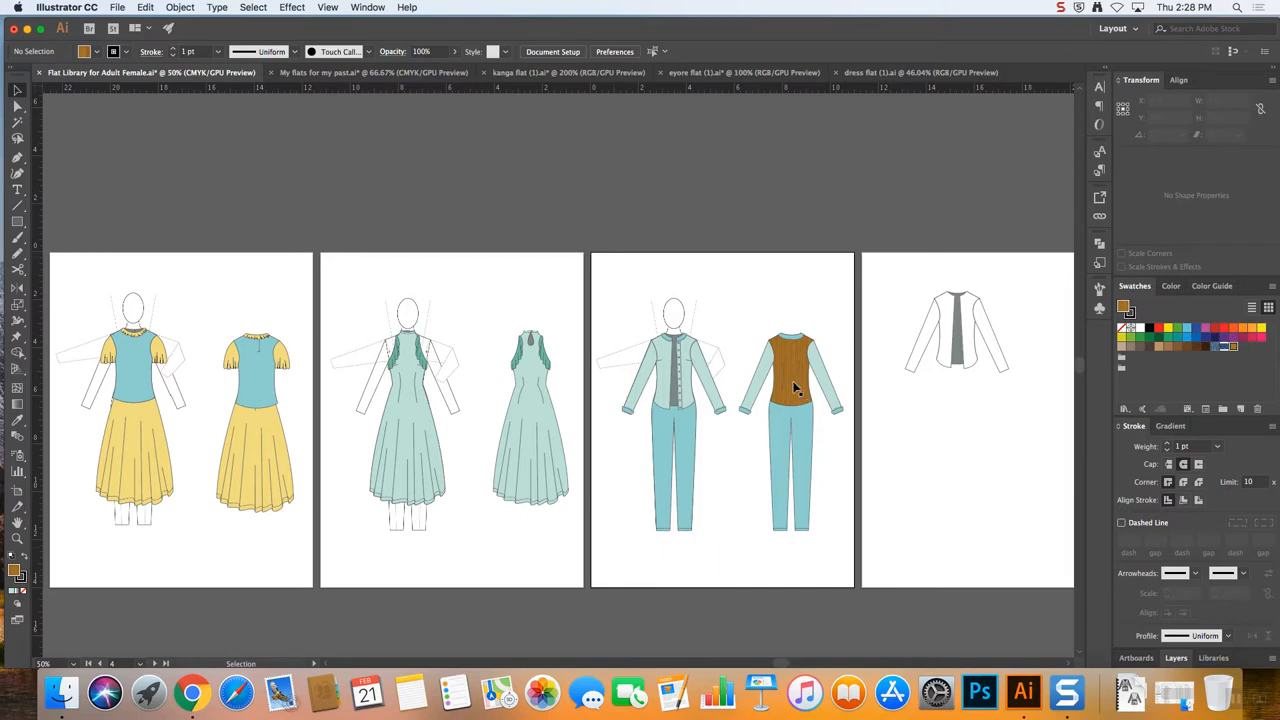
Undo the corduroy fill so the top's body is teal again, then view the other artboards
left_click(790, 360)
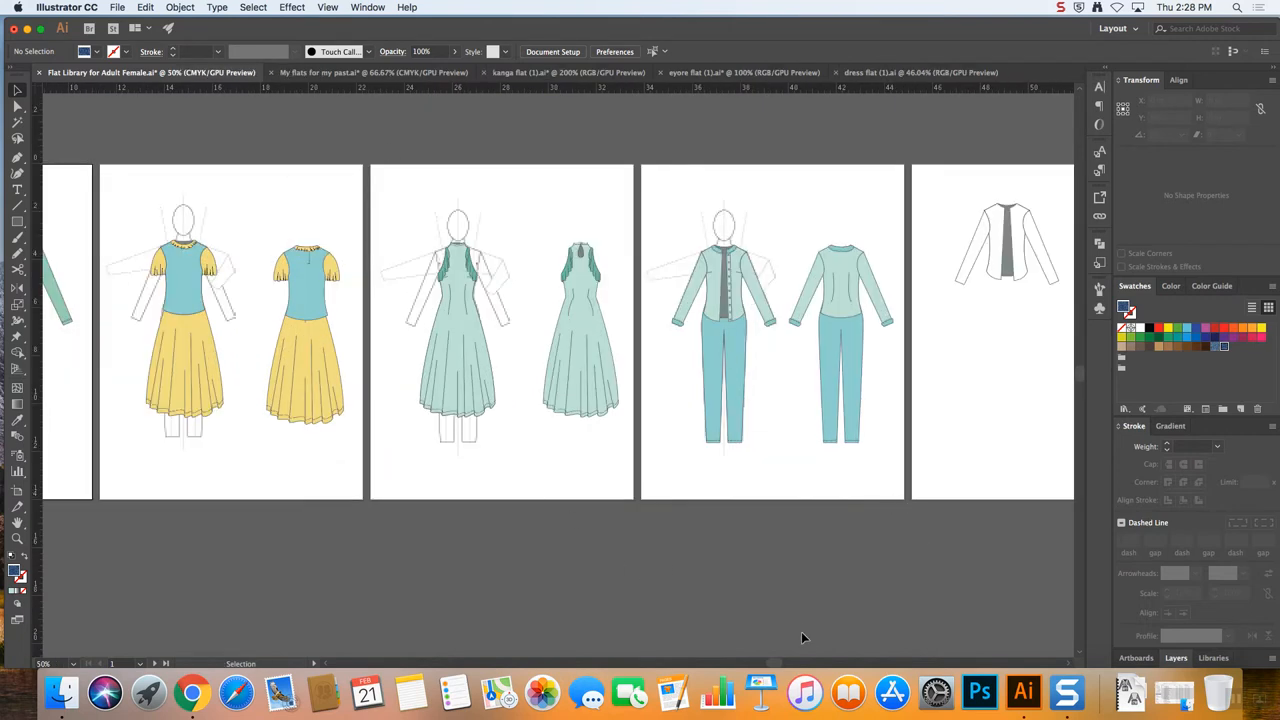
scroll("left", 3)
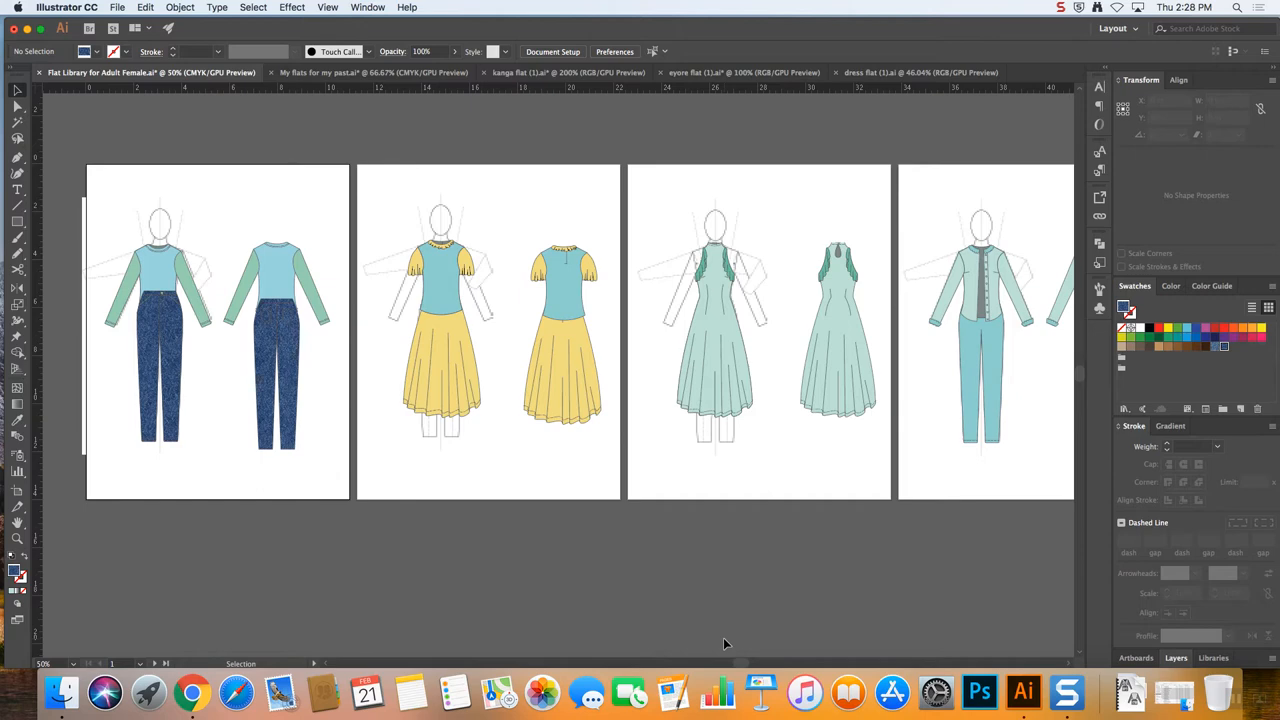
mouse_move(746, 664)
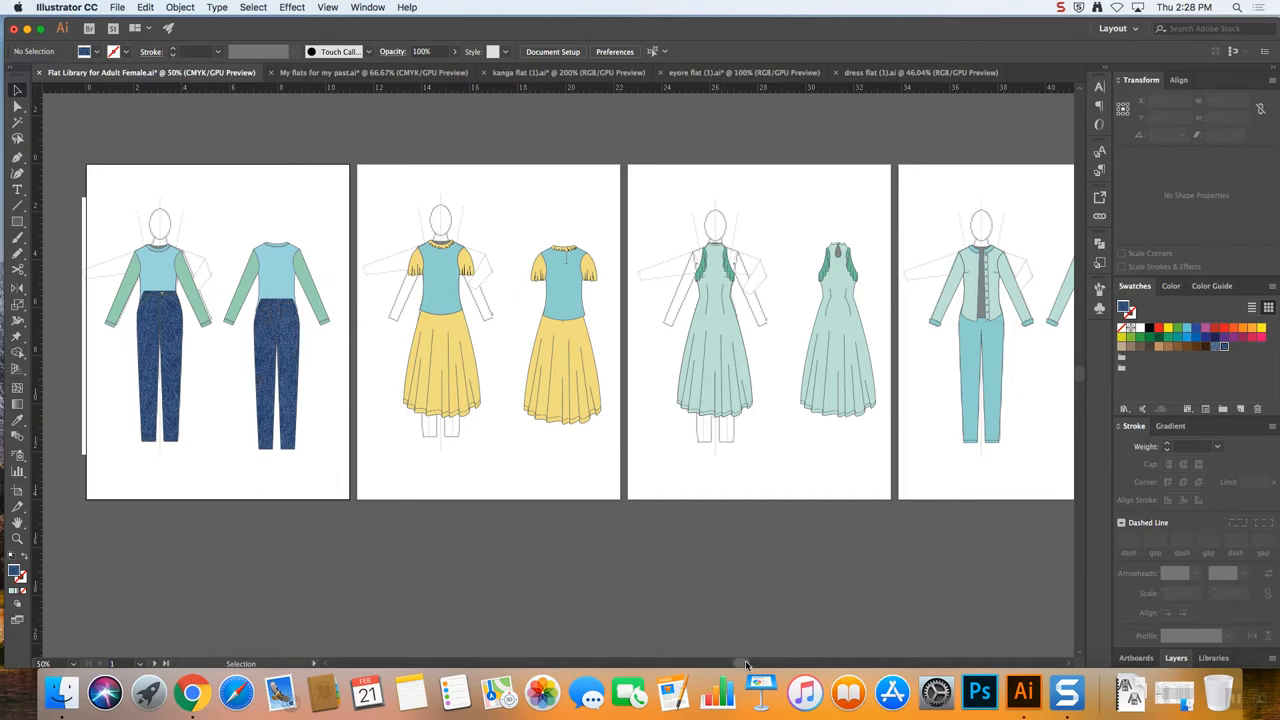
mouse_move(768, 54)
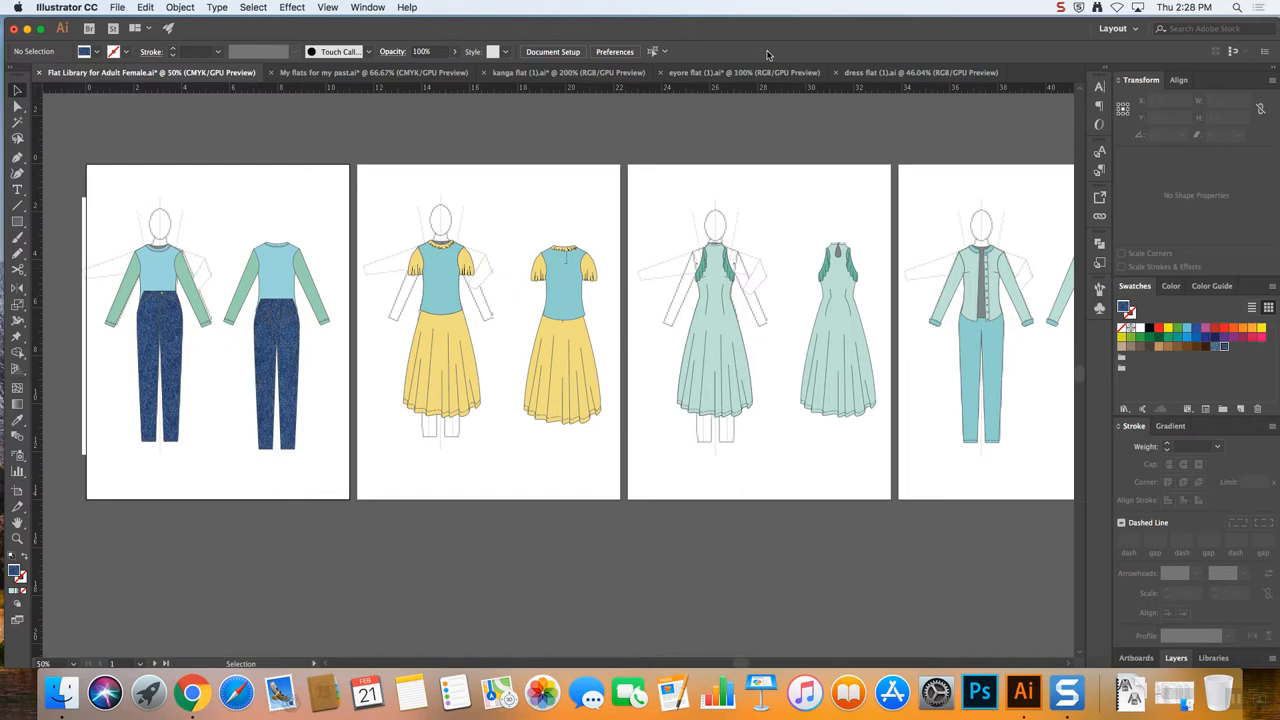
mouse_move(1002, 690)
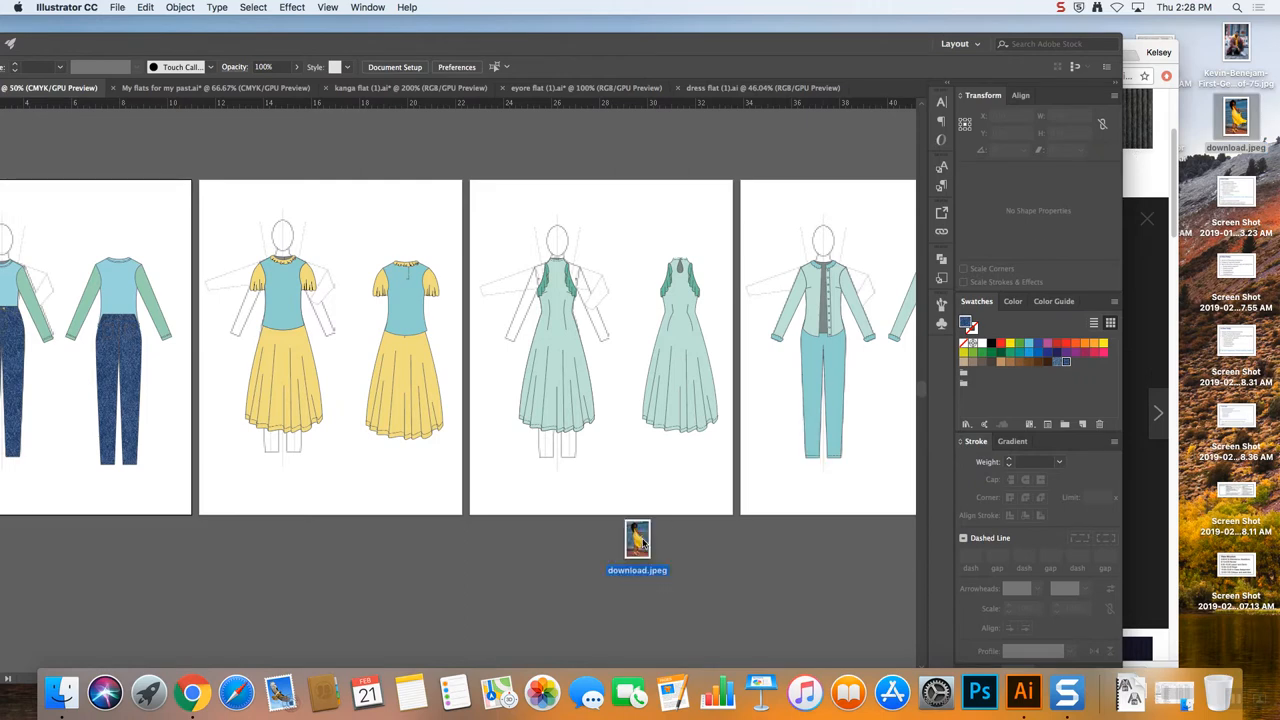
left_click(636, 540)
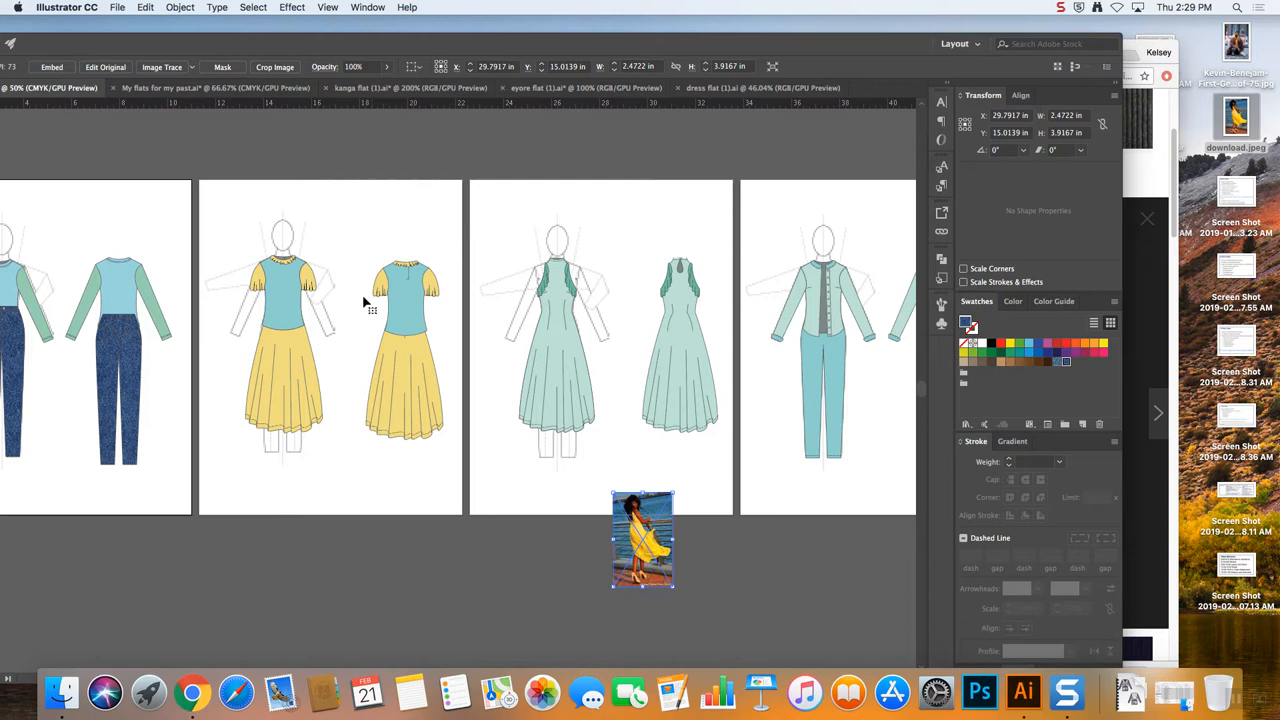
left_click(642, 540)
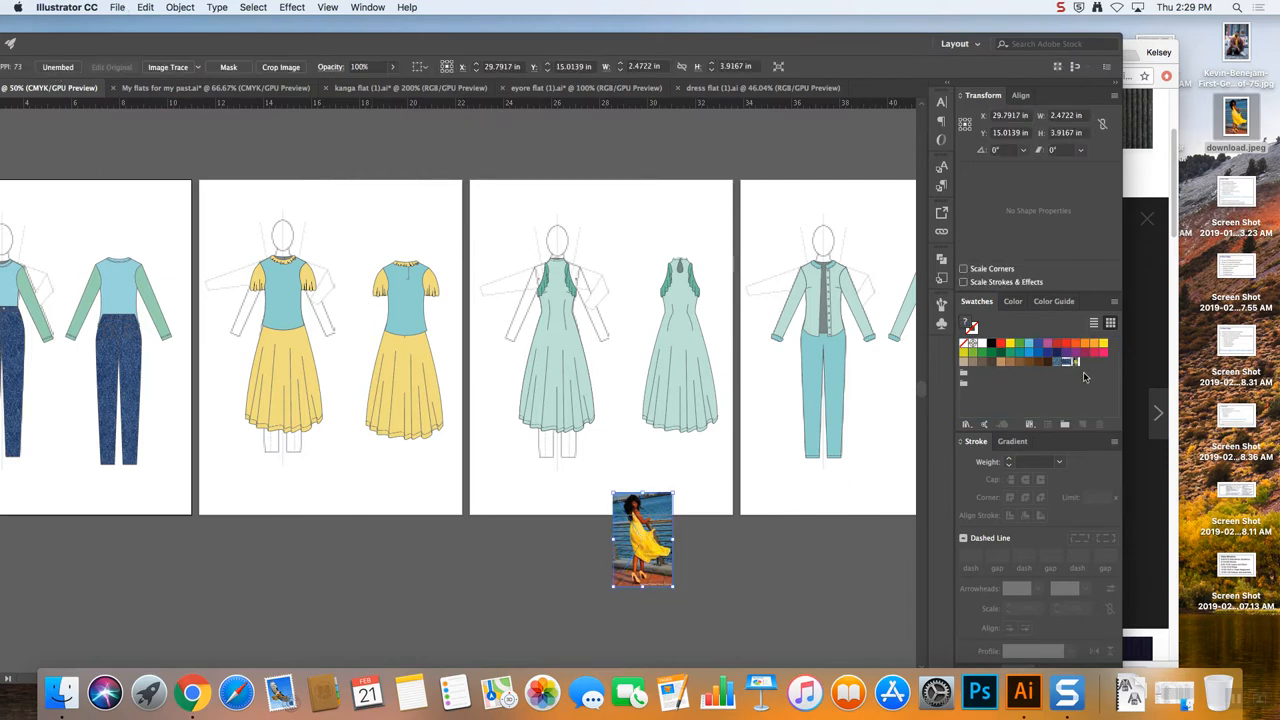
mouse_move(940, 276)
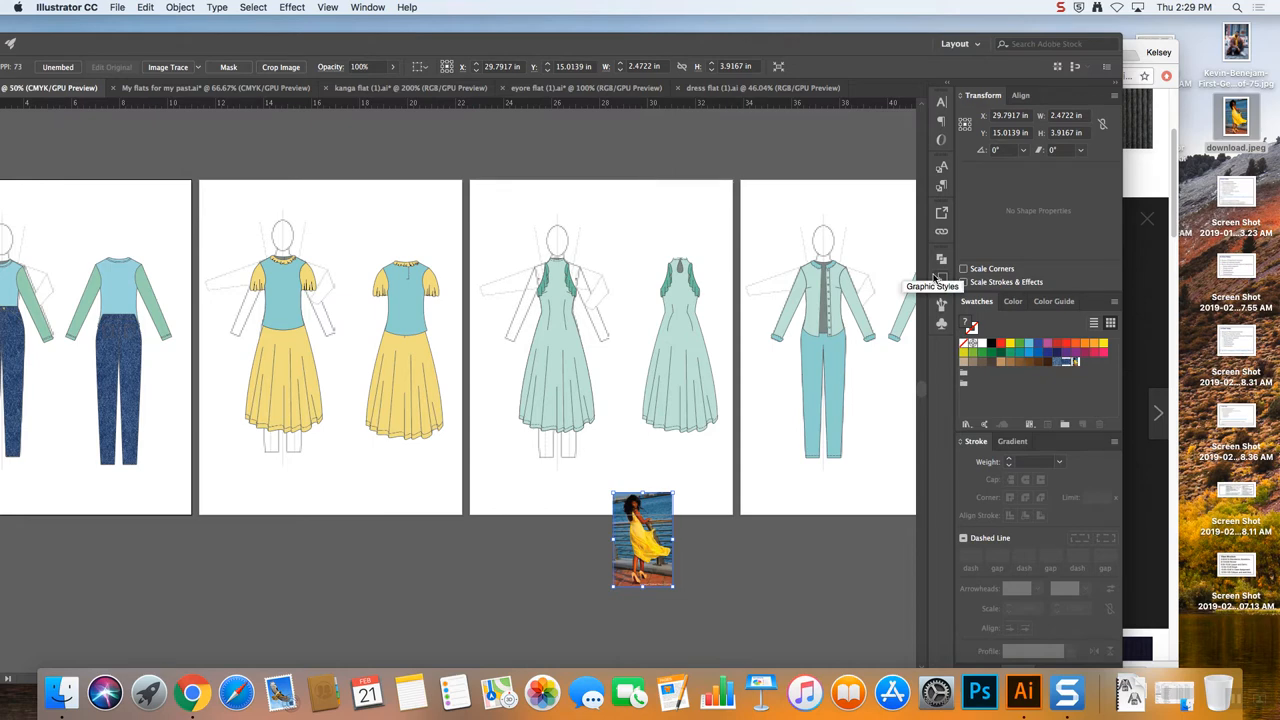
mouse_move(1080, 190)
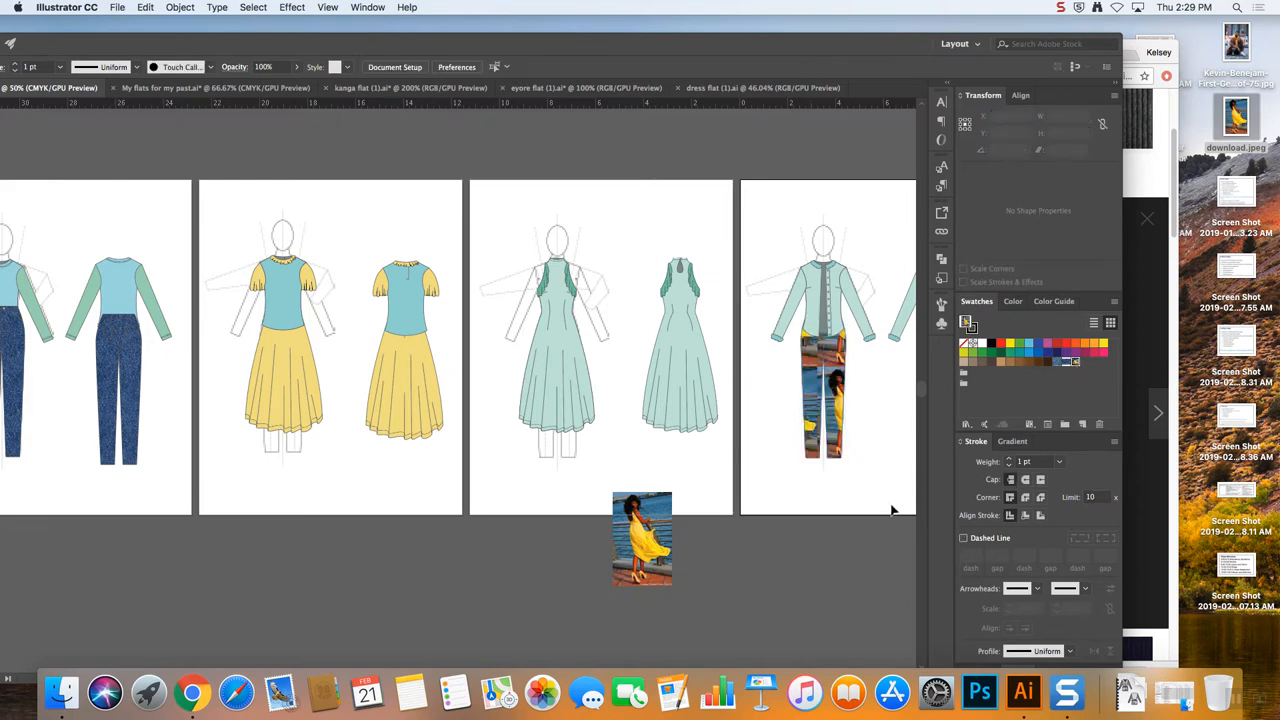
mouse_move(756, 598)
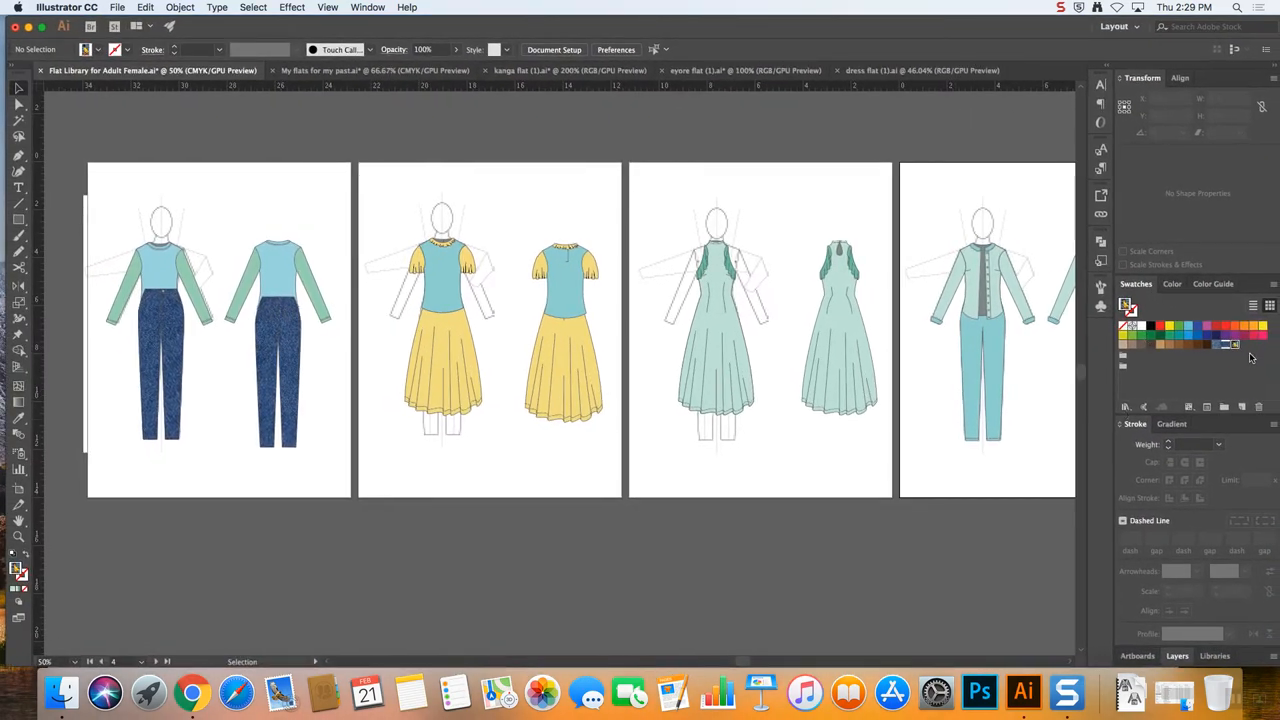
mouse_move(912, 510)
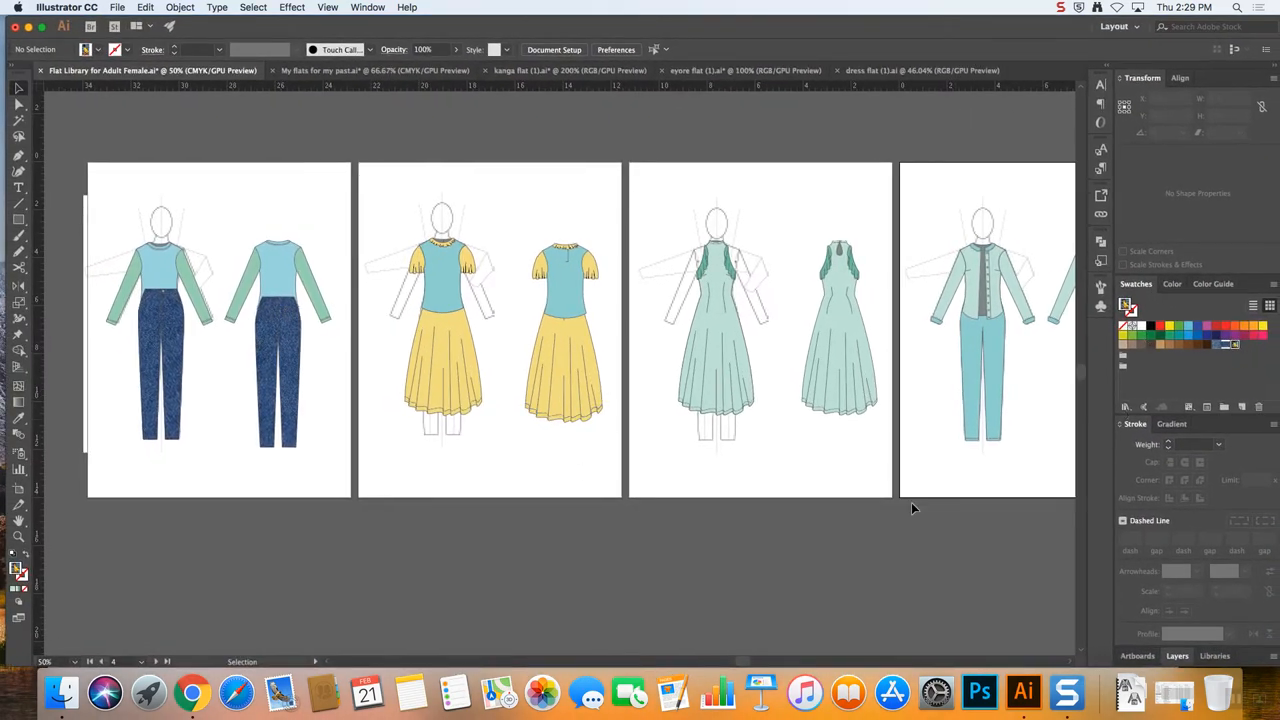
left_click(180, 8)
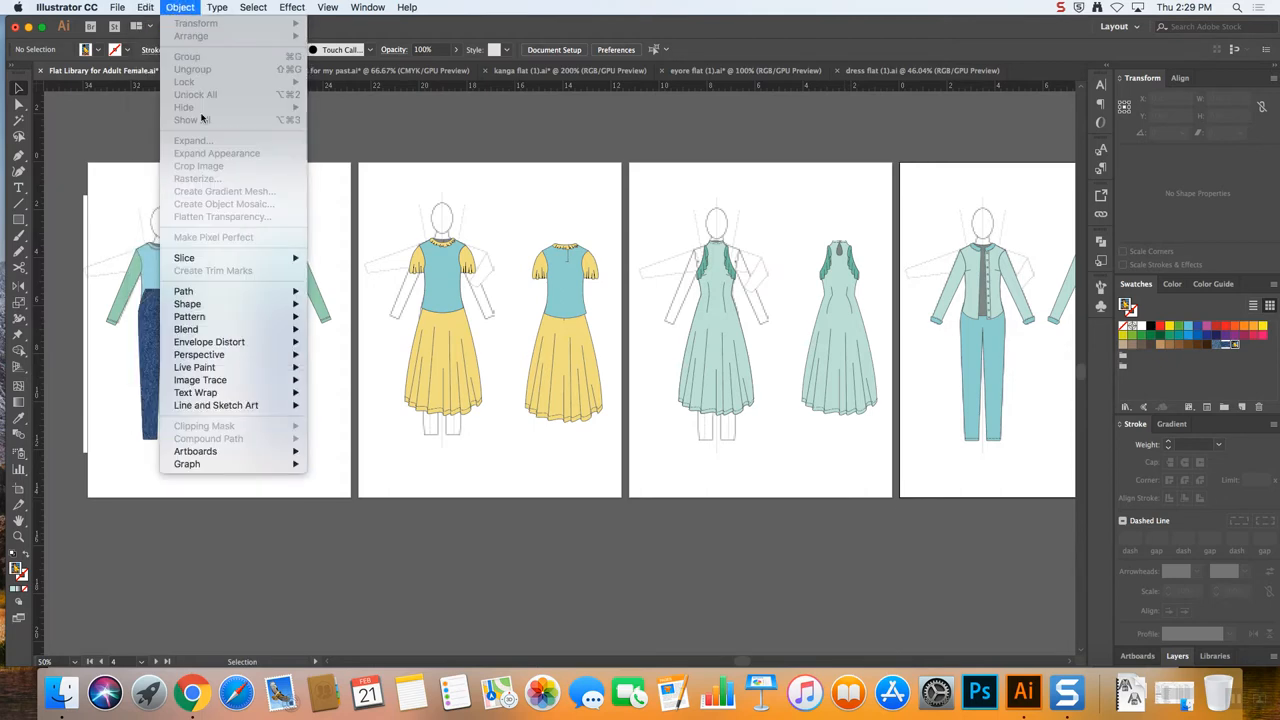
left_click(552, 560)
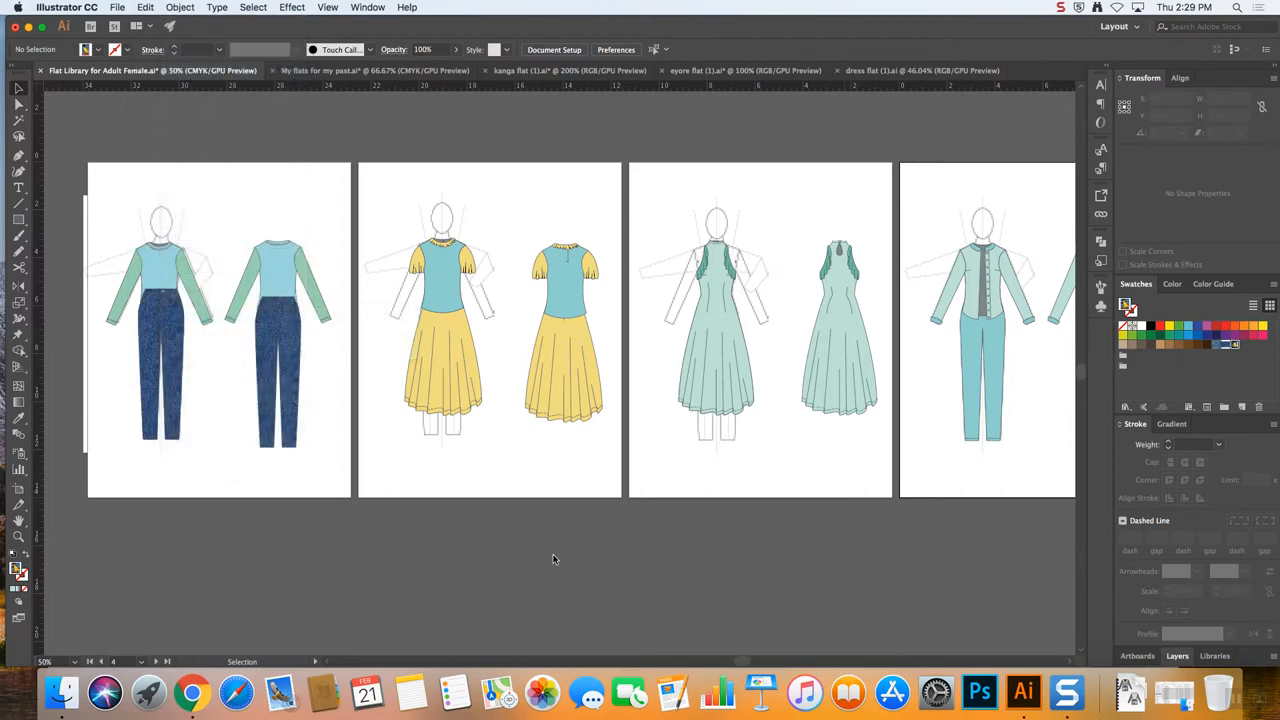
mouse_move(612, 206)
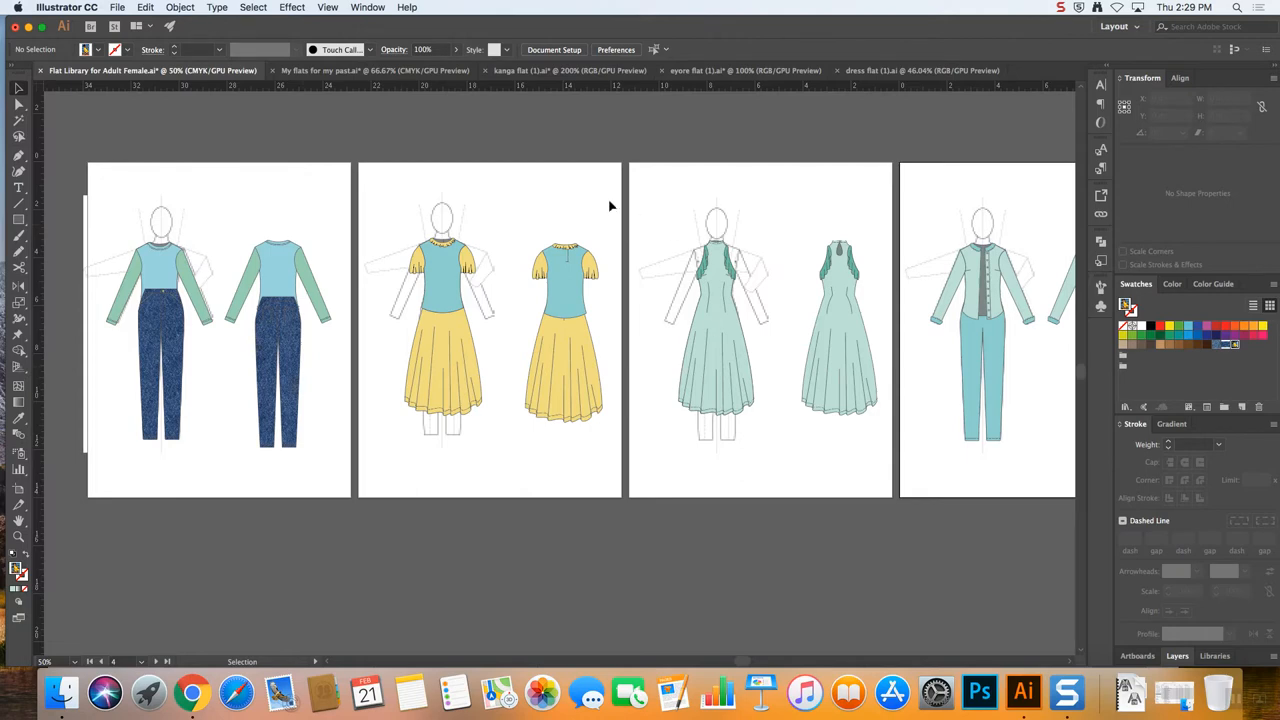
mouse_move(998, 368)
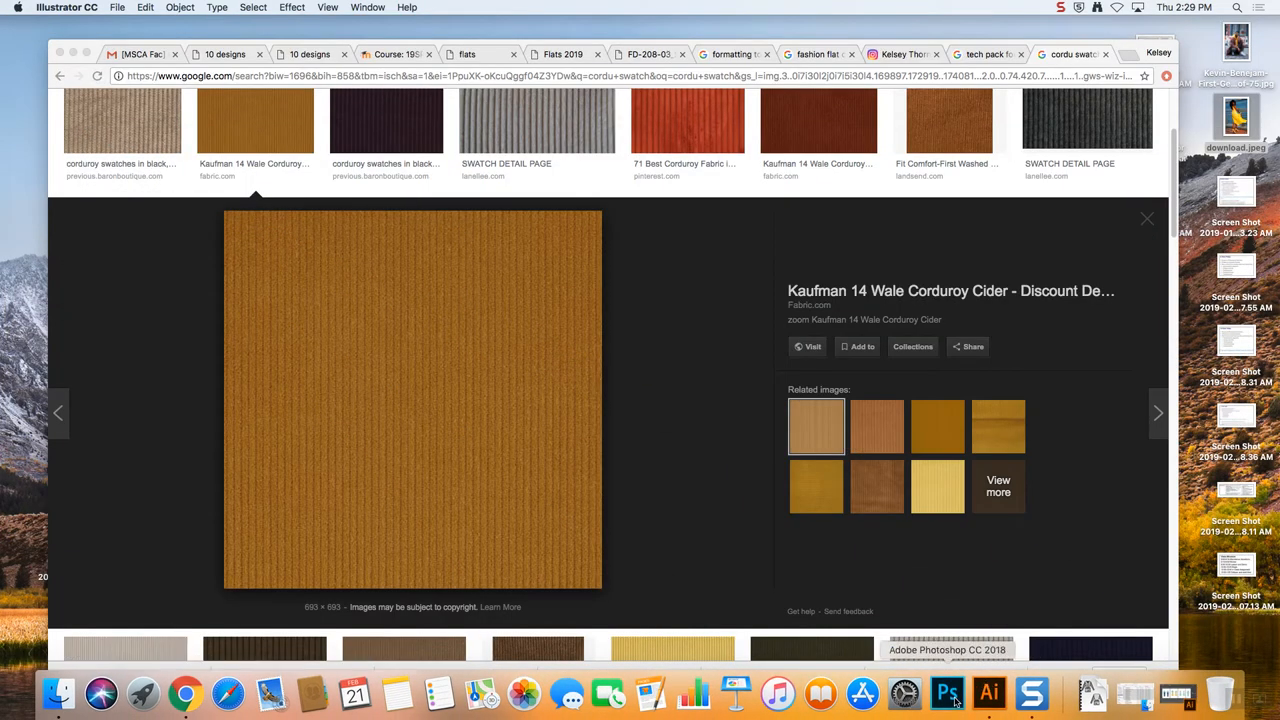
Switch from Chrome to Adobe Photoshop CC 2018 via the Dock
left_click(1022, 692)
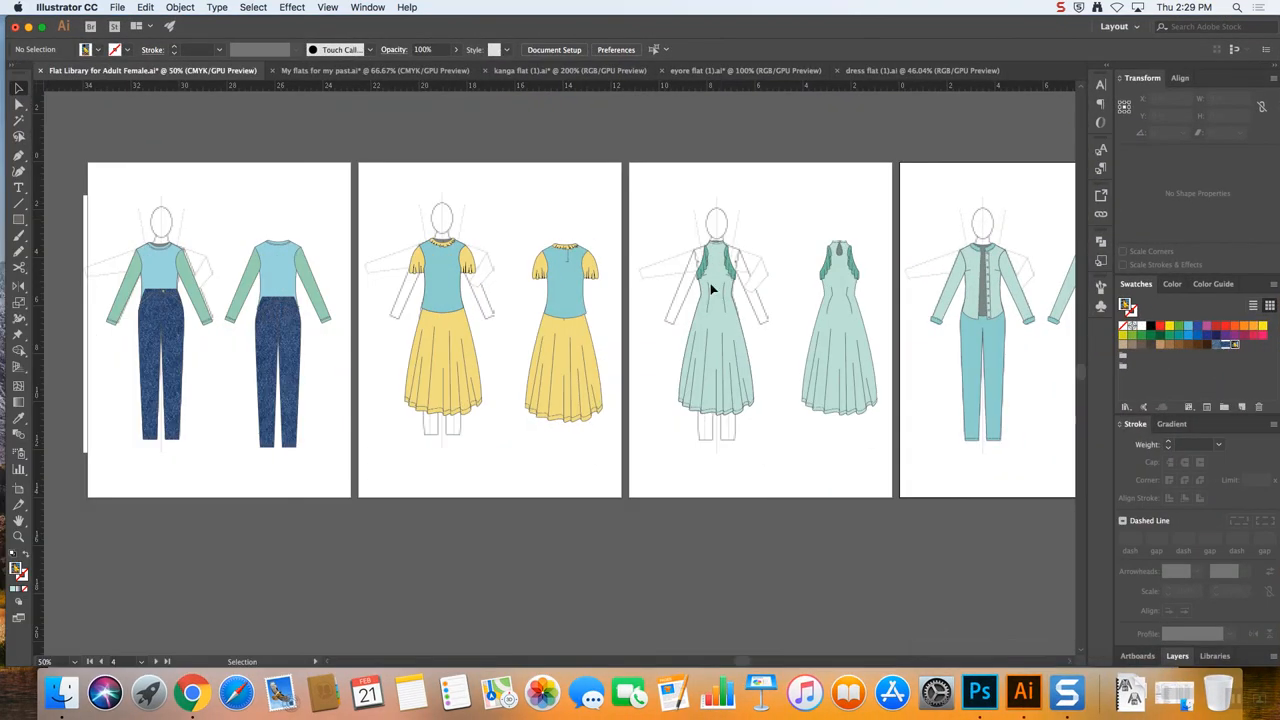
mouse_move(978, 690)
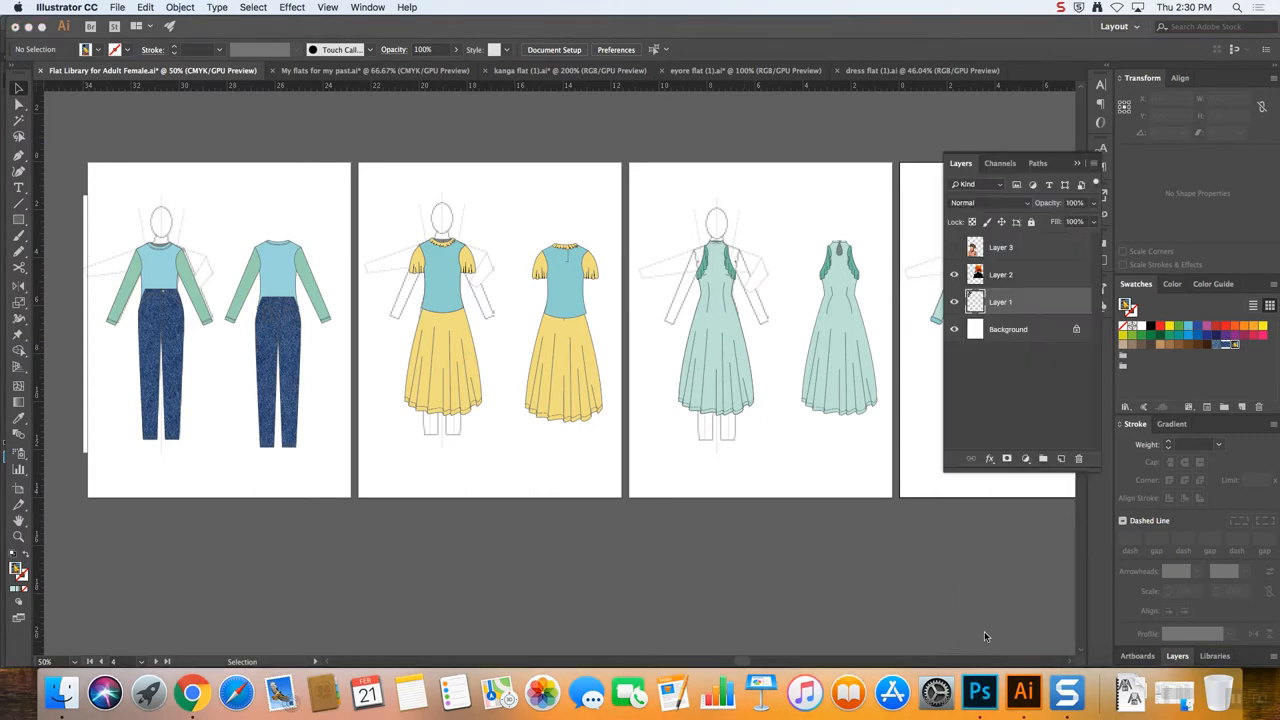
Quit Photoshop, choosing Don't Save for Untitled-1-Recovered
left_click(978, 692)
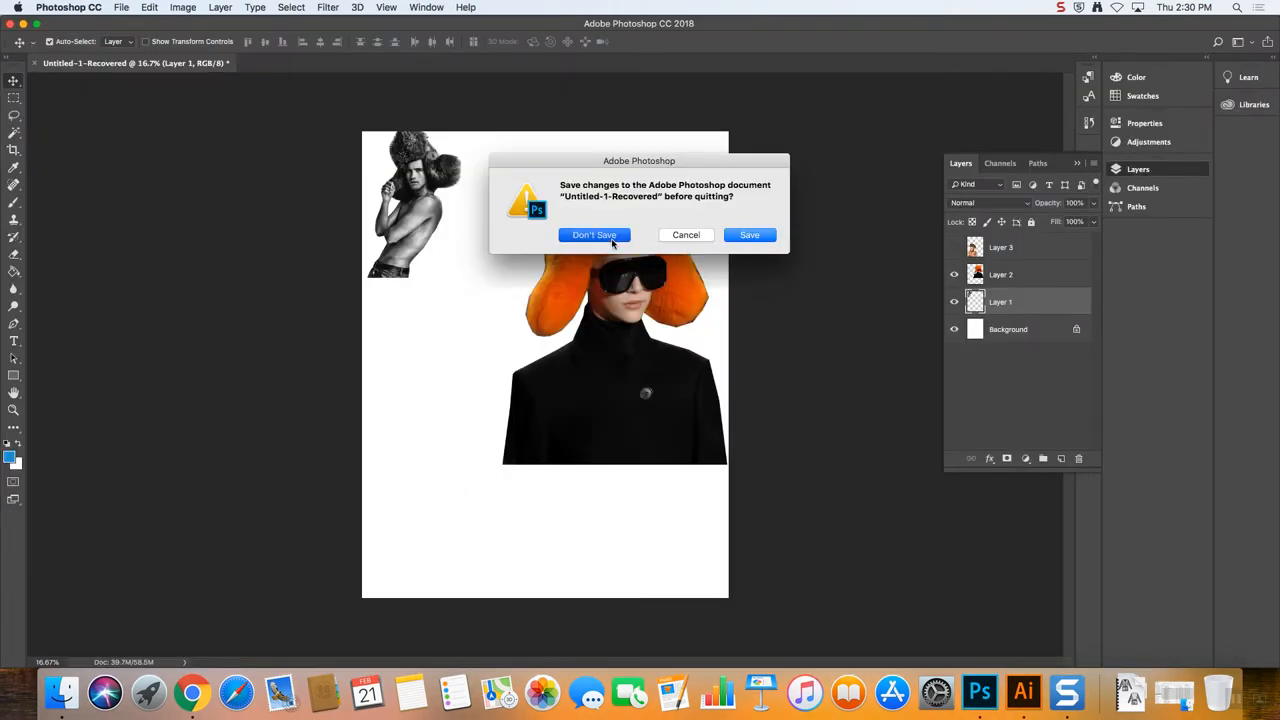
left_click(594, 236)
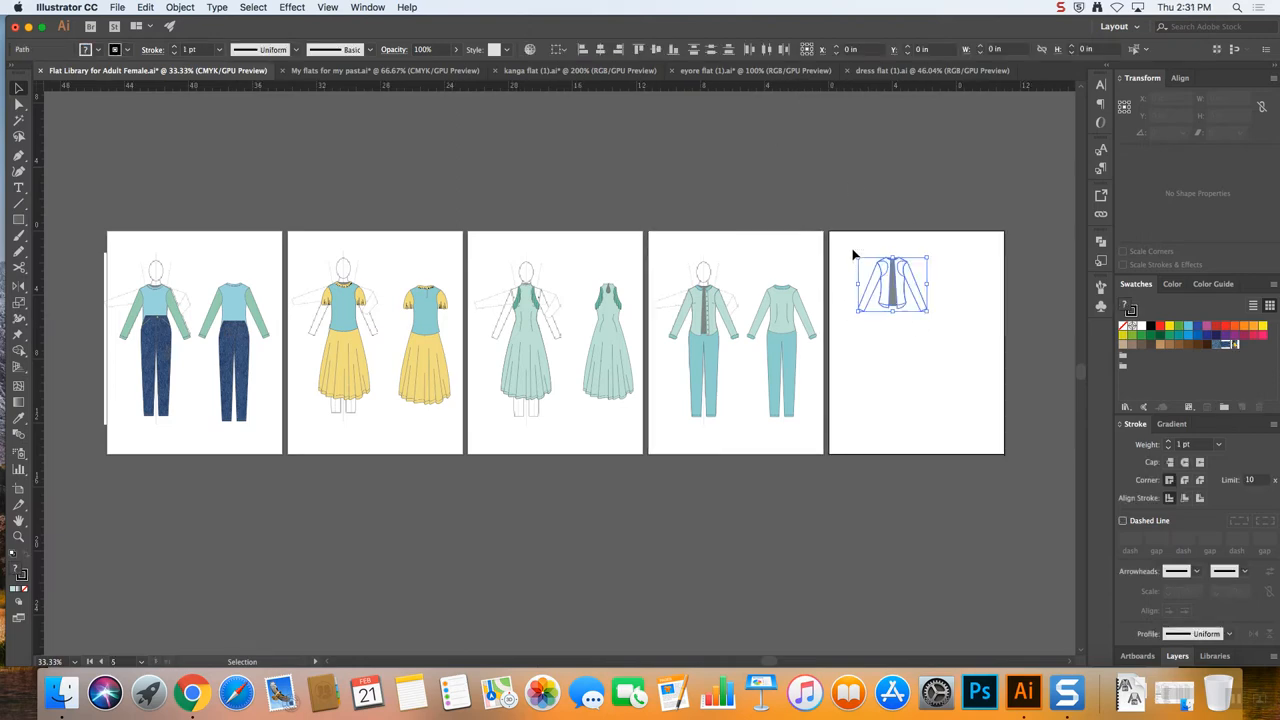
Delete the leftover jacket on the fifth artboard, show Layers, and switch to Chrome
key("Delete")
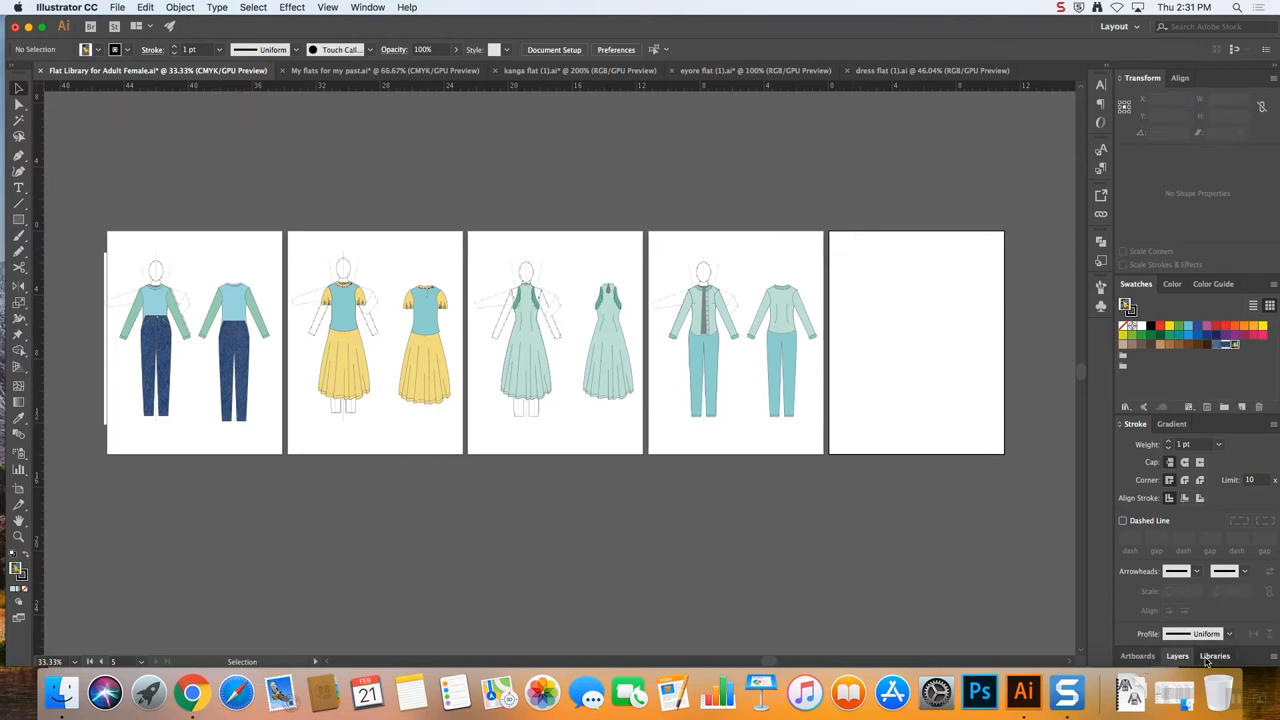
left_click(1176, 656)
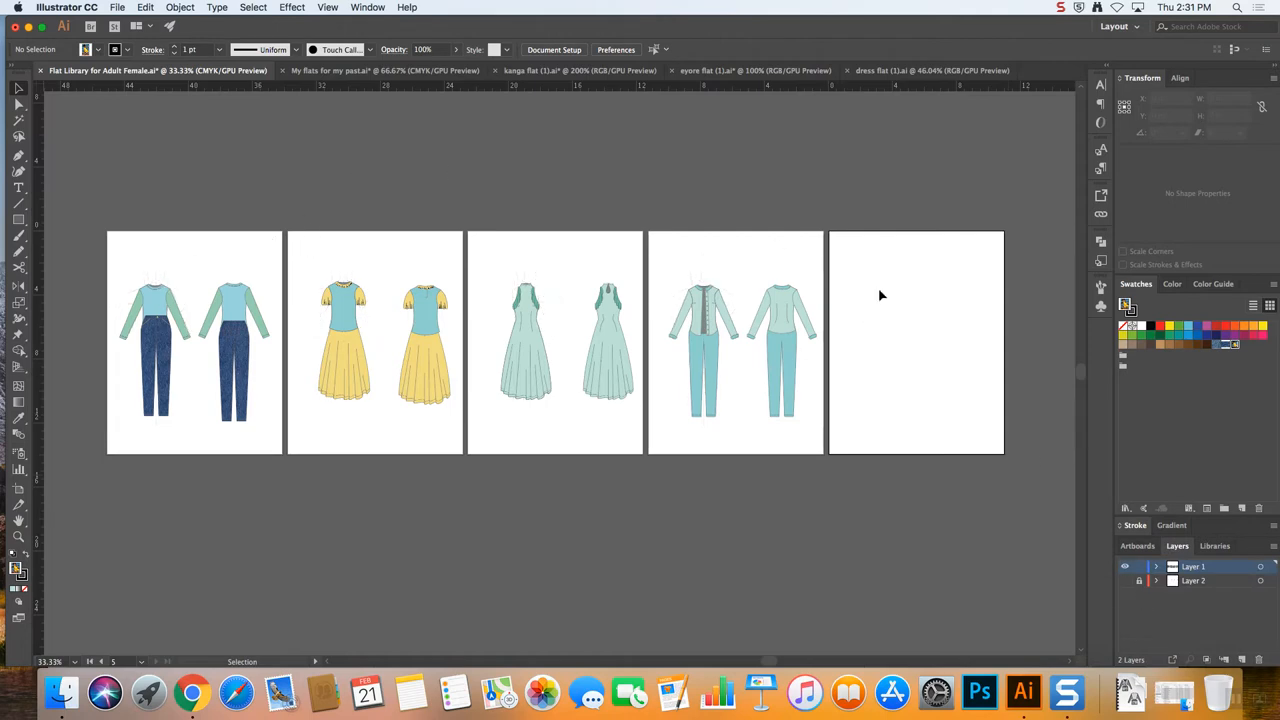
mouse_move(710, 288)
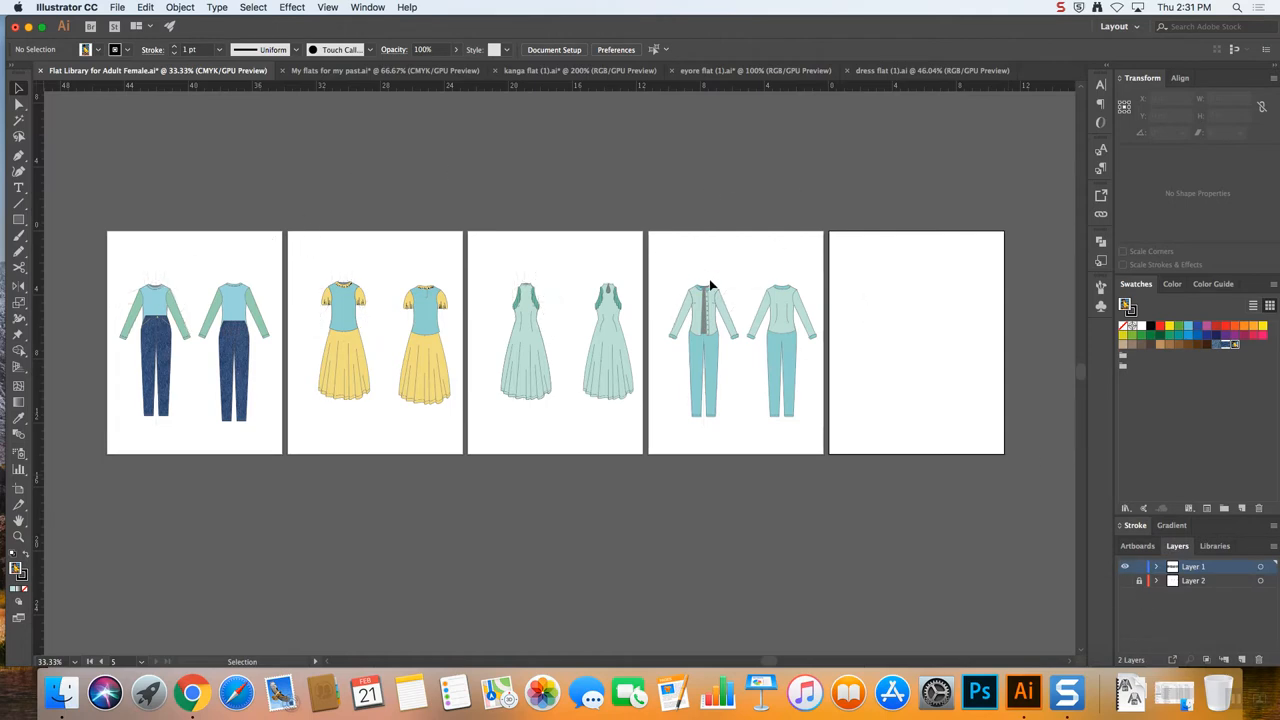
mouse_move(778, 264)
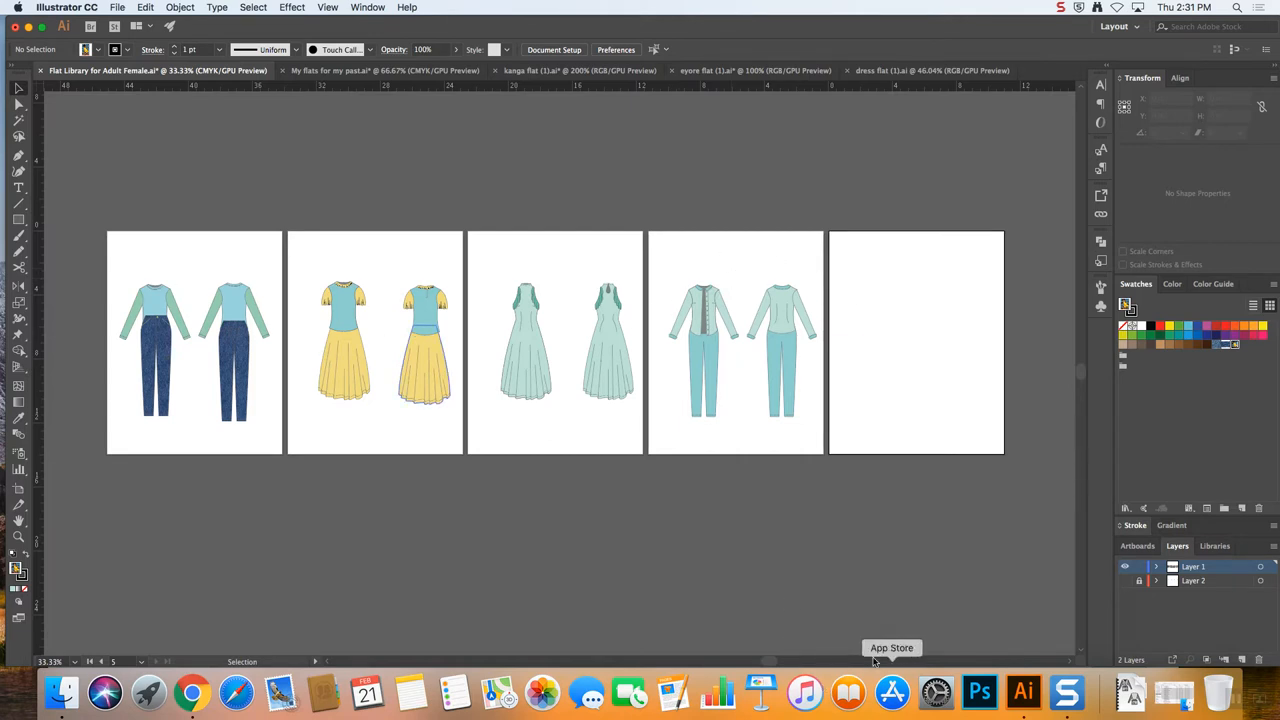
mouse_move(192, 692)
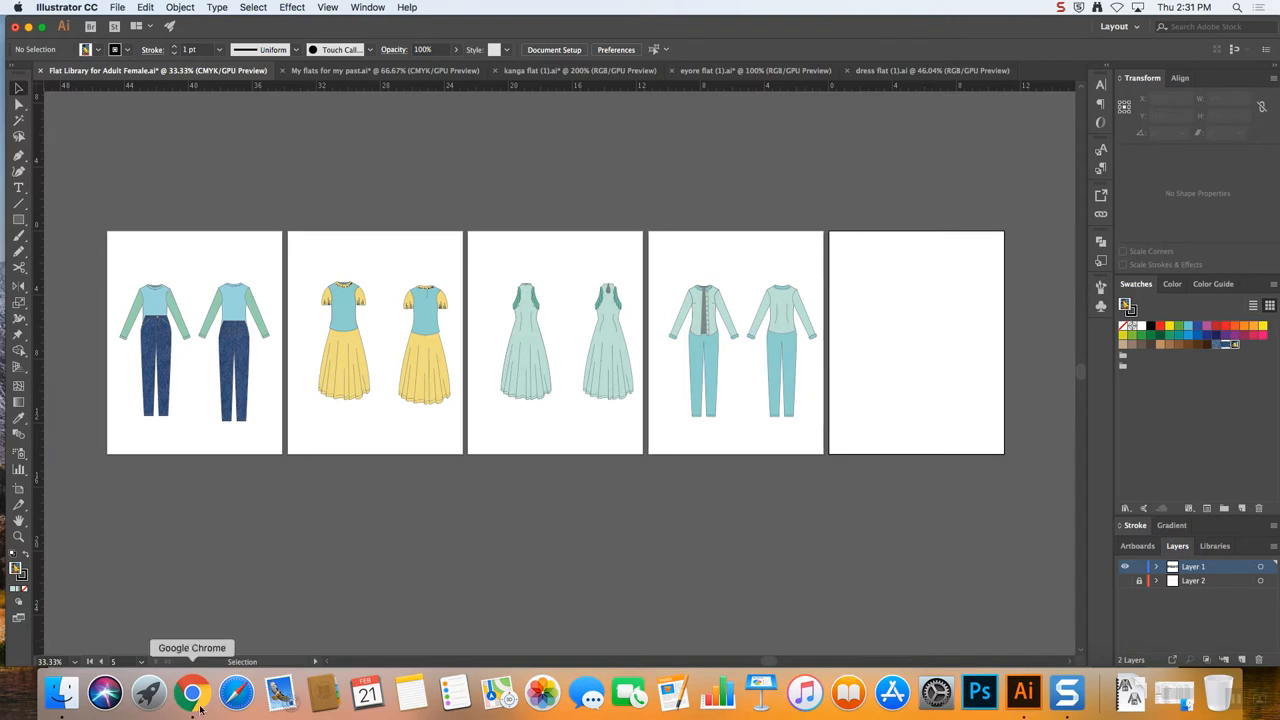
mouse_move(936, 690)
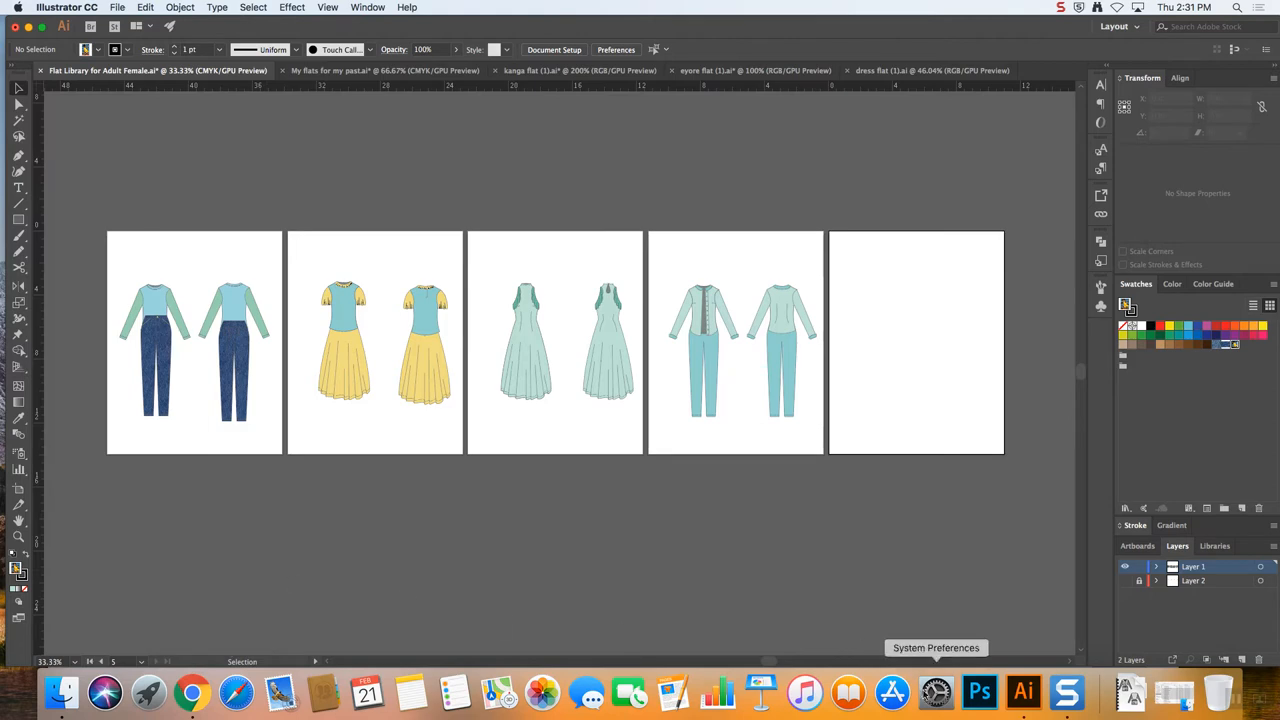
mouse_move(192, 692)
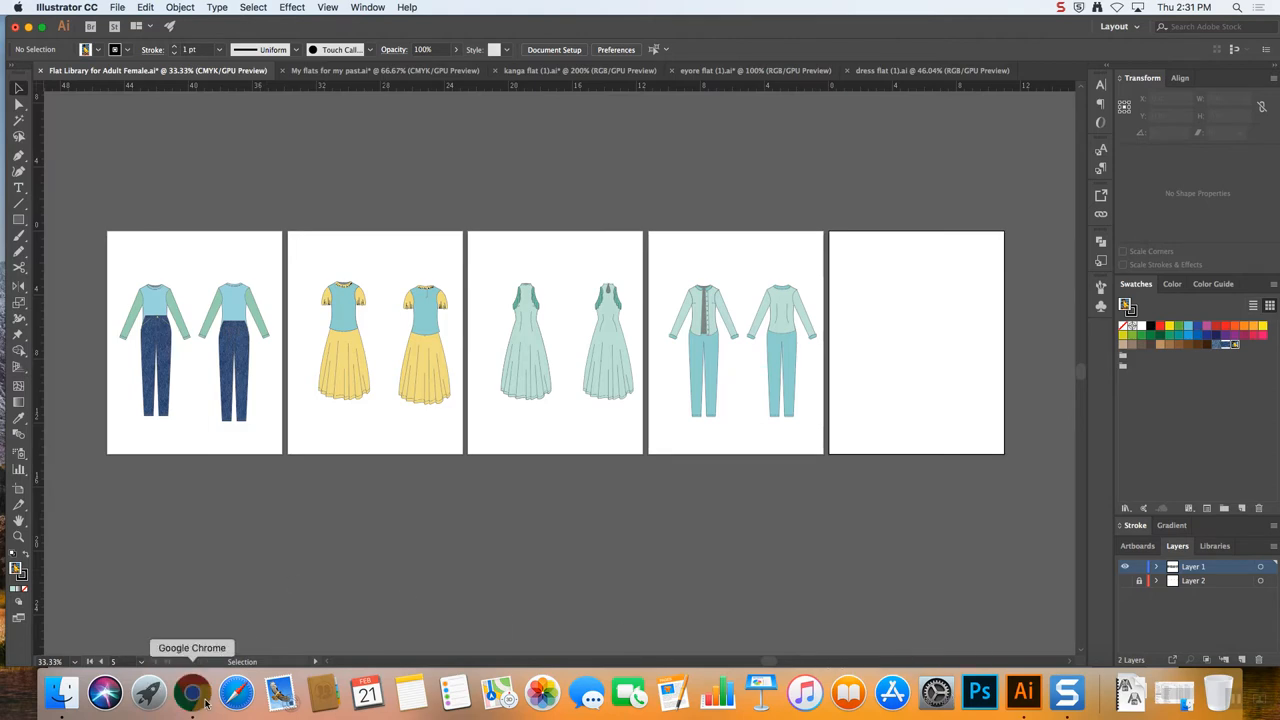
left_click(192, 692)
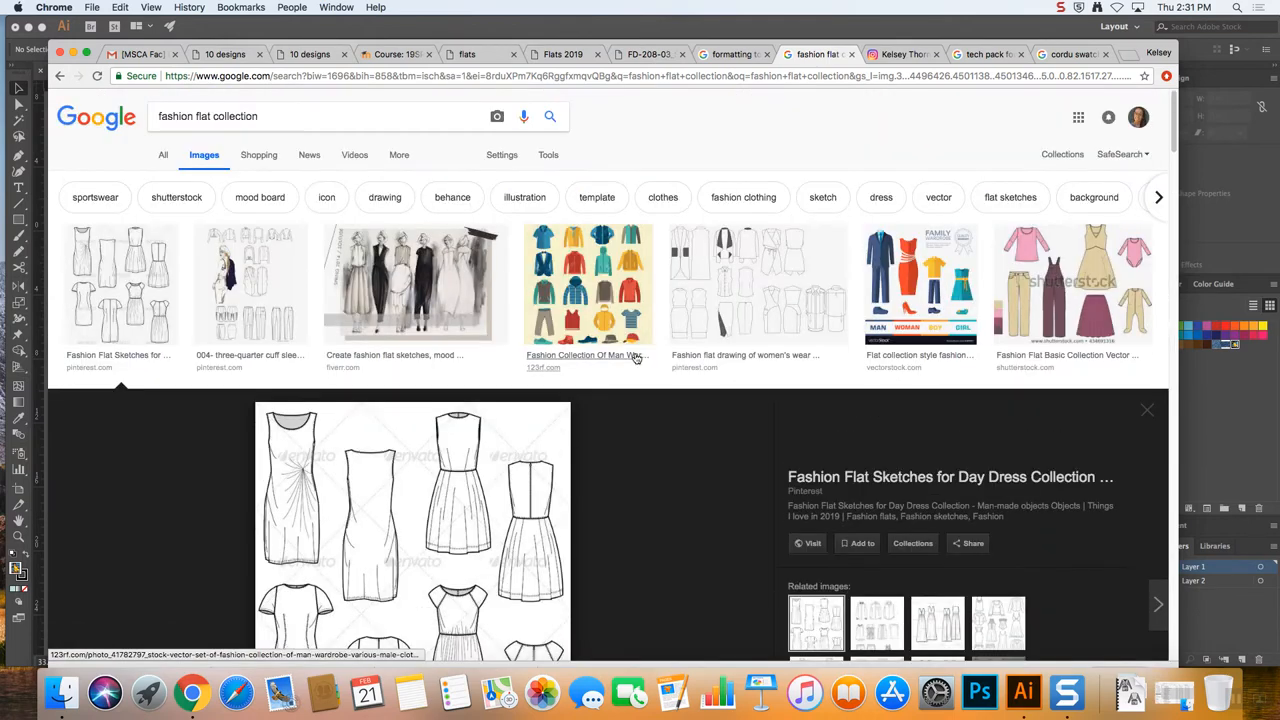
Preview the blazer/pants, denim collection and women's tops flat sheets in the results
left_click(248, 284)
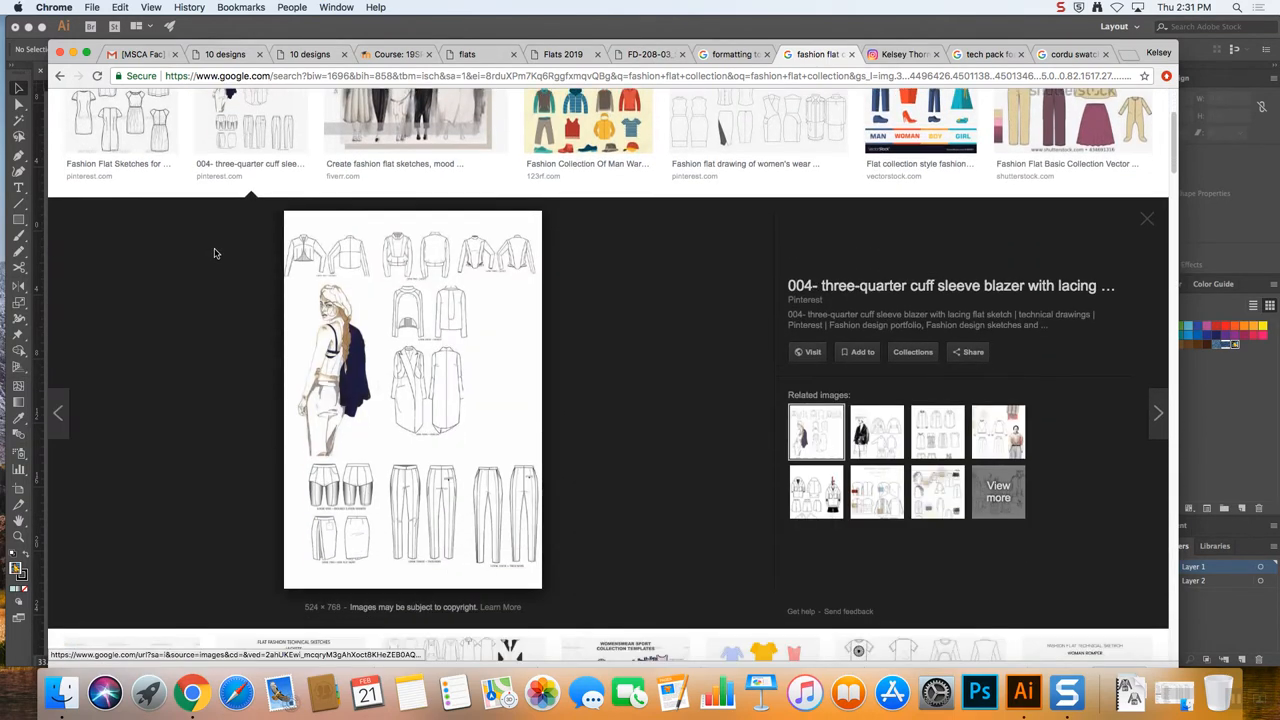
scroll("down", 3)
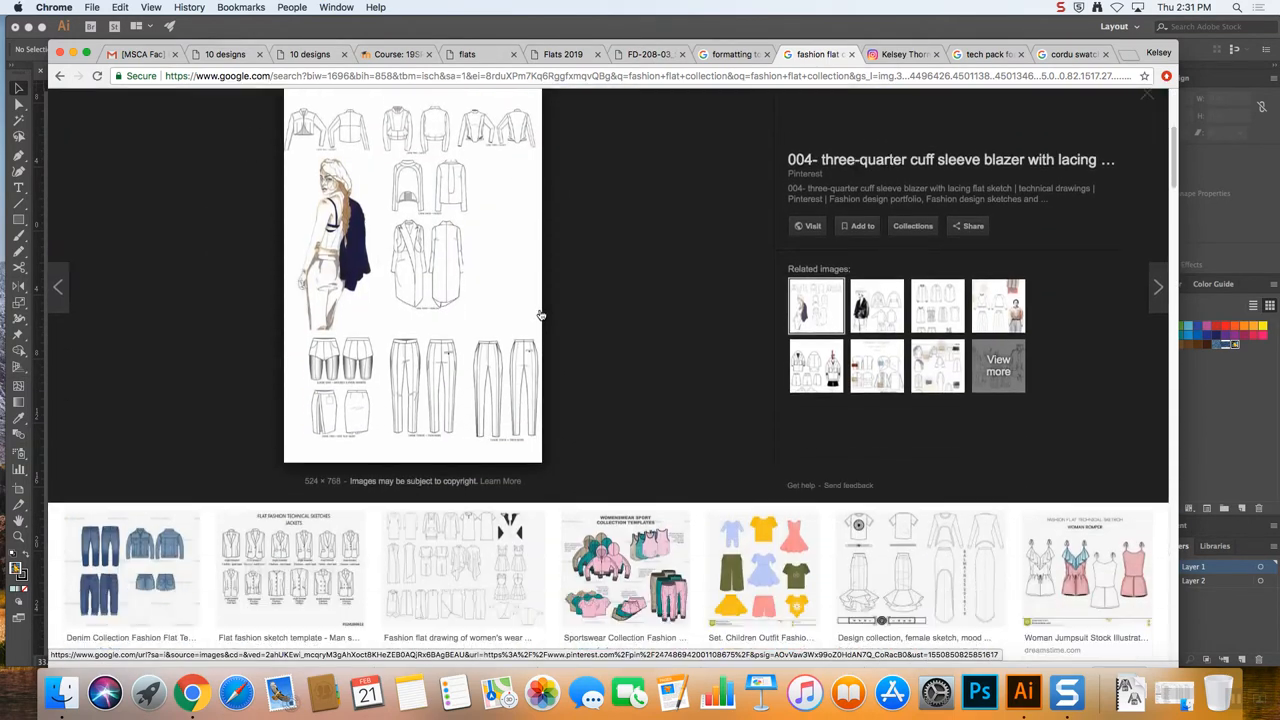
scroll("down", 3)
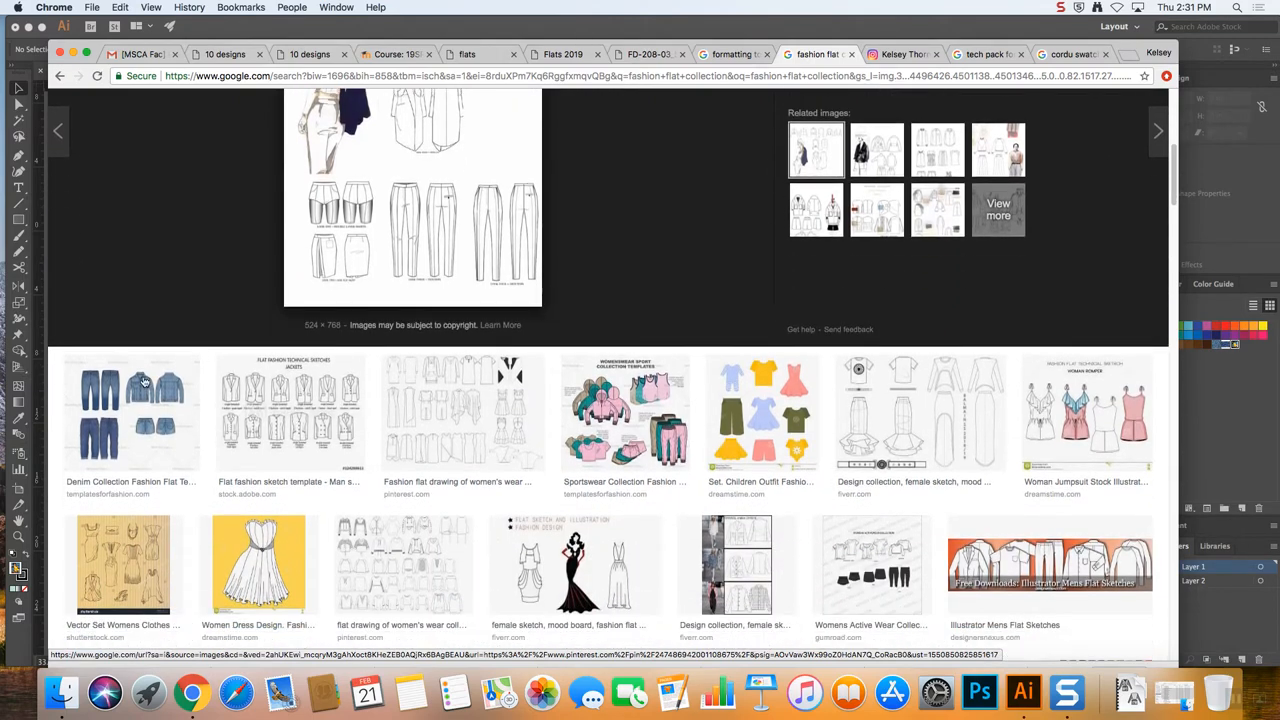
left_click(132, 412)
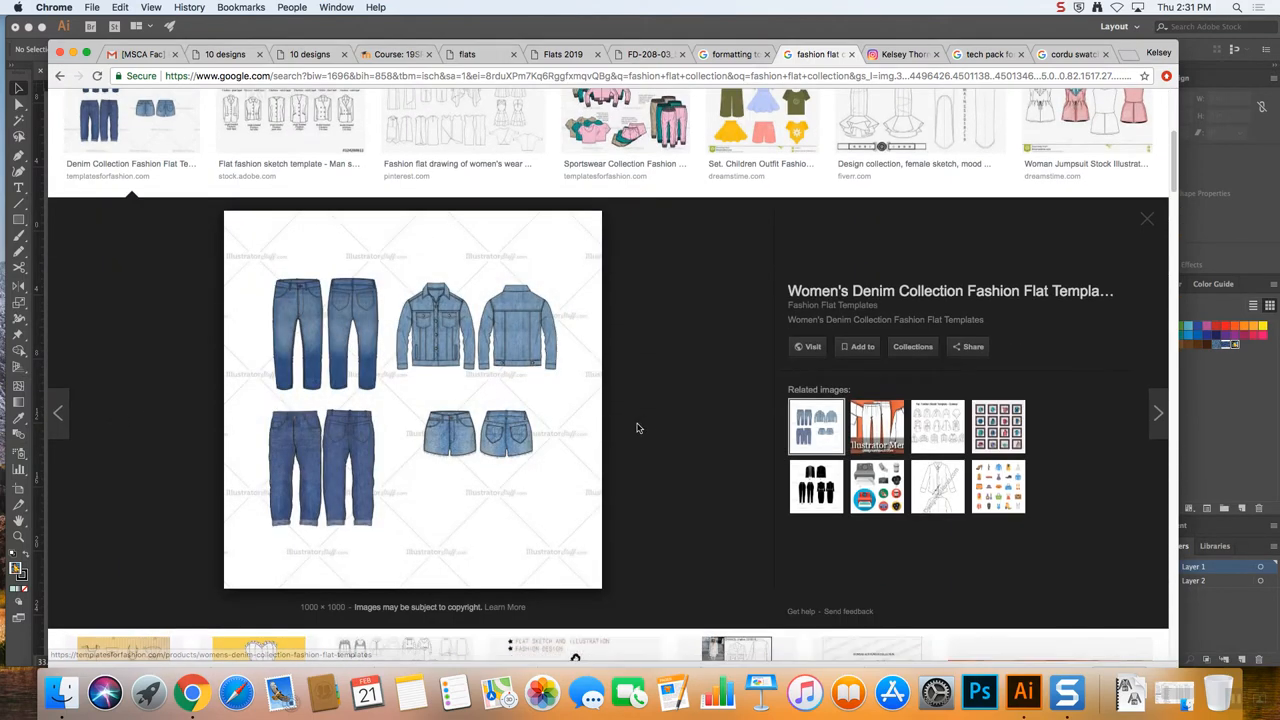
scroll("down", 3)
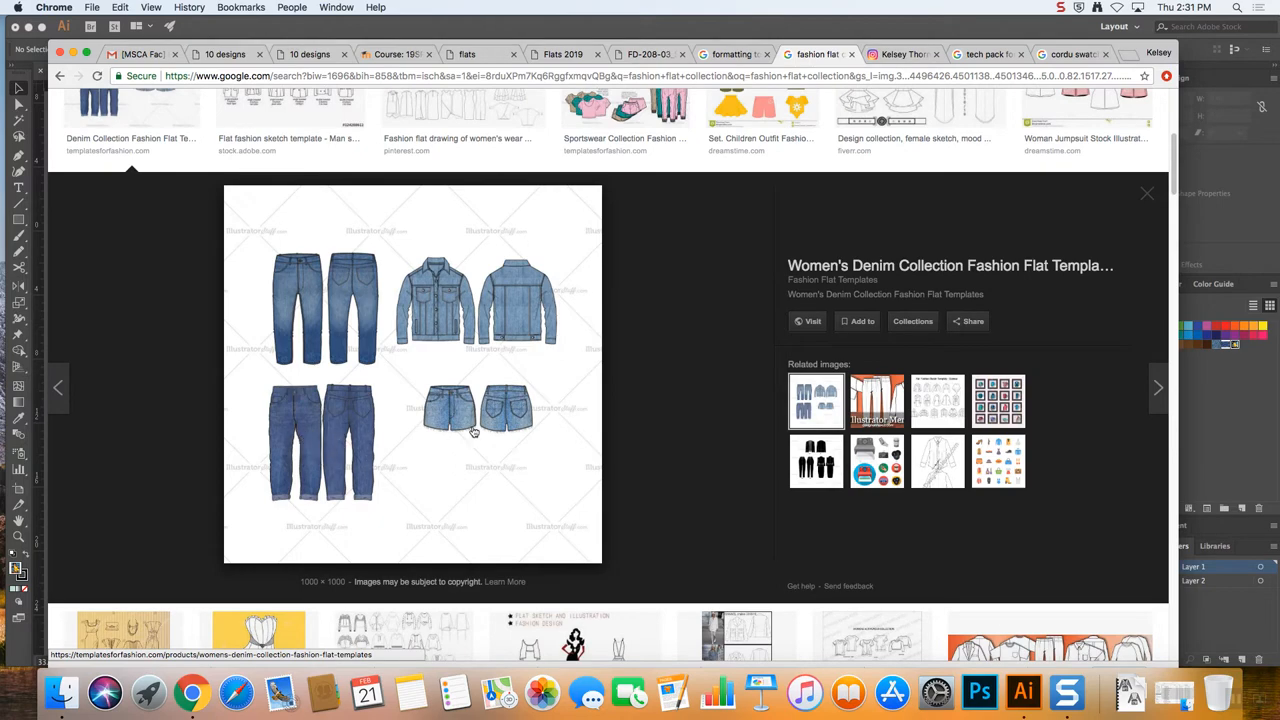
scroll("down", 3)
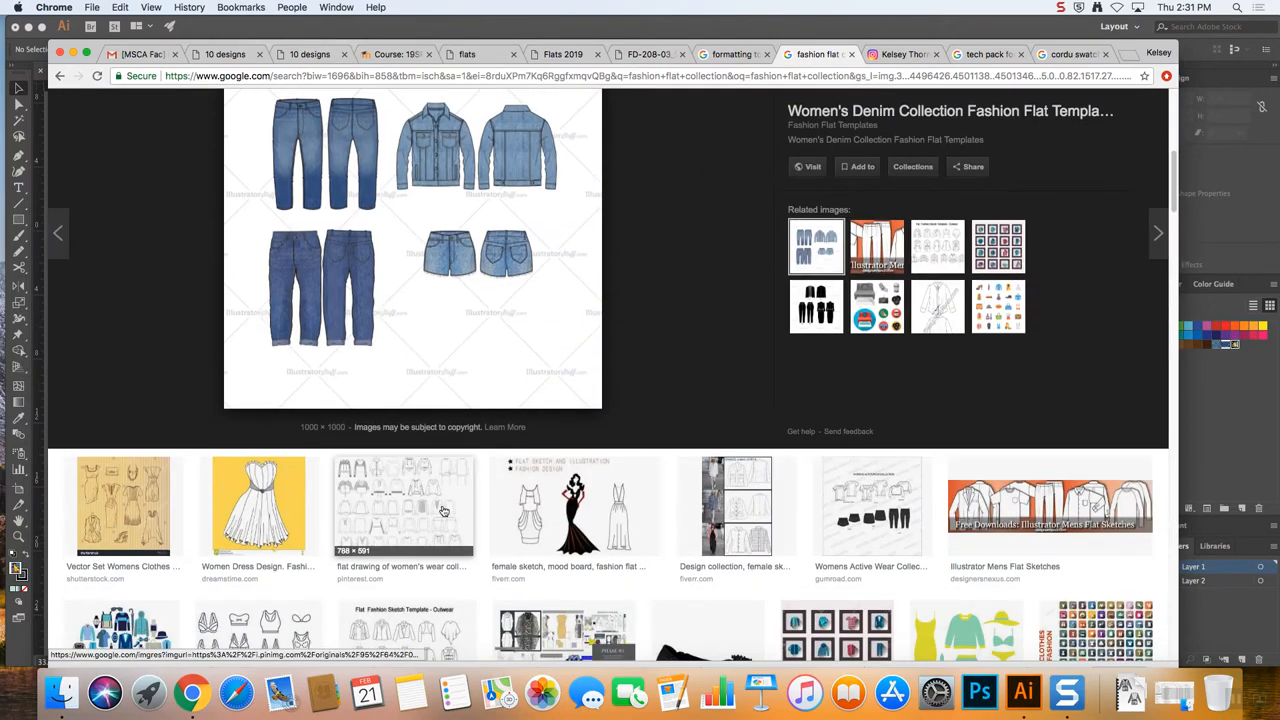
left_click(404, 504)
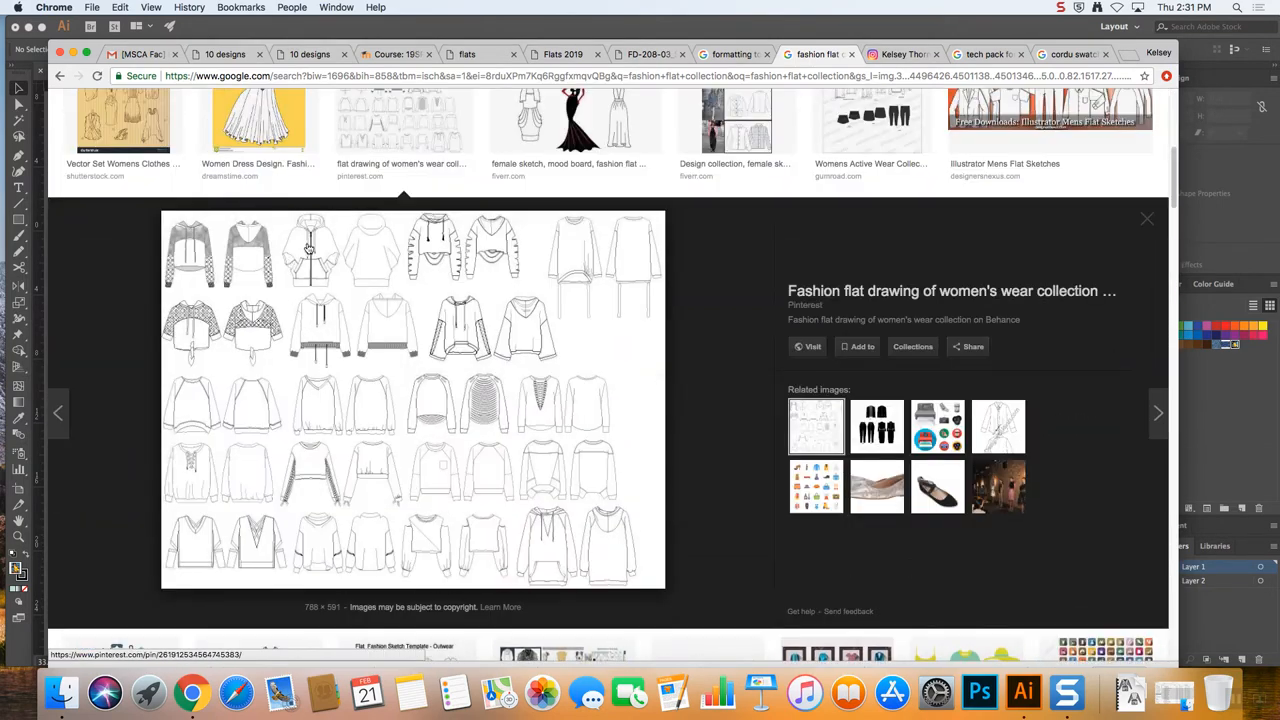
mouse_move(224, 262)
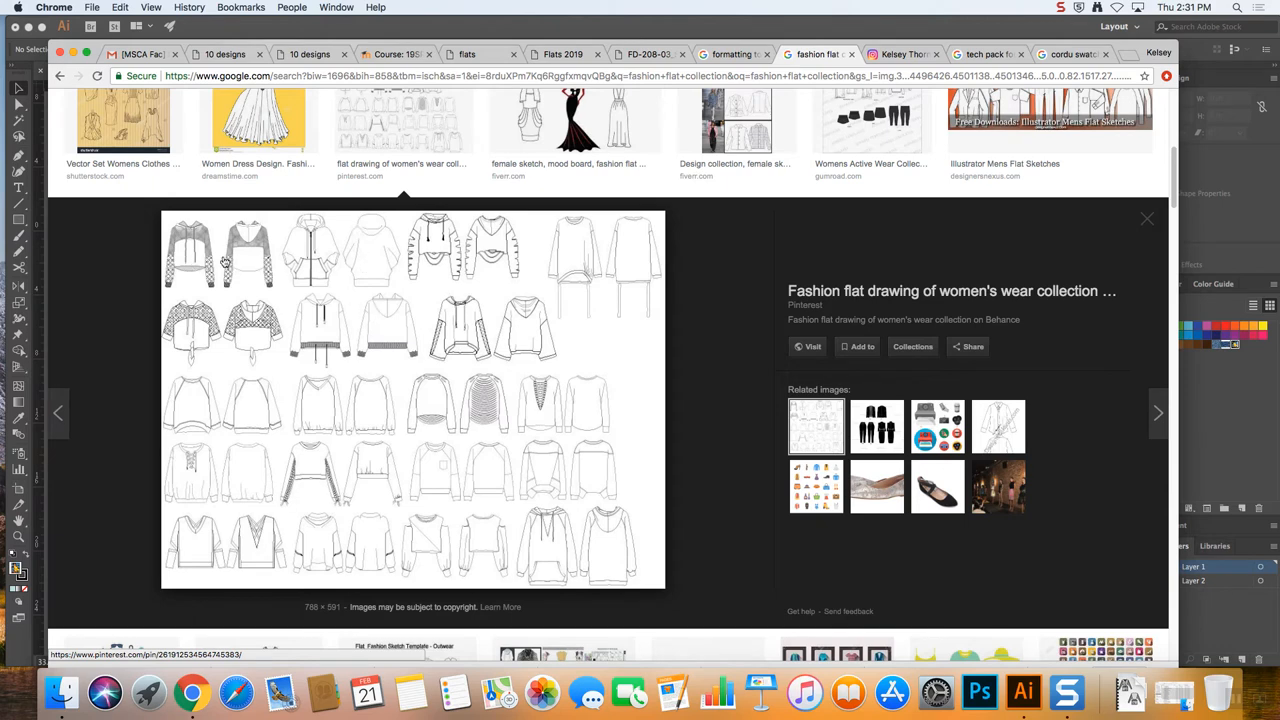
mouse_move(270, 260)
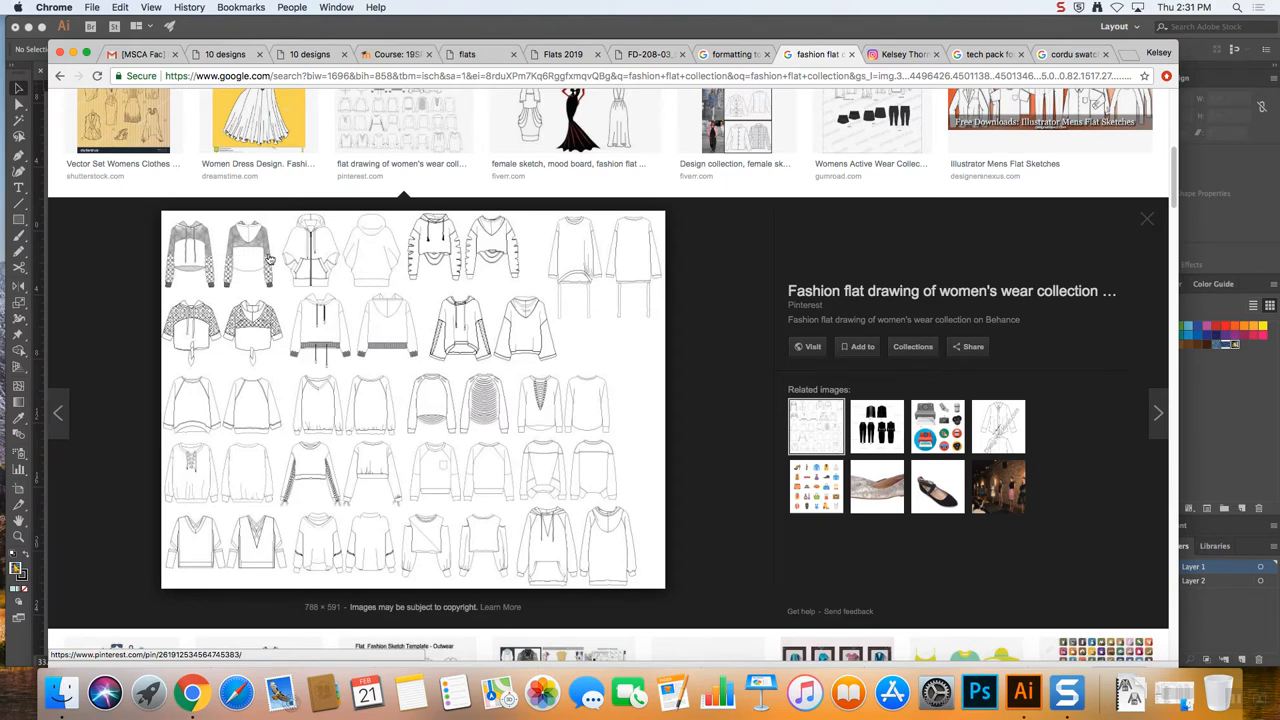
mouse_move(244, 258)
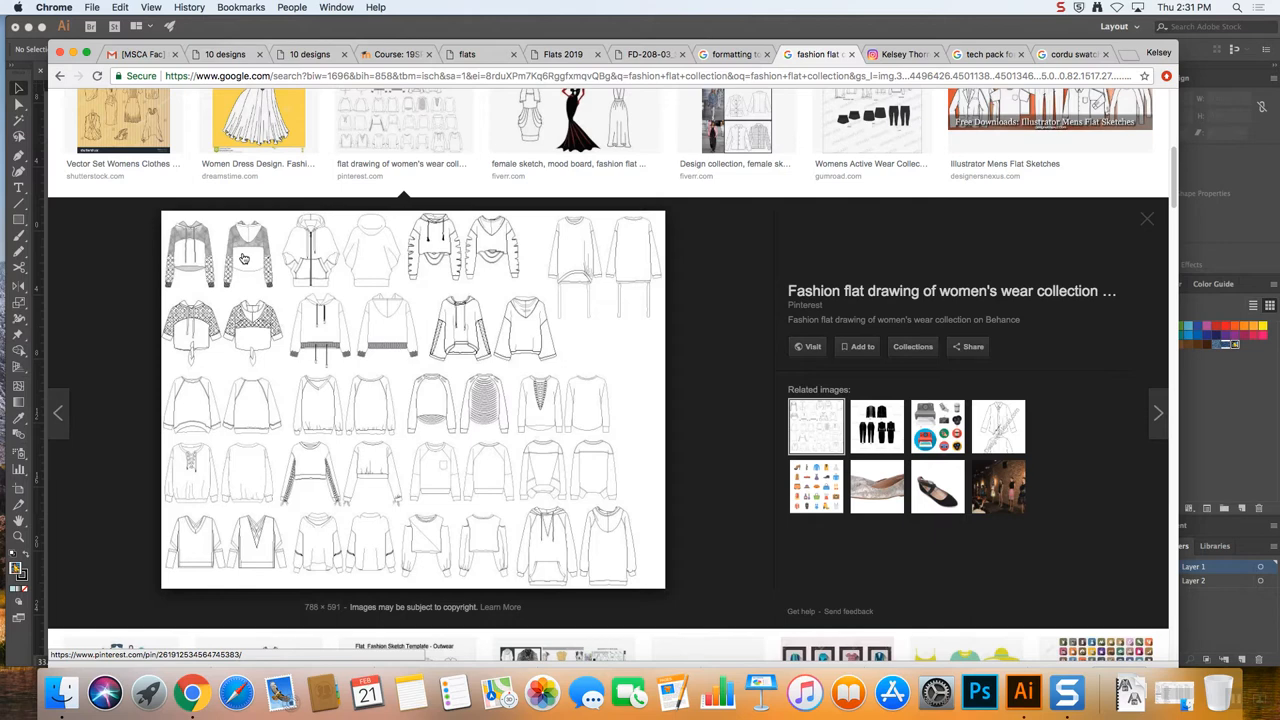
mouse_move(620, 380)
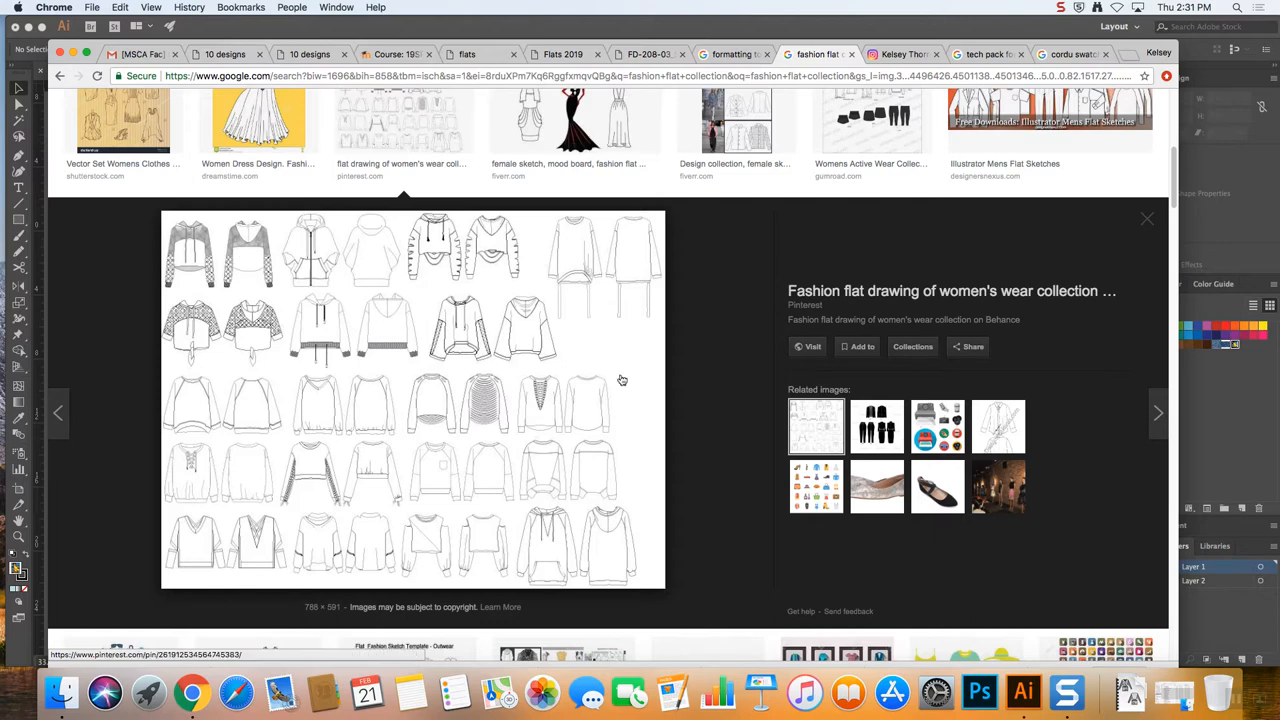
scroll("down", 3)
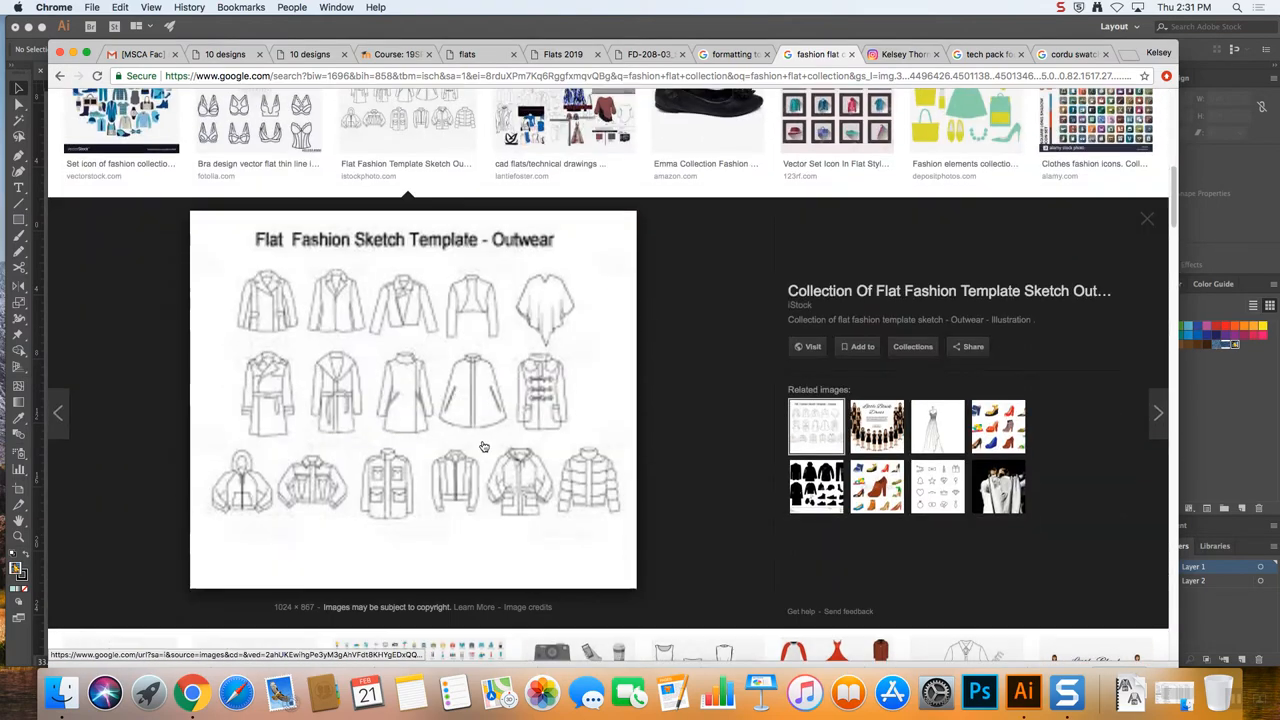
scroll("down", 3)
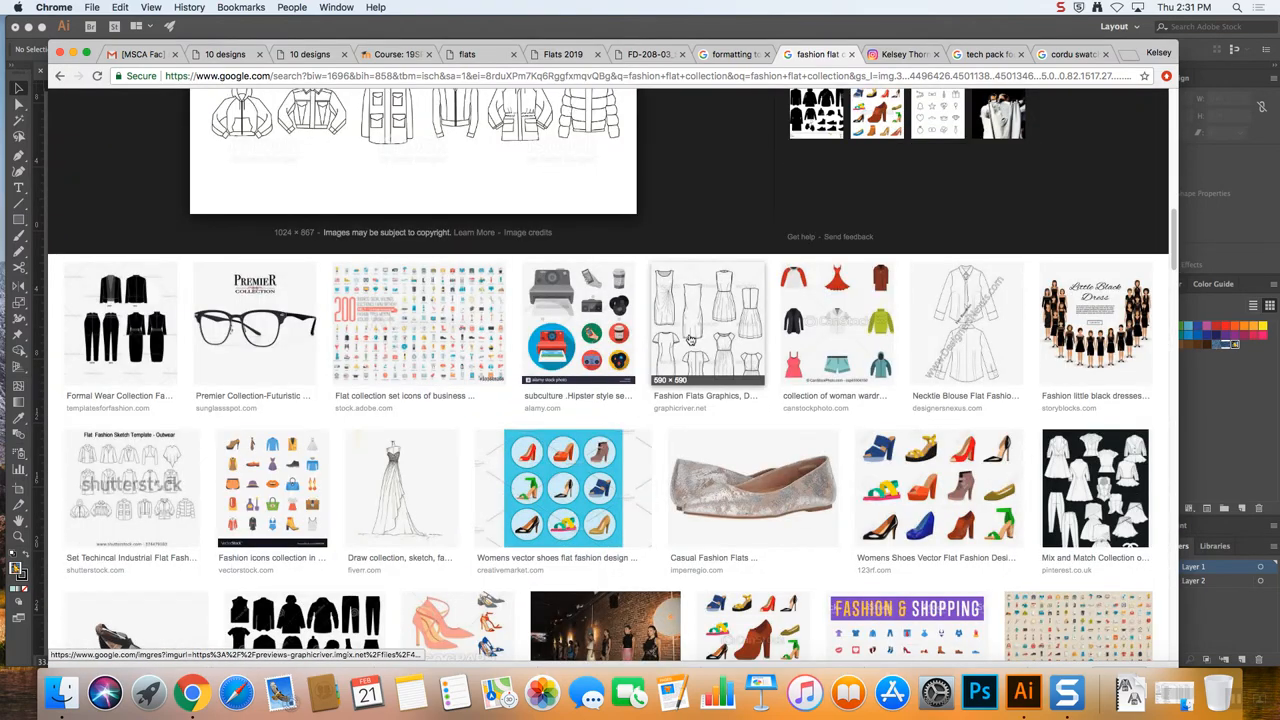
scroll("down", 3)
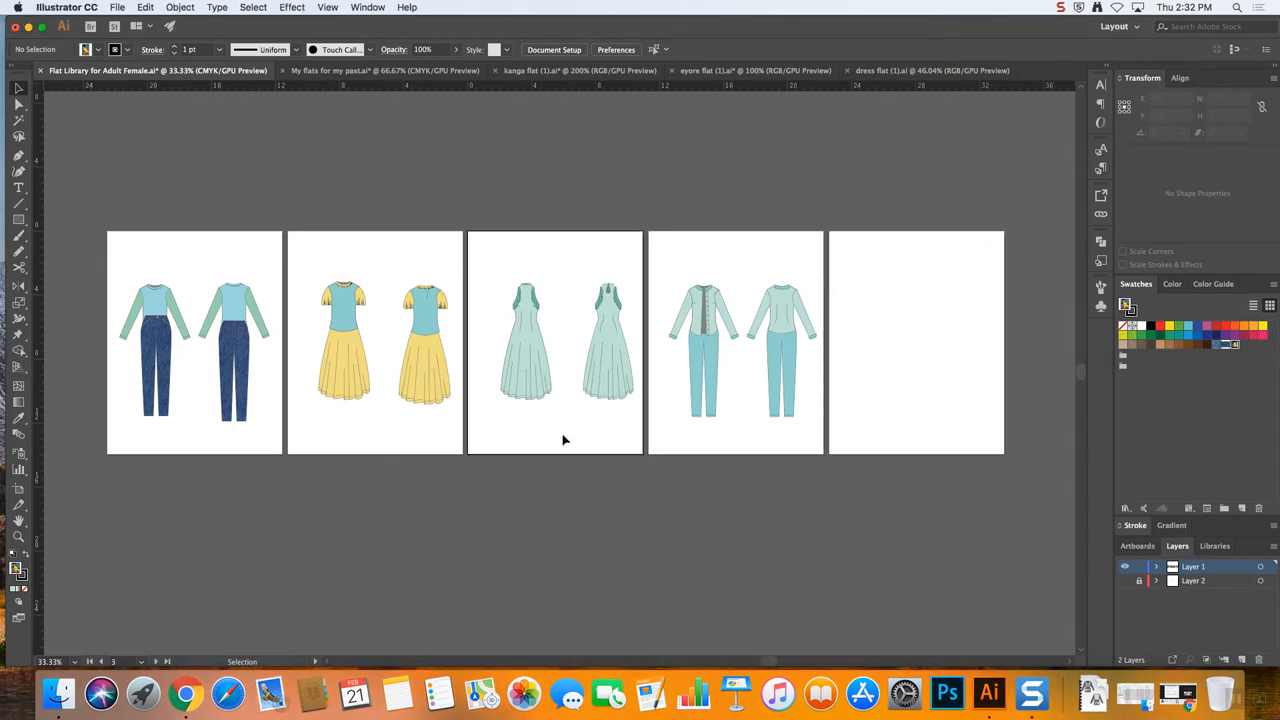
Select the jumpsuit front's top pieces apart from the pants, leaving the cuffs behind
left_click(524, 340)
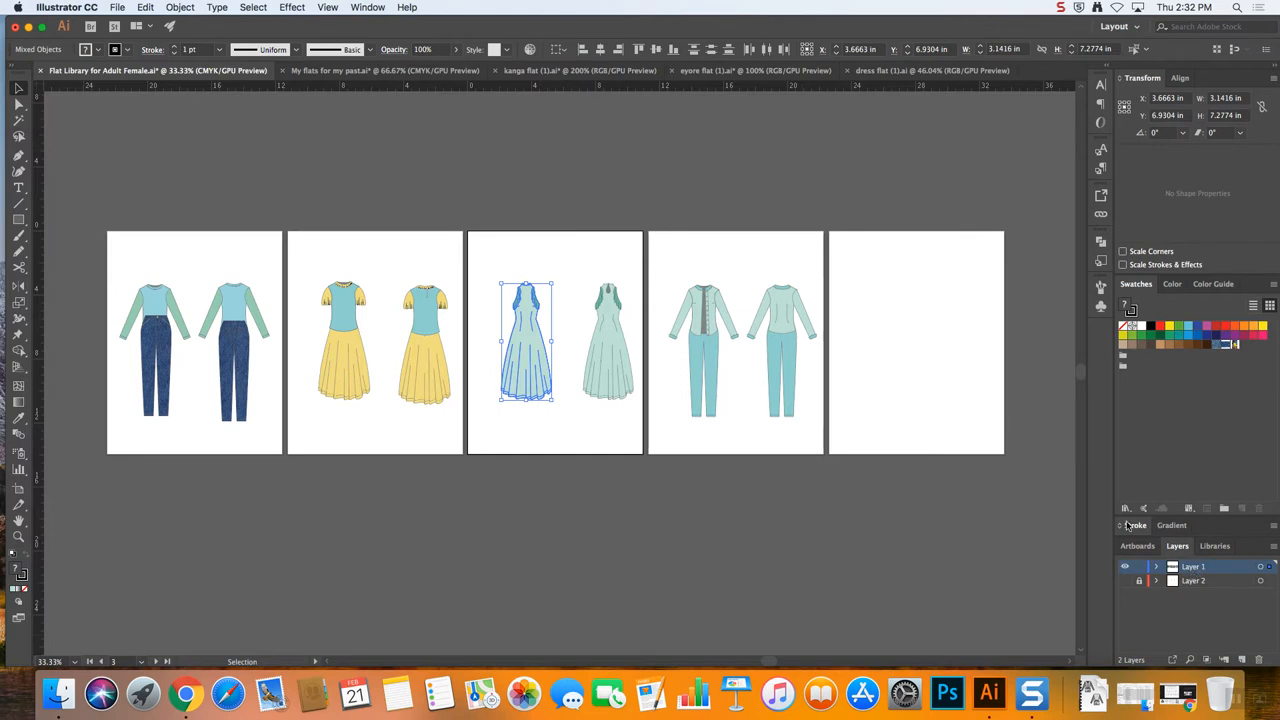
right_click(524, 356)
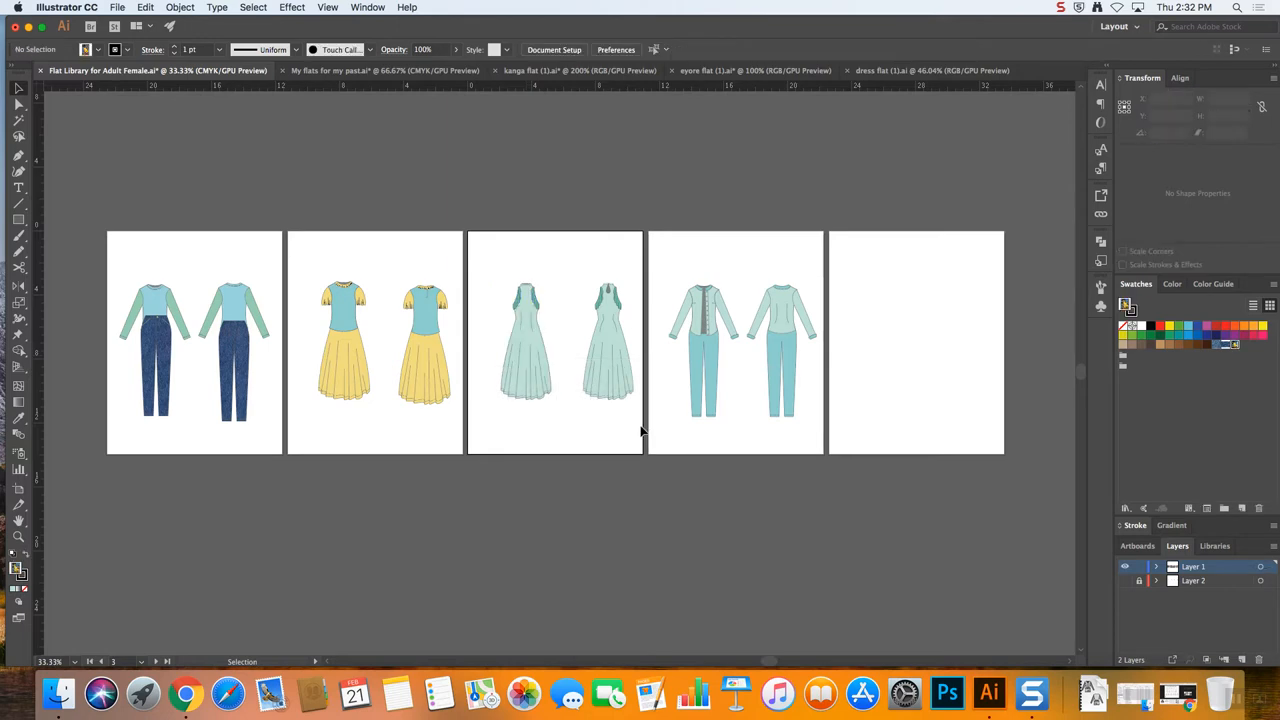
right_click(608, 344)
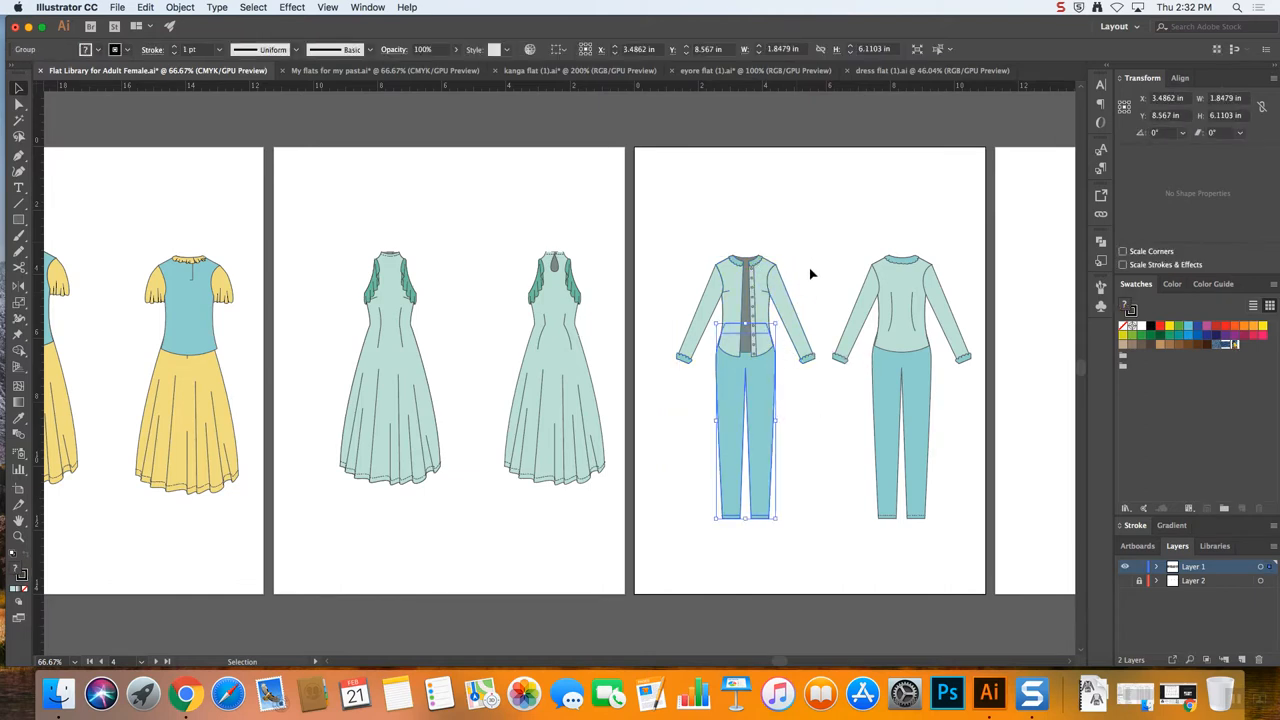
left_click(744, 300)
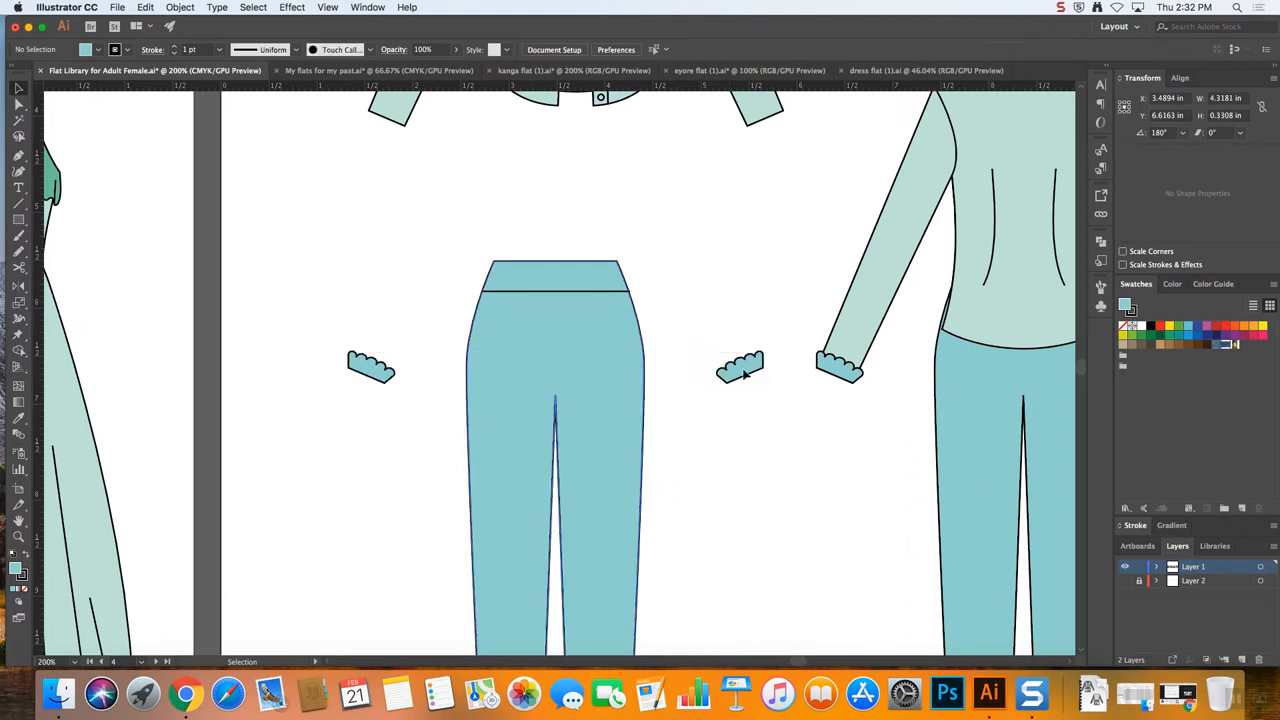
Select the two leftover cuff pieces and move them onto the top's sleeve ends
left_click(388, 392)
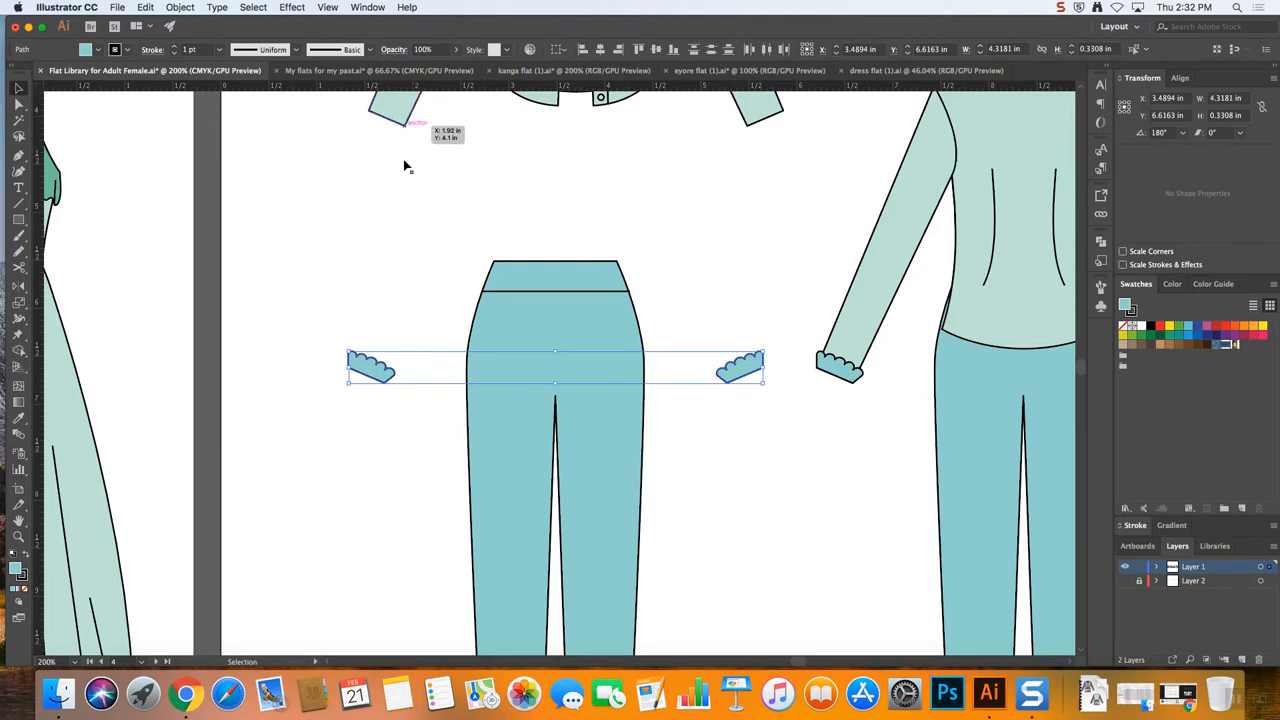
scroll("down", 3)
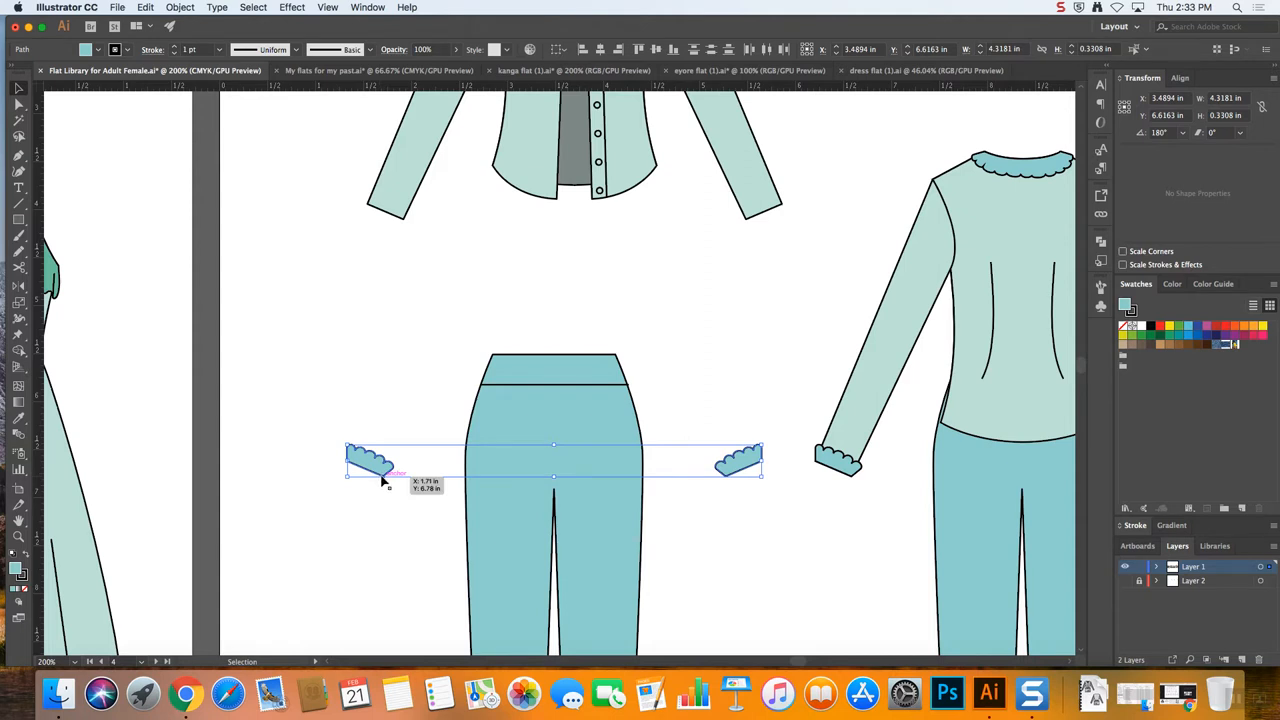
left_click_drag(370, 464, 396, 250)
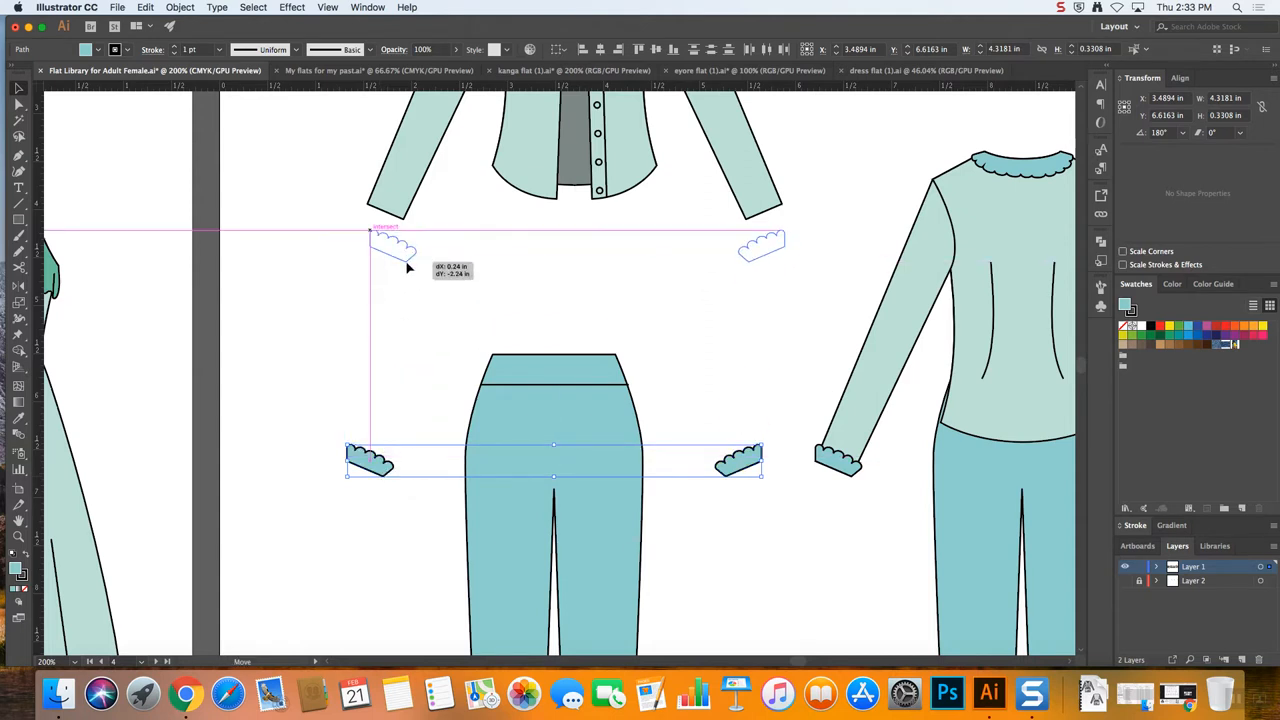
left_click_drag(384, 250, 384, 248)
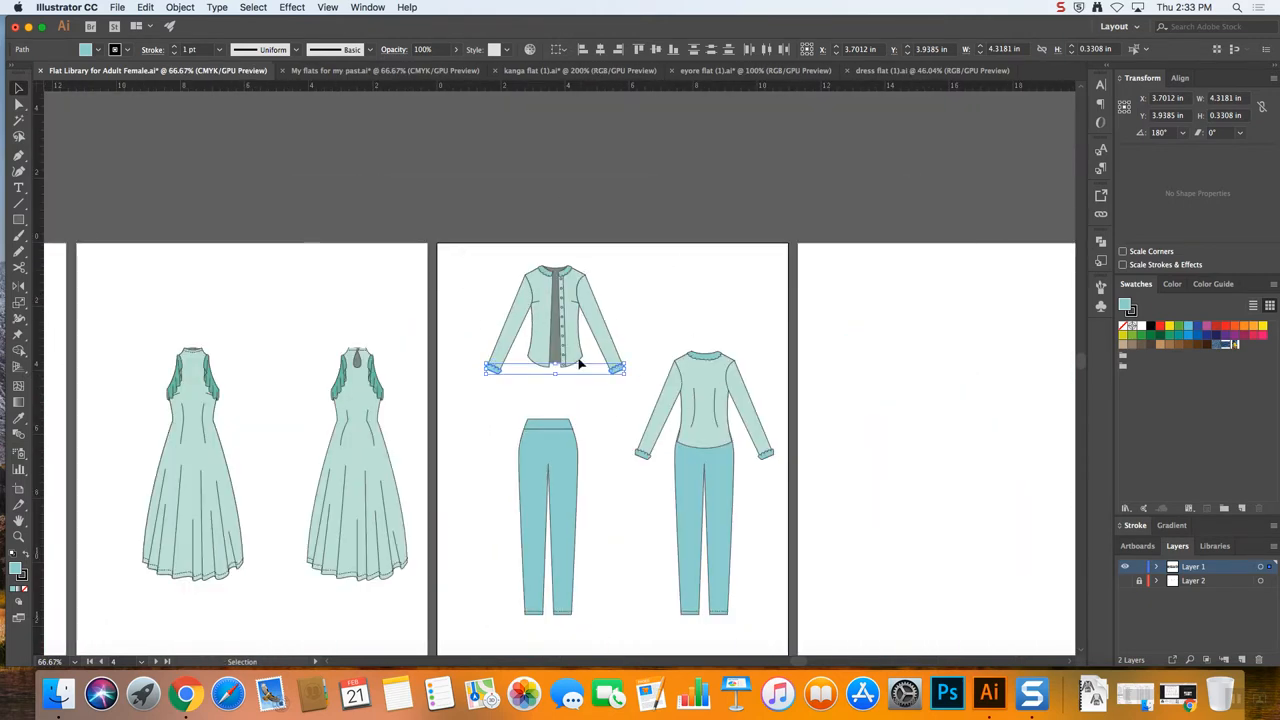
Ungroup the back-view top and pants so the top sits separately above the pants
right_click(580, 364)
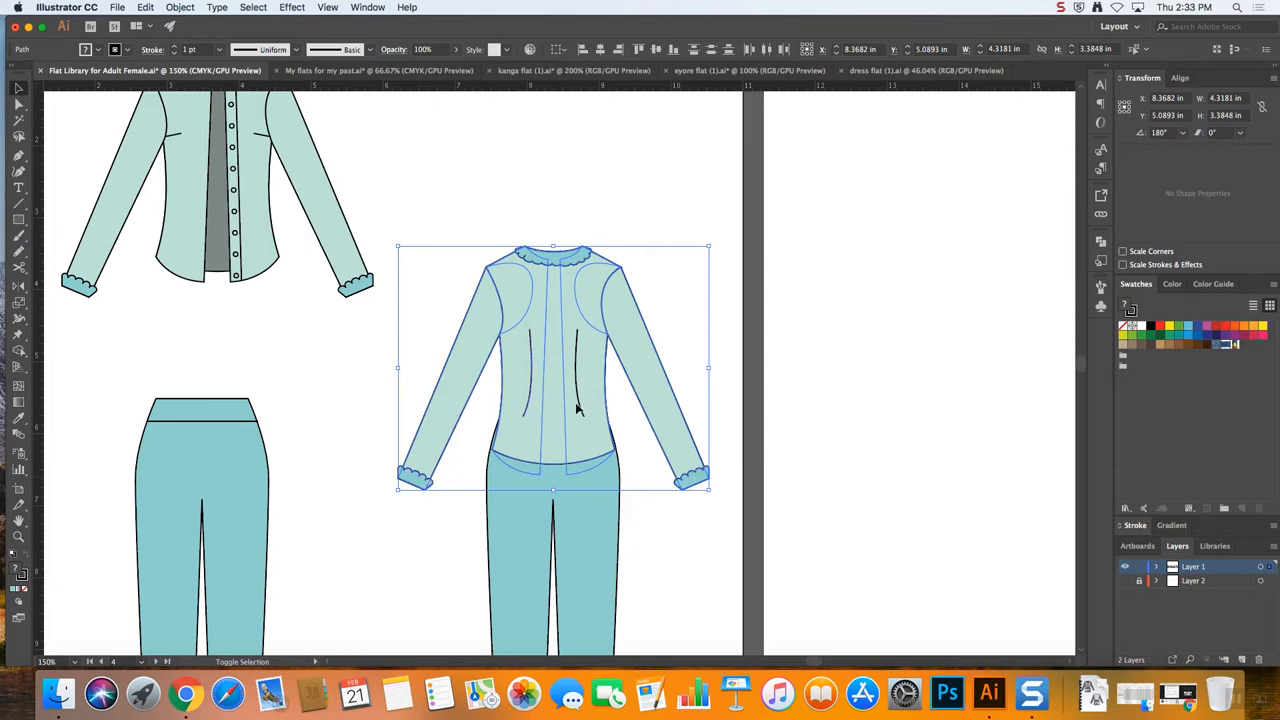
right_click(576, 408)
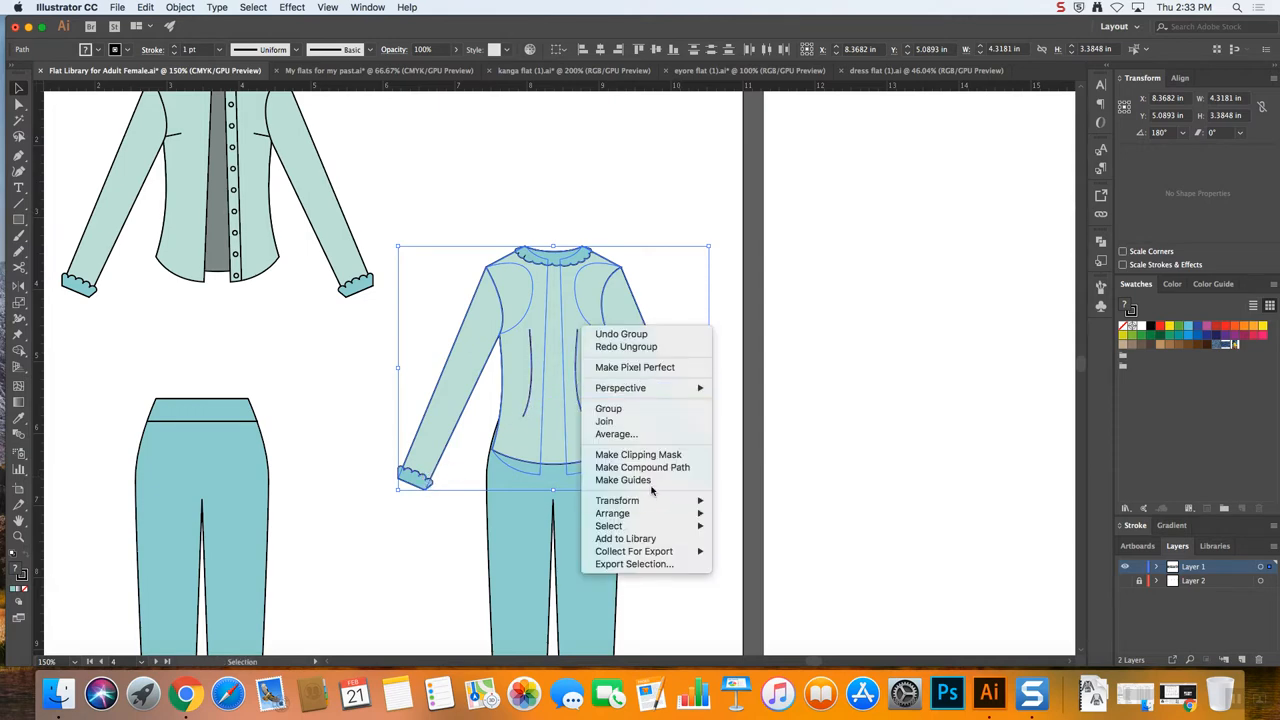
mouse_move(604, 420)
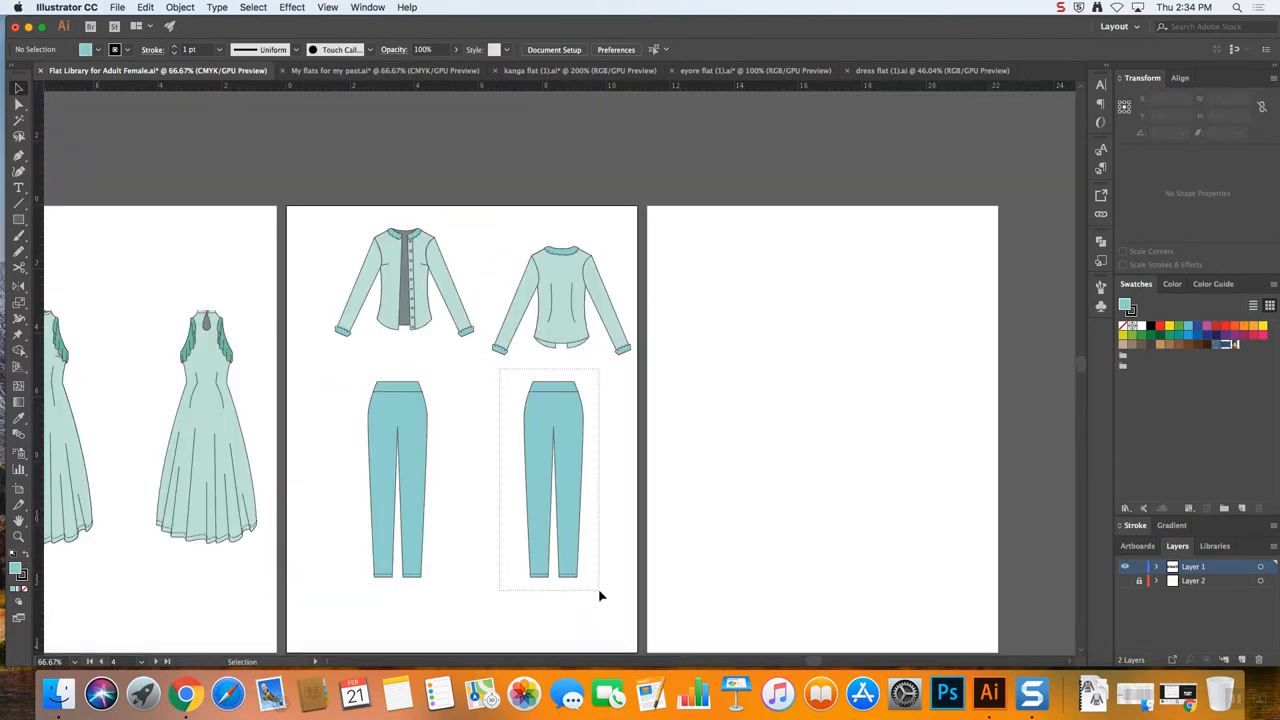
right_click(552, 478)
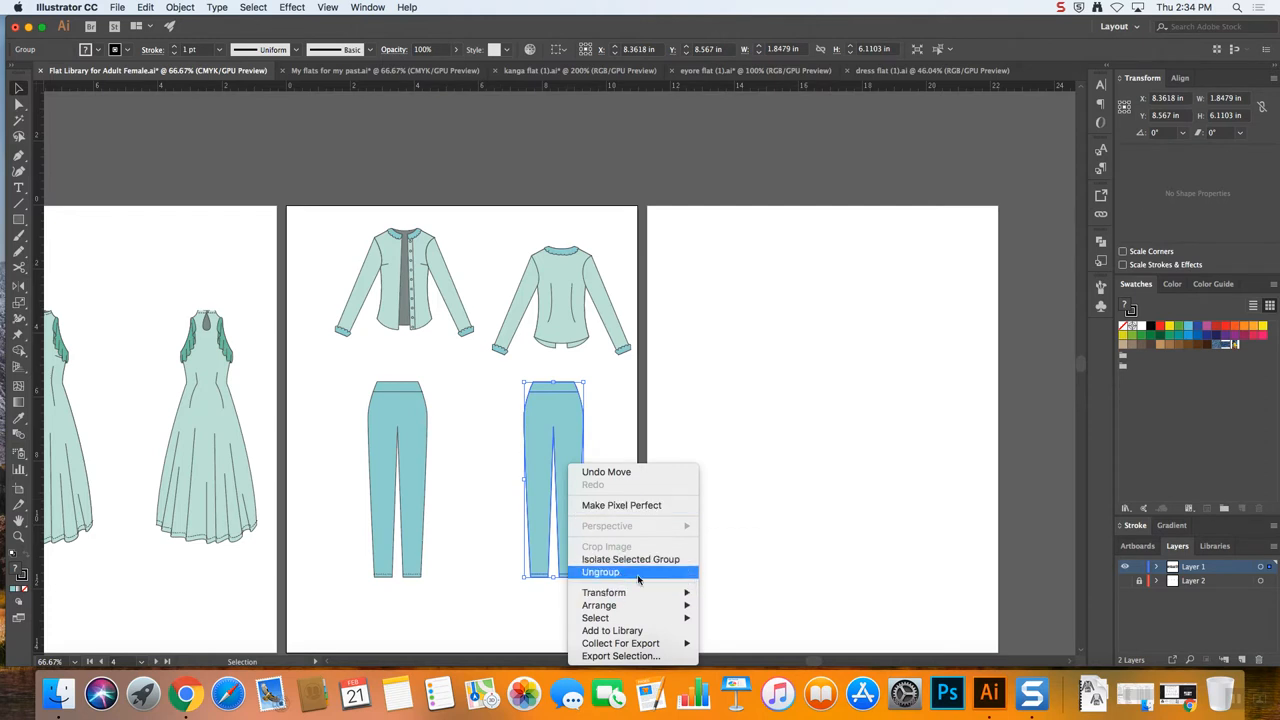
left_click(600, 572)
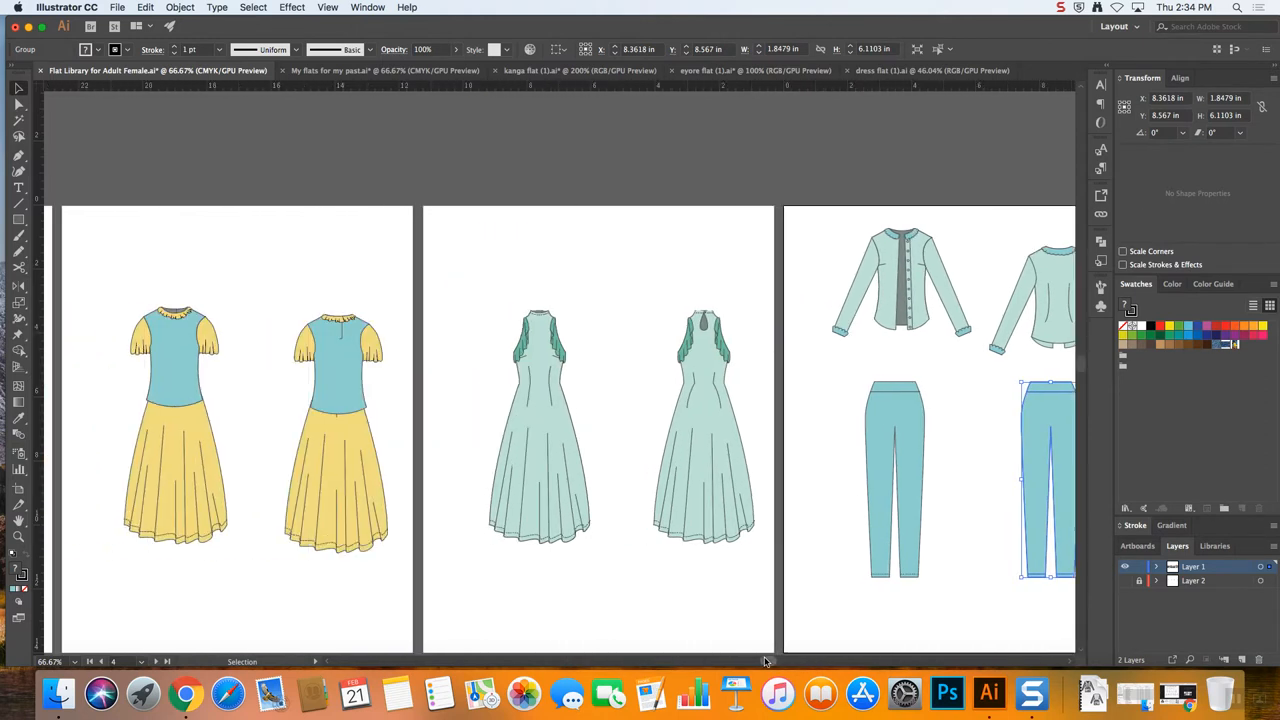
scroll("right", 3)
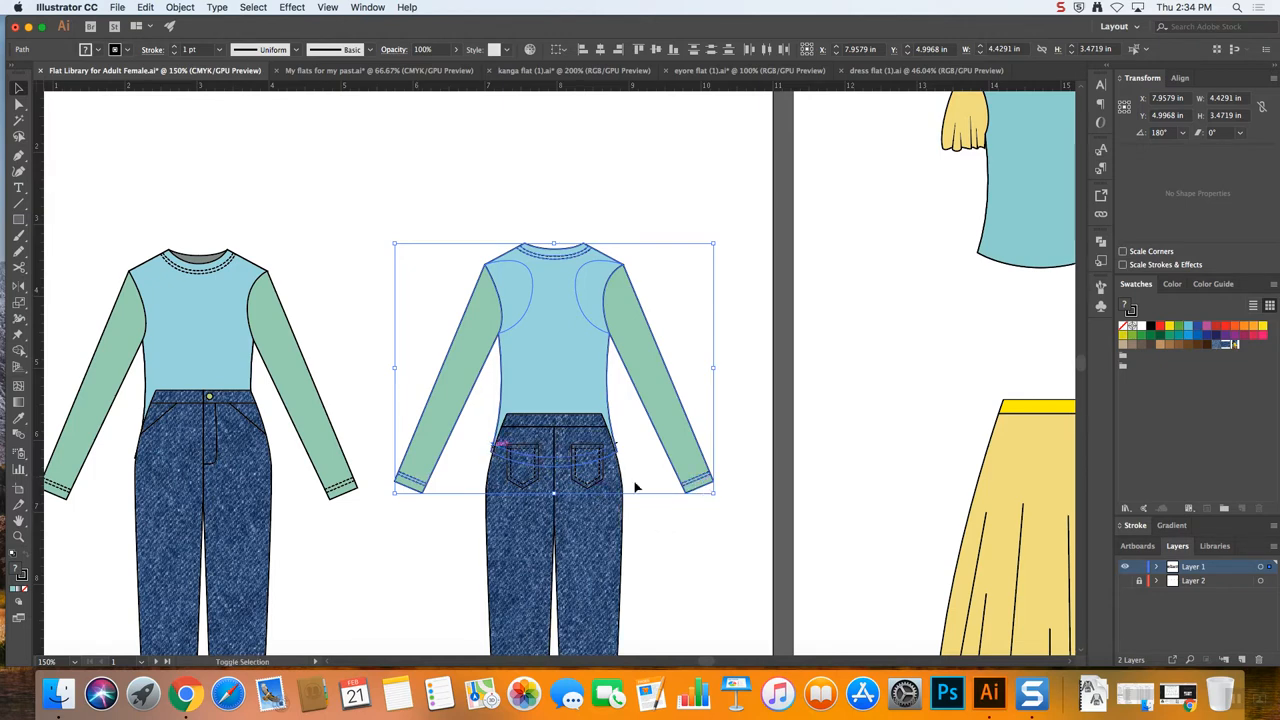
Group the denim outfit's back top pieces and adjust the back-view jeans via its context menu
right_click(636, 488)
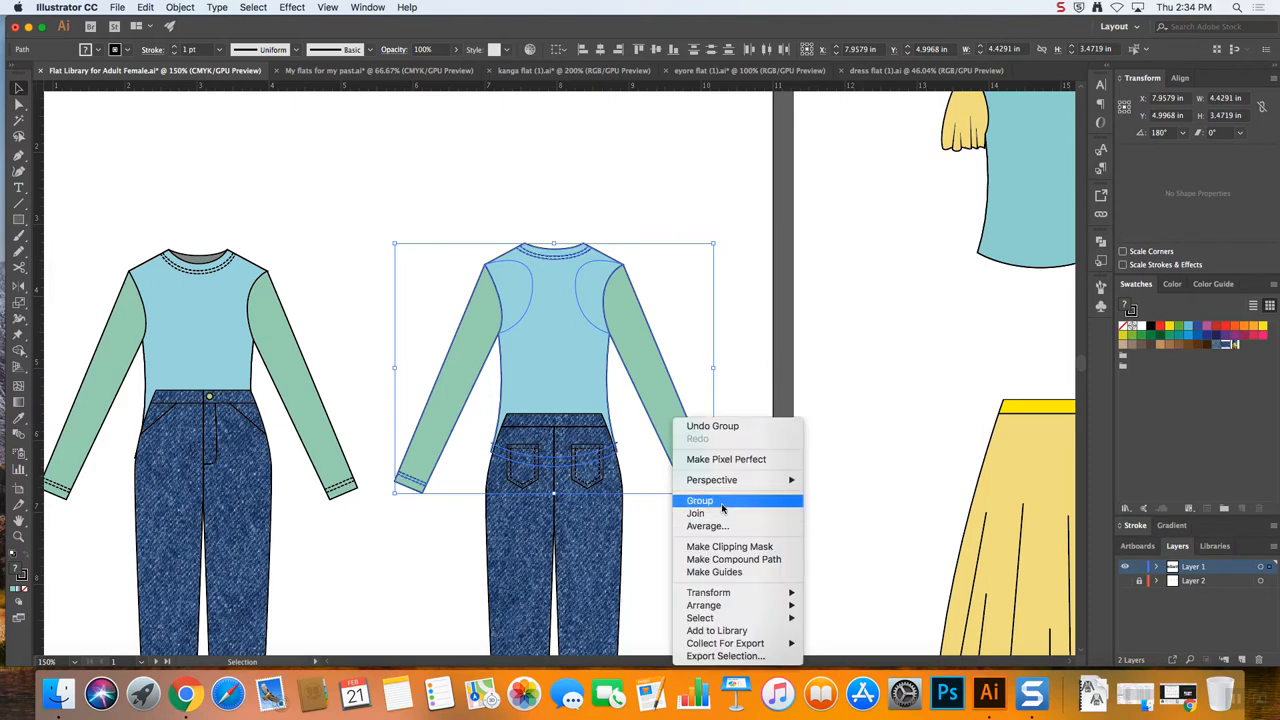
left_click(700, 500)
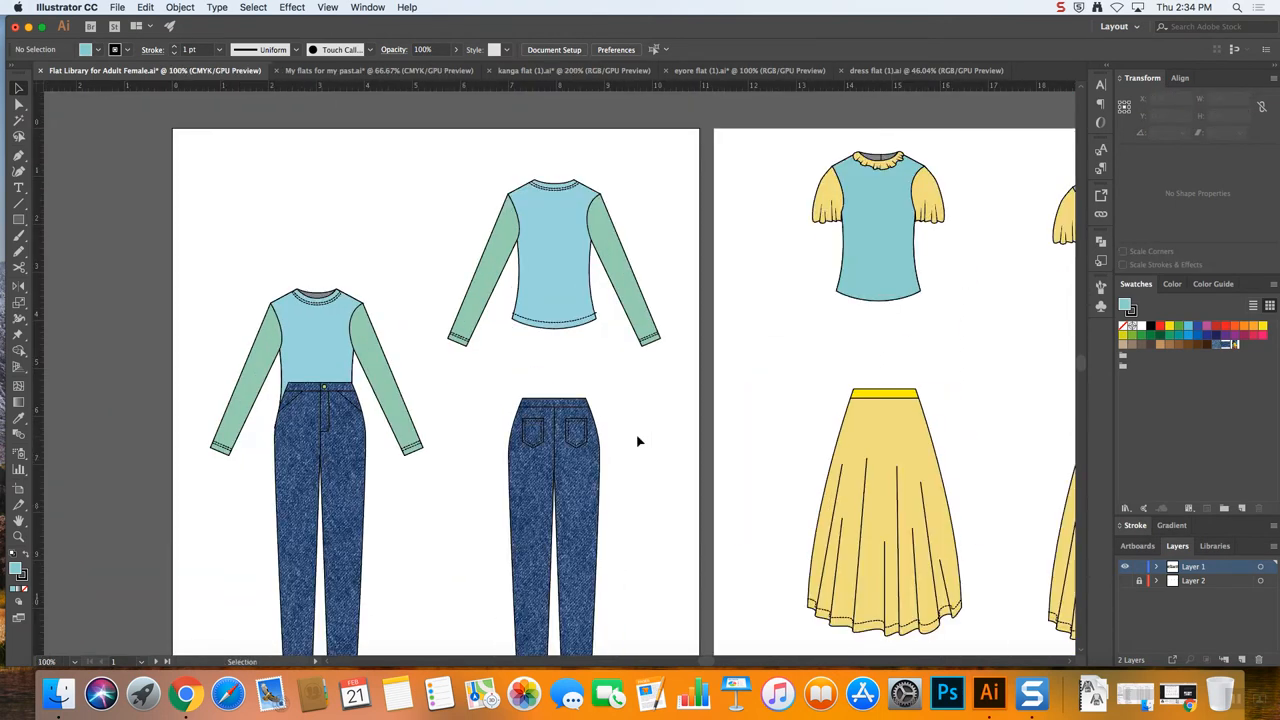
scroll("down", 3)
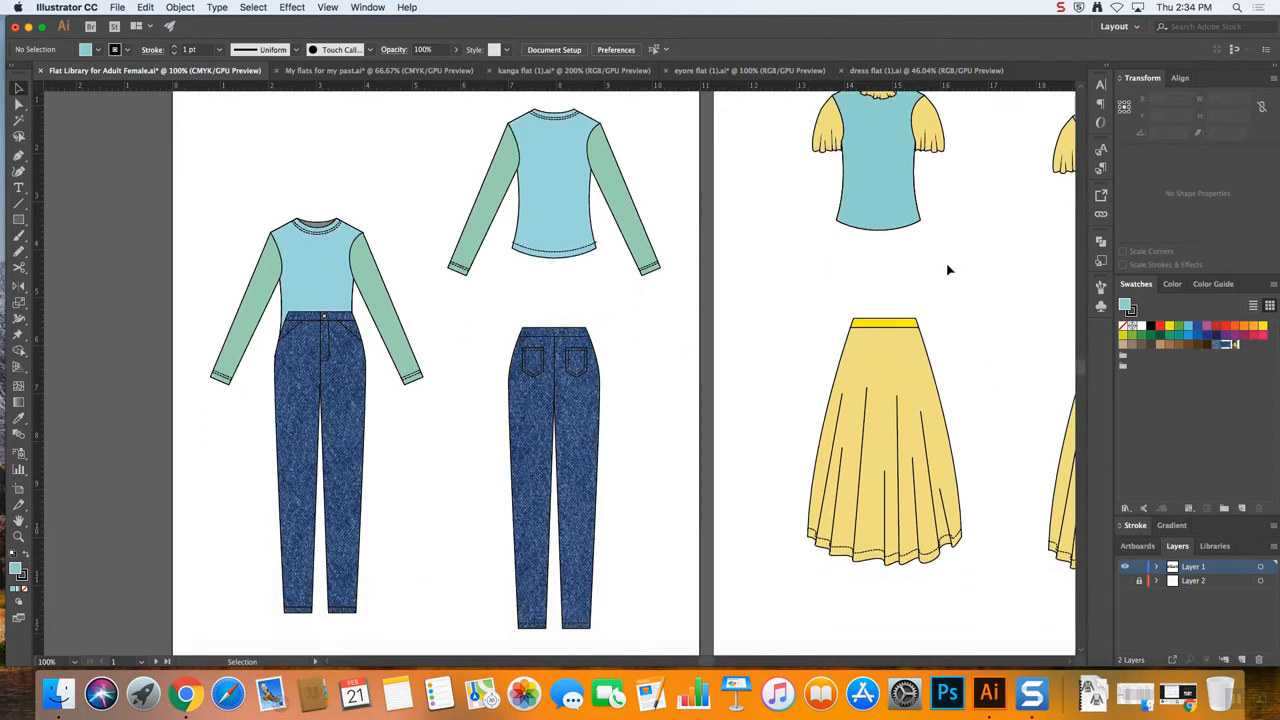
mouse_move(580, 464)
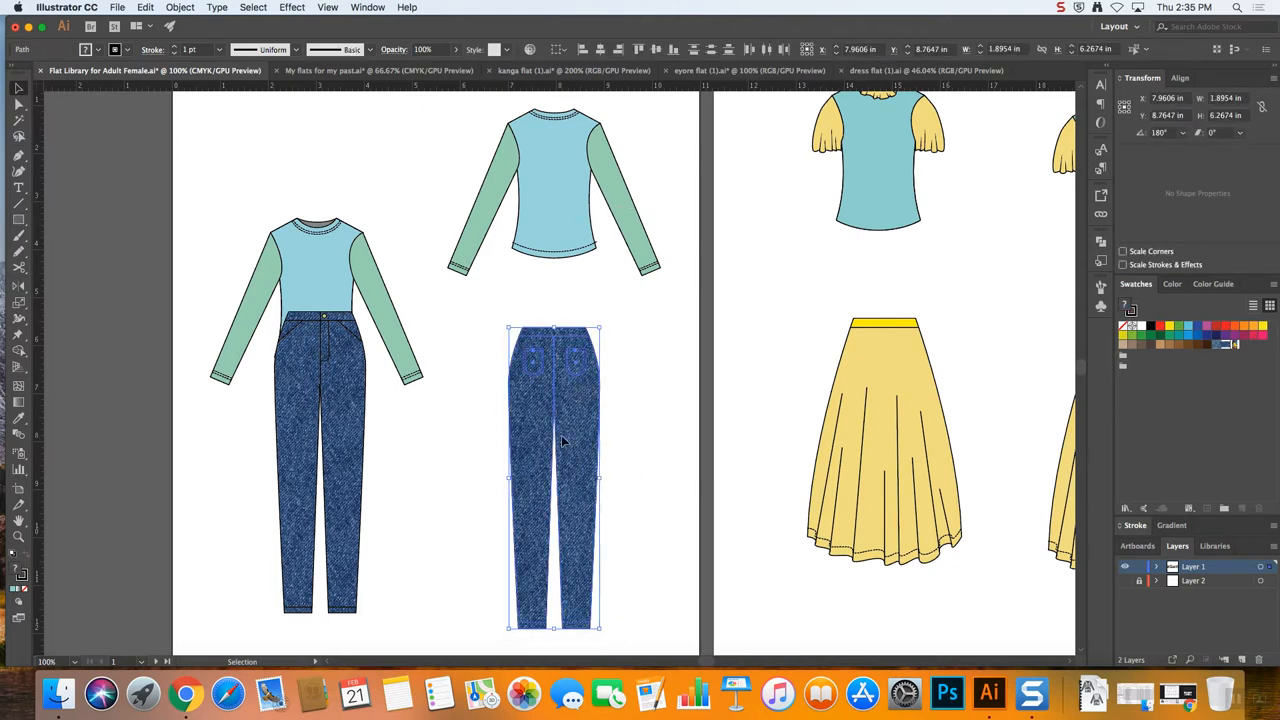
right_click(564, 442)
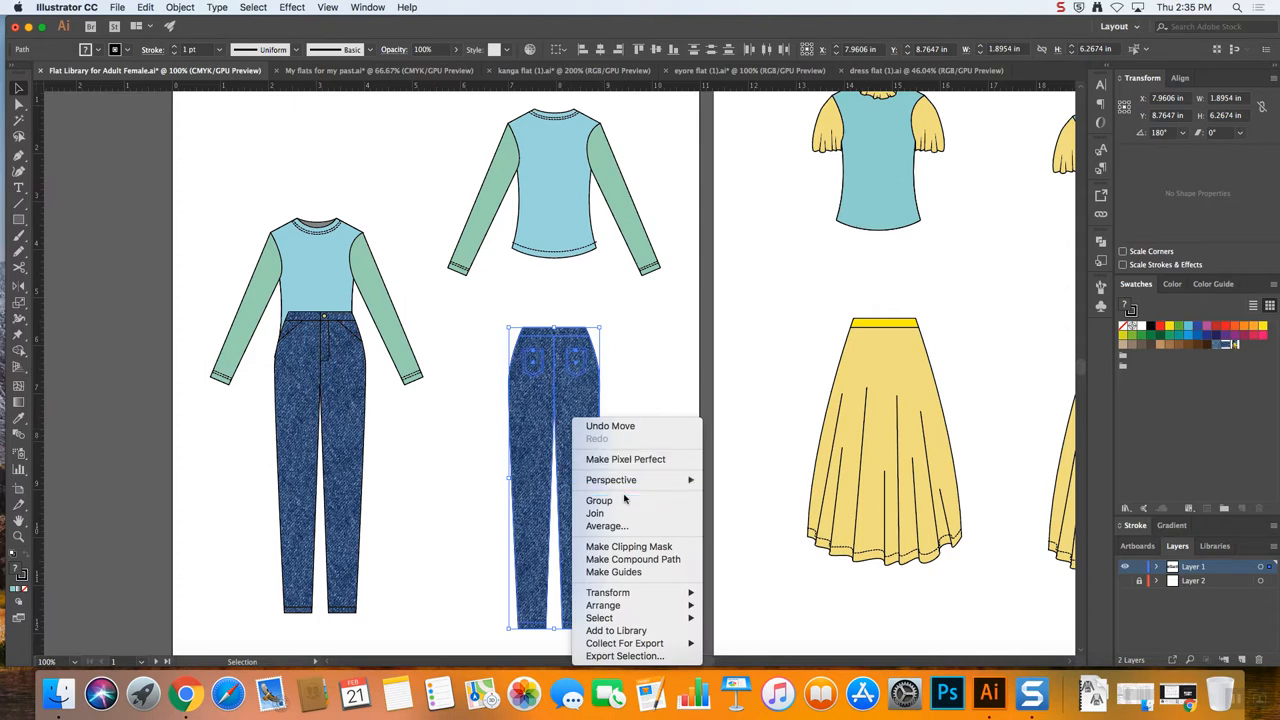
mouse_move(608, 592)
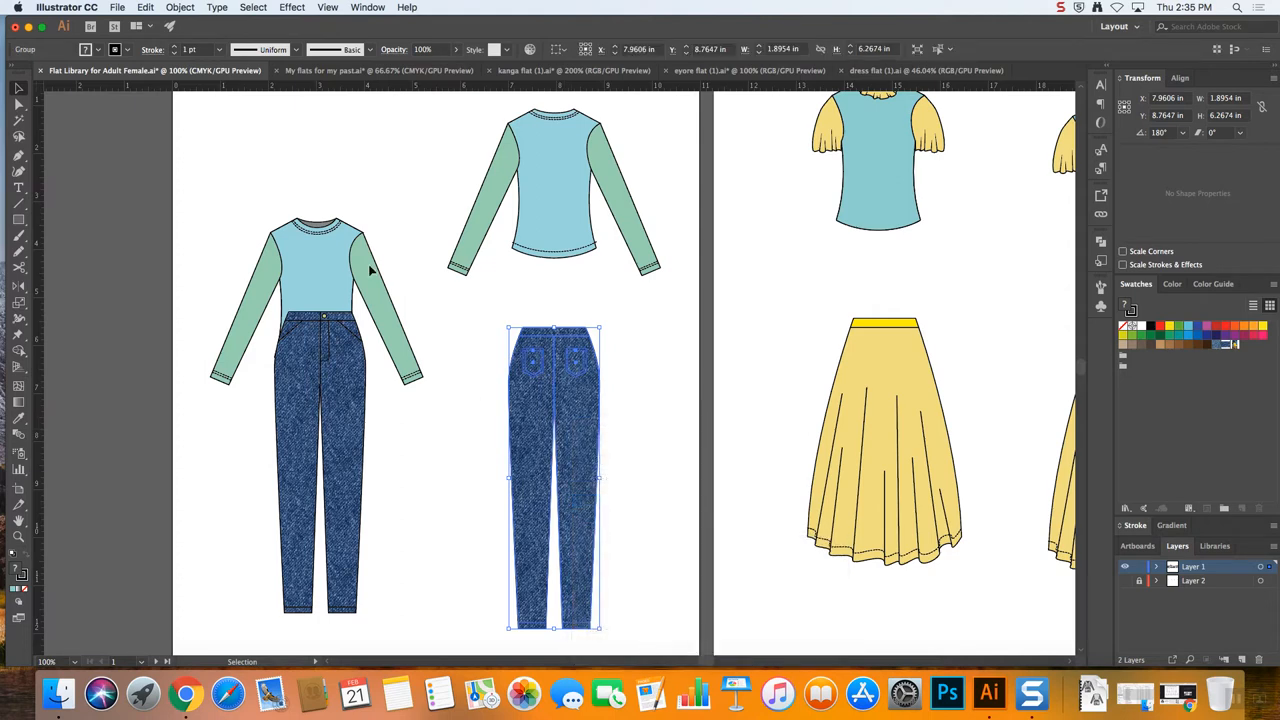
left_click(280, 520)
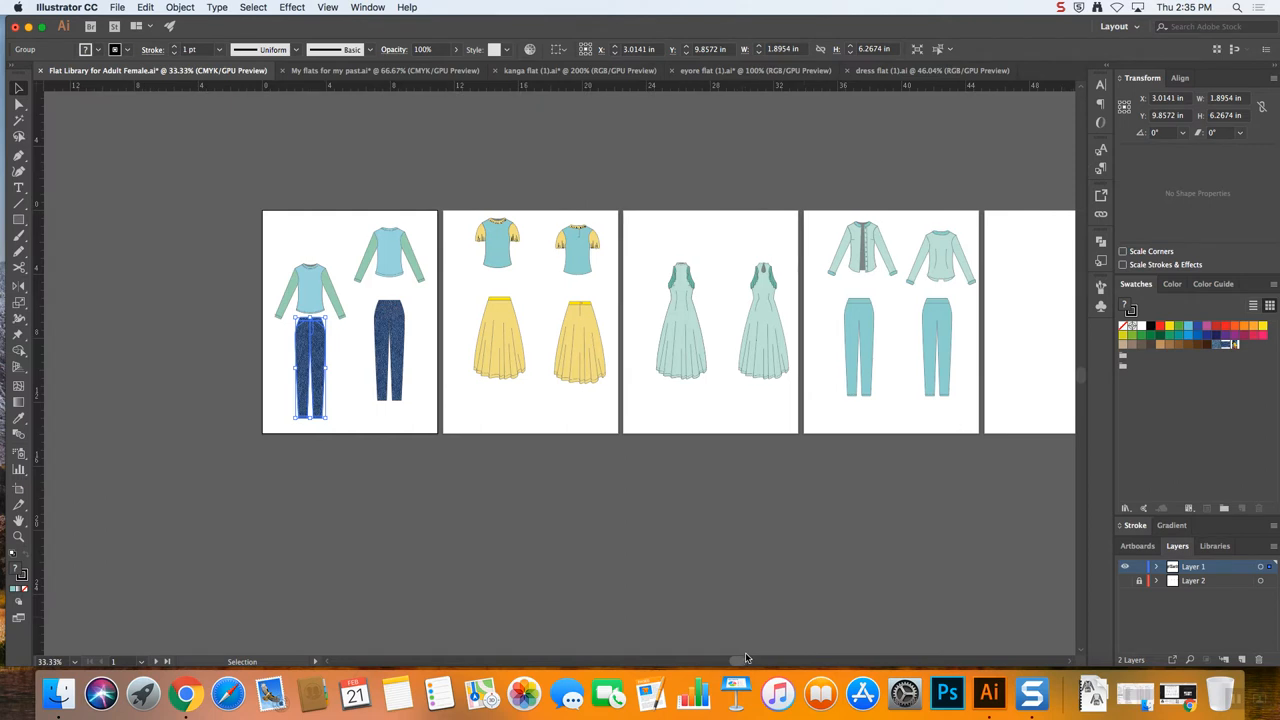
Move the front long-sleeve top so the tops and jeans sit closer together
scroll("right", 3)
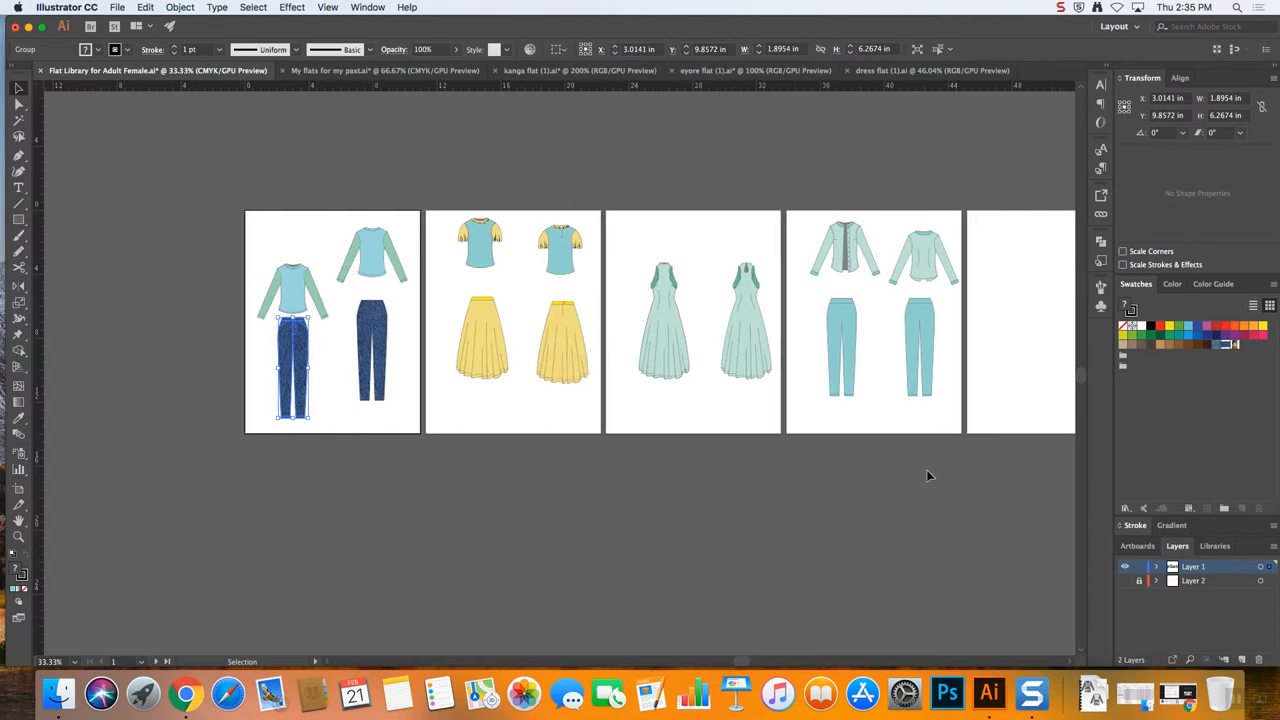
left_click(292, 290)
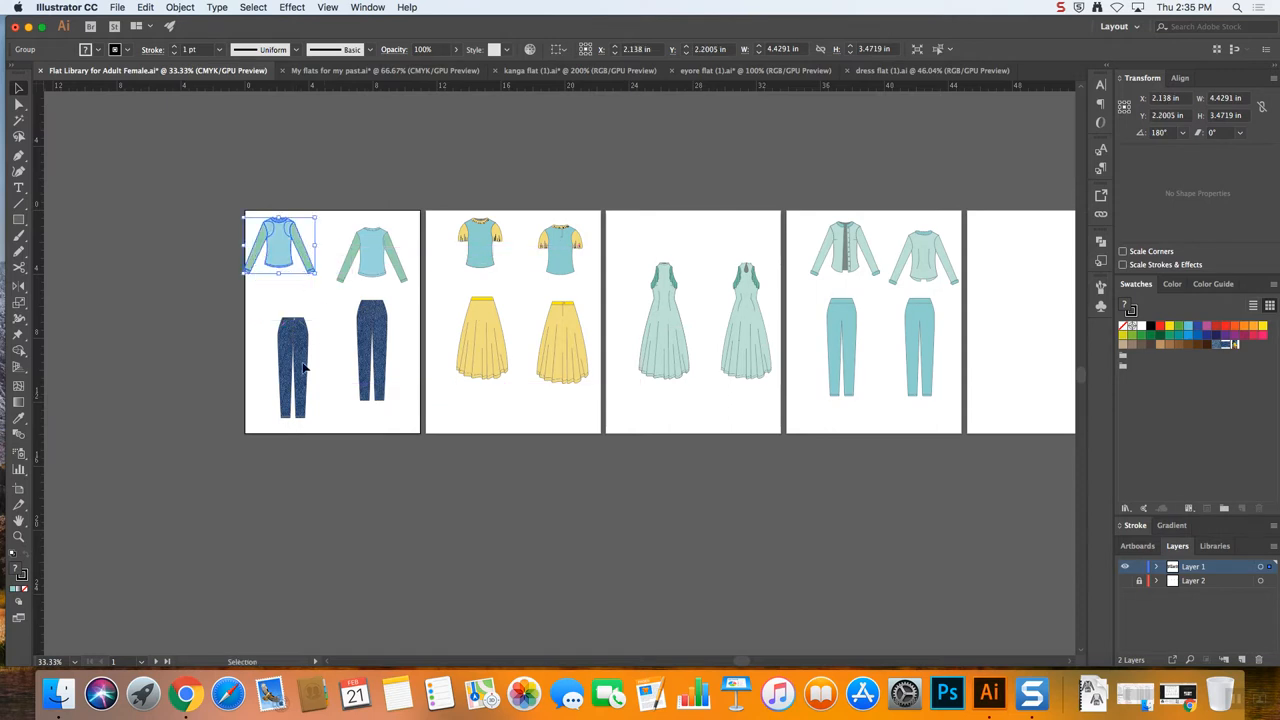
left_click_drag(280, 250, 278, 310)
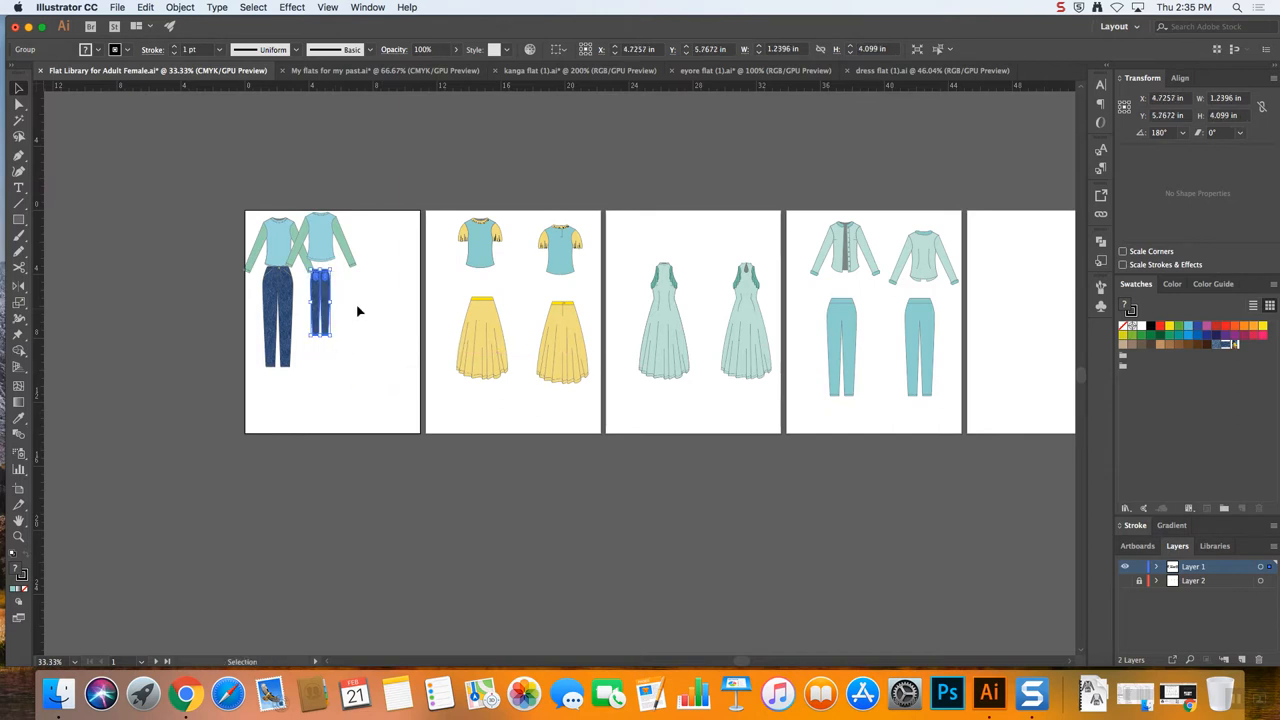
mouse_move(370, 368)
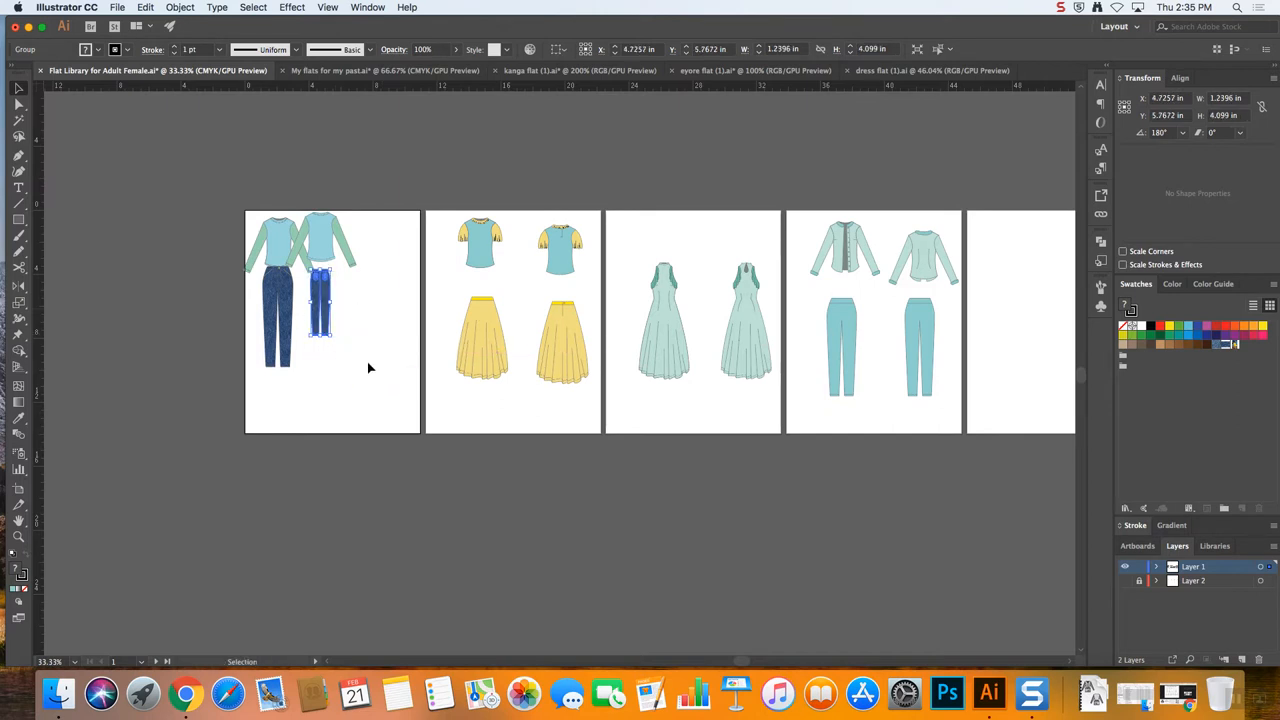
mouse_move(410, 326)
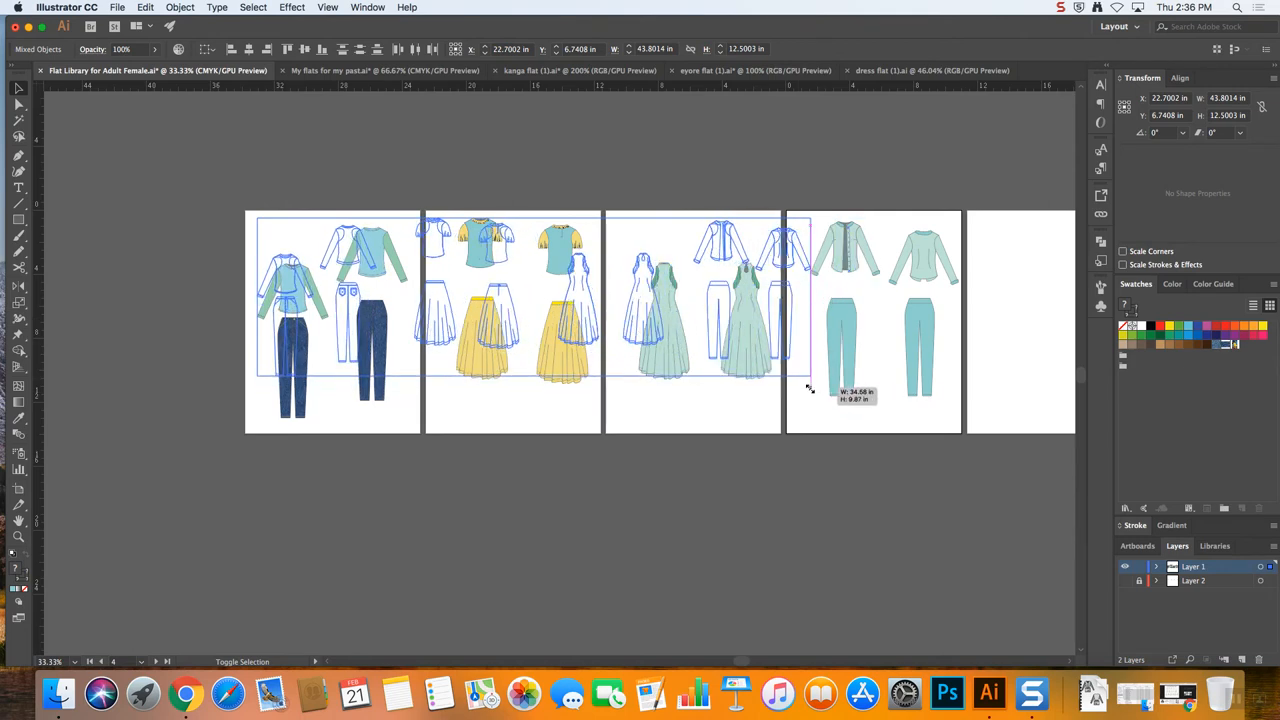
Deselect the flats and move the front top to the first artboard's top-left corner
left_click(632, 476)
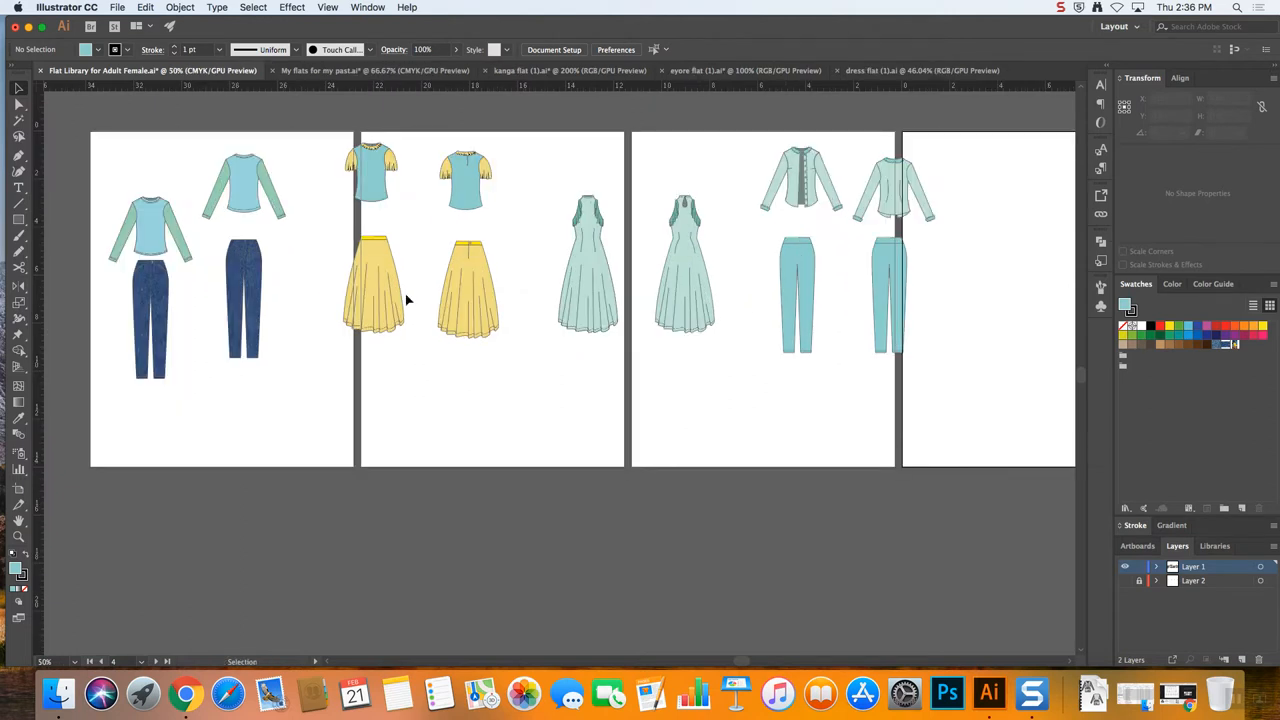
mouse_move(738, 660)
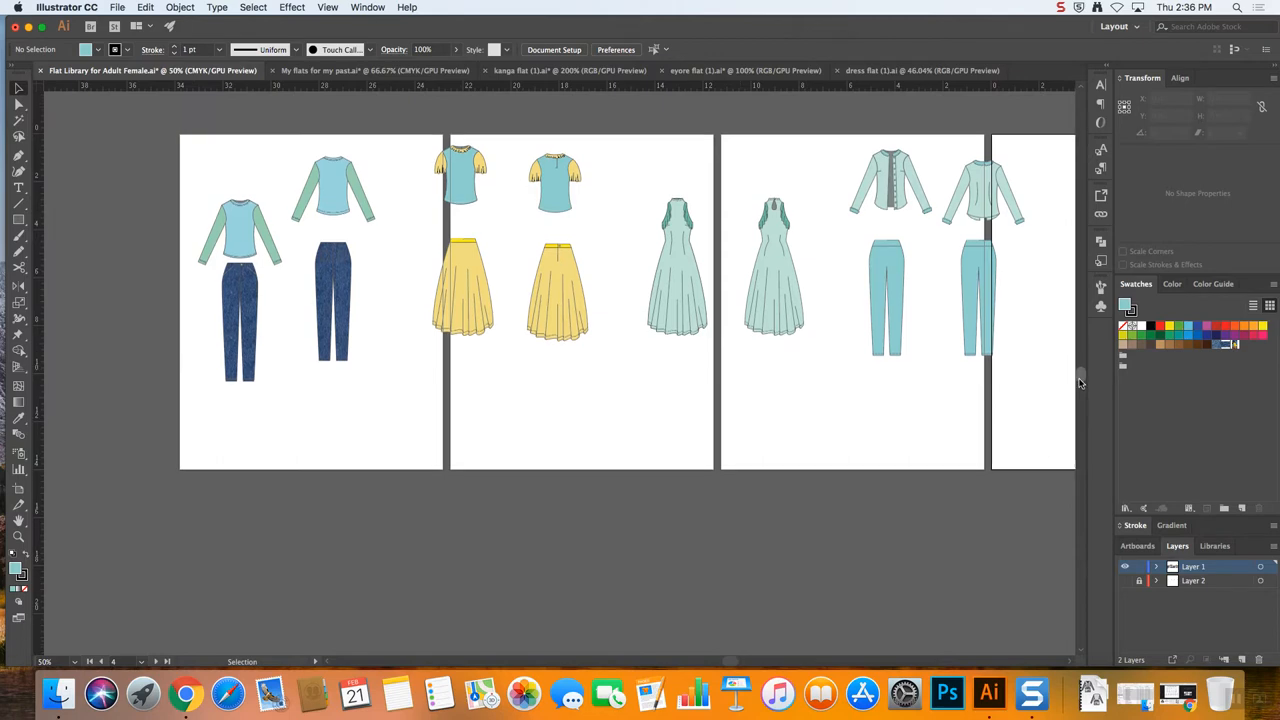
scroll("down", 3)
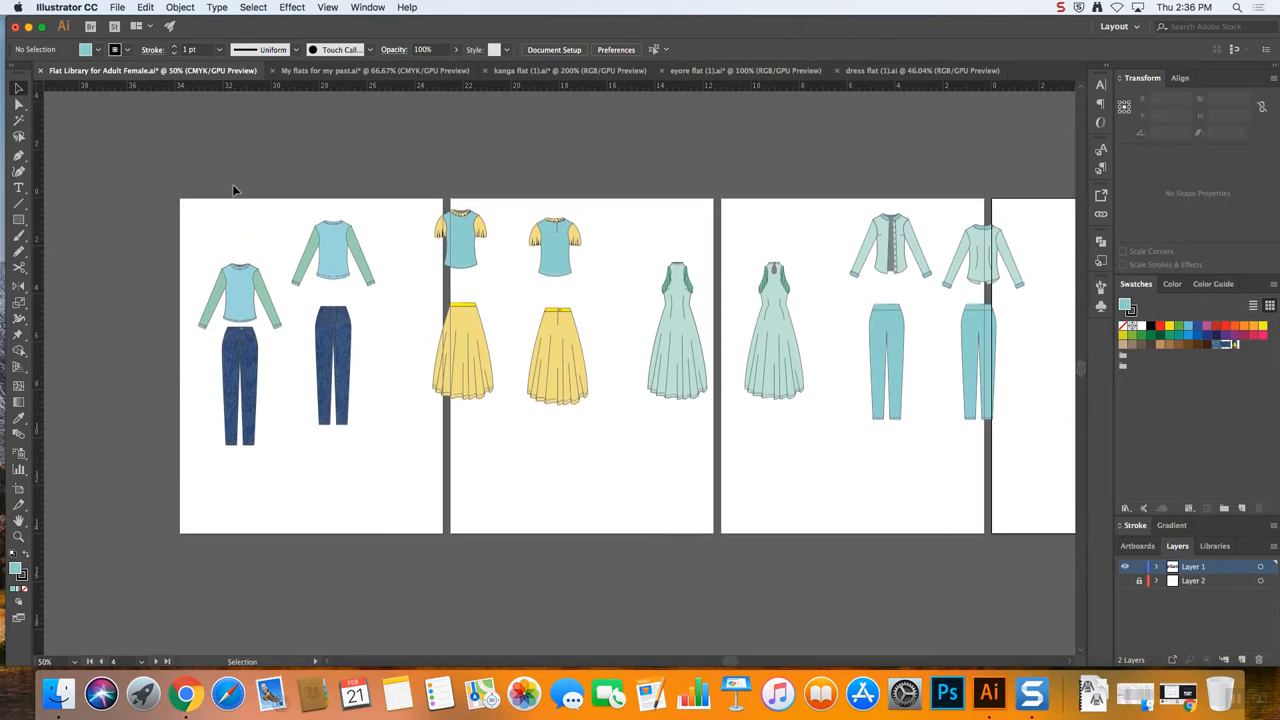
left_click_drag(330, 250, 238, 290)
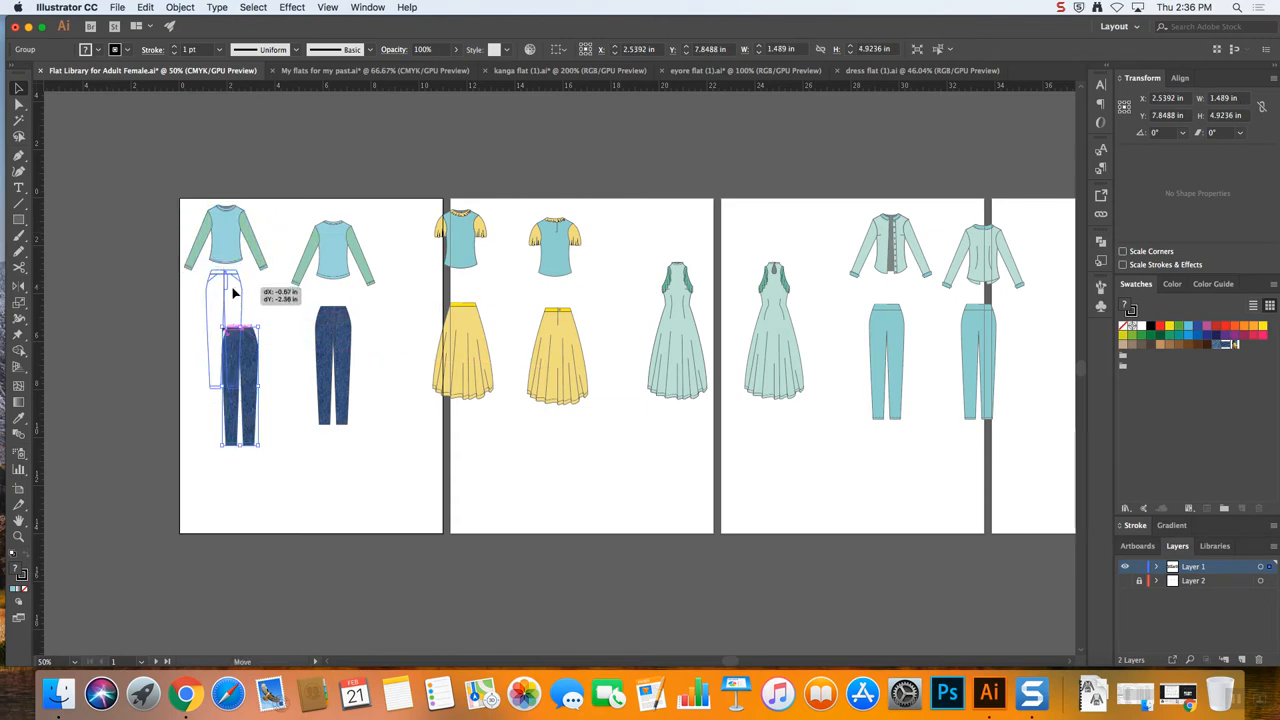
Move the front jeans under the front top and a puff-sleeve top below the jeans
left_click_drag(238, 360, 222, 330)
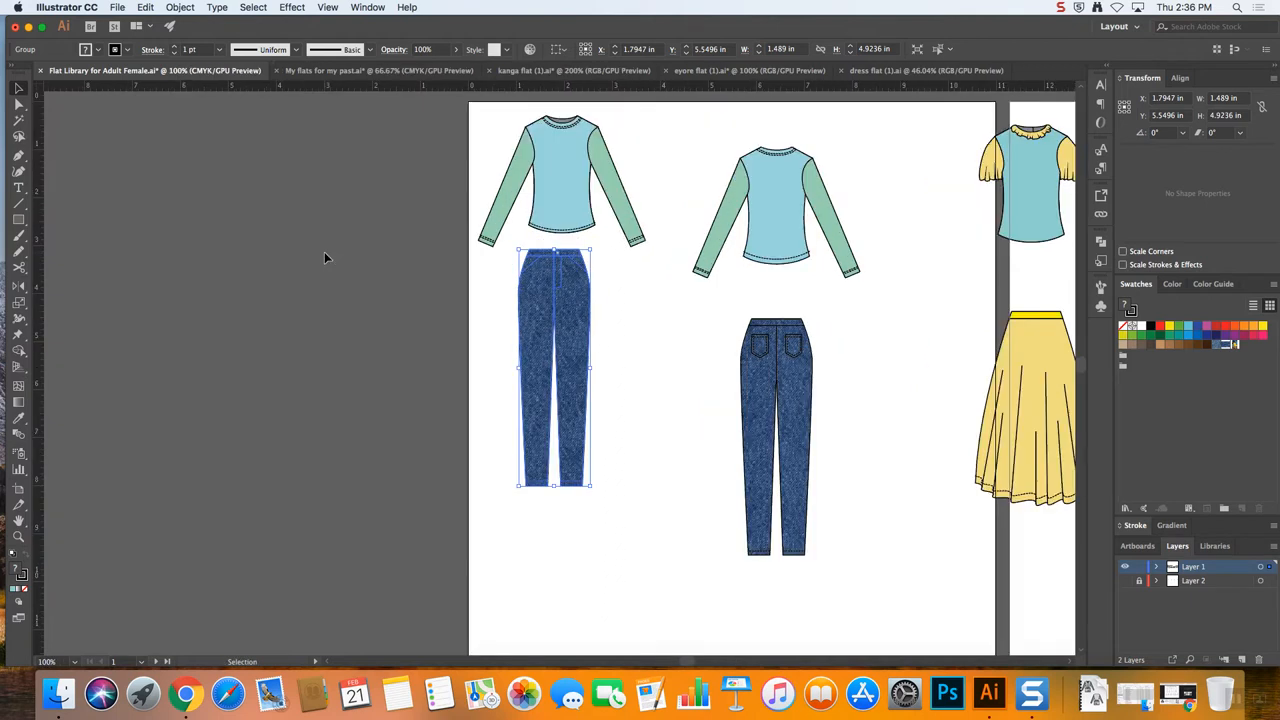
scroll("down", 3)
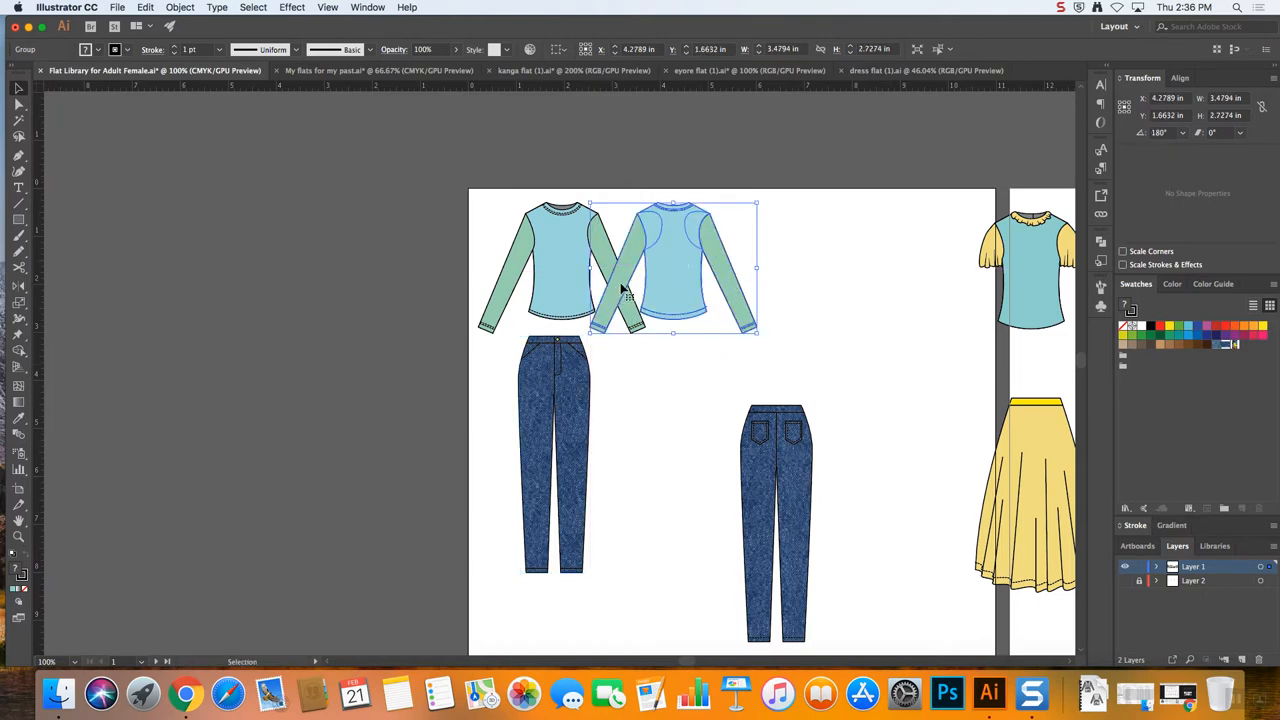
right_click(624, 290)
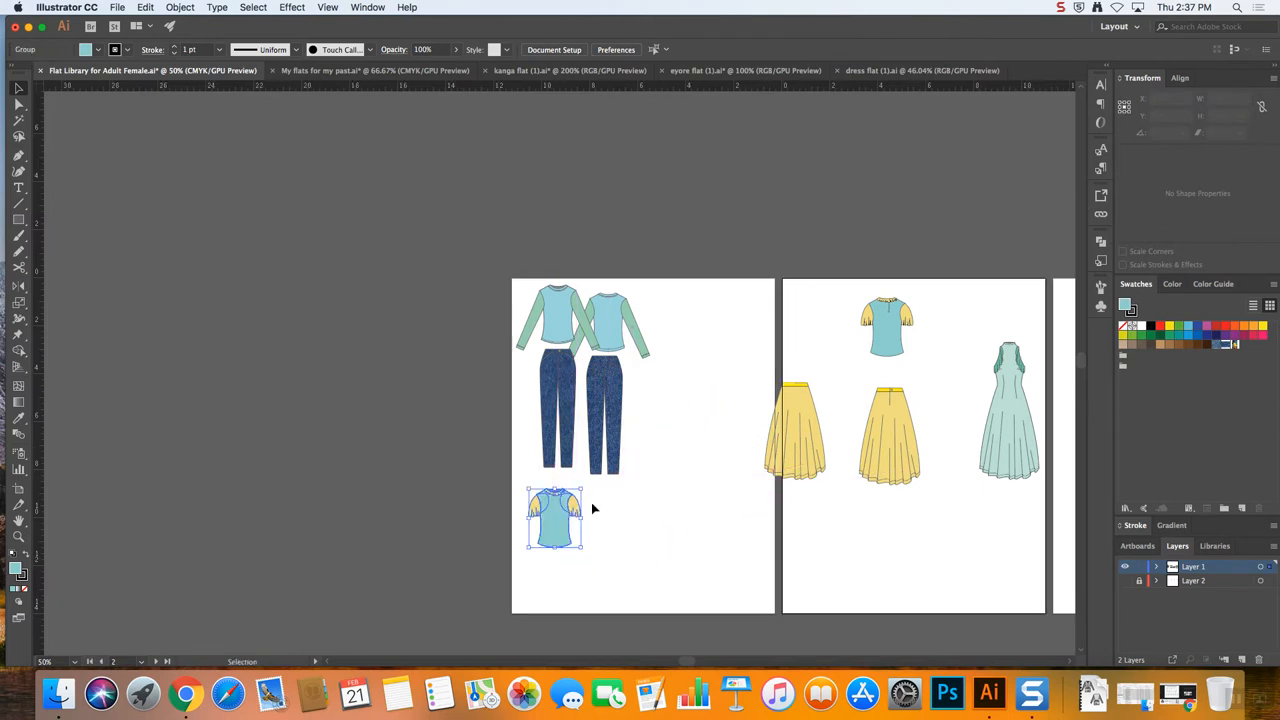
left_click_drag(556, 518, 600, 518)
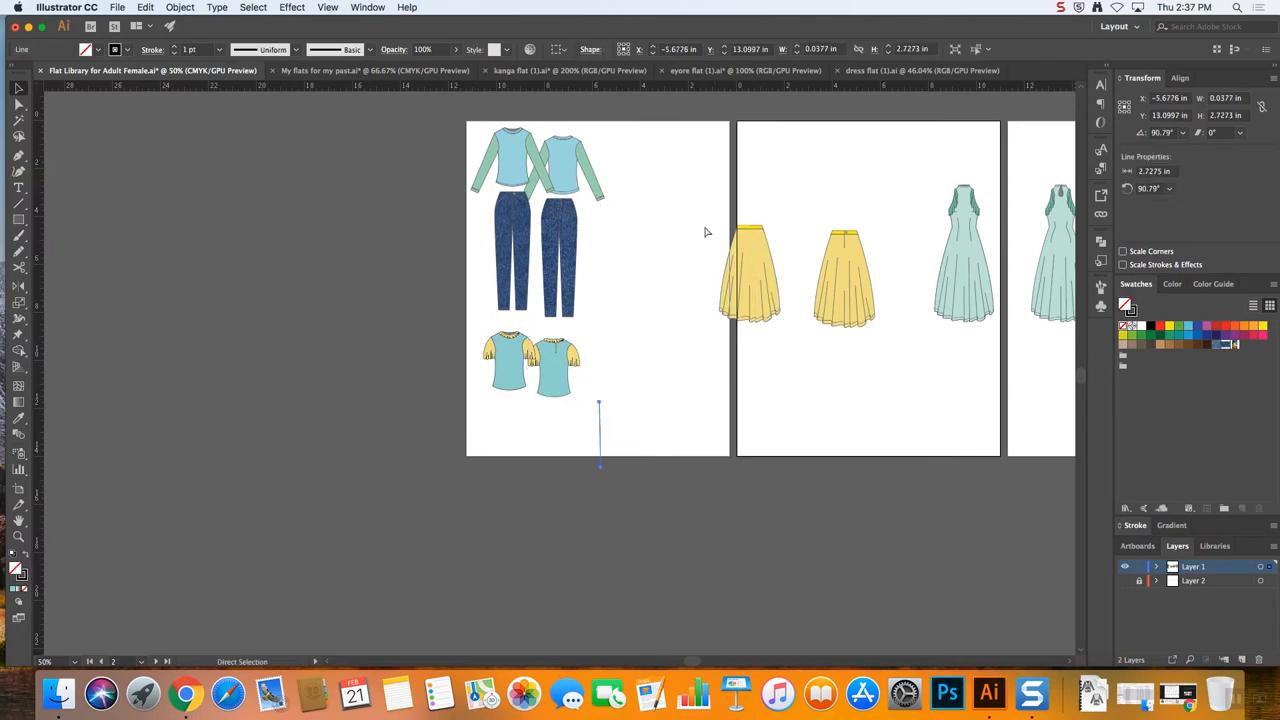
right_click(750, 270)
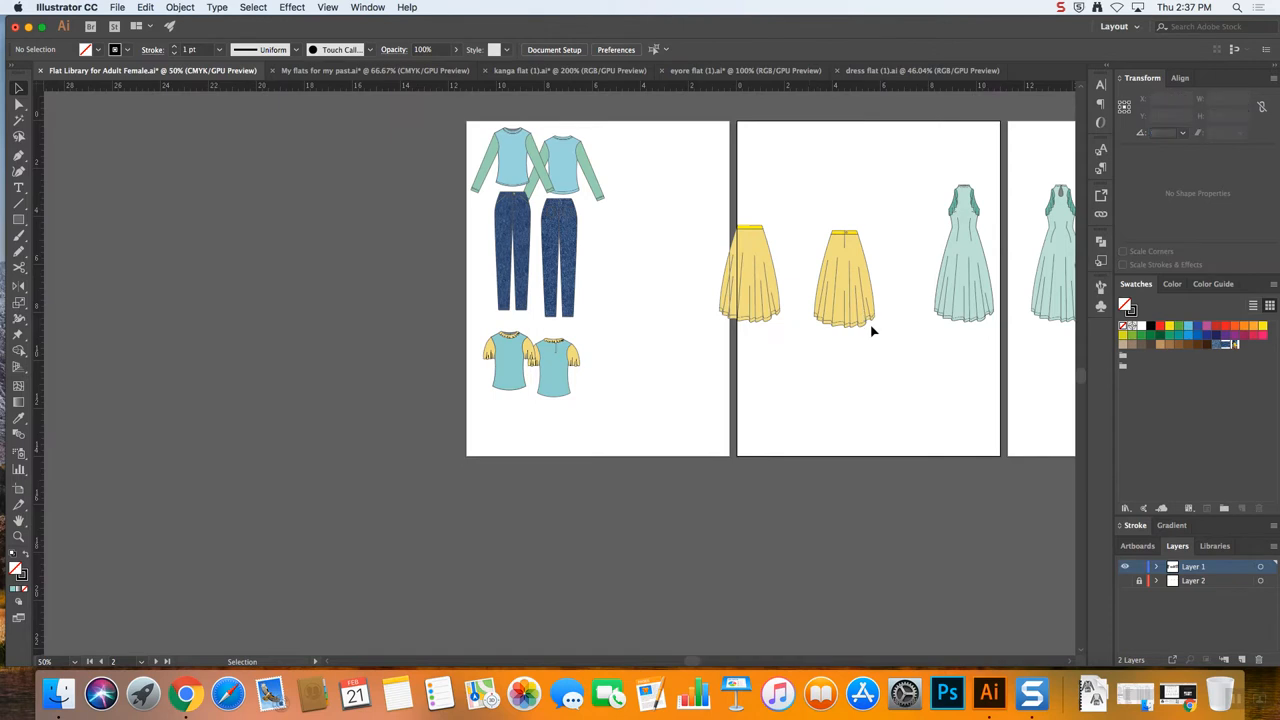
Move the back skirt onto the first artboard to the right of the front skirt
right_click(844, 270)
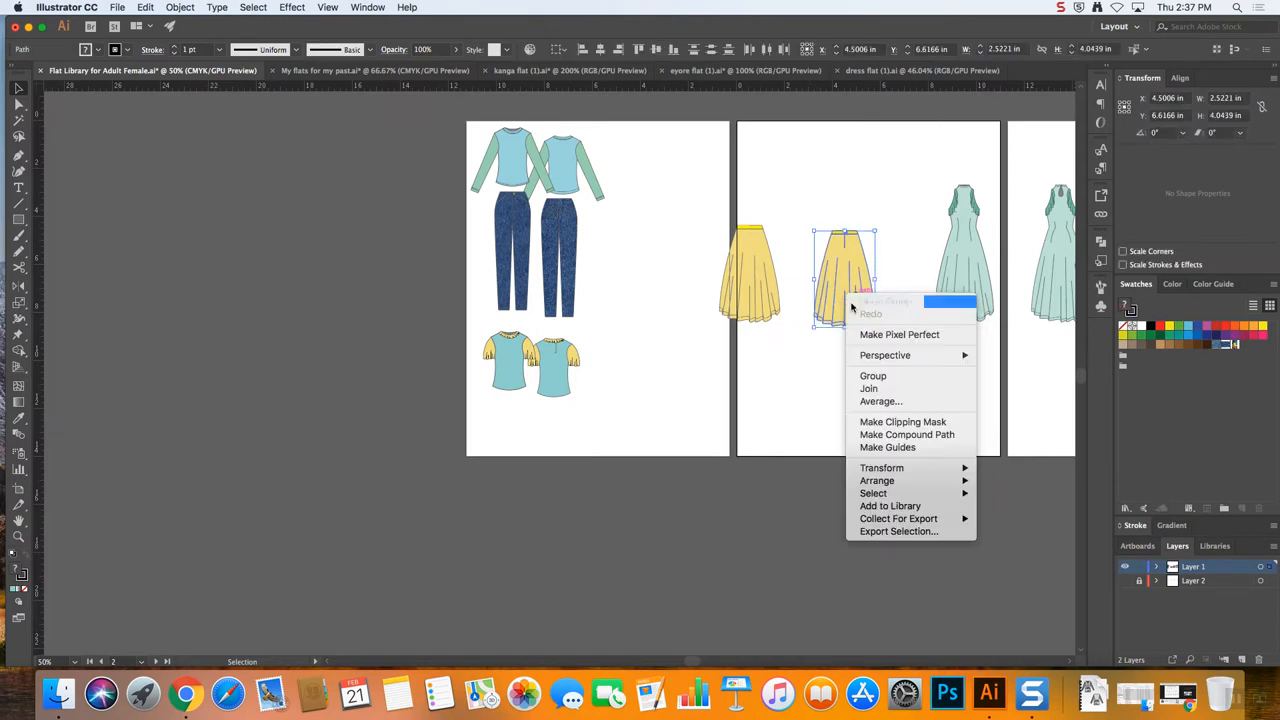
left_click(872, 376)
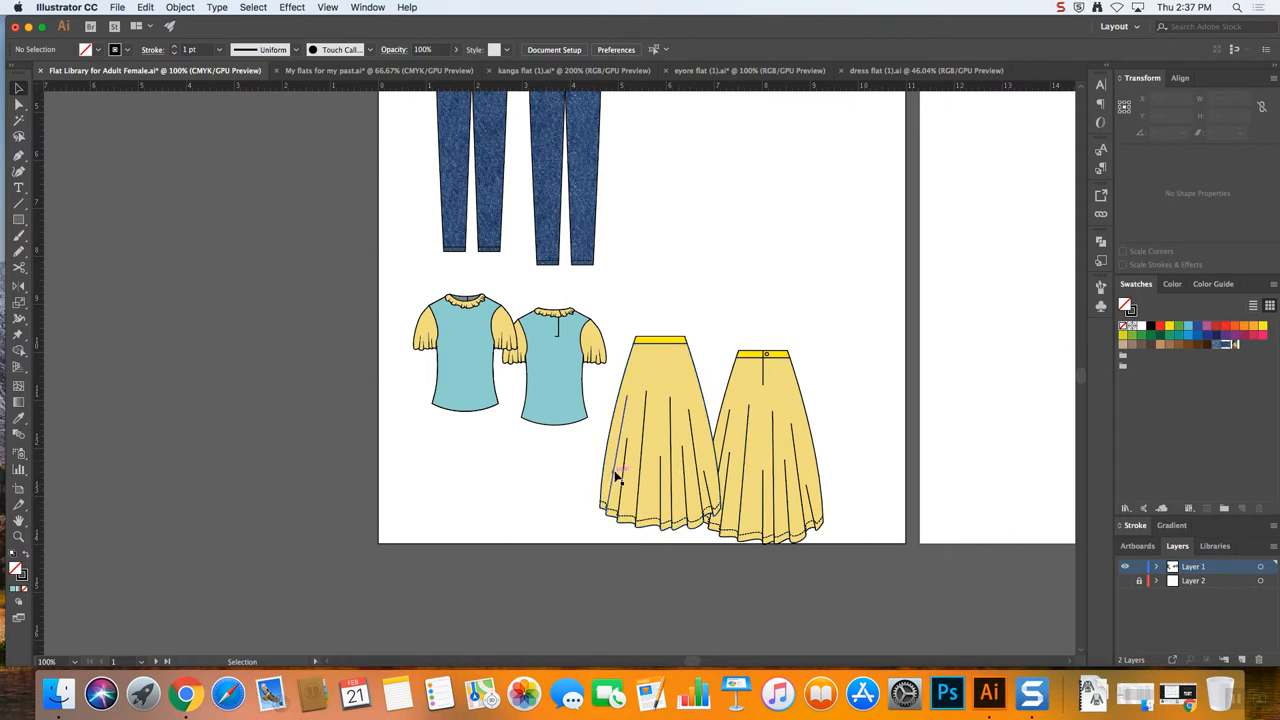
mouse_move(616, 470)
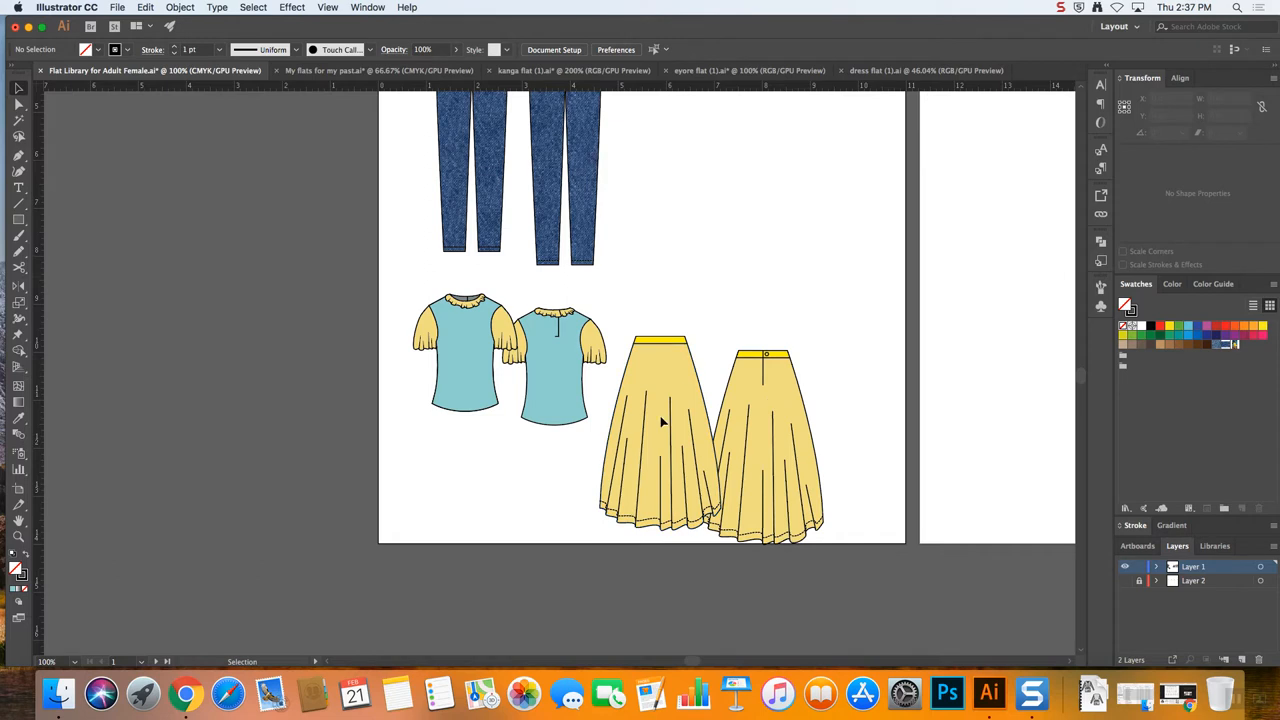
left_click(660, 420)
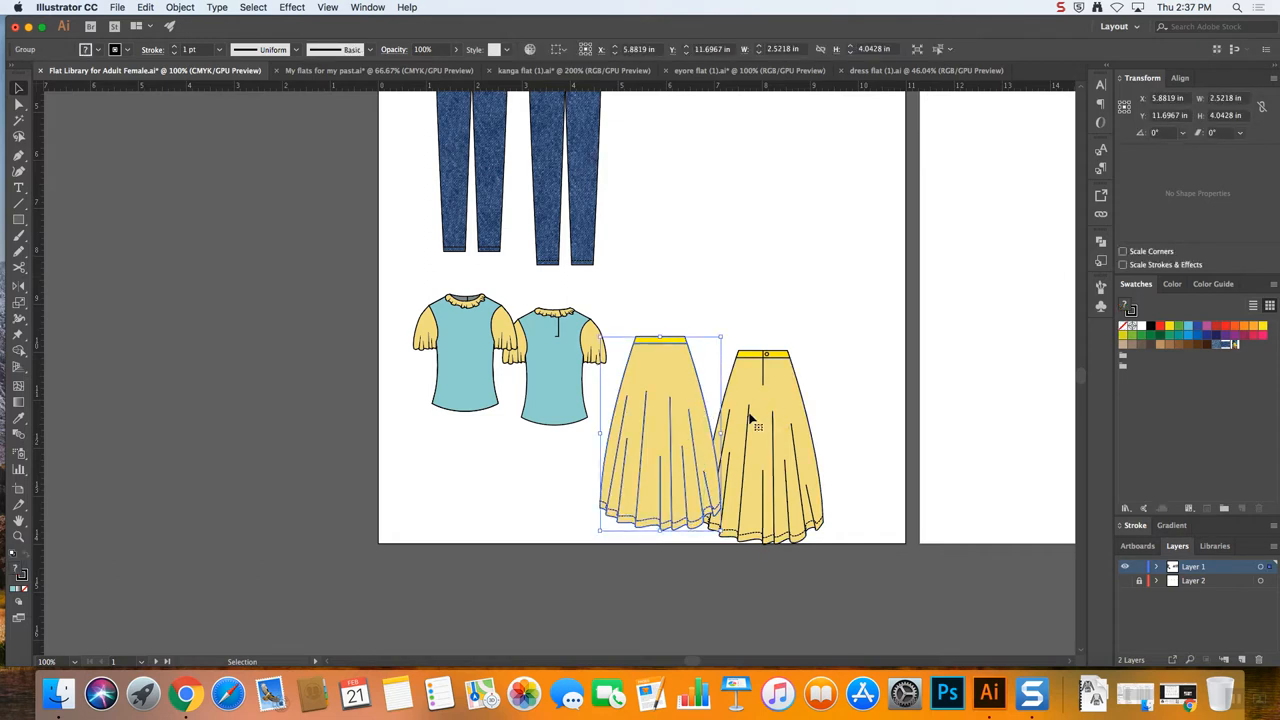
left_click_drag(764, 430, 810, 396)
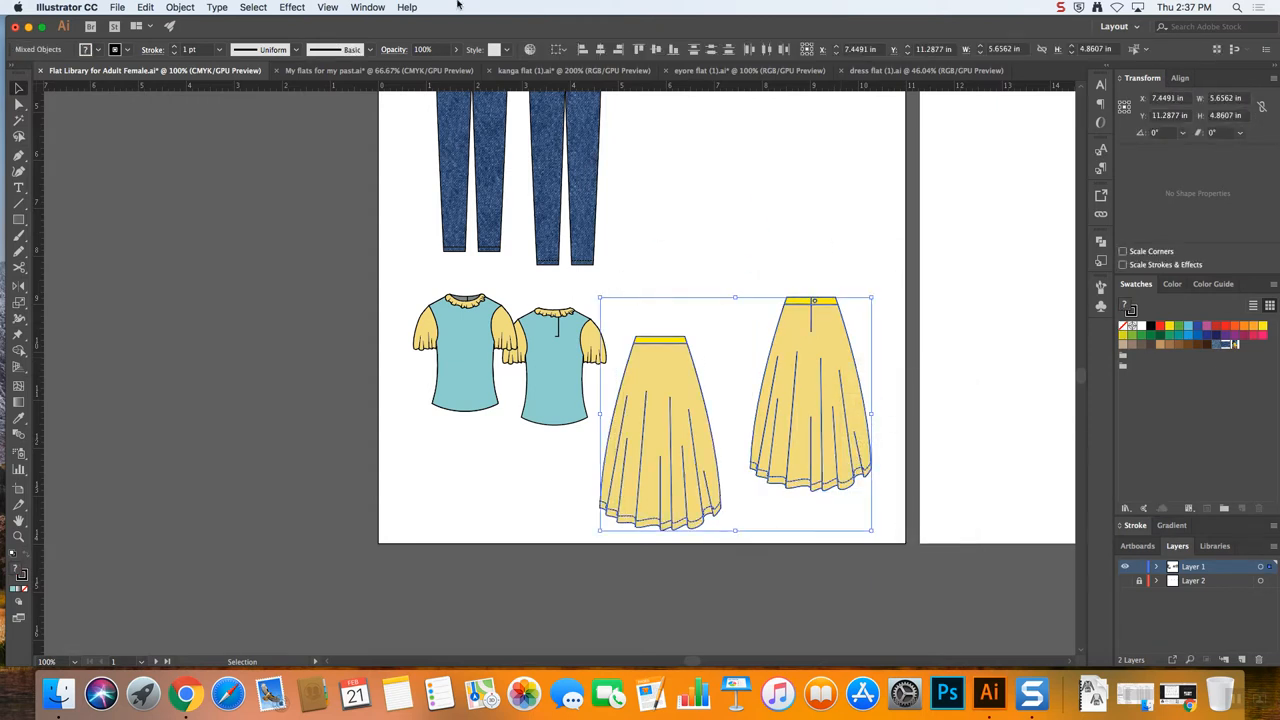
left_click(252, 8)
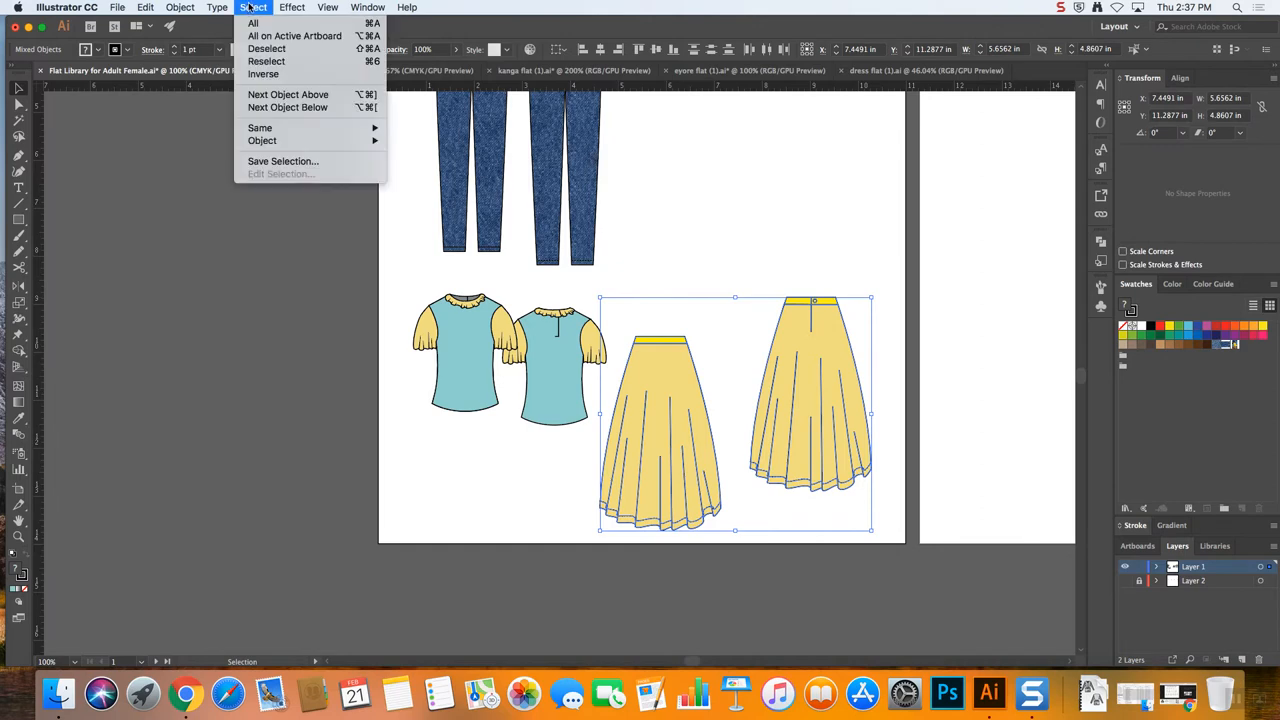
Preview a drop shadow on the two yellow skirts via Effect > Drop Shadow
left_click(292, 8)
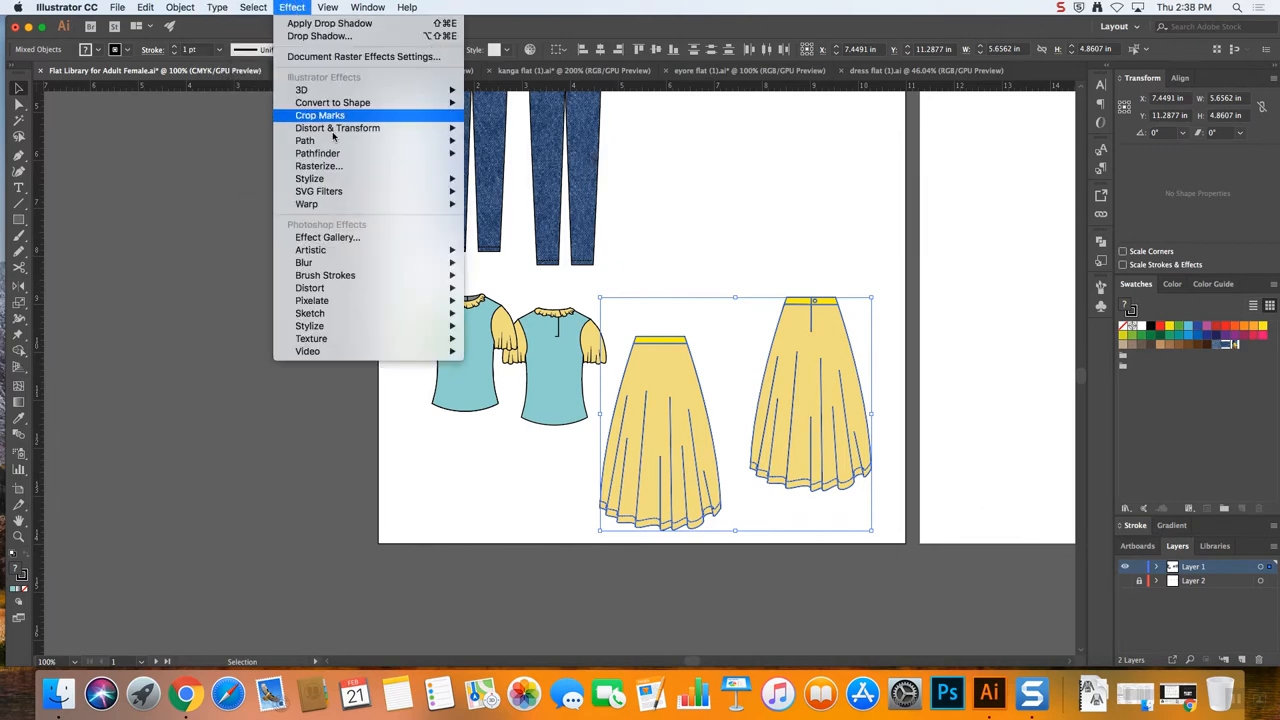
mouse_move(308, 178)
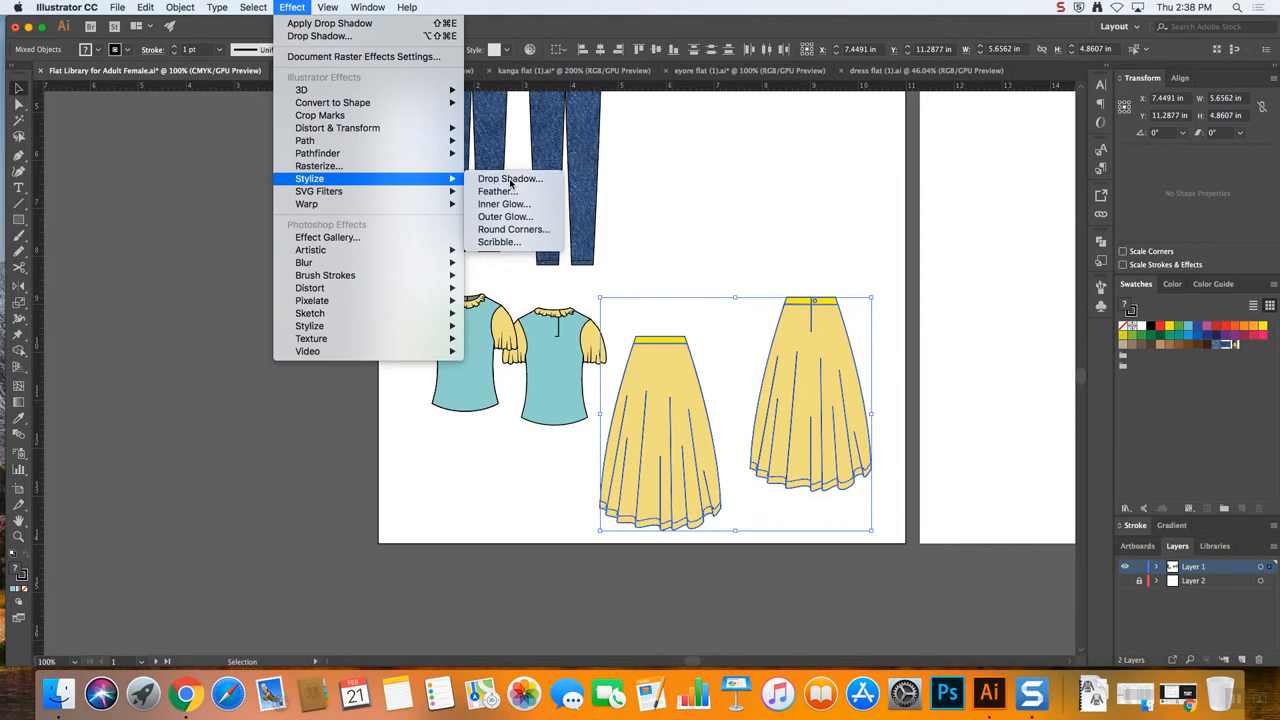
left_click(508, 178)
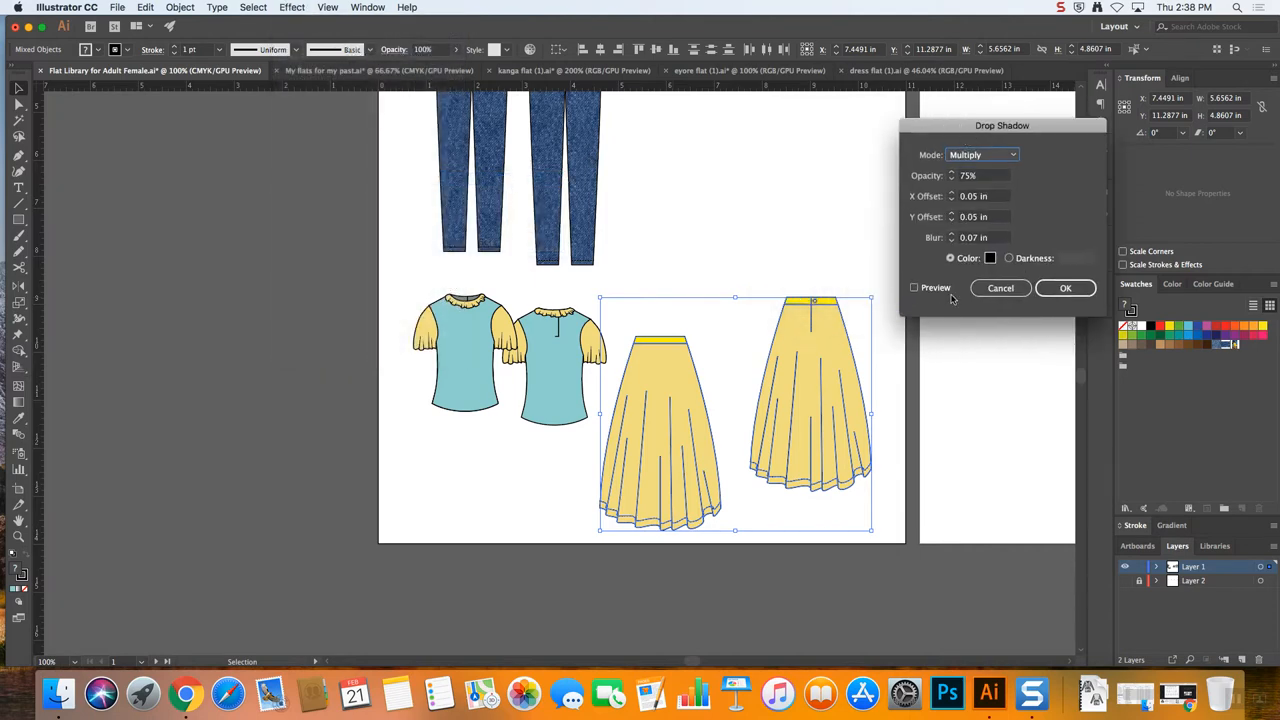
left_click(912, 288)
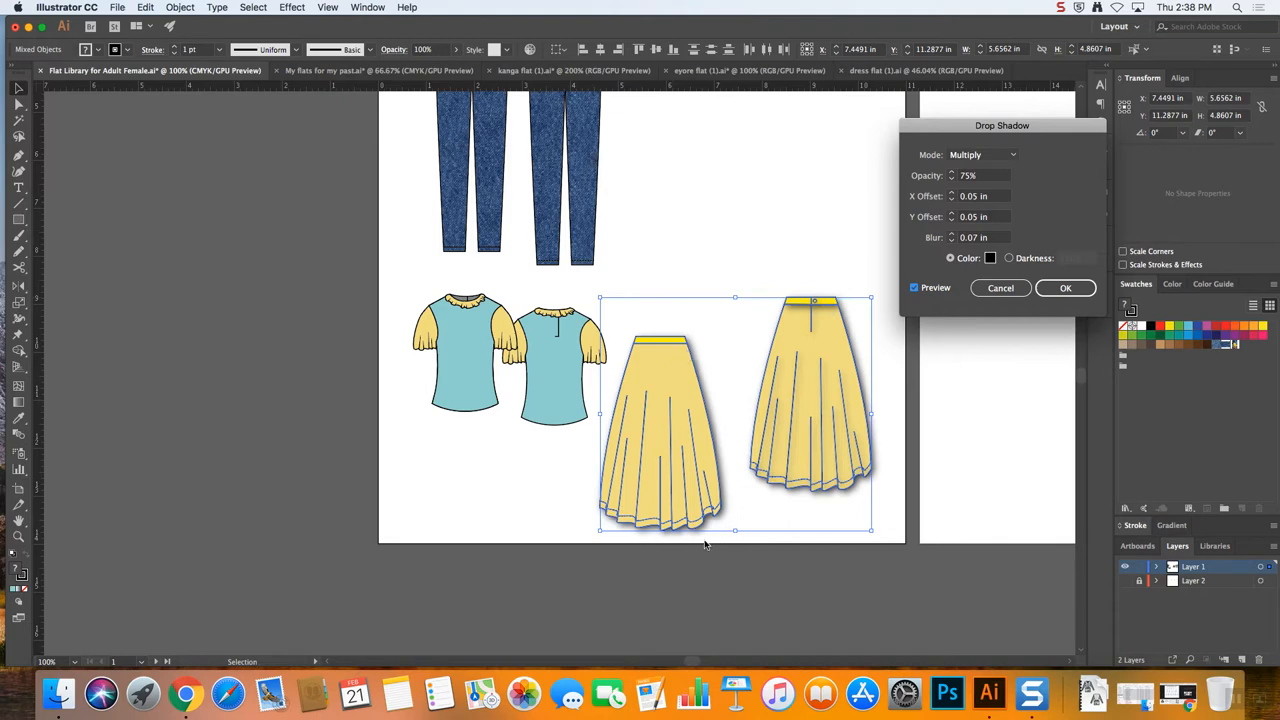
mouse_move(704, 512)
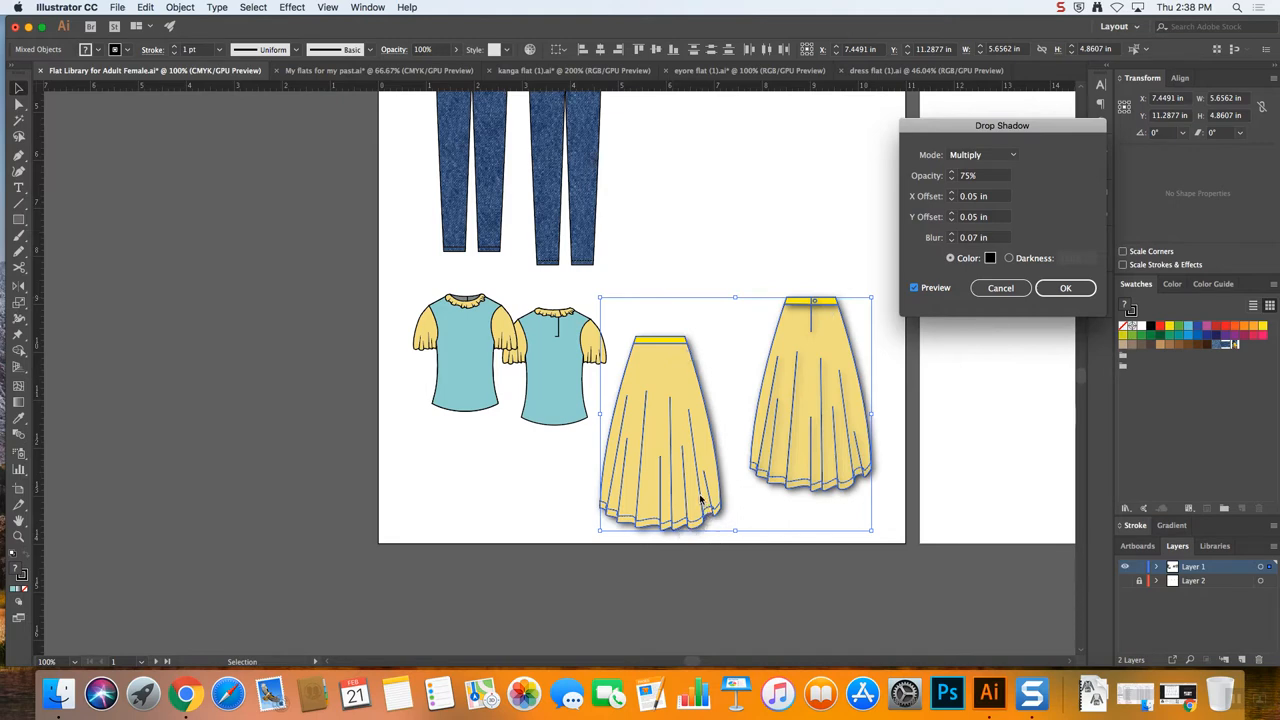
mouse_move(822, 382)
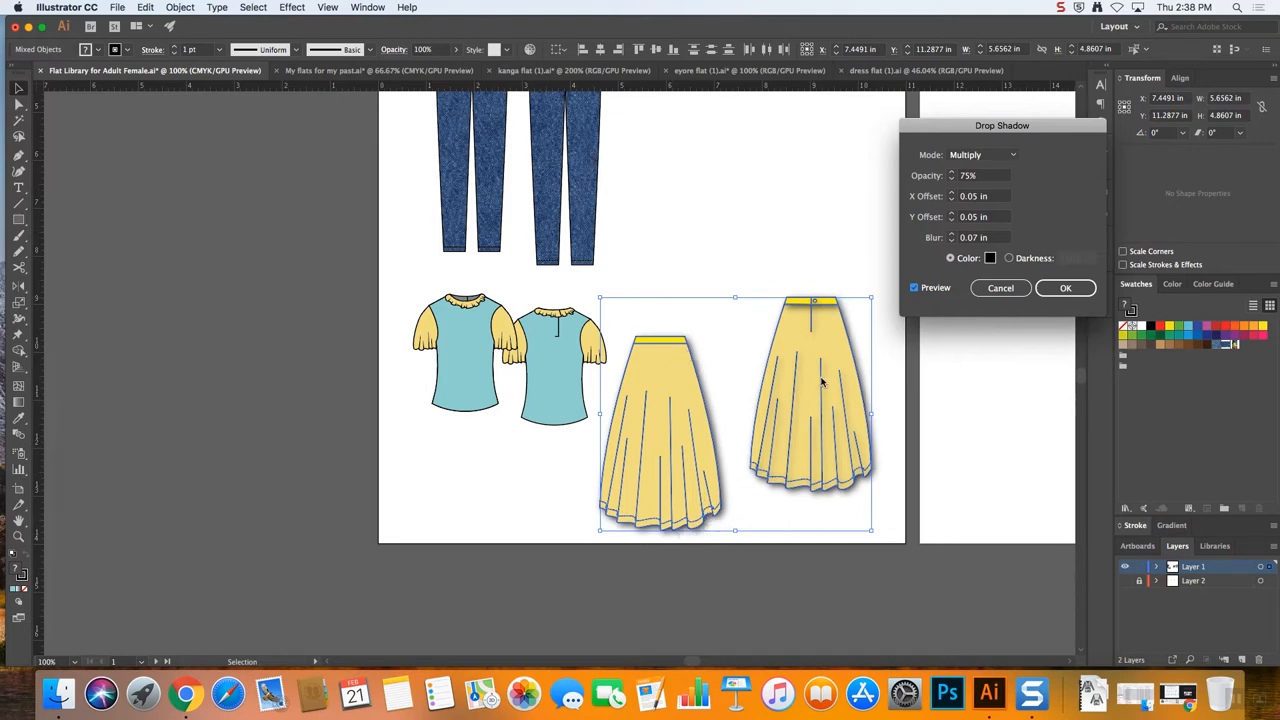
mouse_move(798, 384)
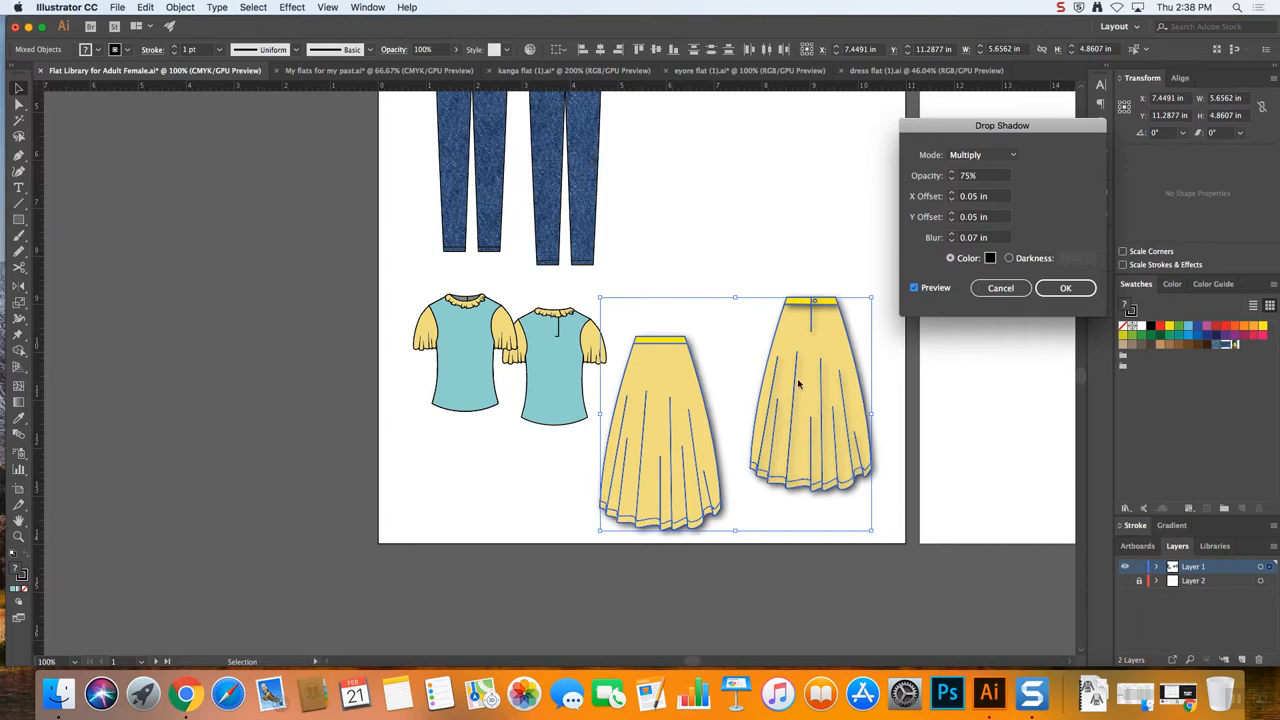
mouse_move(844, 460)
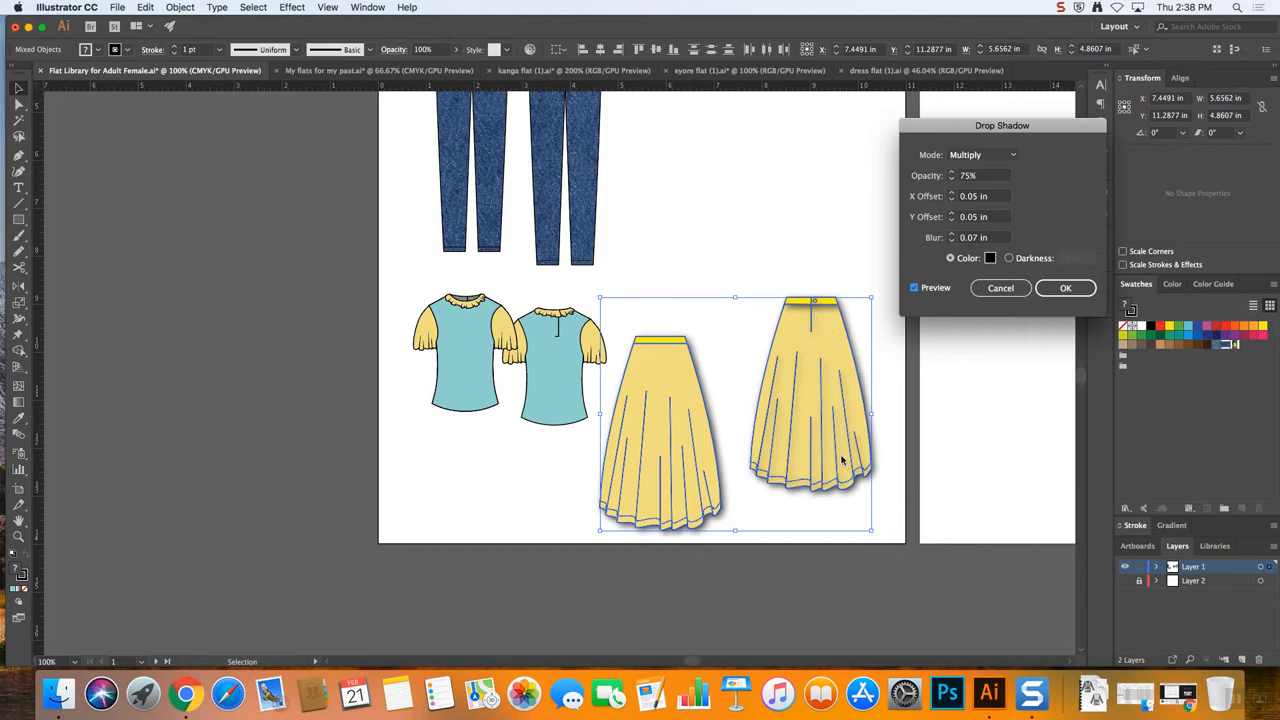
mouse_move(764, 360)
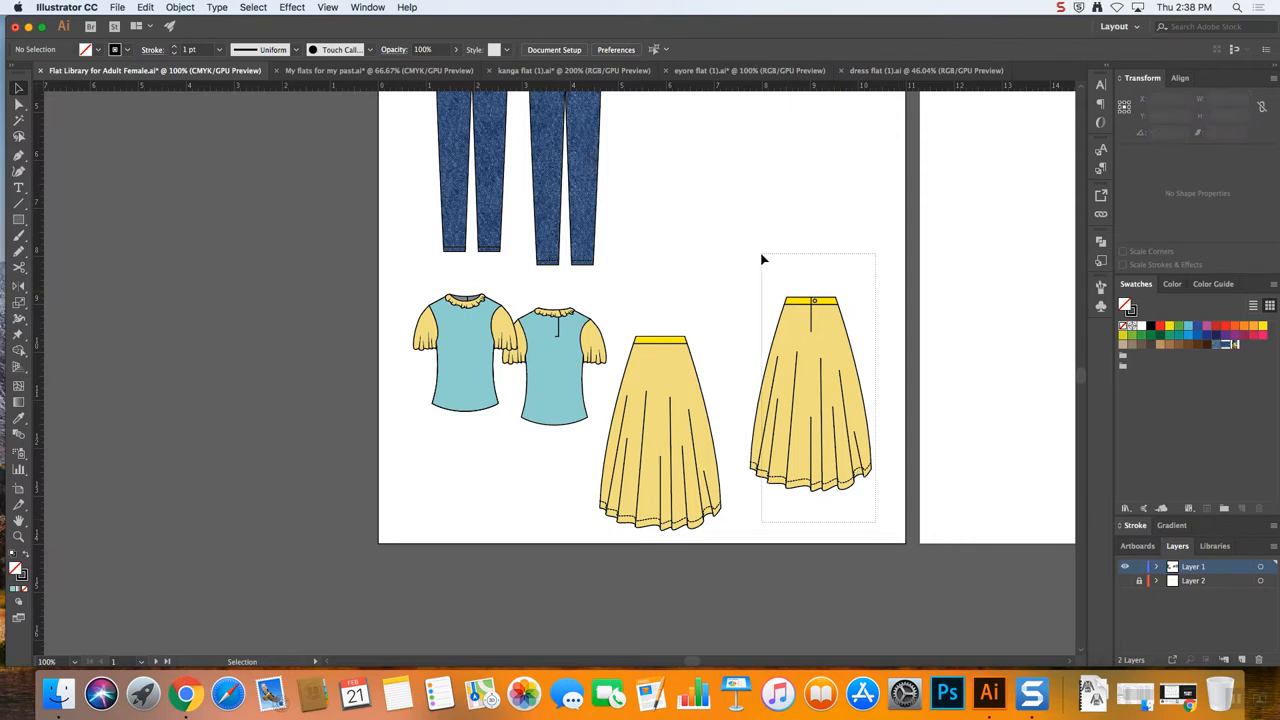
Apply a previewed drop shadow with 0.05 in offset to both yellow skirts
left_click(812, 390)
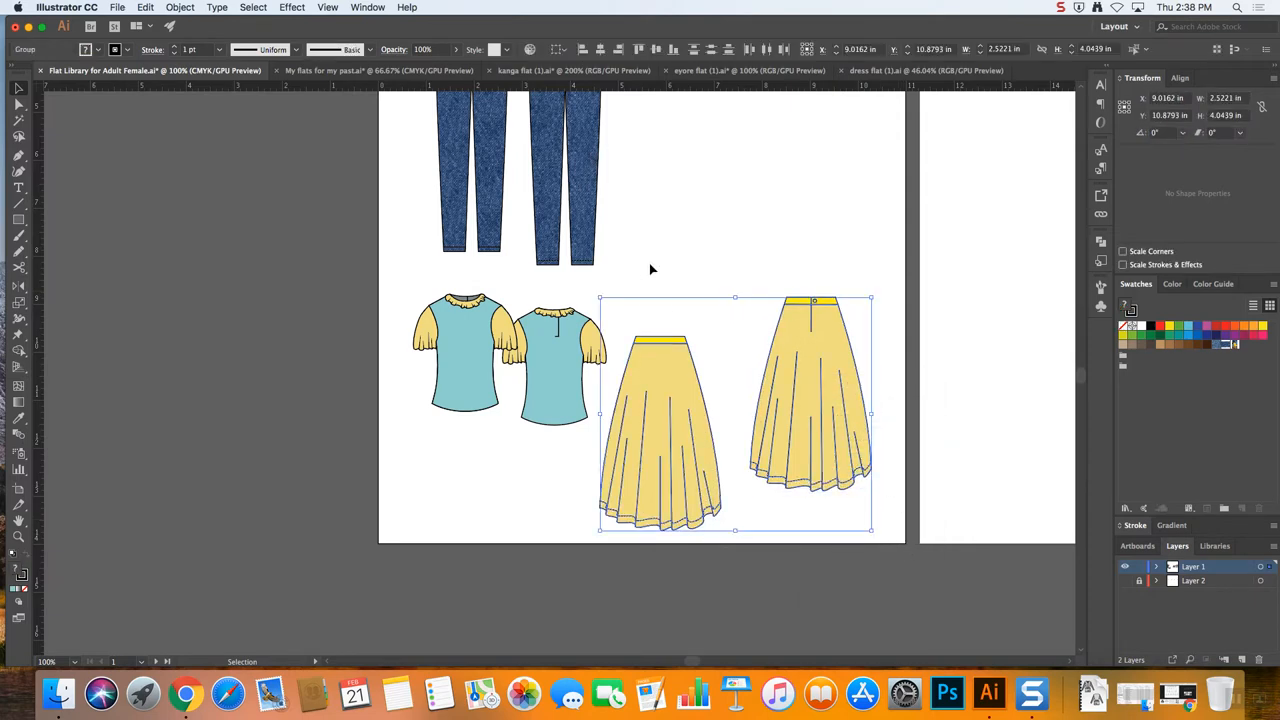
left_click(292, 8)
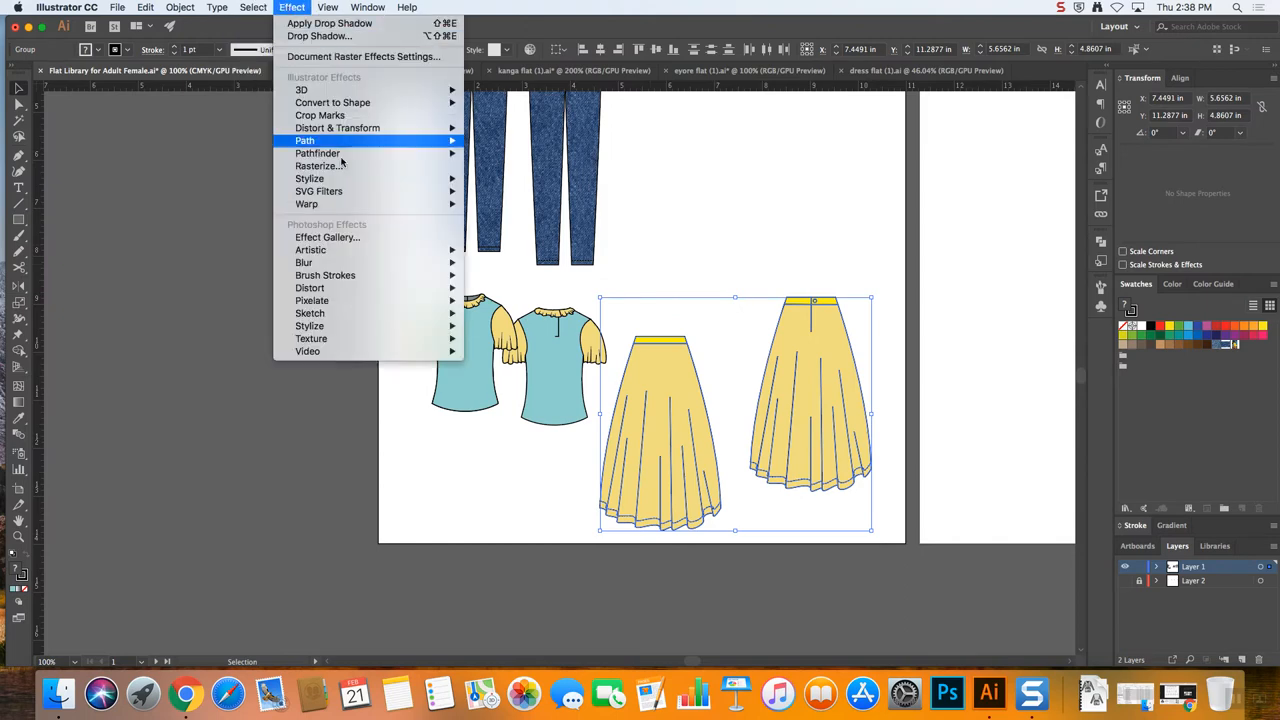
left_click(320, 36)
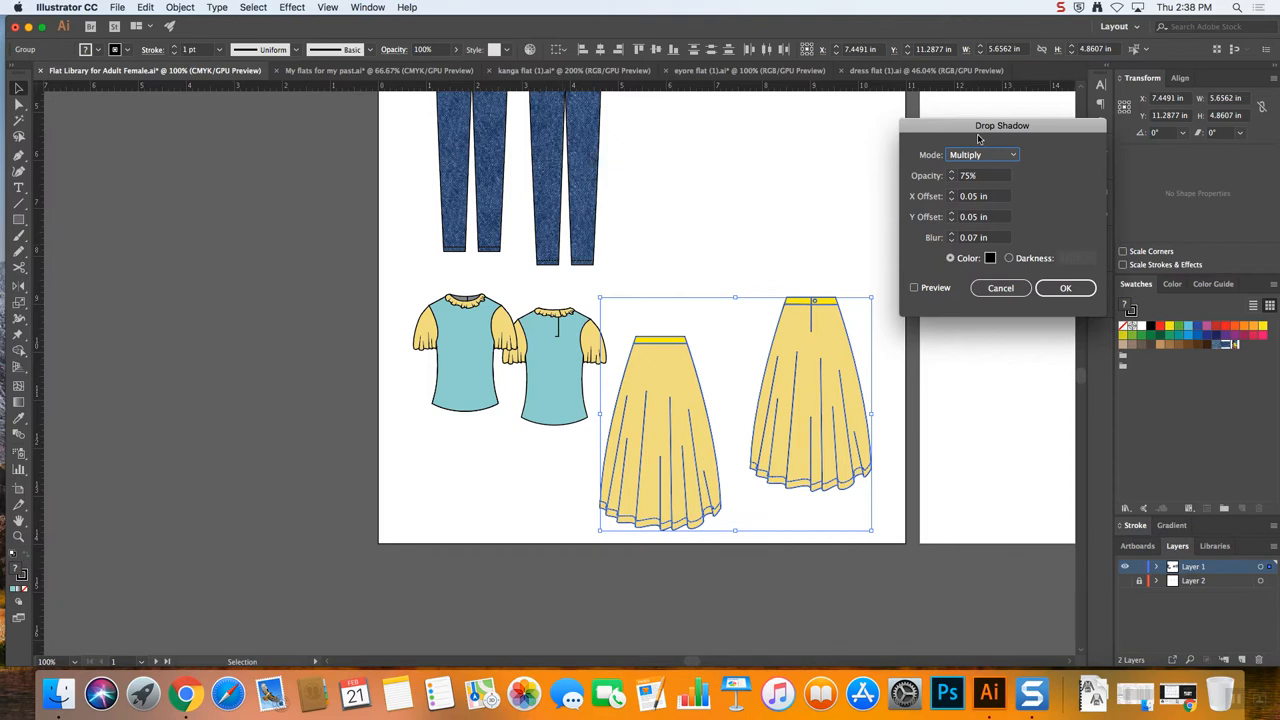
left_click(912, 288)
type("0.1")
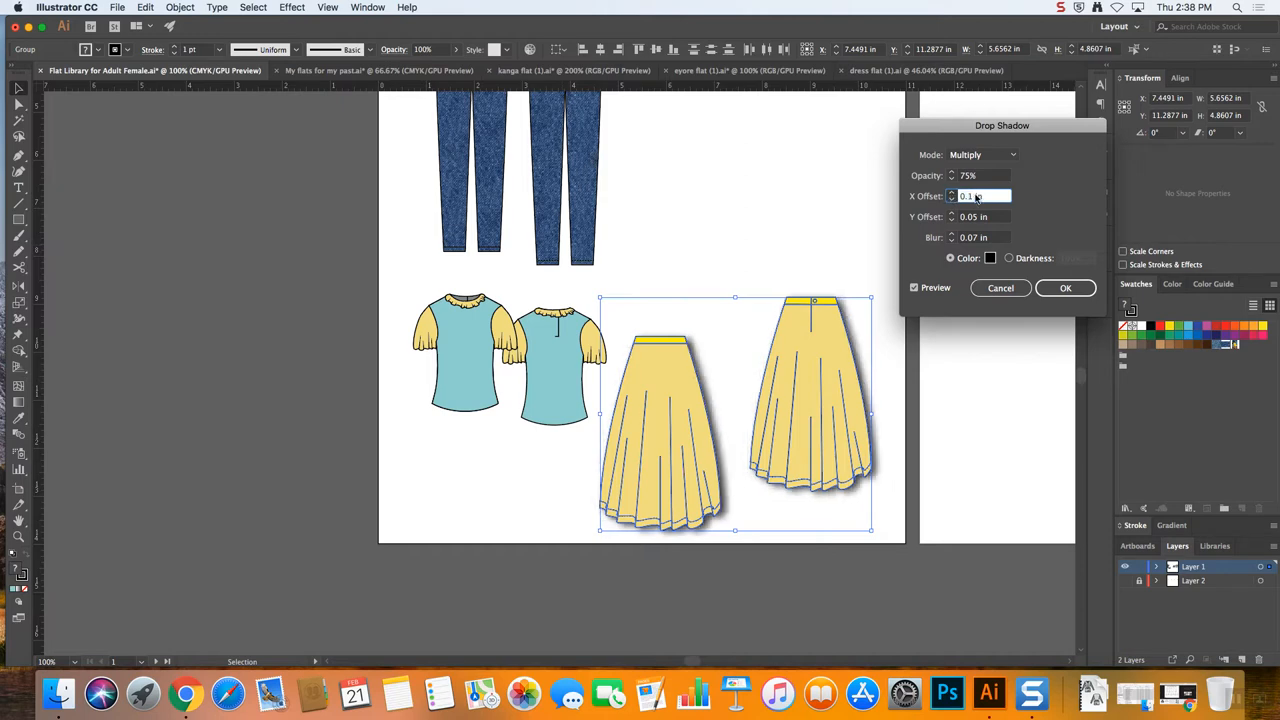
type("0.05 in")
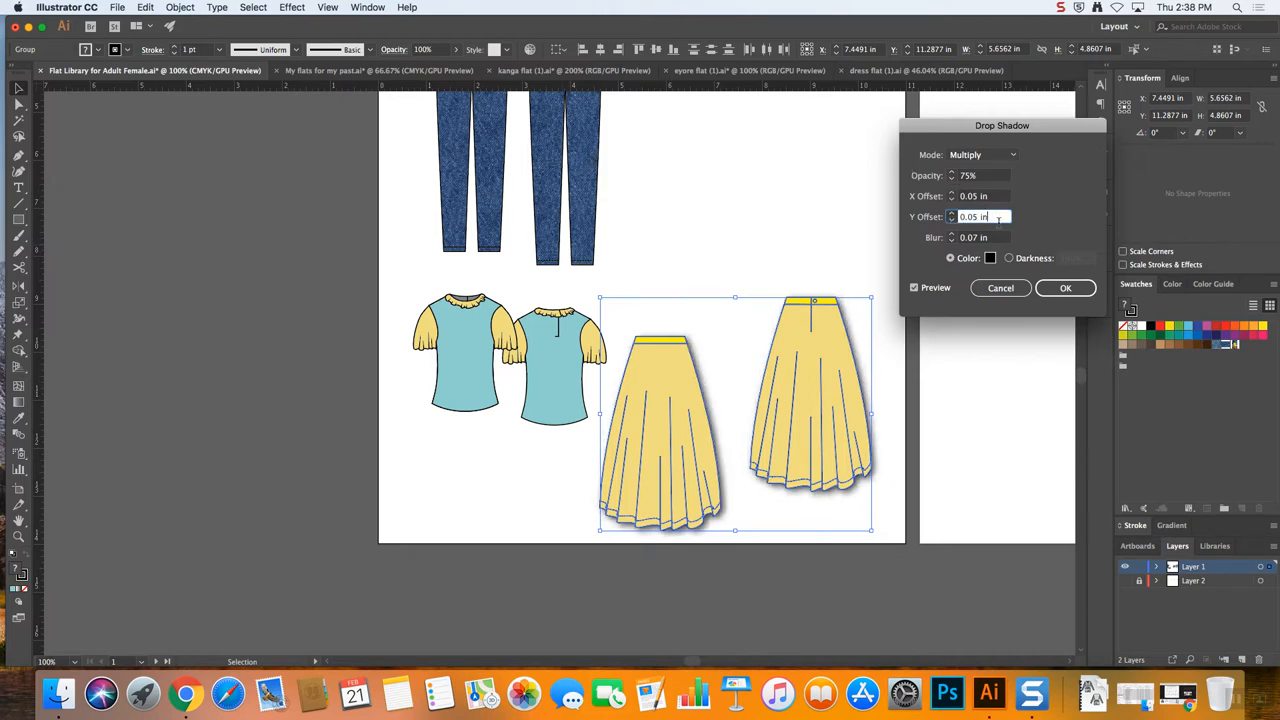
left_click(1064, 288)
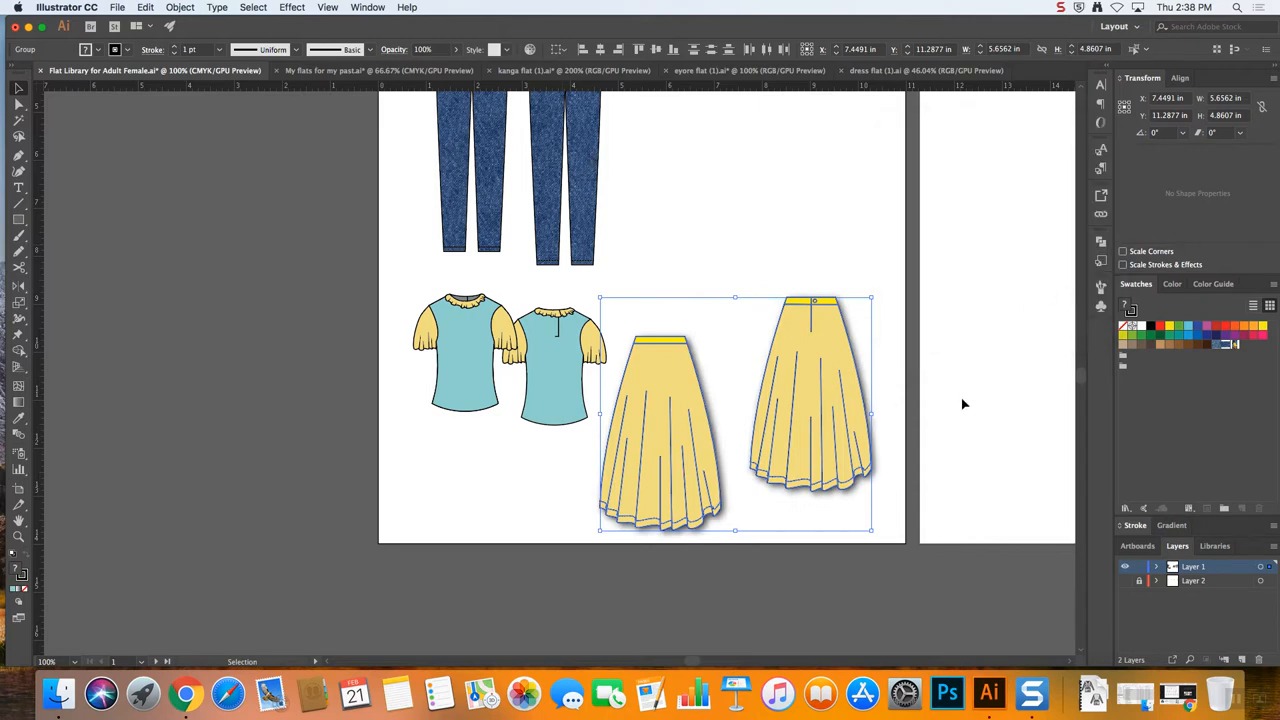
left_click_drag(810, 410, 760, 460)
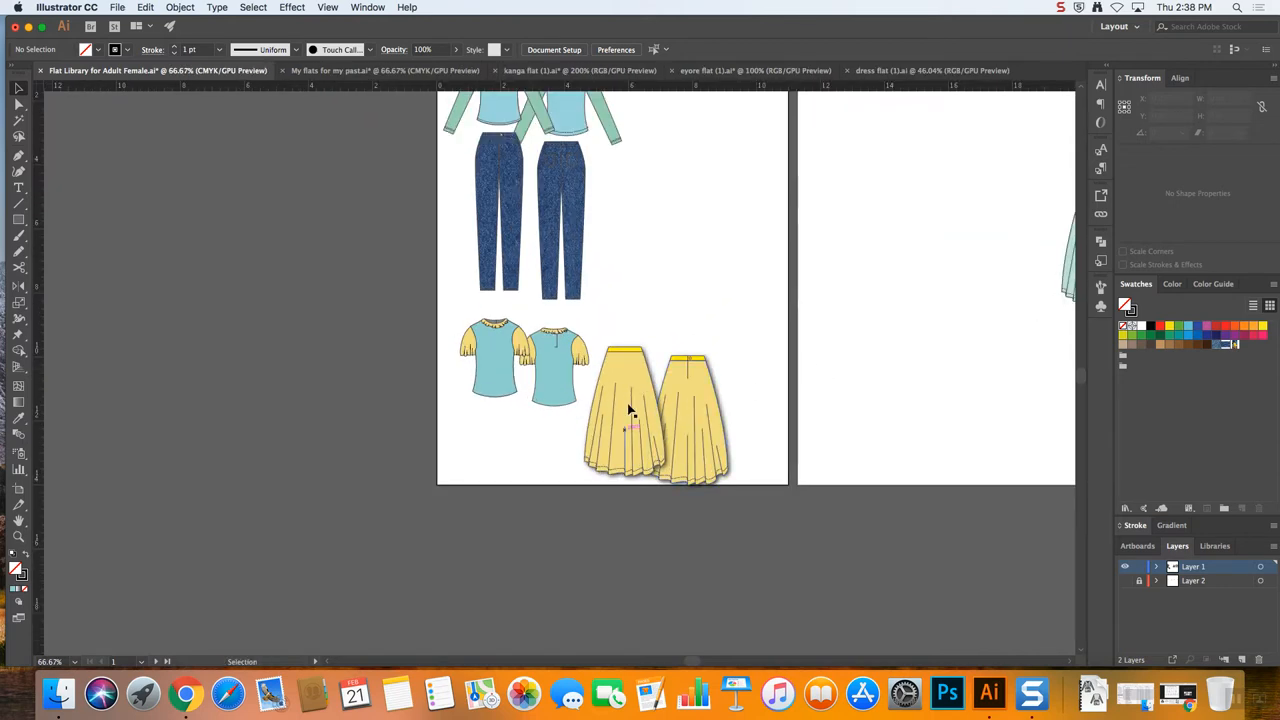
Apply the same drop shadow to the two blue puff-sleeve tops
left_click(520, 362)
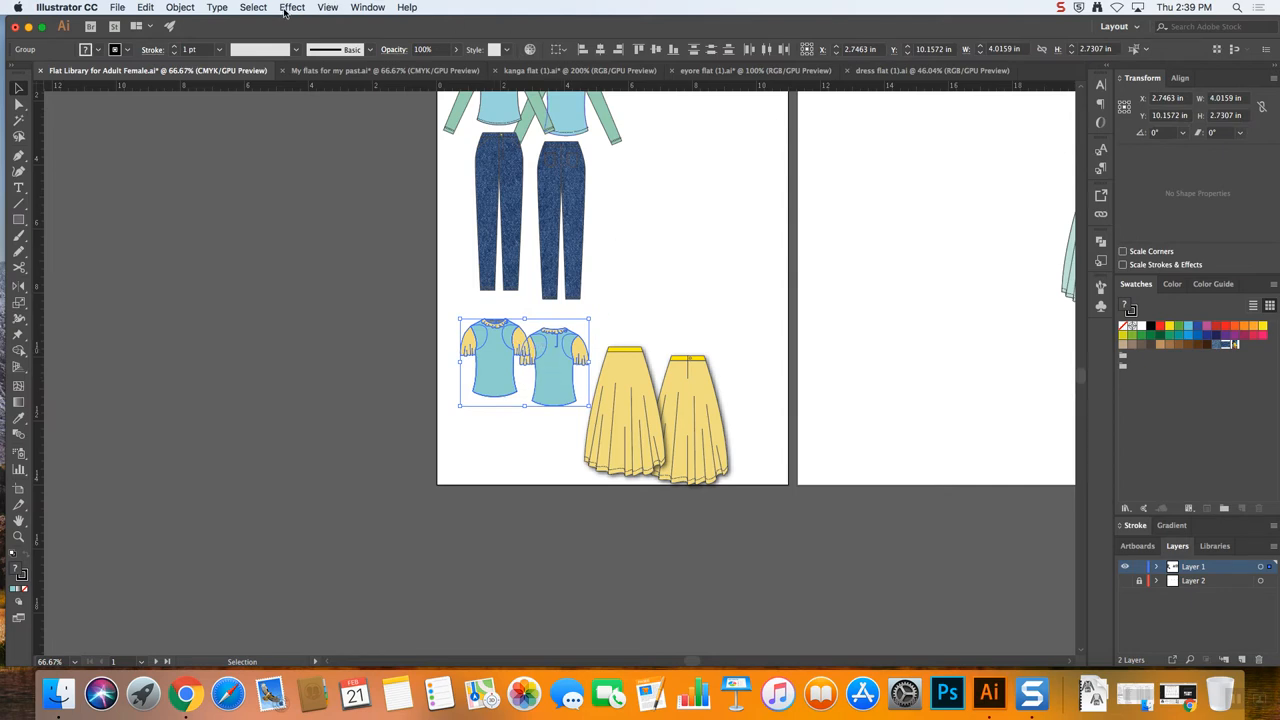
left_click(292, 8)
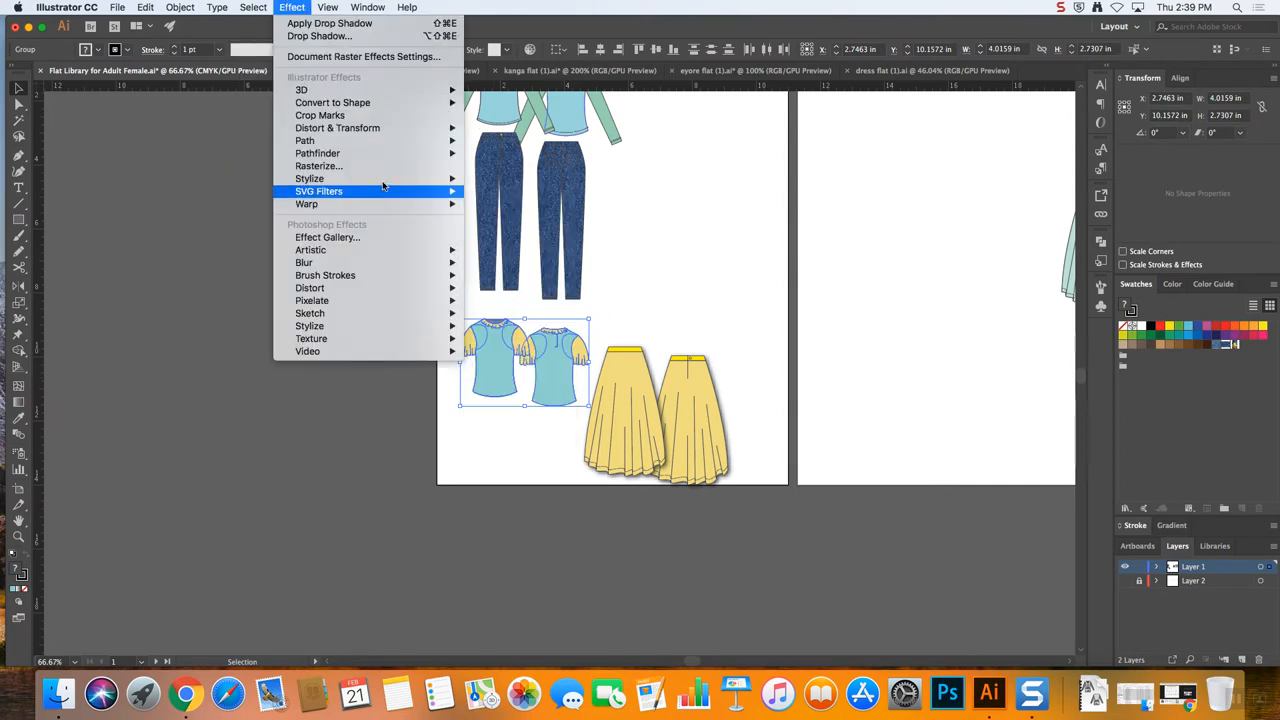
left_click(320, 36)
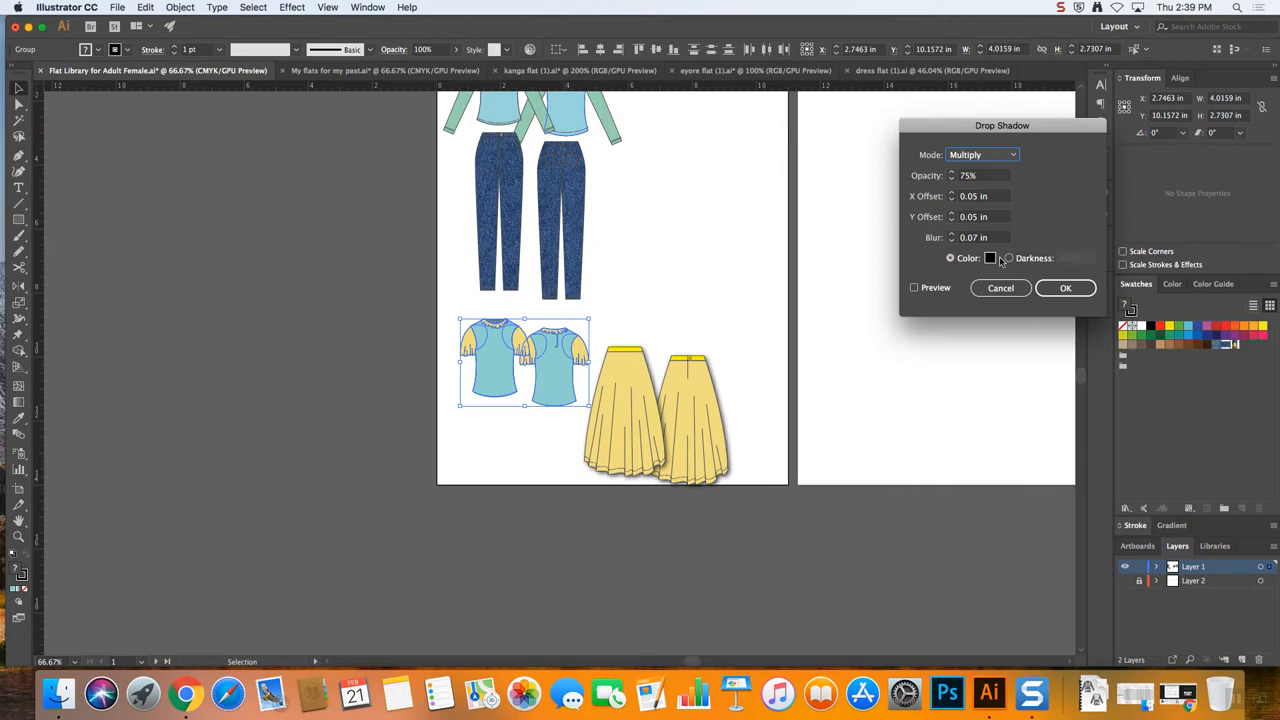
left_click(1064, 288)
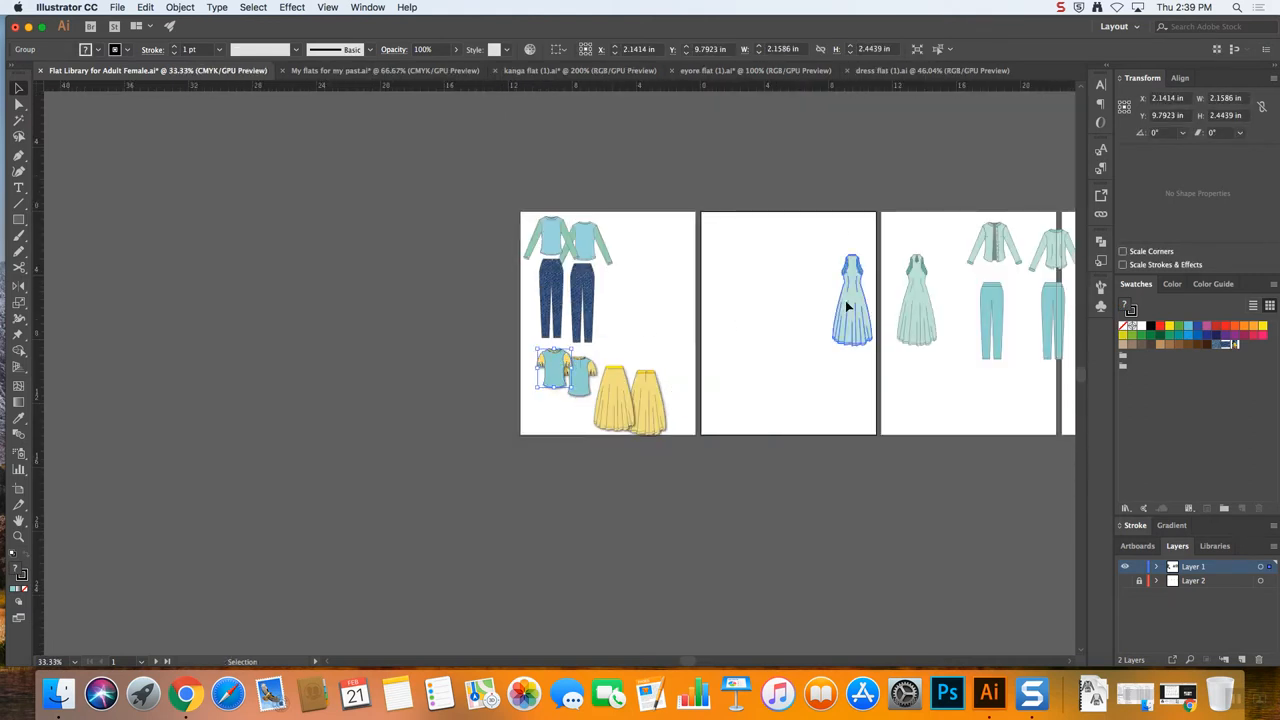
Drag both mint gowns to the top-left of the second artboard and select them together
left_click_drag(852, 300, 750, 300)
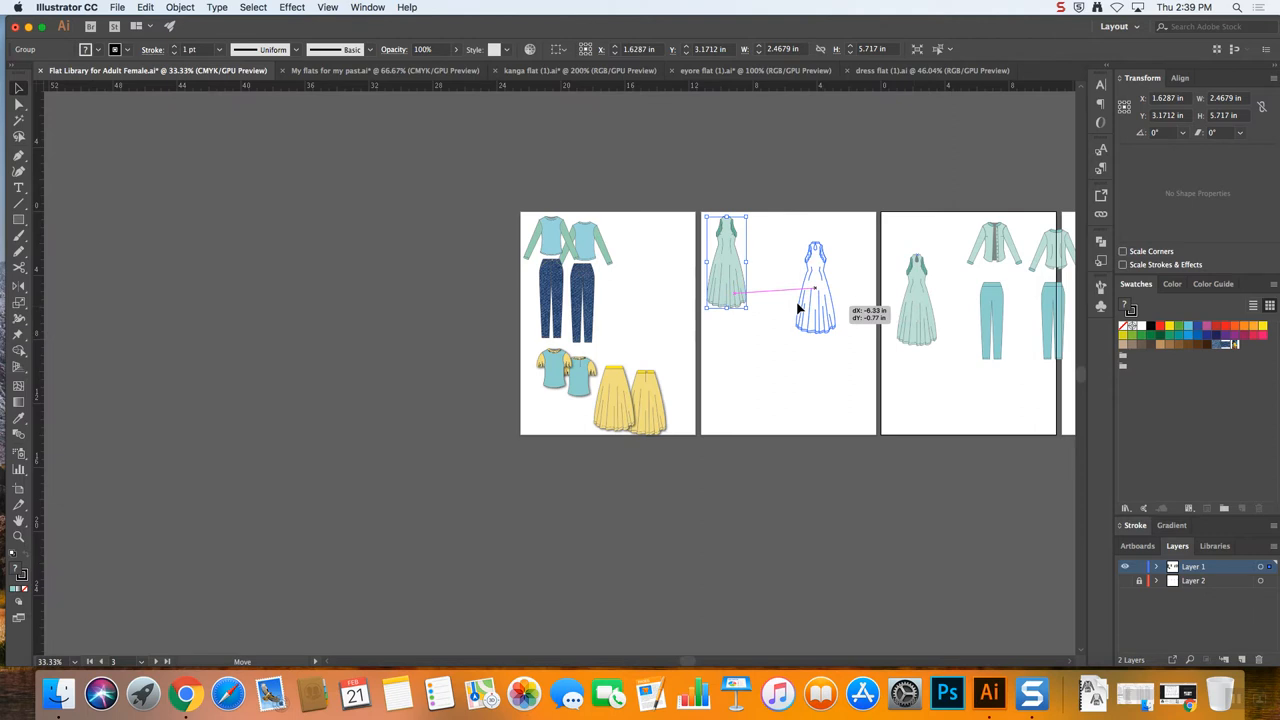
left_click_drag(816, 296, 760, 284)
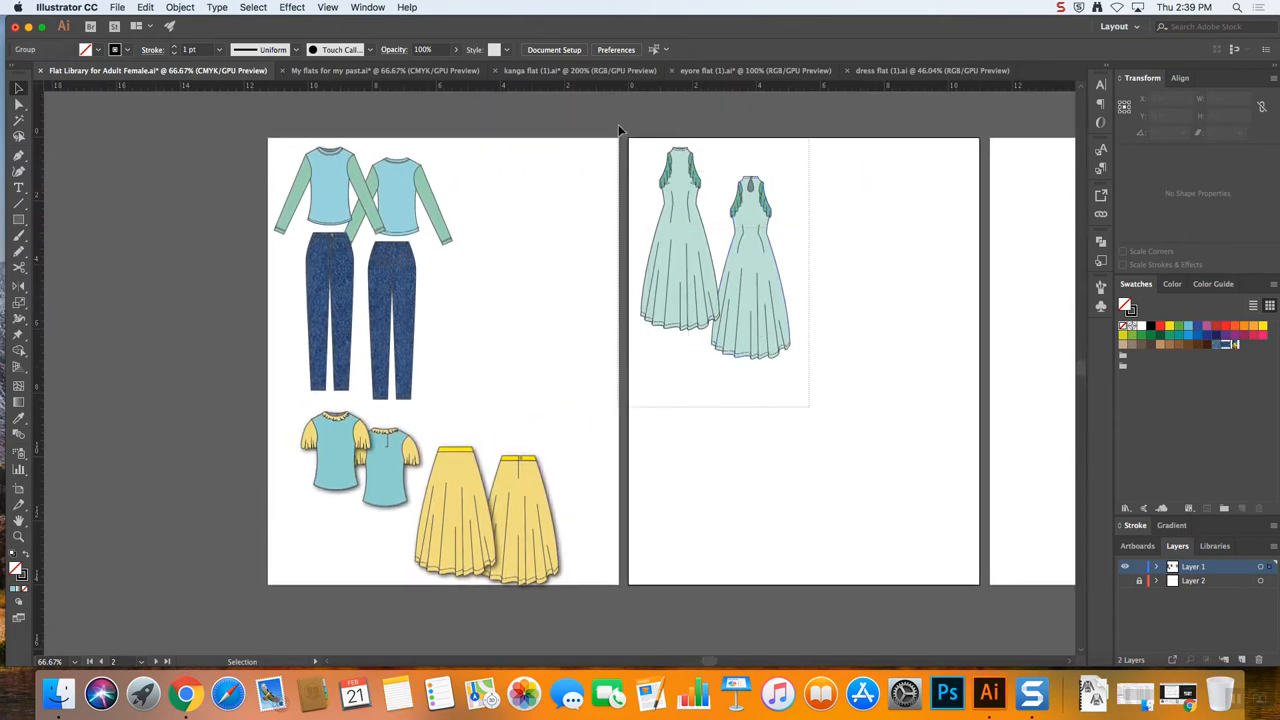
left_click(716, 252)
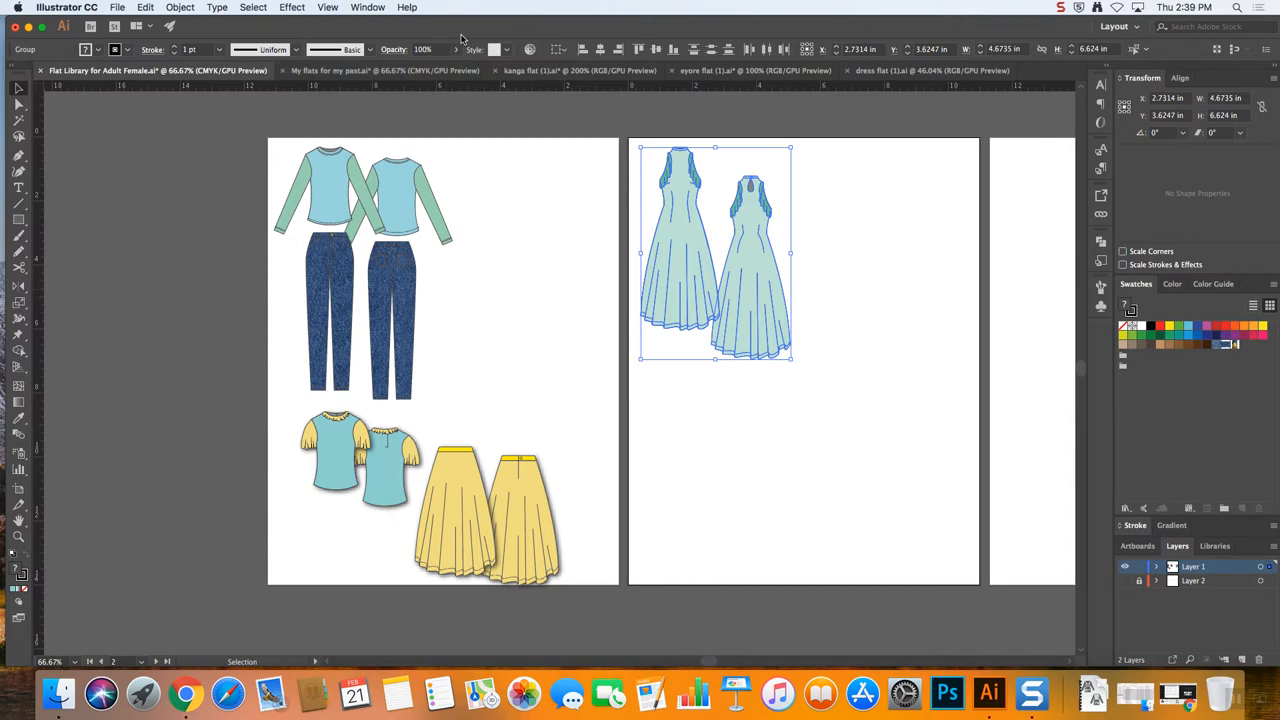
mouse_move(754, 176)
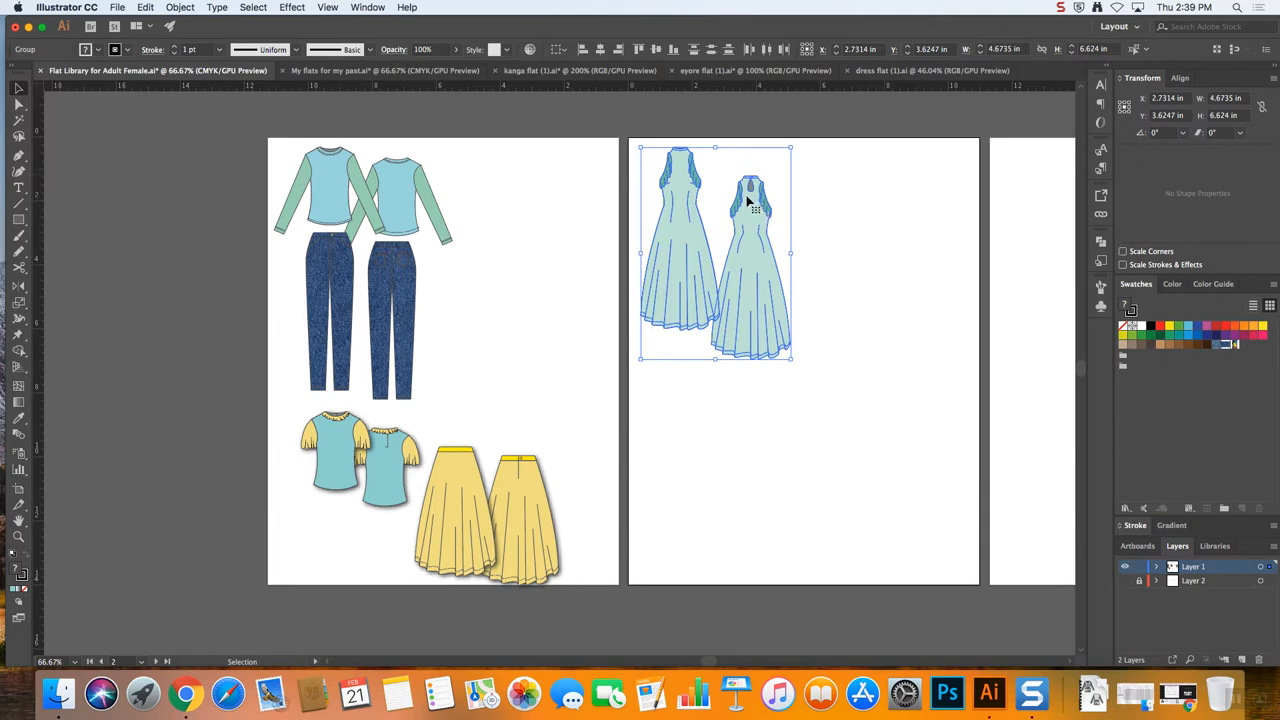
mouse_move(760, 282)
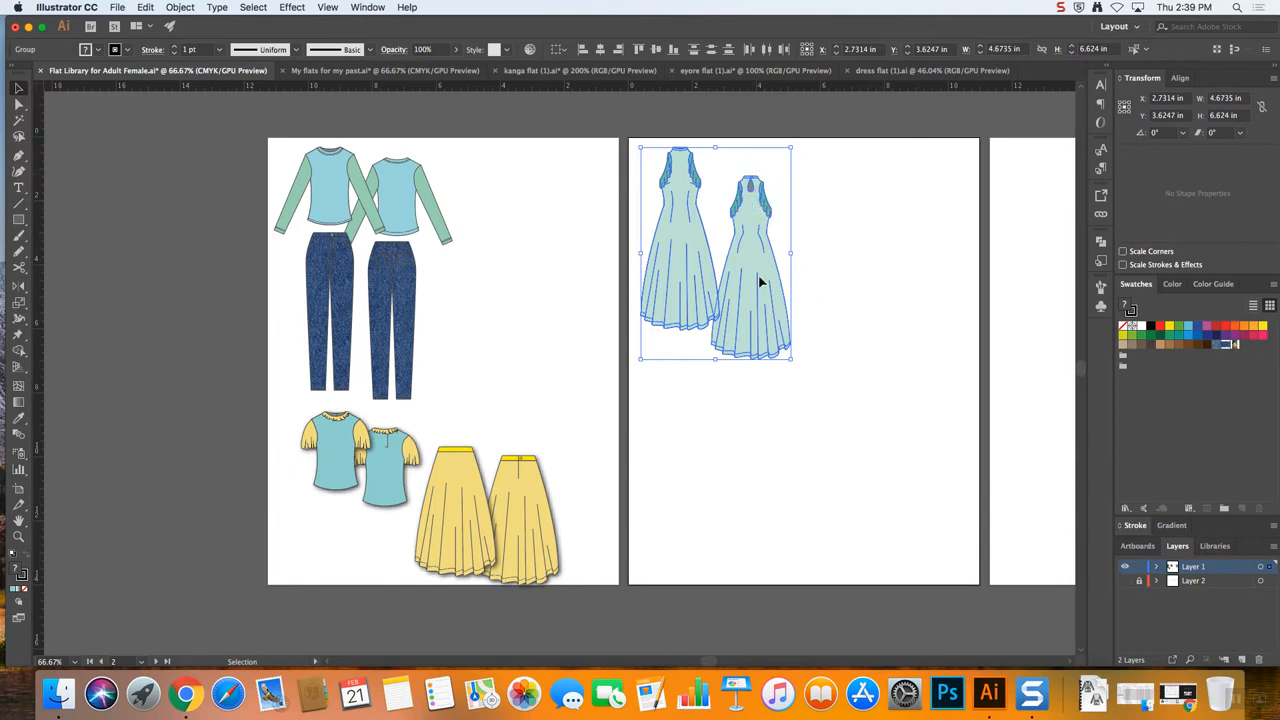
mouse_move(628, 228)
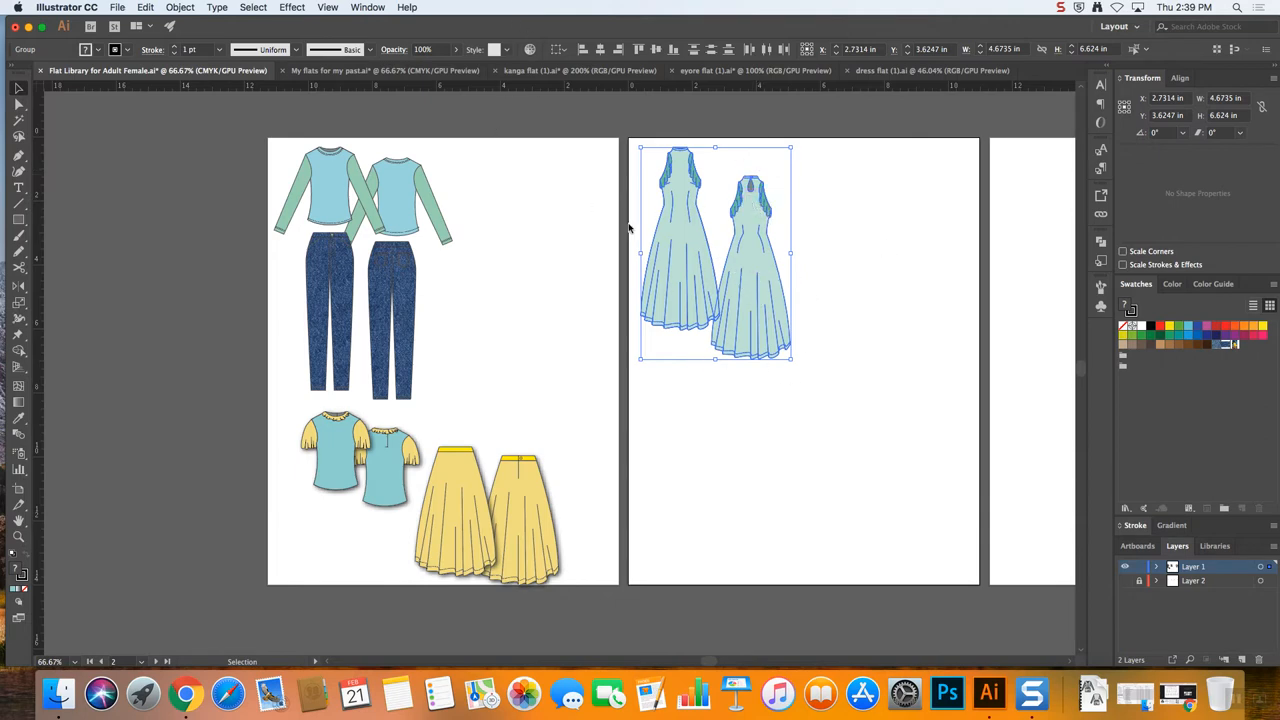
Apply Effect > Stylize > Drop Shadow with default settings to both gowns
left_click(292, 8)
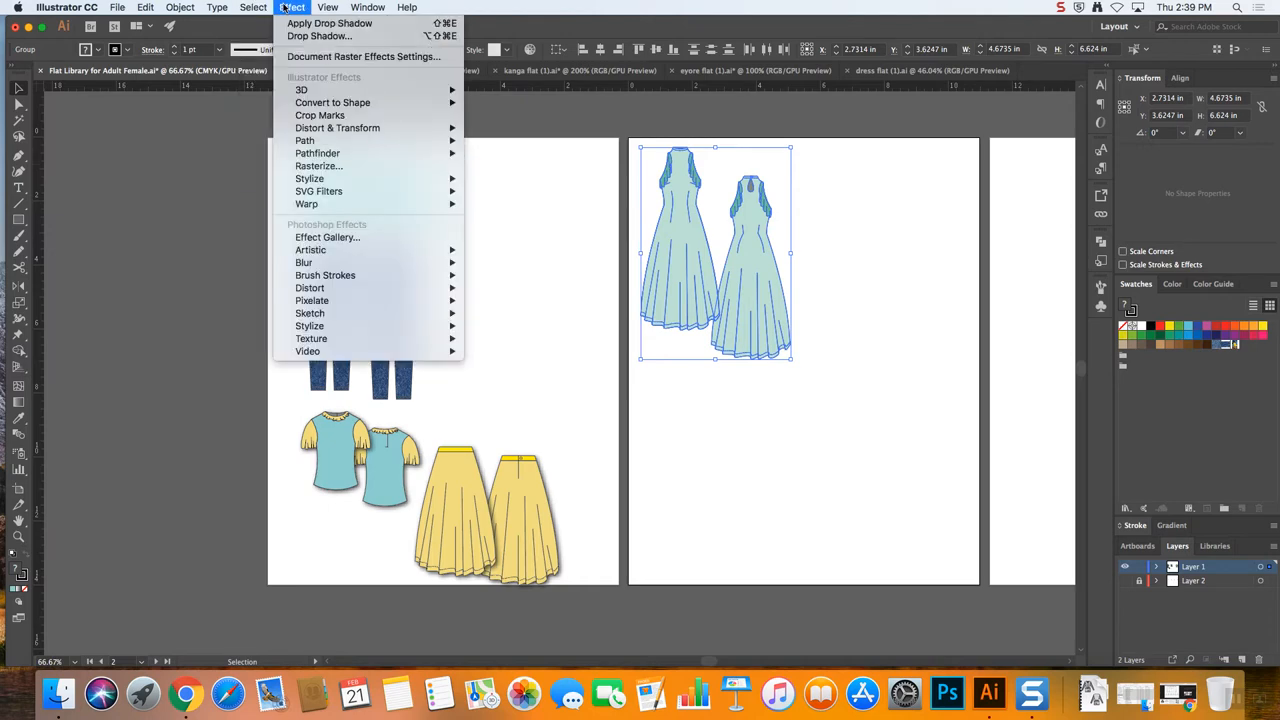
mouse_move(310, 178)
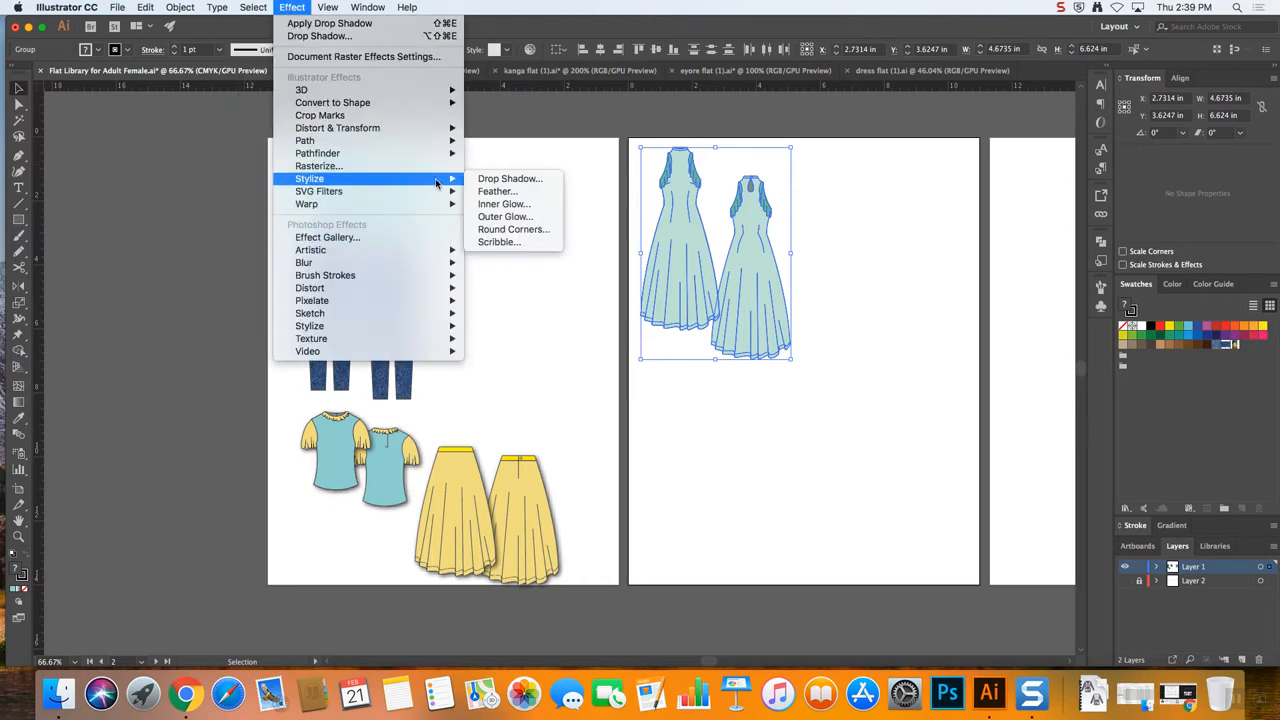
left_click(510, 178)
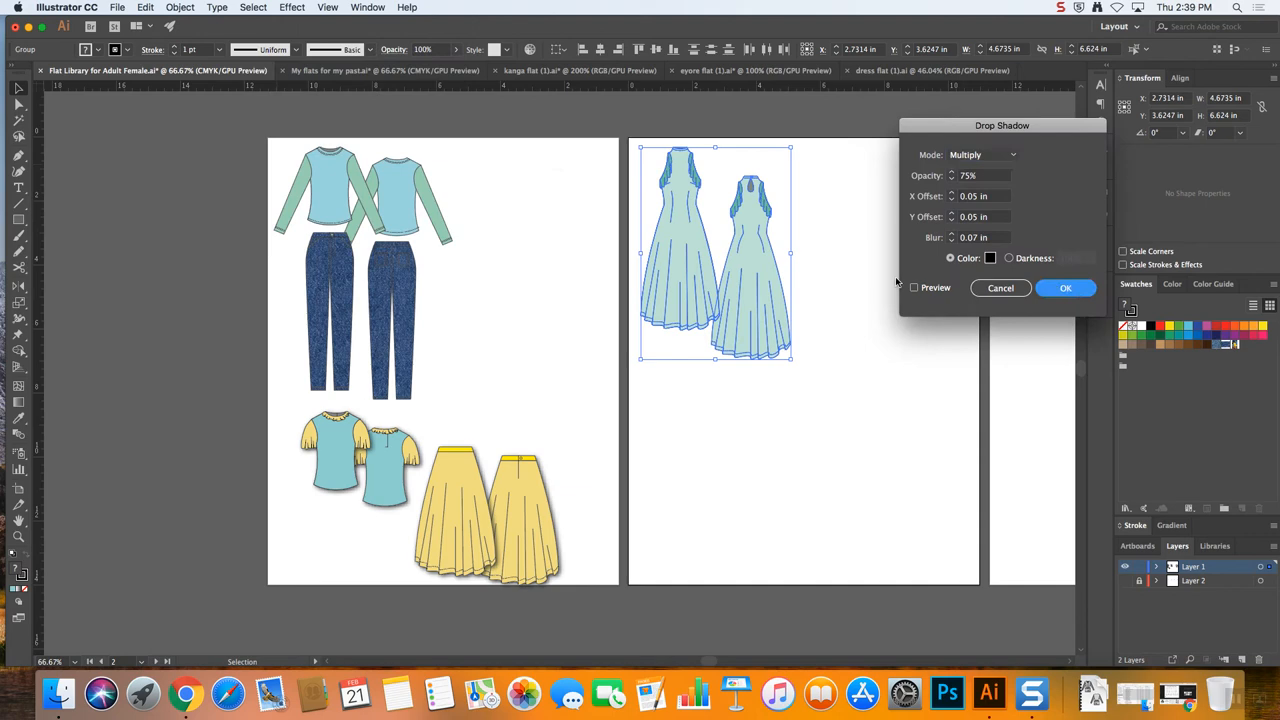
left_click(1064, 288)
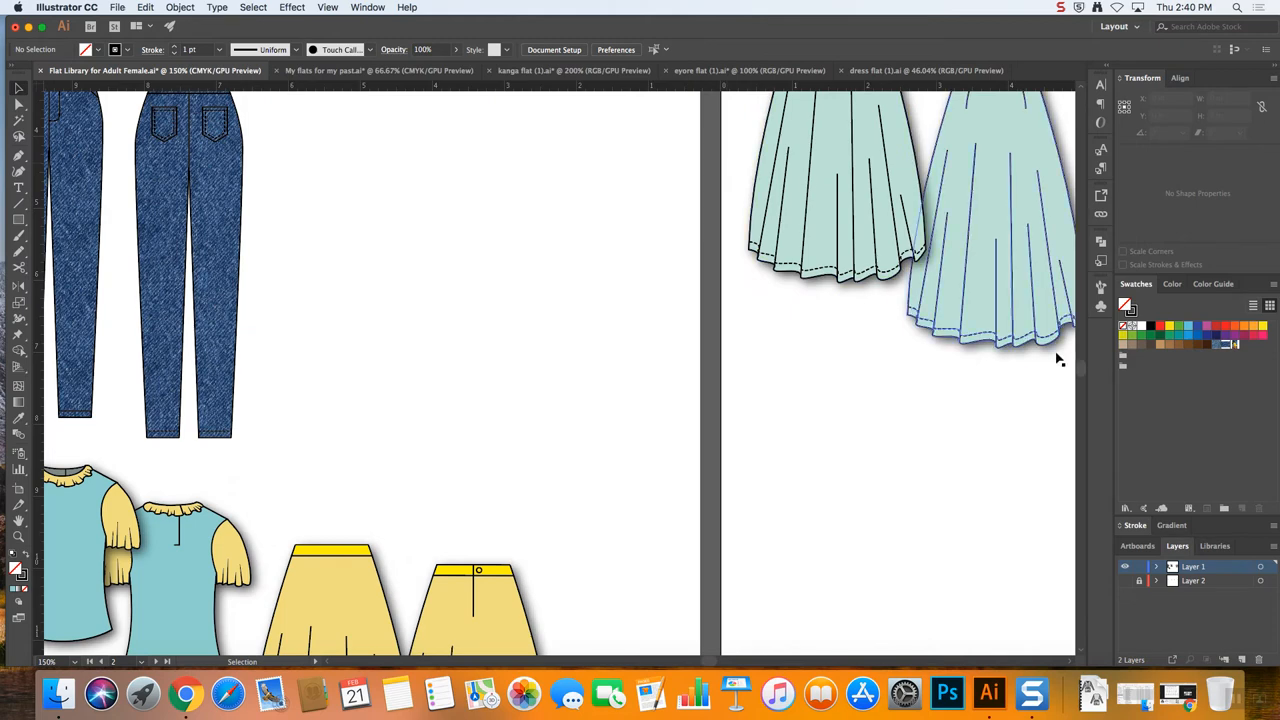
scroll("down", 3)
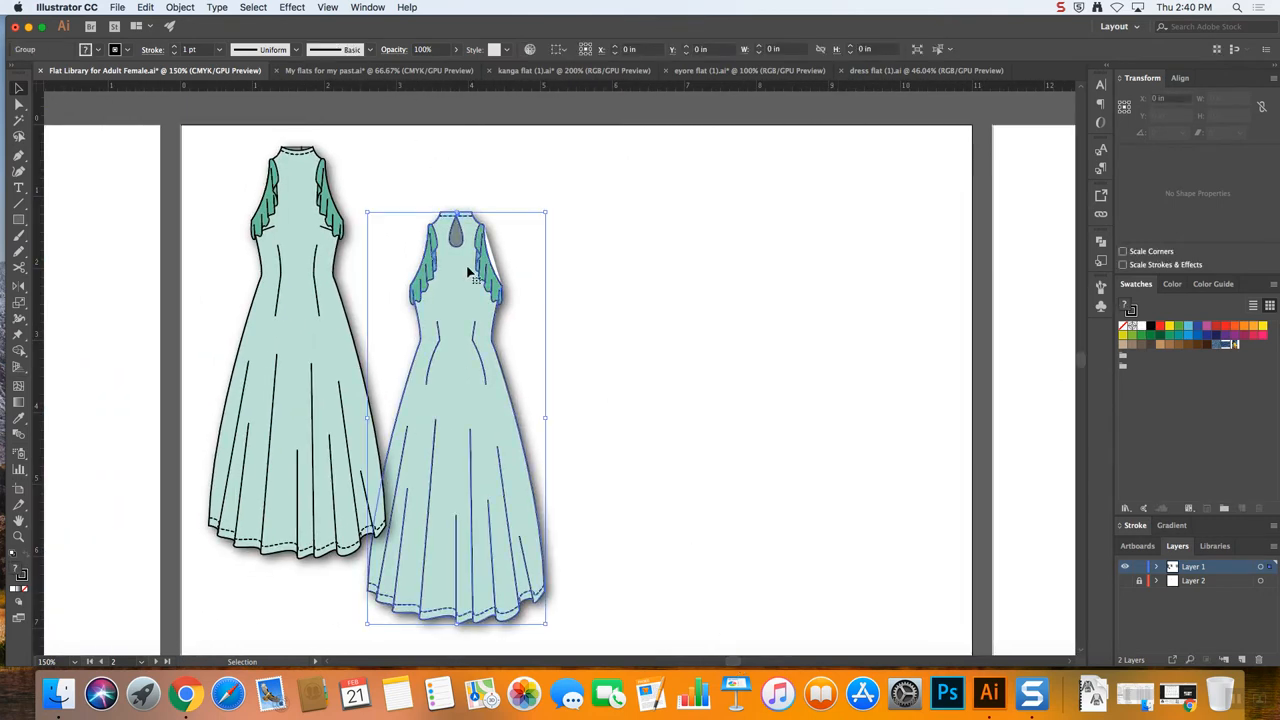
double_click(456, 270)
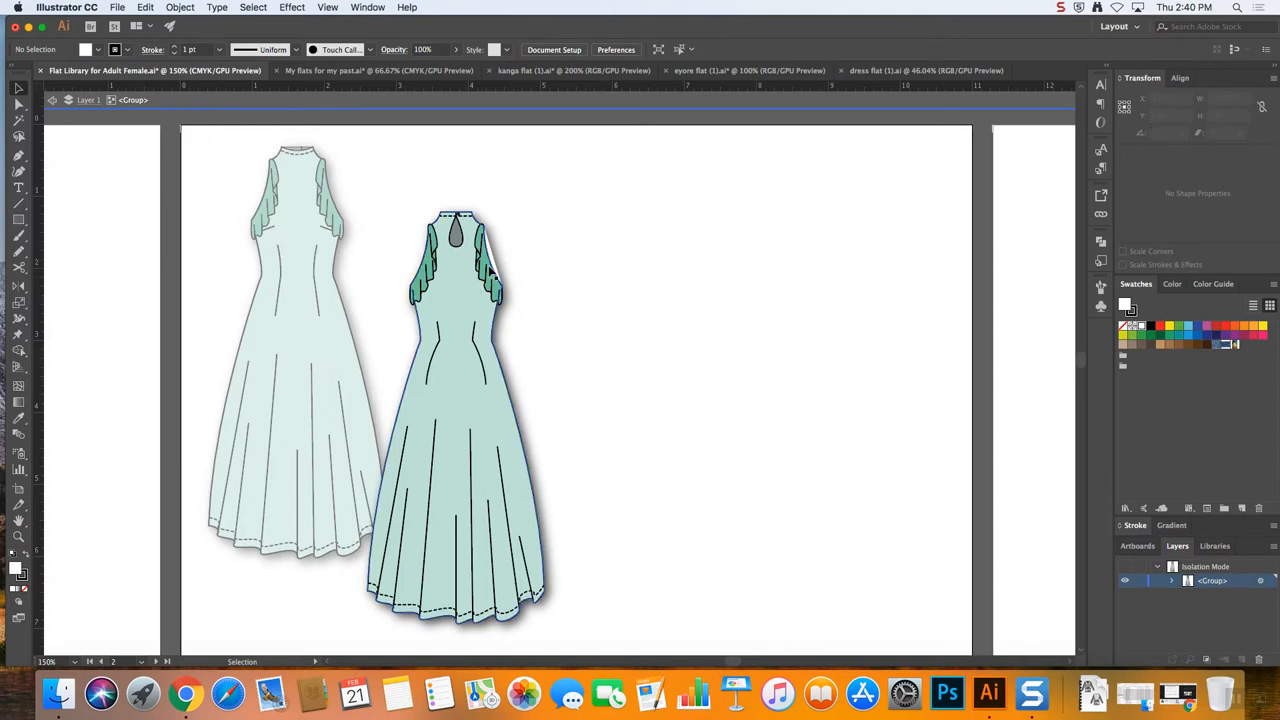
left_click(490, 280)
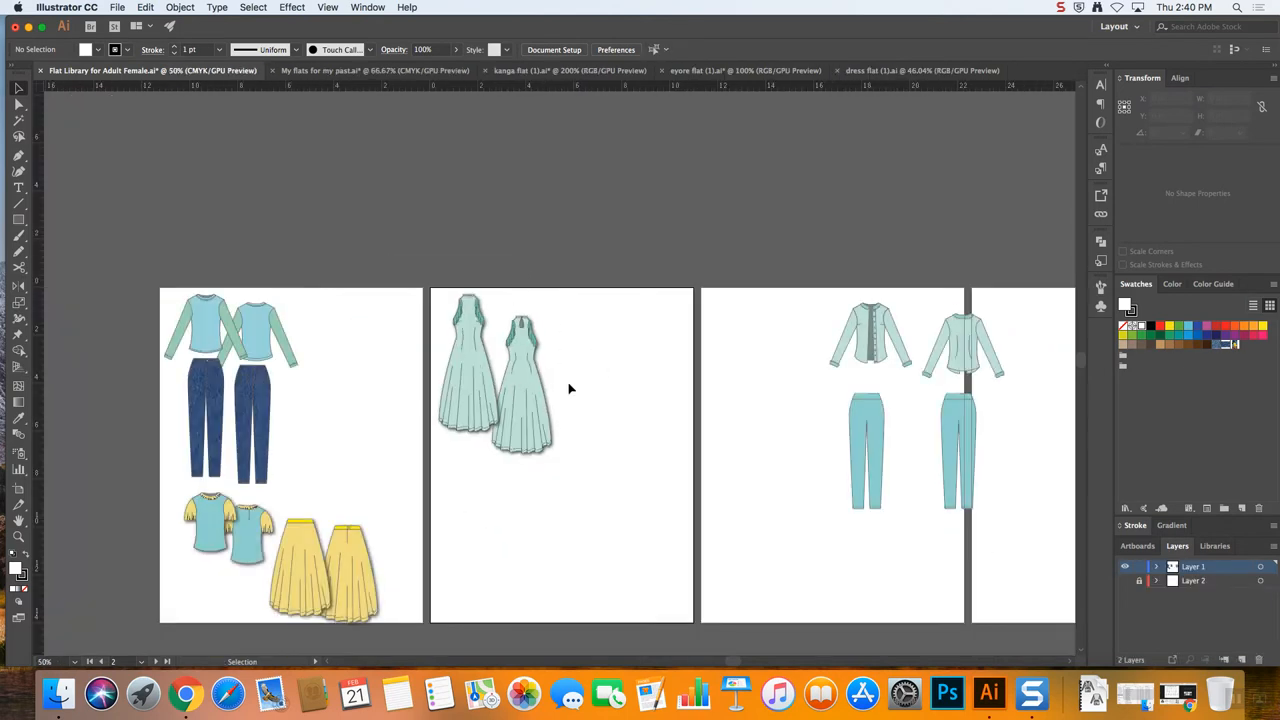
mouse_move(936, 320)
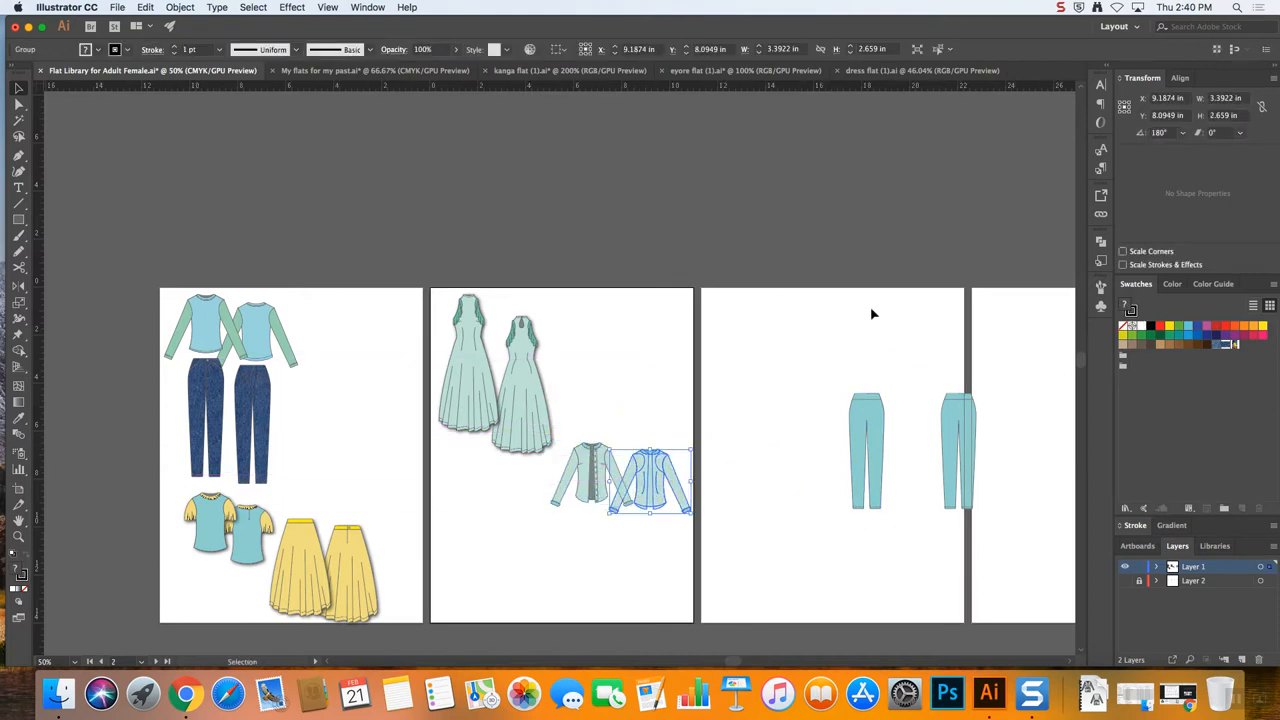
Move the jackets and pants below the gowns and send the pants behind the jackets
left_click_drag(650, 480, 604, 560)
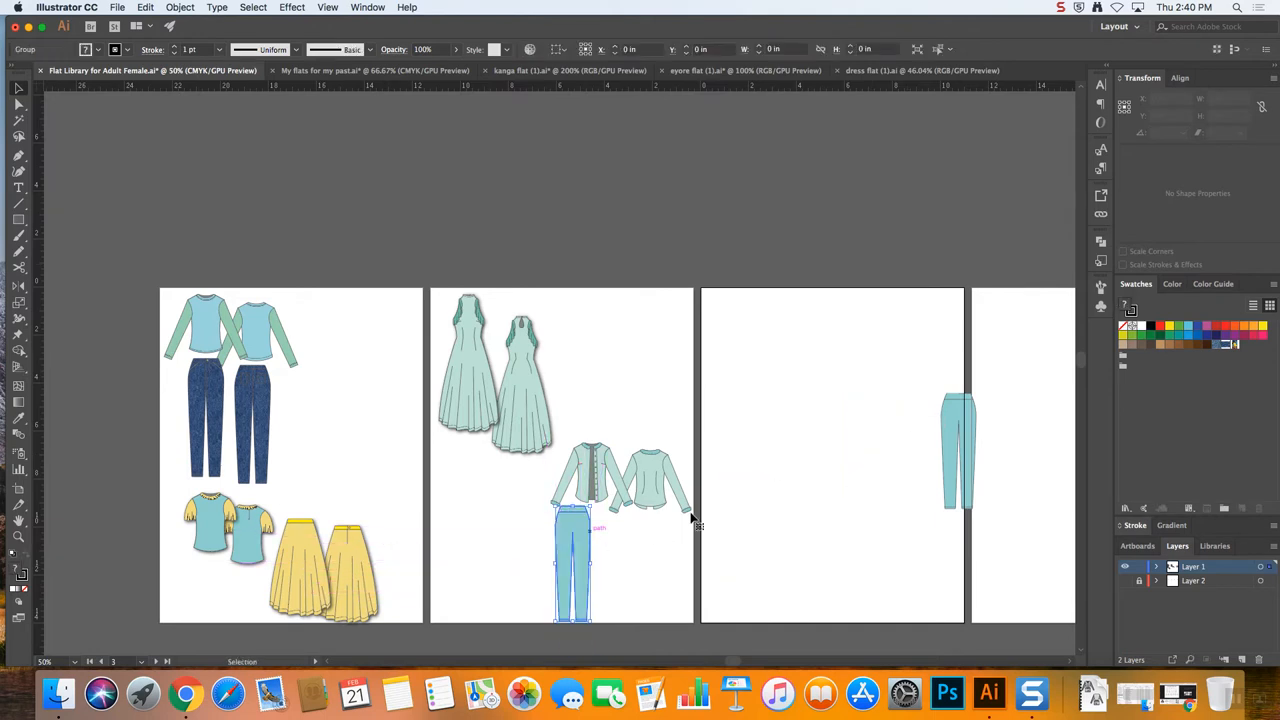
left_click_drag(572, 560, 604, 544)
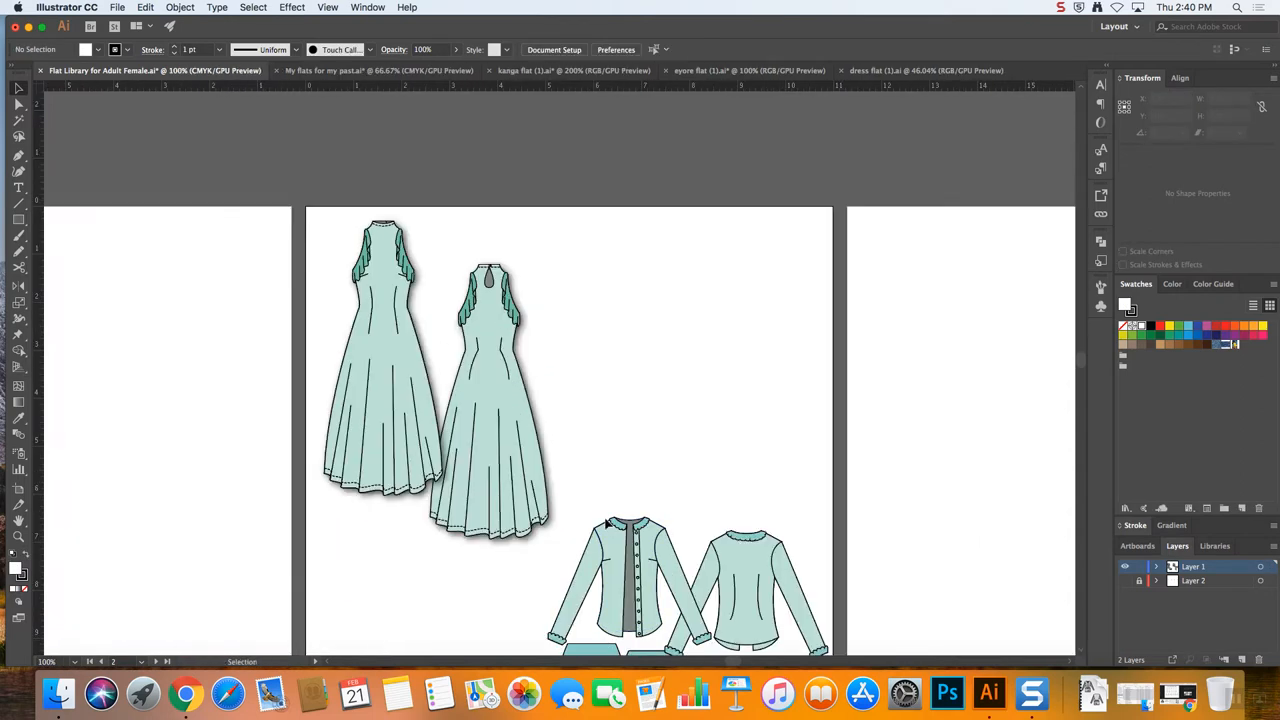
scroll("down", 3)
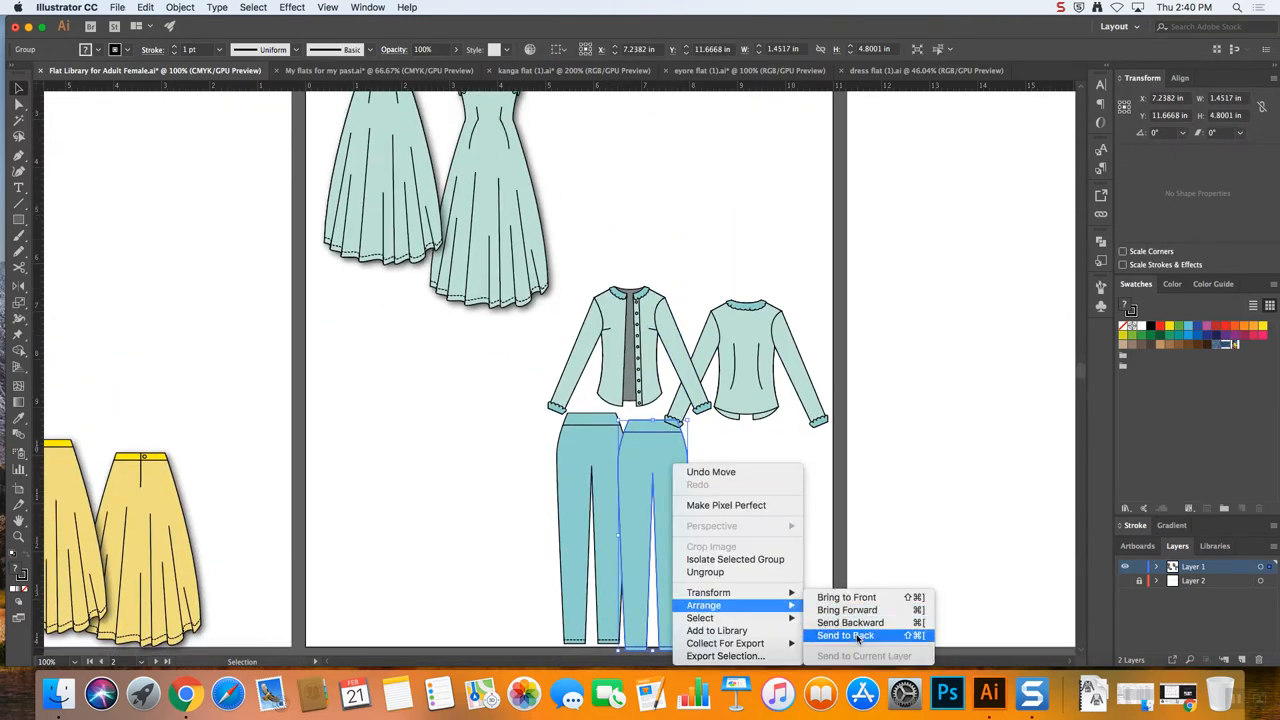
left_click(844, 636)
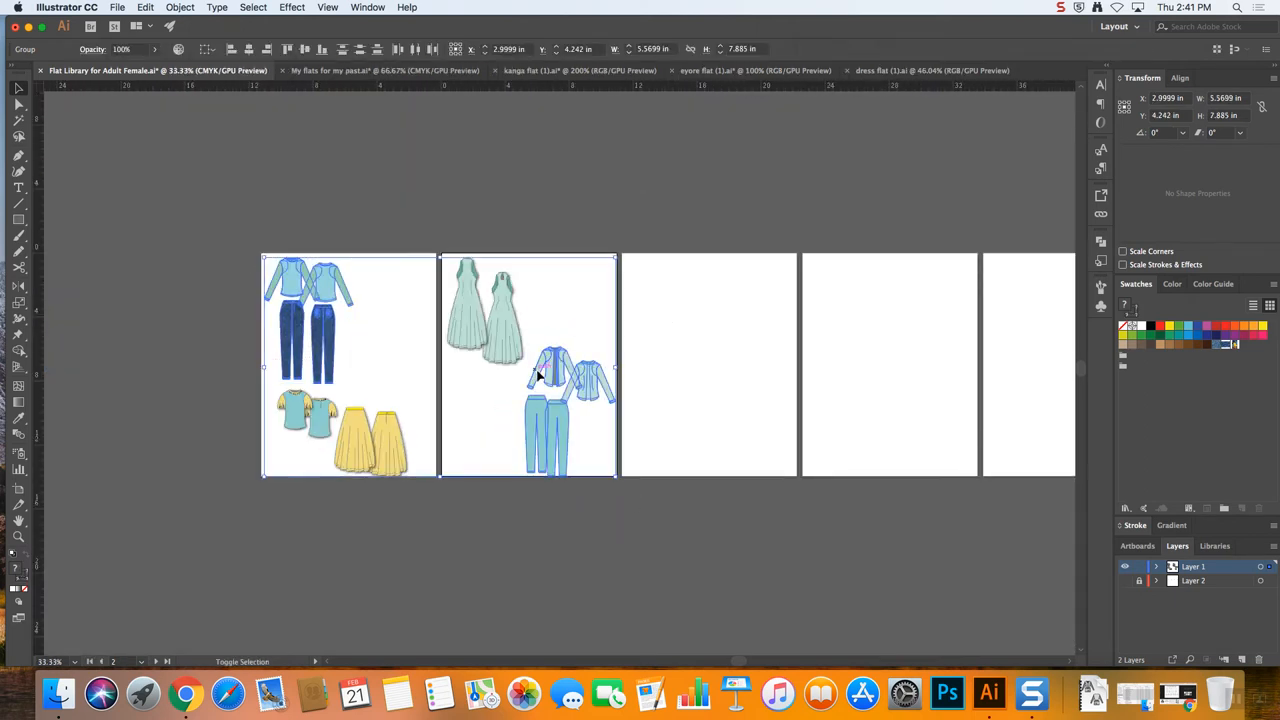
left_click(252, 8)
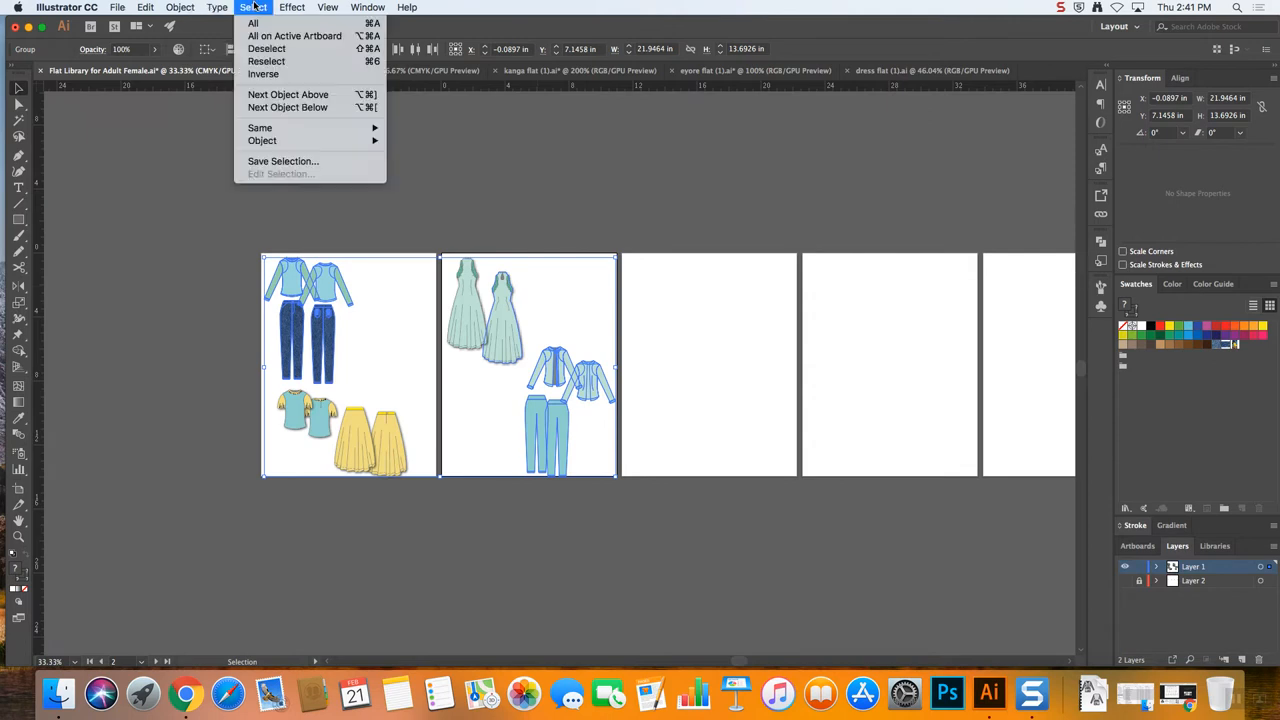
left_click(292, 8)
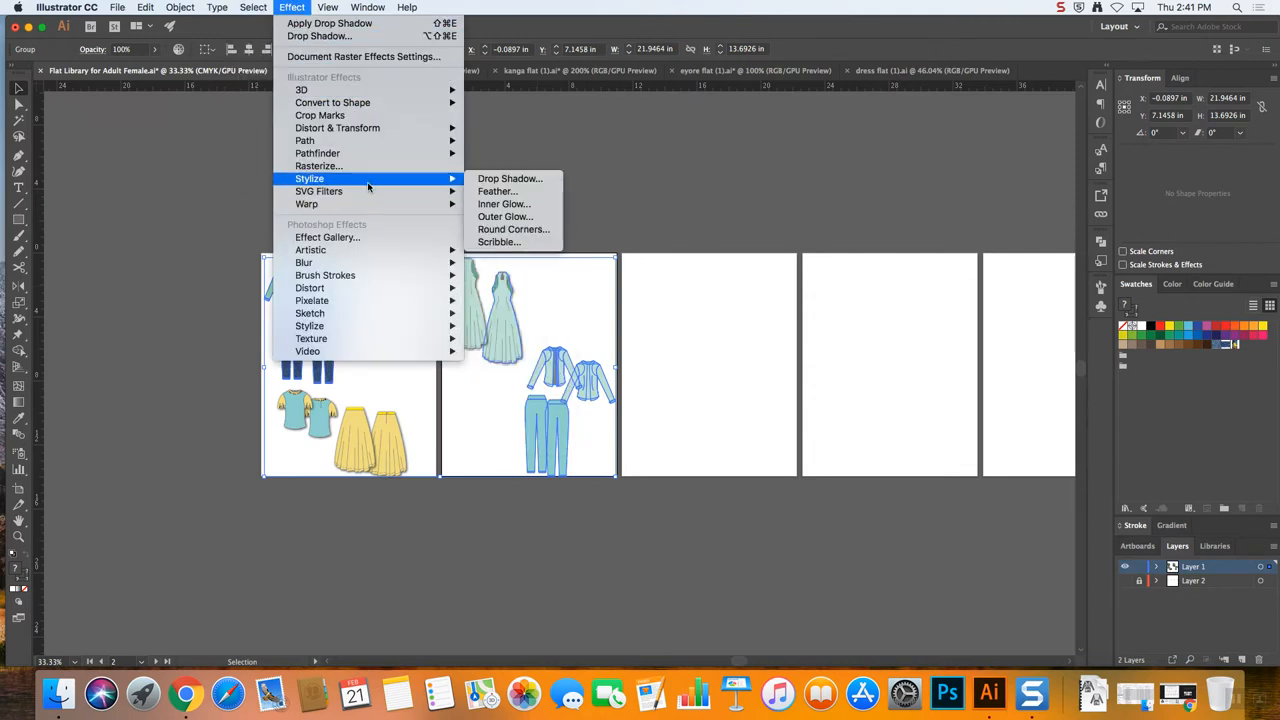
left_click(510, 178)
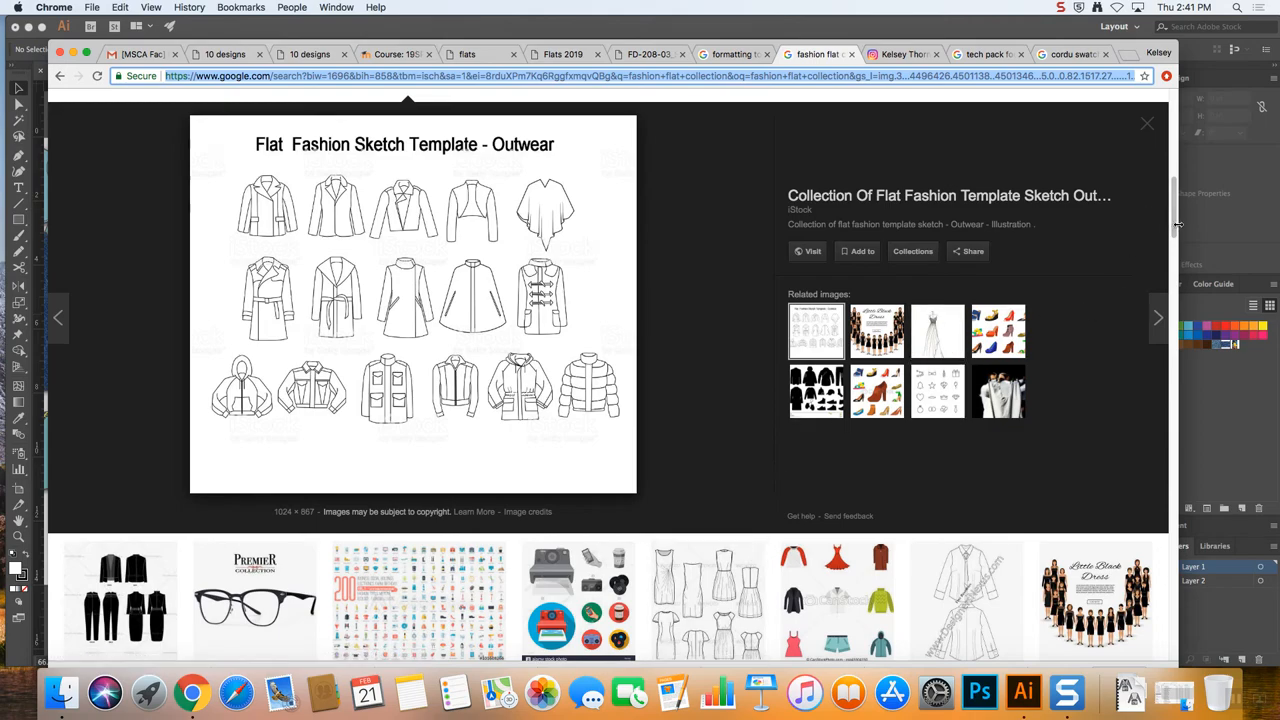
Search Google Images for 'tech pack fashion flat' and preview construction and bathrobe examples
left_click(1148, 124)
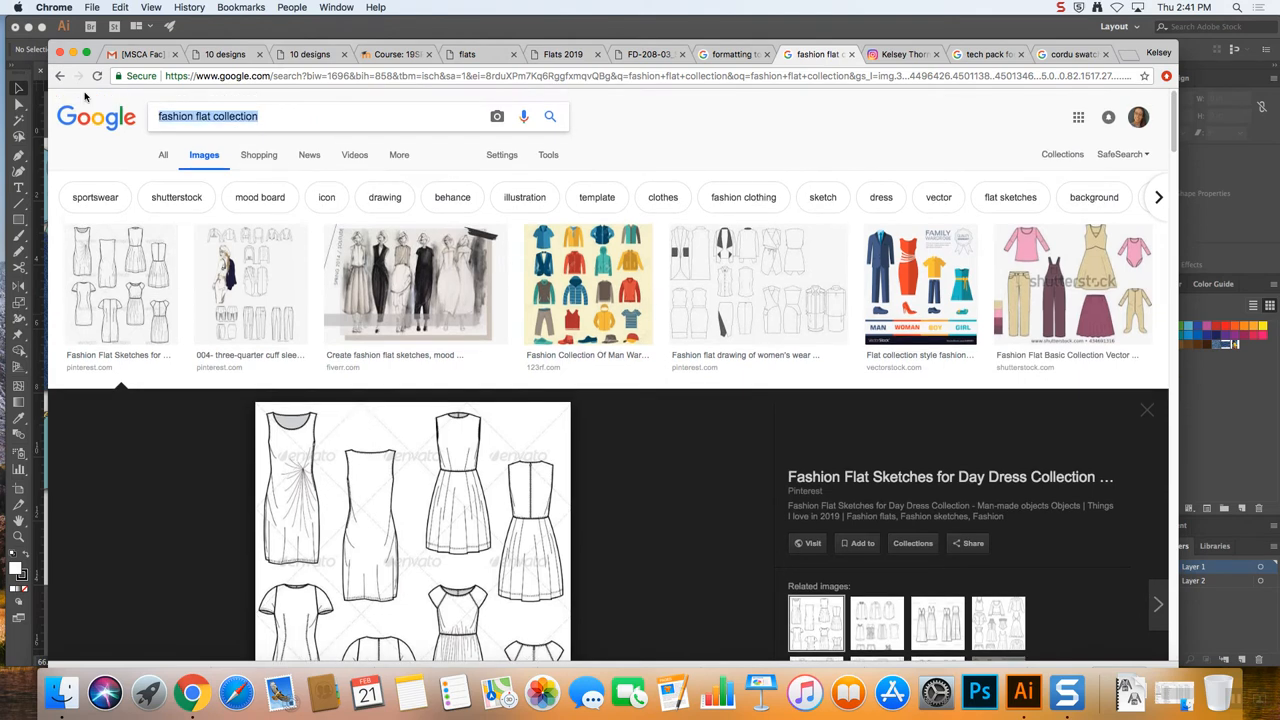
type("tech pack")
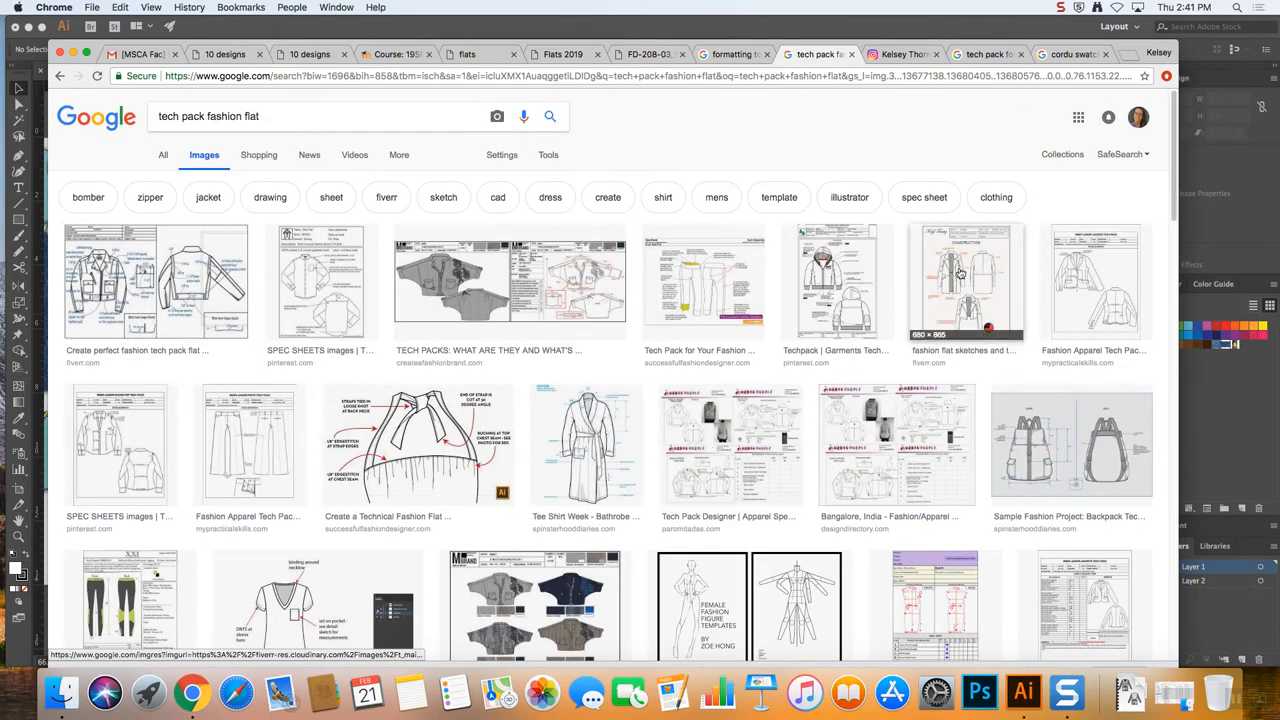
left_click(964, 280)
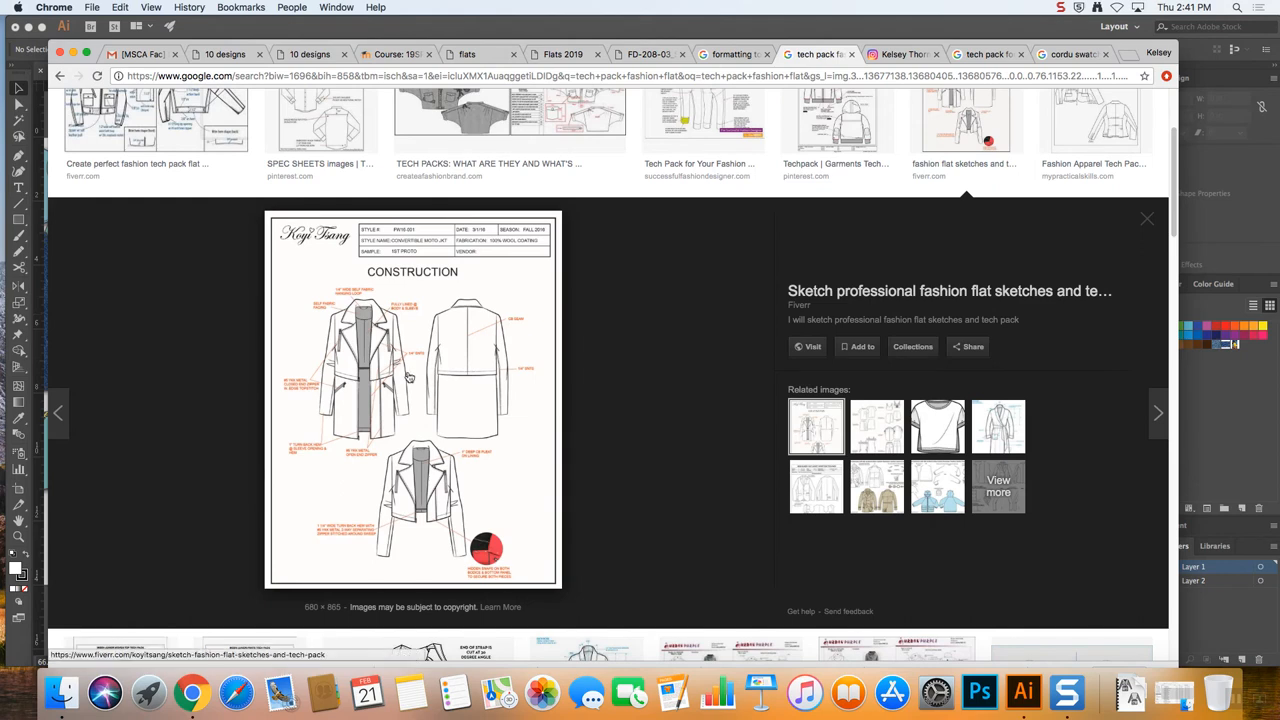
mouse_move(506, 458)
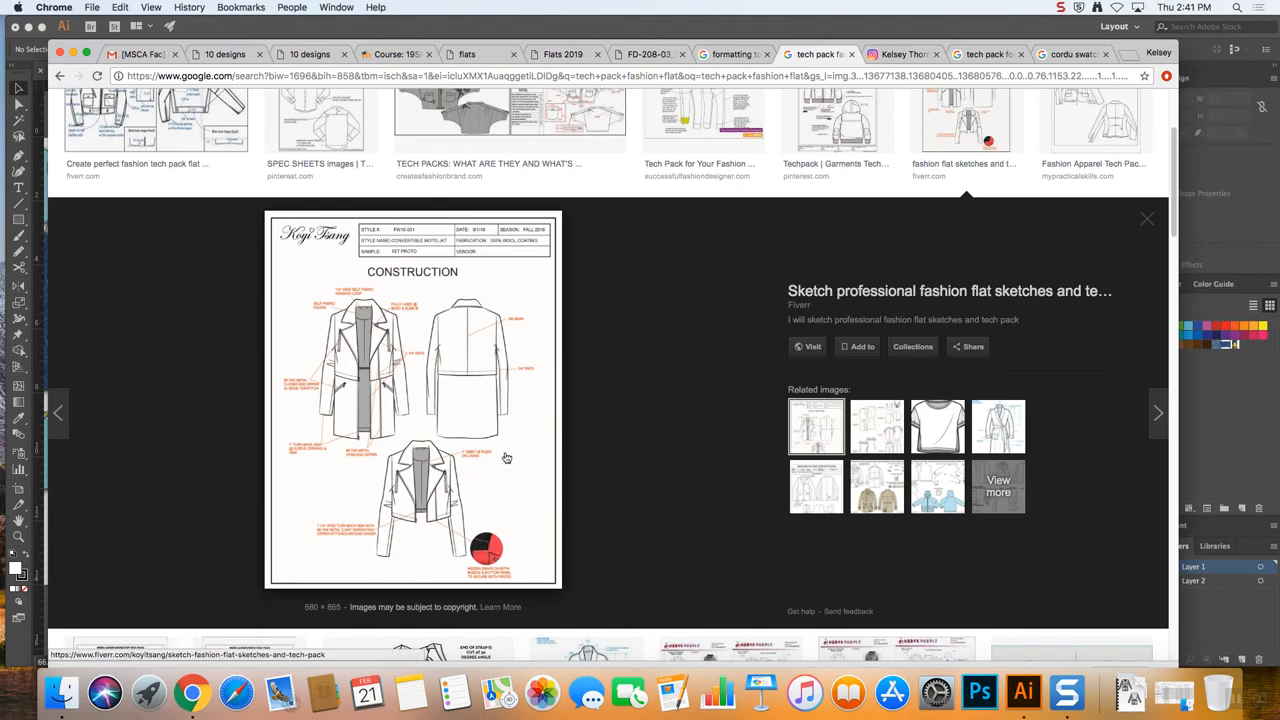
mouse_move(584, 488)
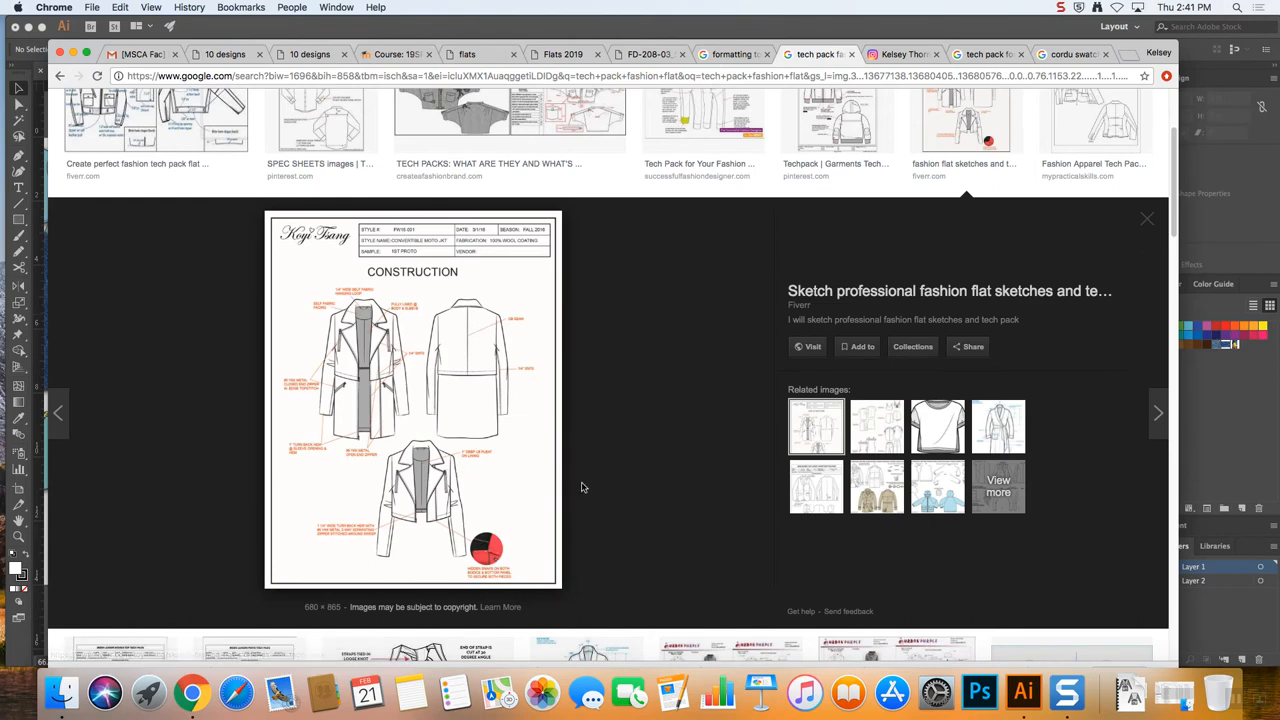
scroll("down", 3)
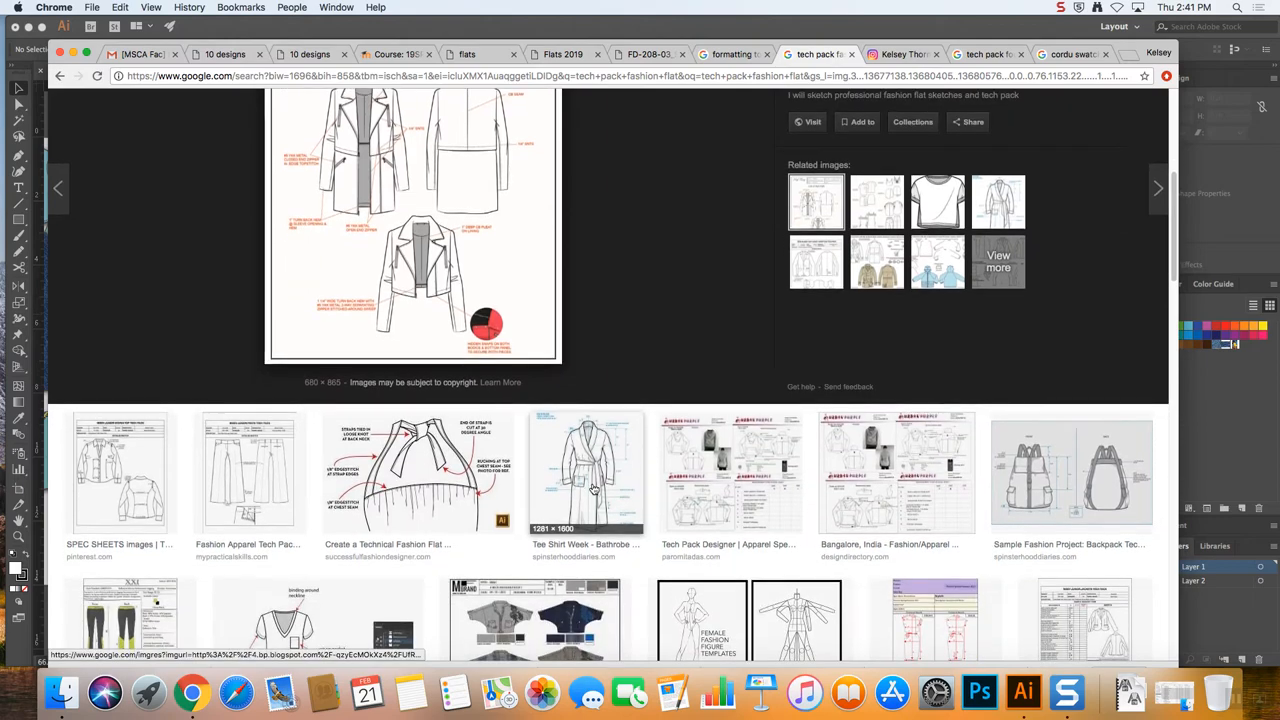
left_click(586, 472)
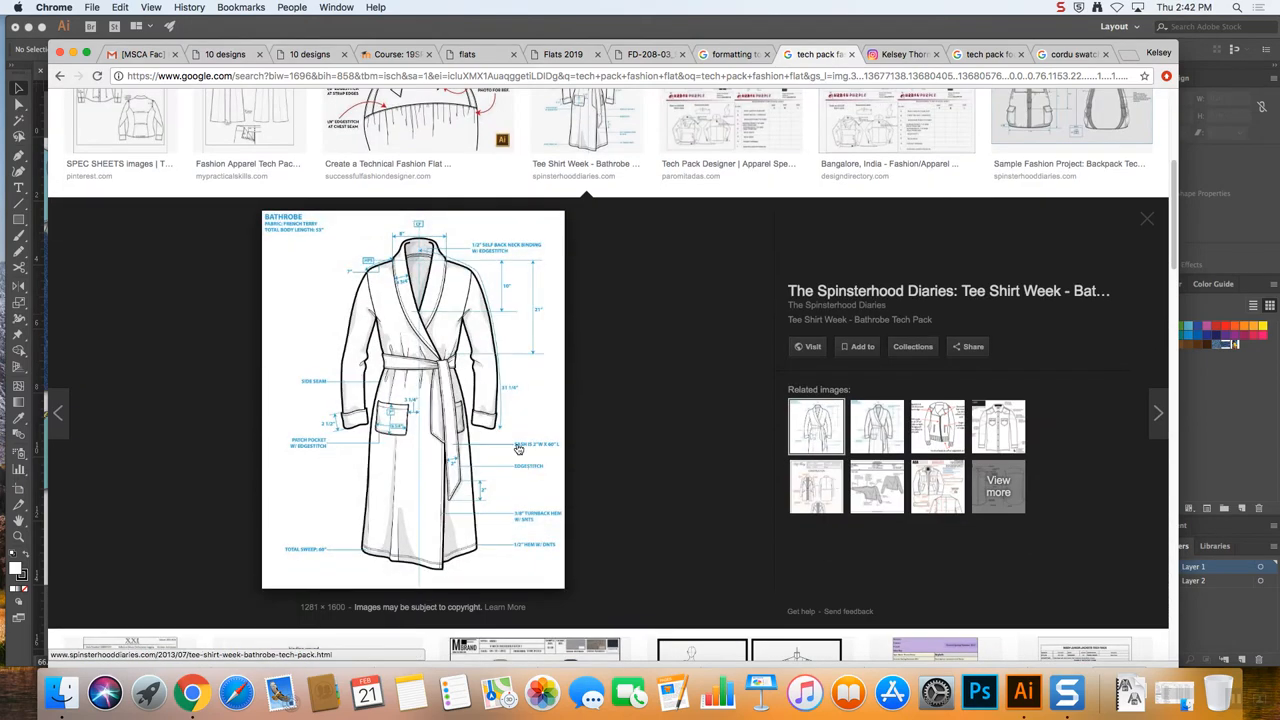
scroll("down", 3)
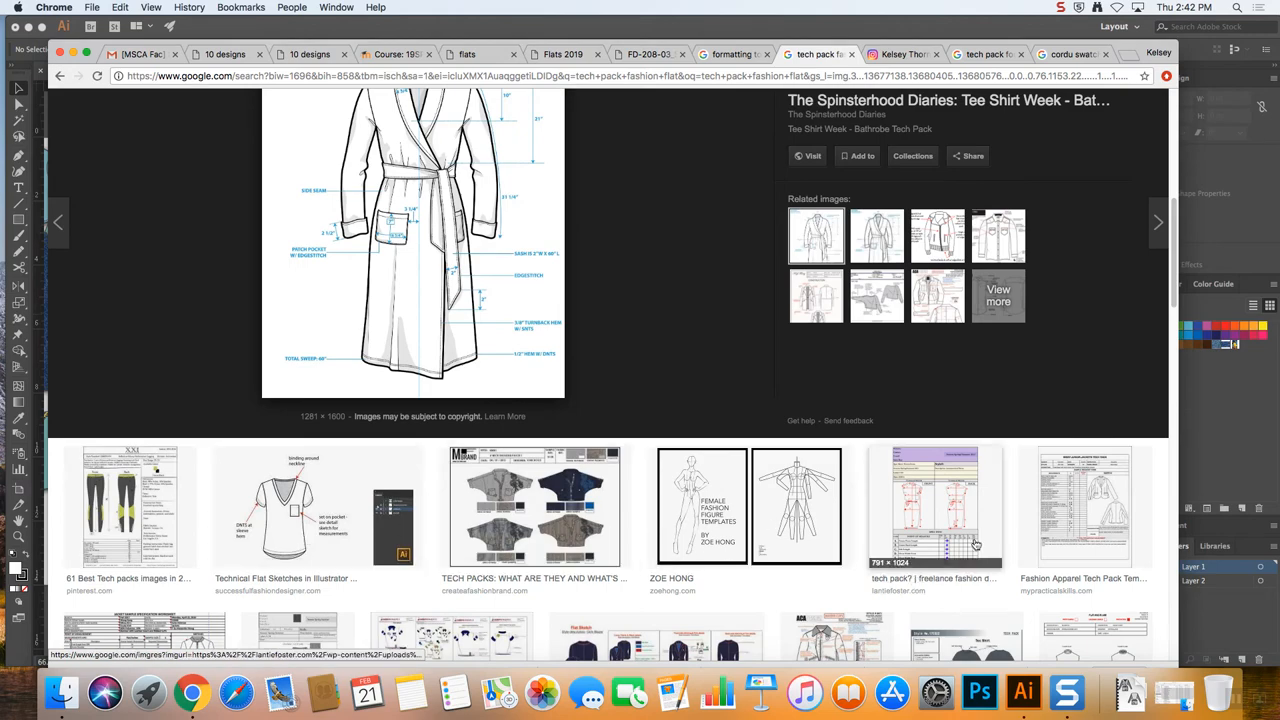
scroll("down", 3)
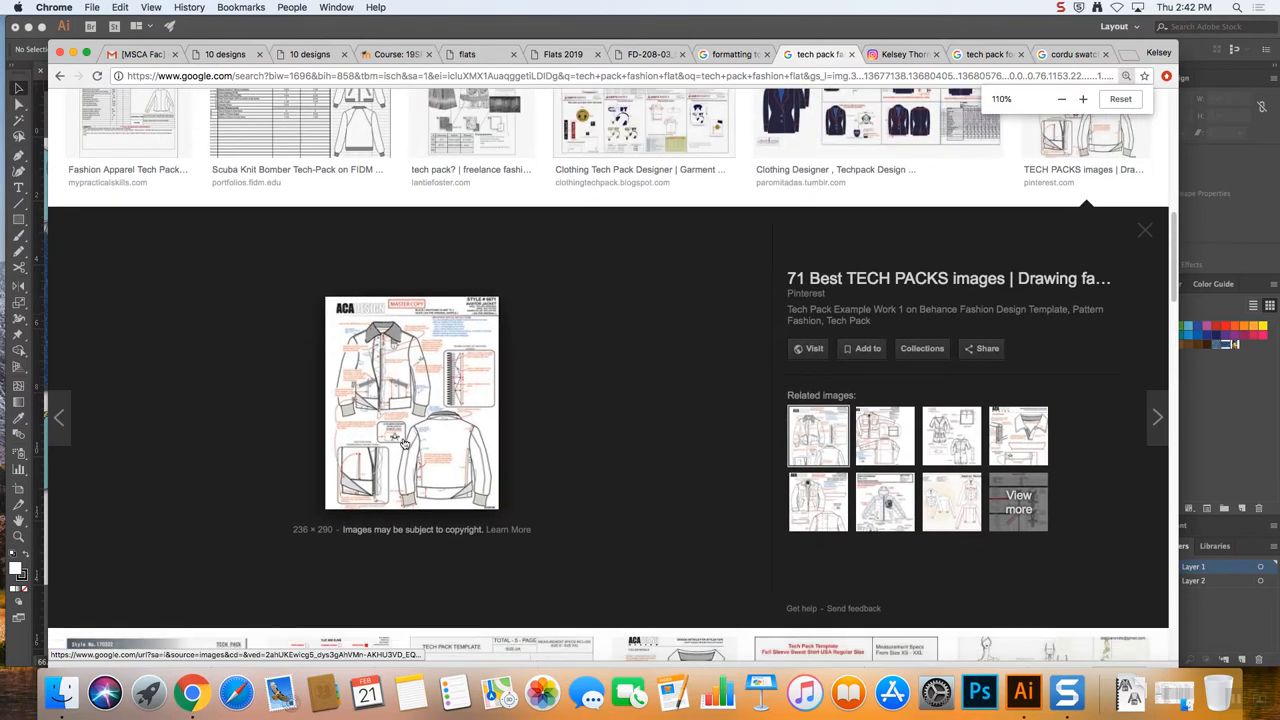
scroll("down", 3)
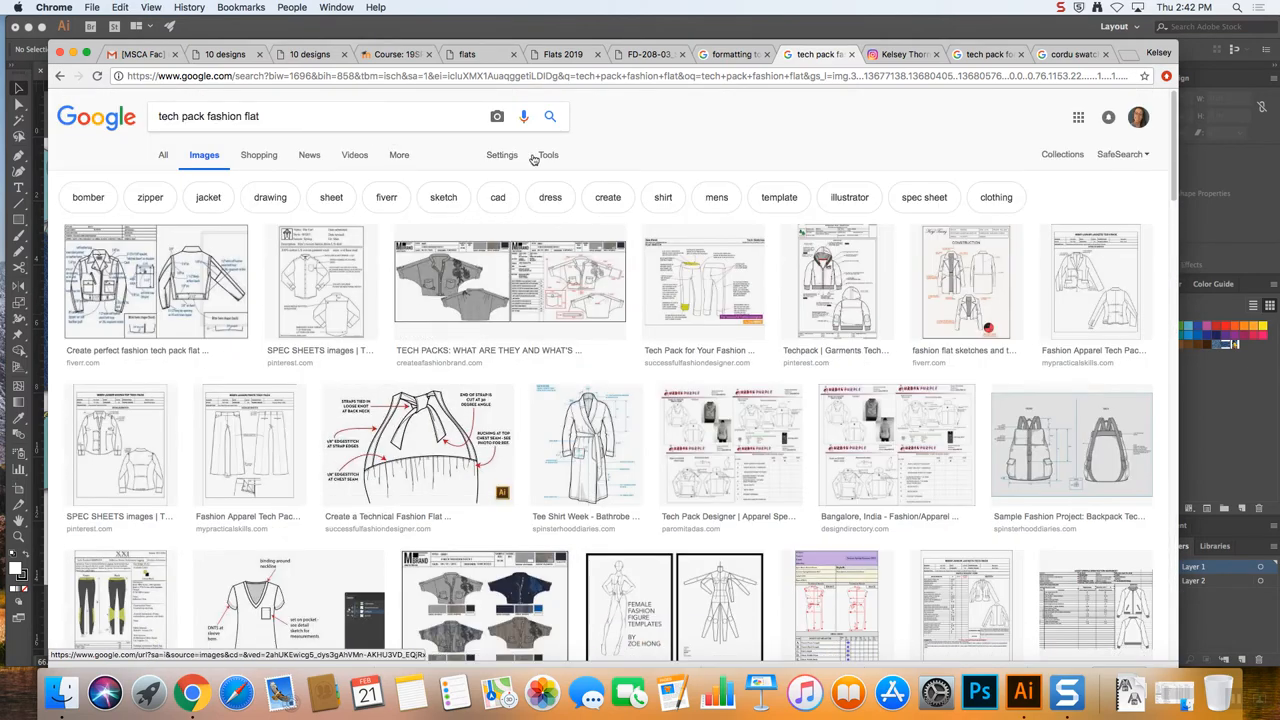
Filter results to large images, preview more tech pack flats, then return to Illustrator
left_click(548, 154)
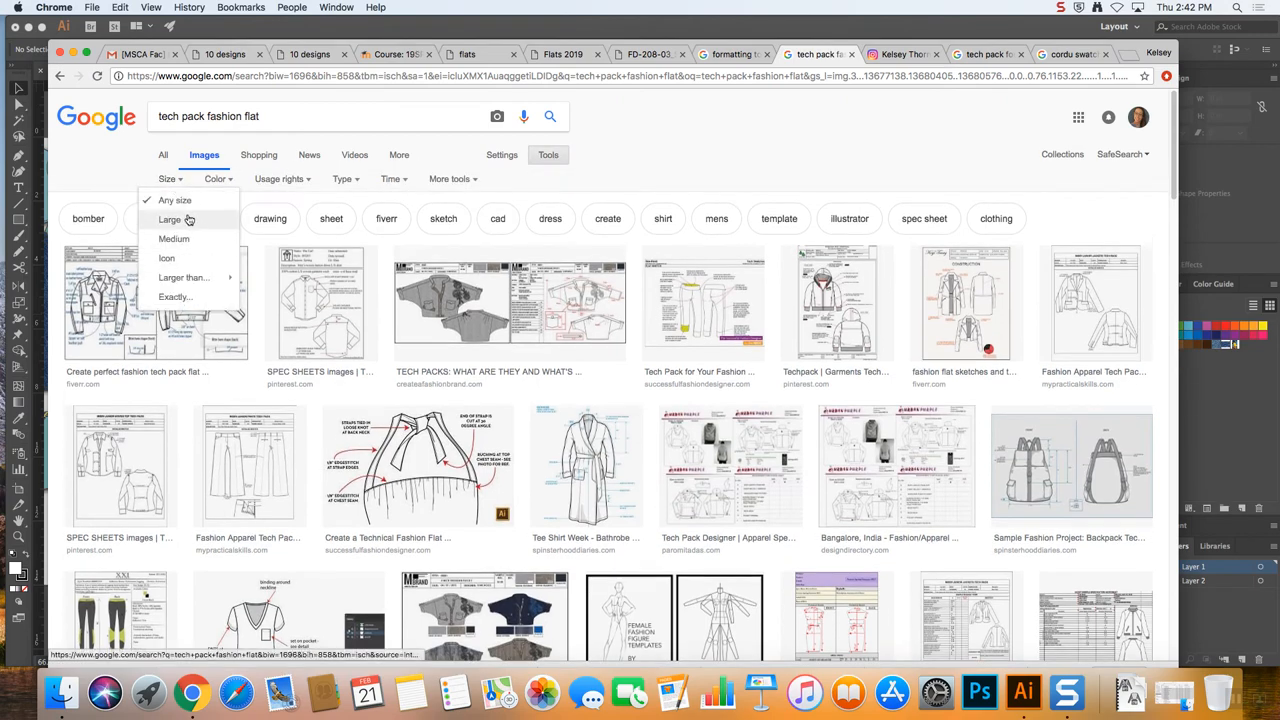
left_click(168, 218)
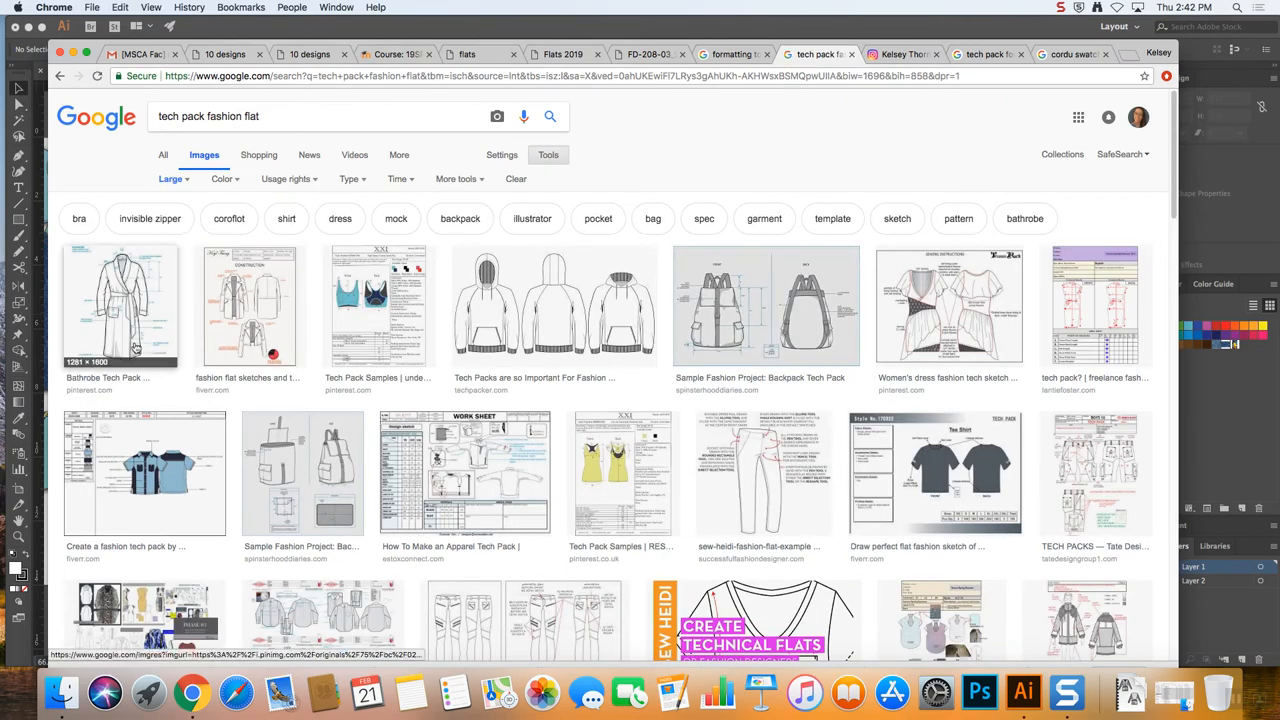
left_click(120, 304)
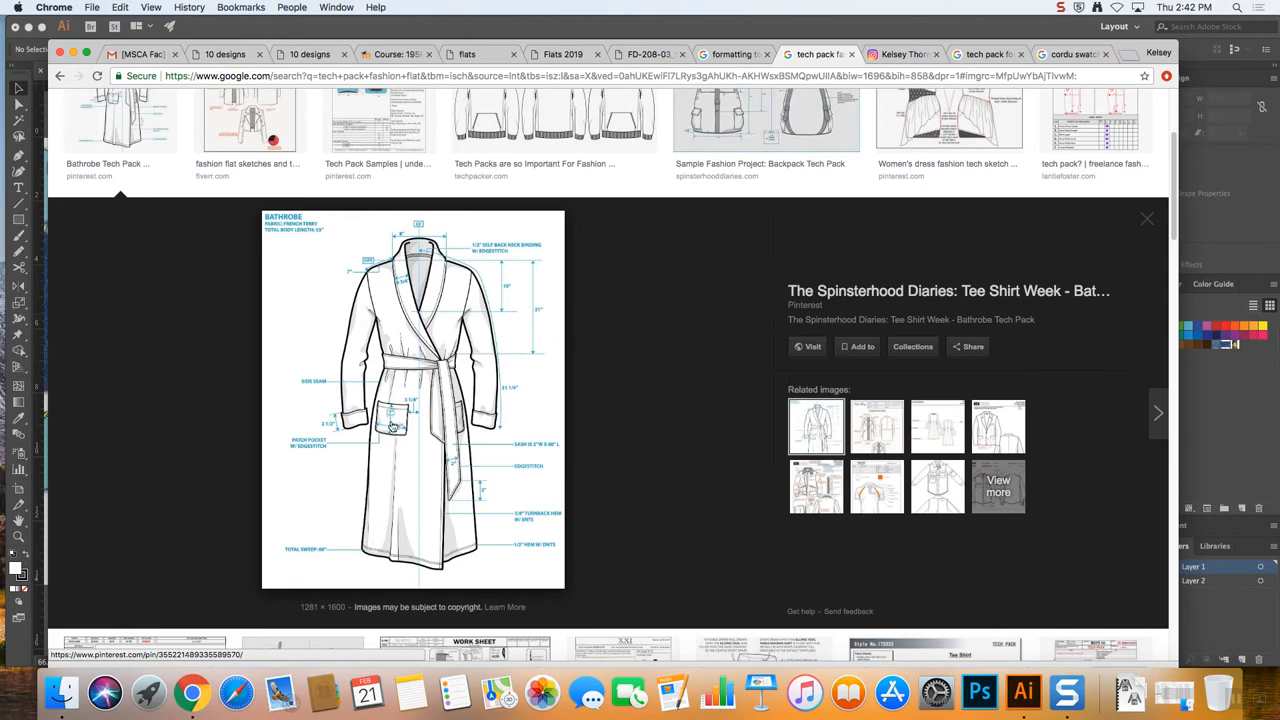
mouse_move(656, 390)
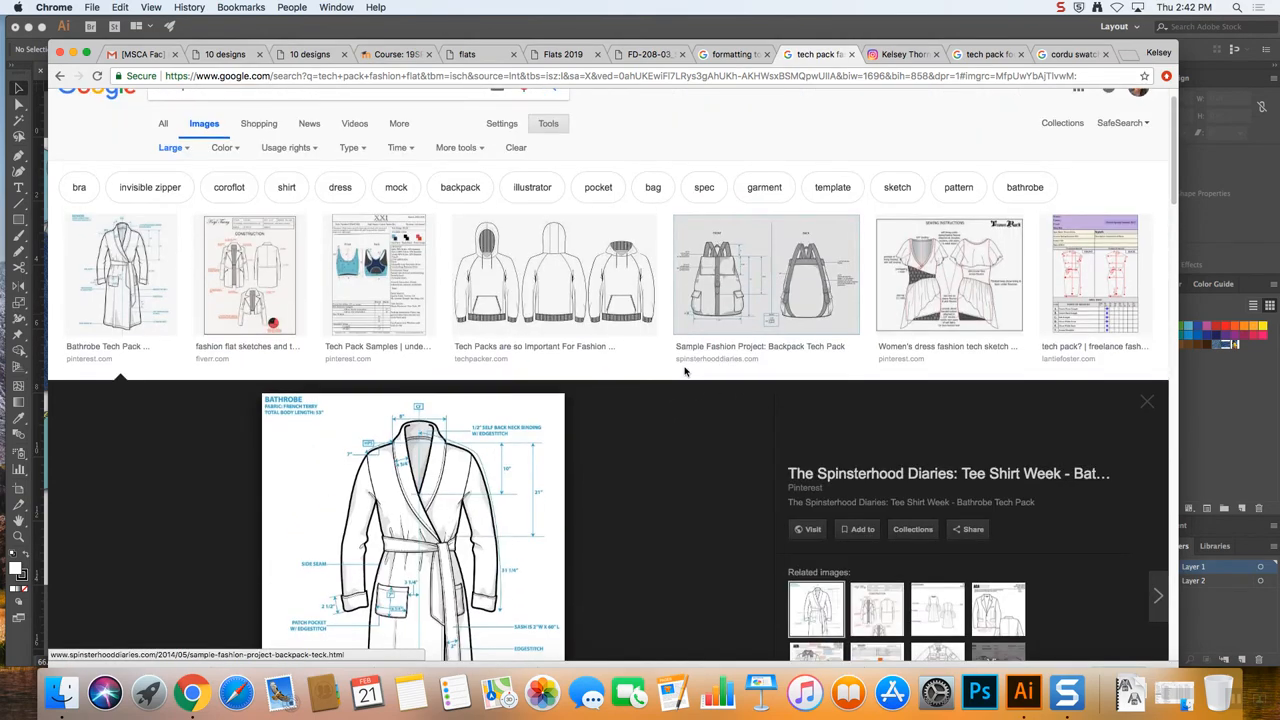
scroll("down", 3)
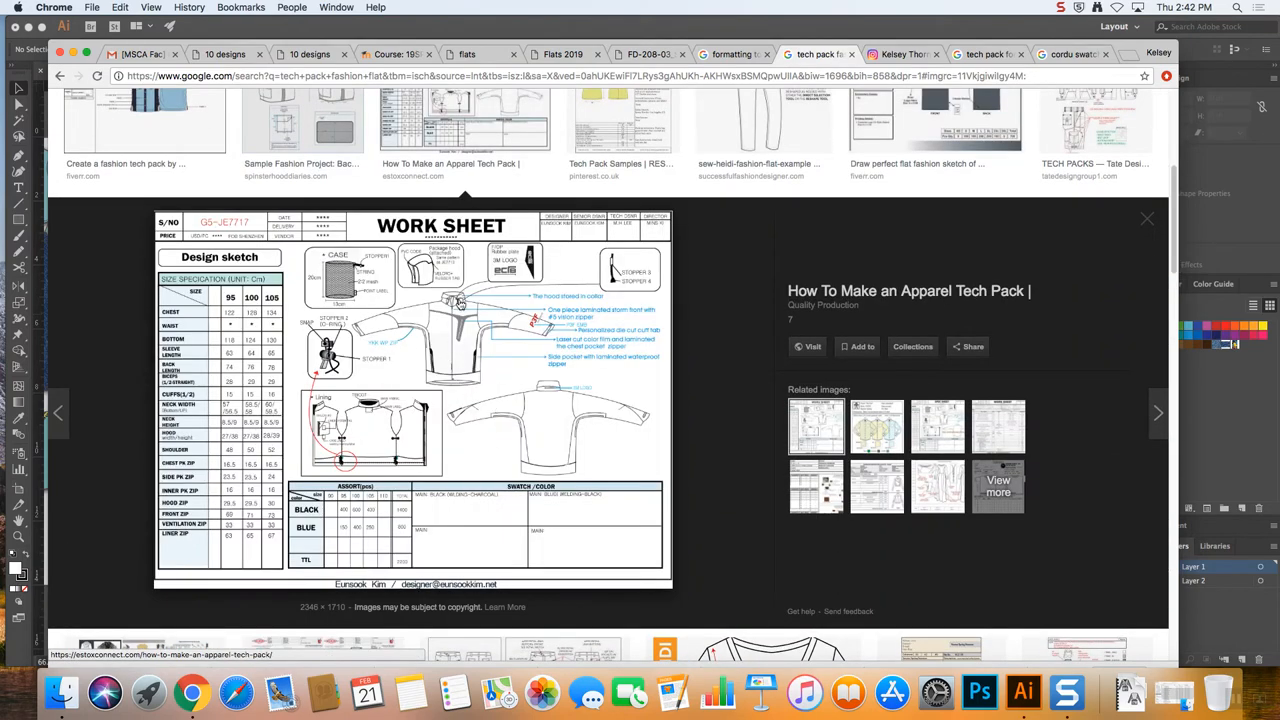
mouse_move(458, 308)
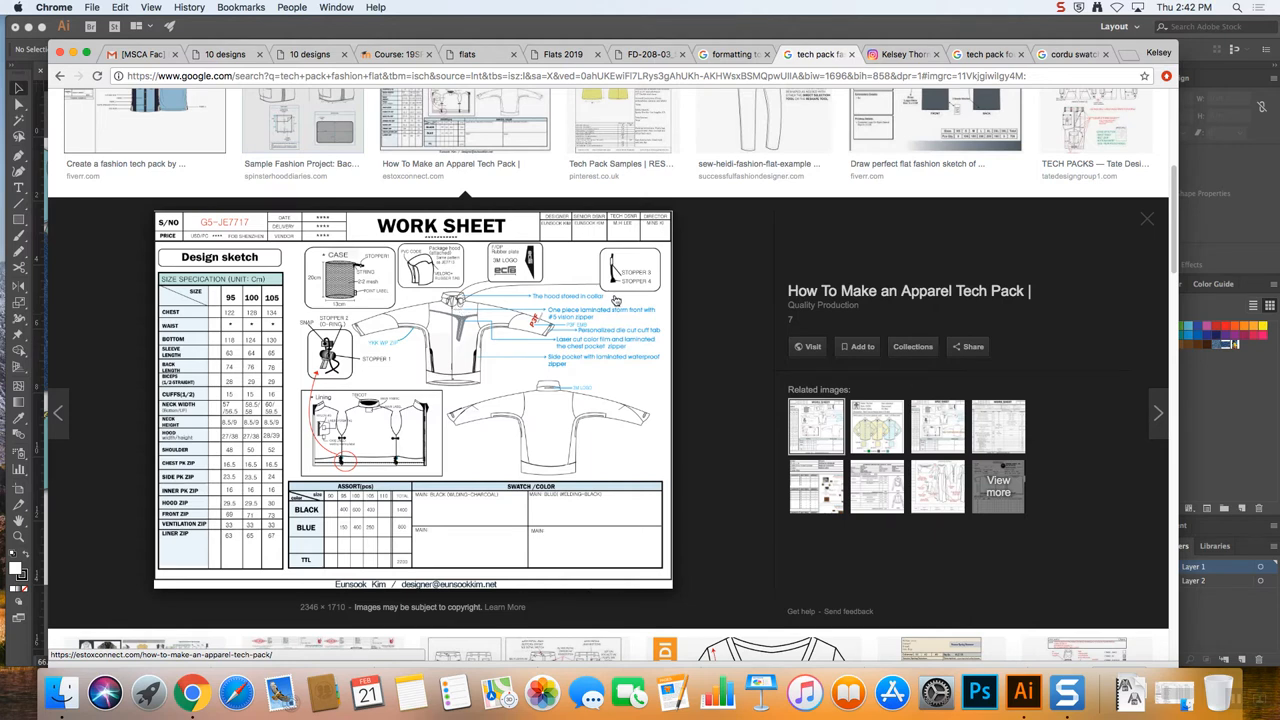
mouse_move(616, 292)
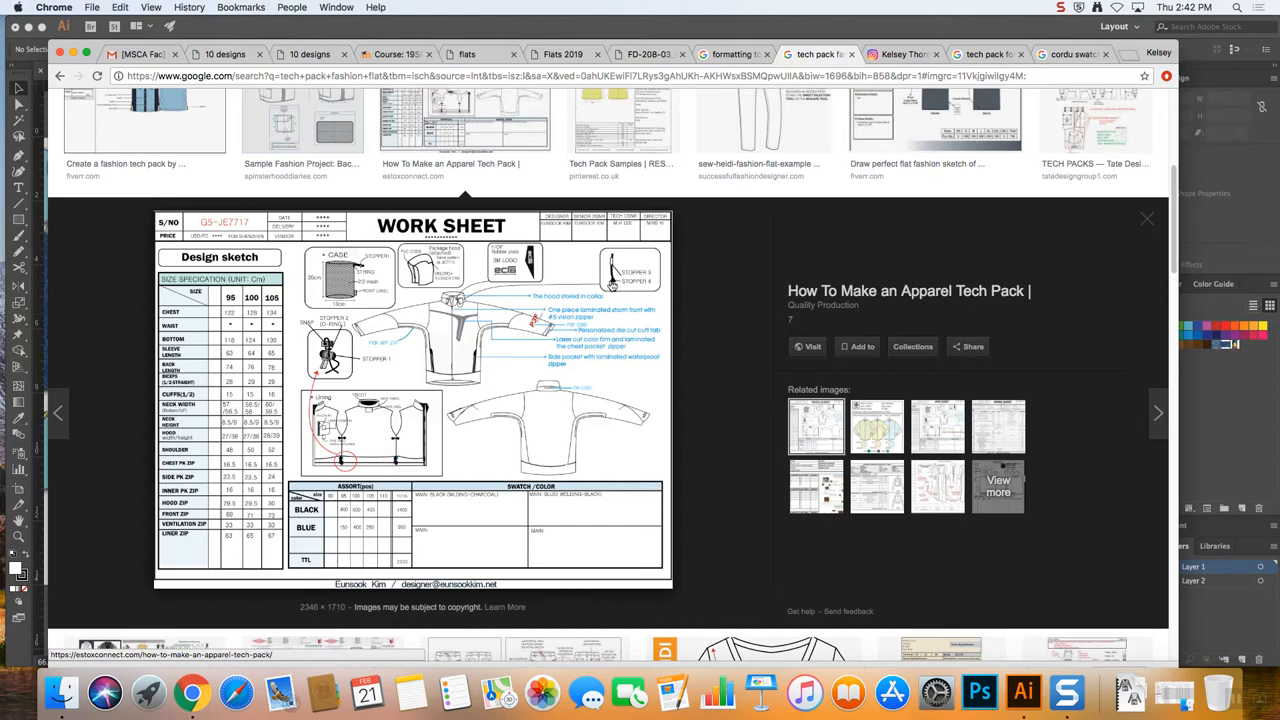
mouse_move(532, 292)
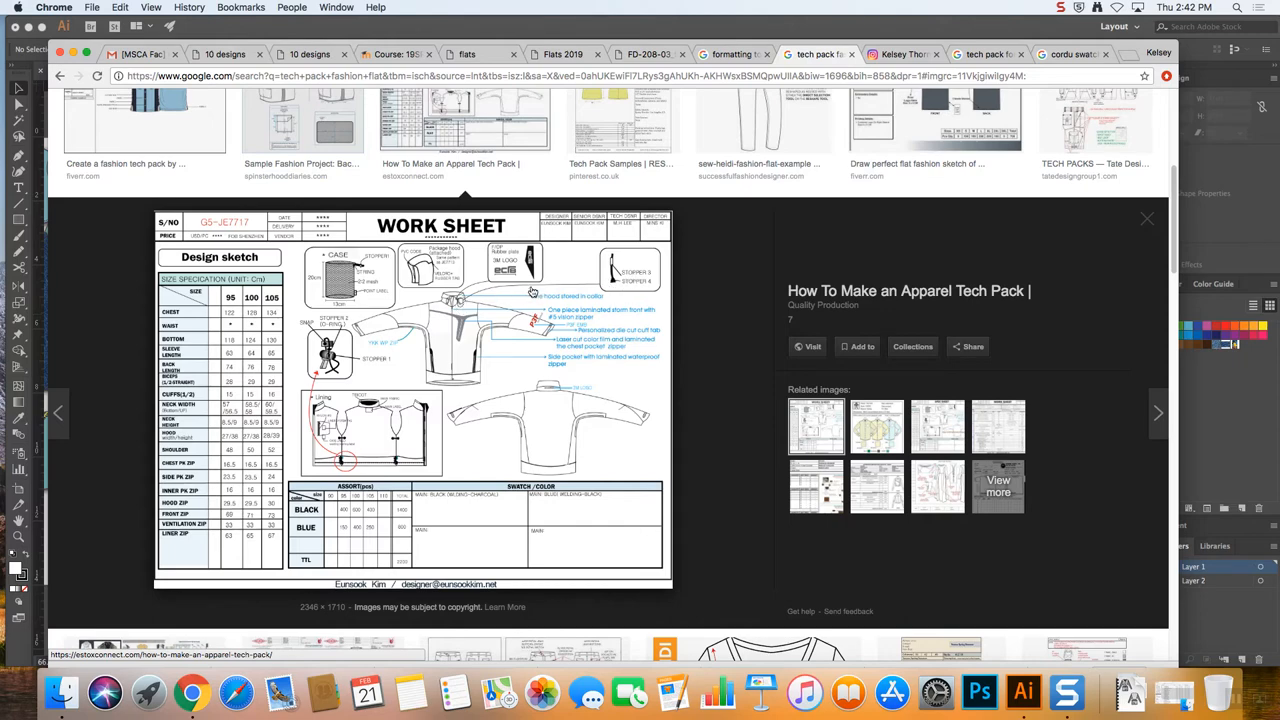
mouse_move(484, 418)
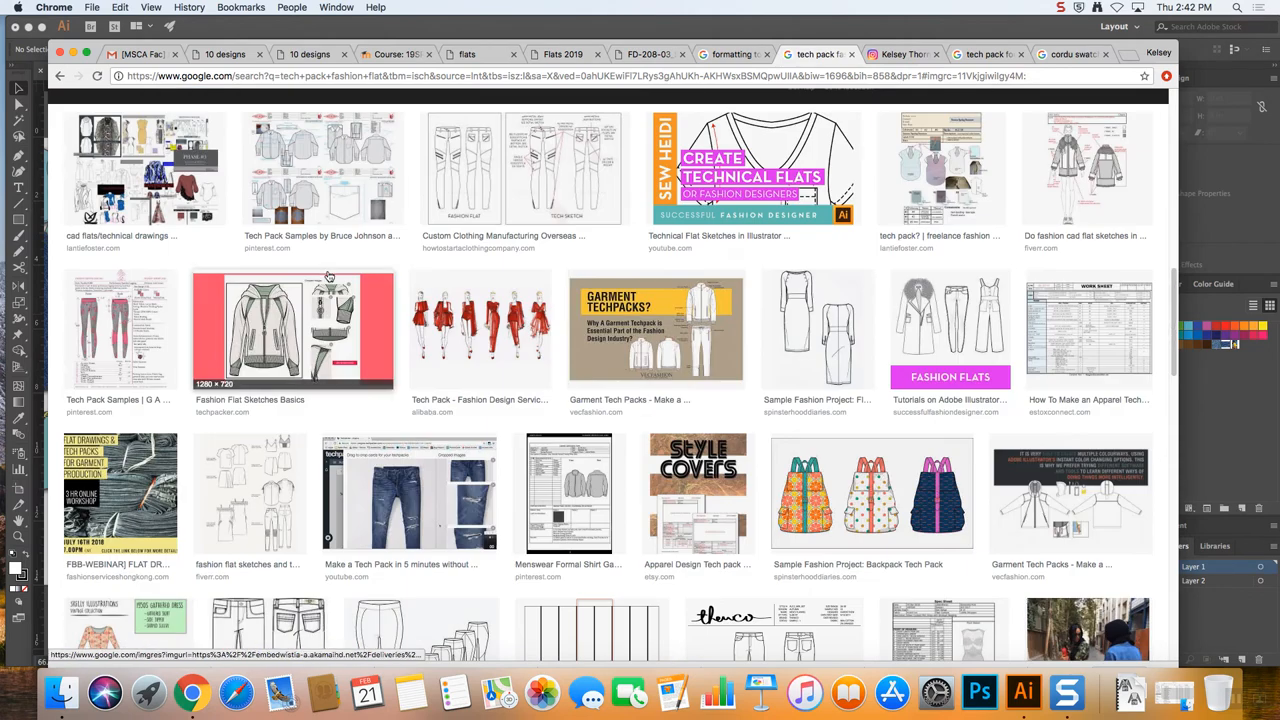
left_click(292, 330)
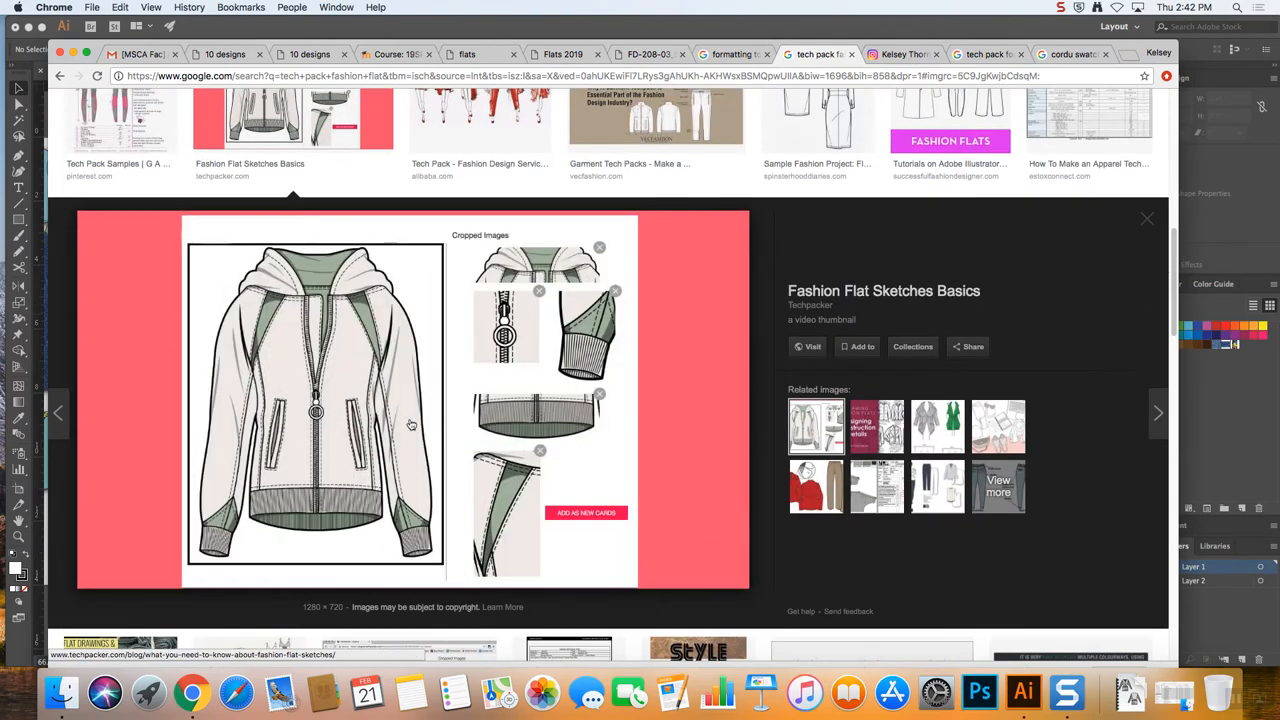
mouse_move(252, 524)
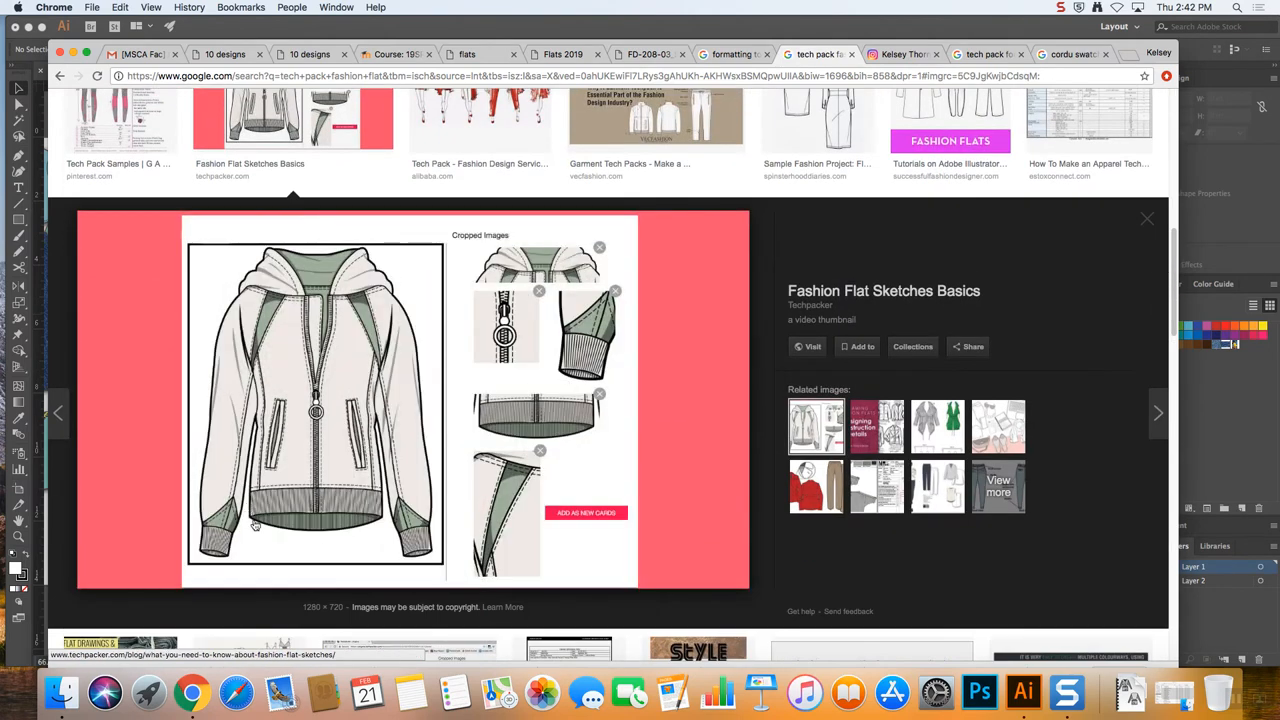
mouse_move(556, 422)
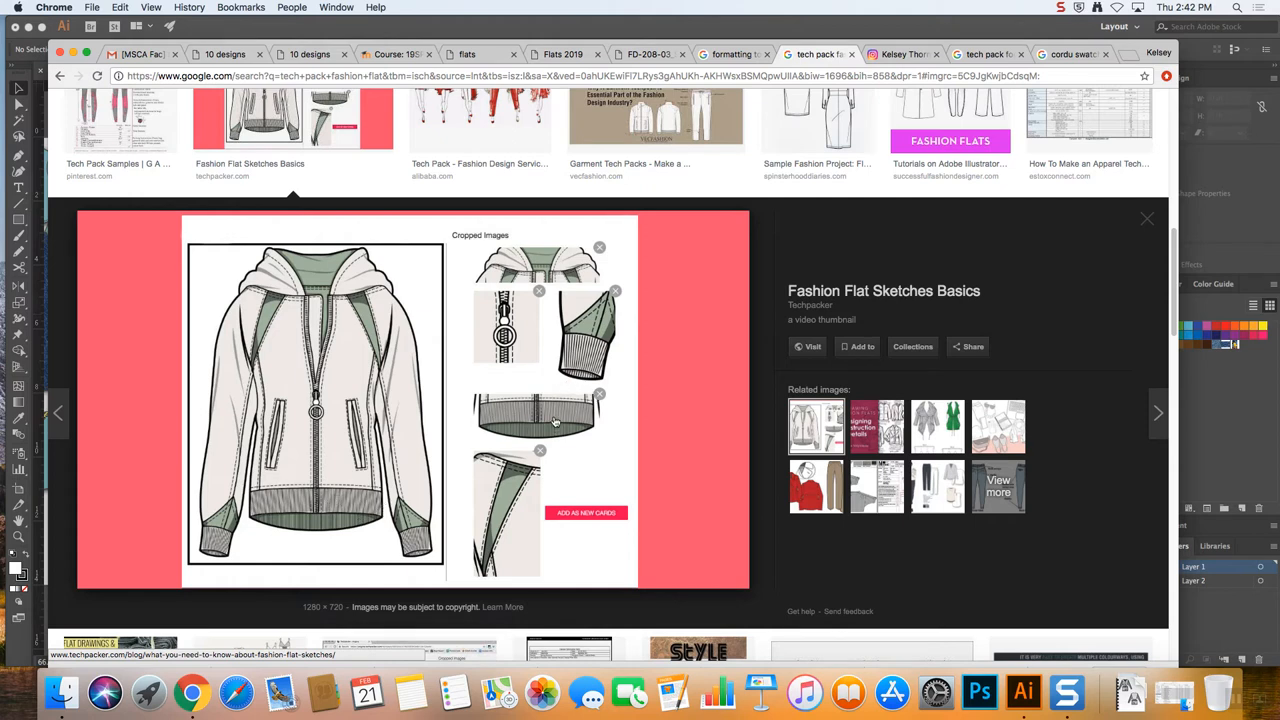
mouse_move(540, 410)
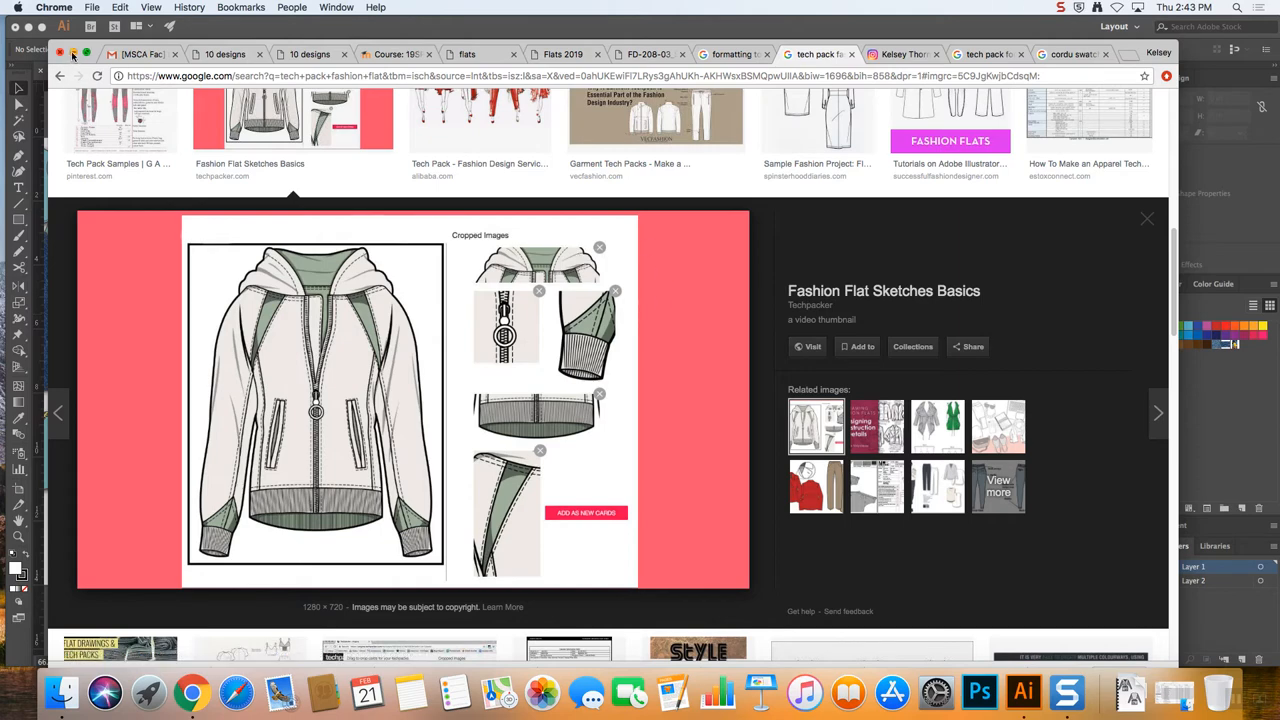
left_click(1022, 692)
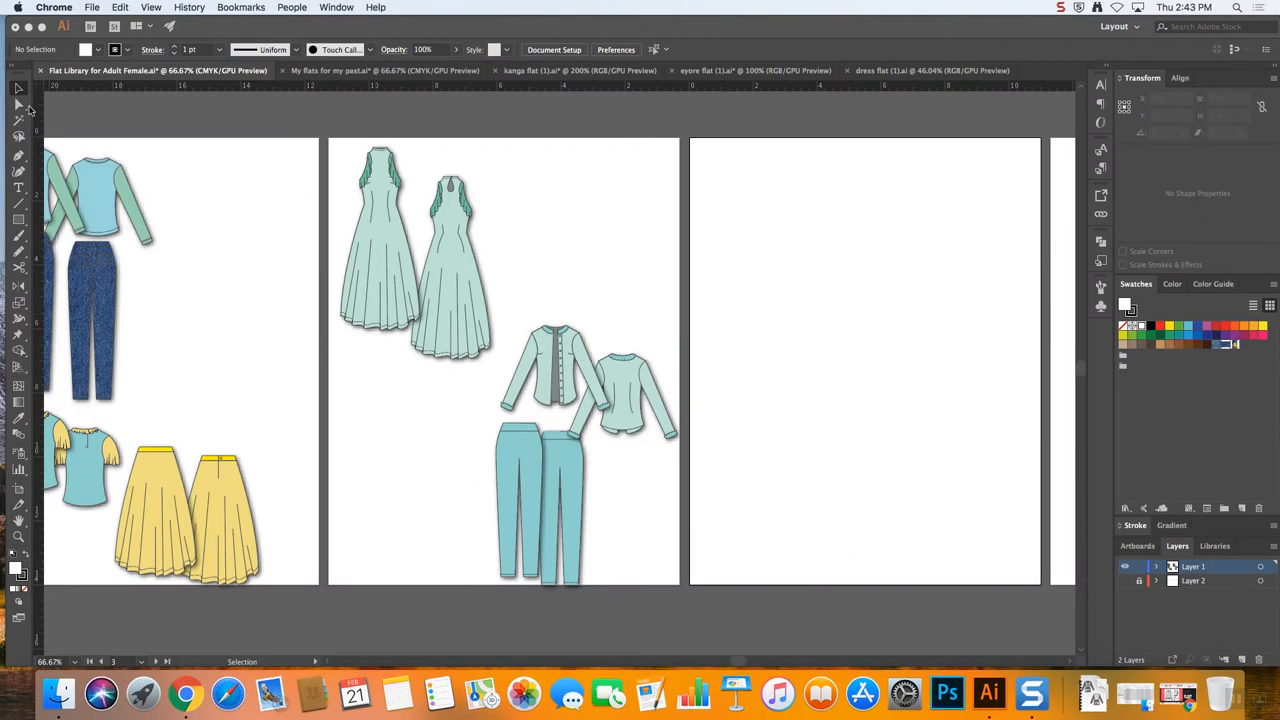
mouse_move(476, 434)
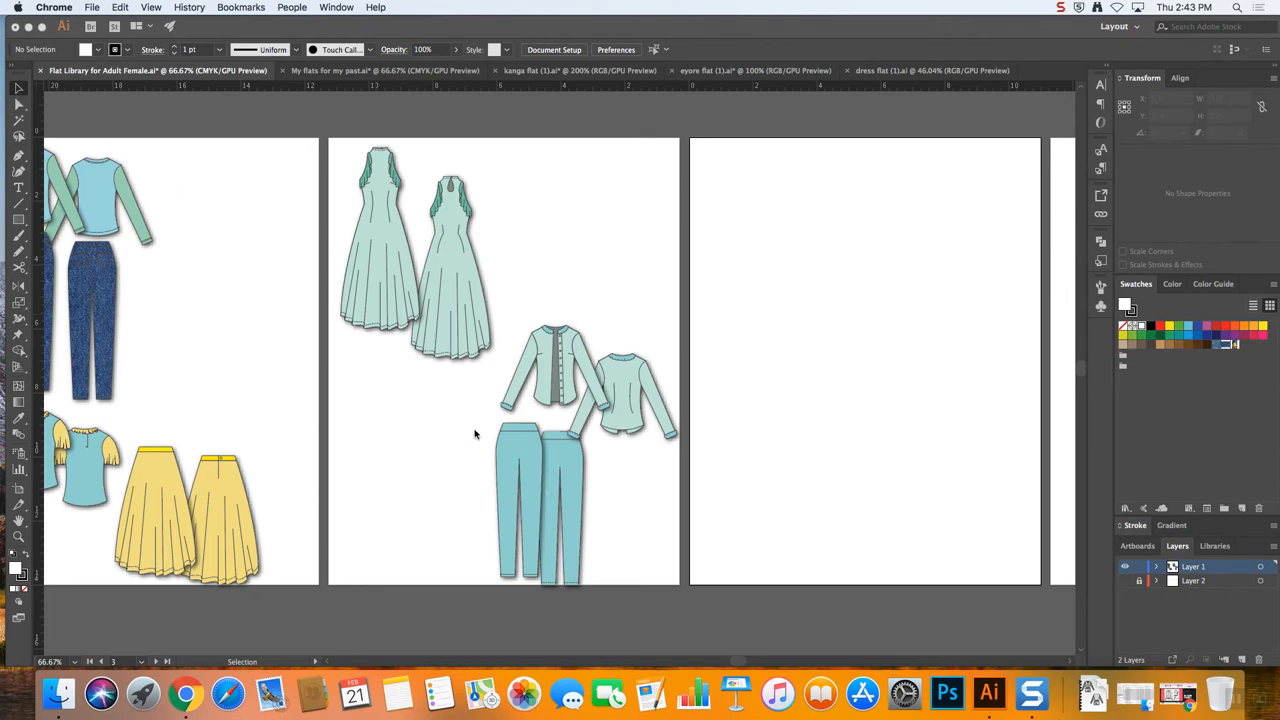
mouse_move(728, 670)
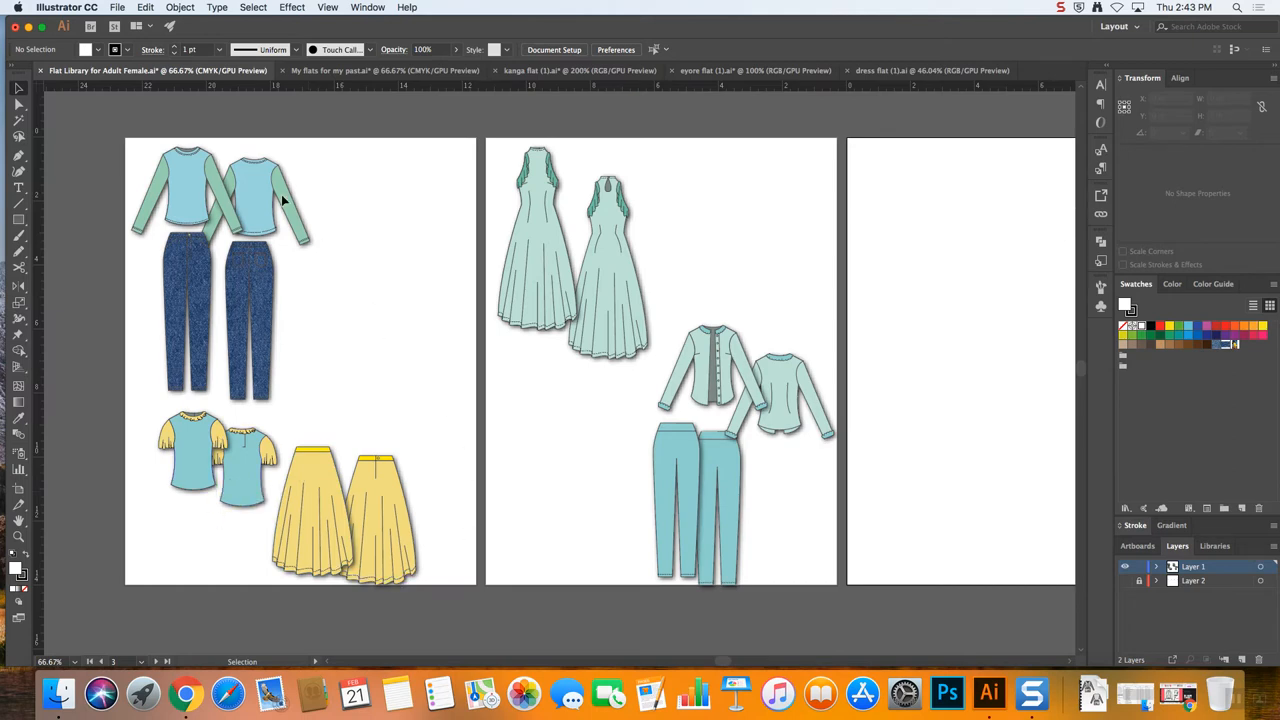
mouse_move(620, 170)
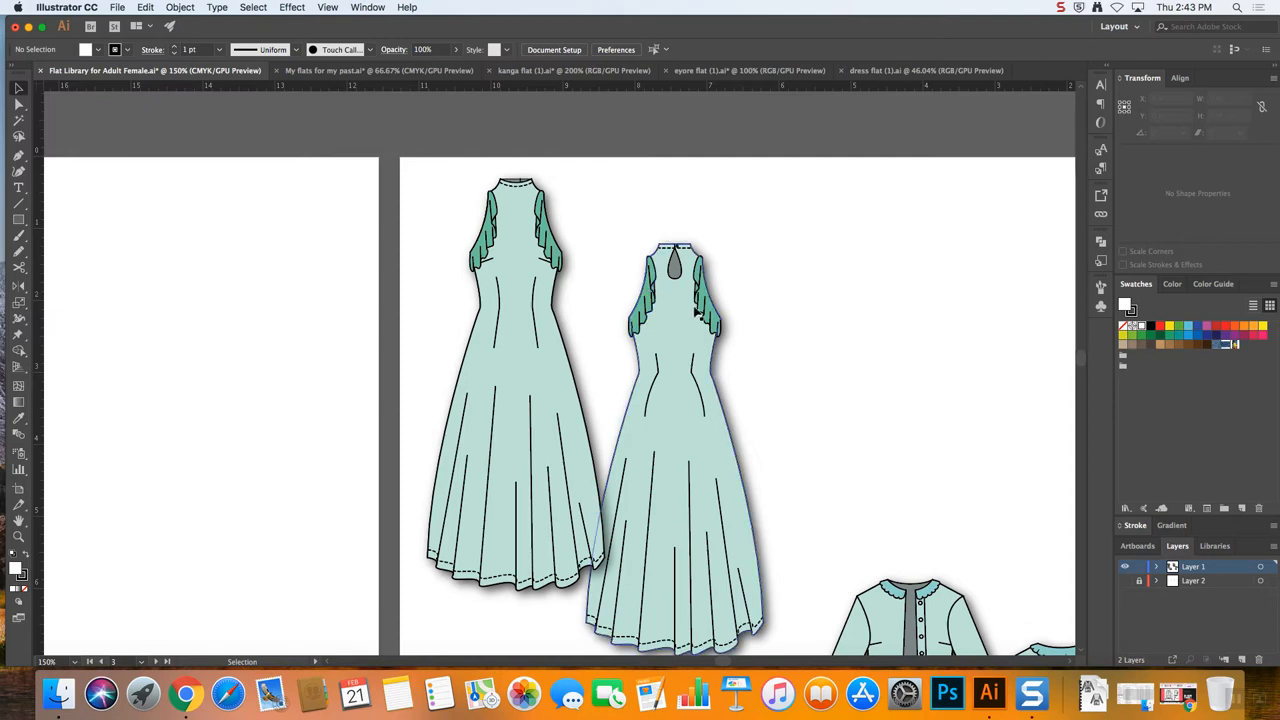
Scroll to the back-view gown's keyhole neckline and choose the Ellipse Tool
left_click(700, 310)
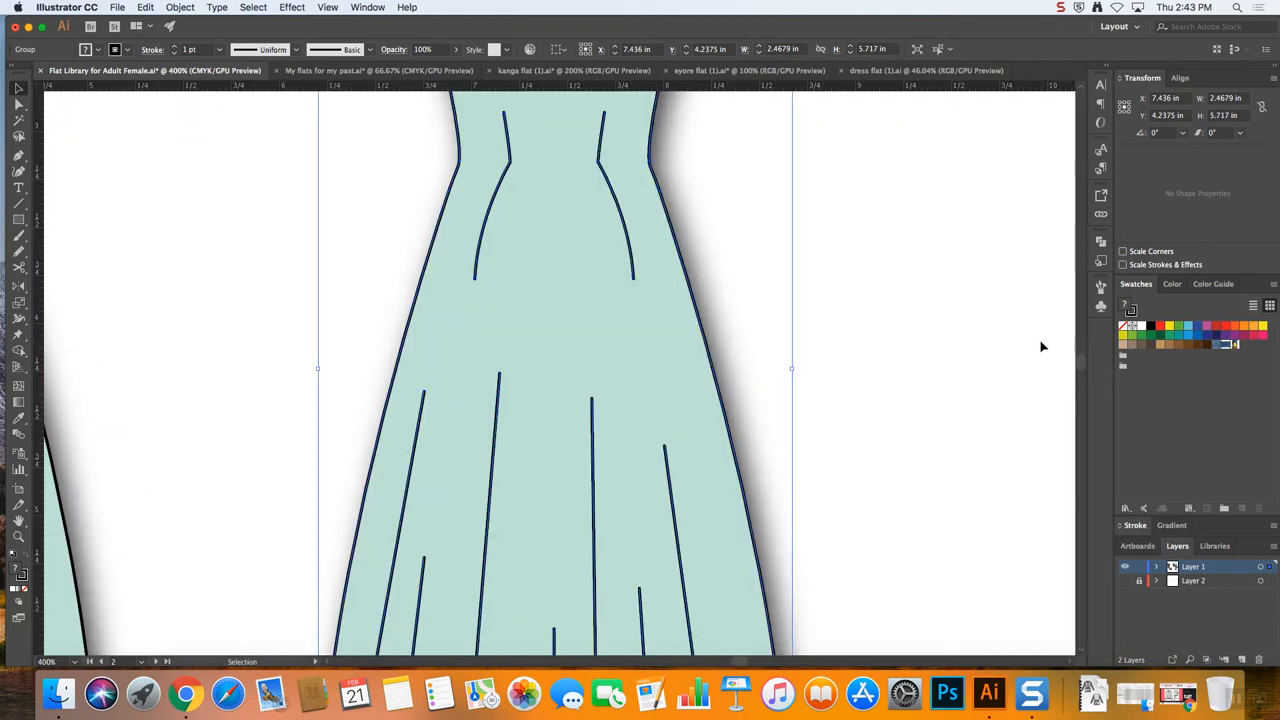
scroll("down", 3)
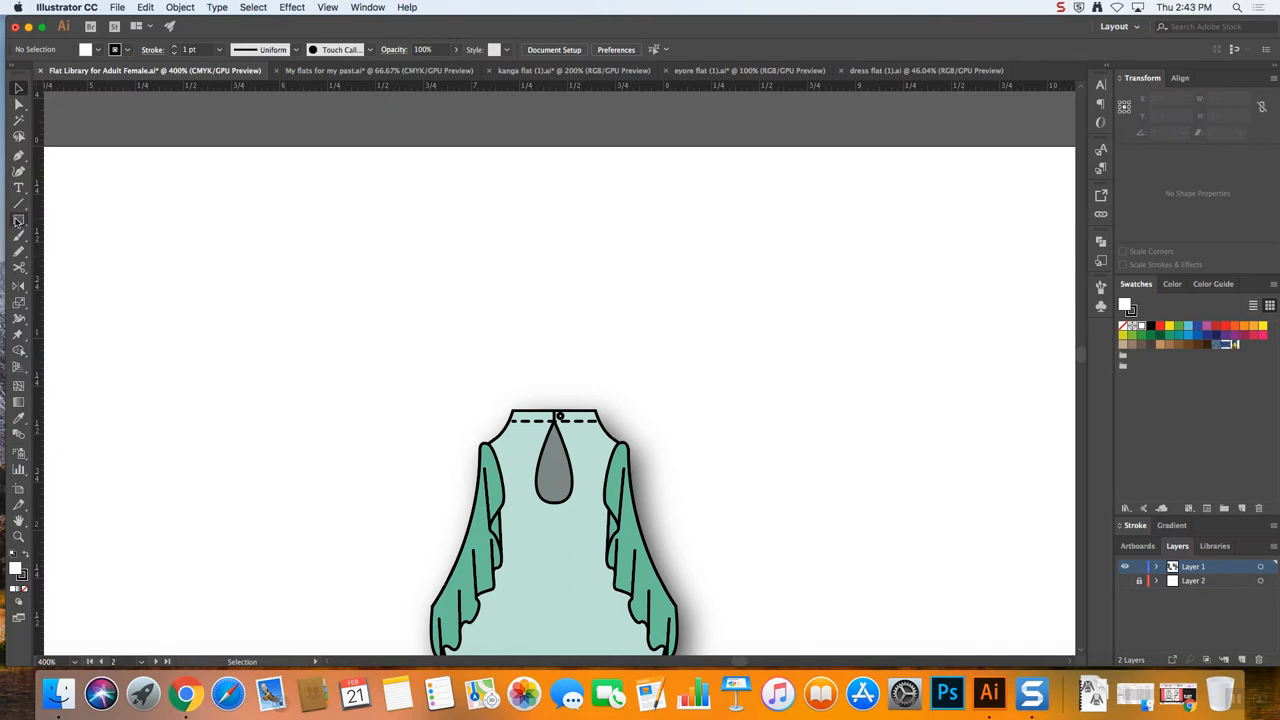
left_click(18, 218)
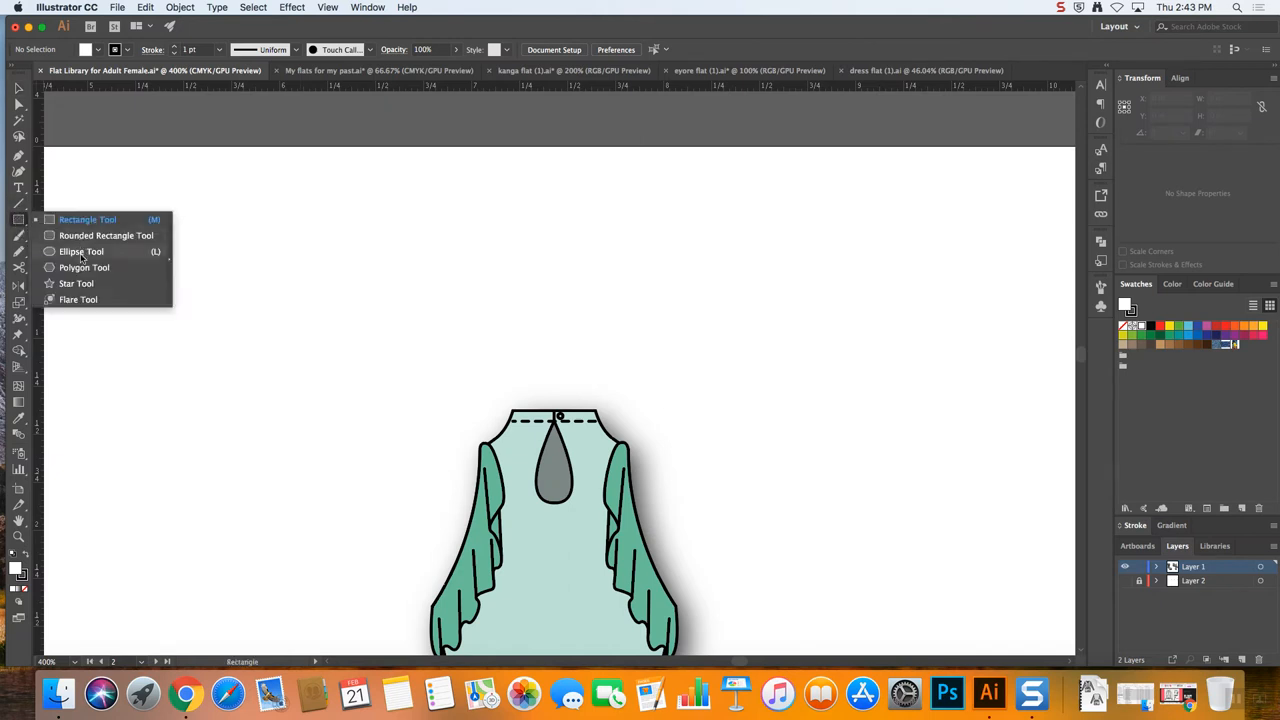
left_click(80, 252)
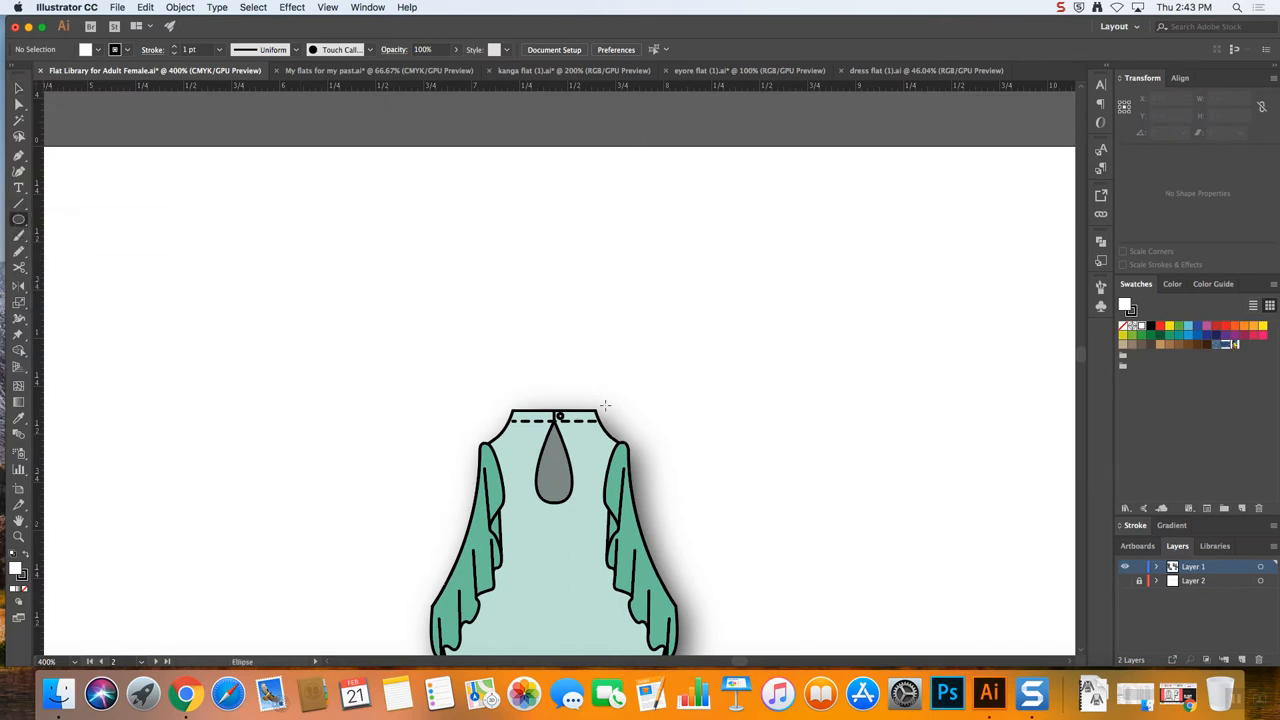
Draw a circle over the keyhole neckline and start making a clipping mask from the Object menu
left_click_drag(560, 410, 596, 520)
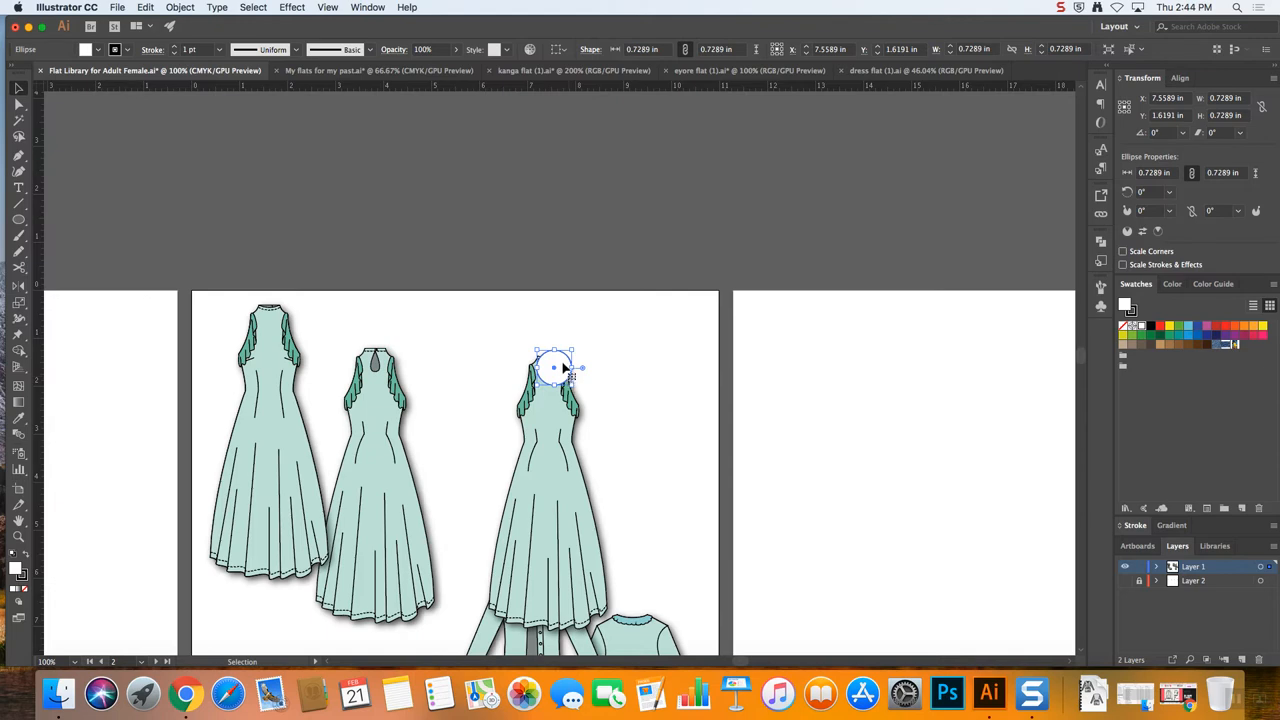
mouse_move(528, 348)
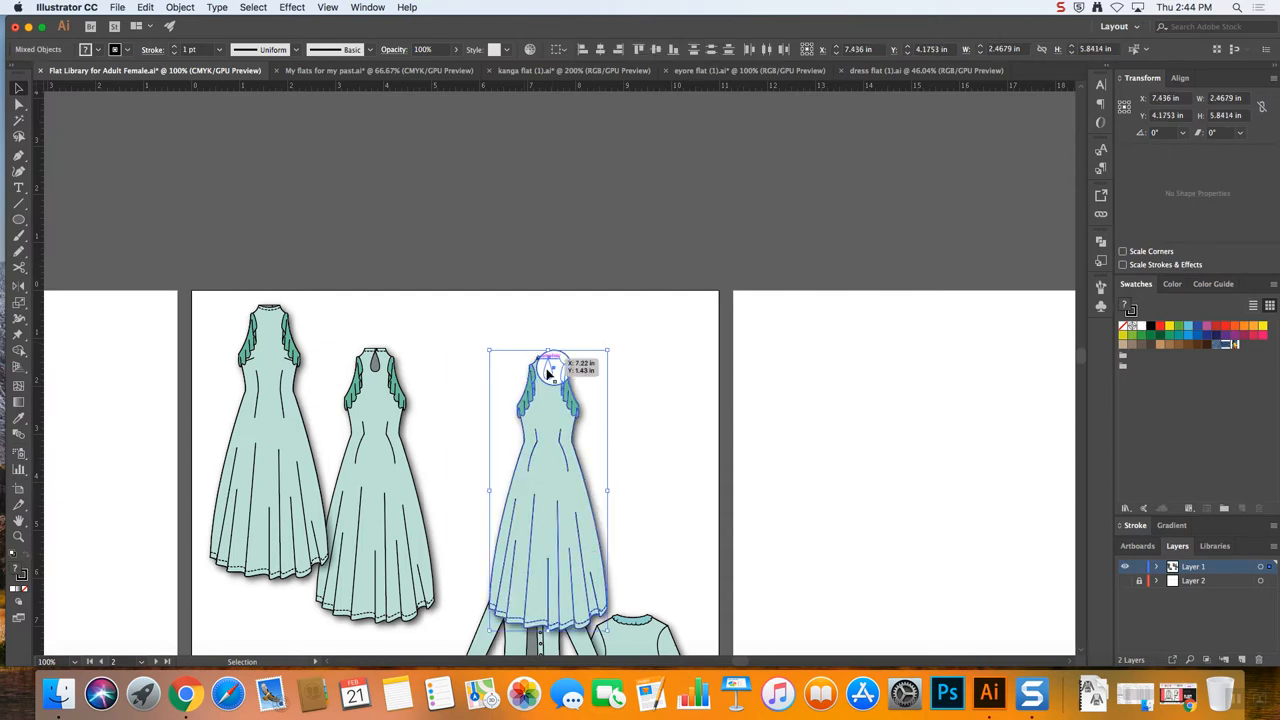
left_click(180, 8)
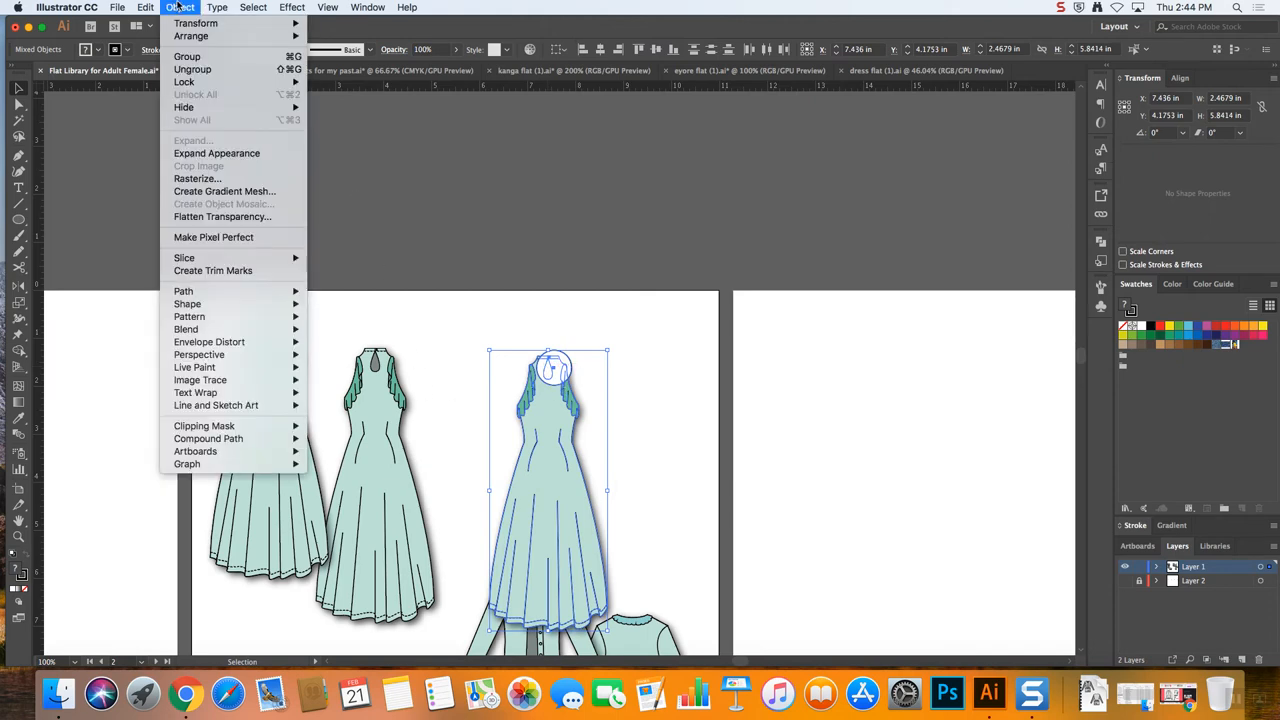
mouse_move(562, 380)
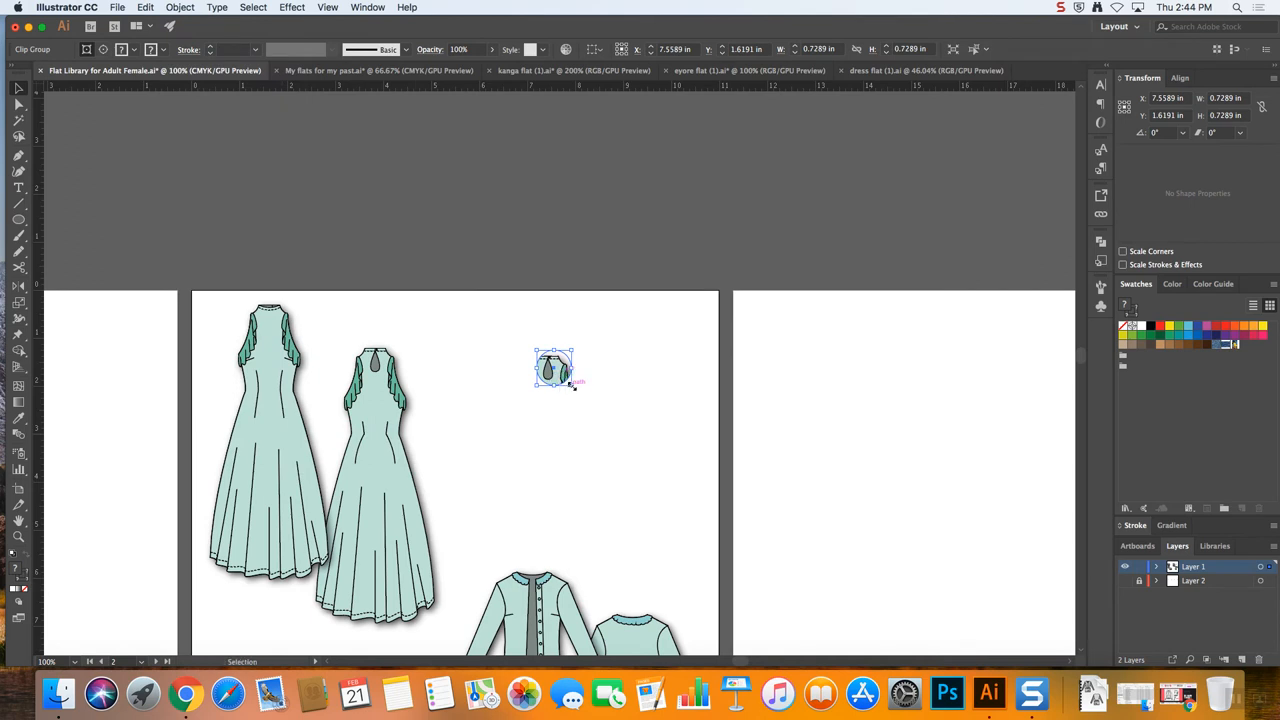
Drag the circular neckline close-up beside the second dress, aligned with its neckline
left_click_drag(536, 350, 718, 538)
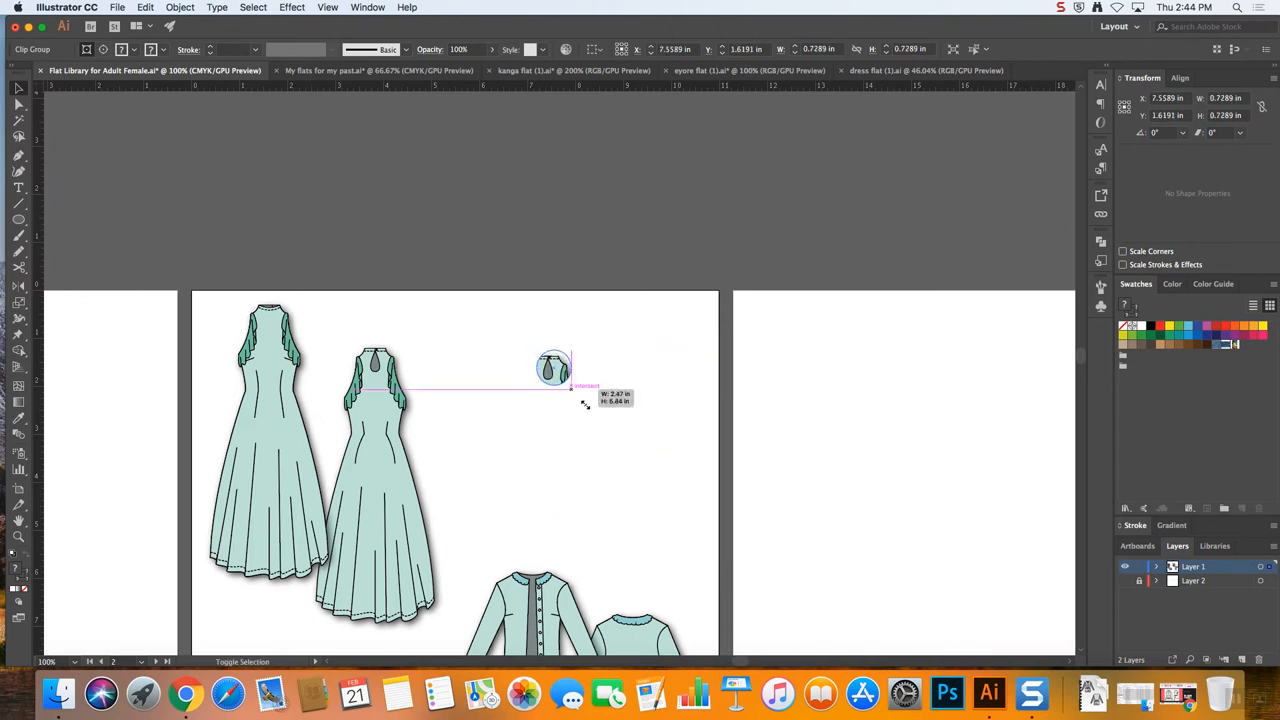
left_click_drag(556, 364, 680, 496)
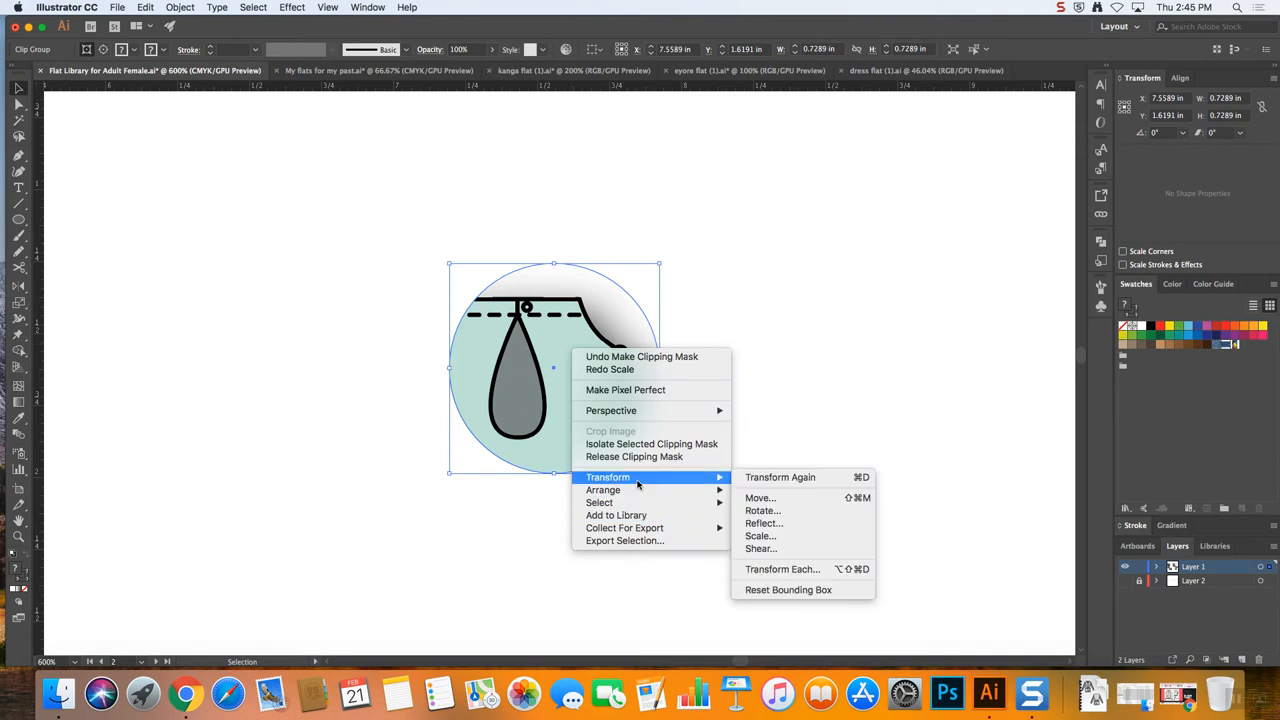
In Scale, tick Scale Strokes & Effects, try Uniform and Non-Uniform values, and leave it at 100%
left_click(760, 536)
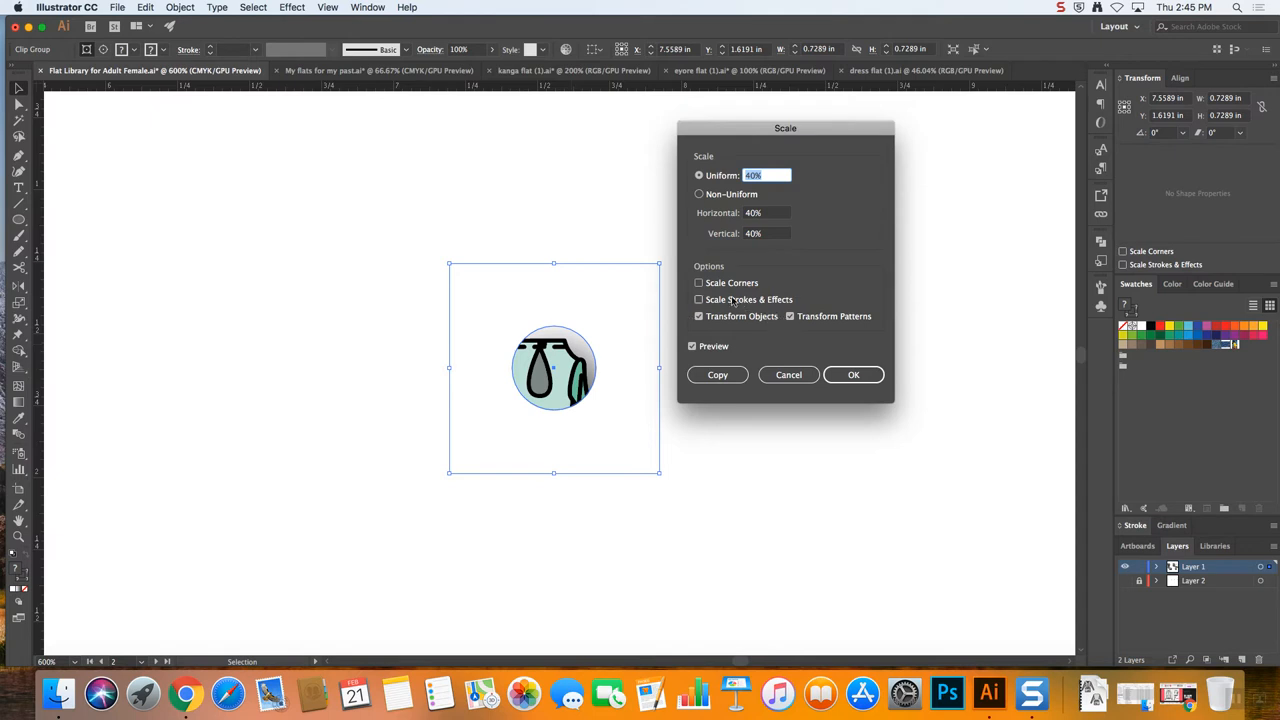
left_click(700, 300)
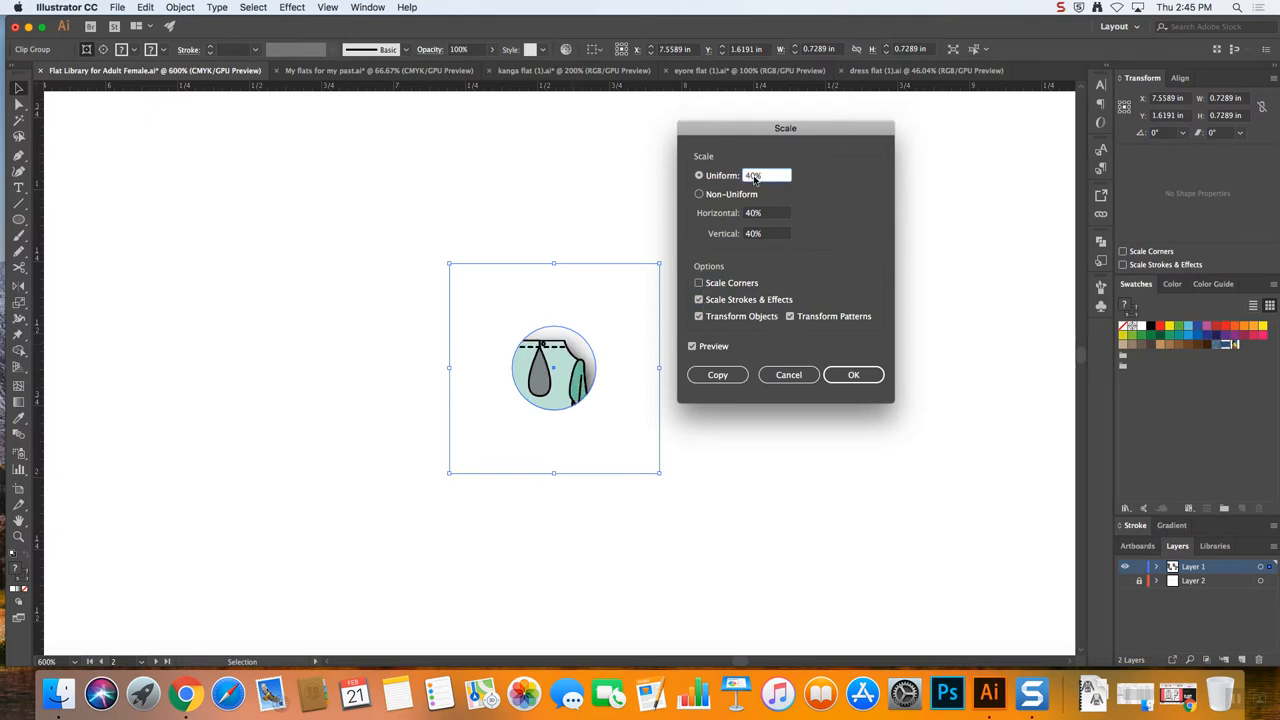
type("100")
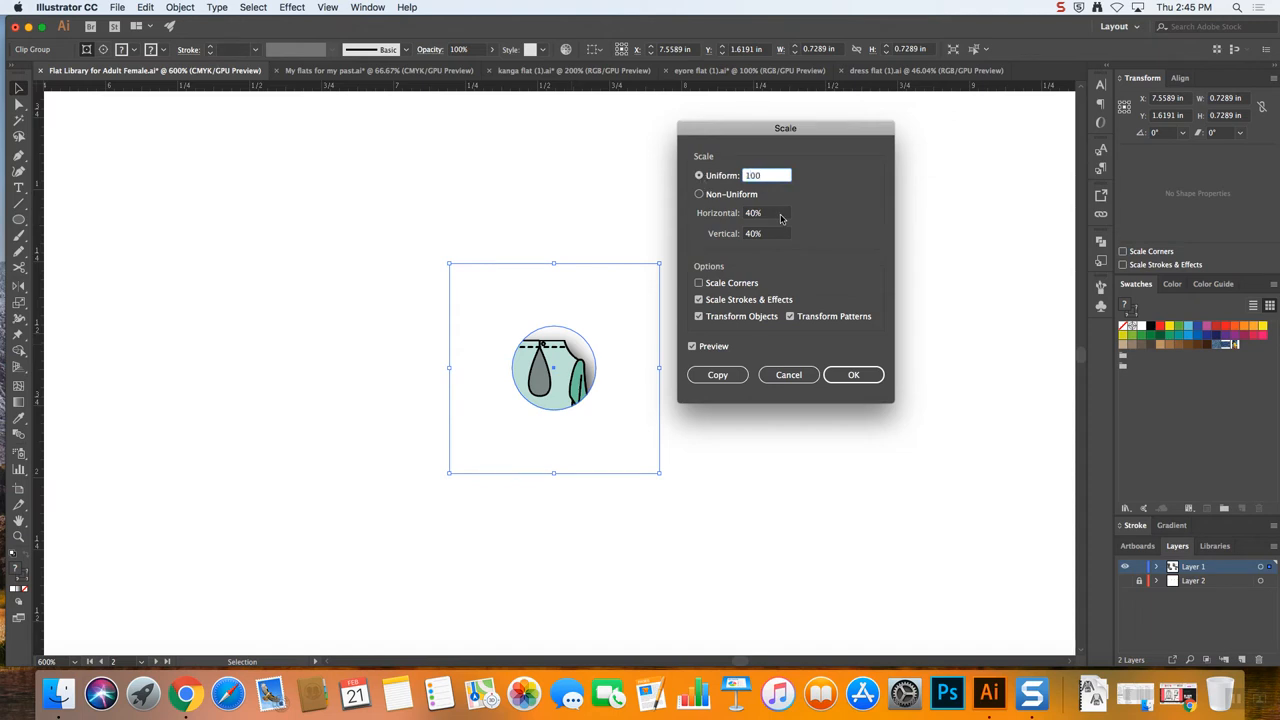
left_click(700, 192)
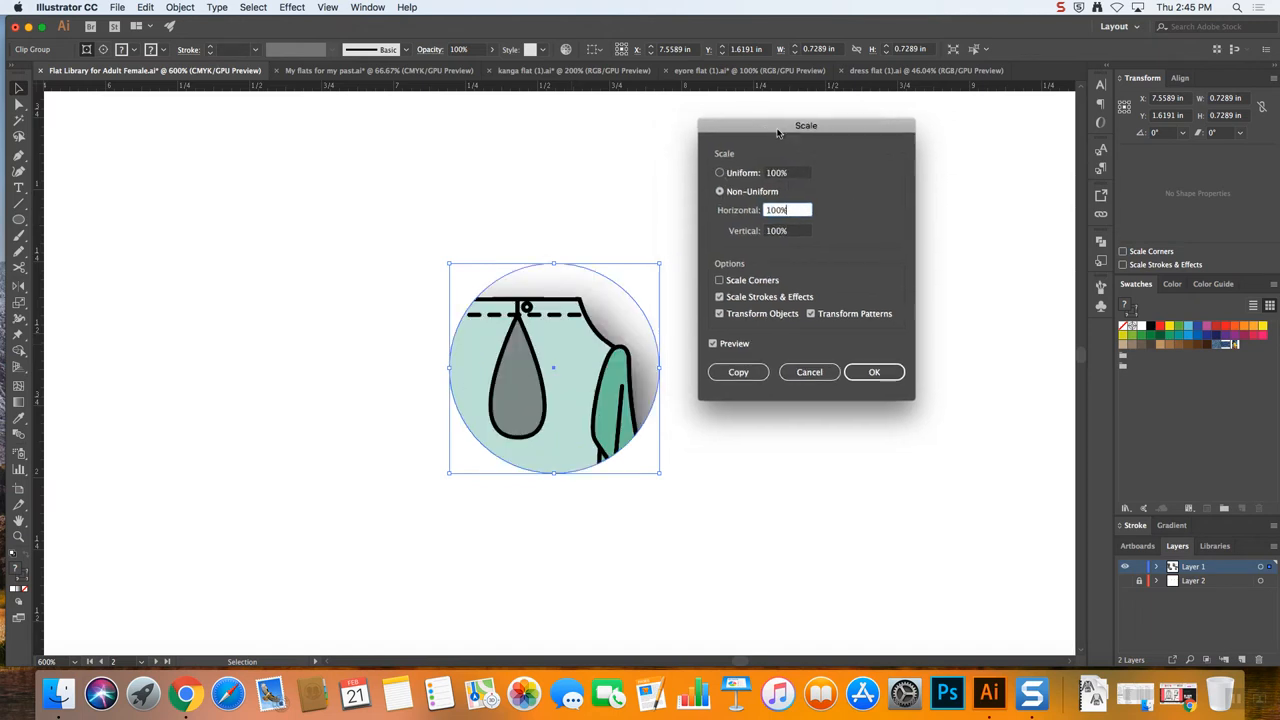
left_click(720, 172)
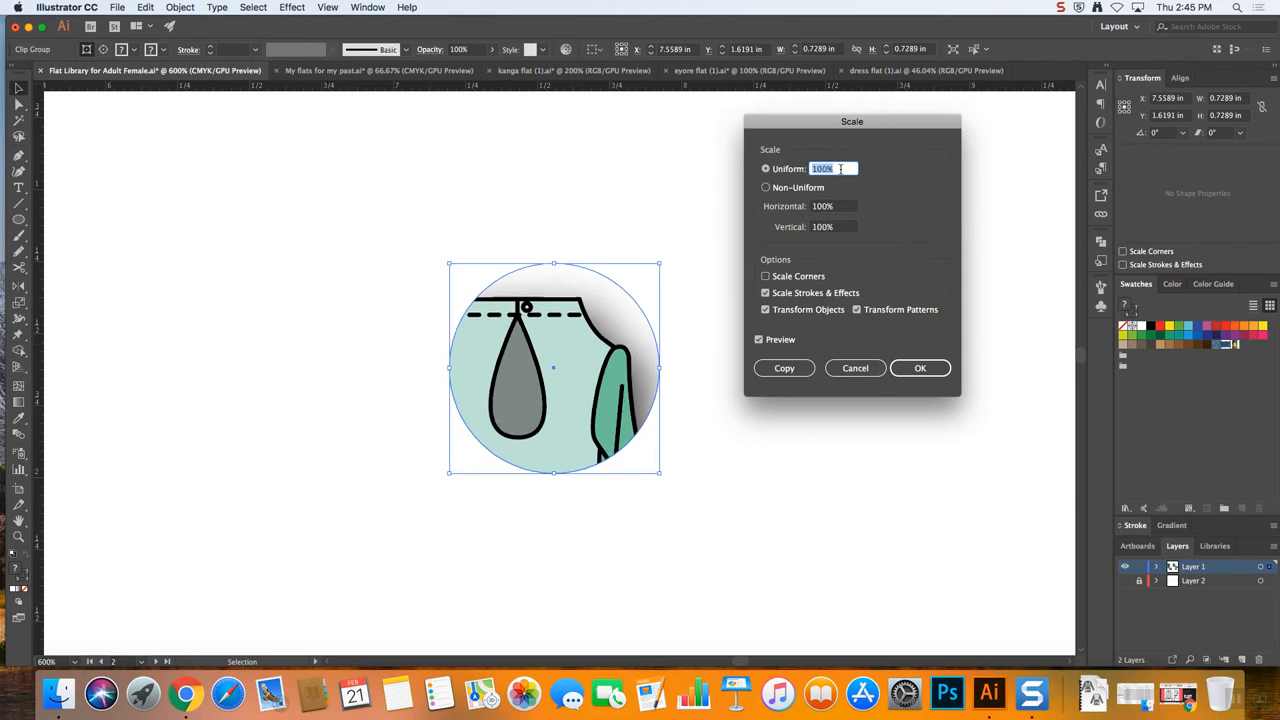
type("107%")
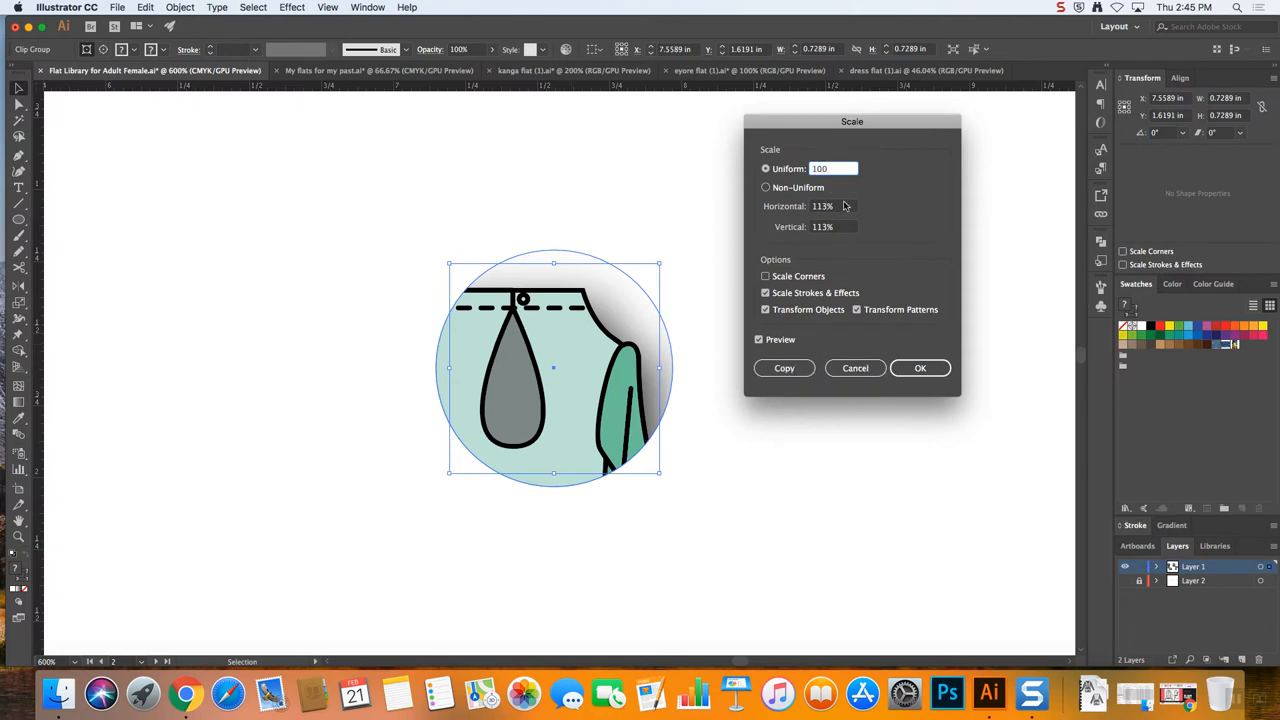
left_click(766, 188)
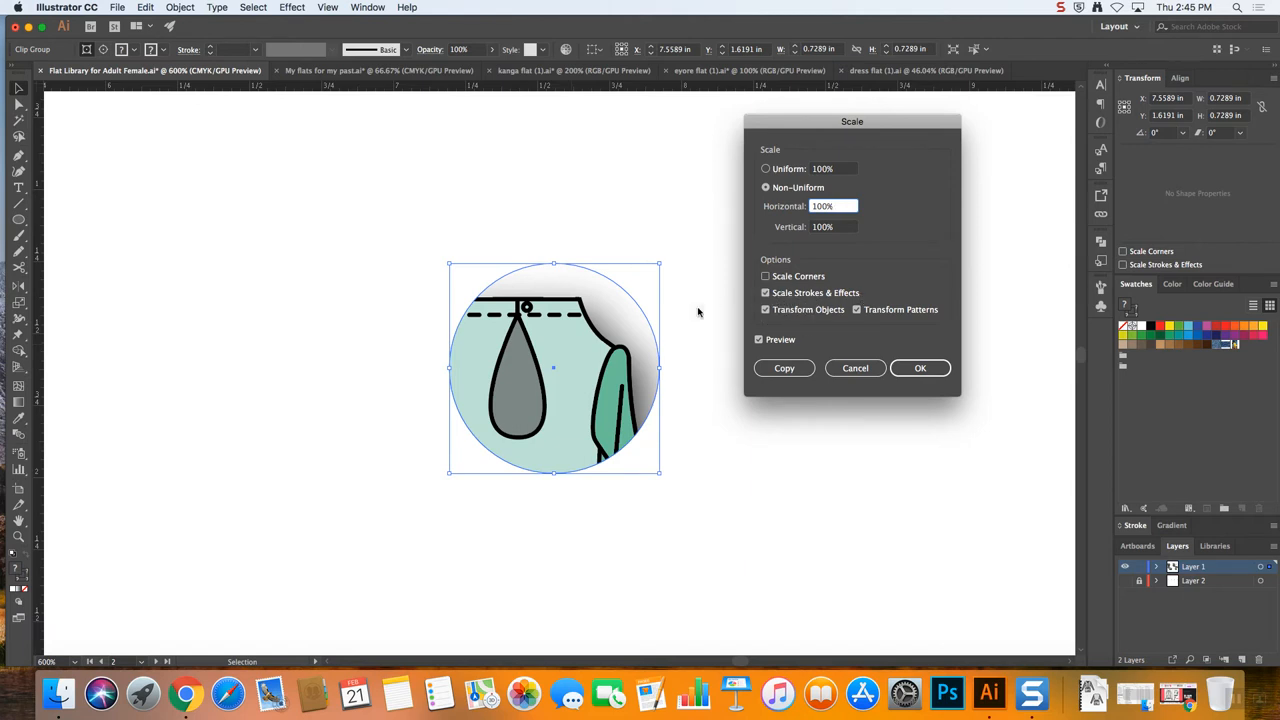
left_click(764, 292)
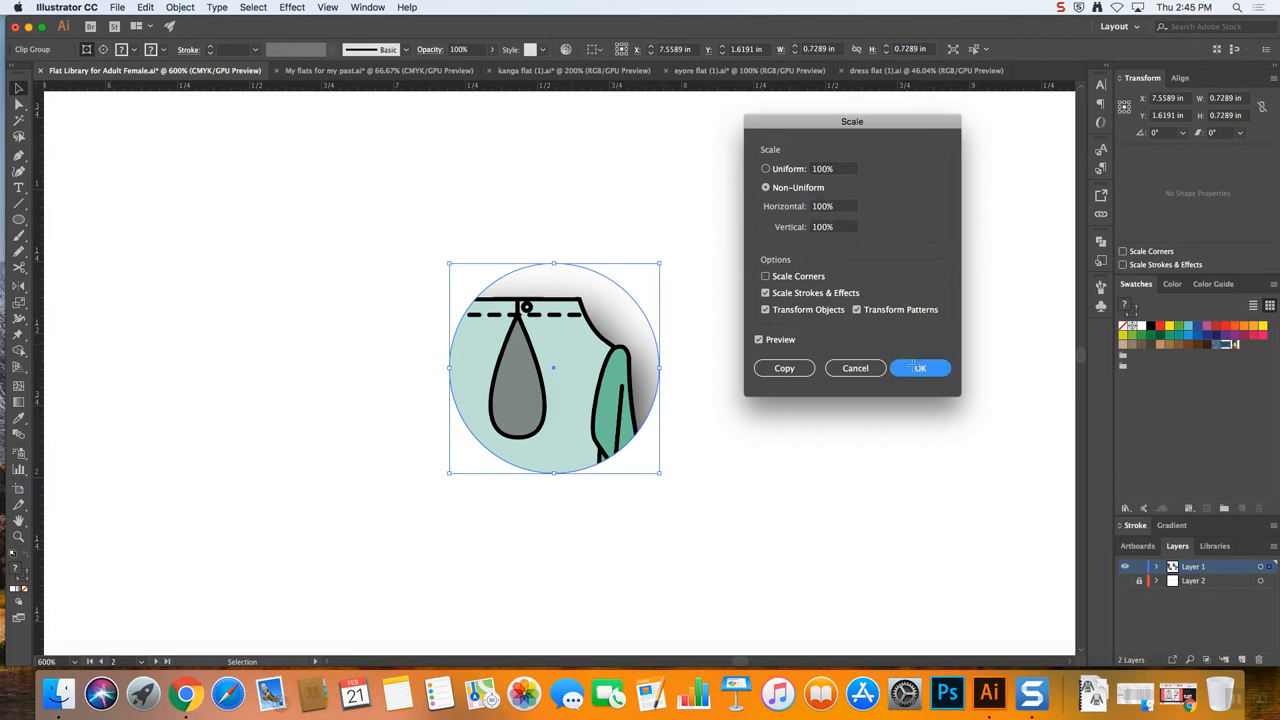
left_click(918, 368)
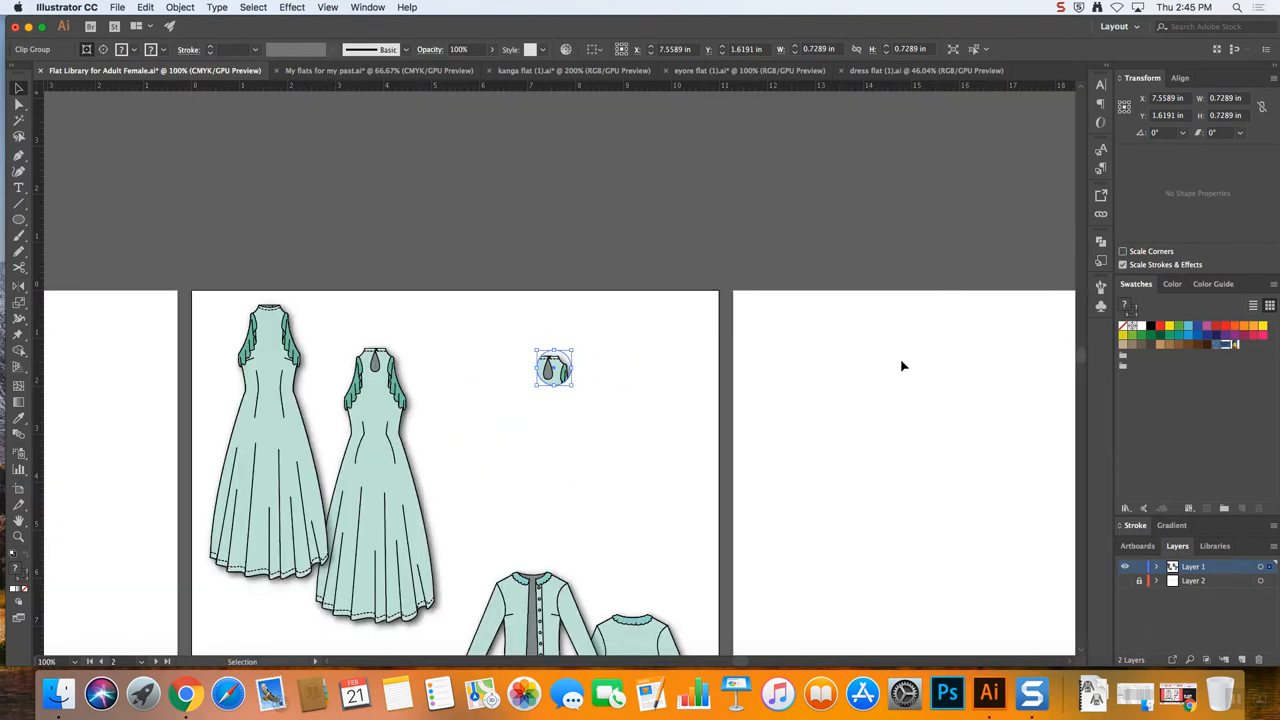
Enlarge the close-up from its corner, move it beside the second dress, and reopen Scale
left_click_drag(554, 368, 724, 548)
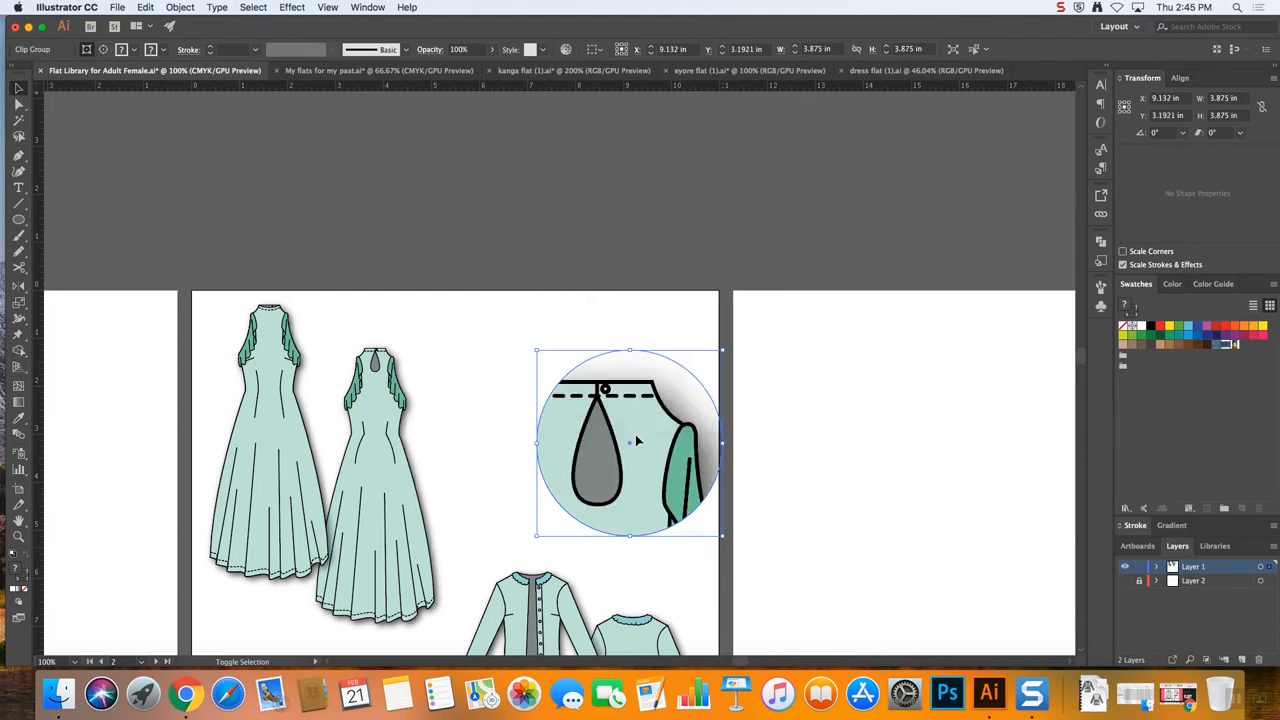
left_click_drag(630, 440, 558, 410)
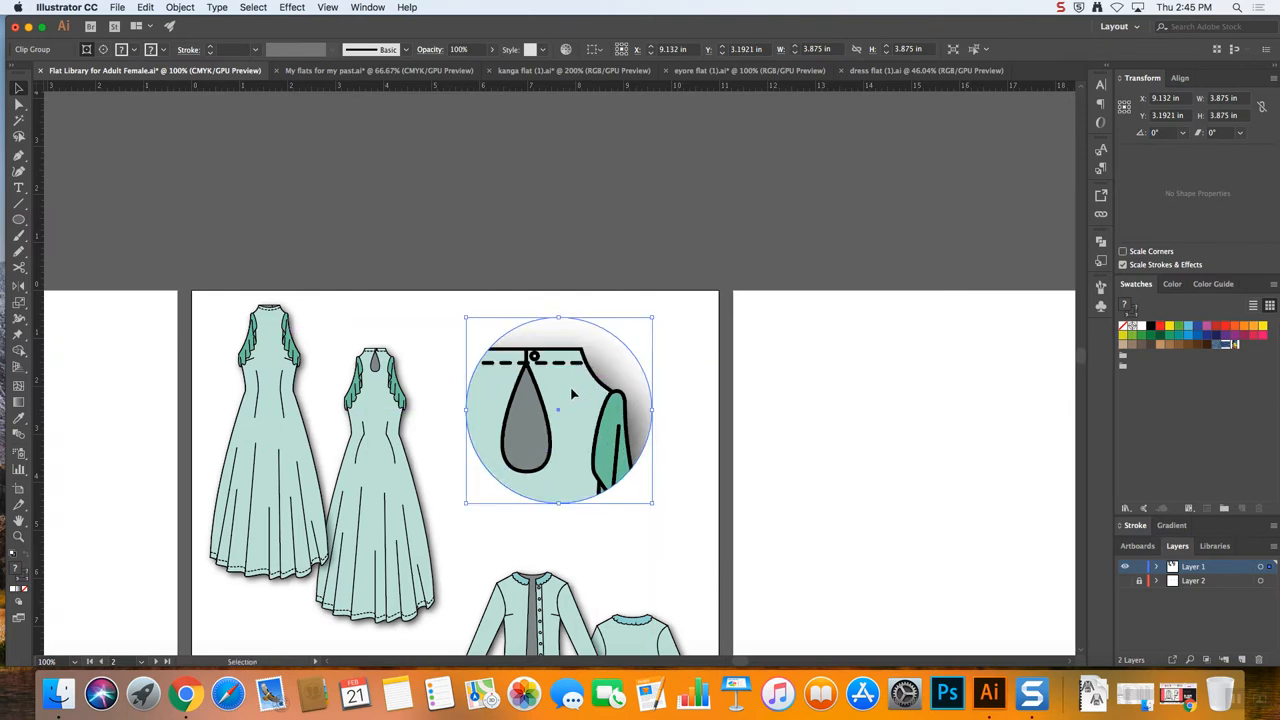
right_click(558, 410)
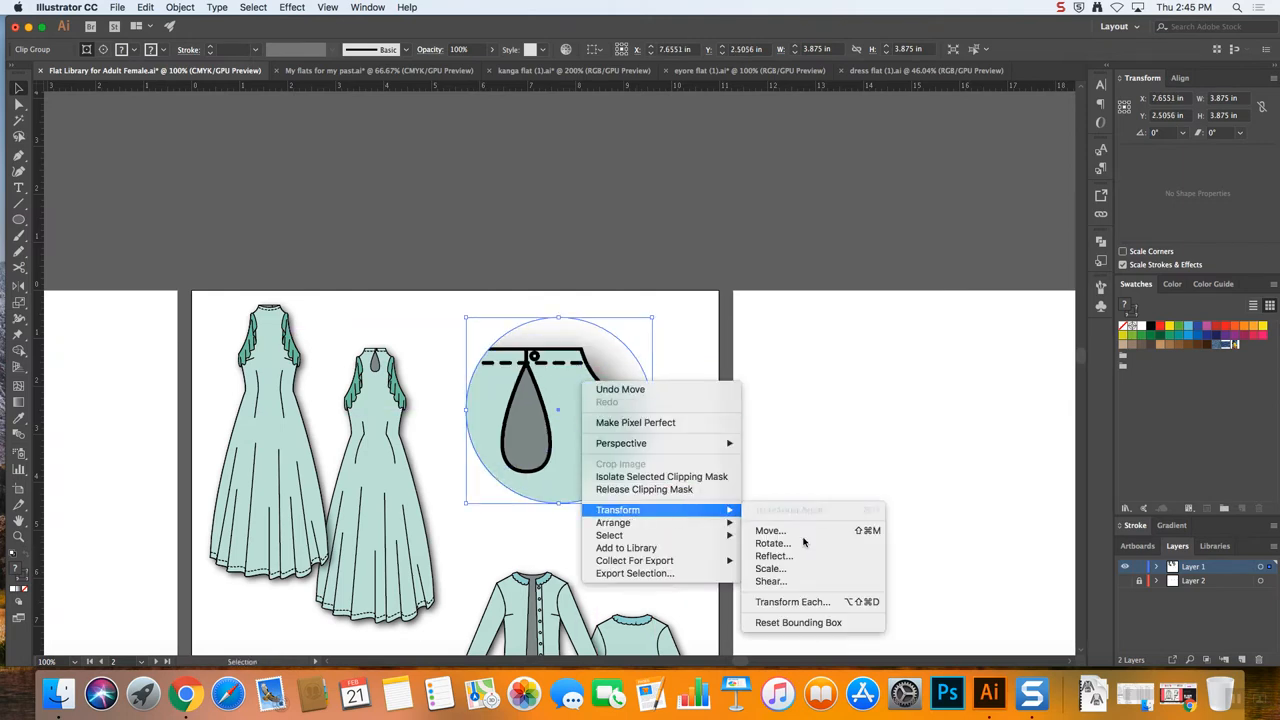
left_click(768, 568)
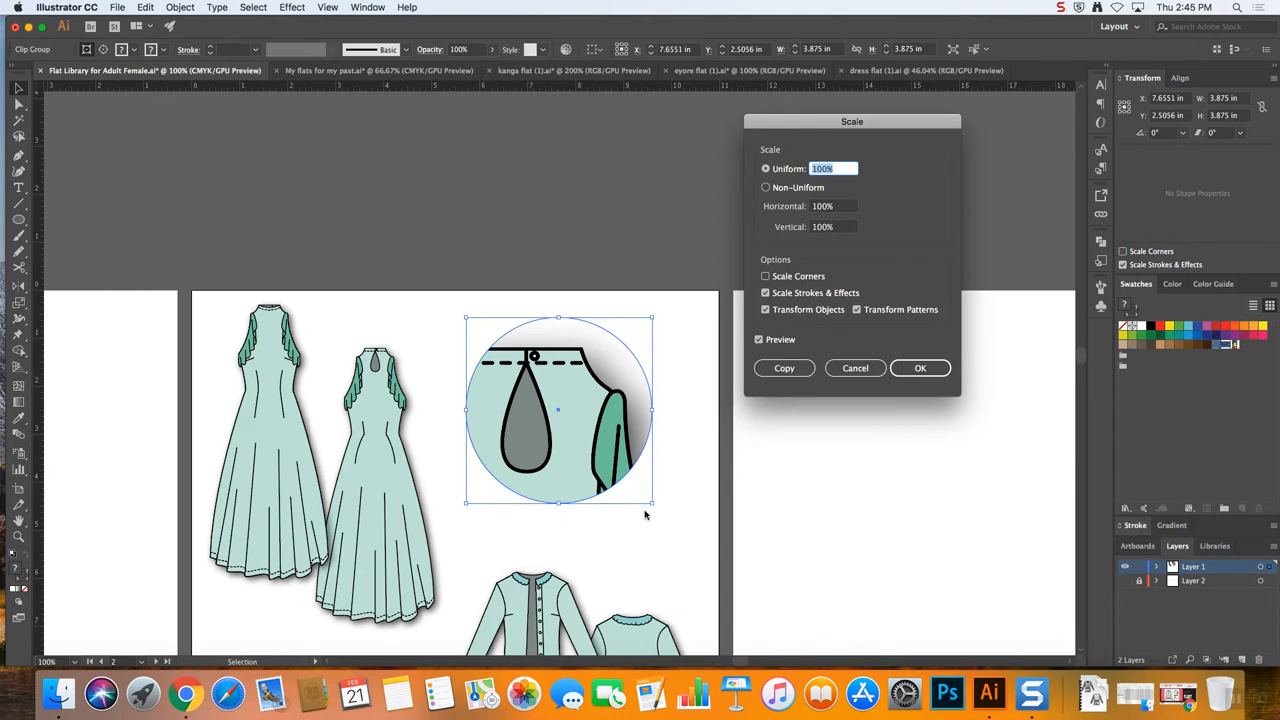
mouse_move(808, 360)
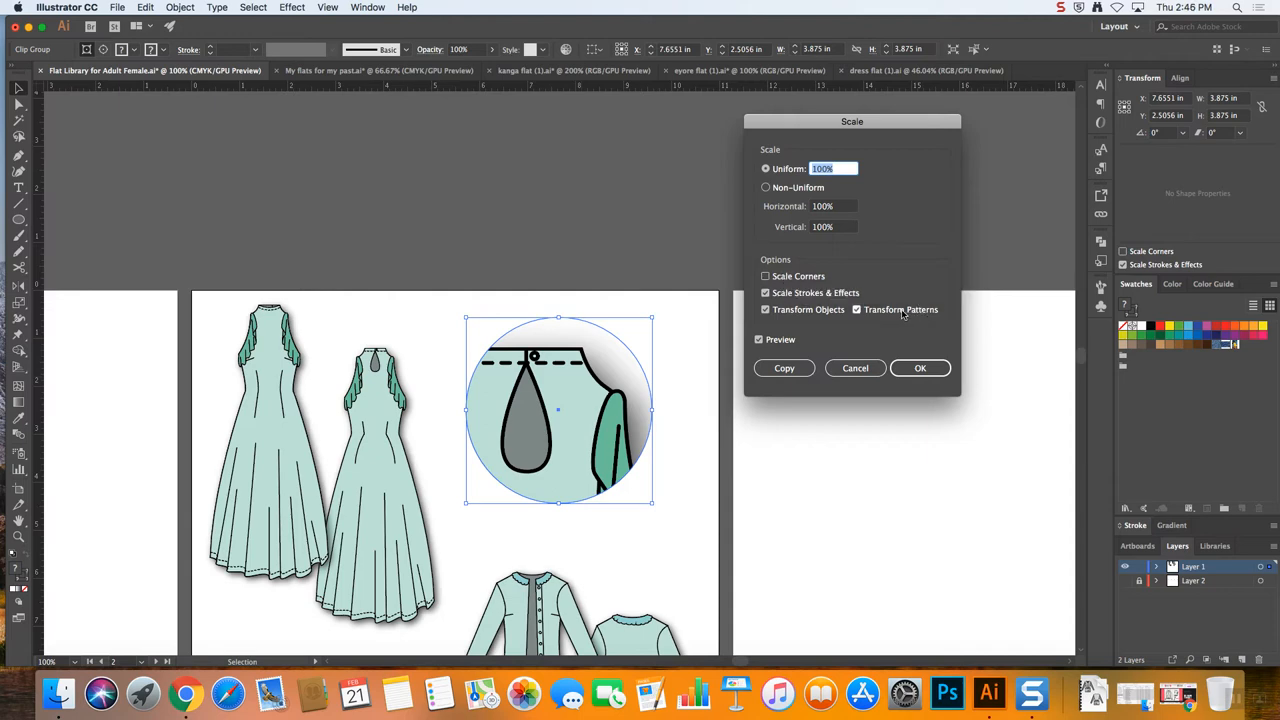
Close Scale without resizing, deselect, then reselect the circular neckline close-up
left_click(920, 368)
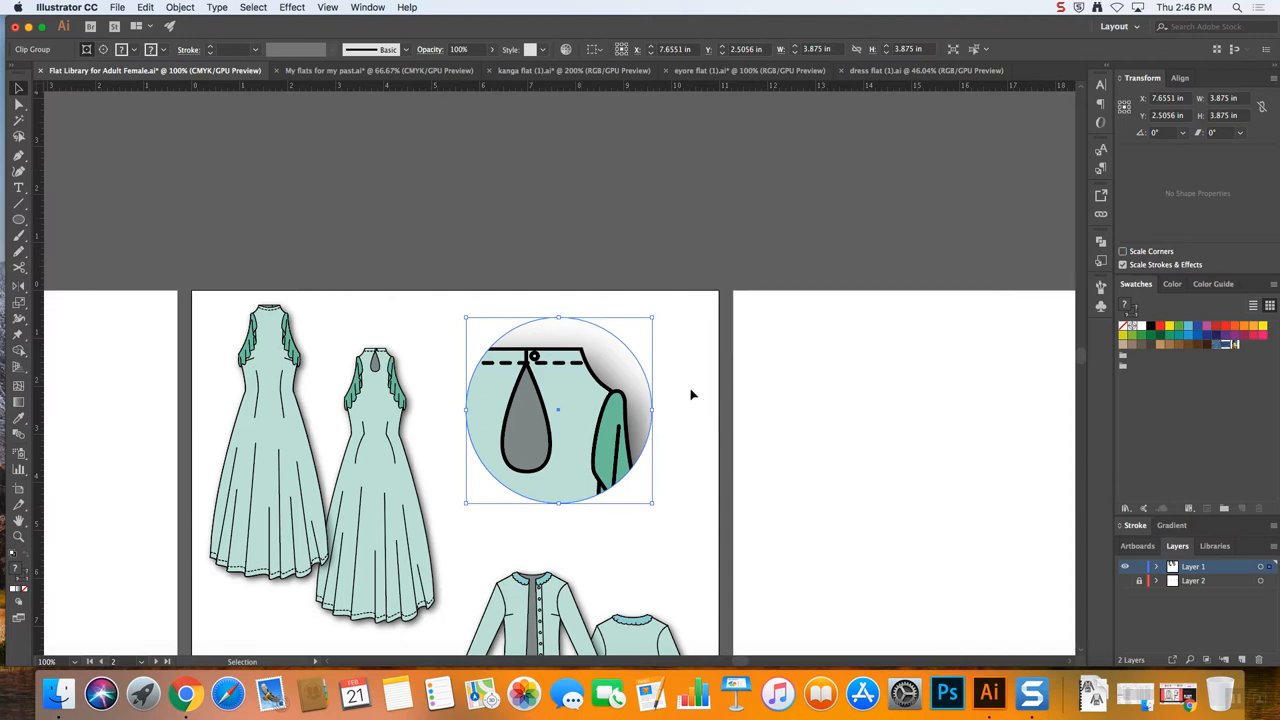
left_click(650, 440)
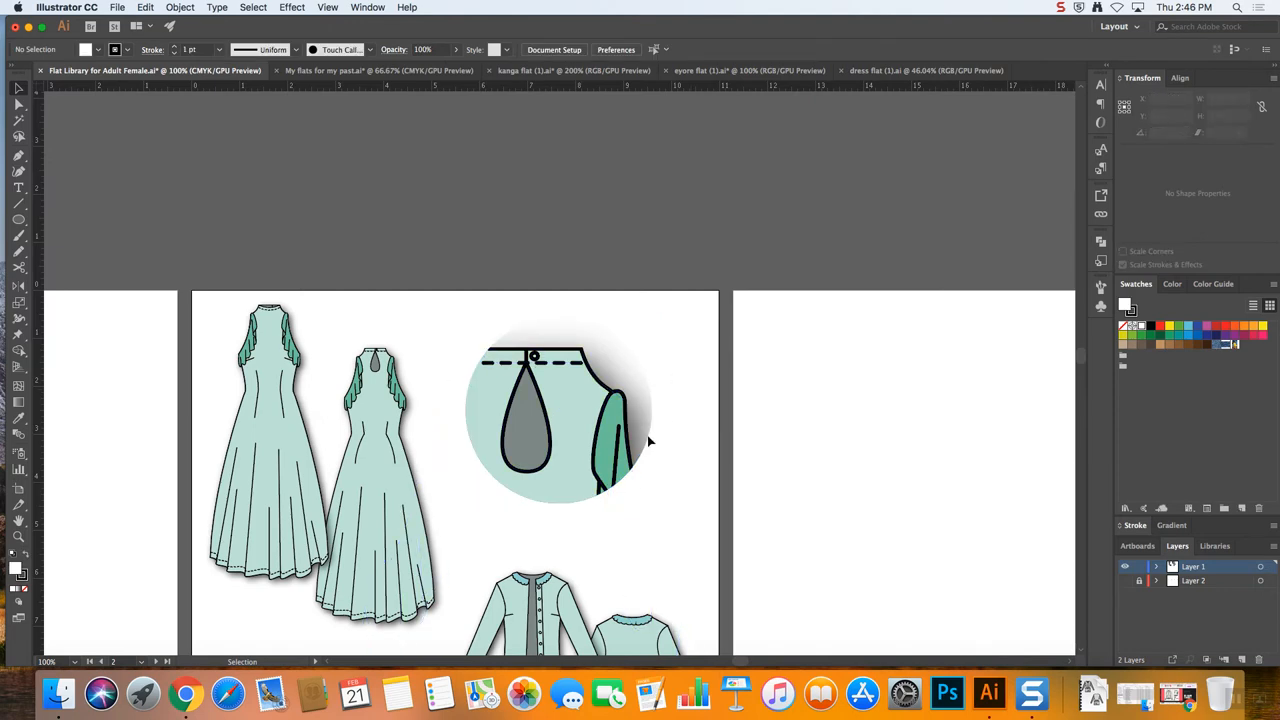
mouse_move(650, 390)
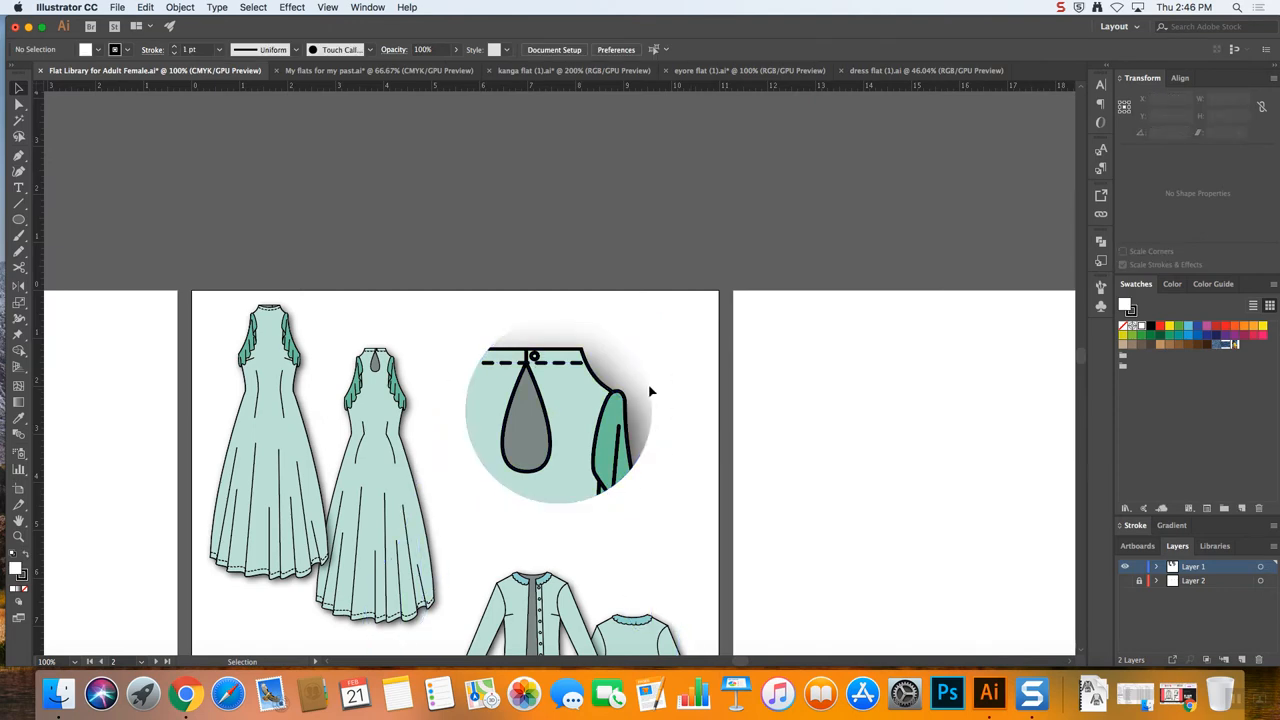
left_click(558, 410)
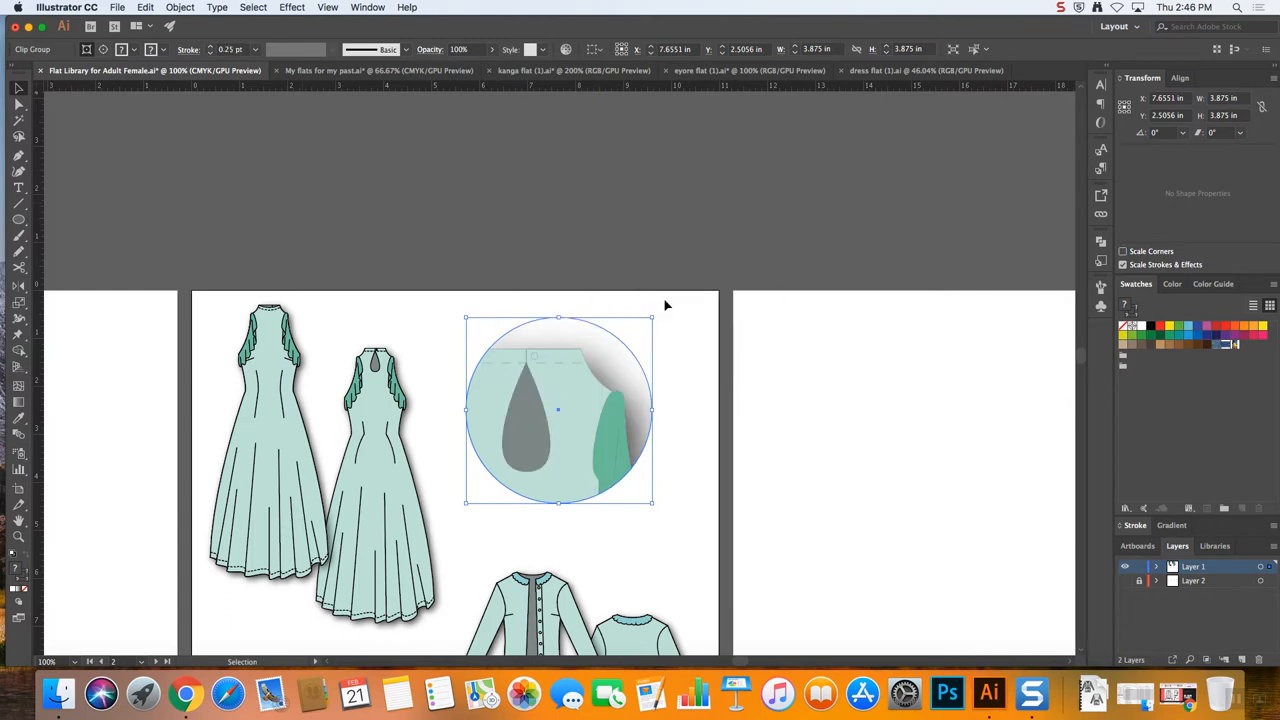
mouse_move(616, 414)
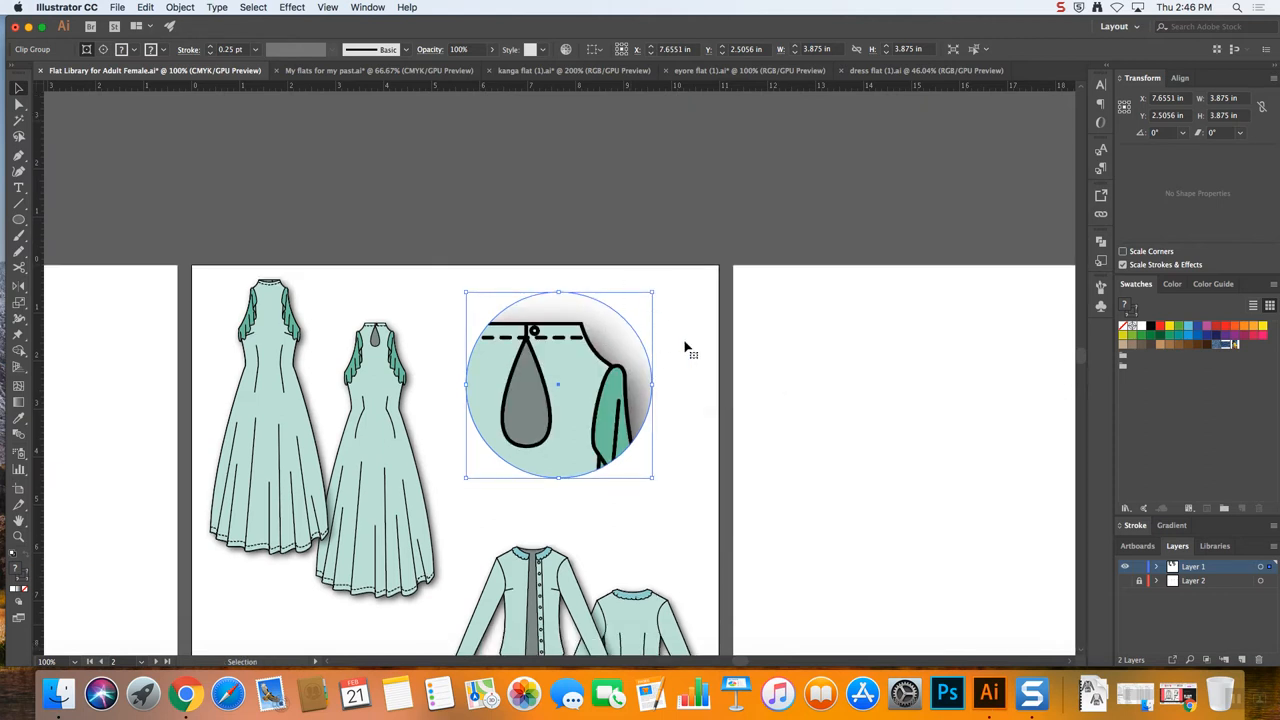
Enter the neckline close-up's clip group to edit its contents alone
double_click(558, 384)
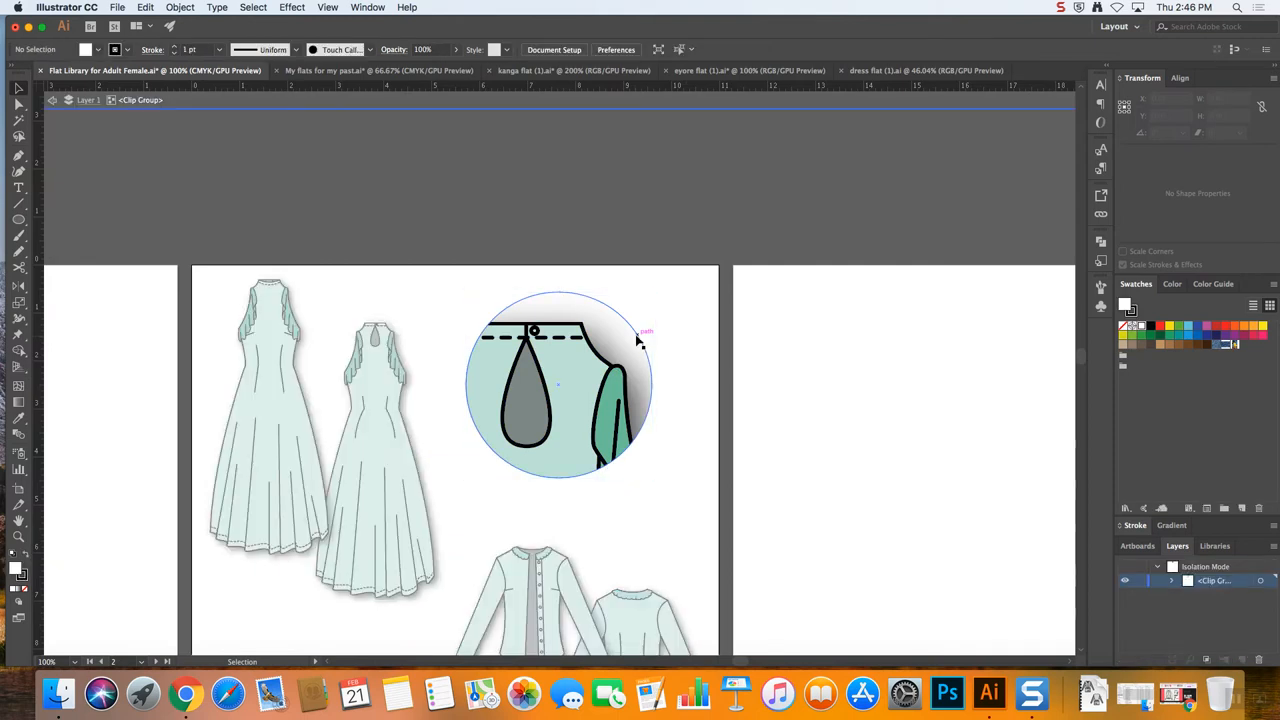
mouse_move(644, 350)
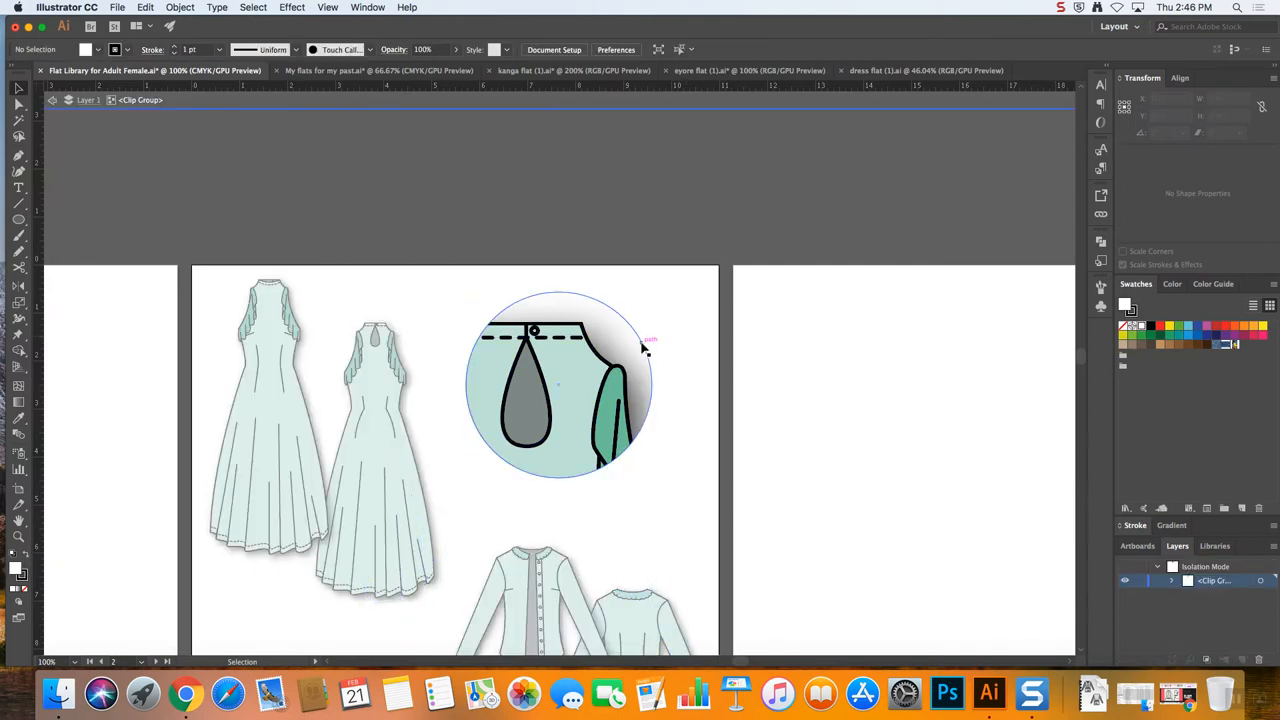
left_click(558, 384)
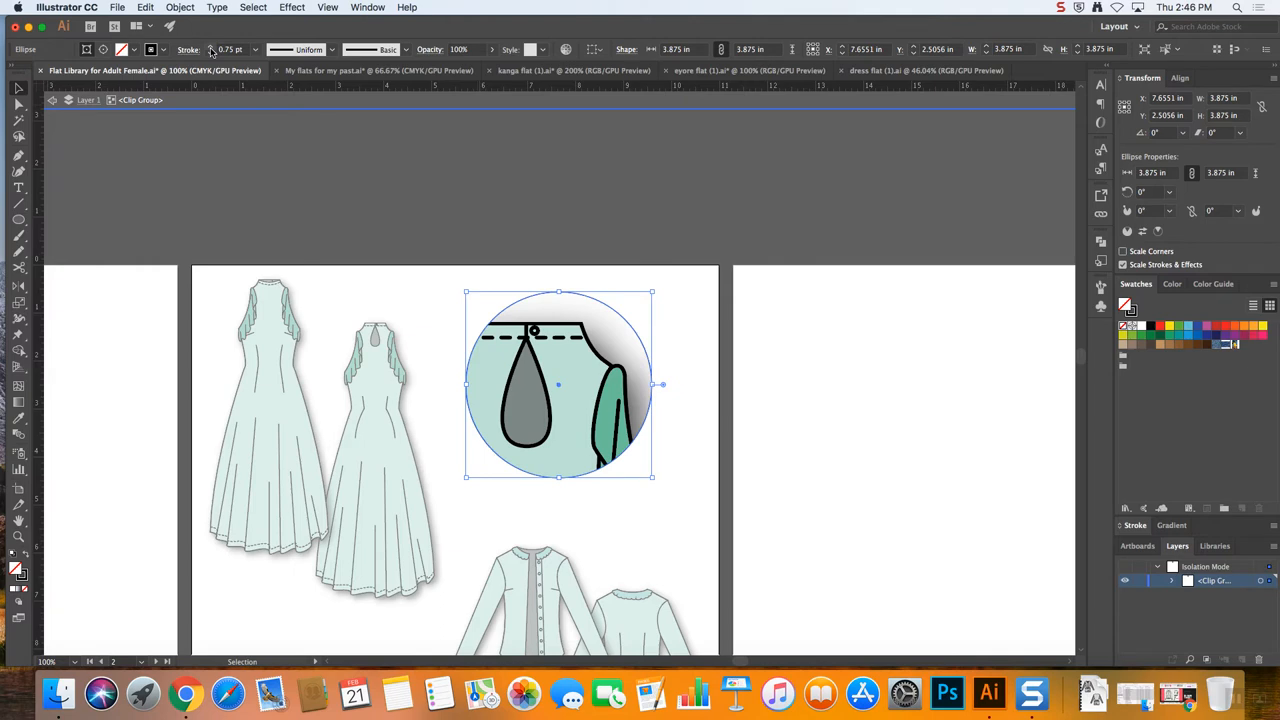
mouse_move(712, 344)
type("P")
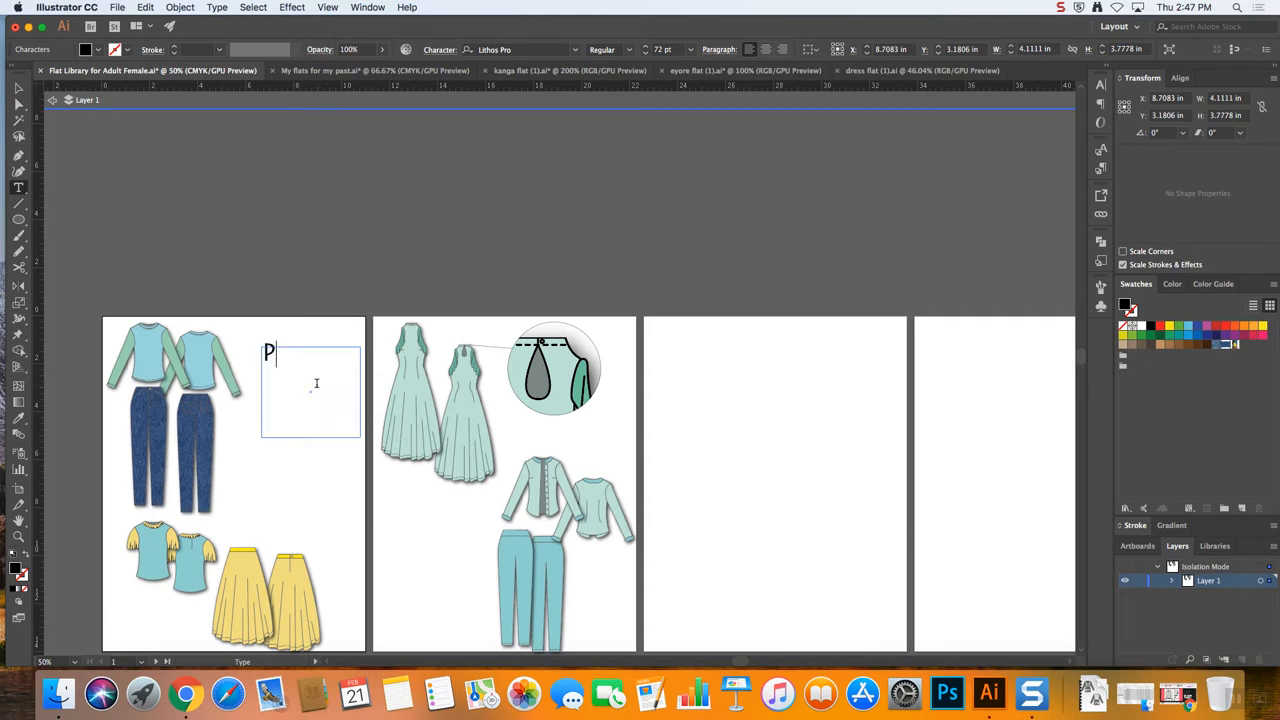
Type the title PUERTO Rico VACATION, fix its typo, and leave it beside the jeans
type("UR")
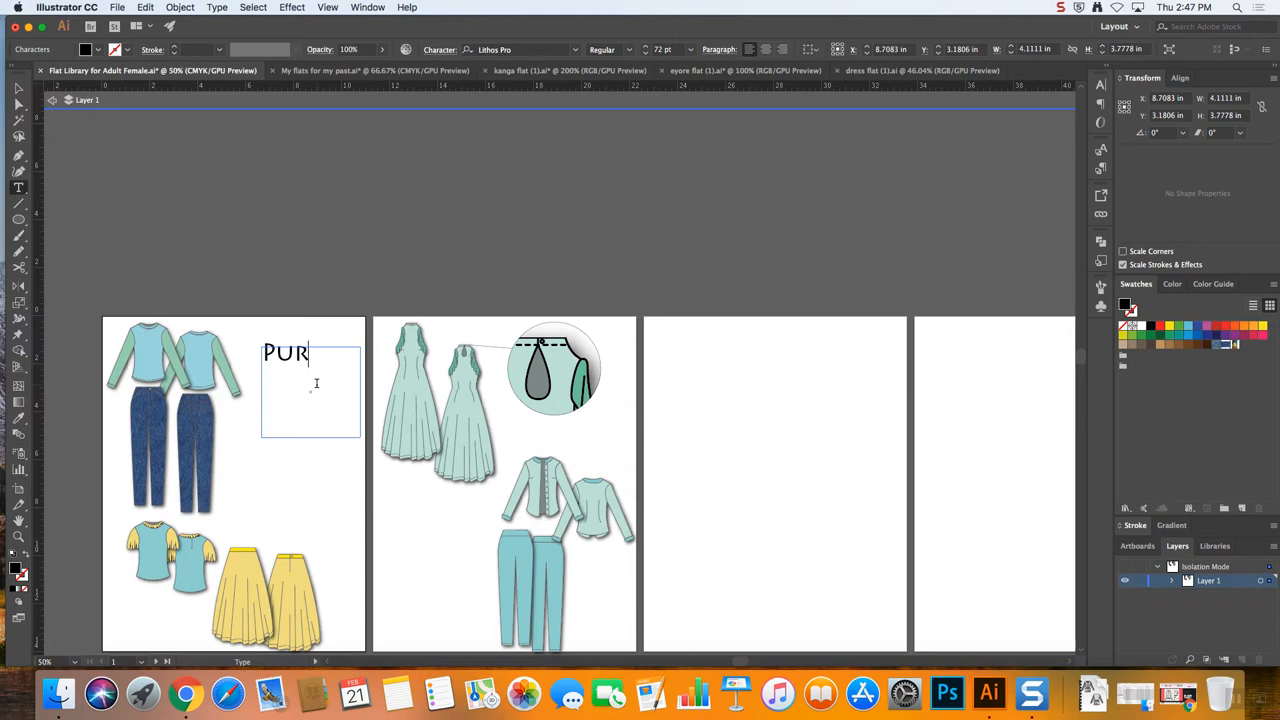
type("ERTO")
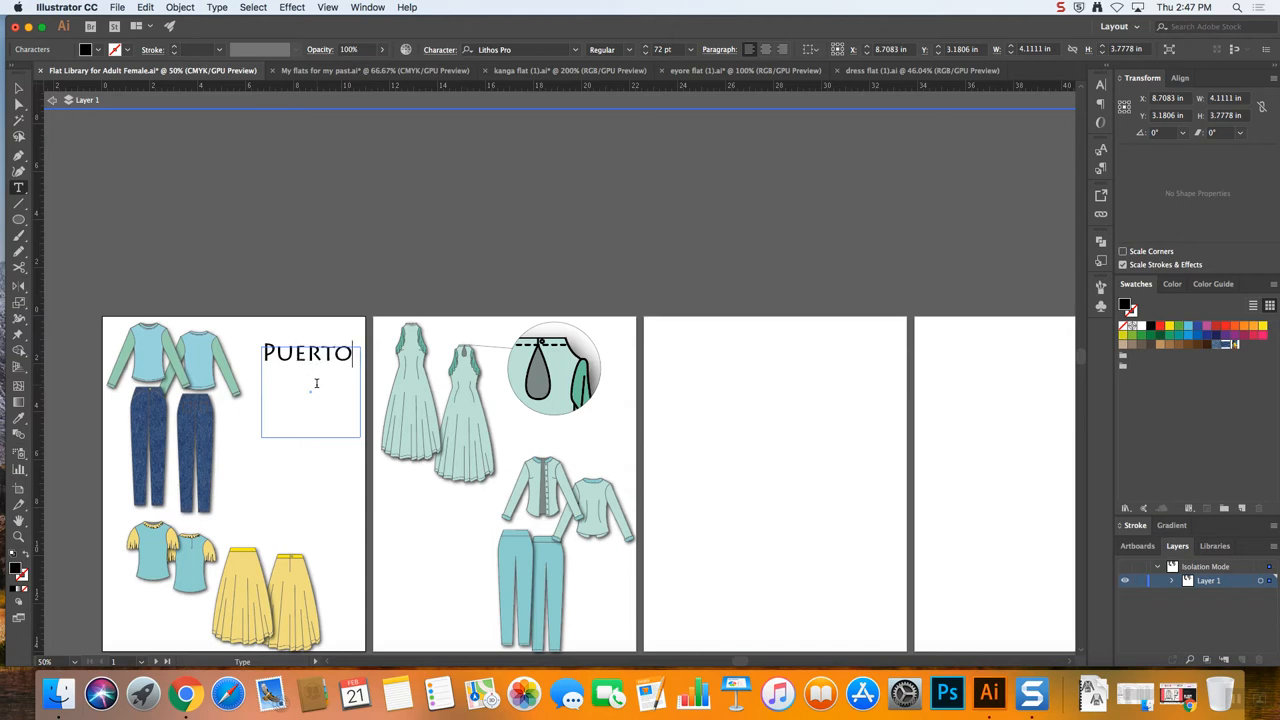
type("Rico")
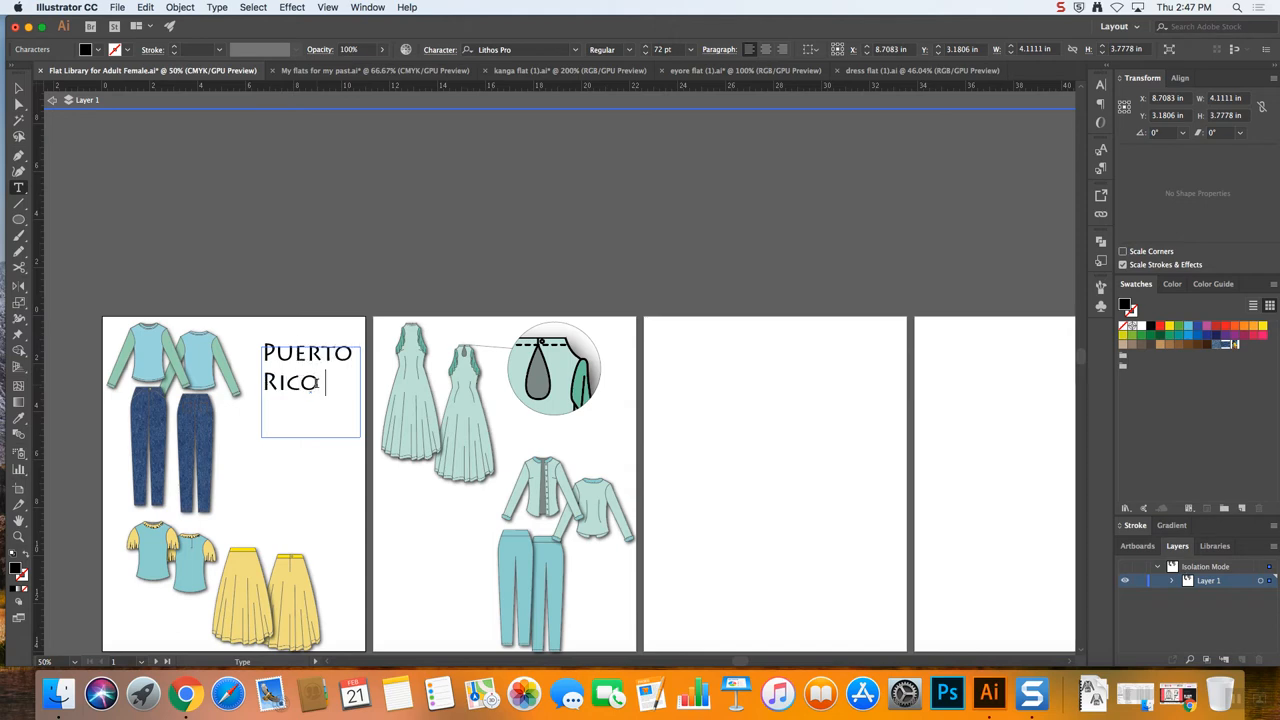
type("VACATI")
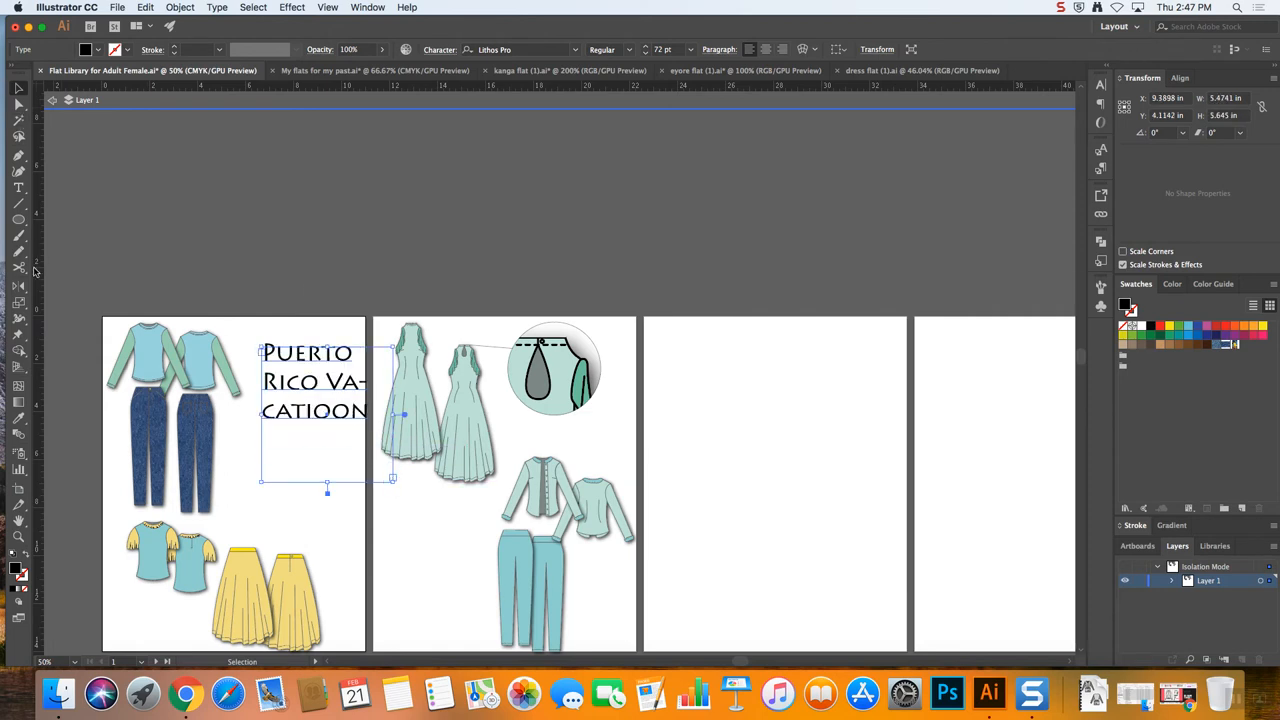
double_click(310, 380)
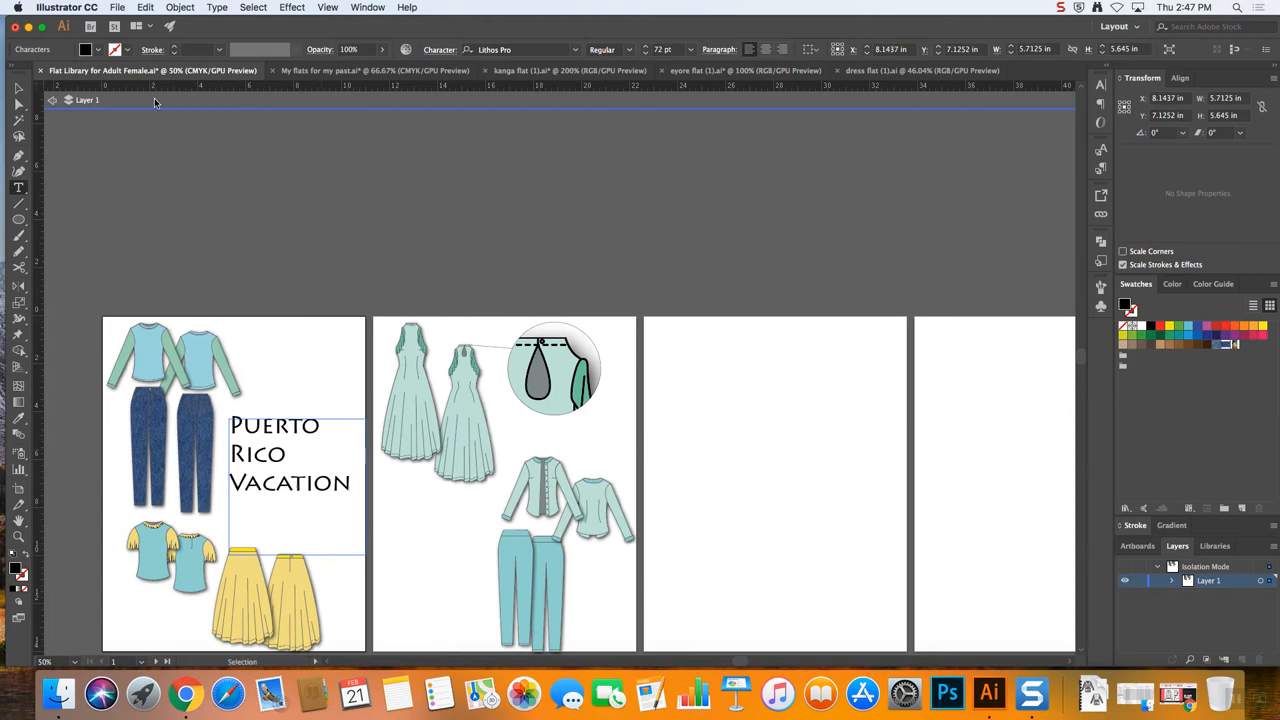
left_click(276, 310)
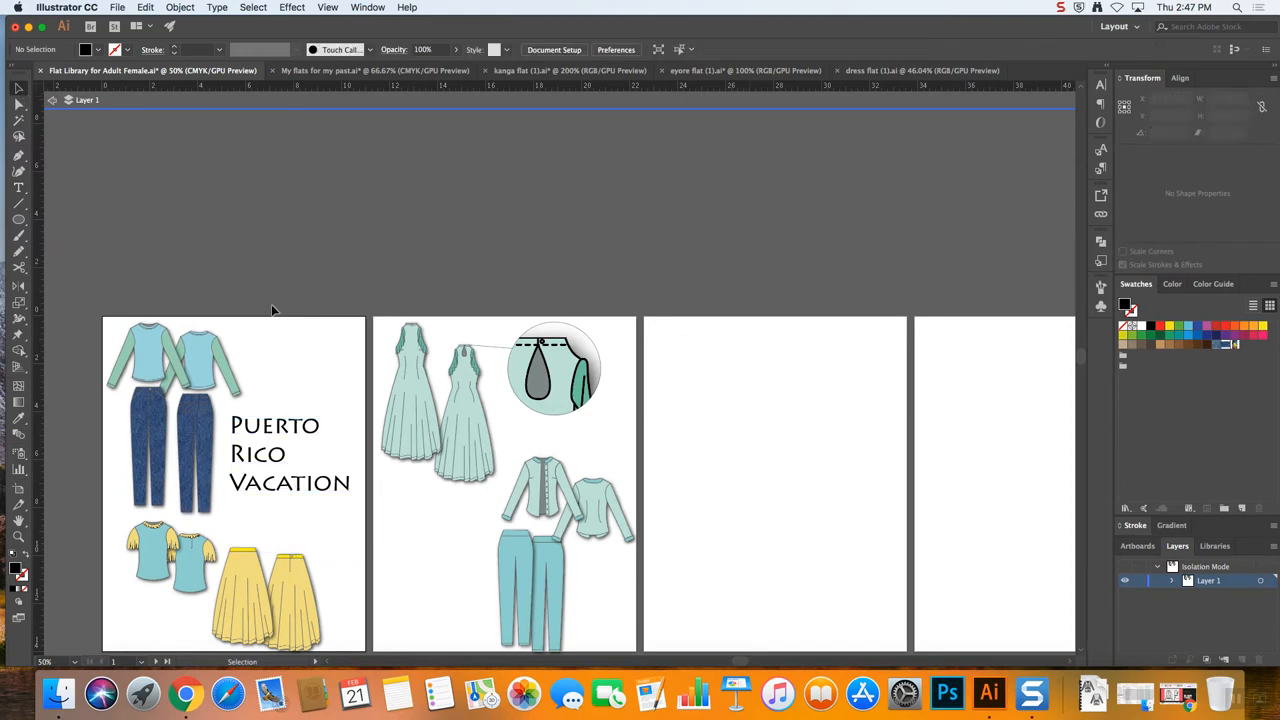
mouse_move(266, 296)
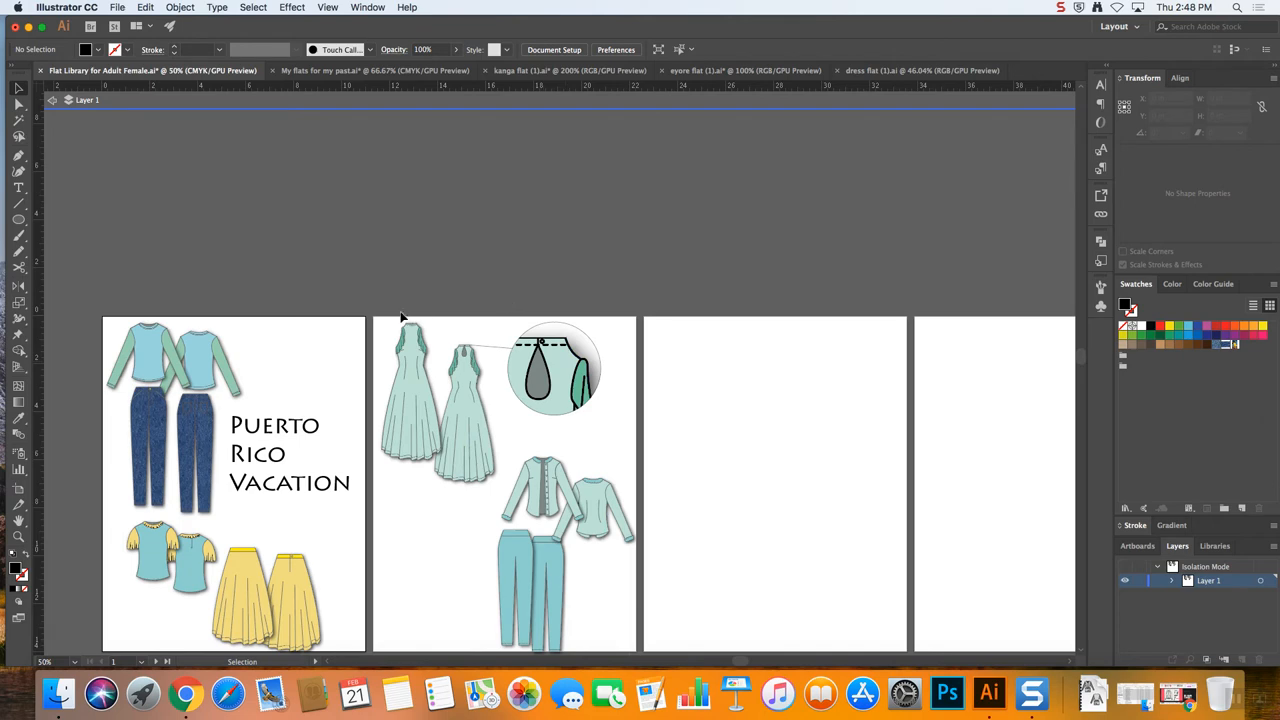
mouse_move(382, 304)
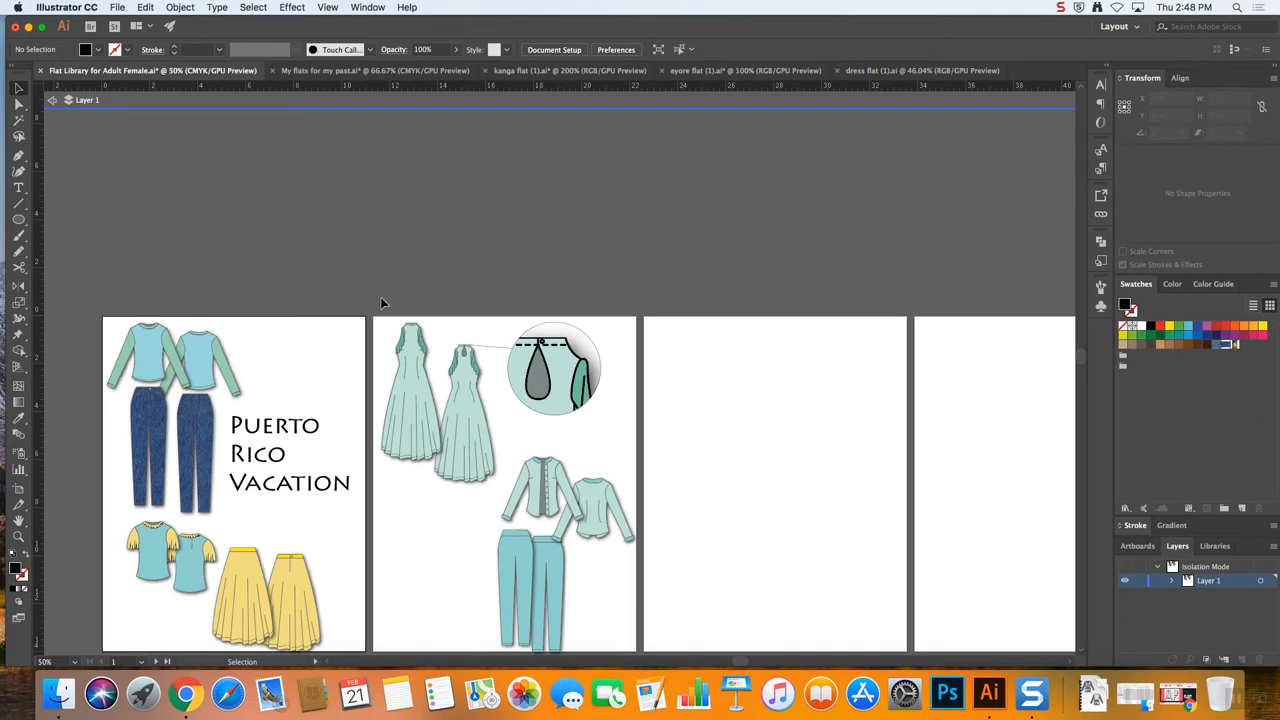
mouse_move(1064, 50)
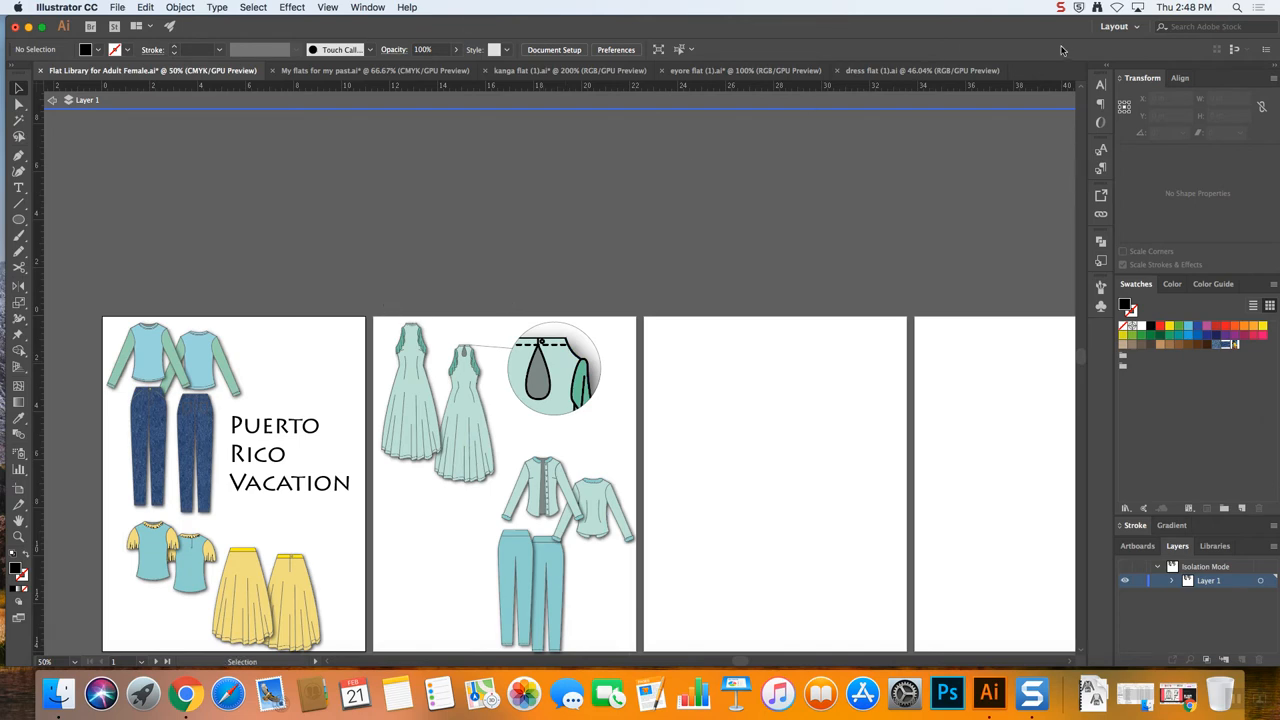
mouse_move(944, 50)
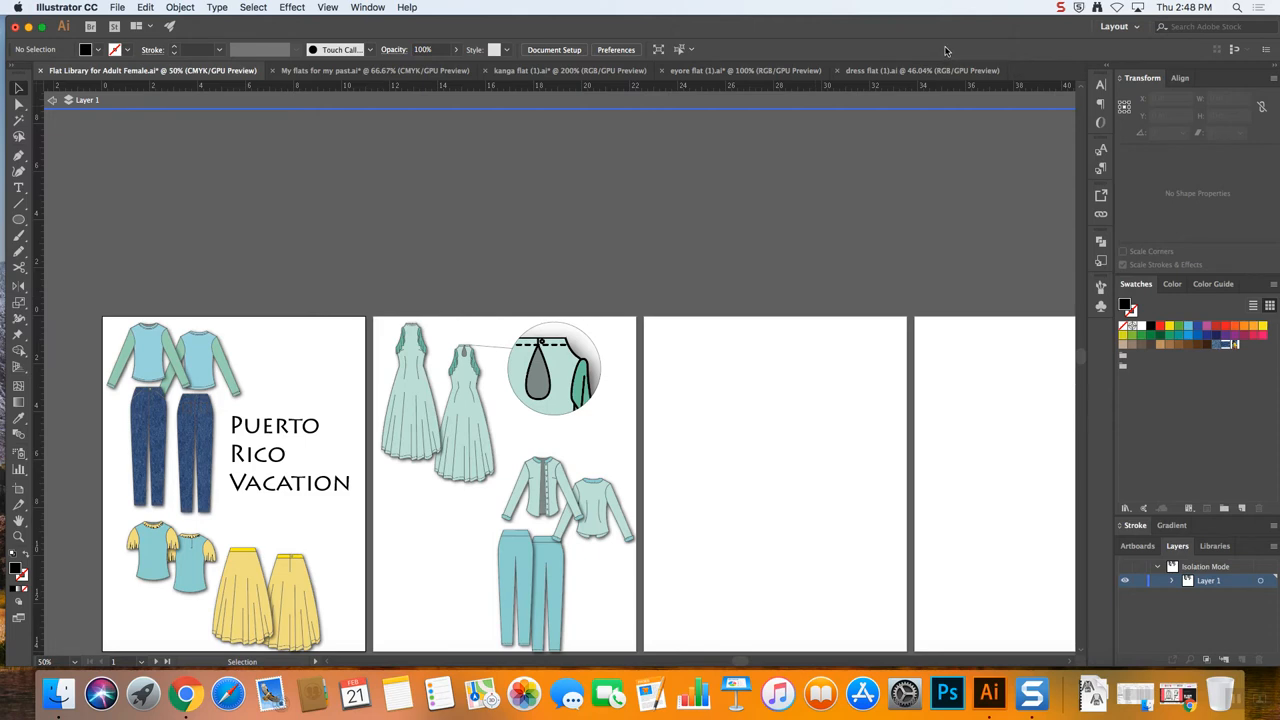
mouse_move(910, 48)
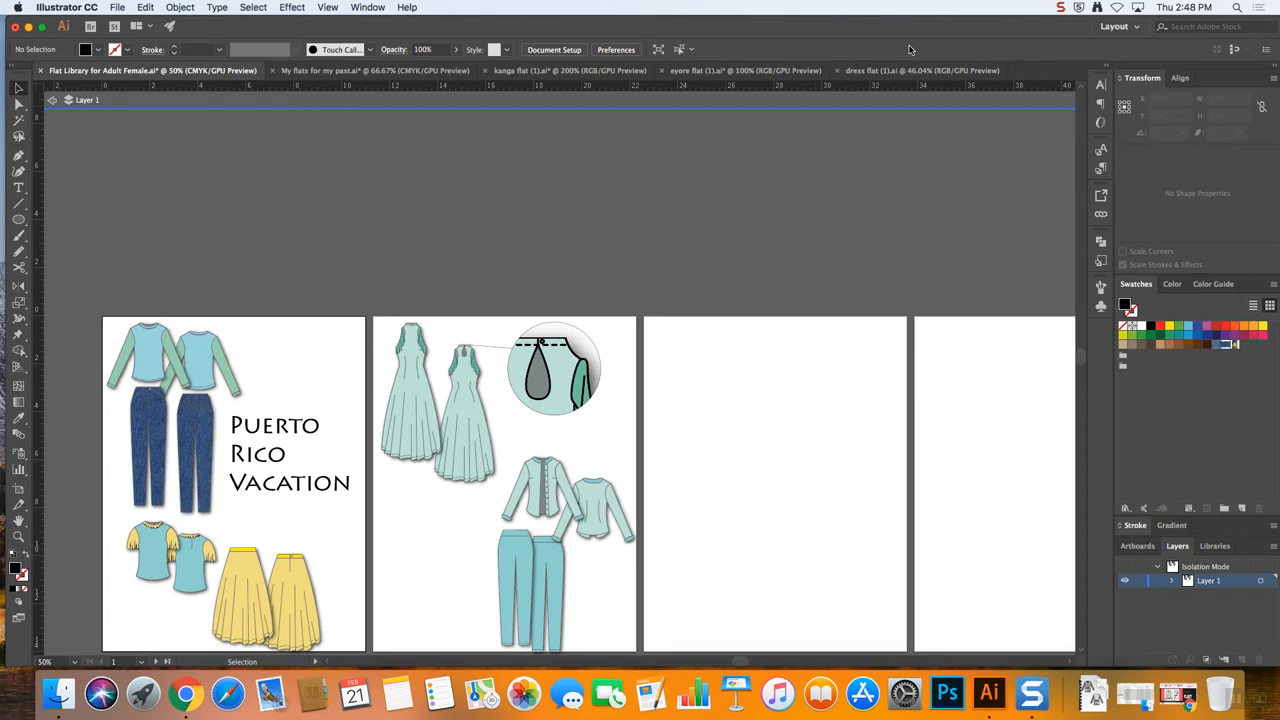
mouse_move(648, 260)
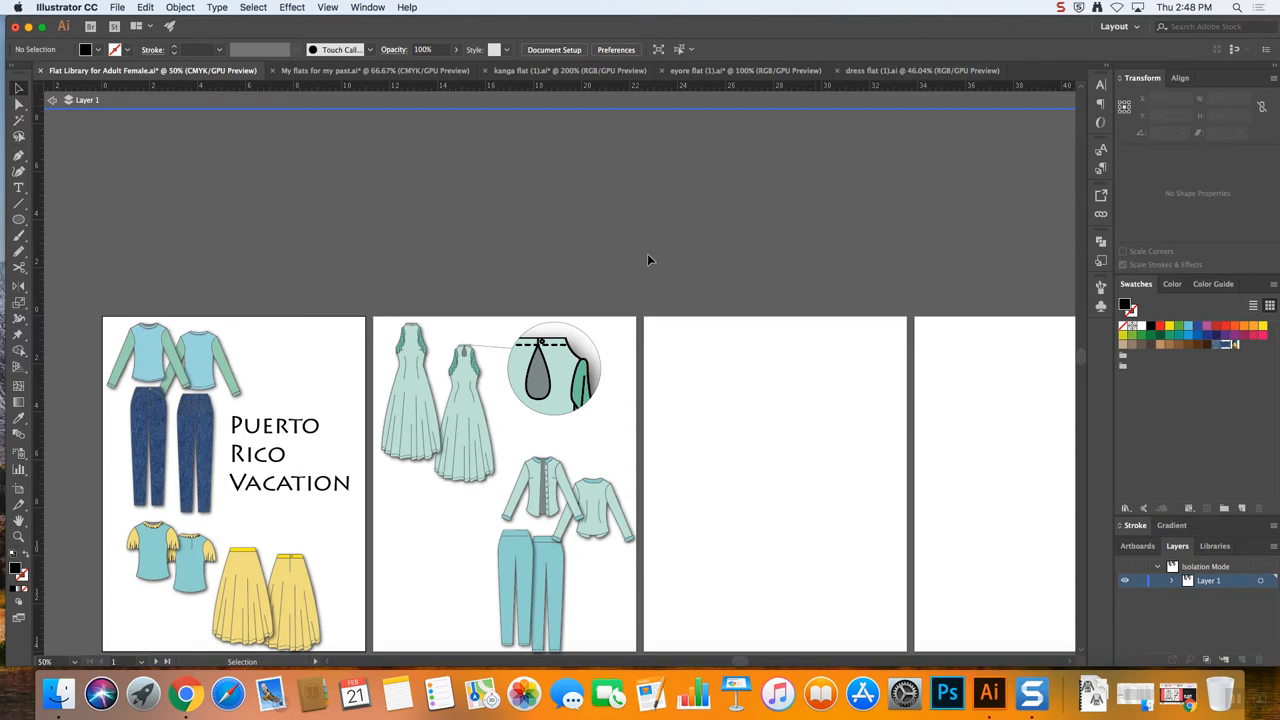
mouse_move(738, 660)
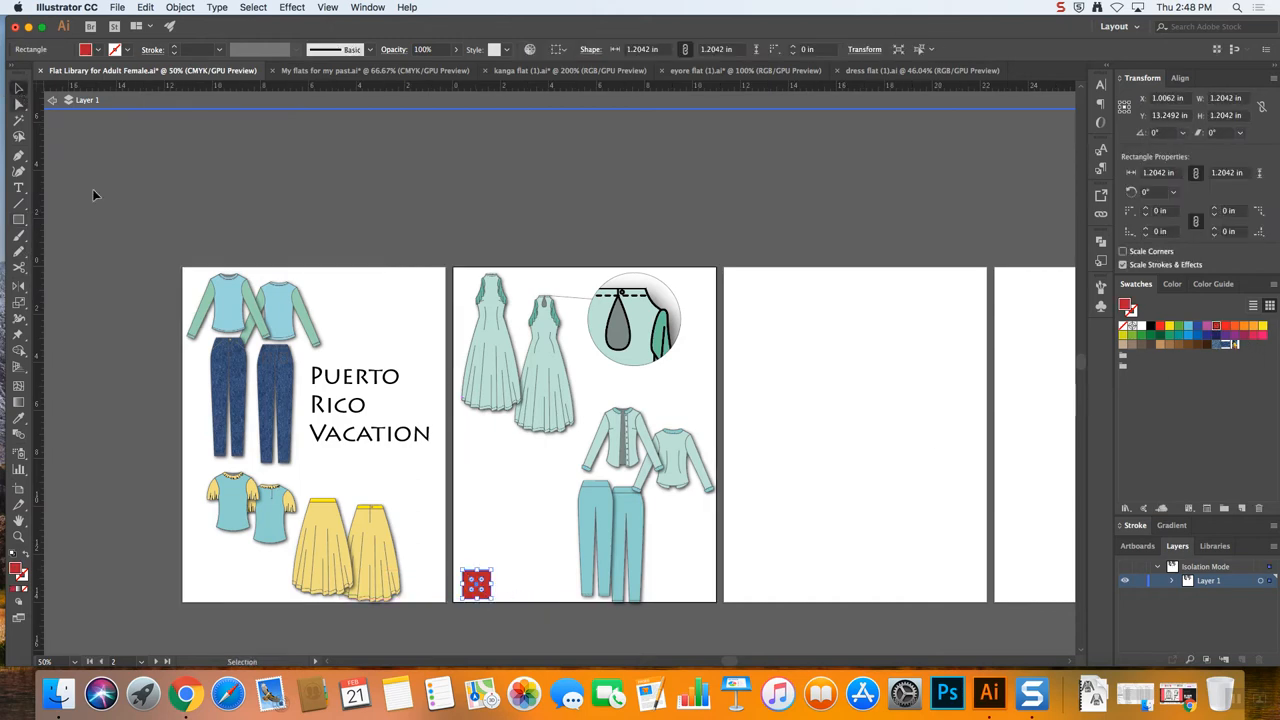
Copy the red square into yellow and pink chips and line them up in a row
left_click(510, 636)
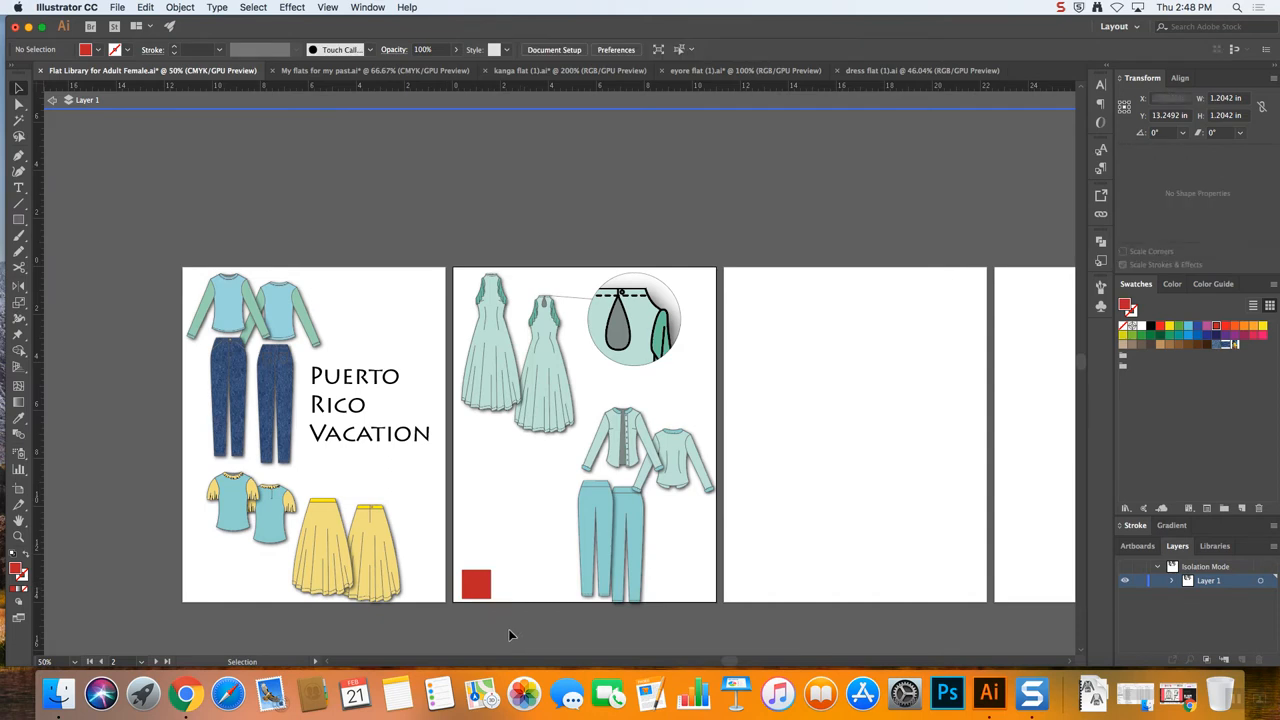
left_click(476, 584)
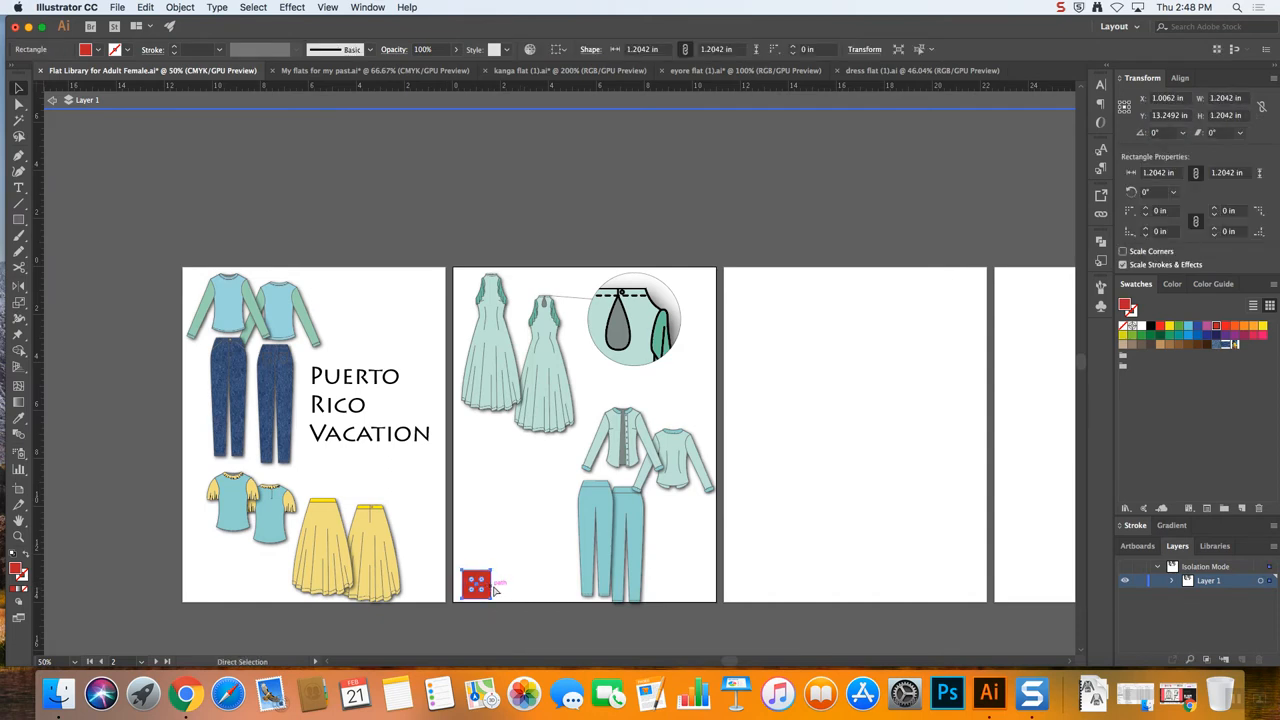
left_click_drag(476, 584, 554, 368)
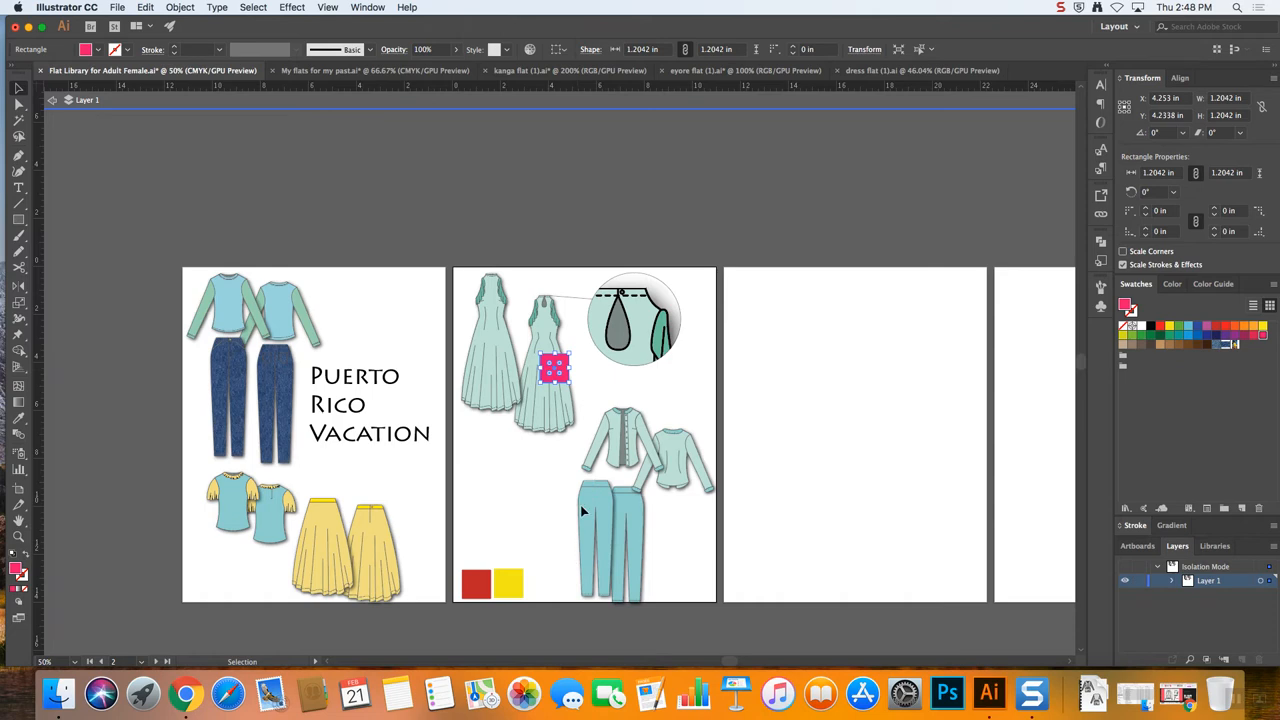
mouse_move(582, 408)
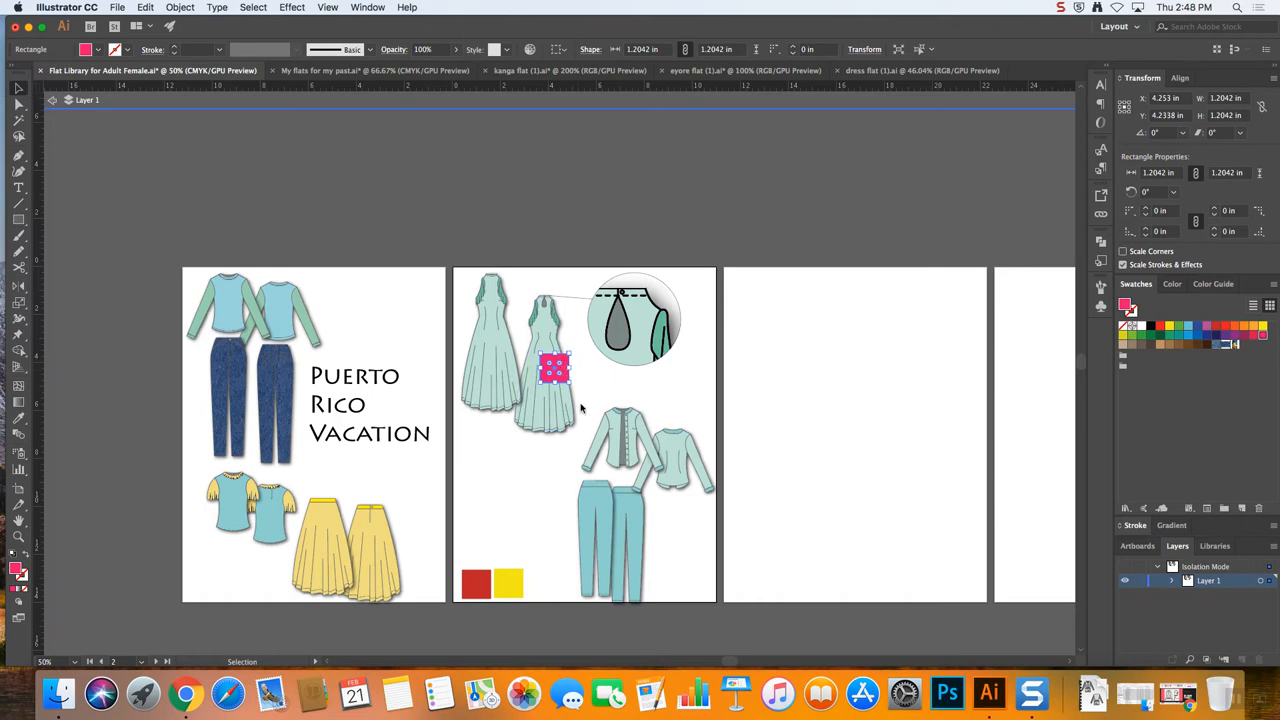
left_click_drag(554, 370, 540, 584)
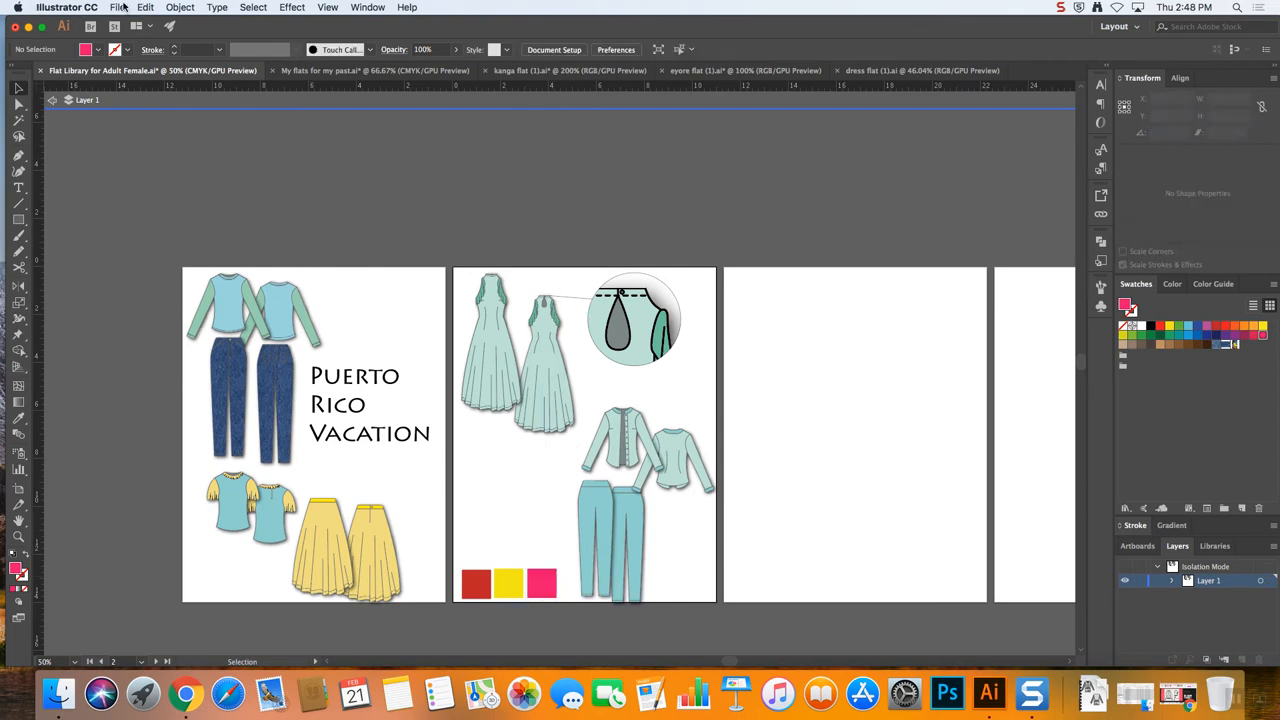
left_click(118, 8)
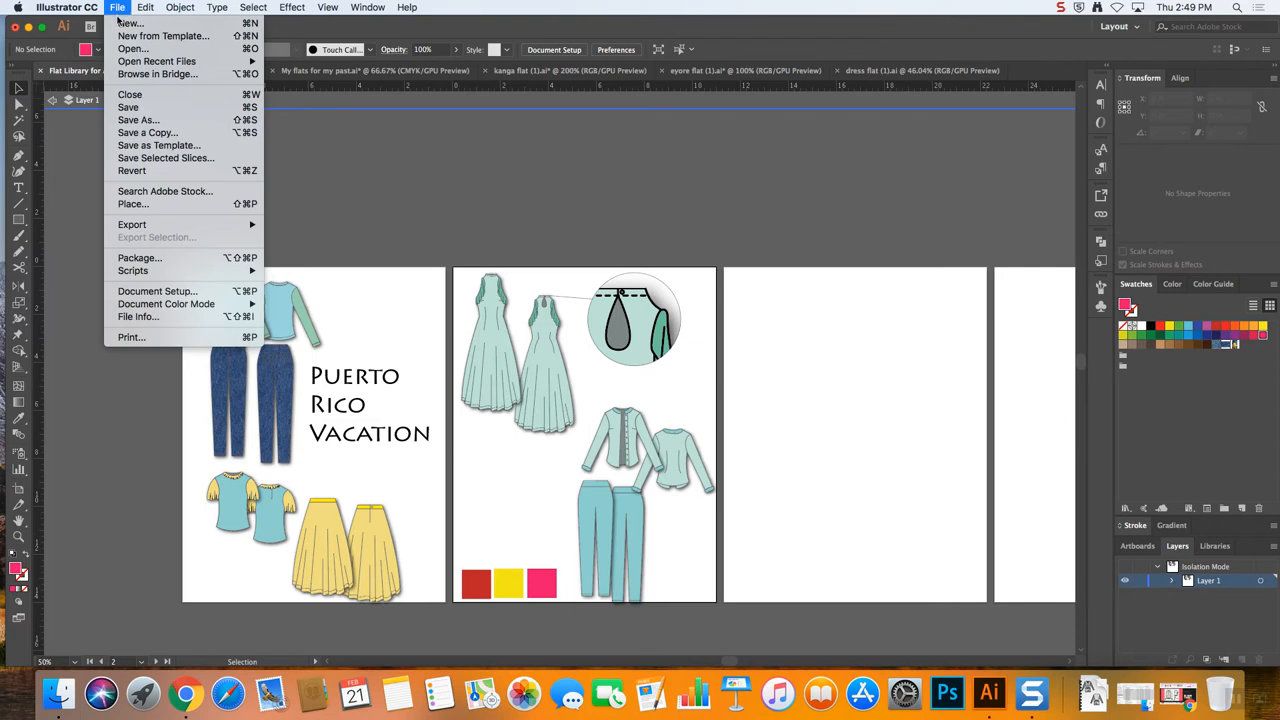
mouse_move(130, 24)
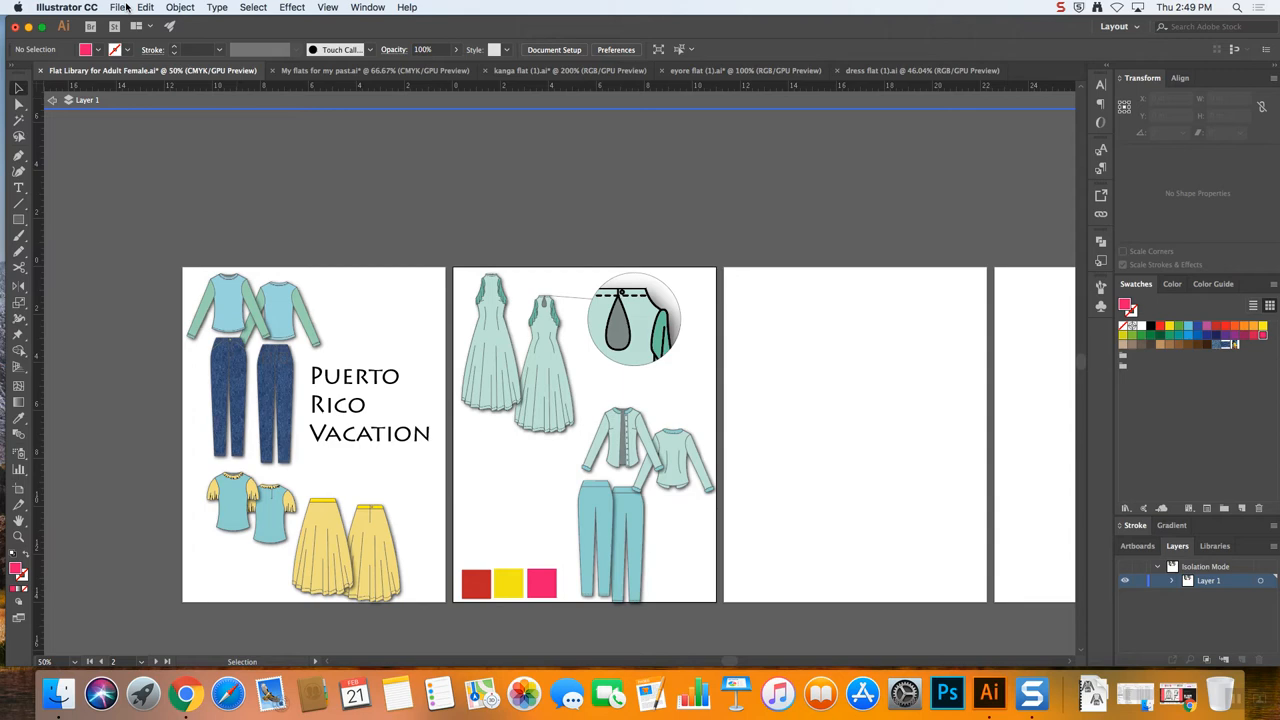
mouse_move(548, 620)
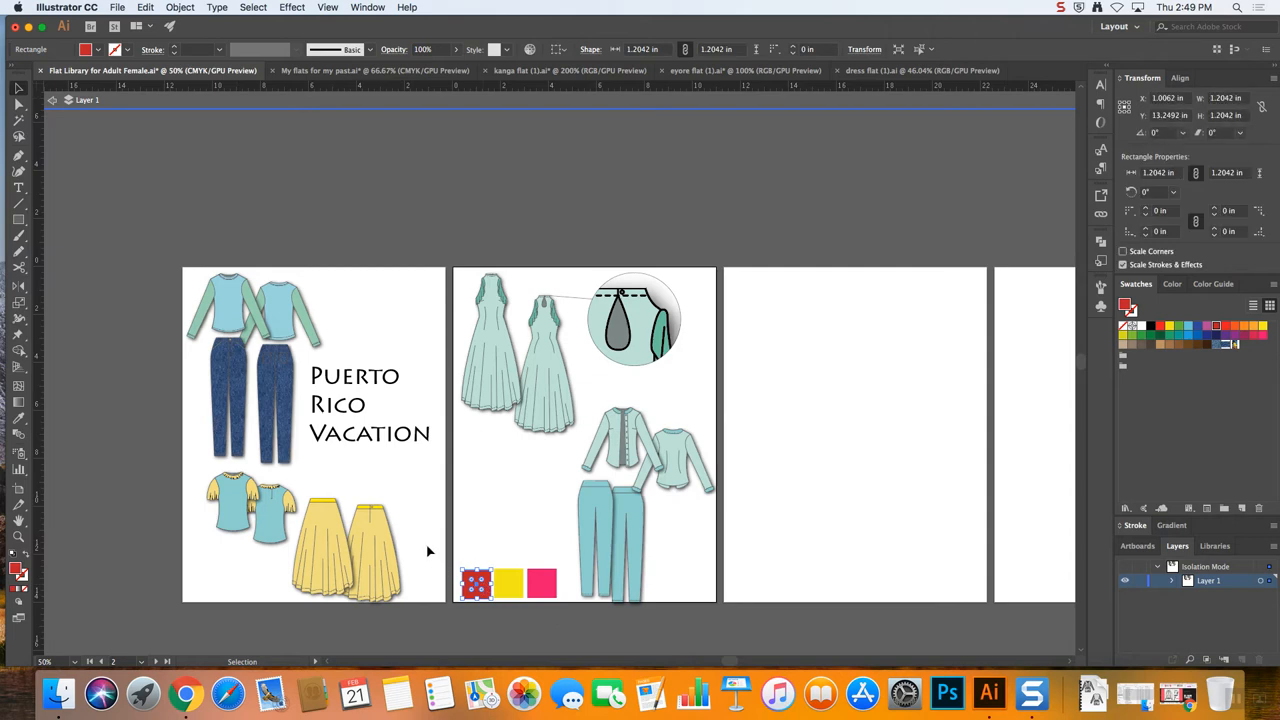
left_click(508, 584)
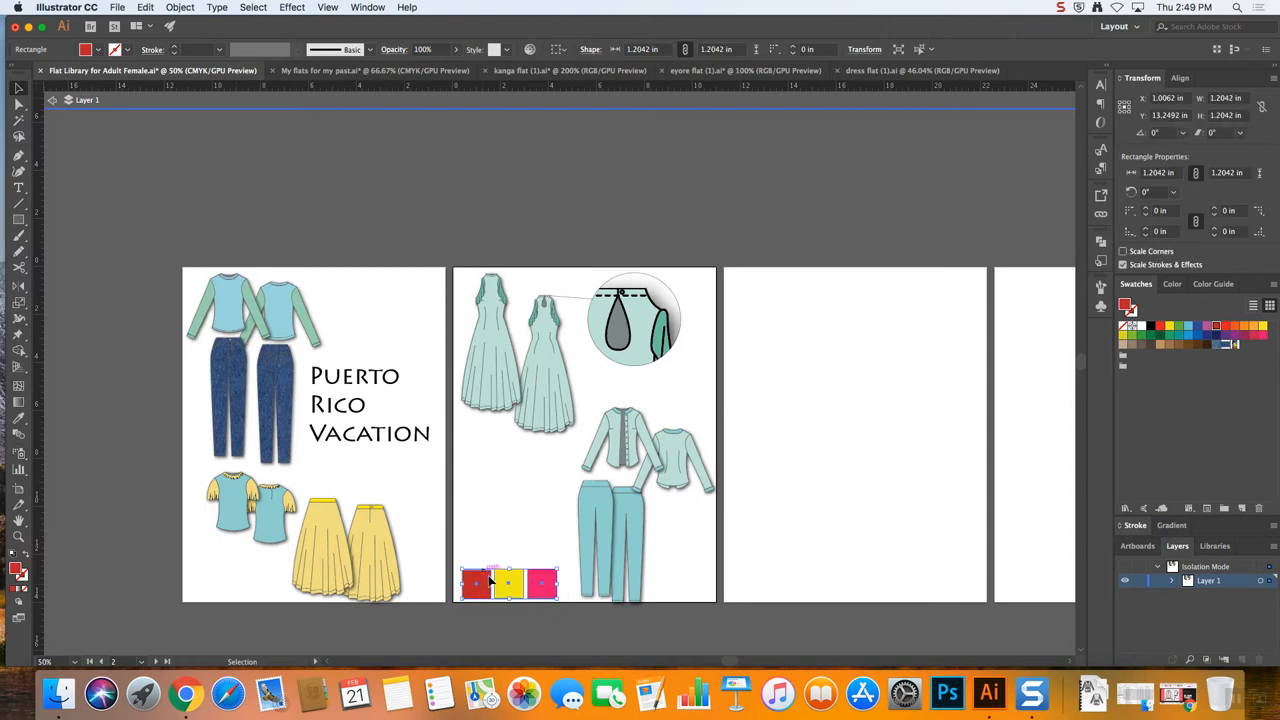
left_click(552, 630)
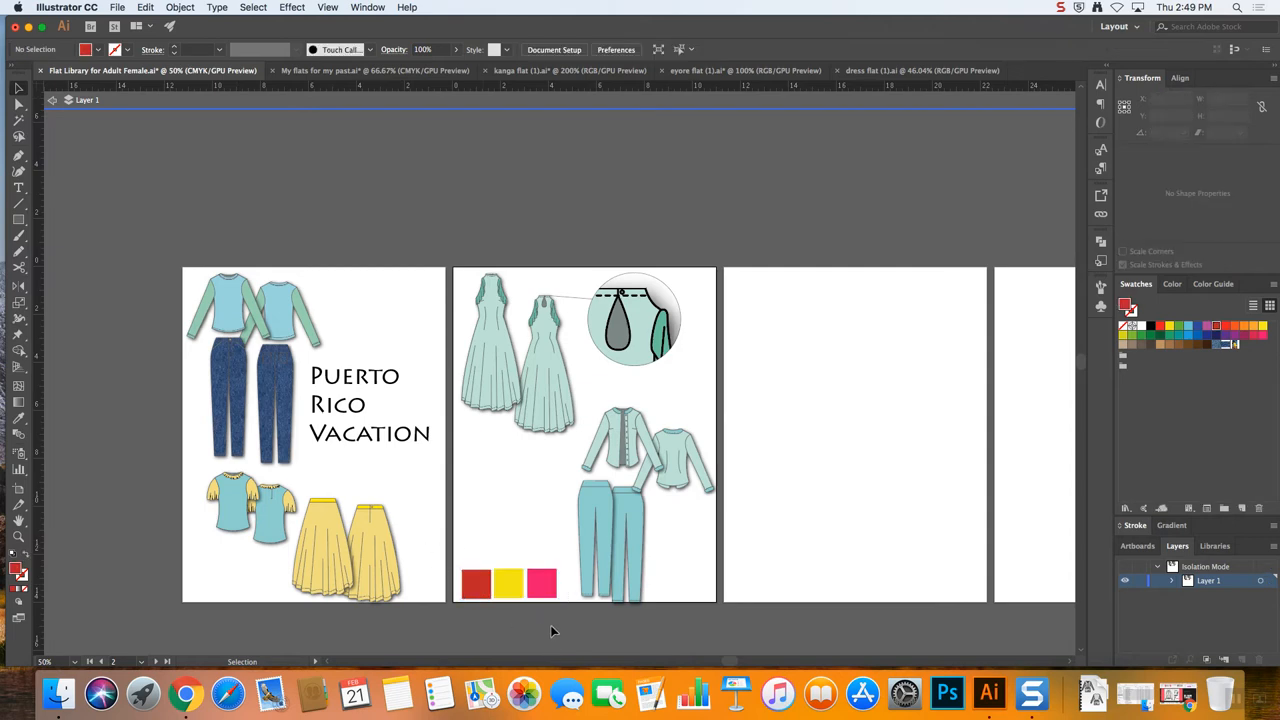
left_click(584, 544)
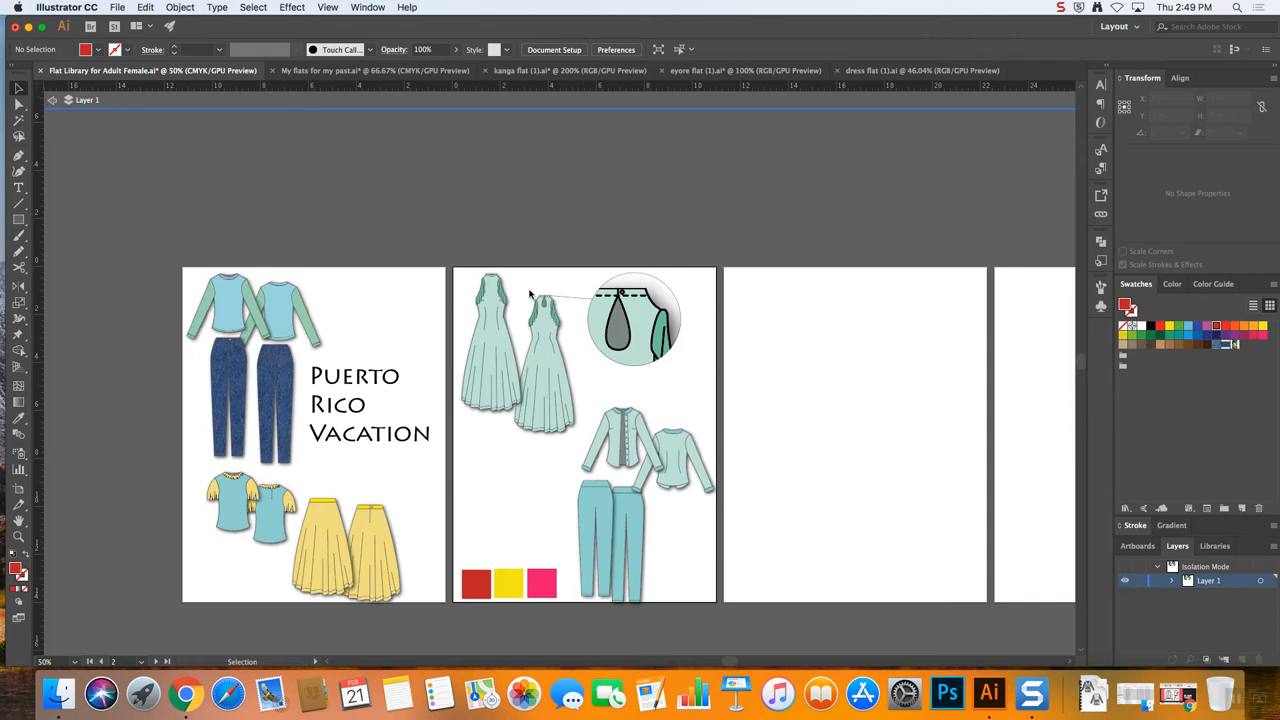
mouse_move(876, 526)
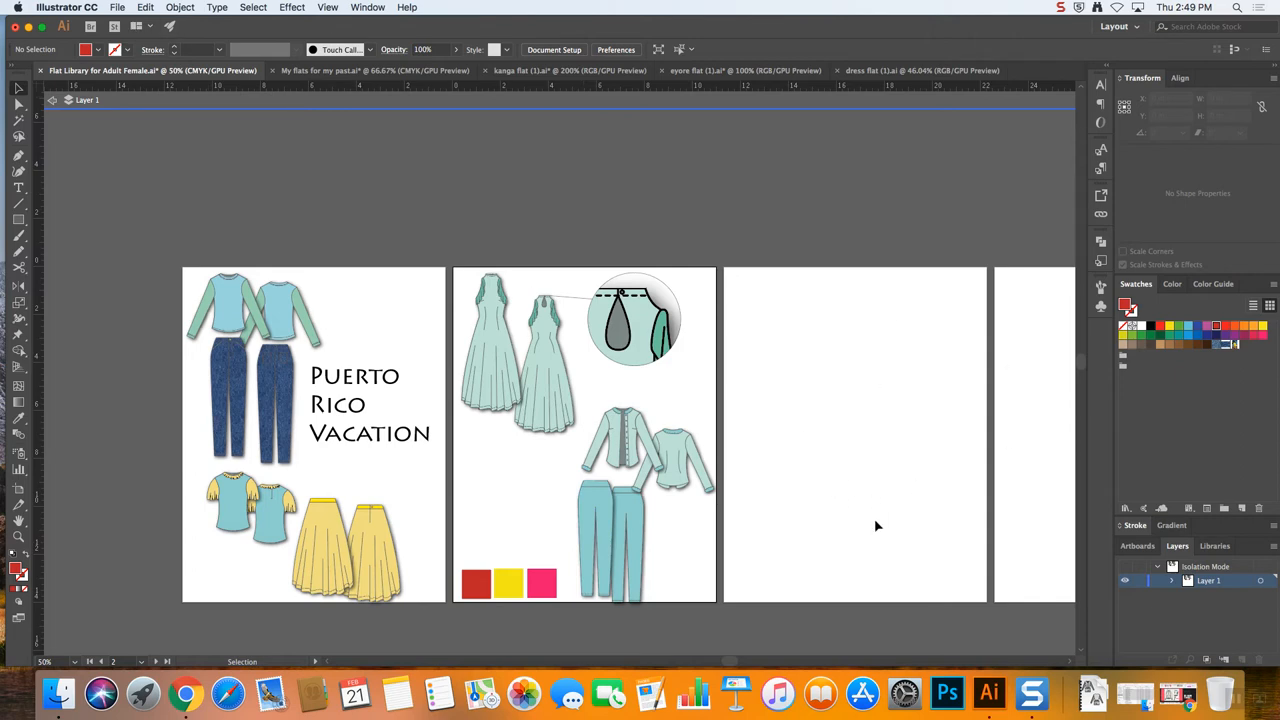
mouse_move(876, 514)
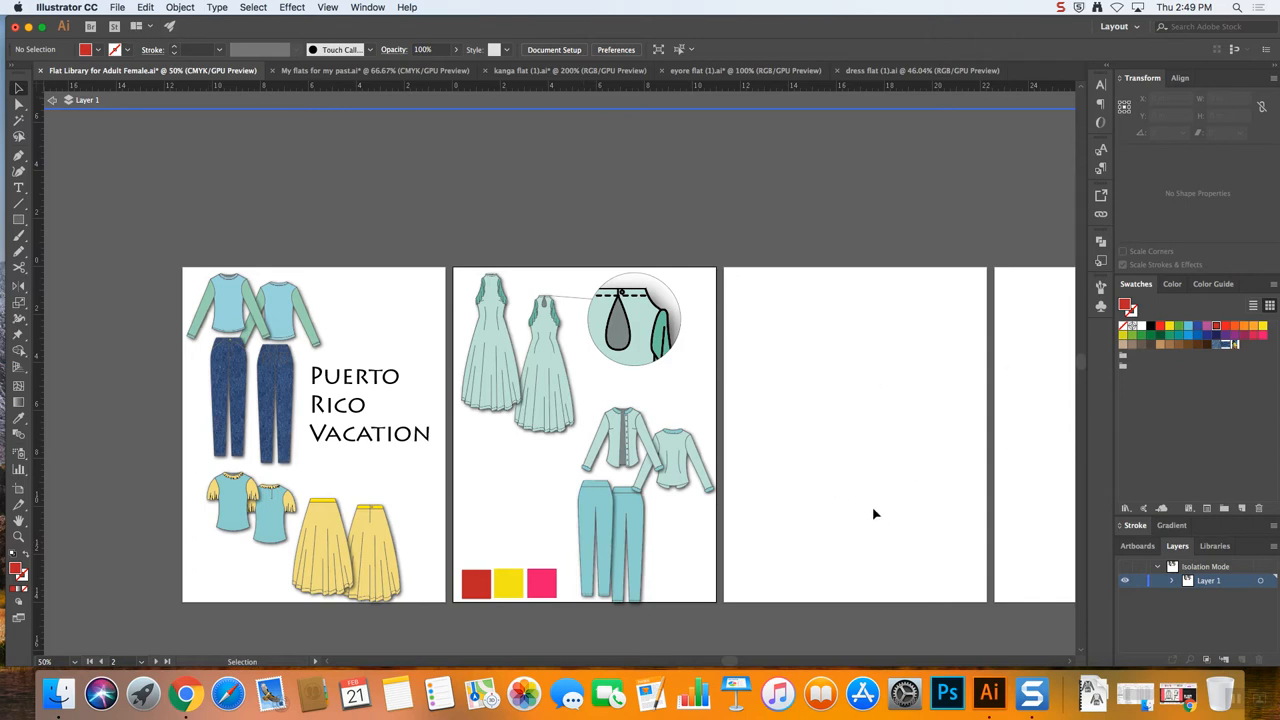
mouse_move(160, 96)
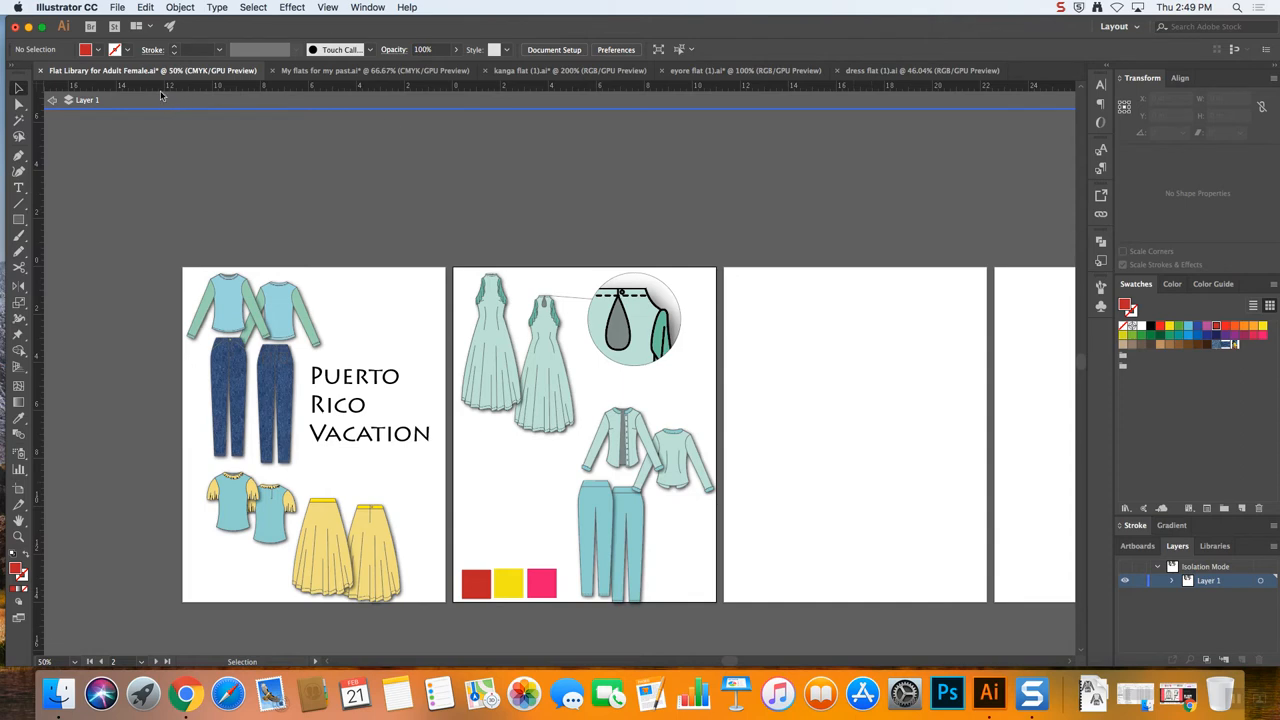
mouse_move(718, 268)
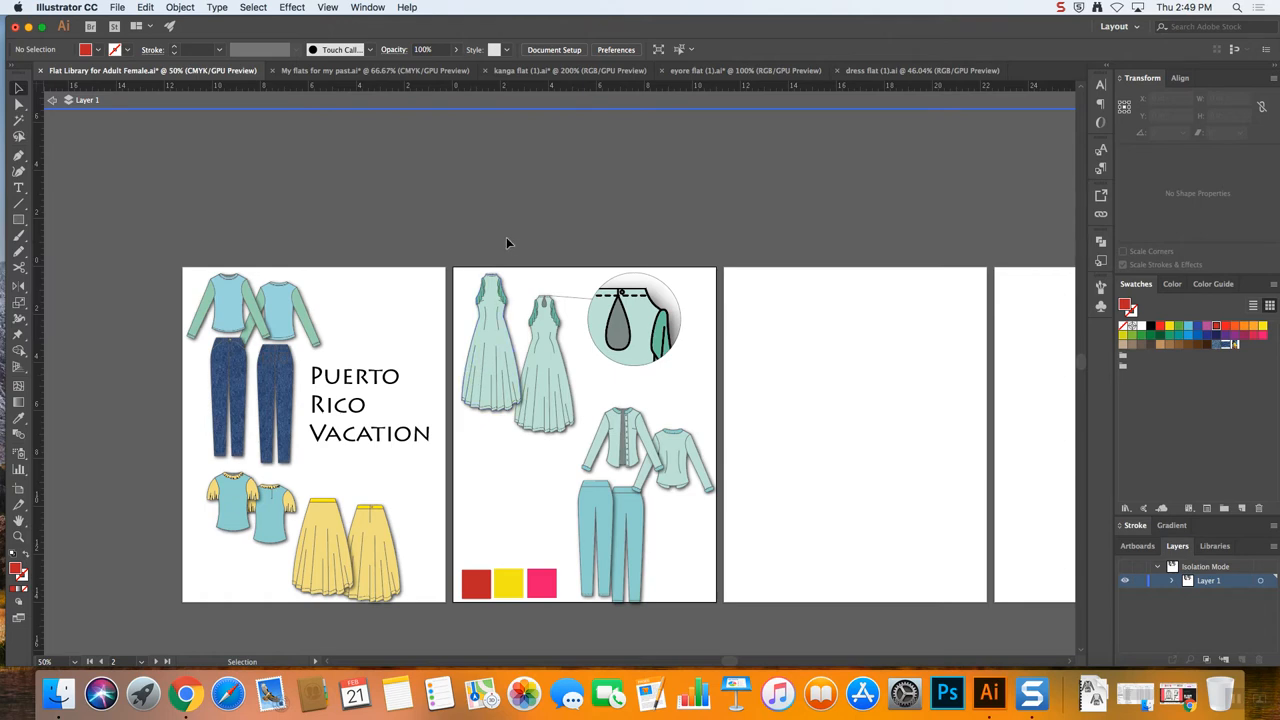
mouse_move(520, 248)
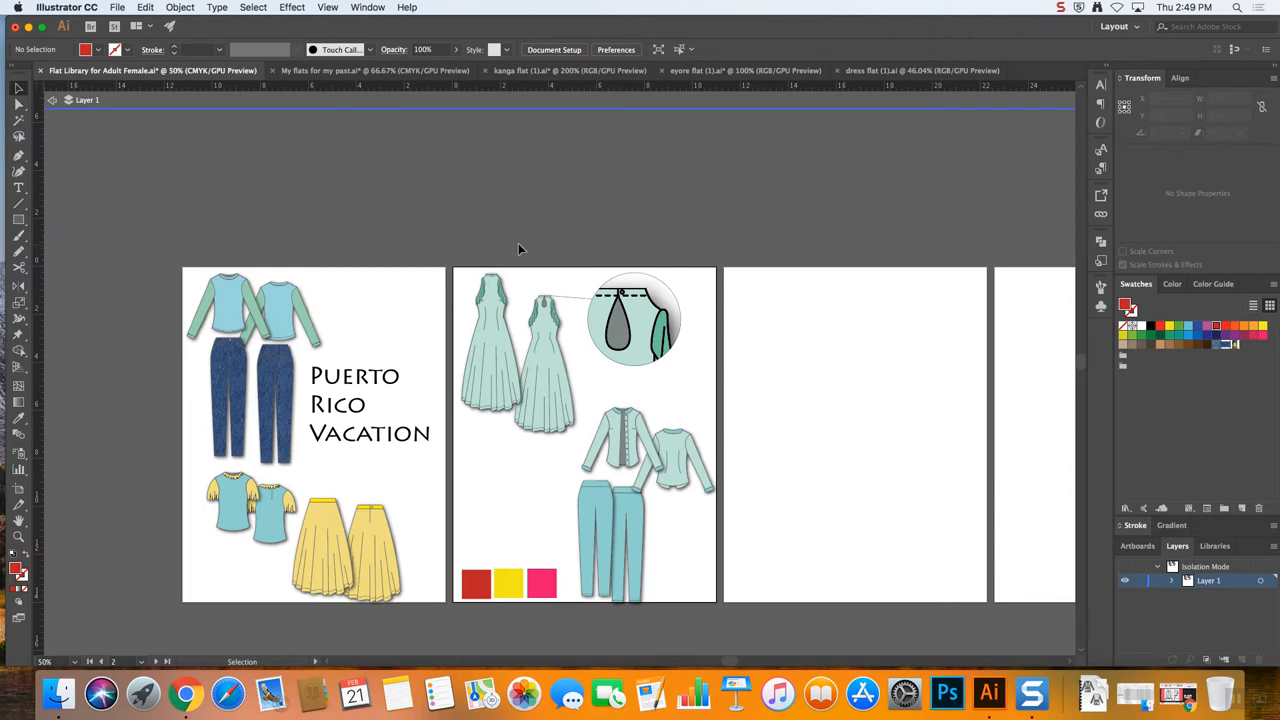
mouse_move(530, 256)
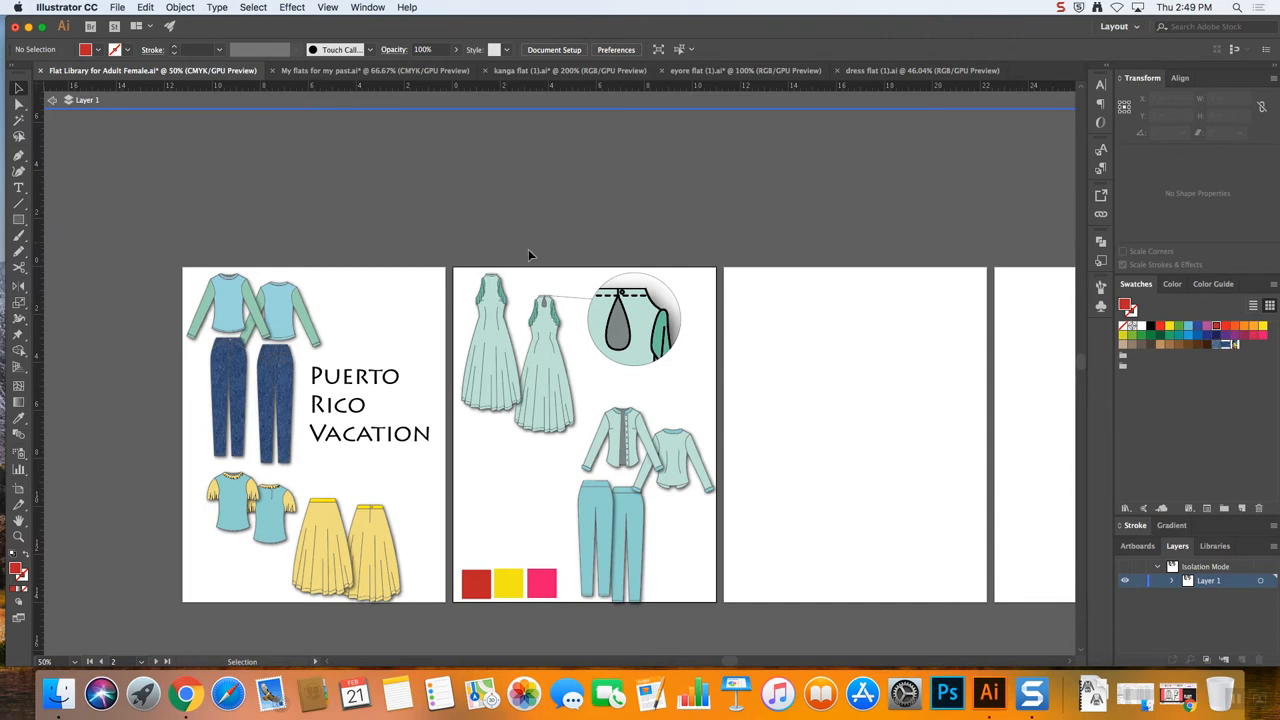
mouse_move(520, 248)
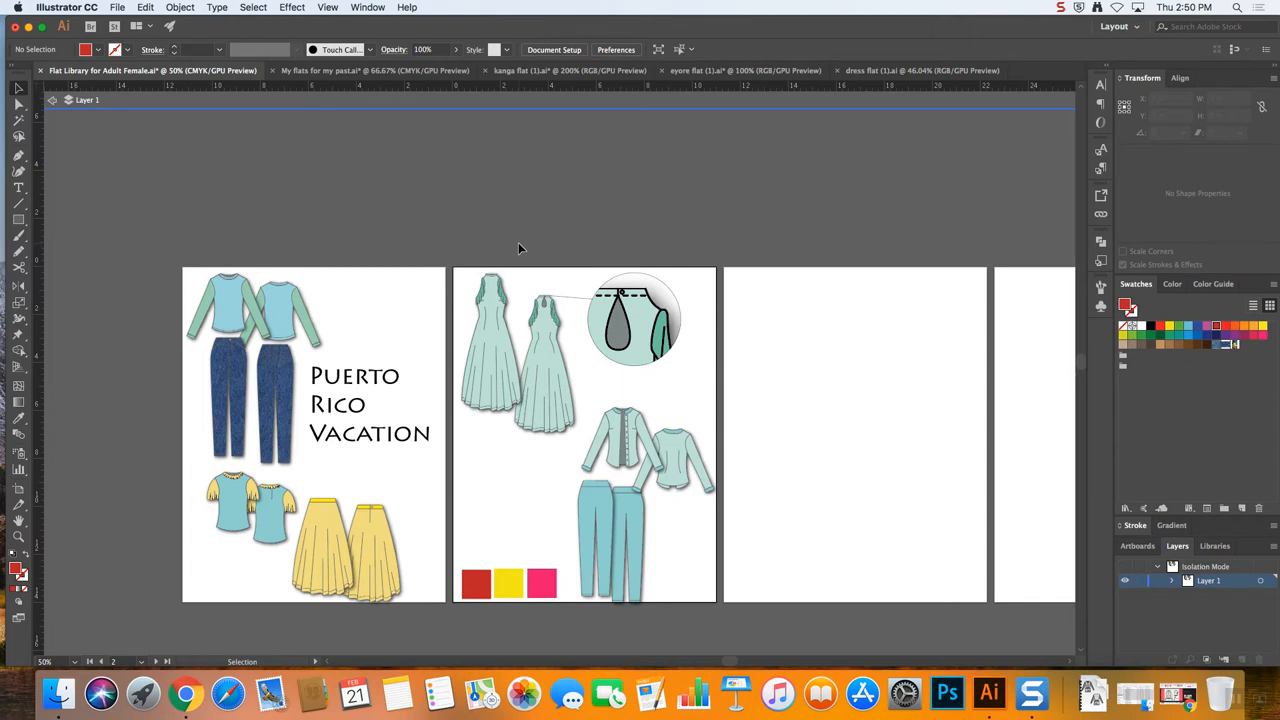
mouse_move(788, 254)
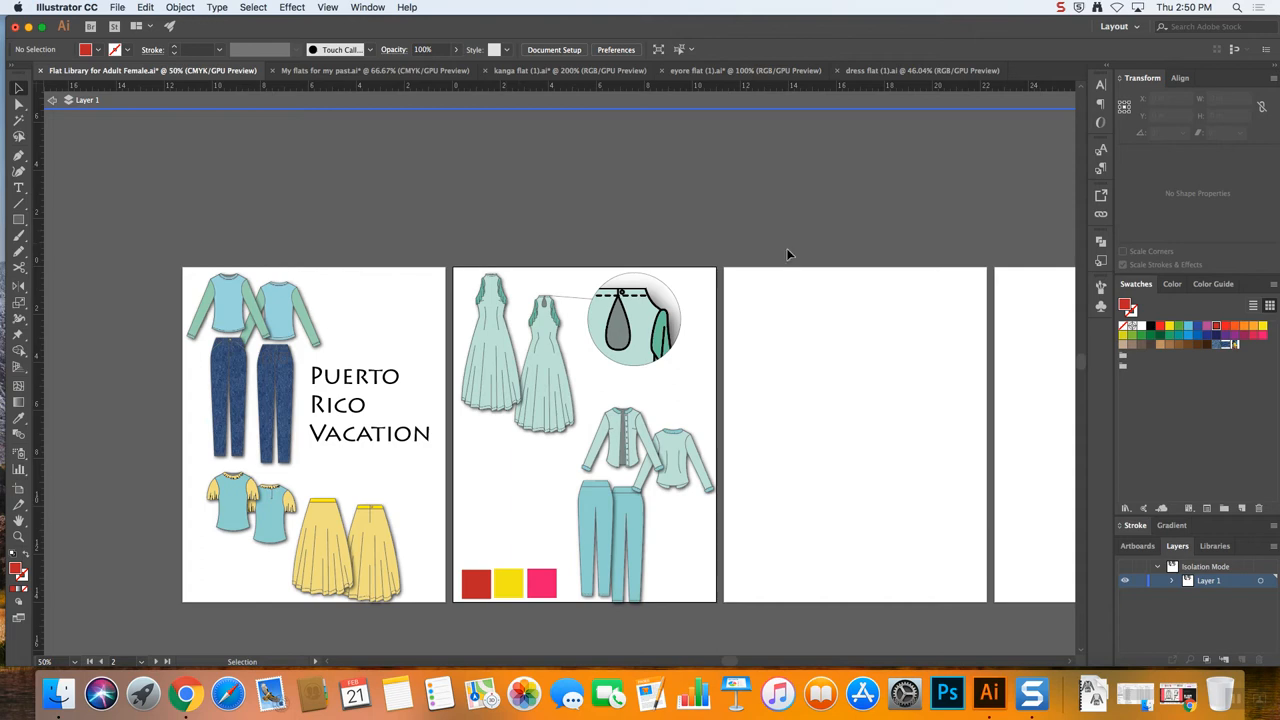
Print the layout board with artboard range 1-2
left_click(116, 8)
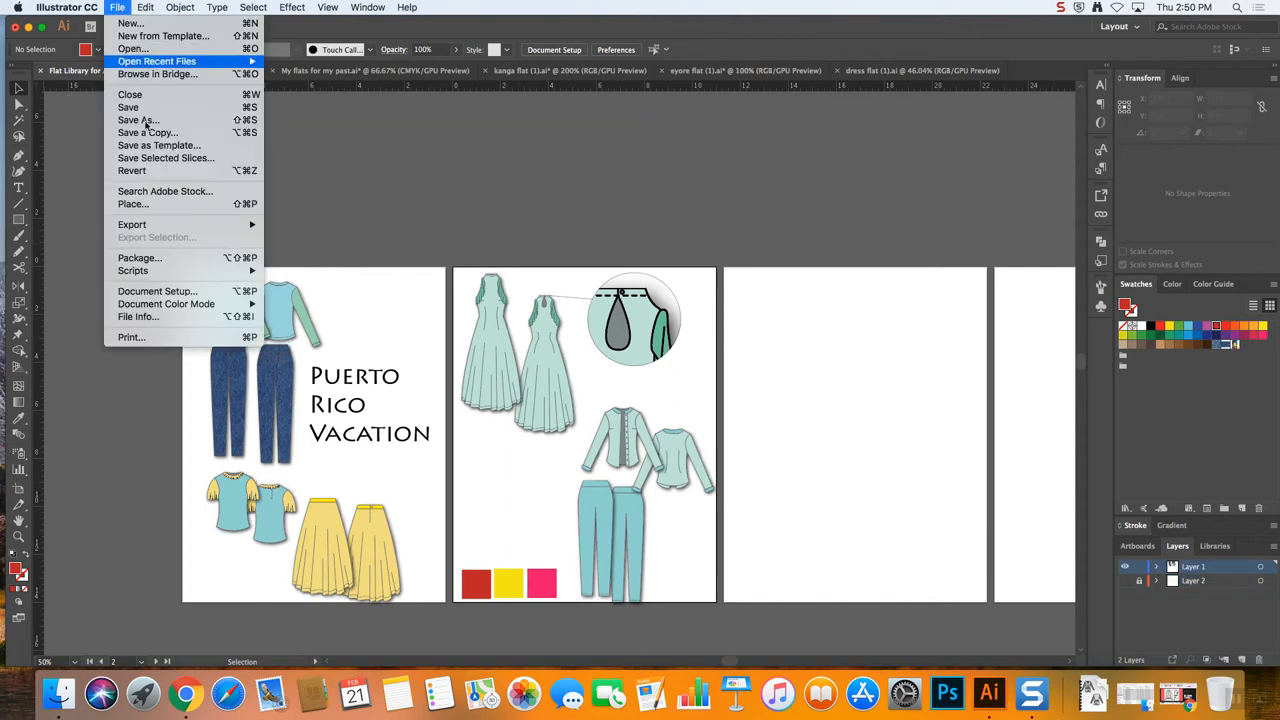
mouse_move(24, 430)
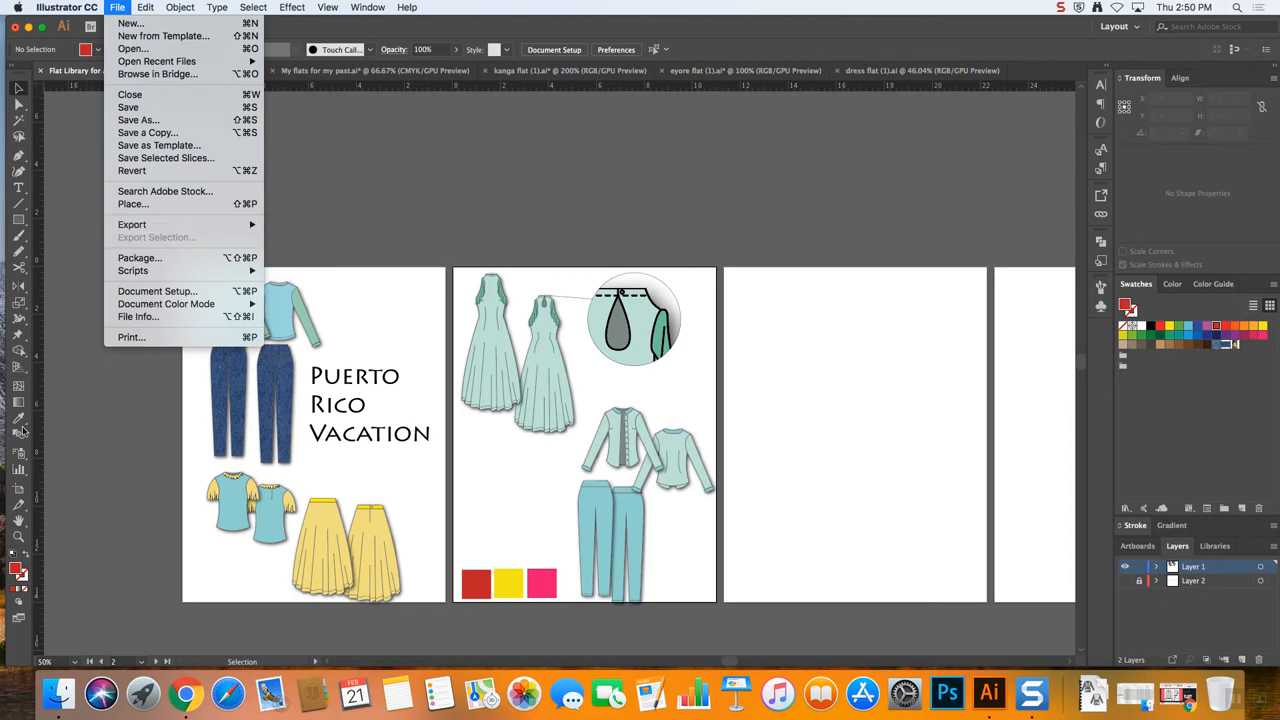
mouse_move(140, 258)
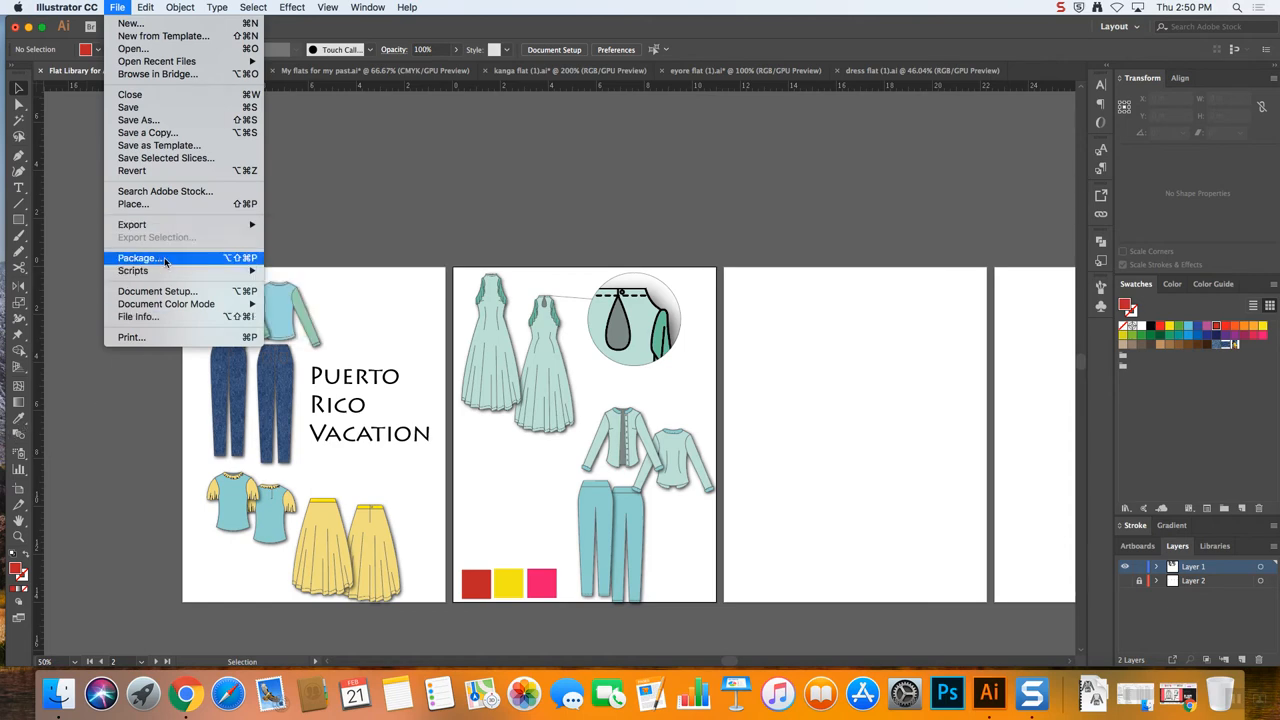
mouse_move(132, 204)
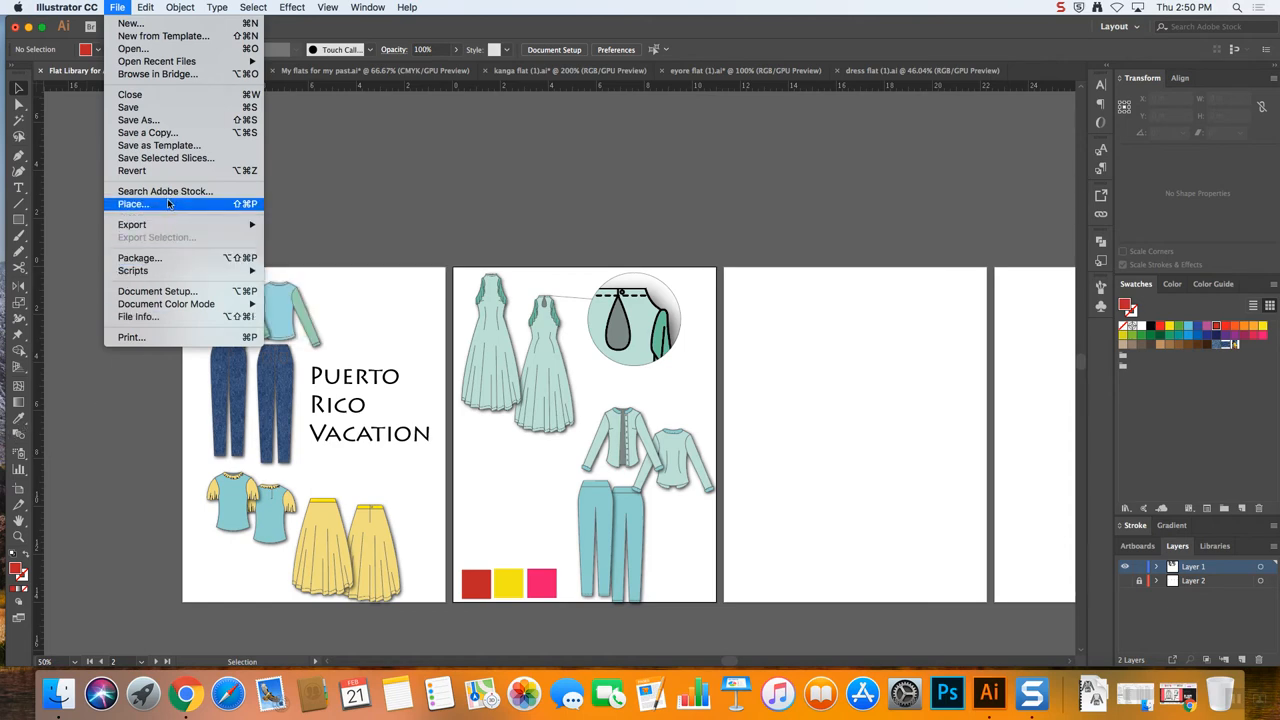
mouse_move(132, 224)
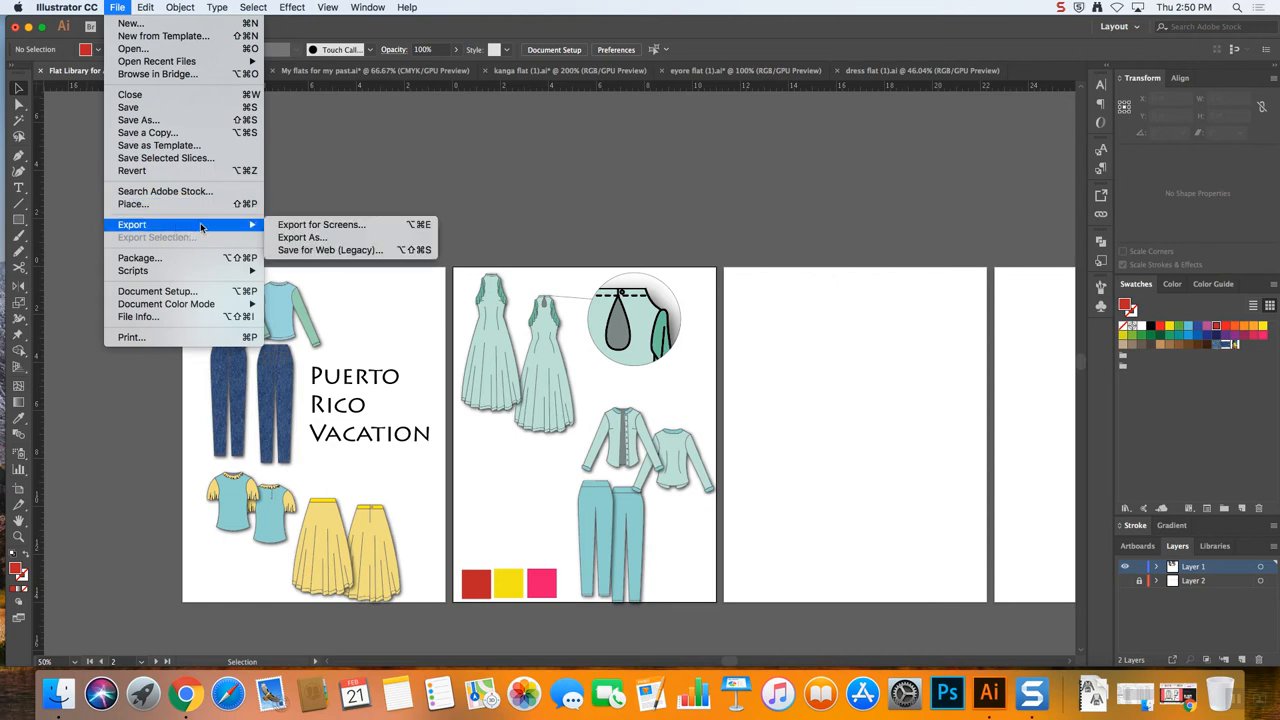
mouse_move(132, 336)
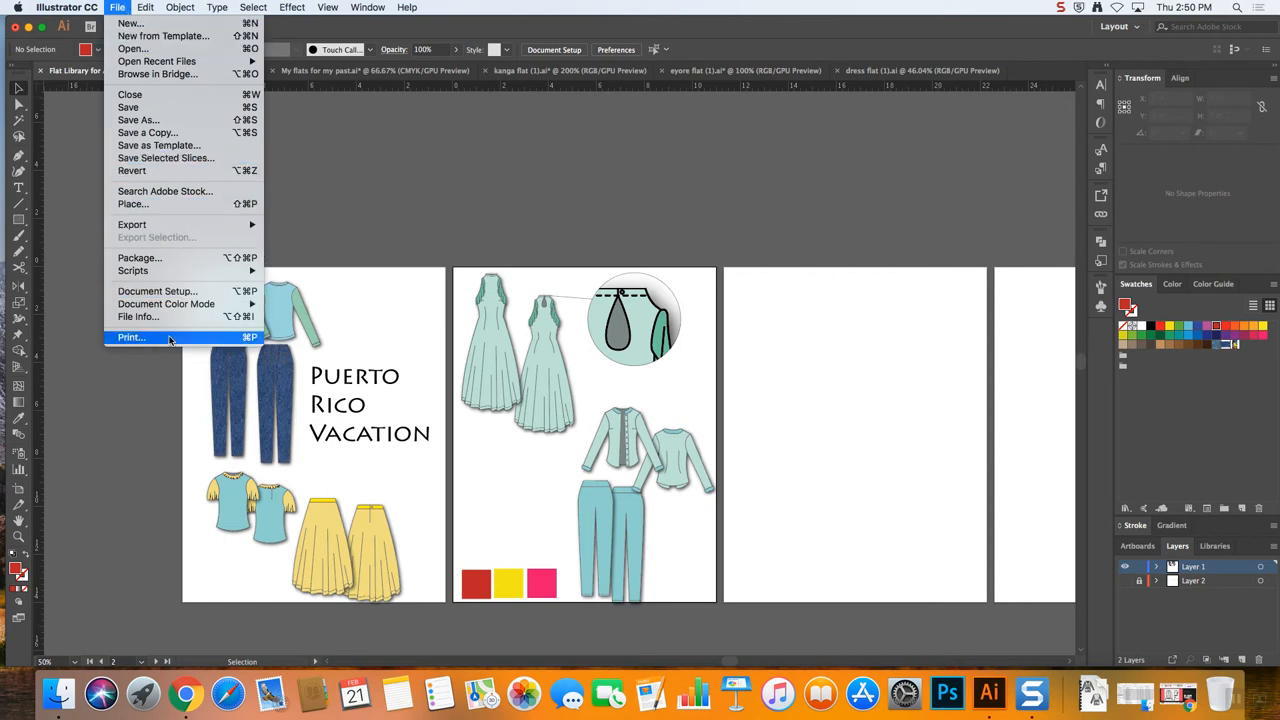
left_click(132, 336)
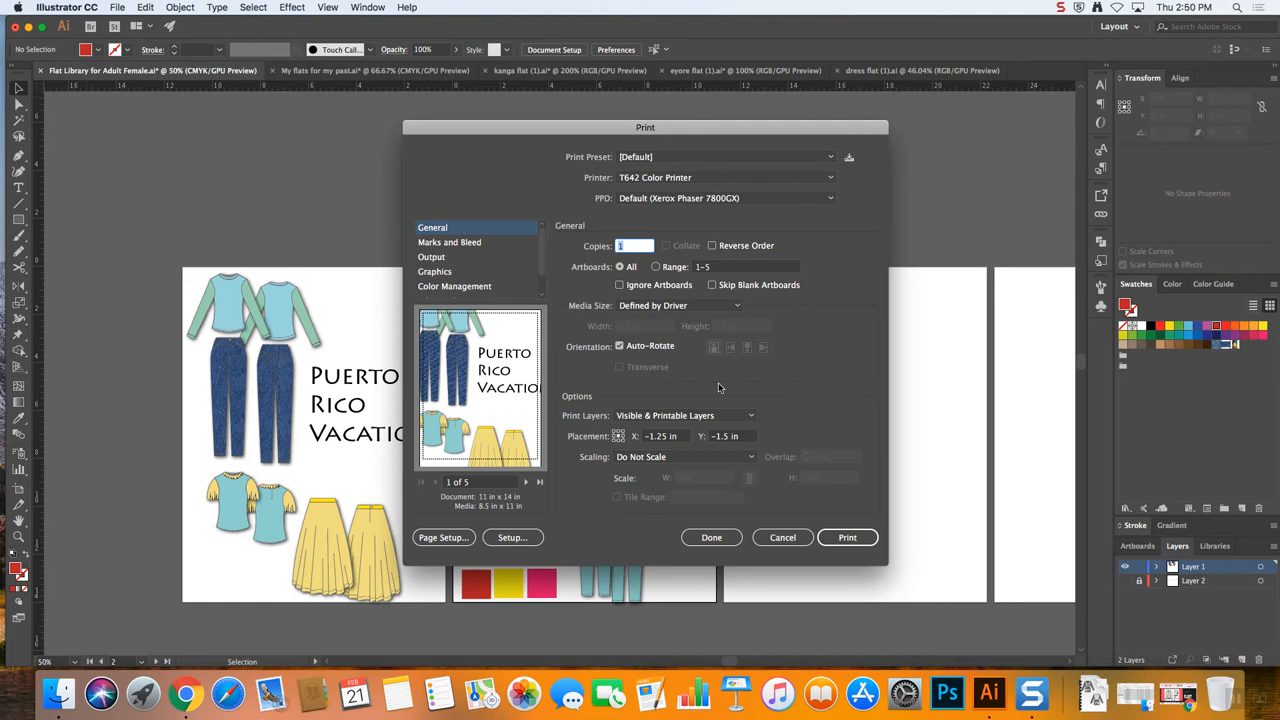
left_click(656, 266)
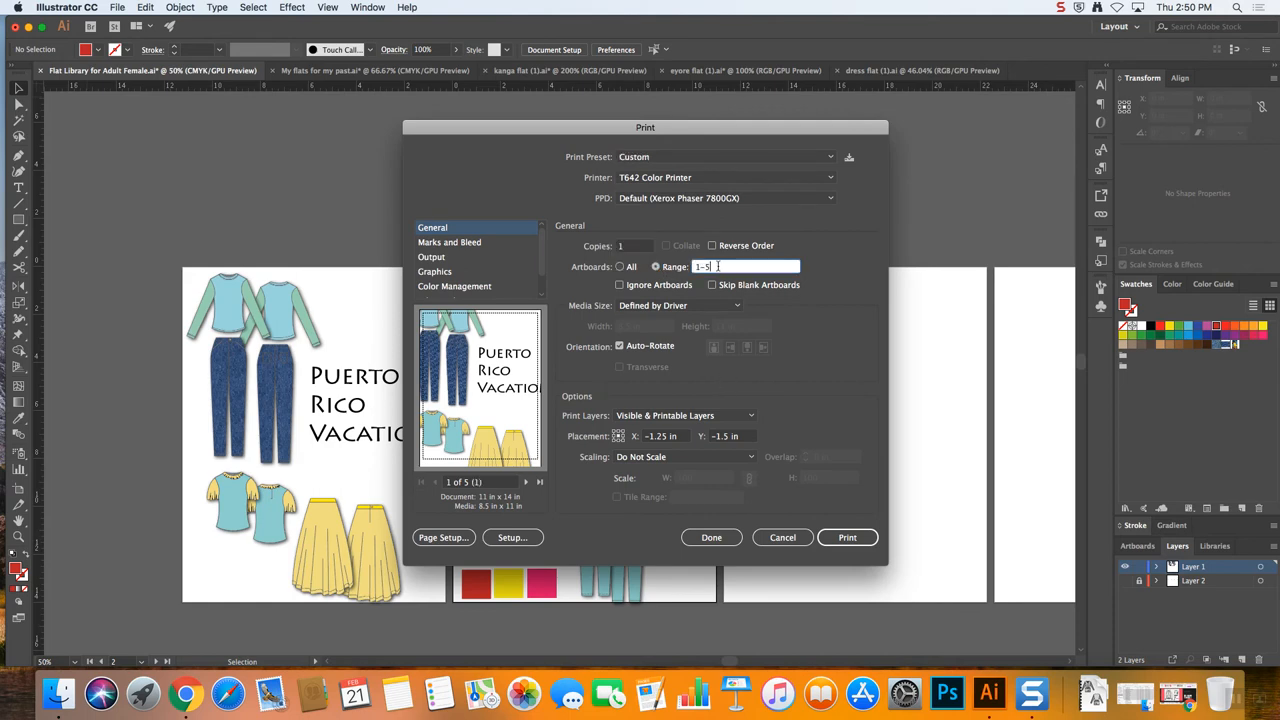
type("1-2")
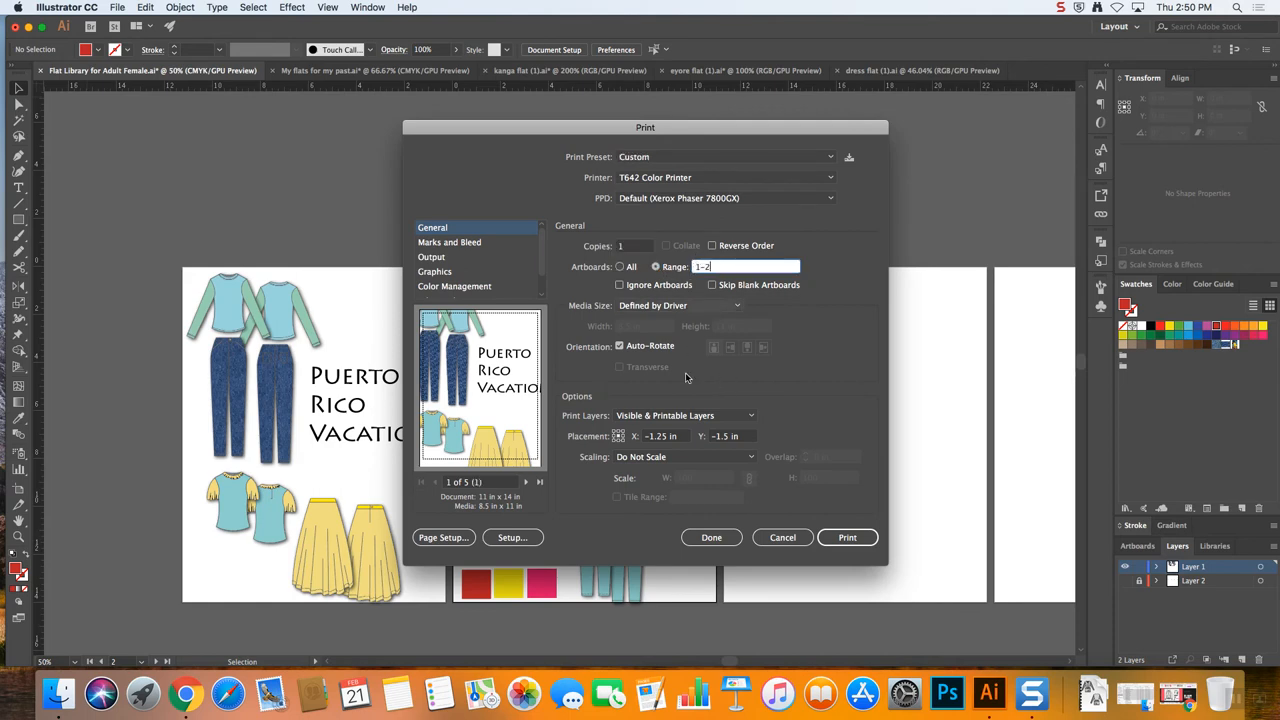
left_click(846, 536)
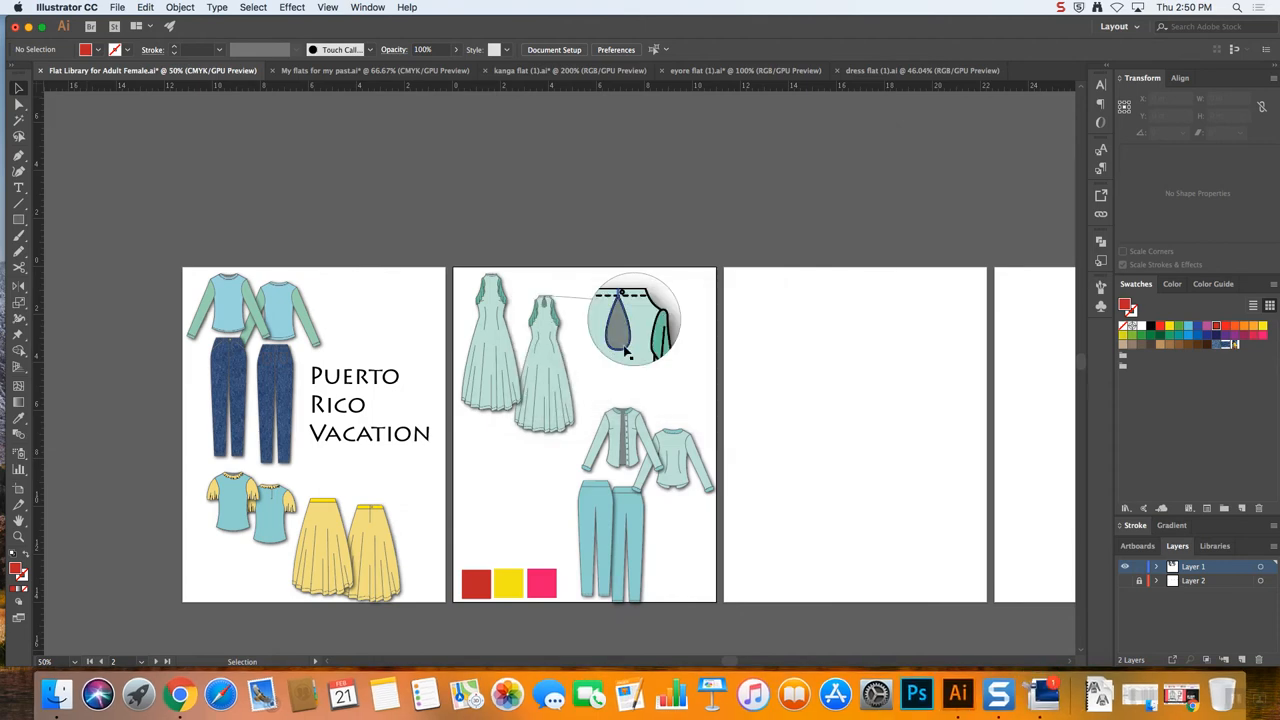
left_click(922, 420)
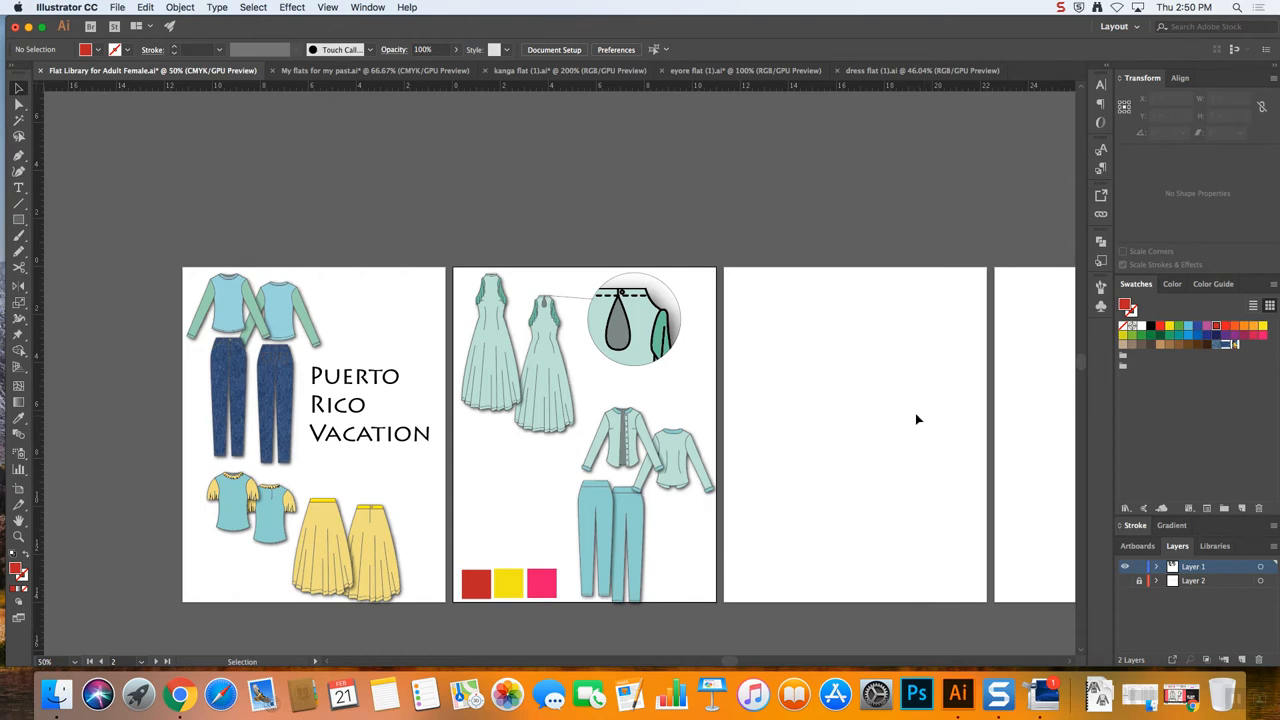
mouse_move(1044, 692)
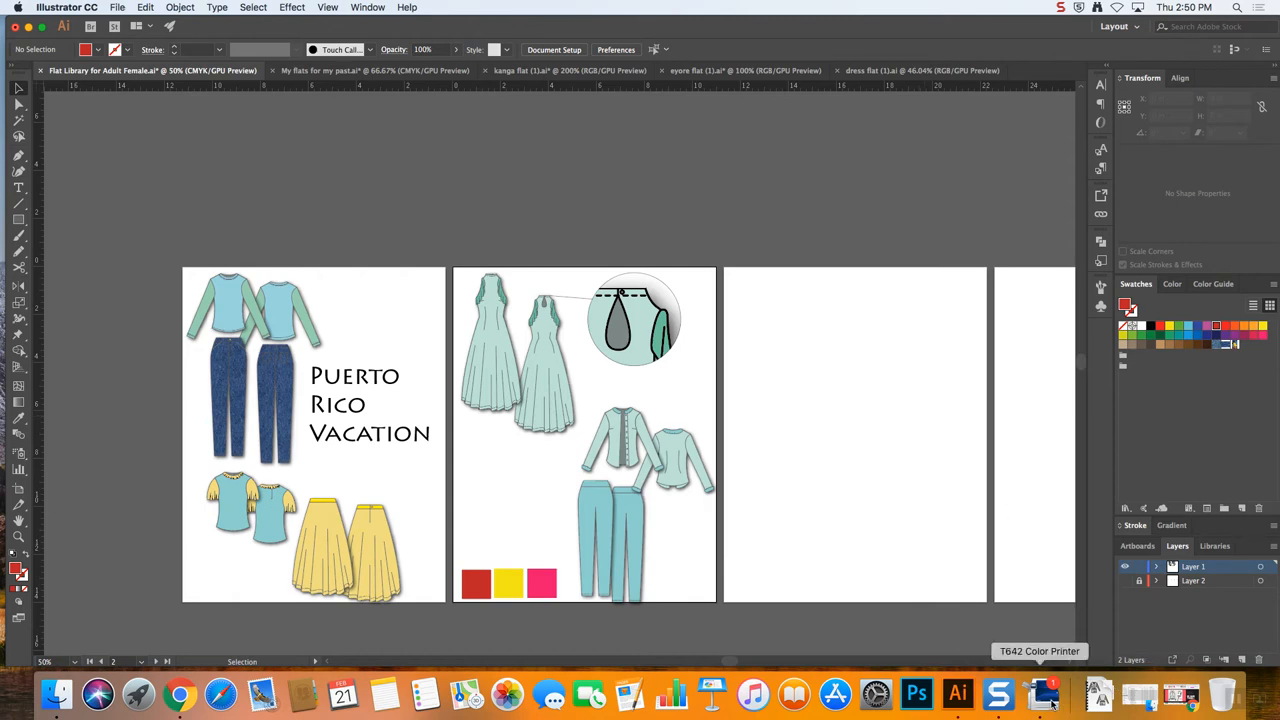
mouse_move(1044, 692)
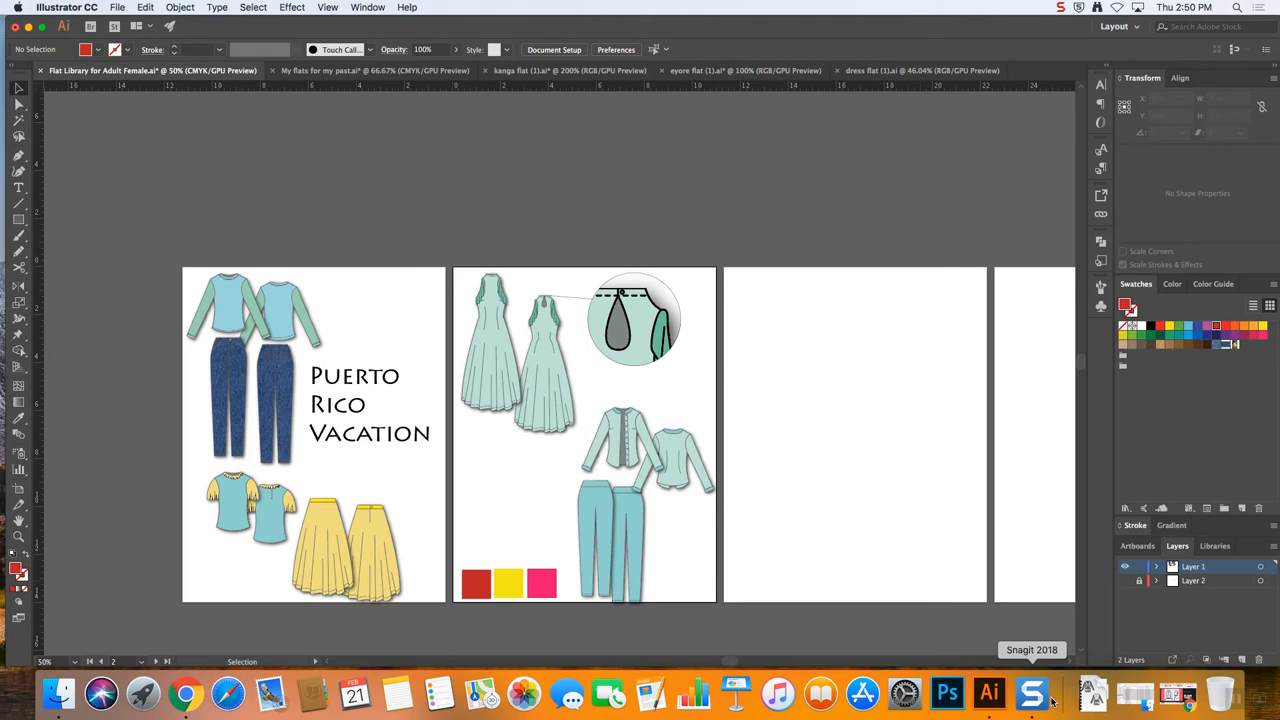
mouse_move(756, 412)
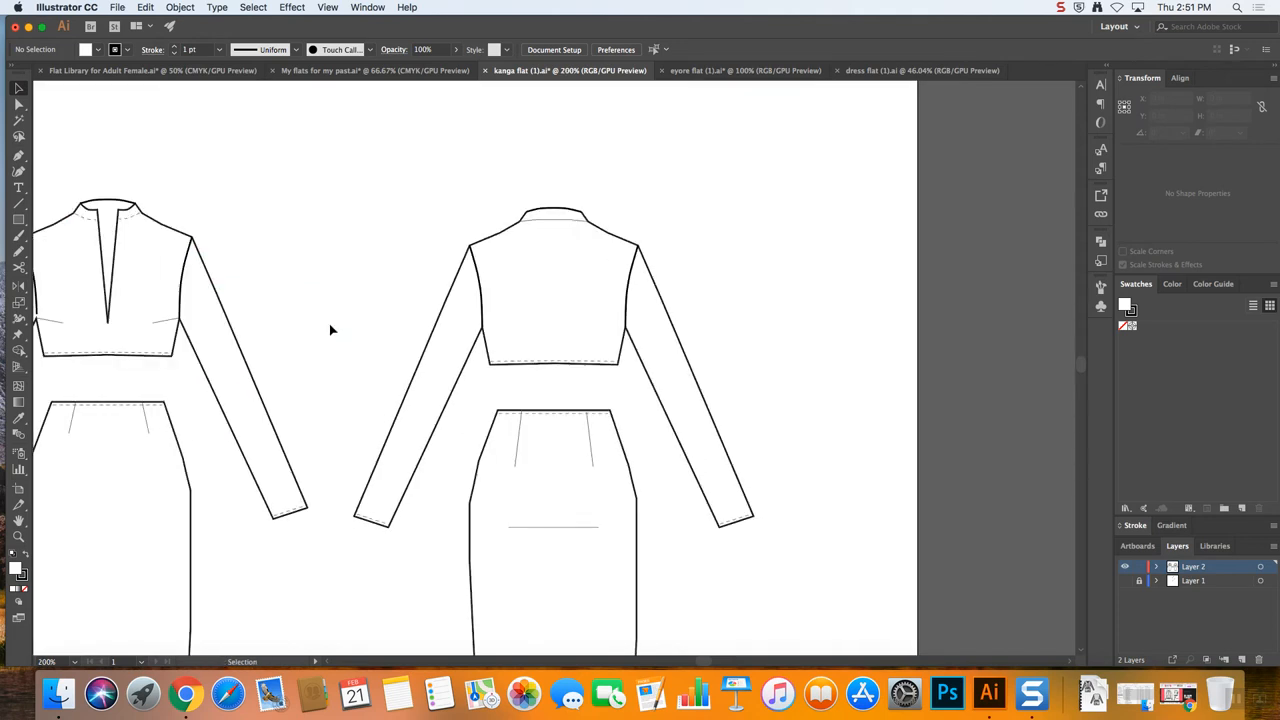
Fill the cropped top's left side piece green and its right side piece purple
left_click(490, 240)
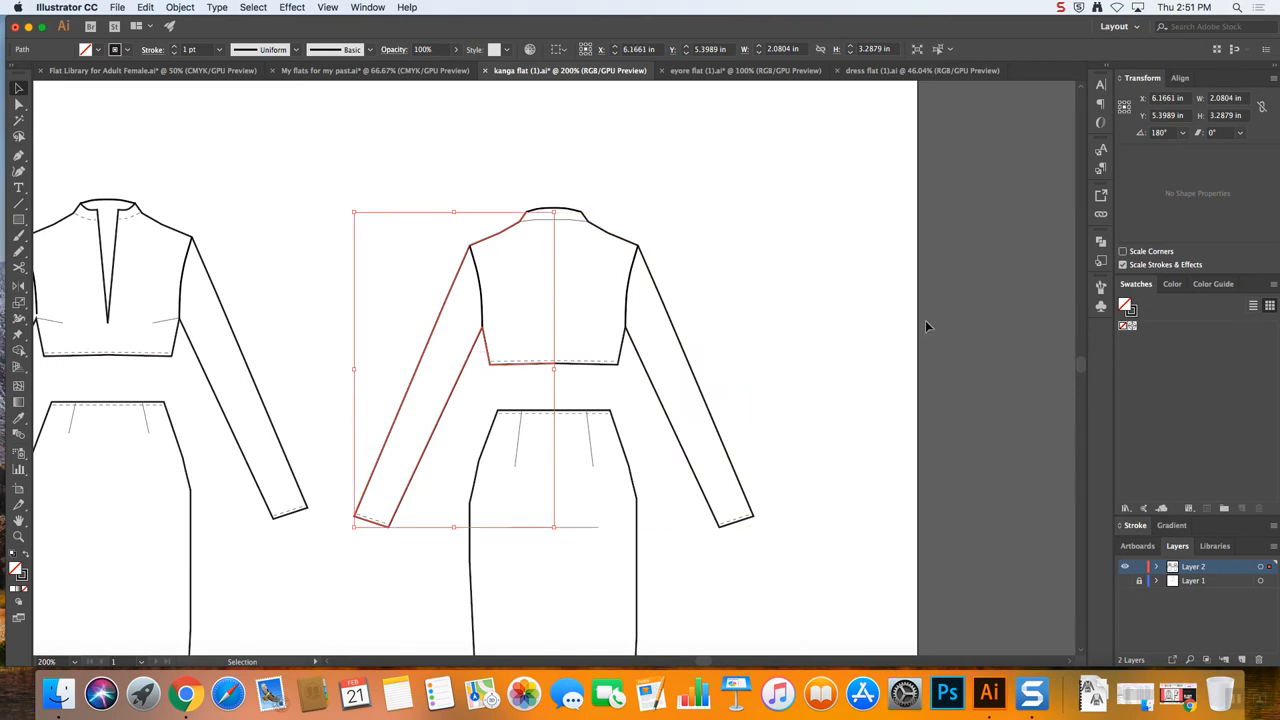
mouse_move(1256, 294)
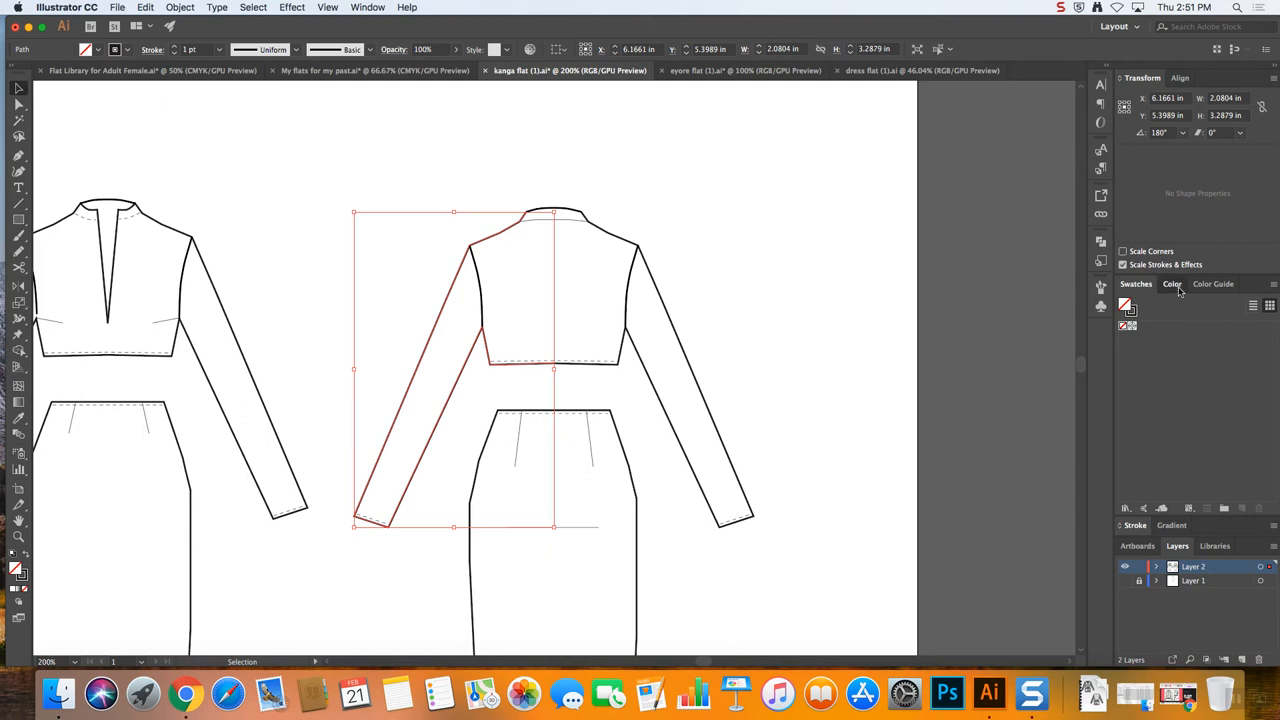
left_click(1176, 284)
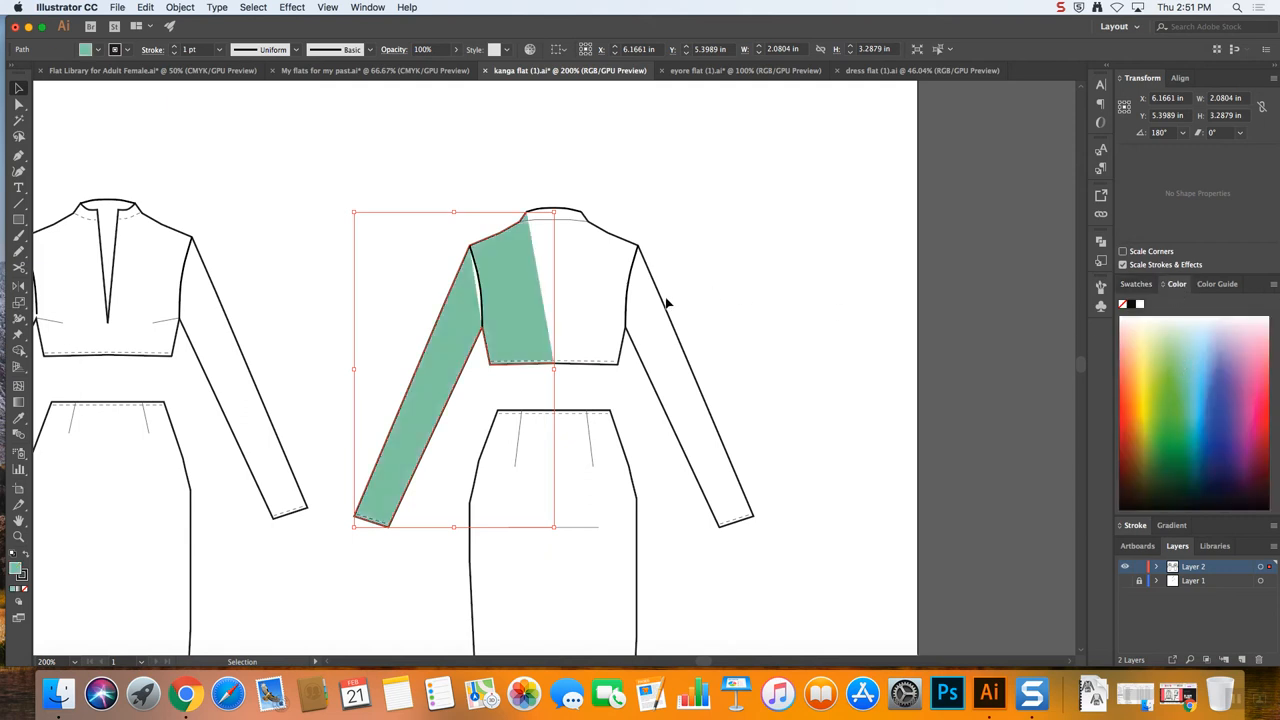
left_click(1240, 390)
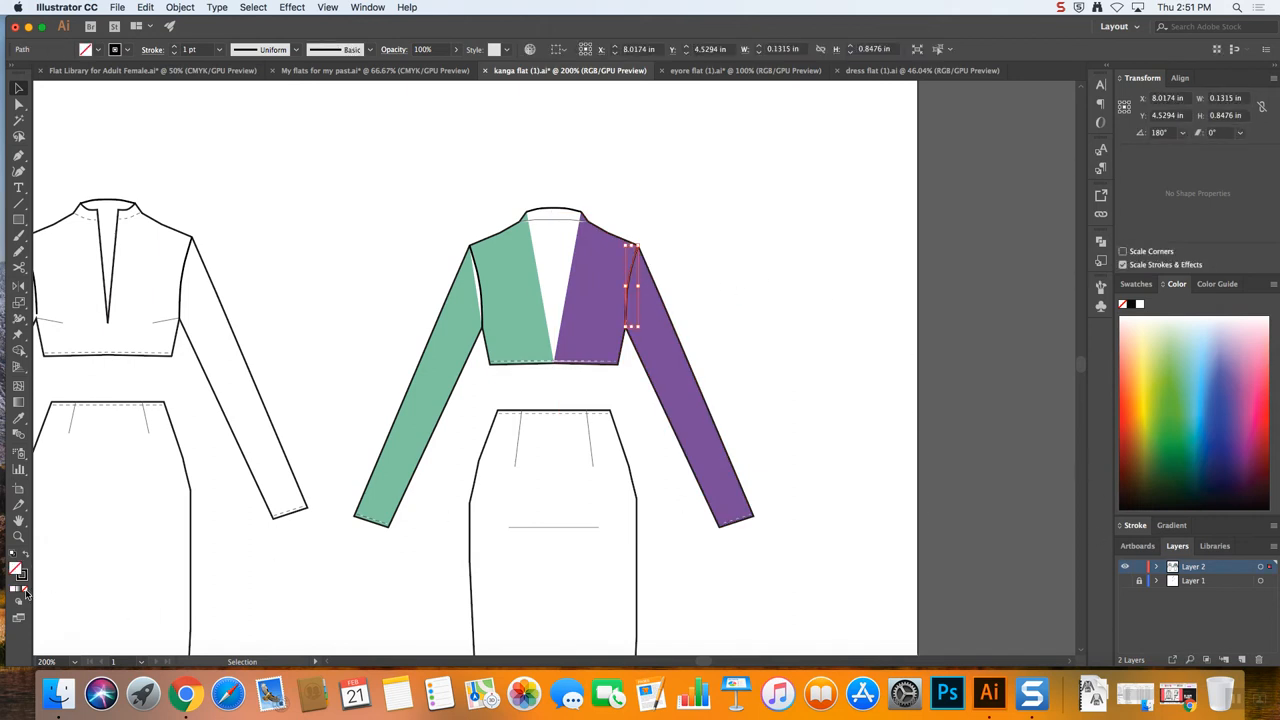
left_click_drag(630, 284, 476, 284)
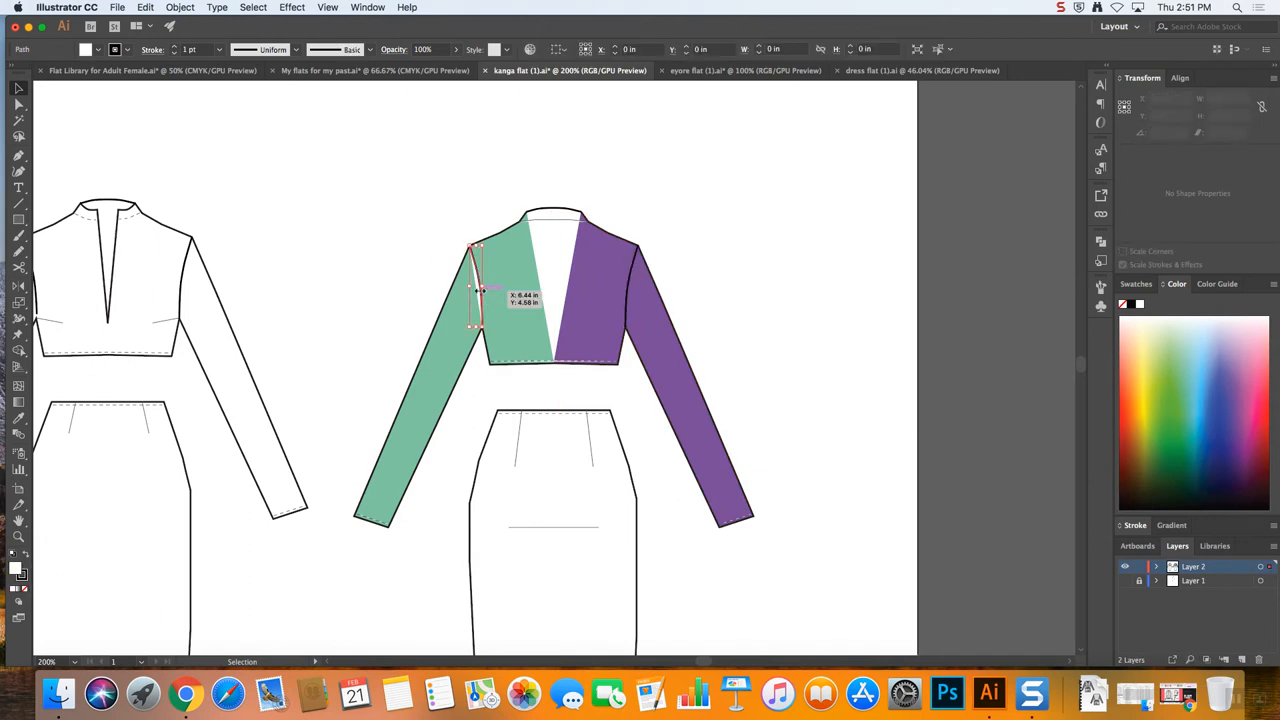
left_click(458, 326)
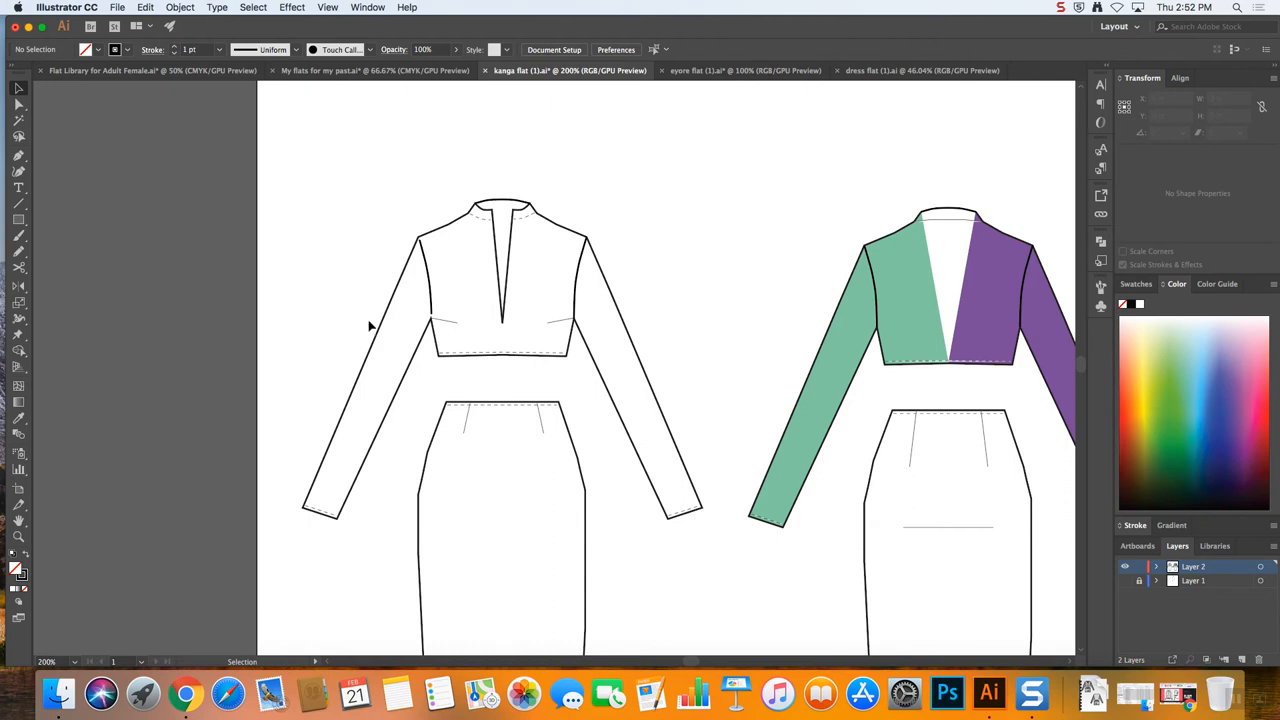
mouse_move(146, 418)
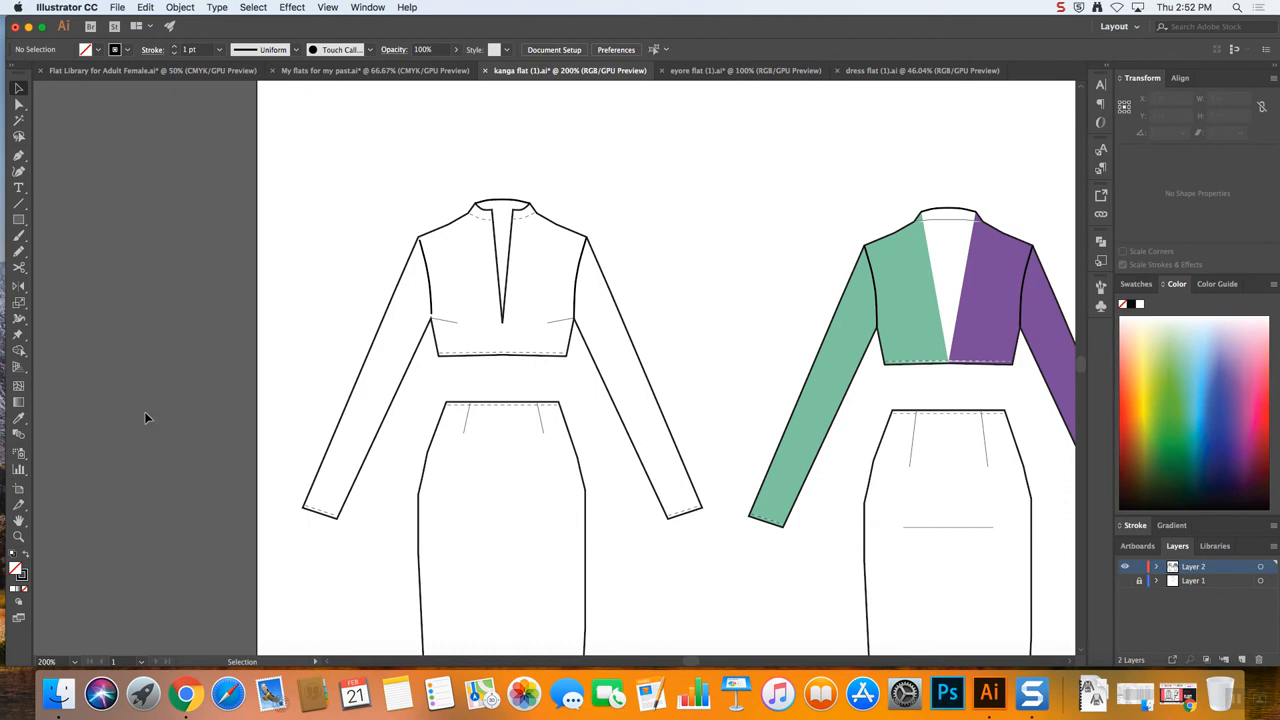
mouse_move(388, 220)
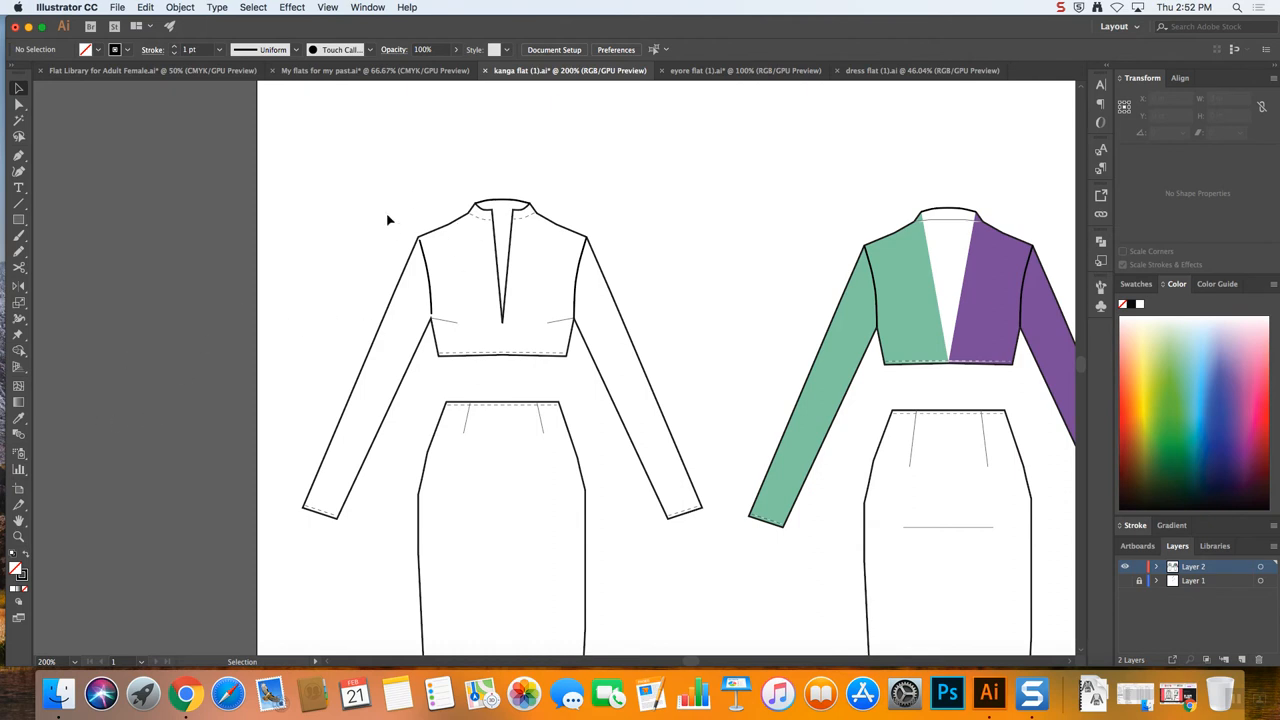
Zoom to the V-neck top, select its outlines and switch to the Live Paint Bucket
left_click_drag(388, 218, 644, 360)
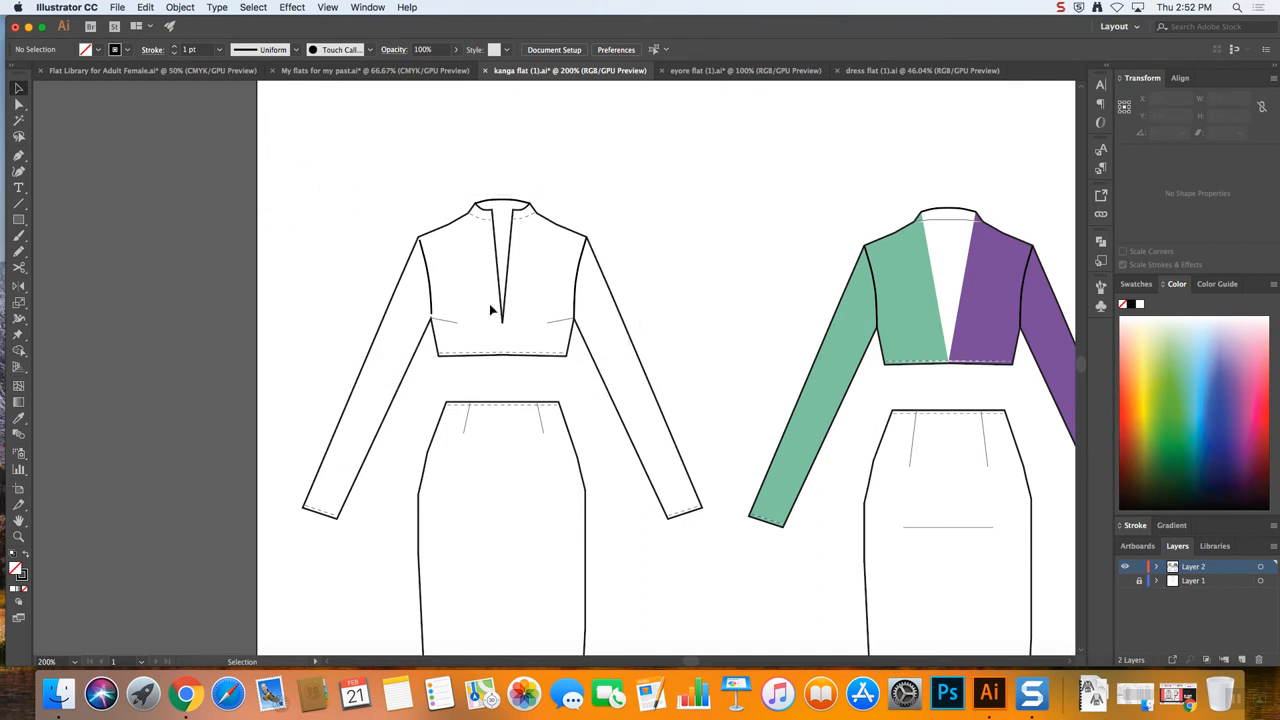
mouse_move(470, 256)
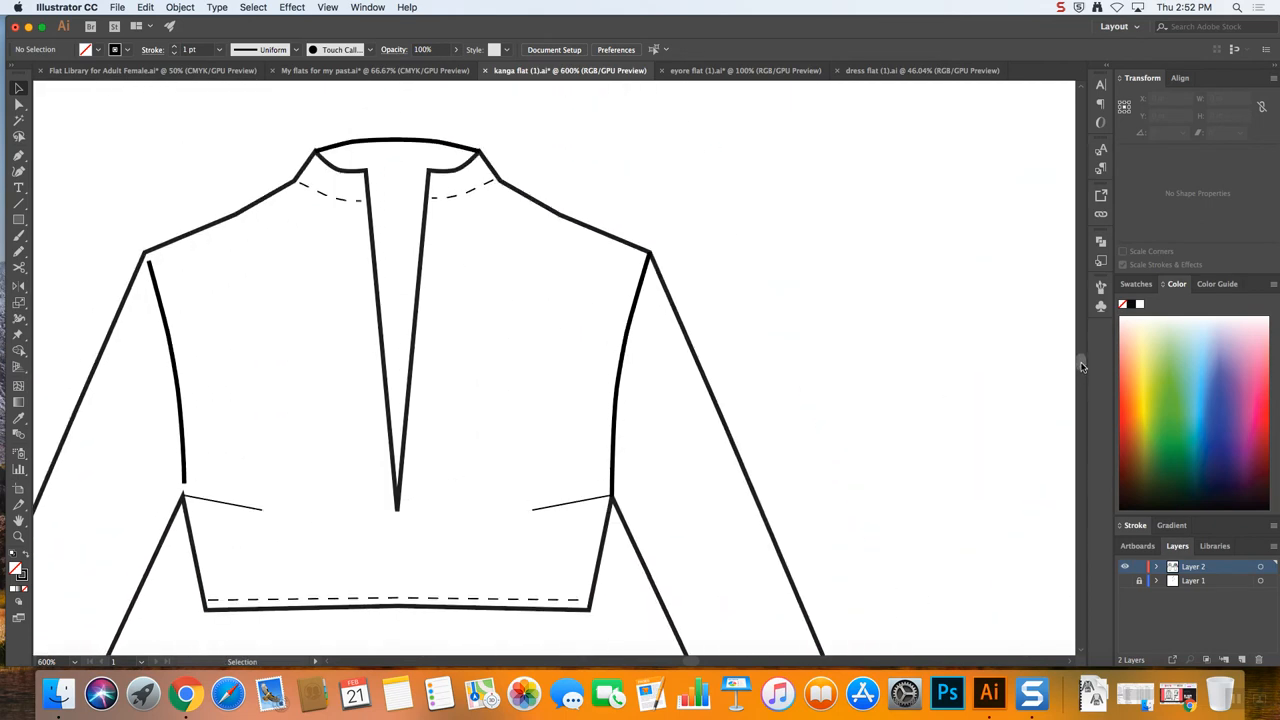
left_click(164, 360)
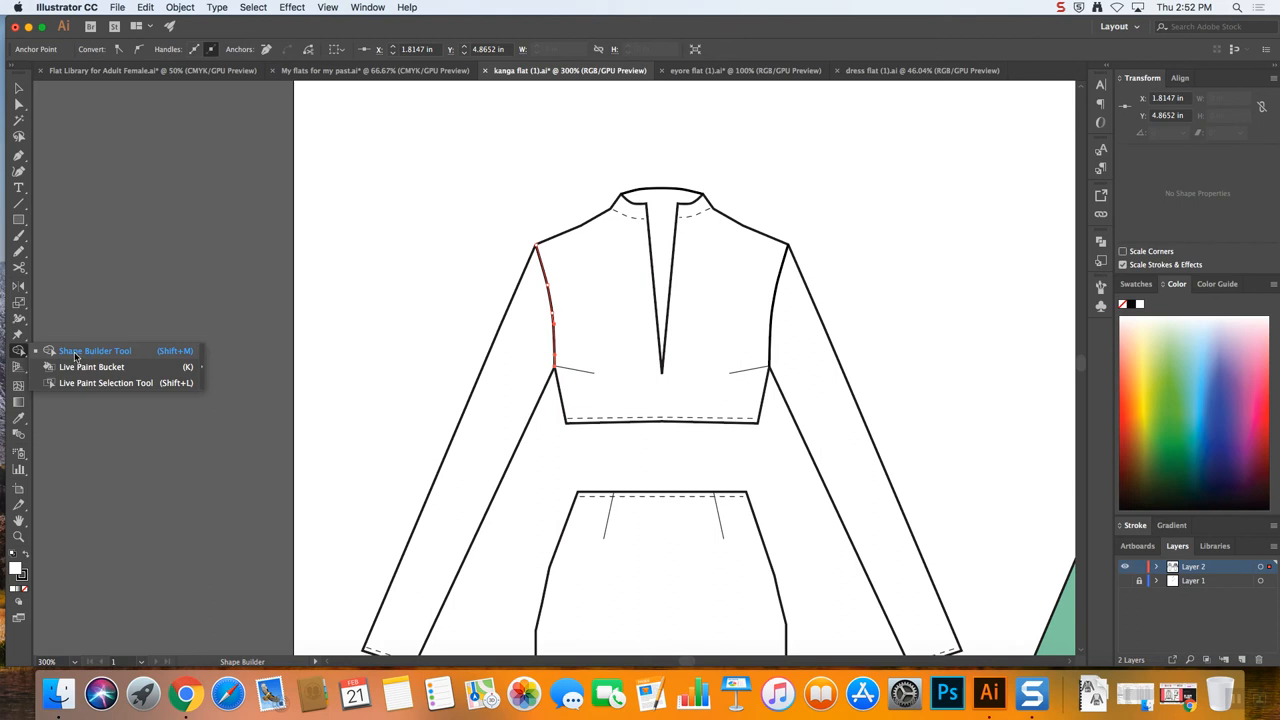
mouse_move(84, 368)
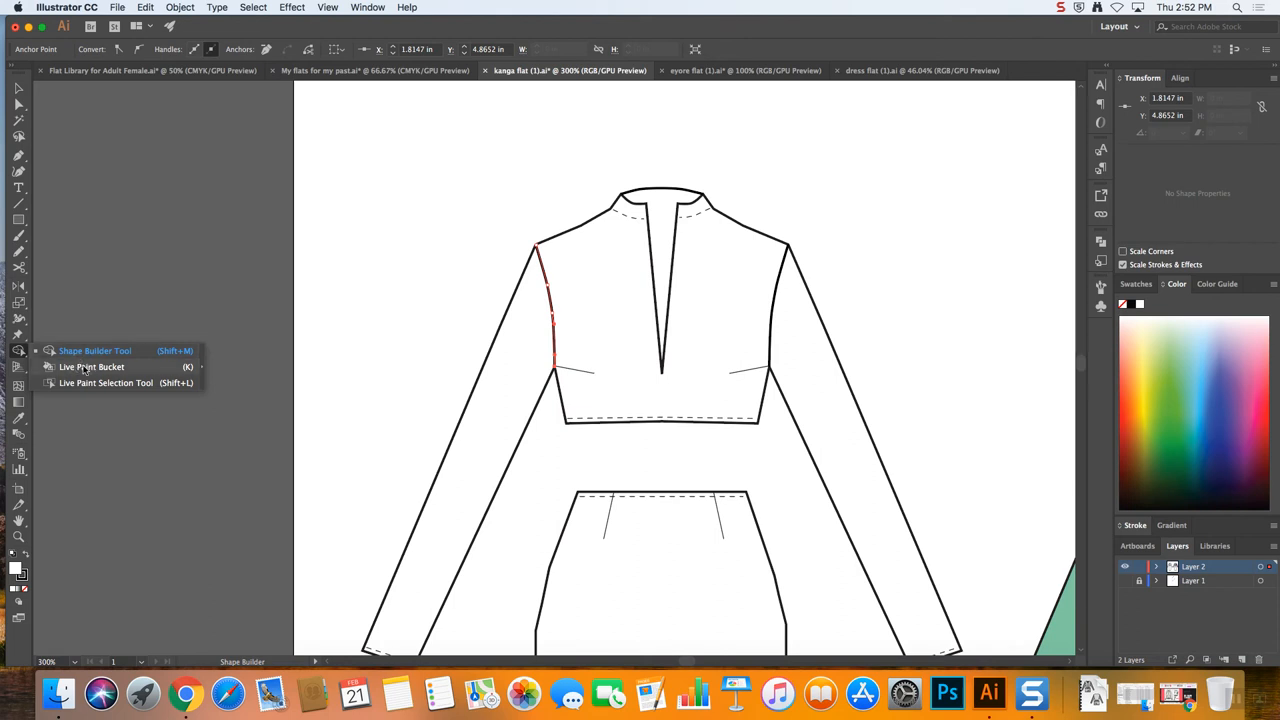
left_click(92, 366)
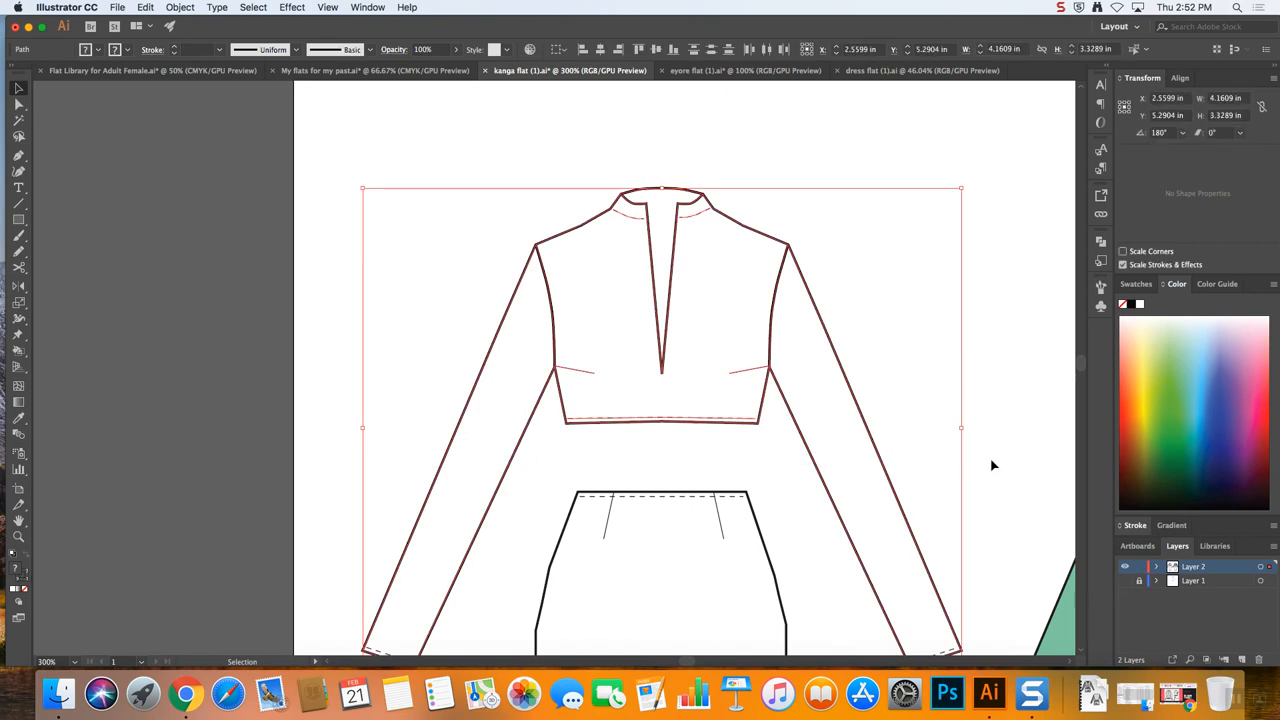
scroll("down", 3)
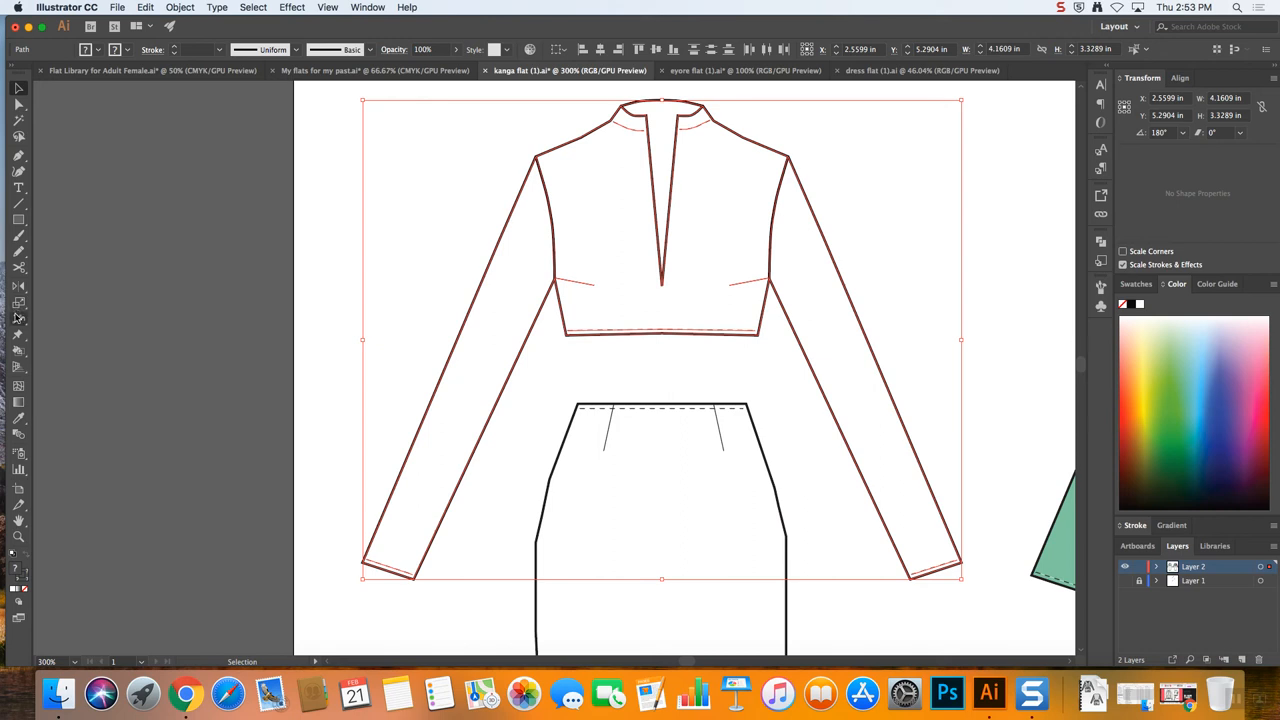
Make the back view a Live Paint group and fill its body mint and sleeves pink
left_click(18, 352)
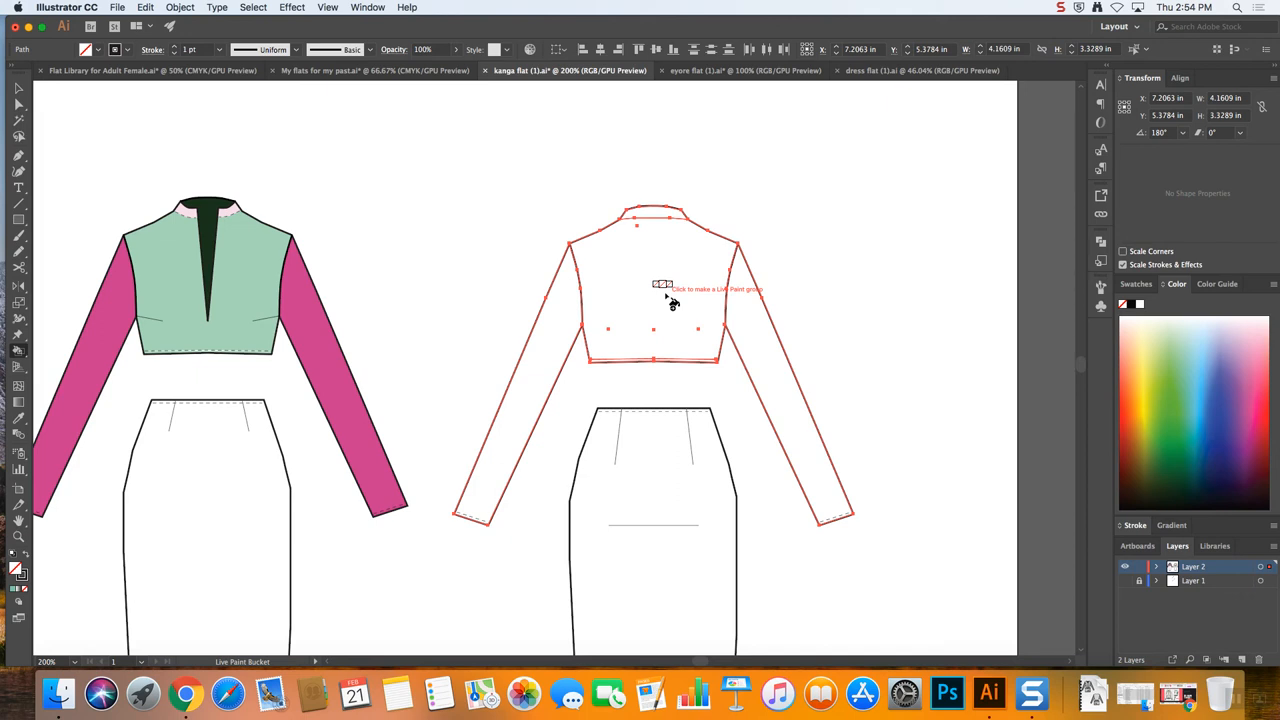
left_click(652, 290)
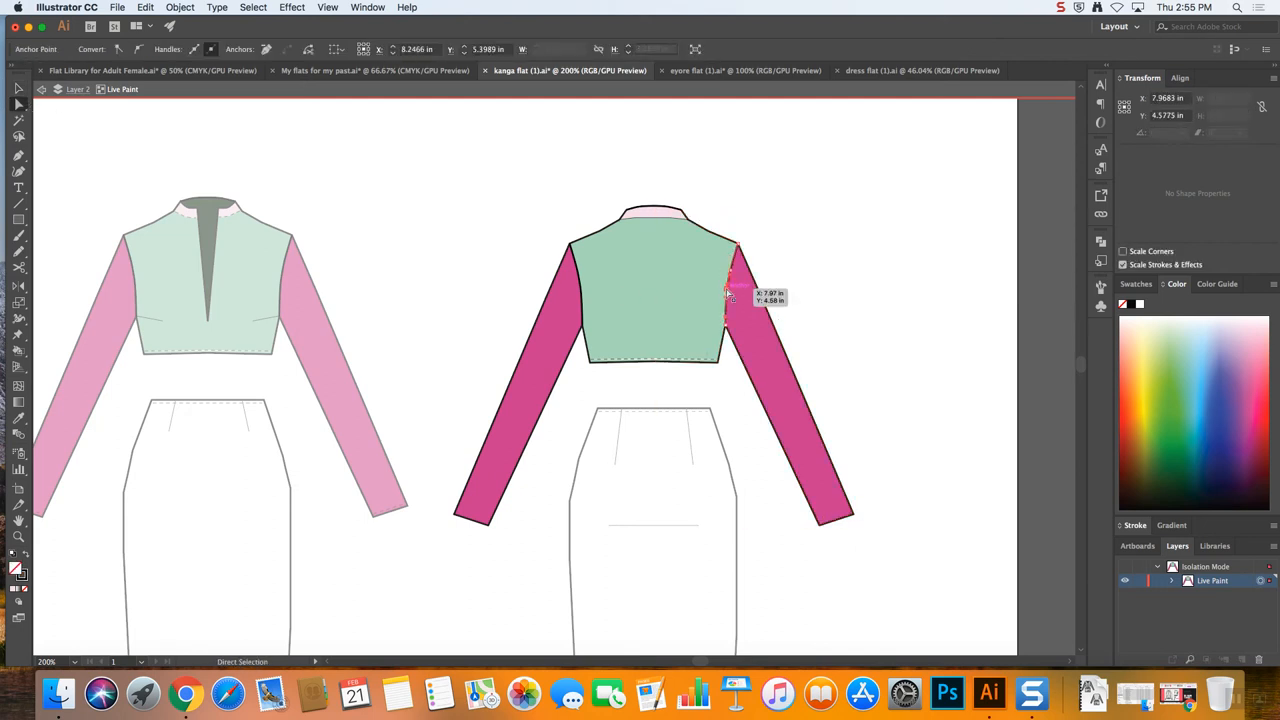
left_click_drag(730, 292, 720, 268)
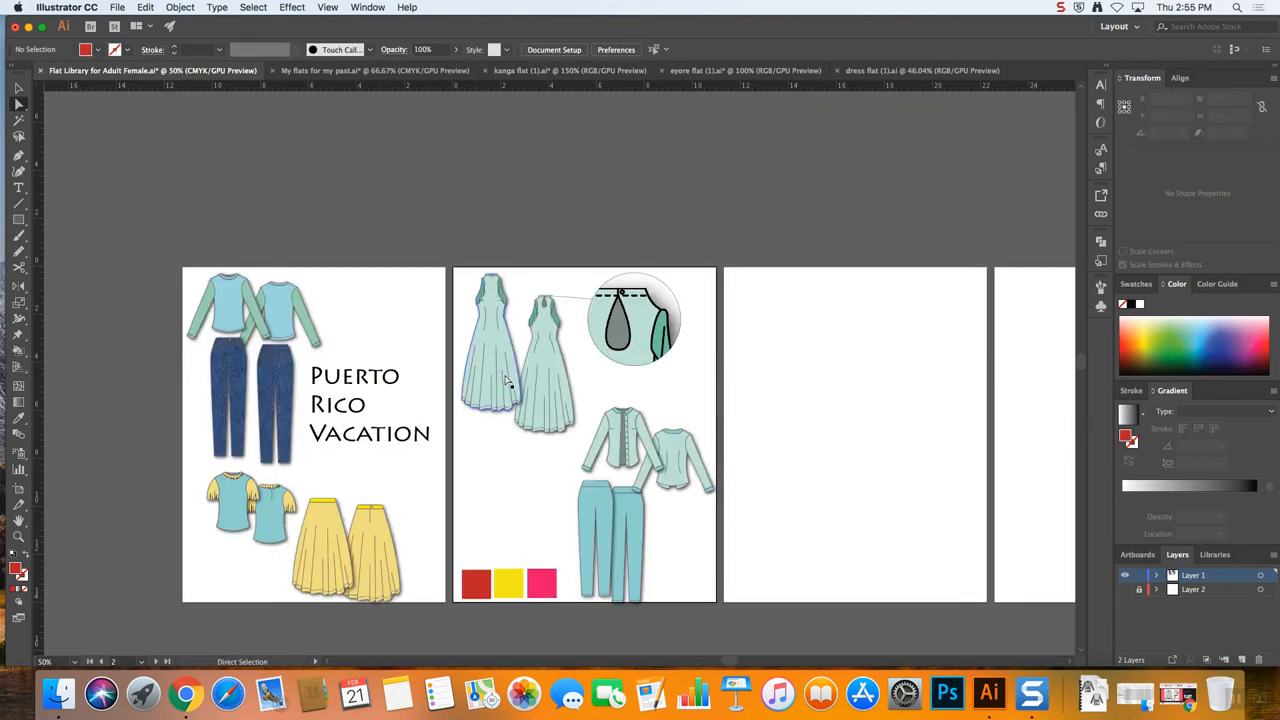
Switch to the ayore flat, accept its Live Paint conversion and reach the stroke brush list
left_click(376, 70)
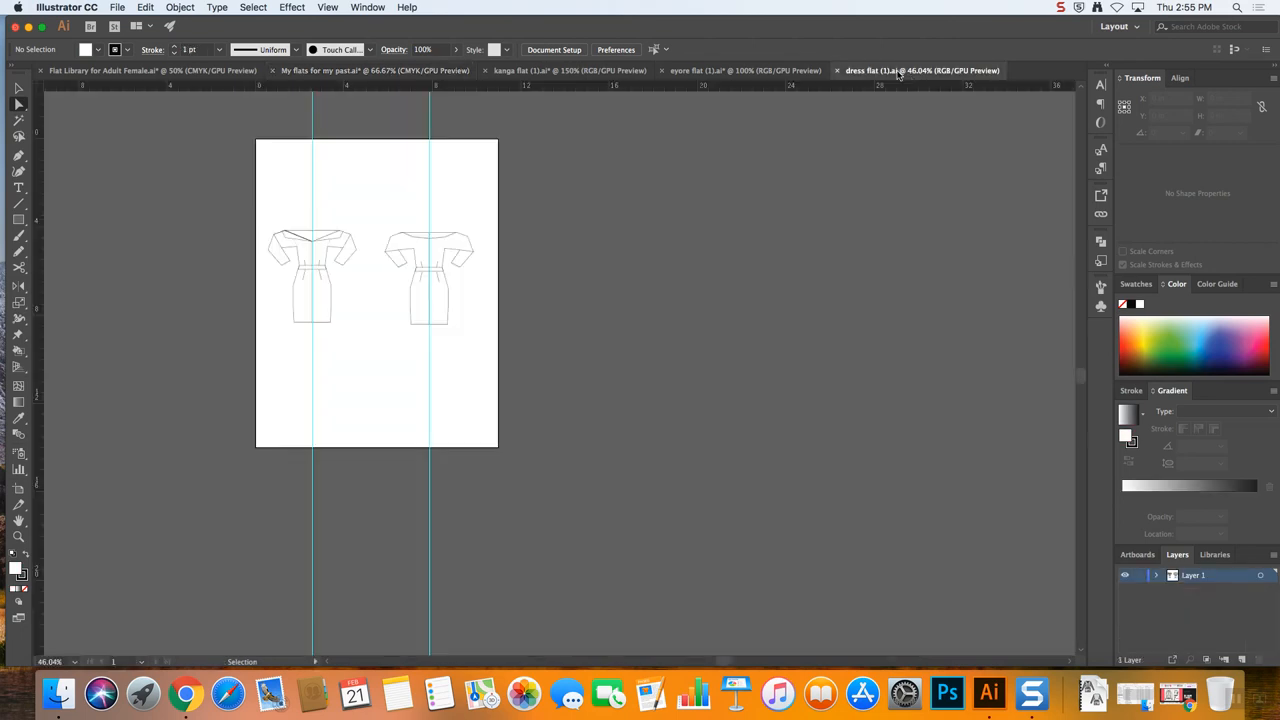
left_click(744, 70)
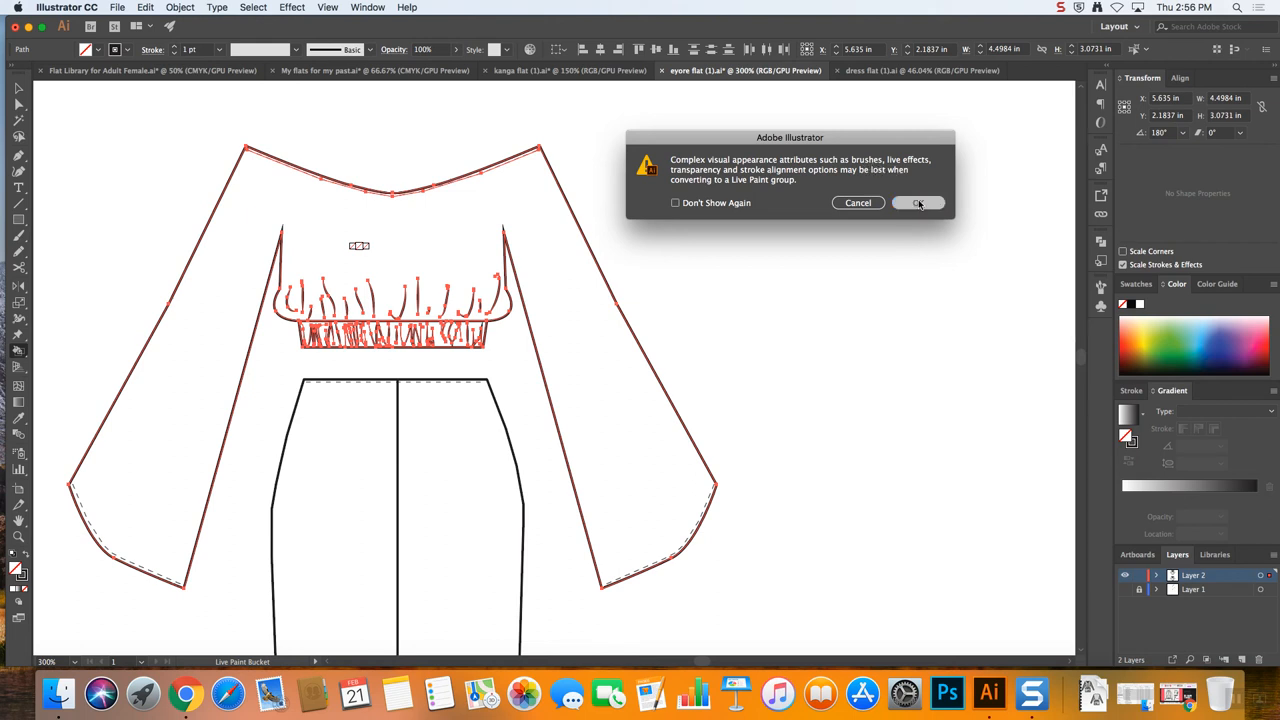
left_click(916, 204)
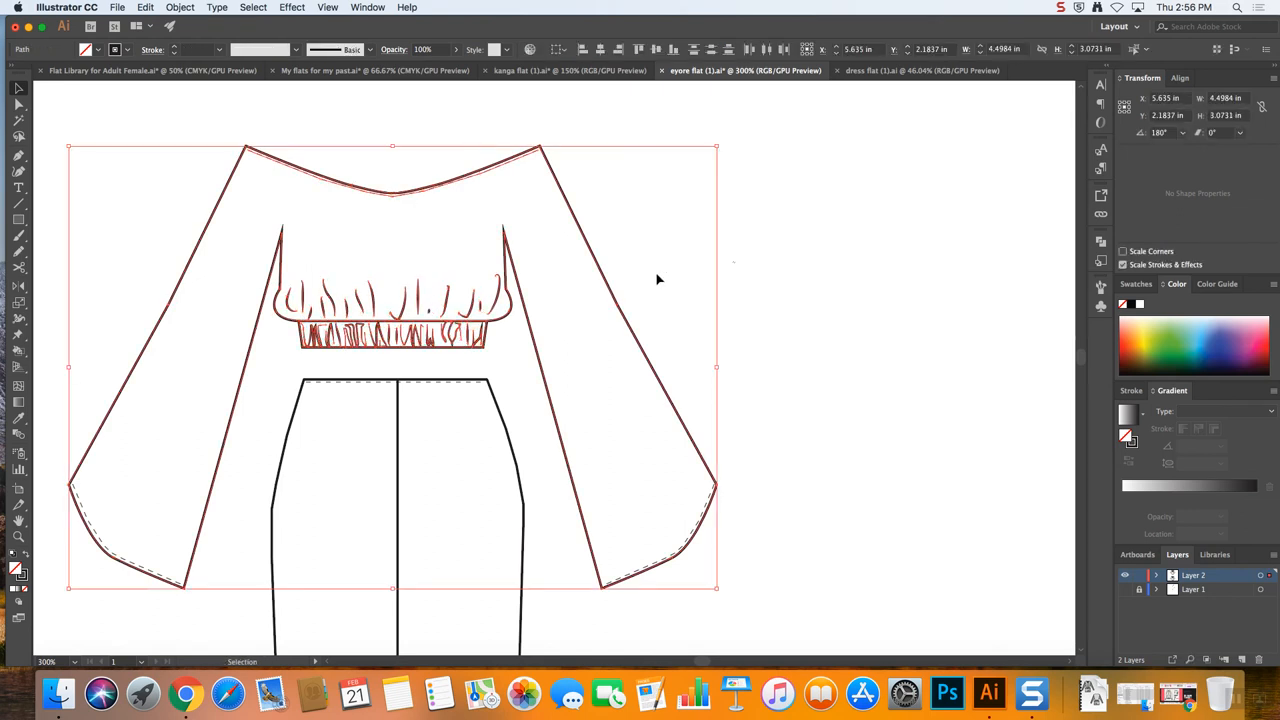
left_click(144, 8)
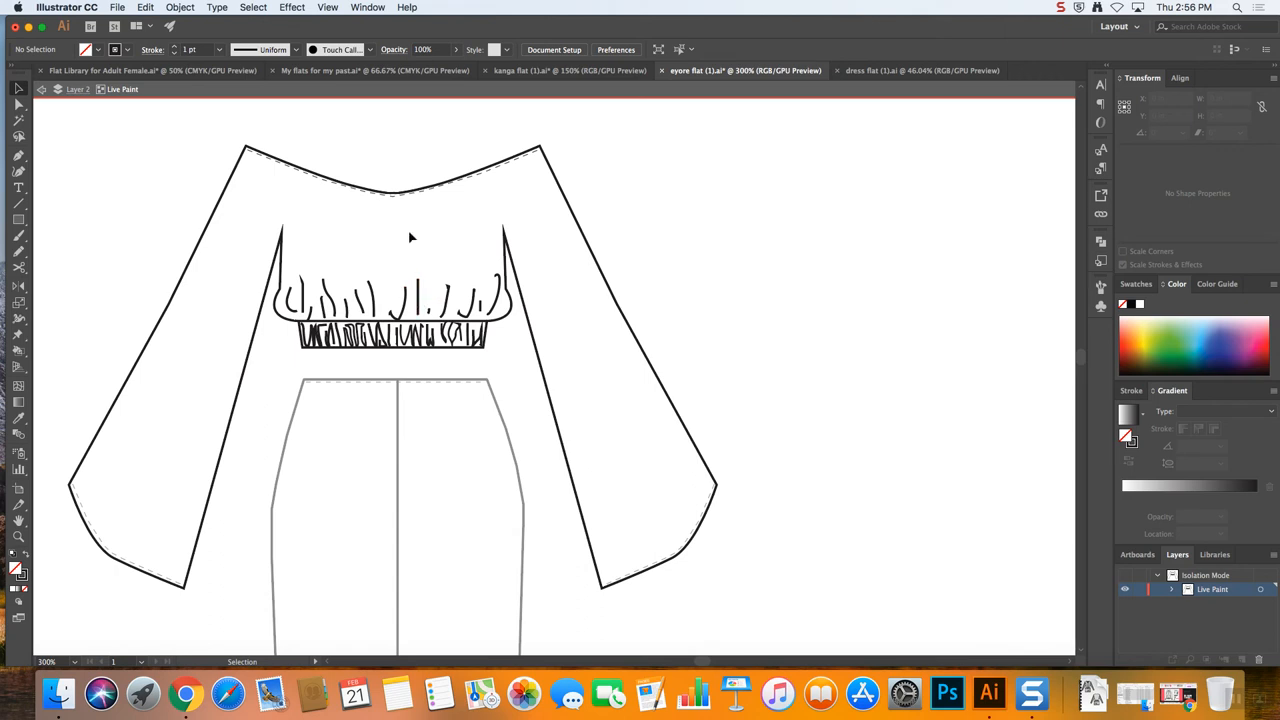
left_click(294, 48)
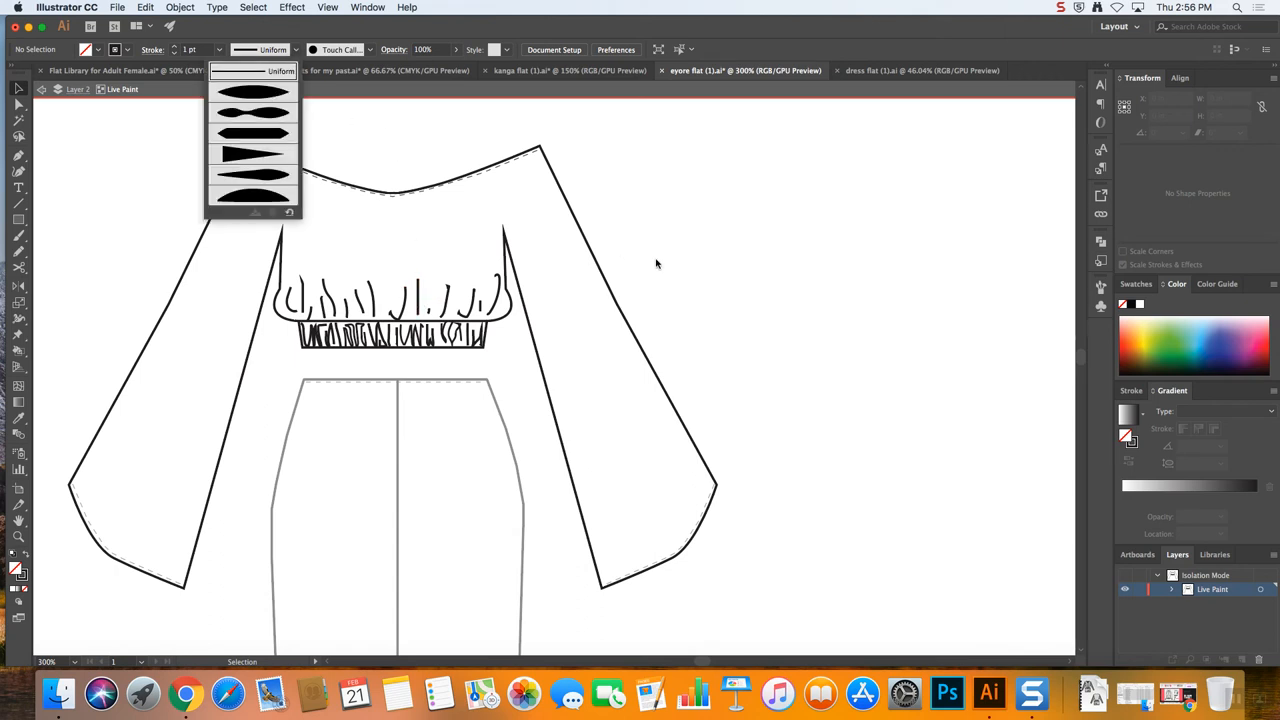
mouse_move(160, 200)
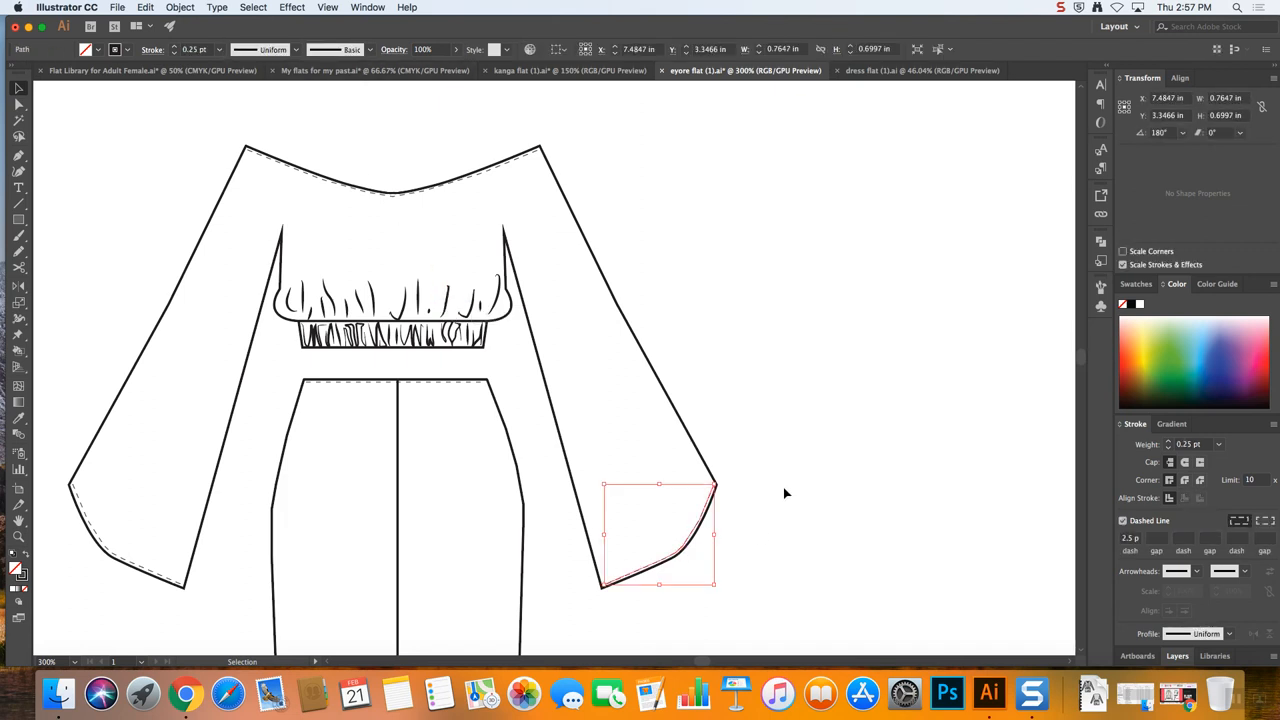
left_click(784, 492)
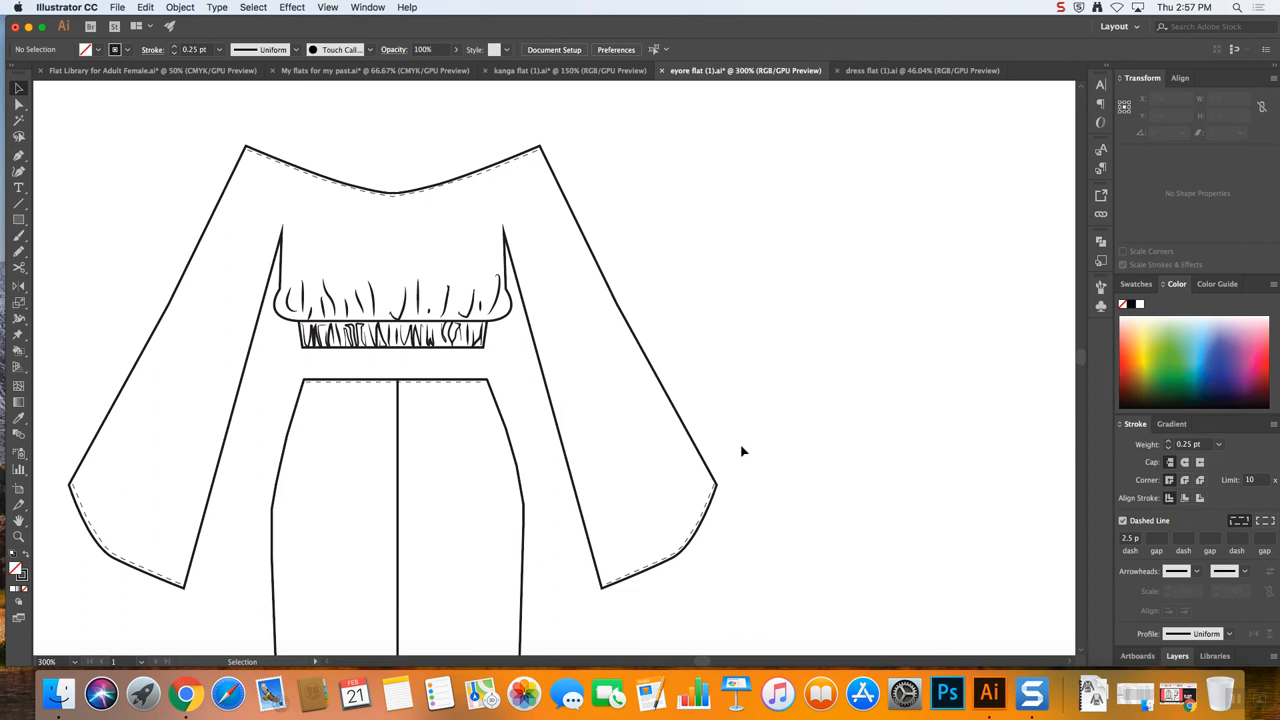
mouse_move(752, 448)
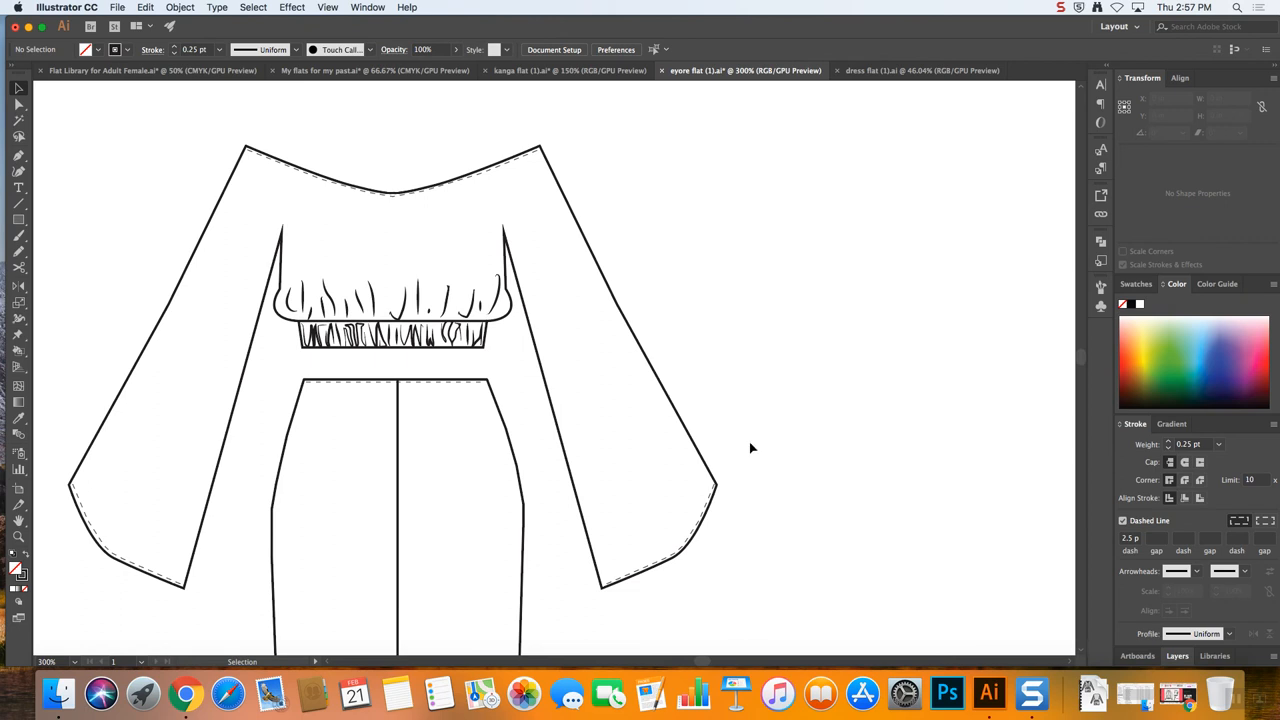
left_click(680, 550)
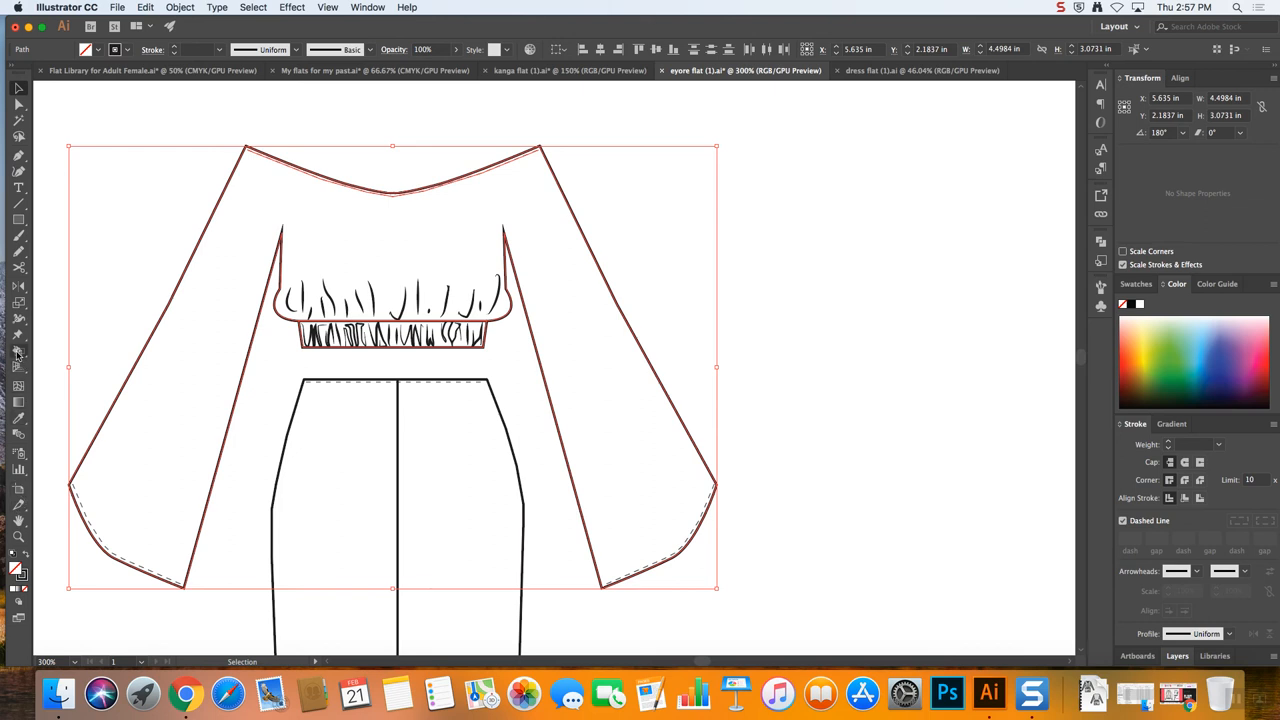
Live-paint the ayore top's body and sleeves green and its waistband blue
left_click(18, 352)
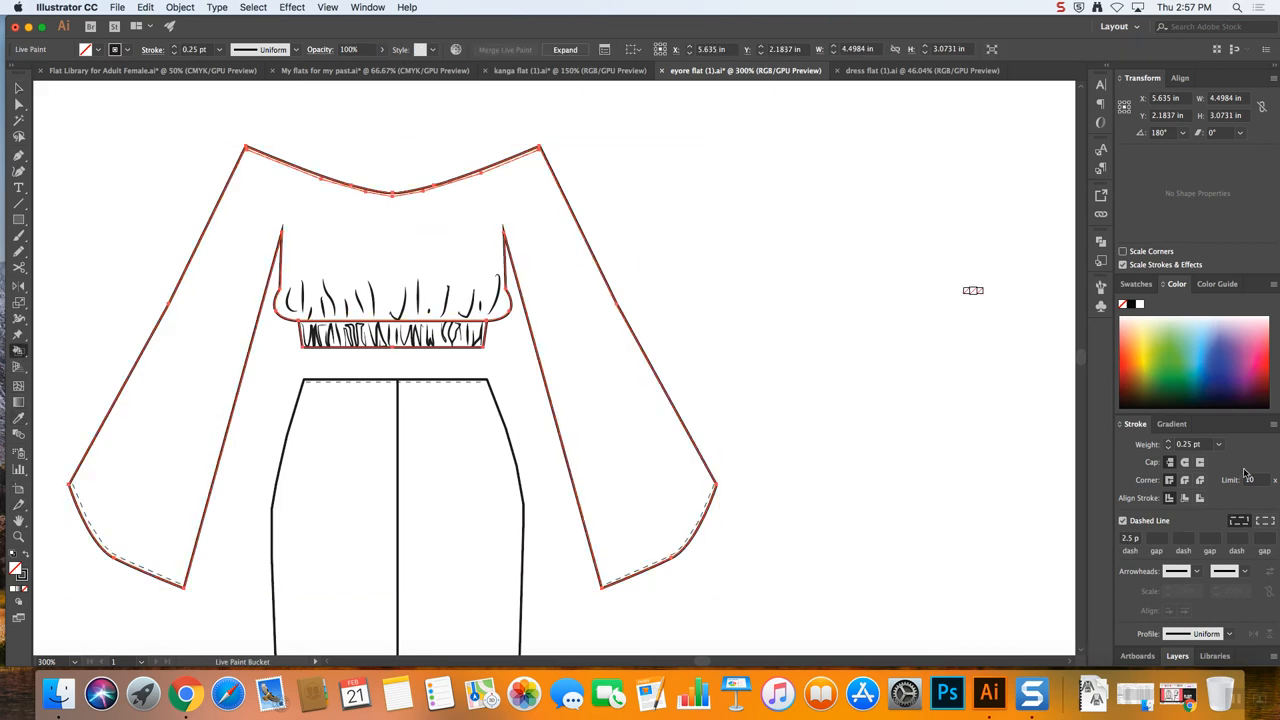
left_click(470, 184)
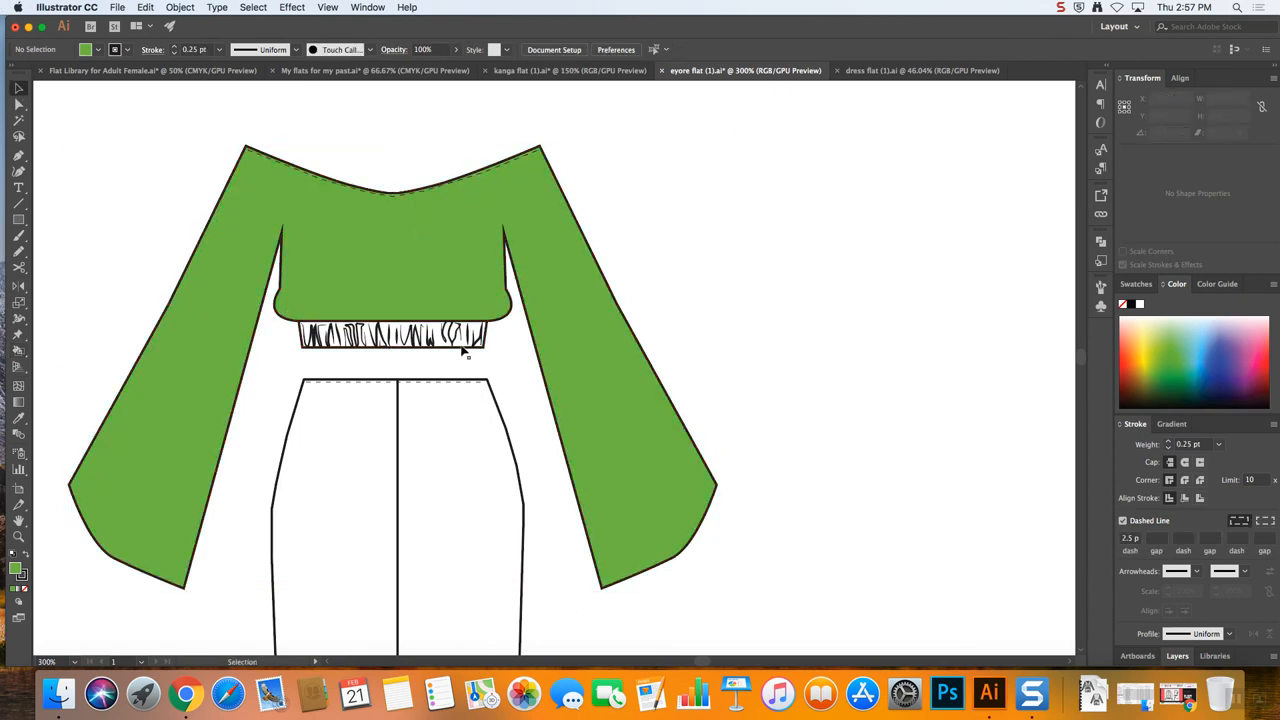
mouse_move(360, 274)
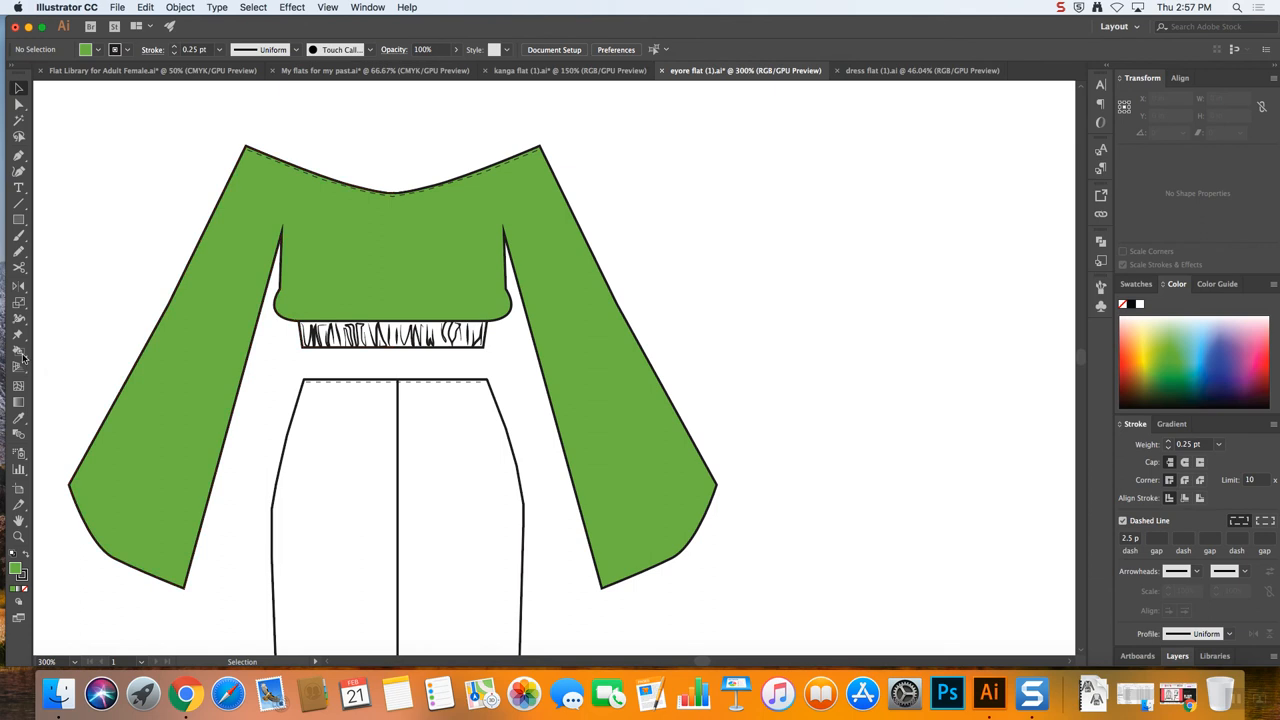
left_click(20, 352)
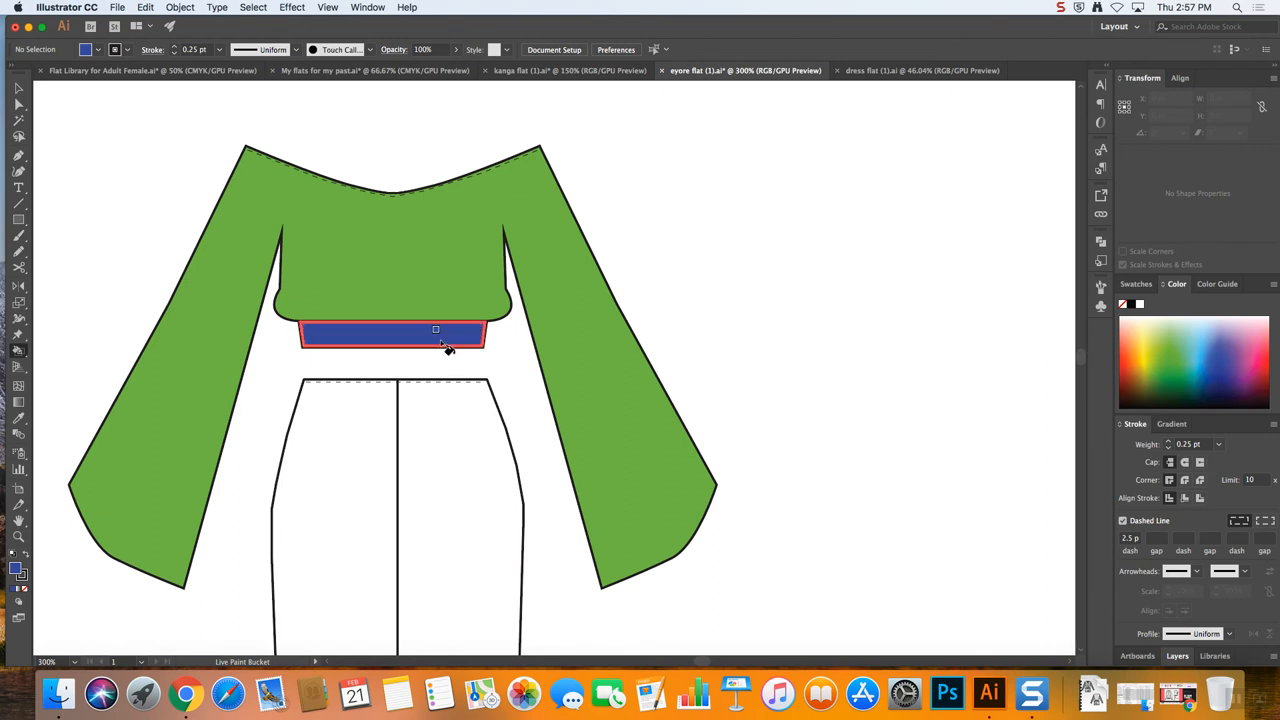
left_click(18, 90)
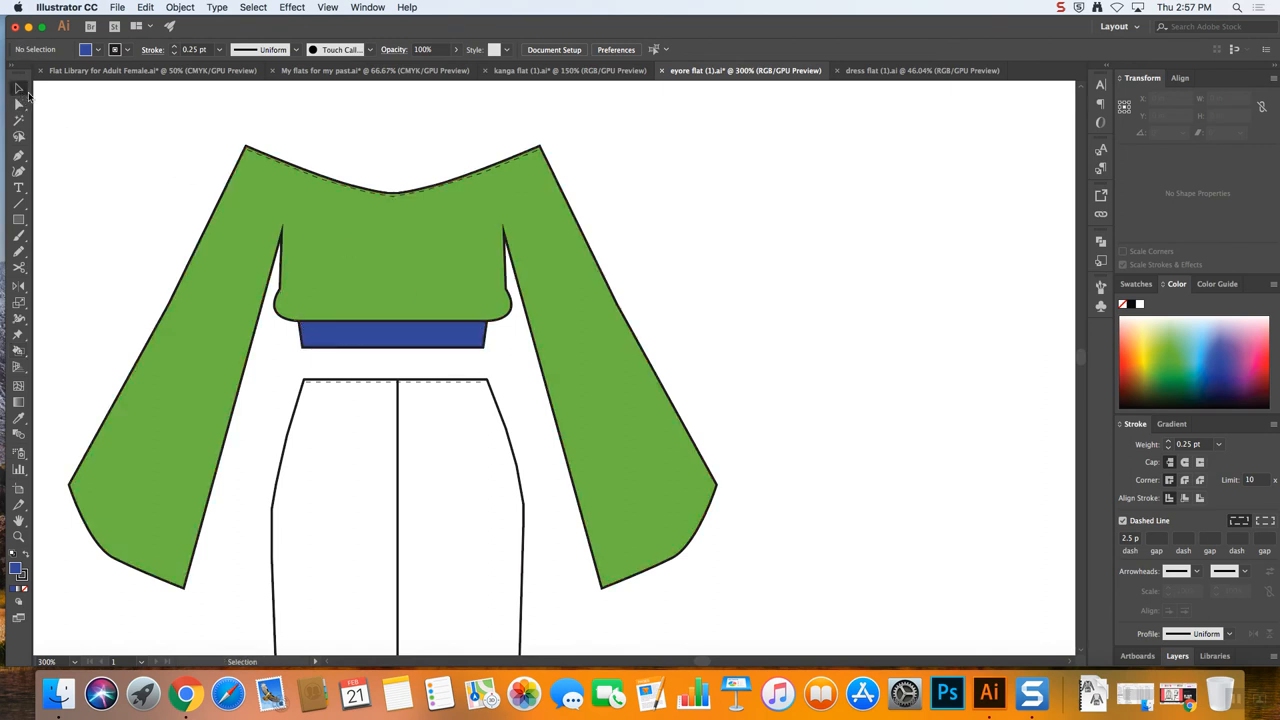
right_click(420, 276)
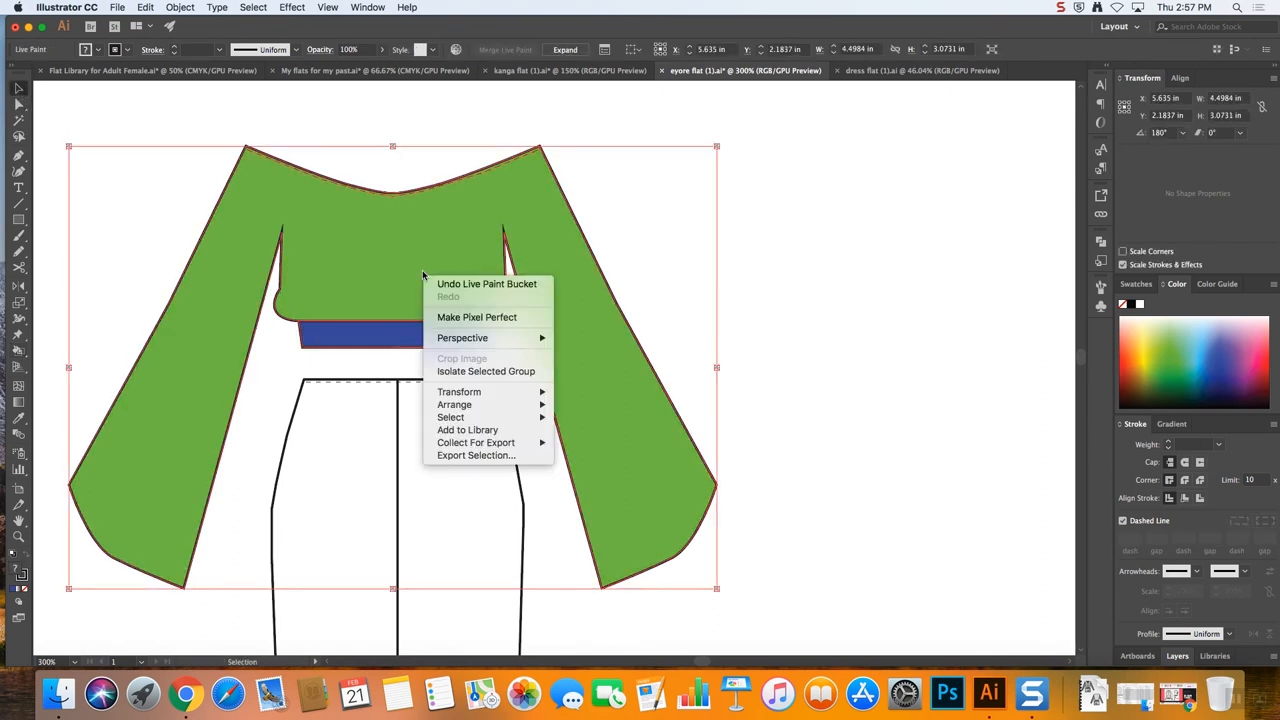
mouse_move(456, 404)
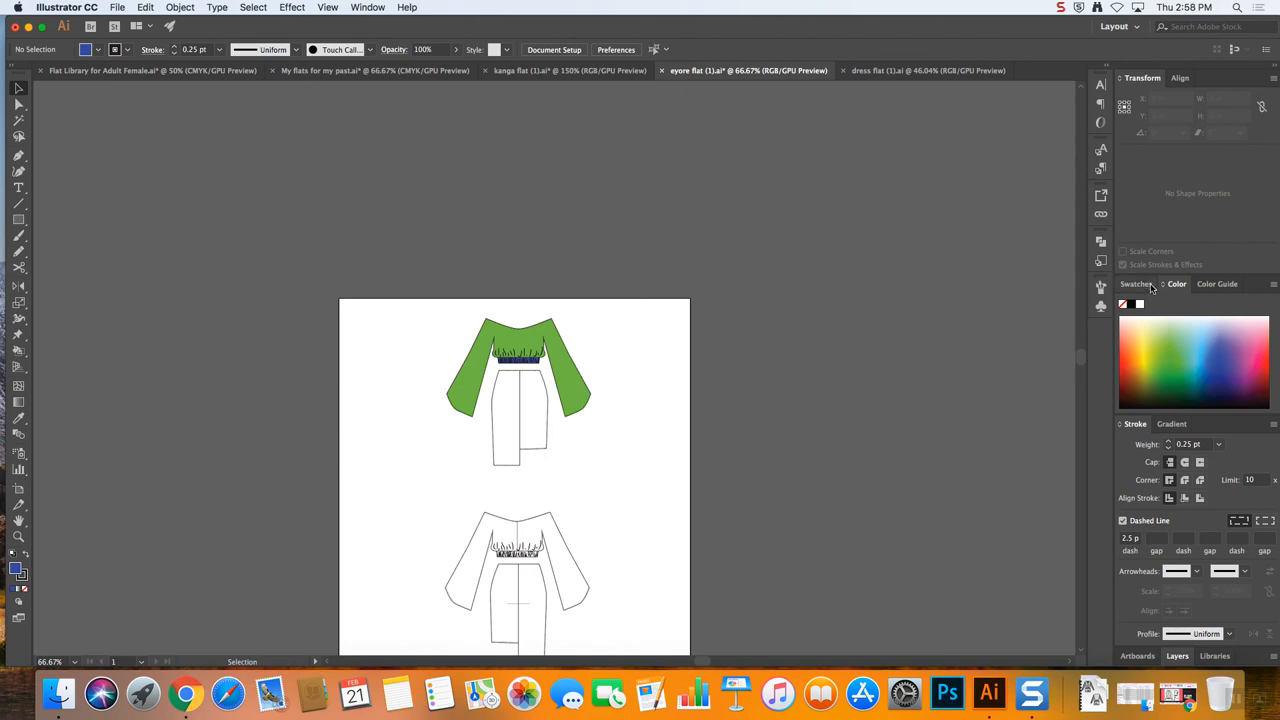
left_click(1136, 284)
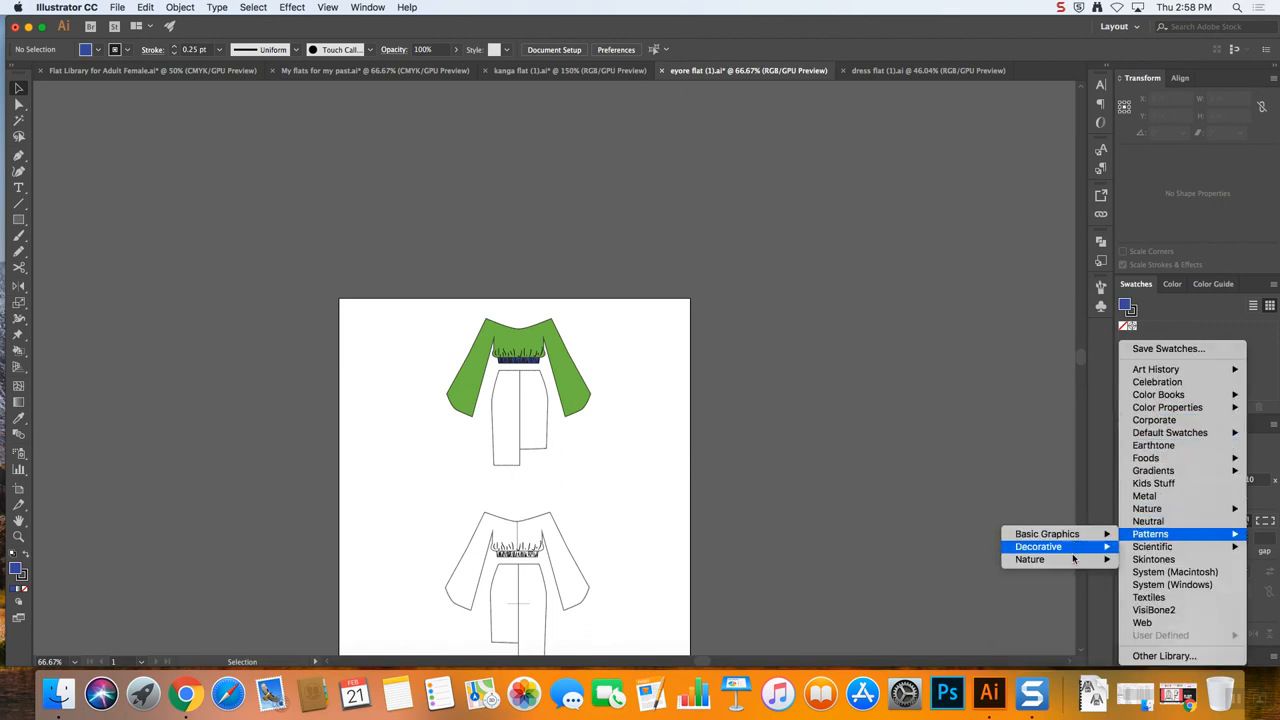
Open the Nature_Animal Skins pattern swatch library
left_click(1028, 560)
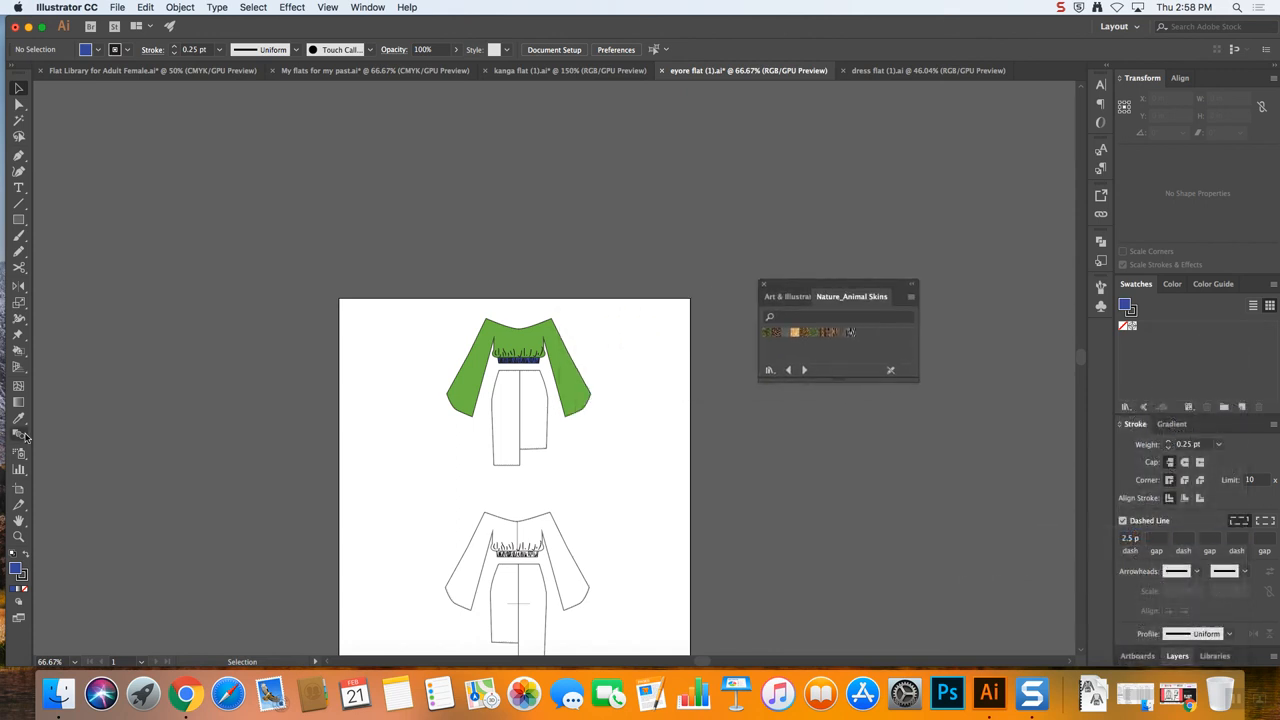
mouse_move(18, 368)
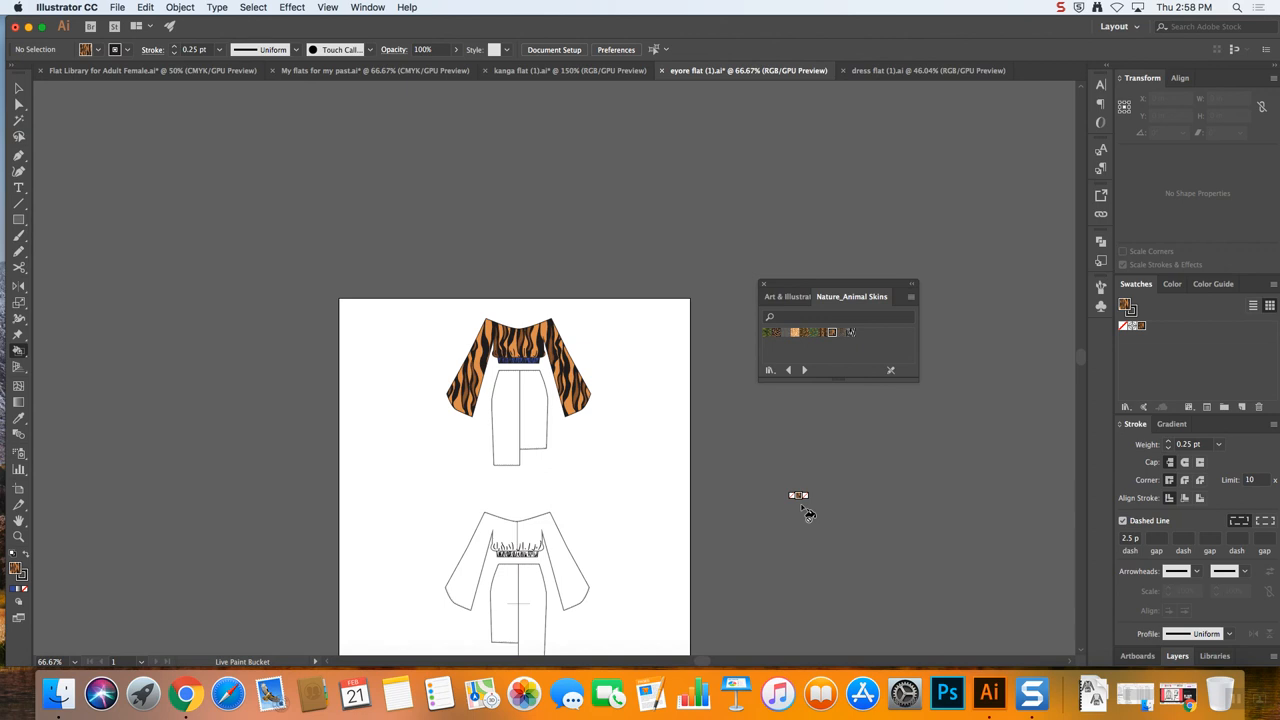
mouse_move(860, 350)
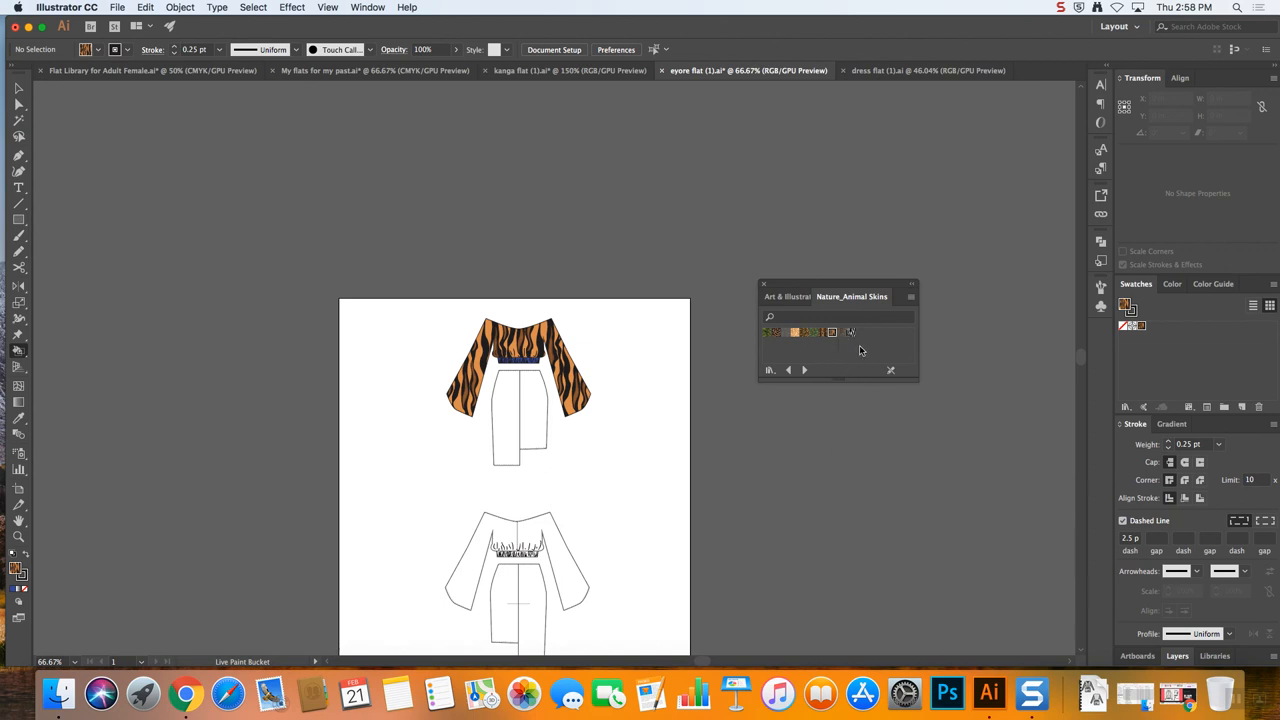
mouse_move(616, 410)
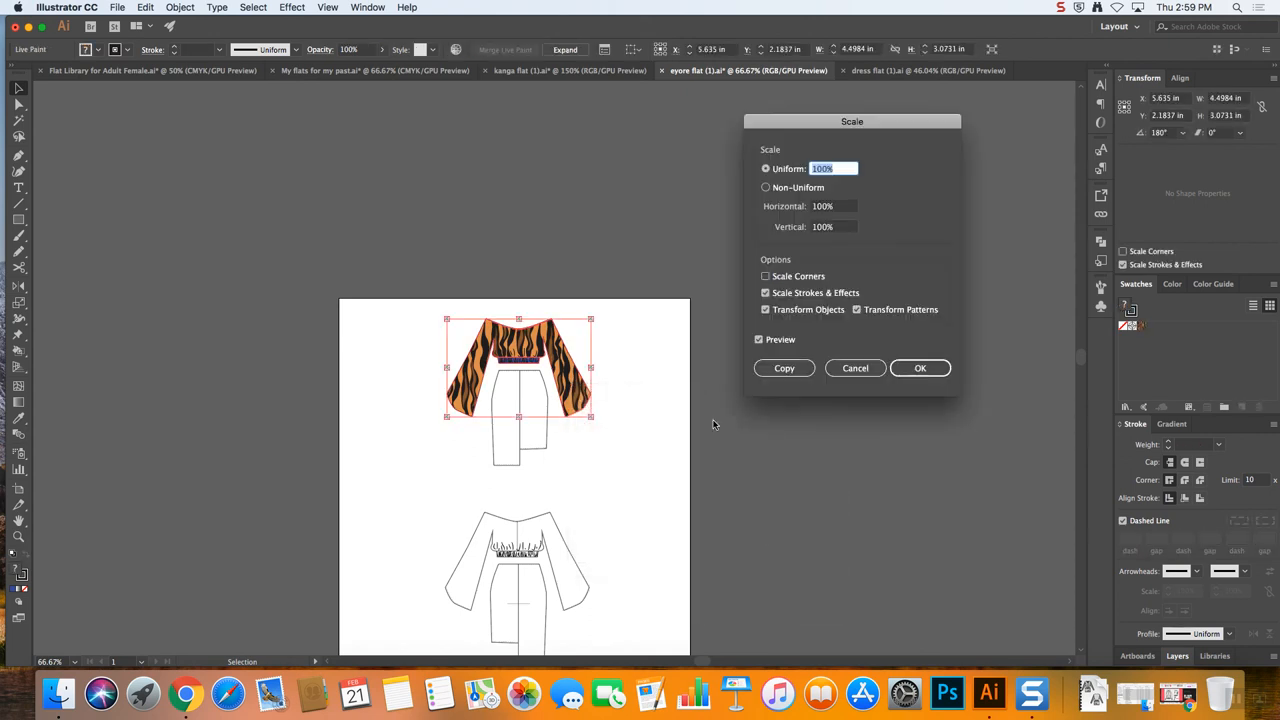
Scale only the tiger-stripe pattern to 49% uniform, leaving the top's shape untouched
left_click(766, 308)
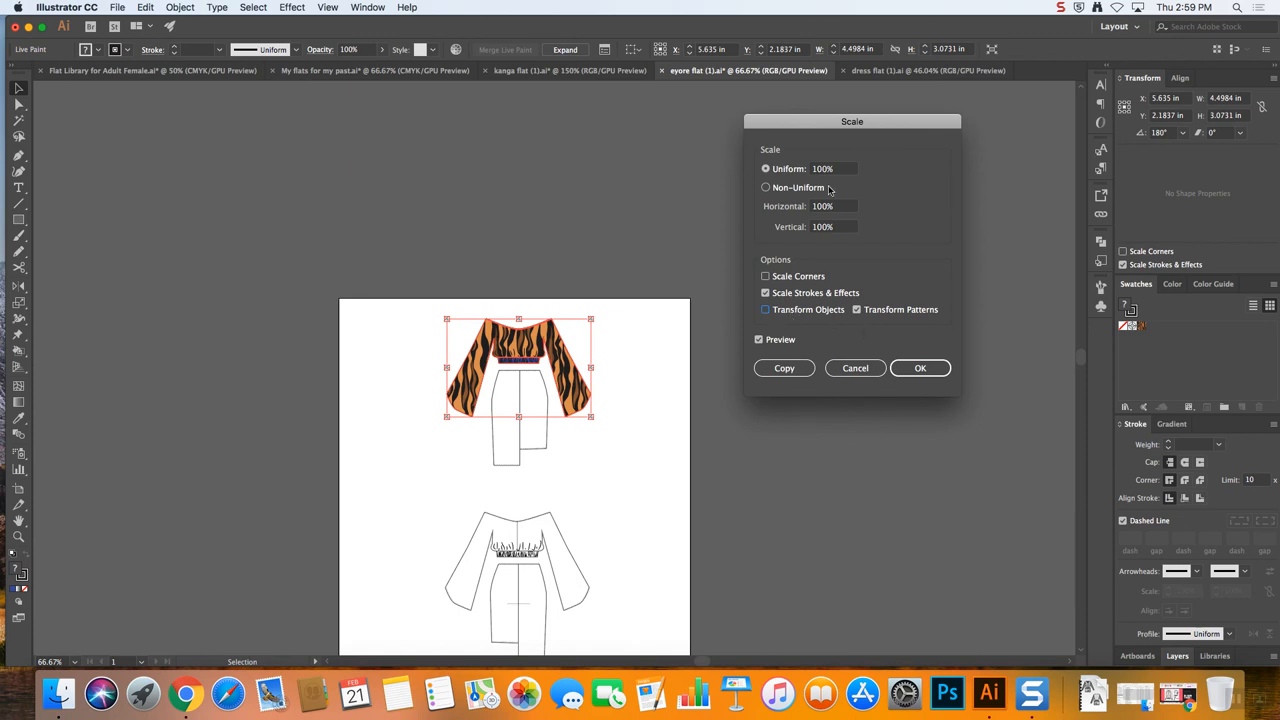
type("14")
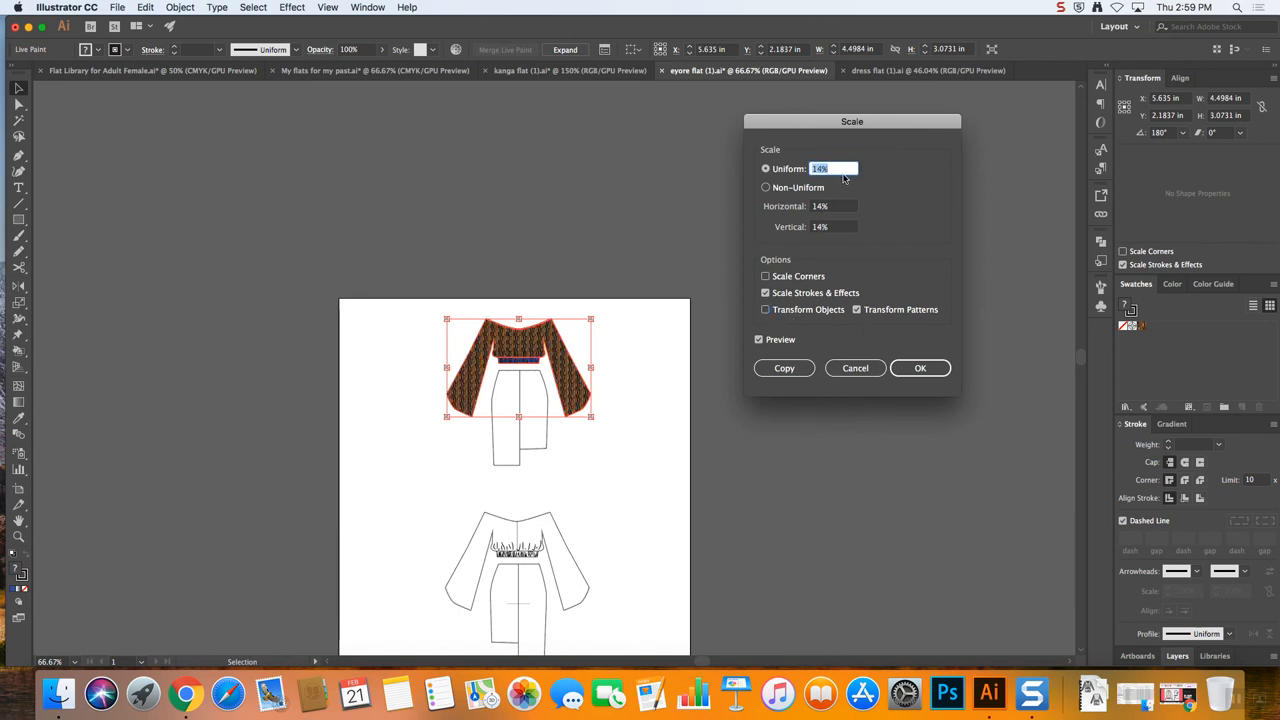
type("49%")
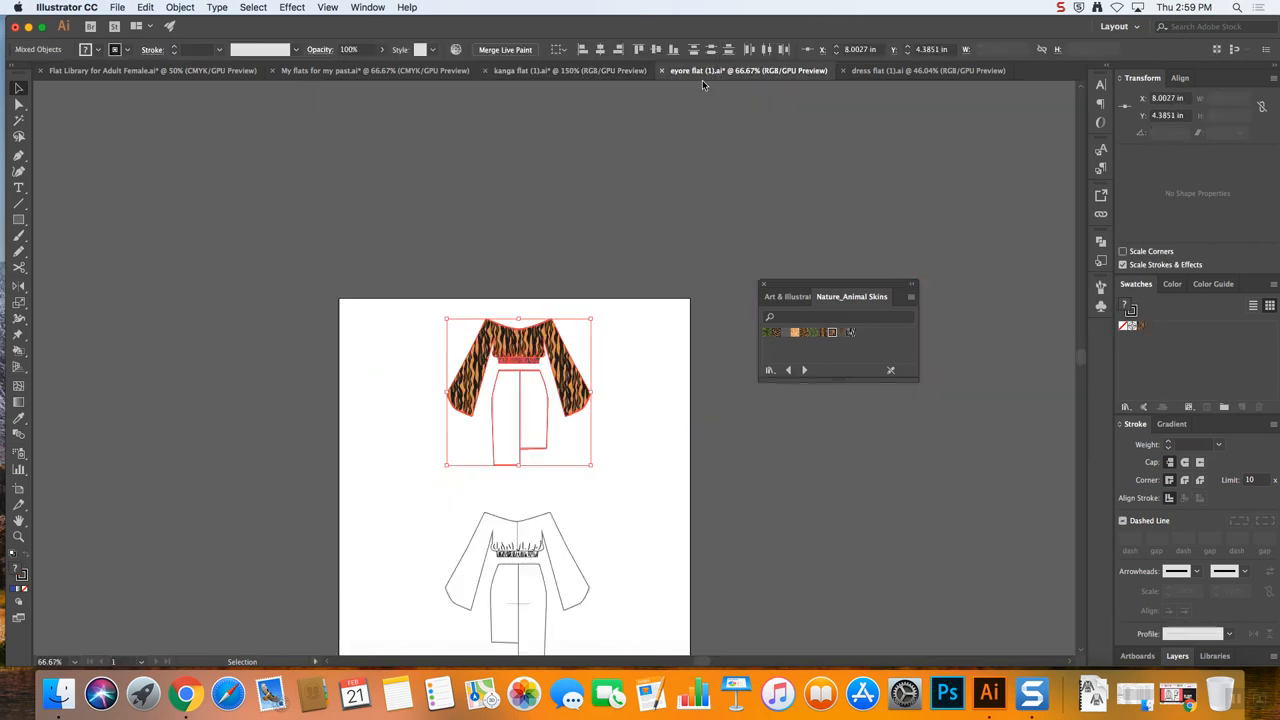
Switch through the kongo flat to the Flat Library for Adult Female document
left_click(568, 70)
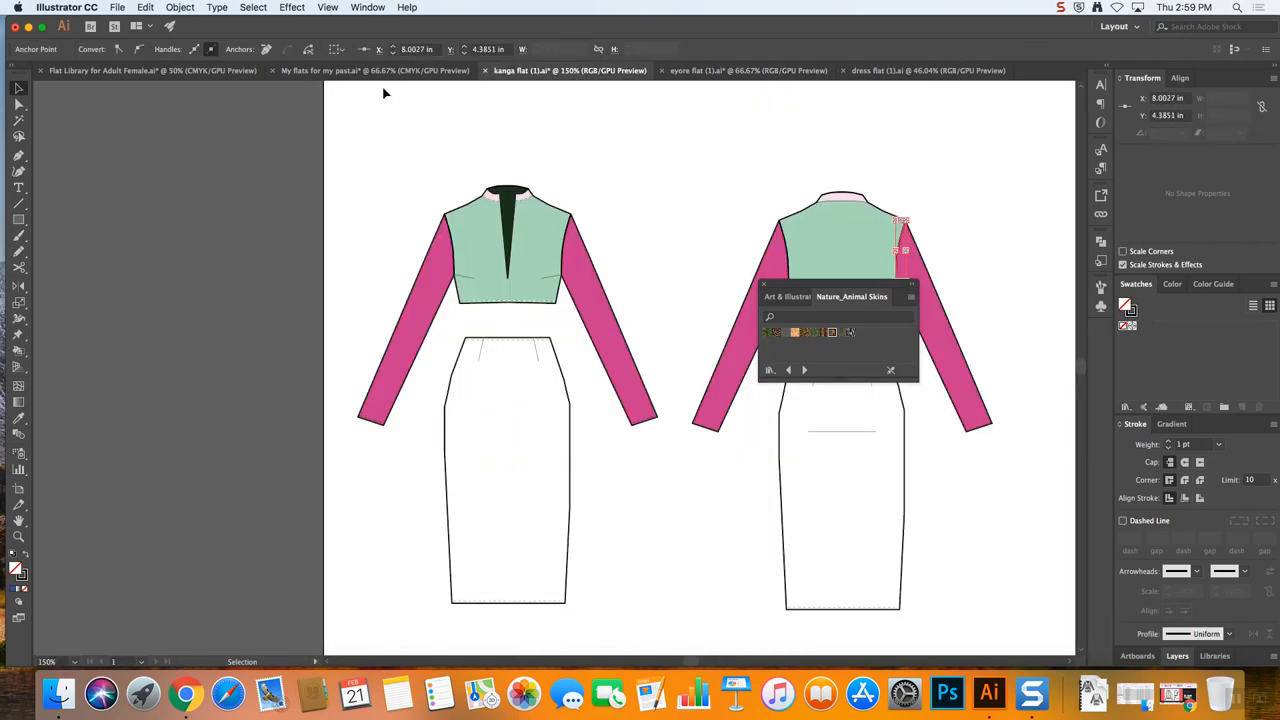
left_click(152, 70)
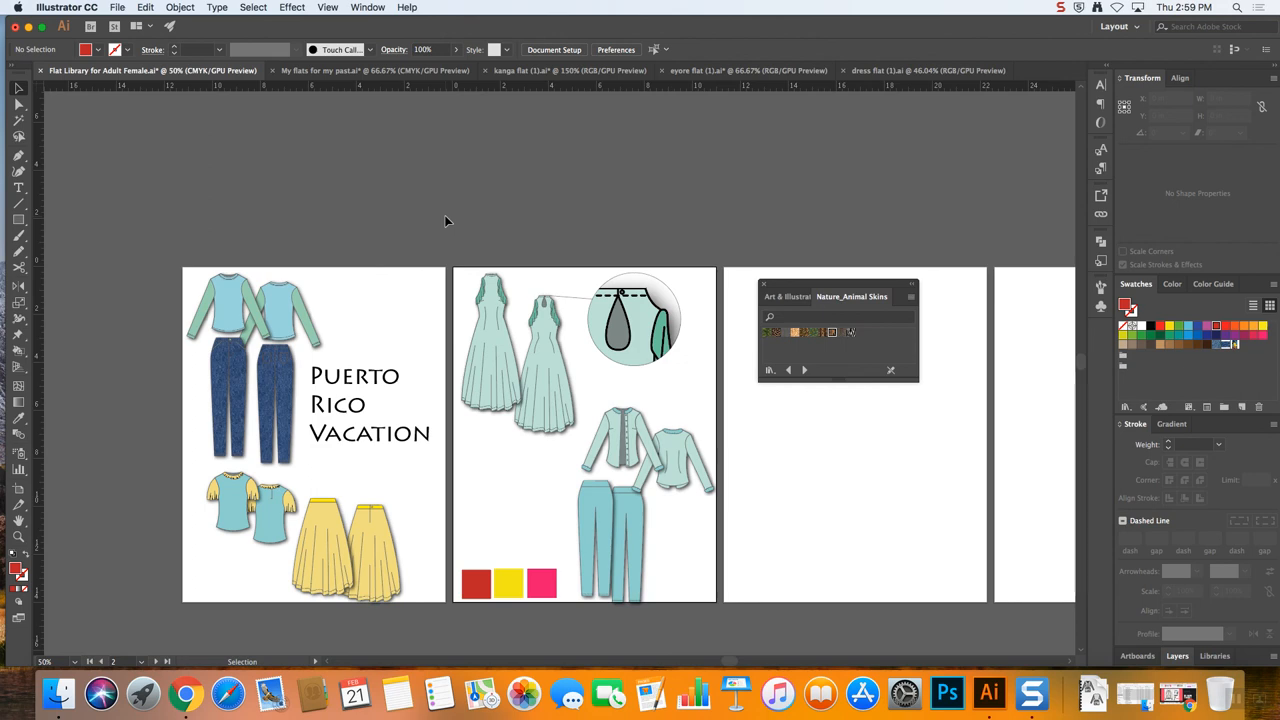
mouse_move(412, 234)
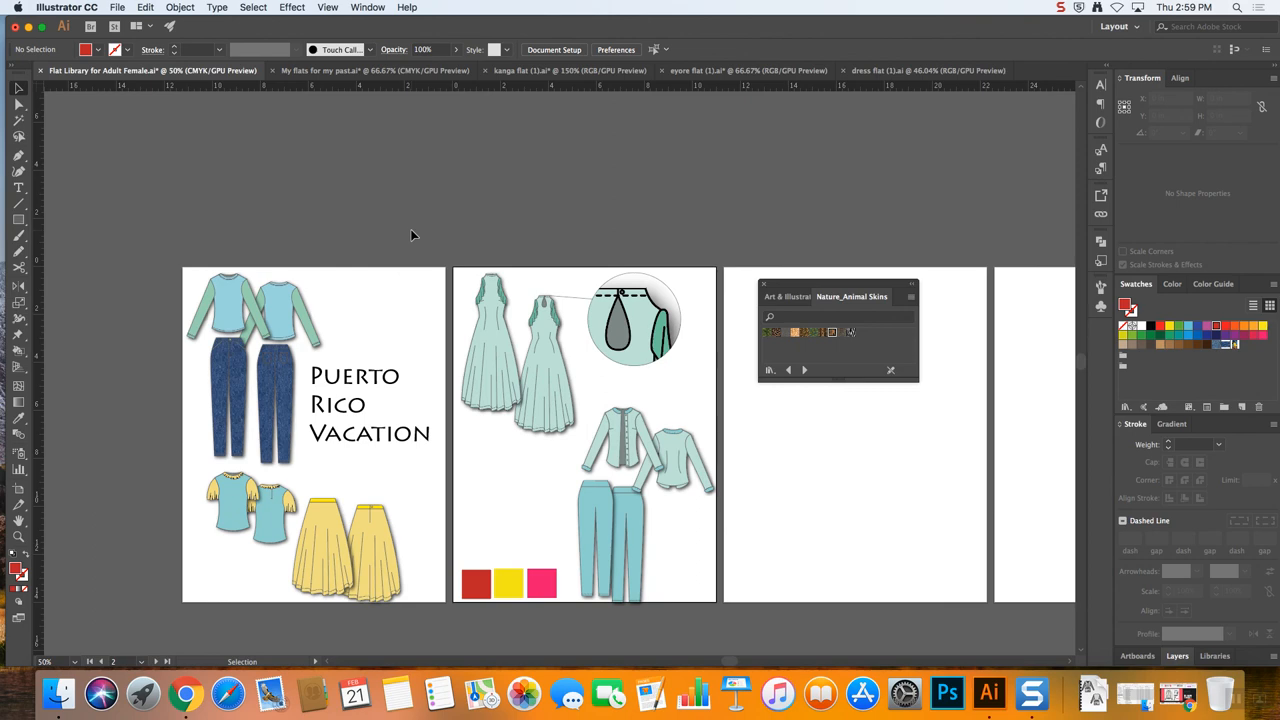
mouse_move(768, 260)
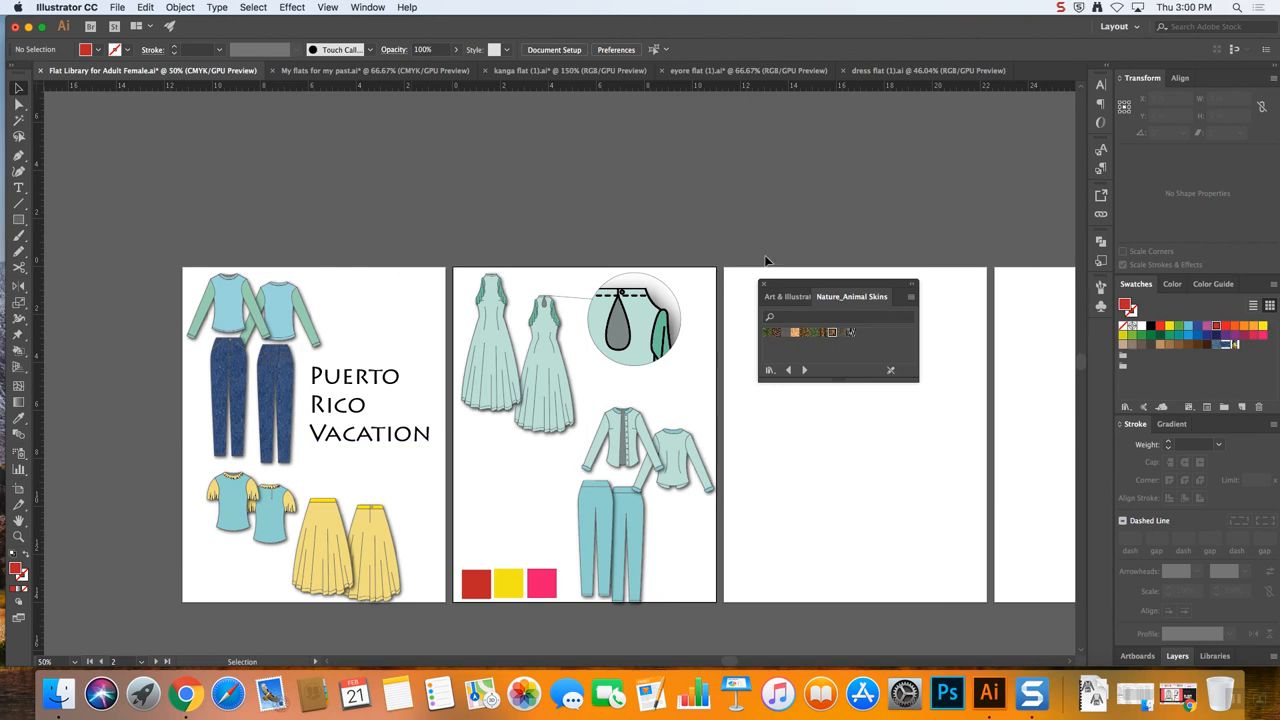
mouse_move(596, 468)
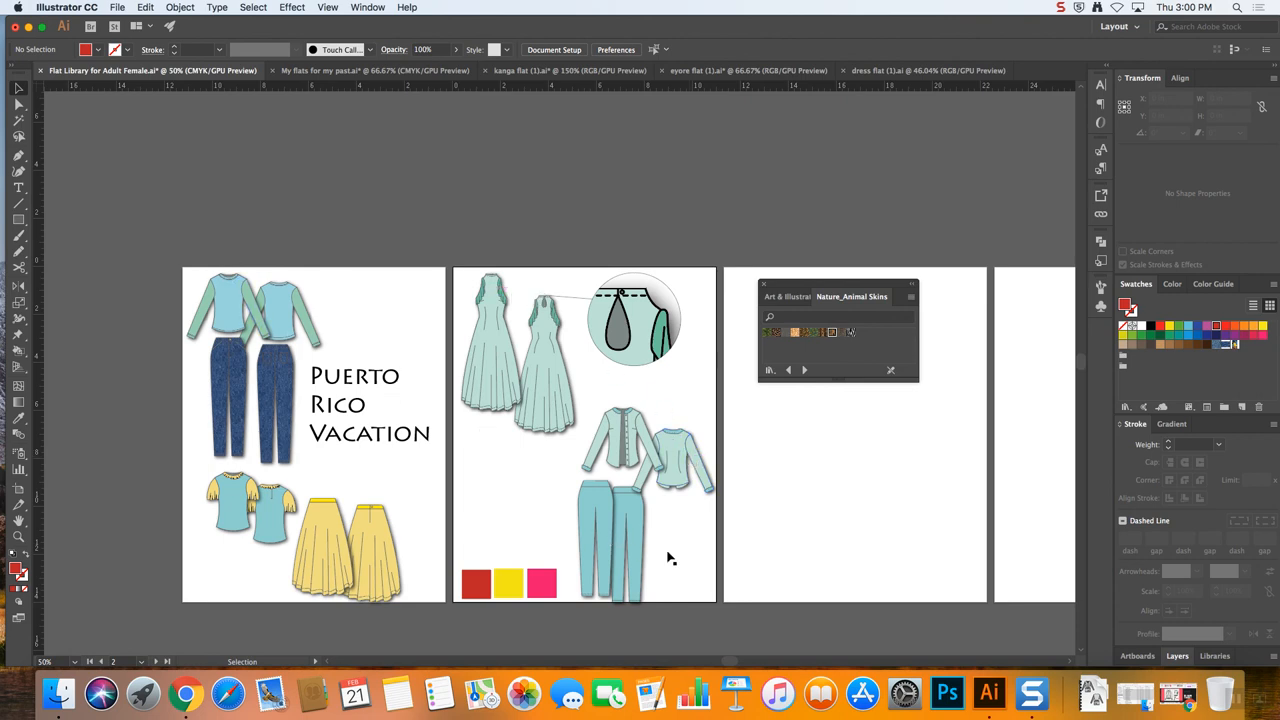
mouse_move(718, 560)
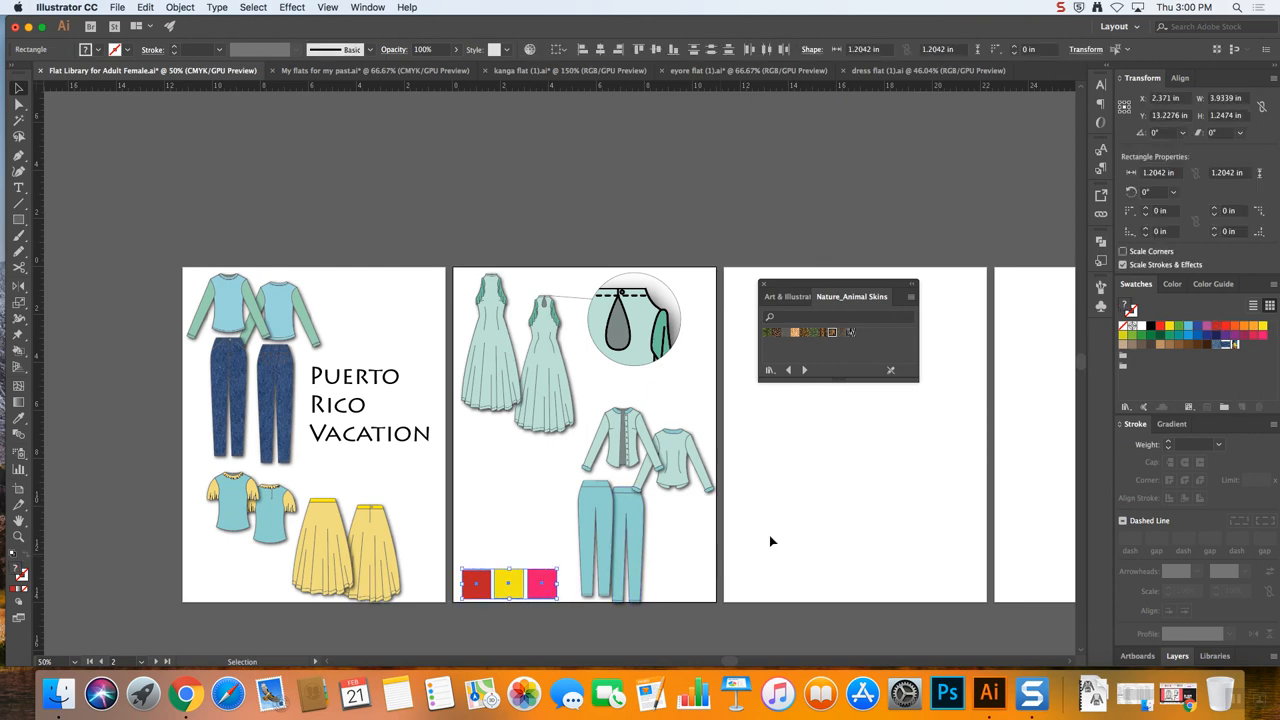
mouse_move(740, 556)
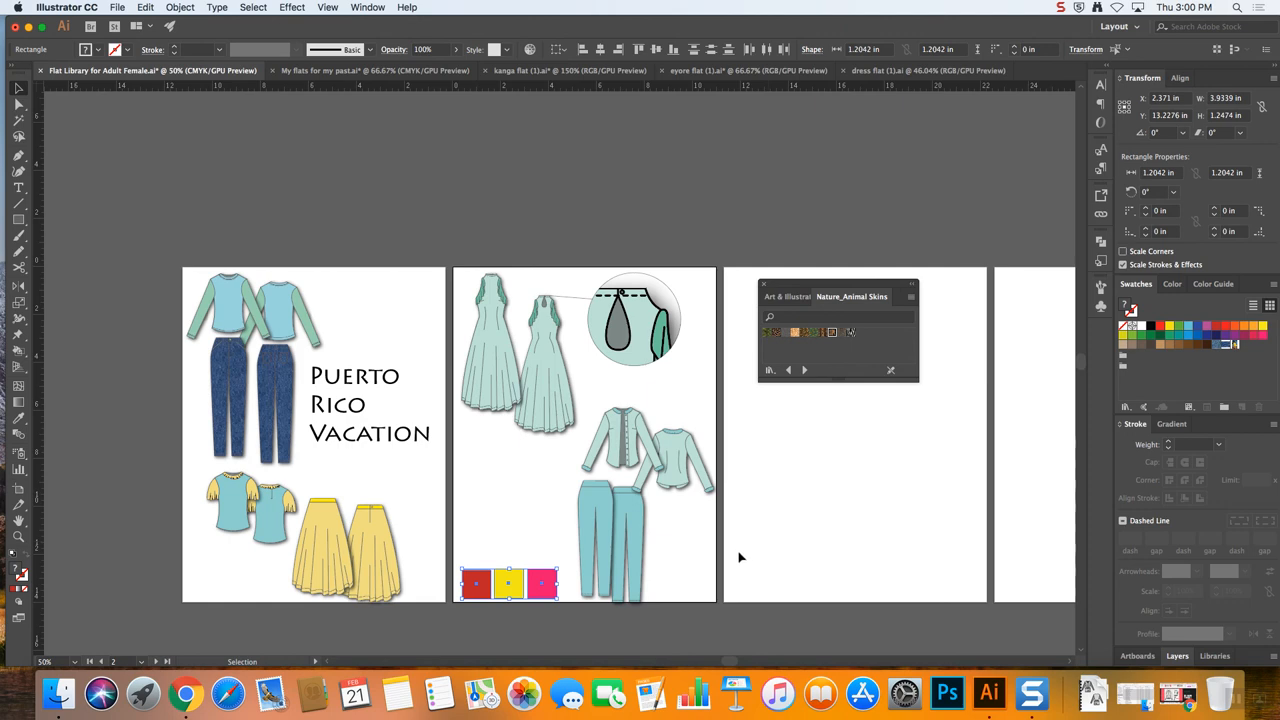
mouse_move(662, 504)
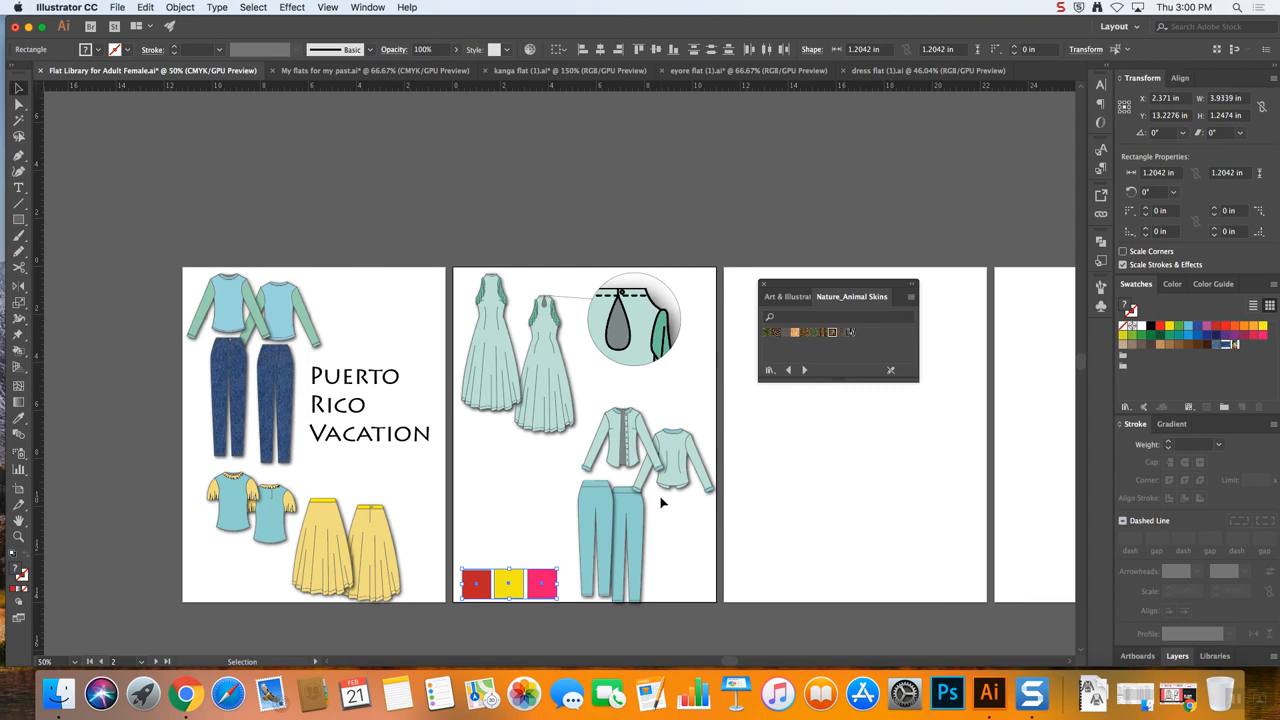
mouse_move(658, 496)
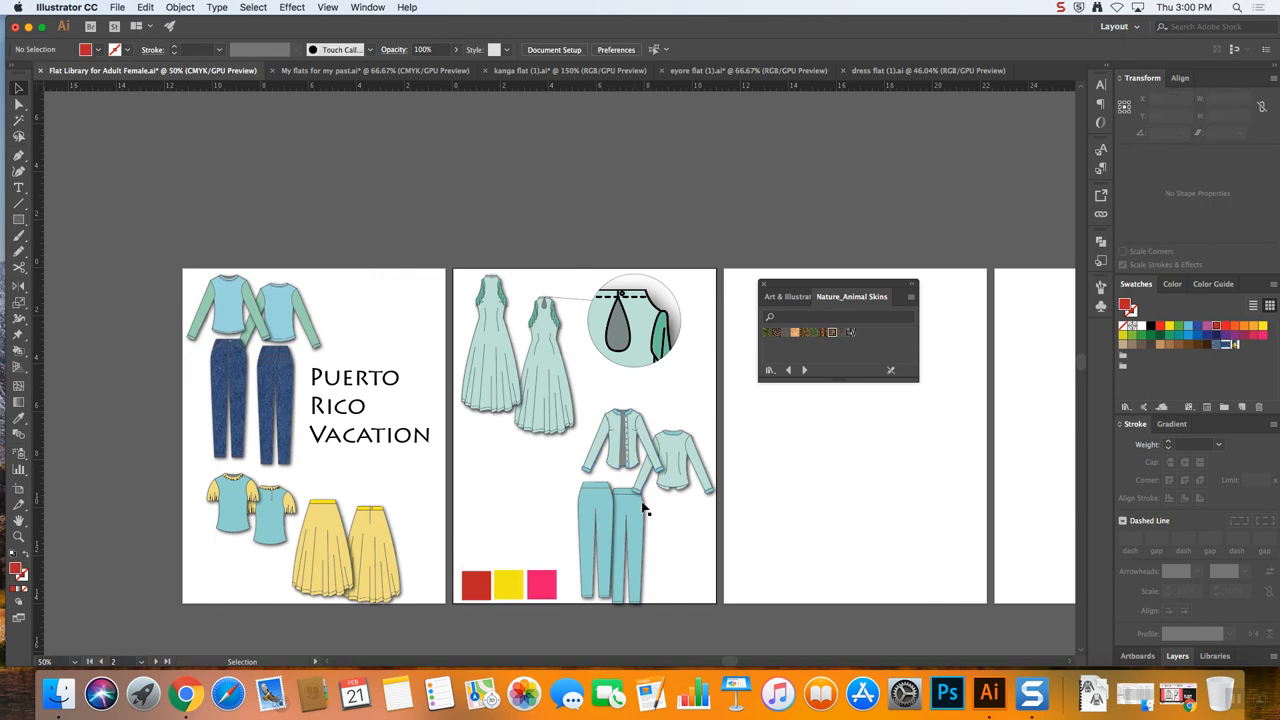
left_click(670, 456)
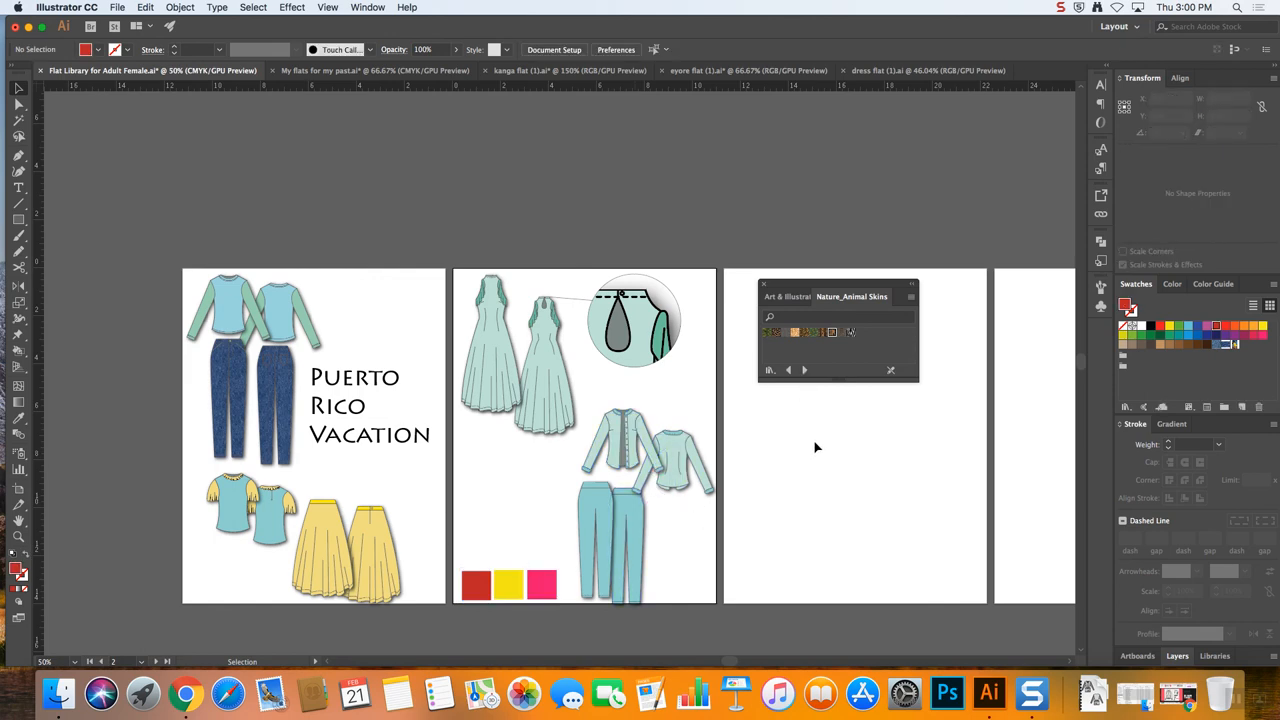
mouse_move(814, 444)
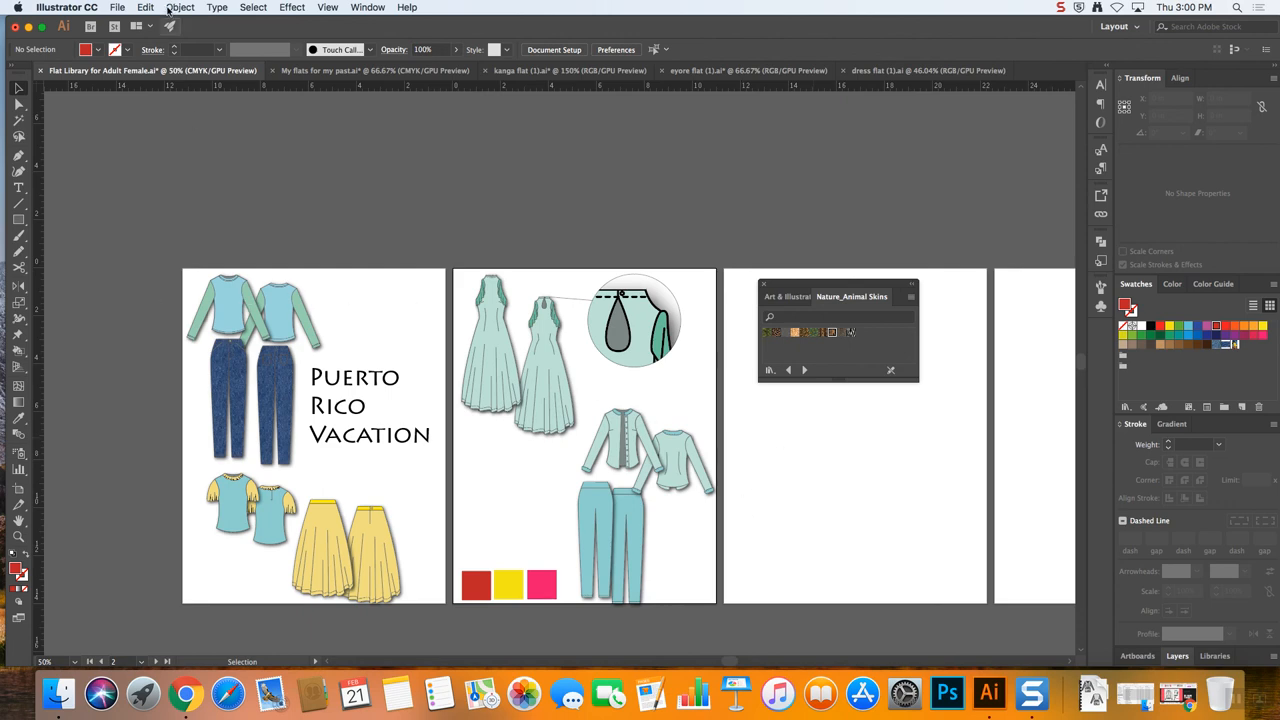
Print the layout board with Scaling set to Fit to Page
left_click(116, 8)
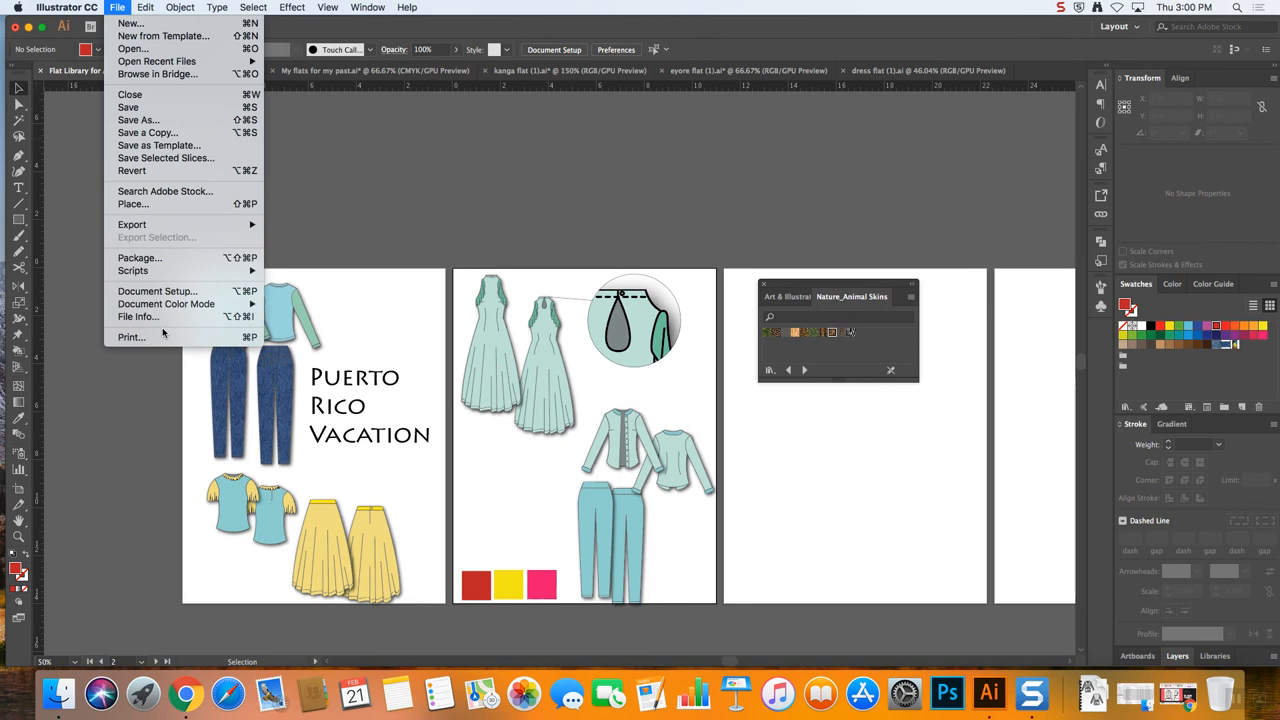
left_click(132, 336)
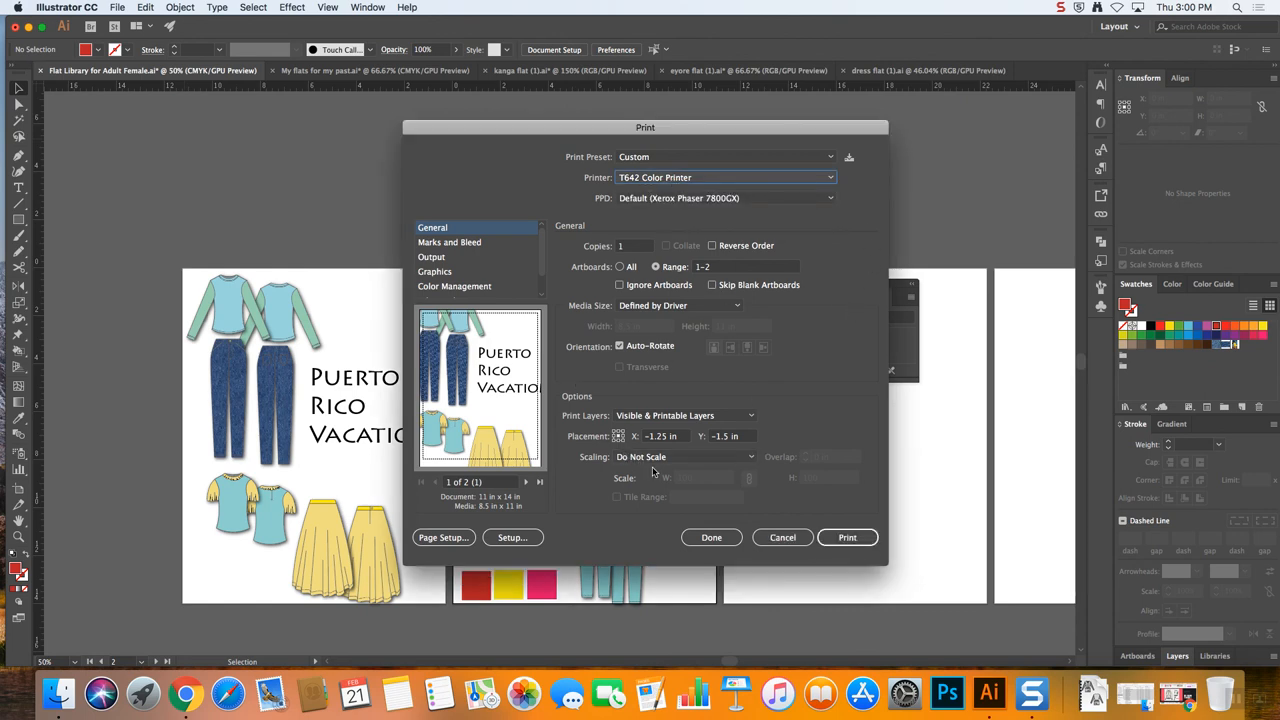
left_click(684, 456)
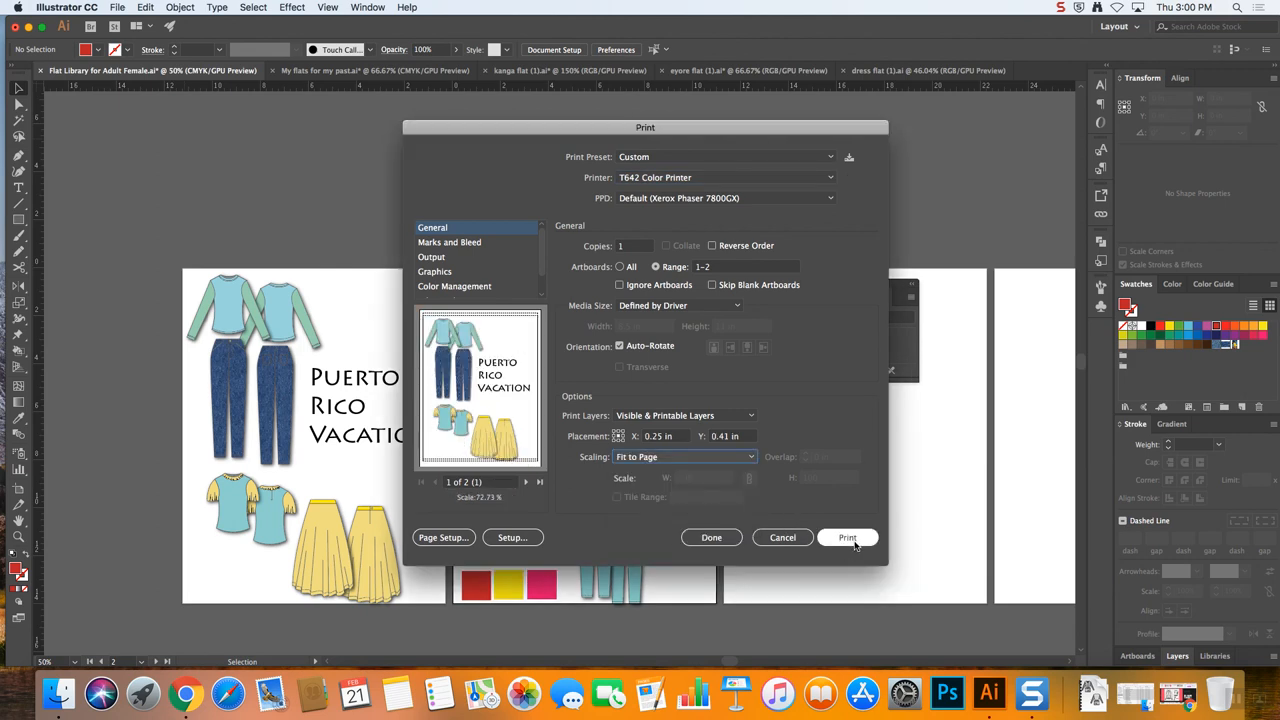
left_click(848, 536)
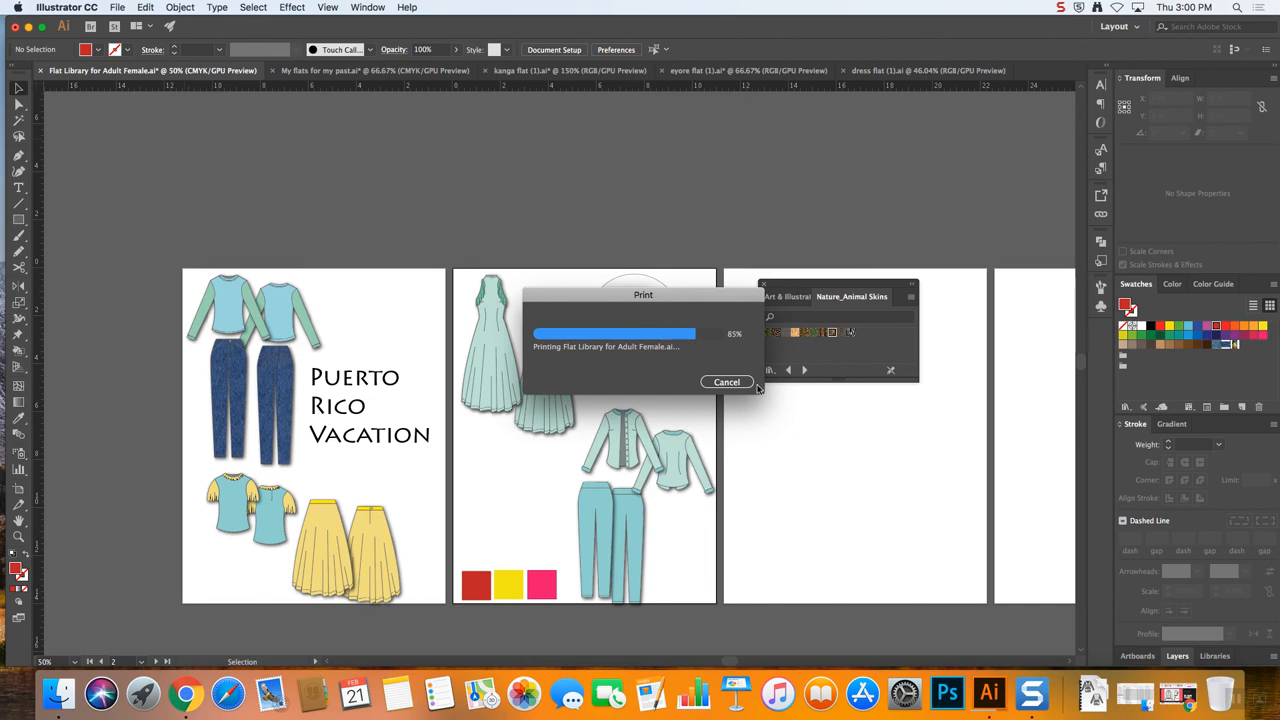
left_click(726, 380)
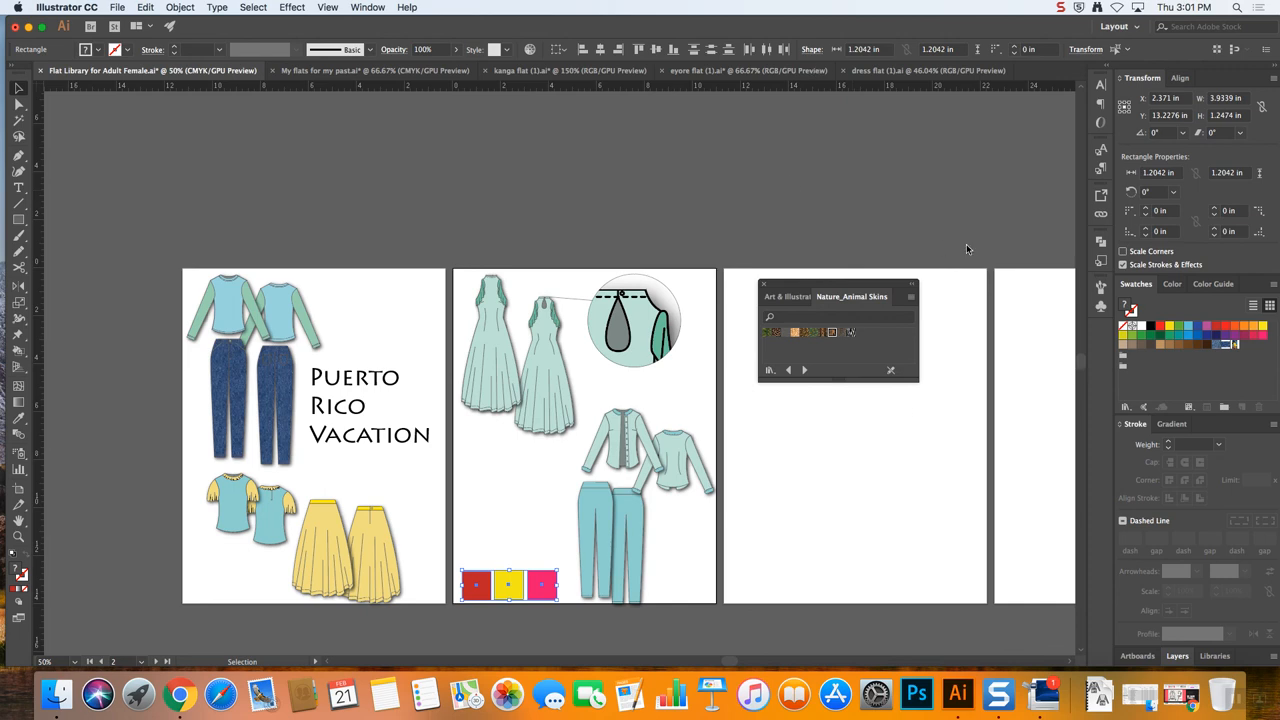
mouse_move(452, 544)
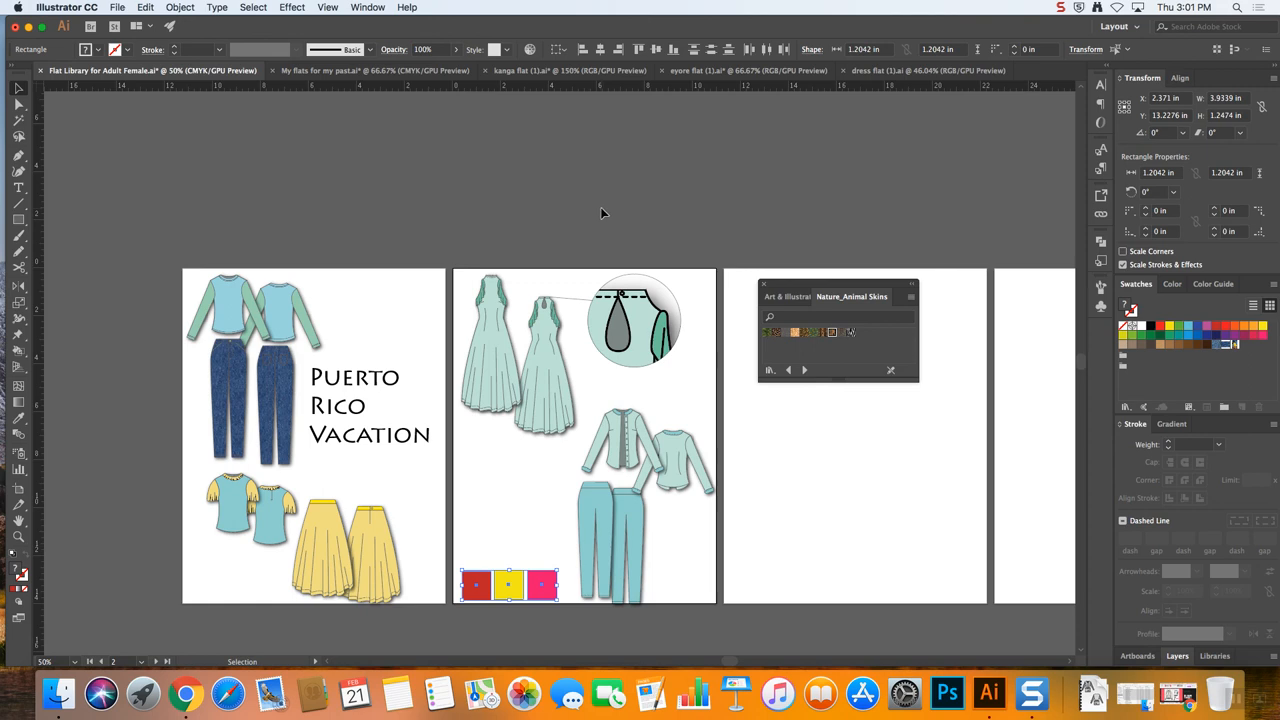
mouse_move(604, 222)
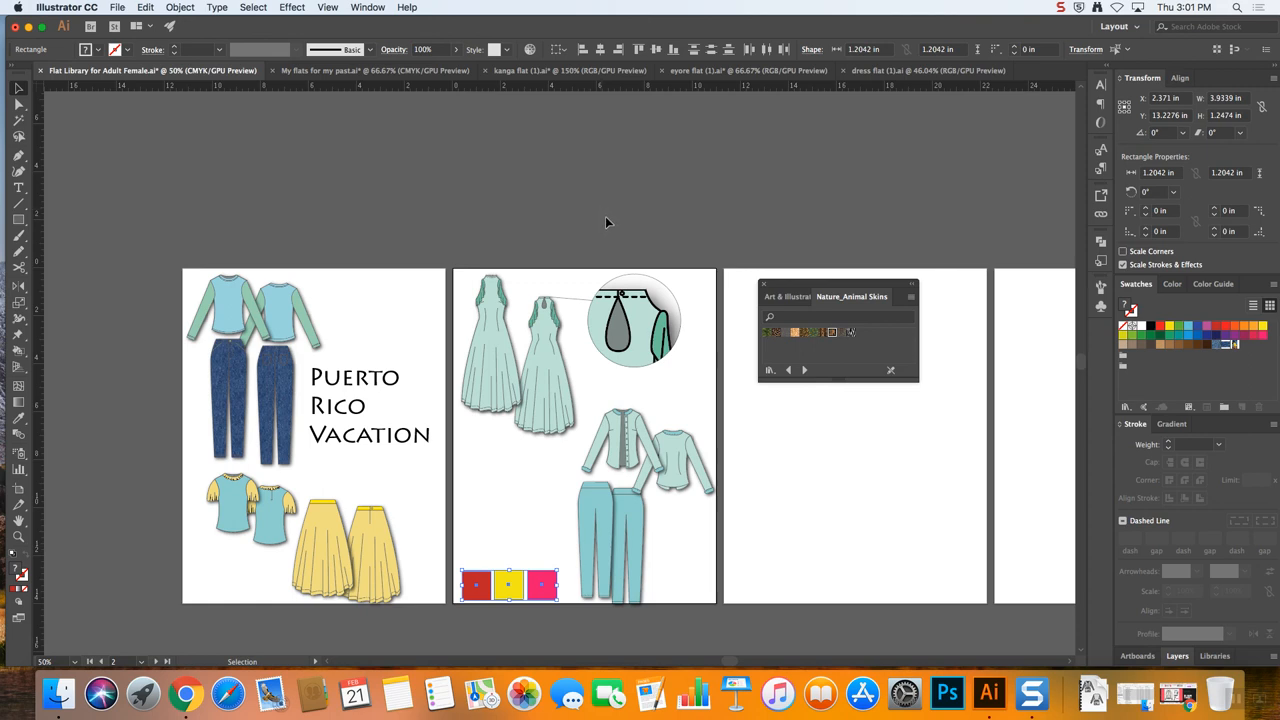
mouse_move(620, 212)
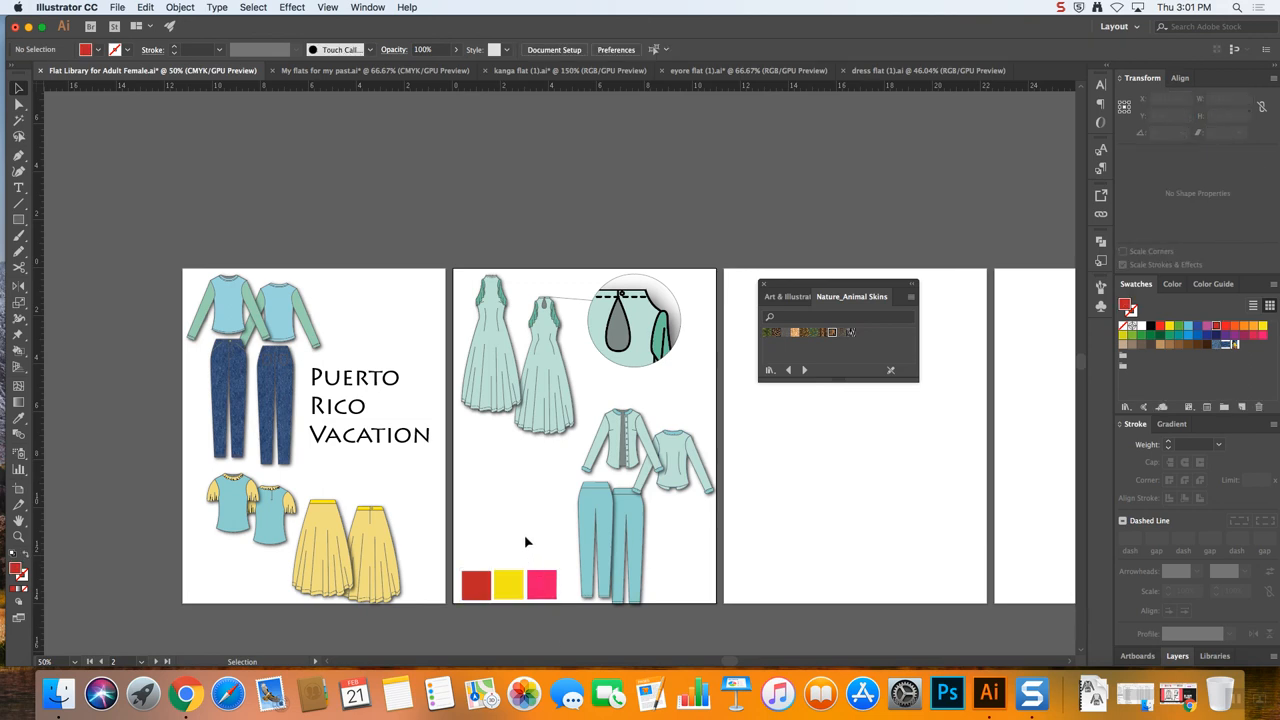
mouse_move(524, 518)
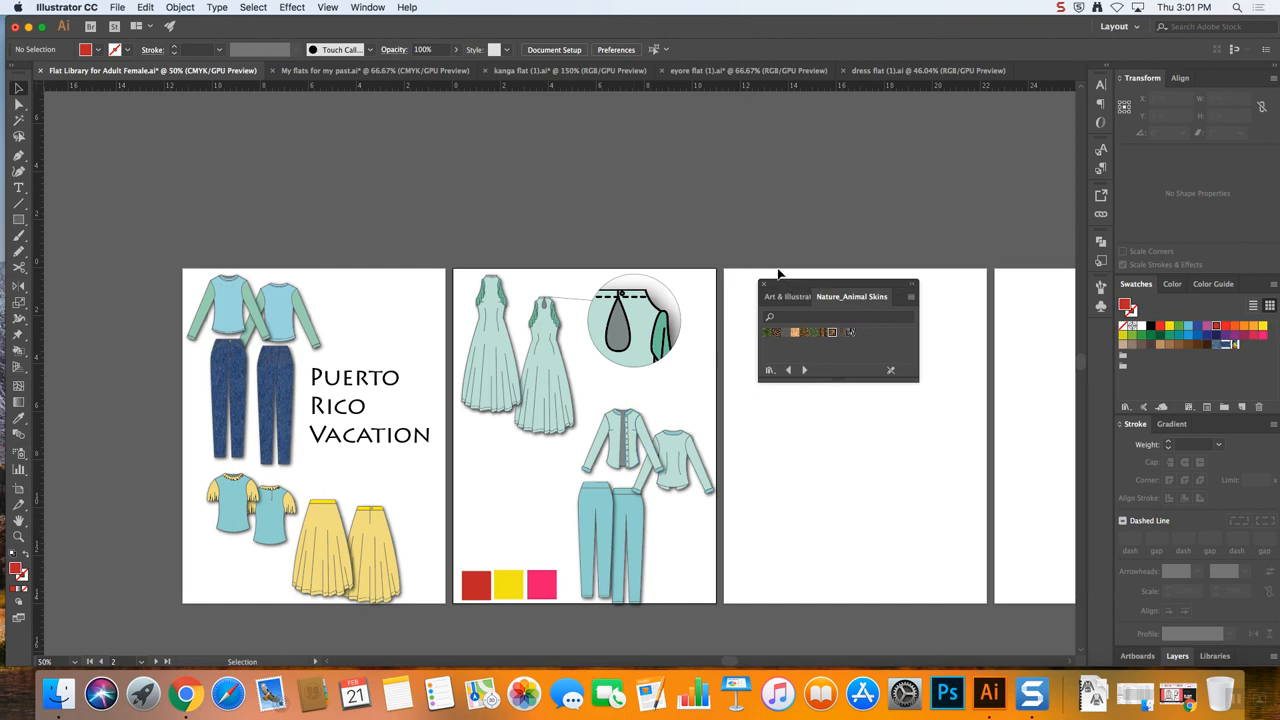
mouse_move(796, 290)
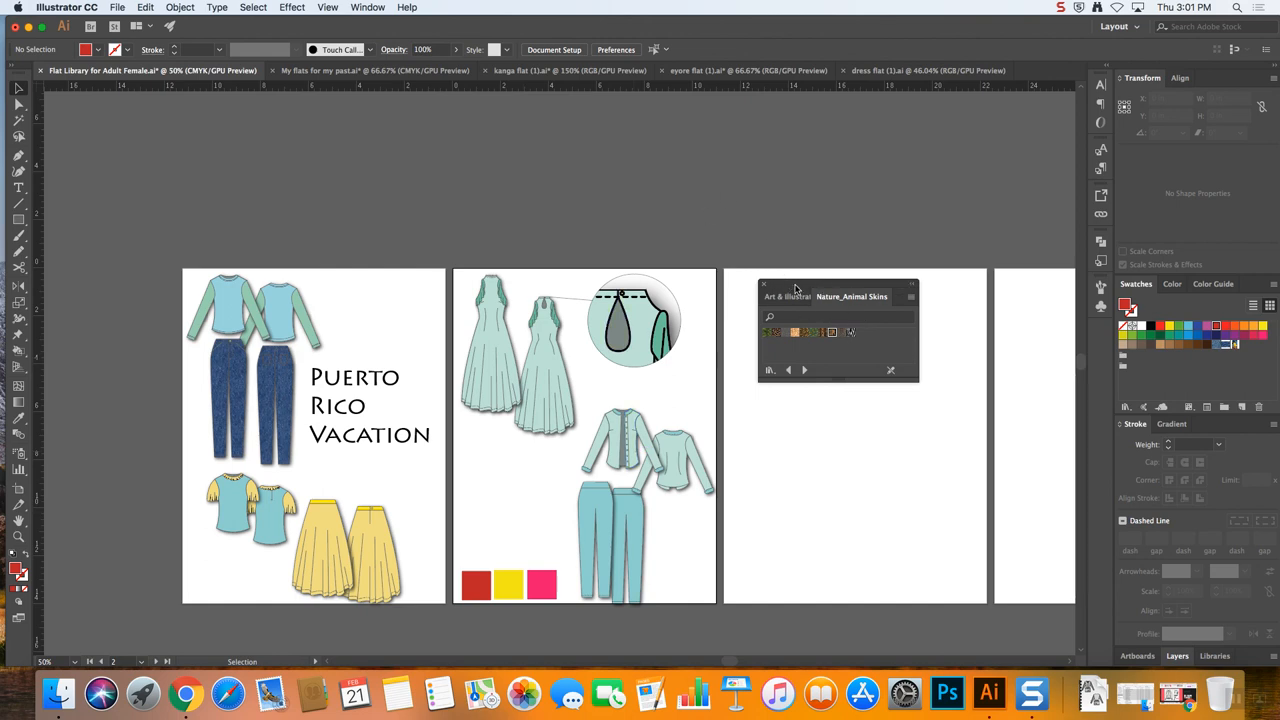
Drag the Nature_Animal Skins swatch panel higher, then select and deselect the colour squares
left_click_drag(838, 296, 790, 132)
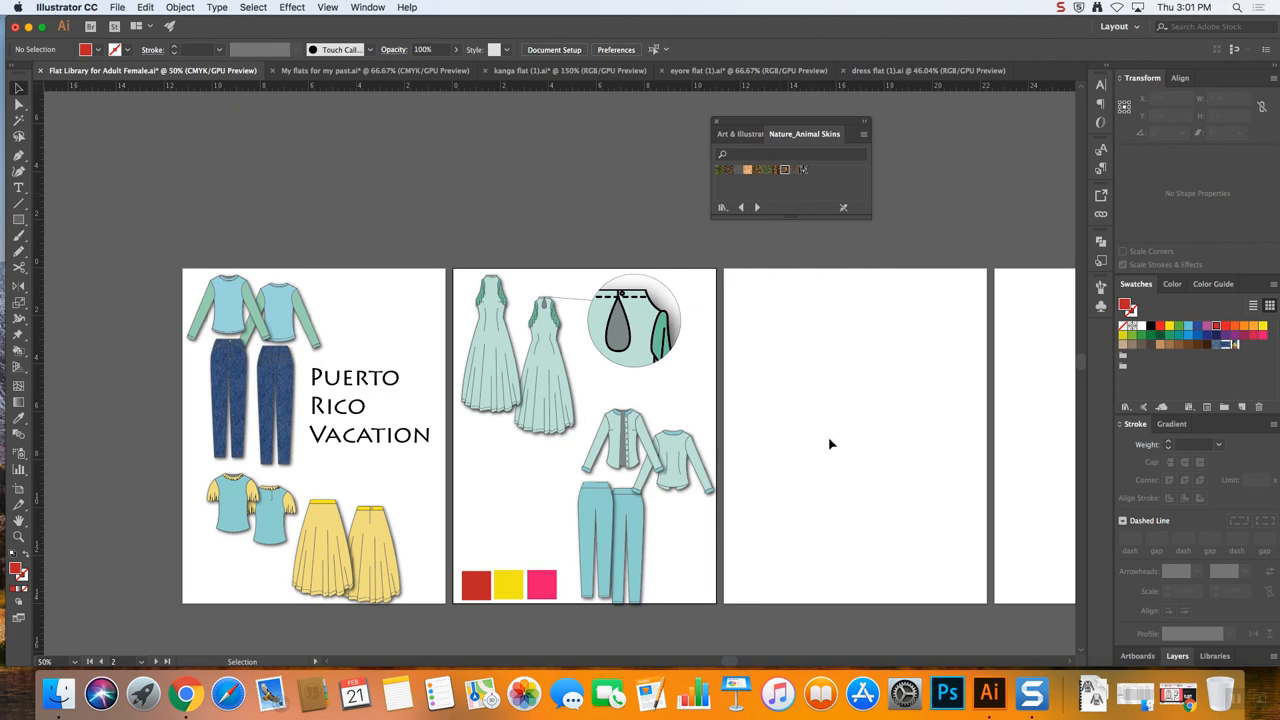
mouse_move(708, 376)
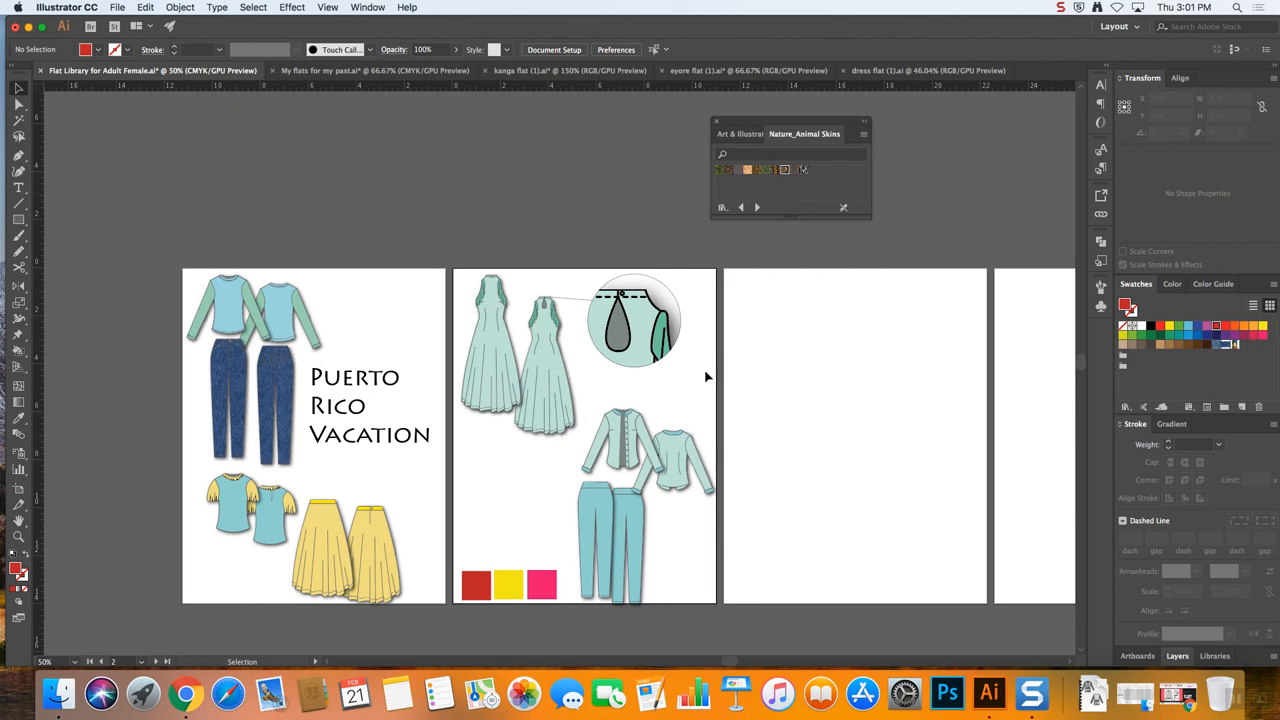
mouse_move(612, 442)
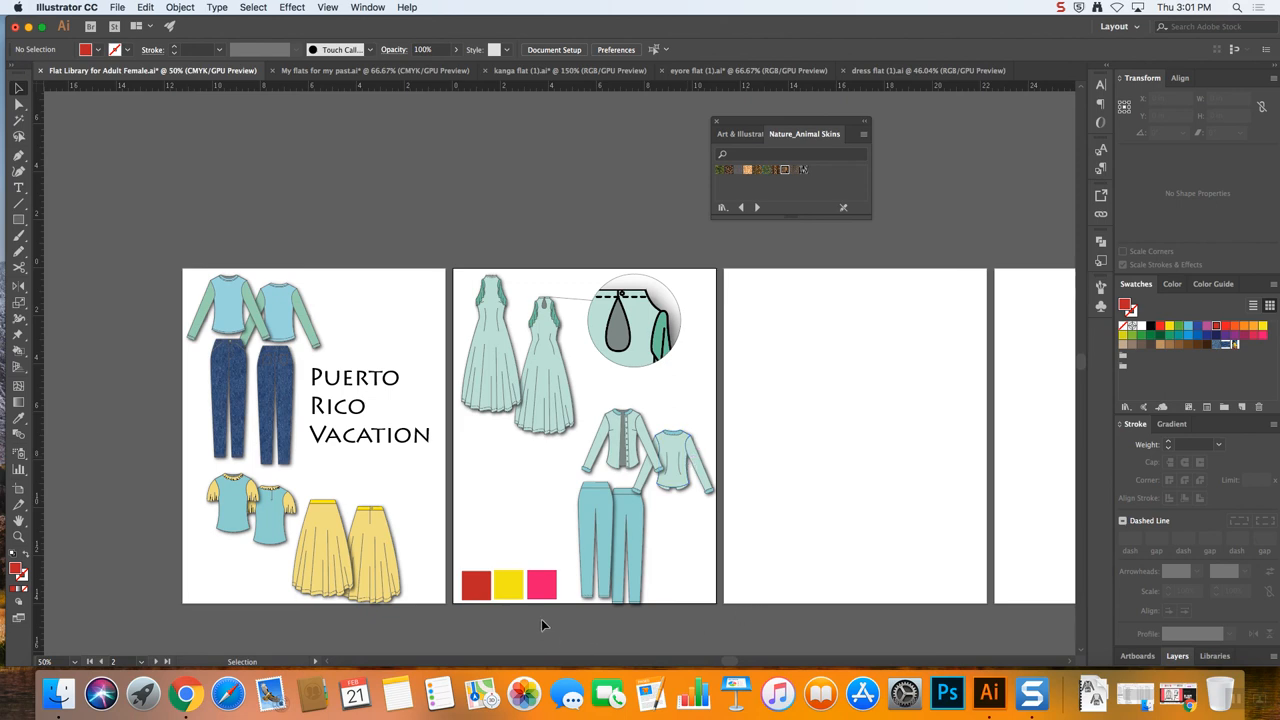
left_click(508, 584)
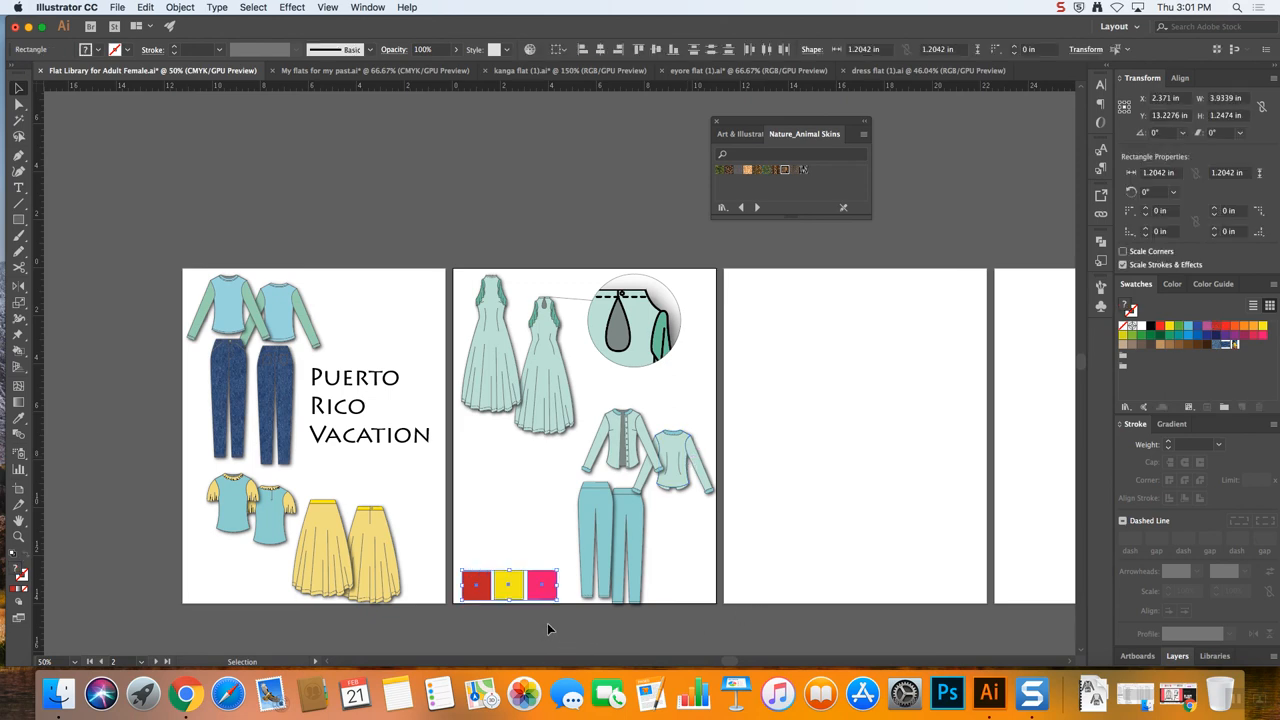
left_click(600, 624)
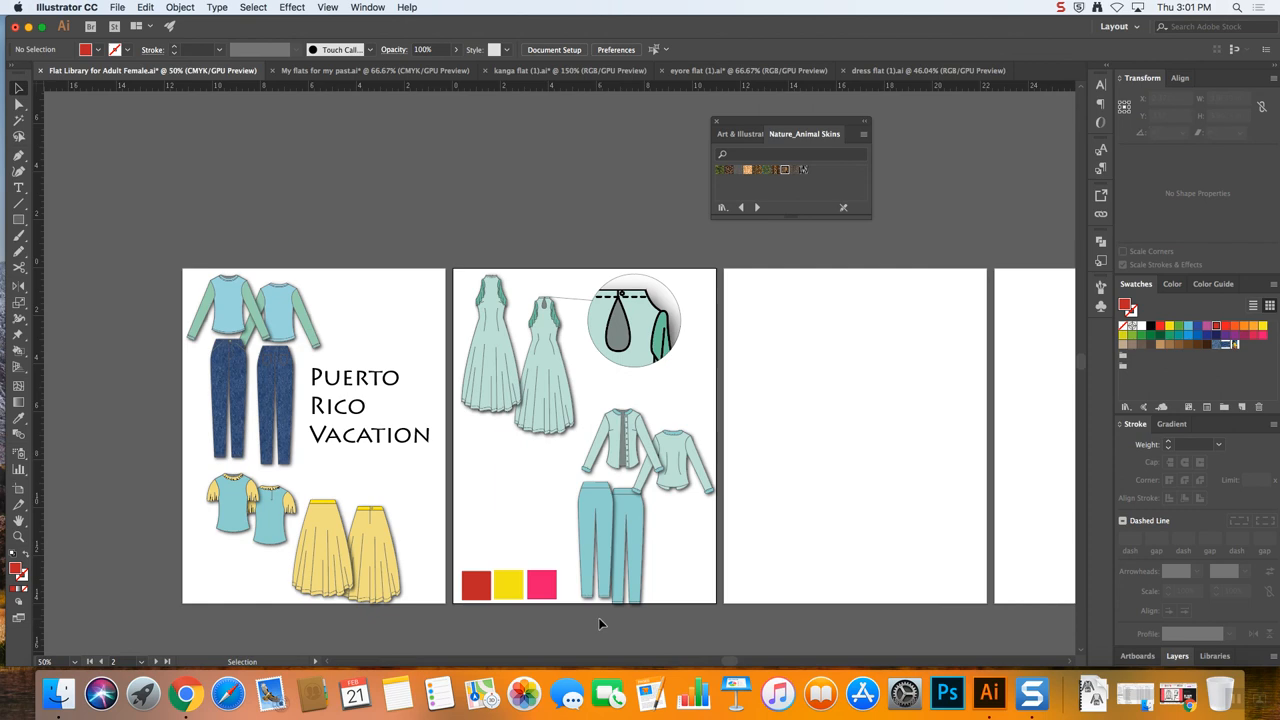
mouse_move(528, 608)
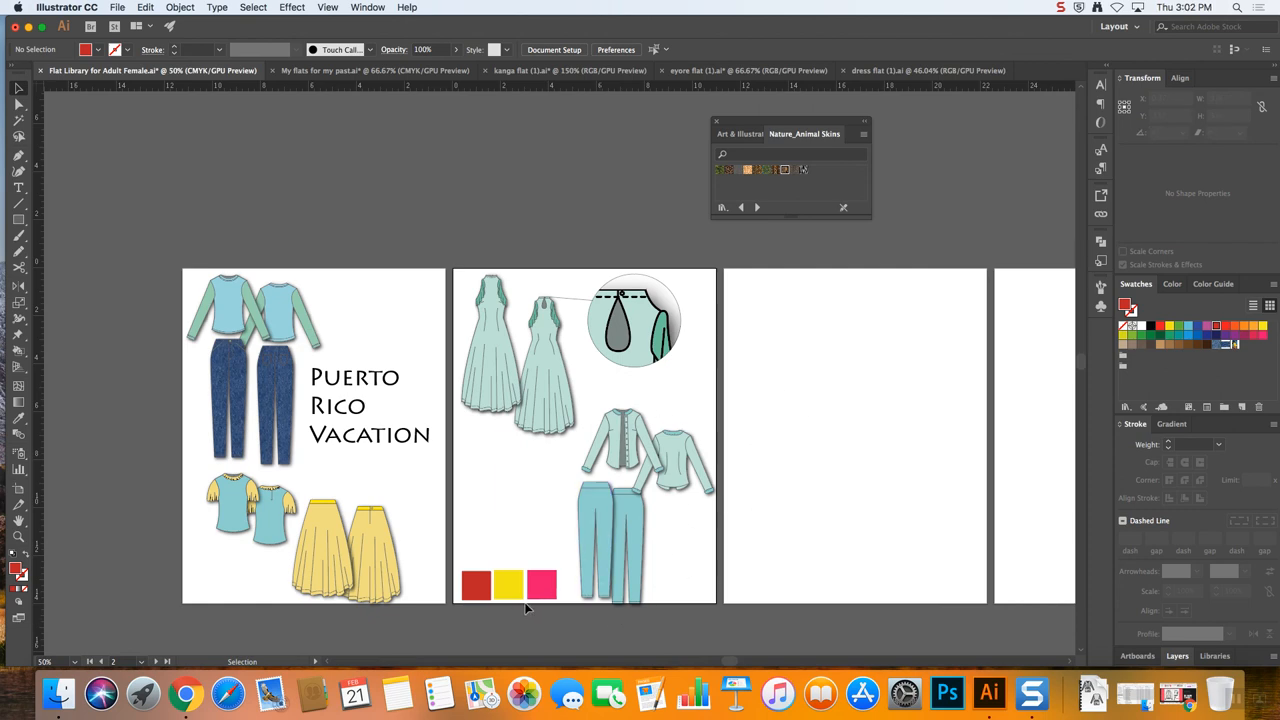
mouse_move(718, 616)
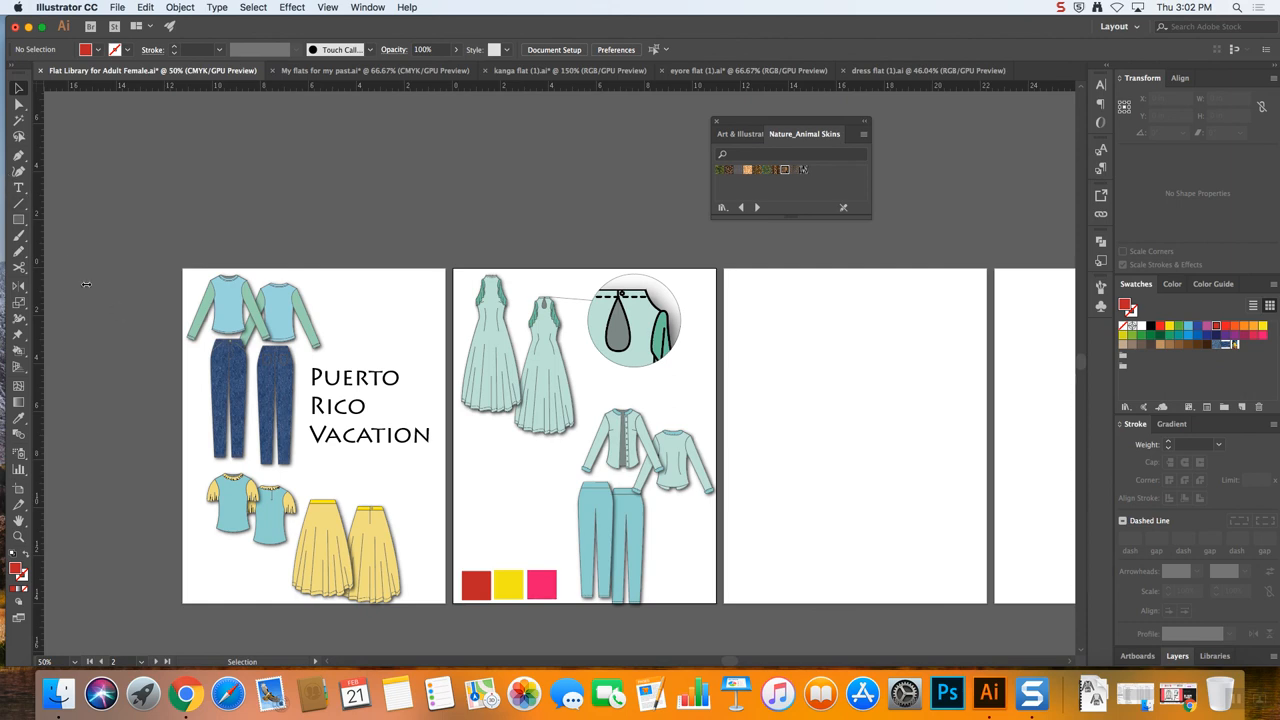
mouse_move(108, 338)
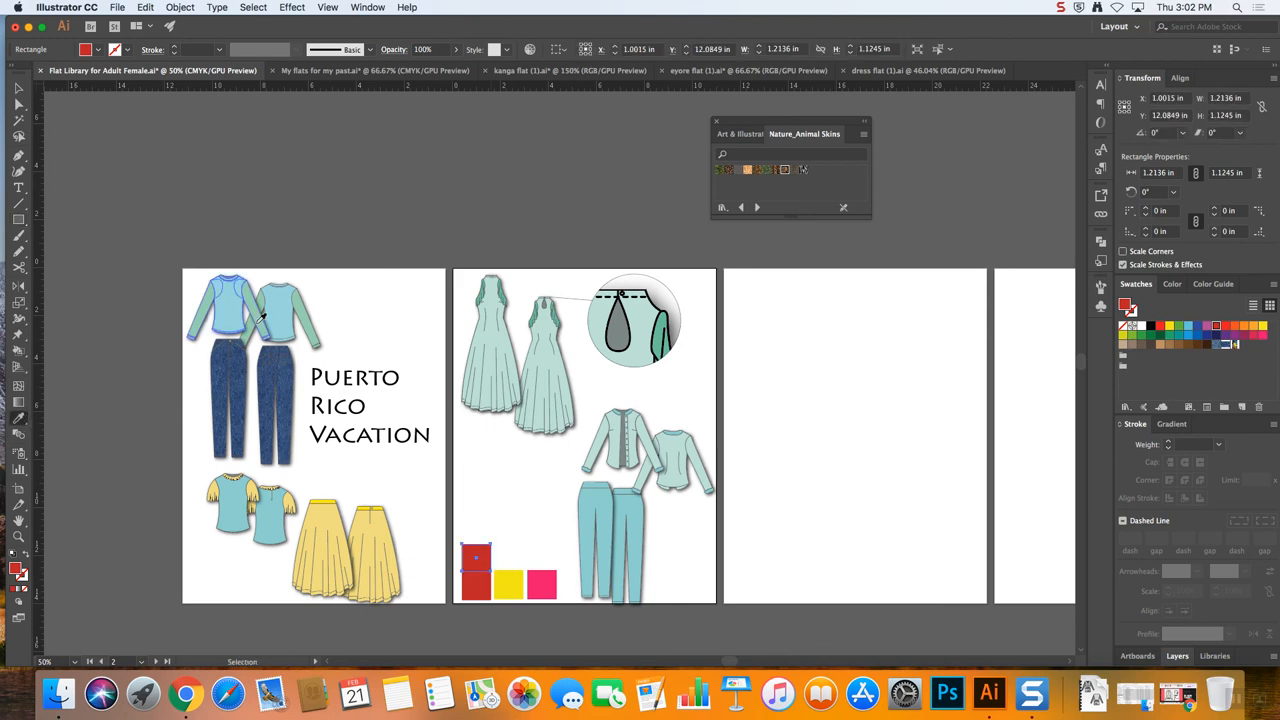
Select the red, yellow and pink colour squares and delete them
left_click(476, 556)
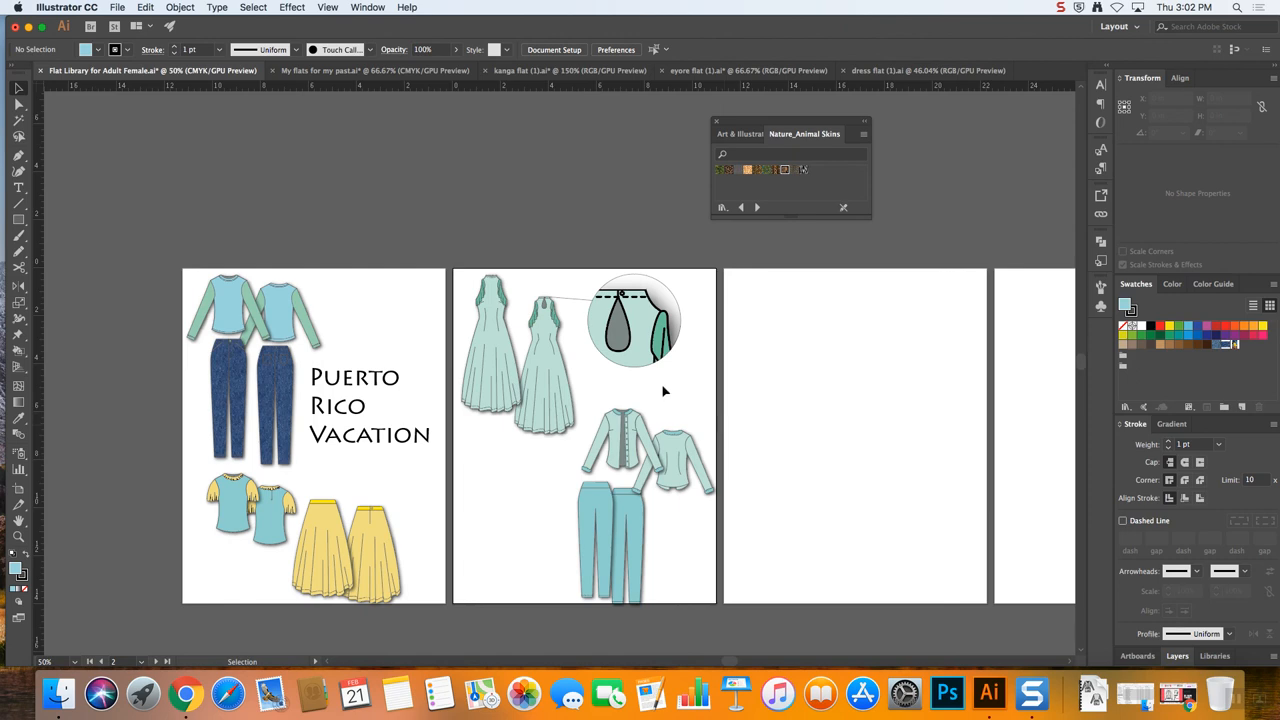
mouse_move(540, 158)
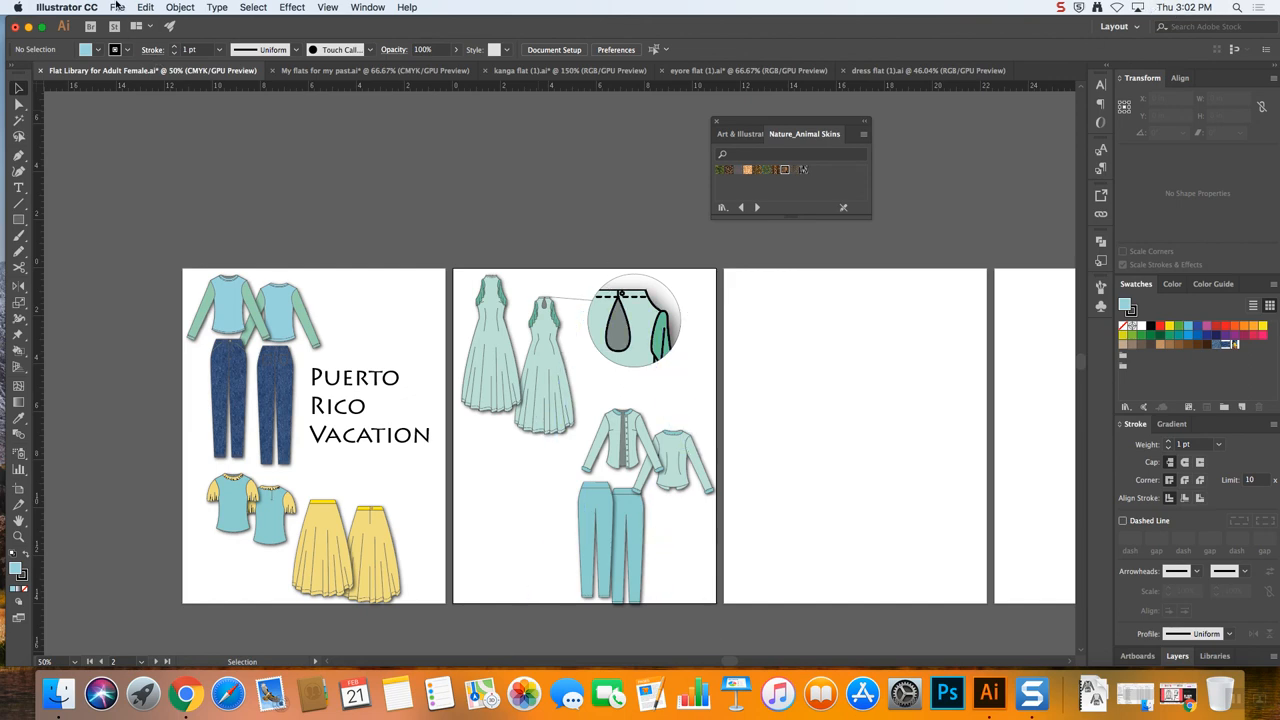
left_click(1060, 8)
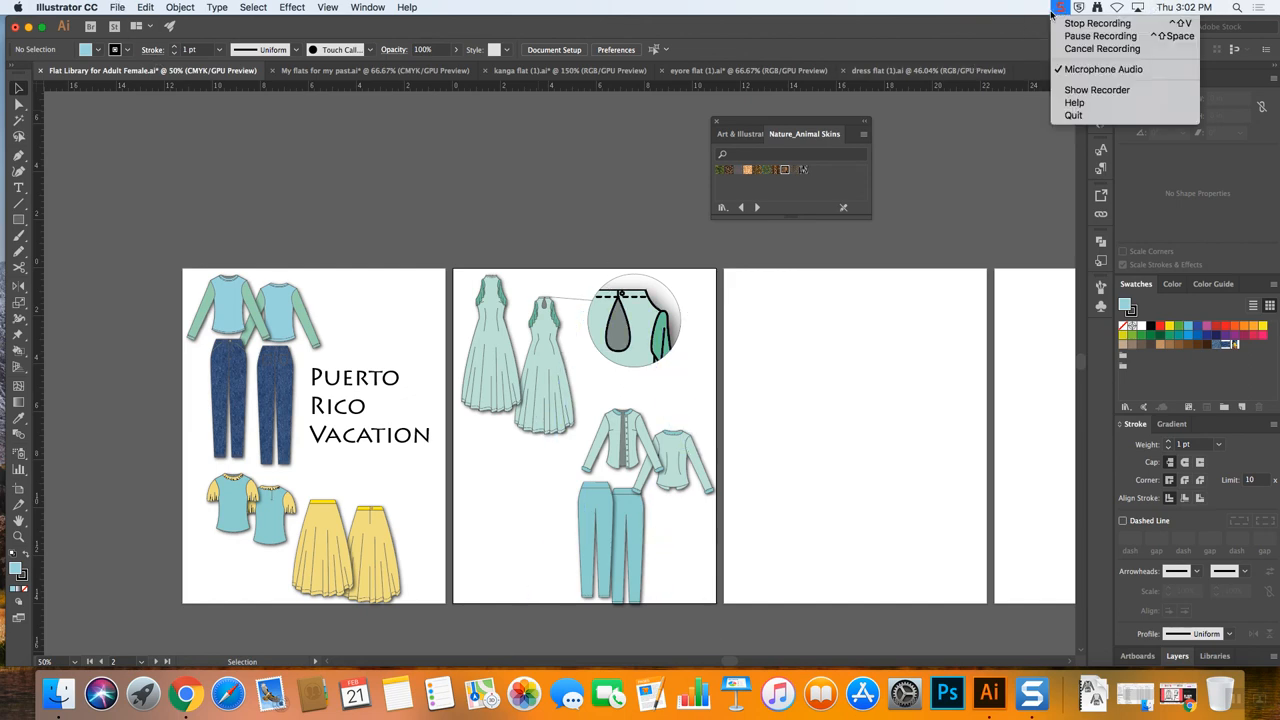
mouse_move(1098, 24)
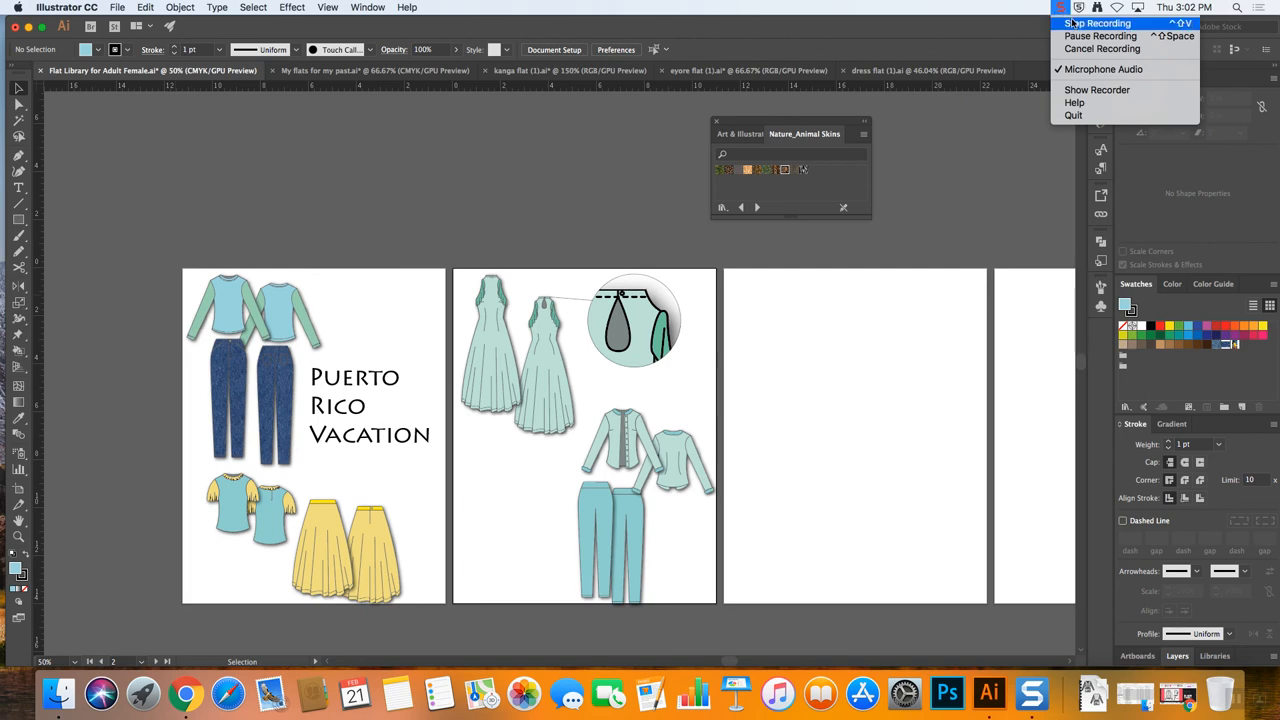